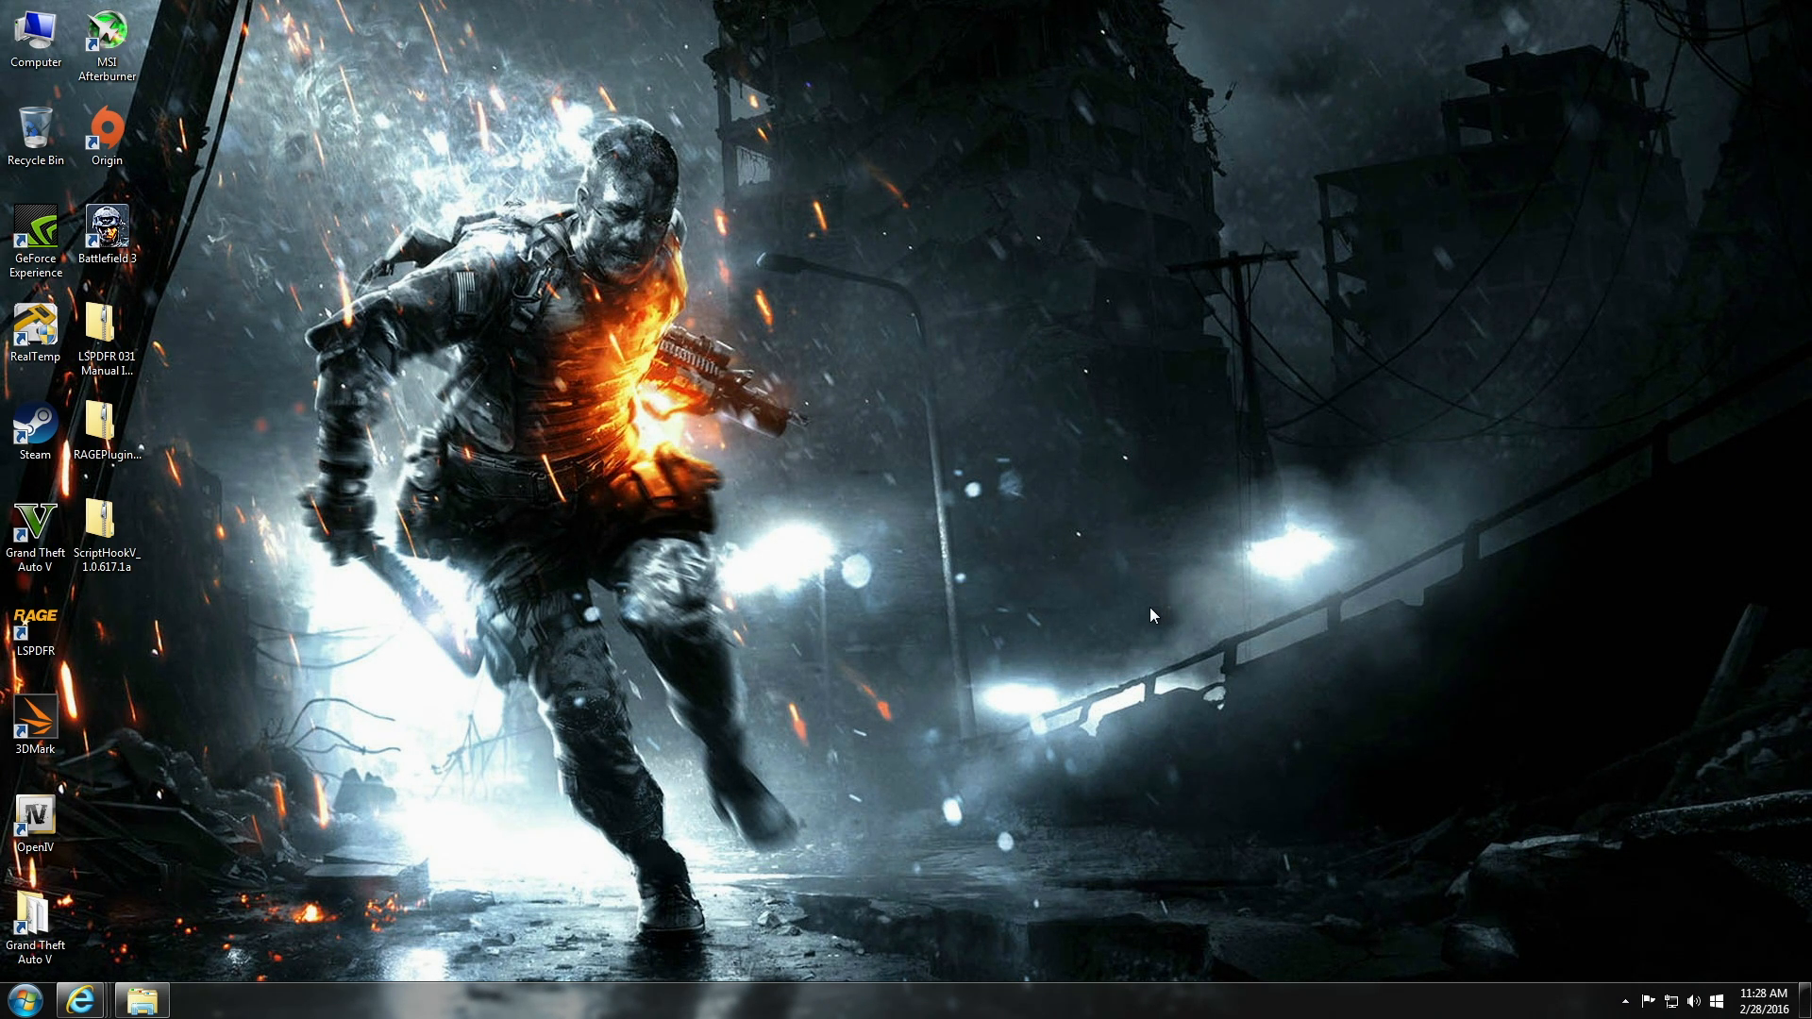
mouse_move(1082, 603)
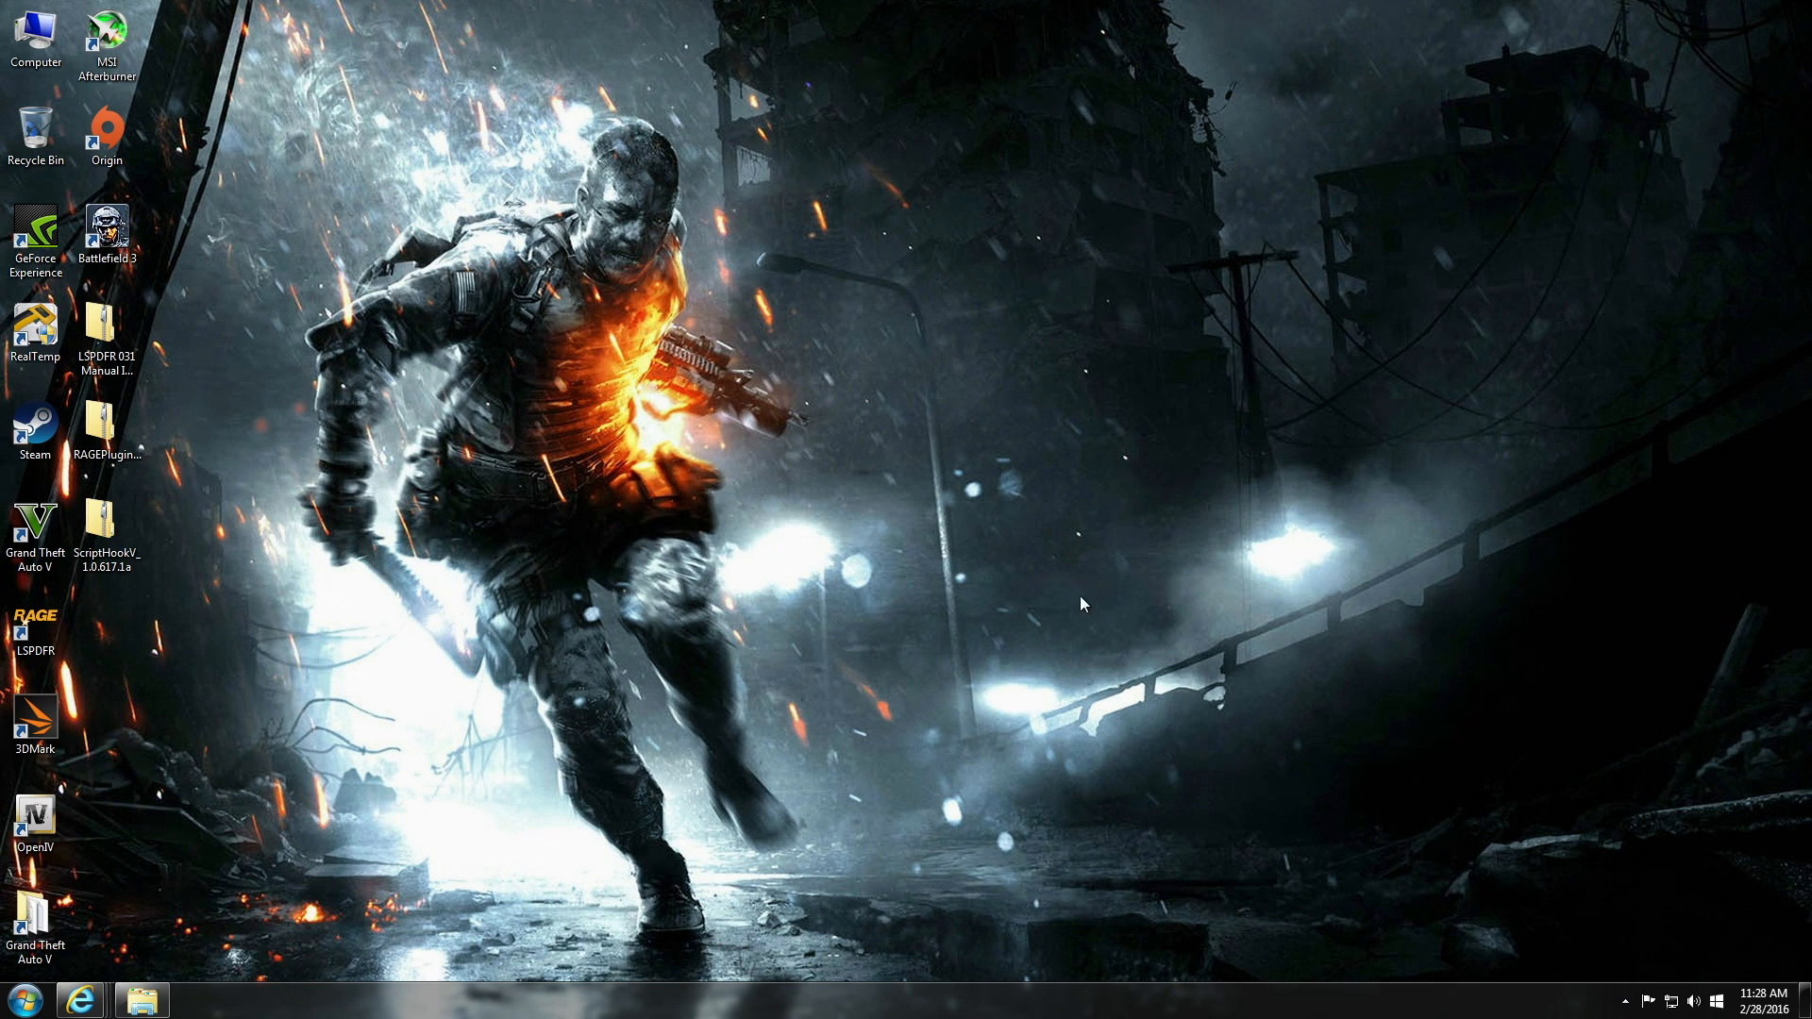
mouse_move(735, 653)
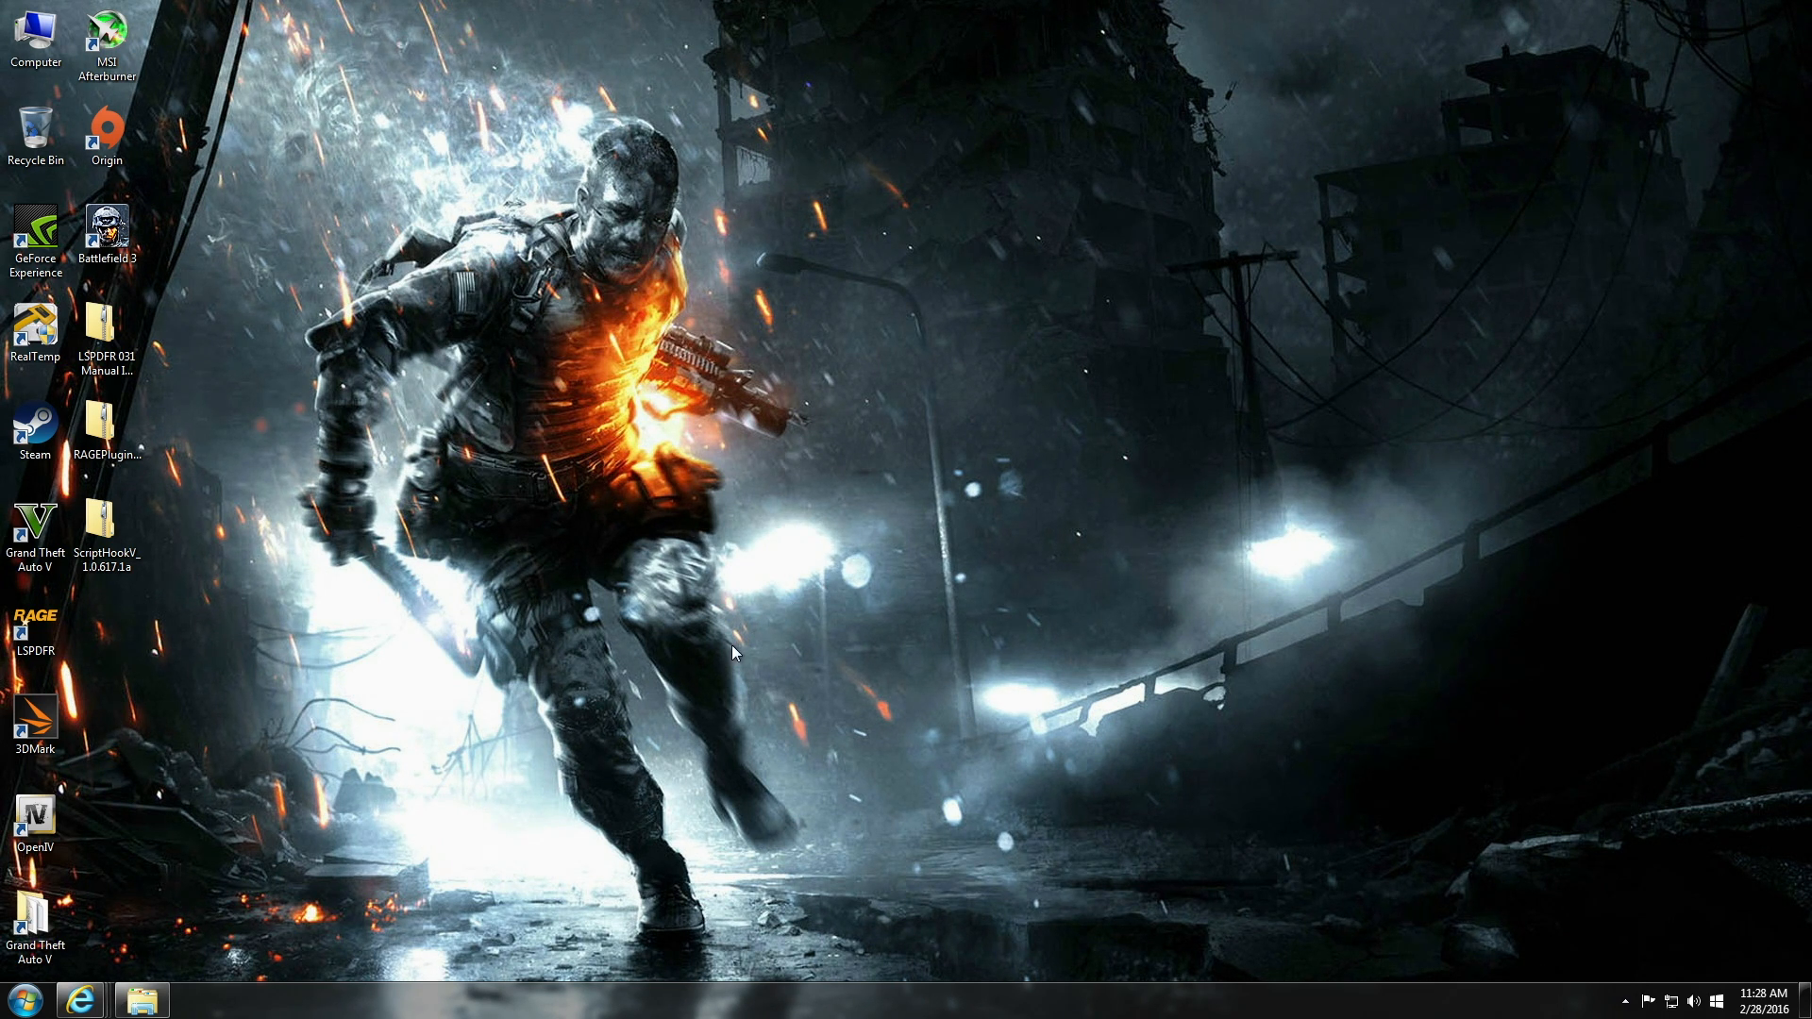
mouse_move(384, 895)
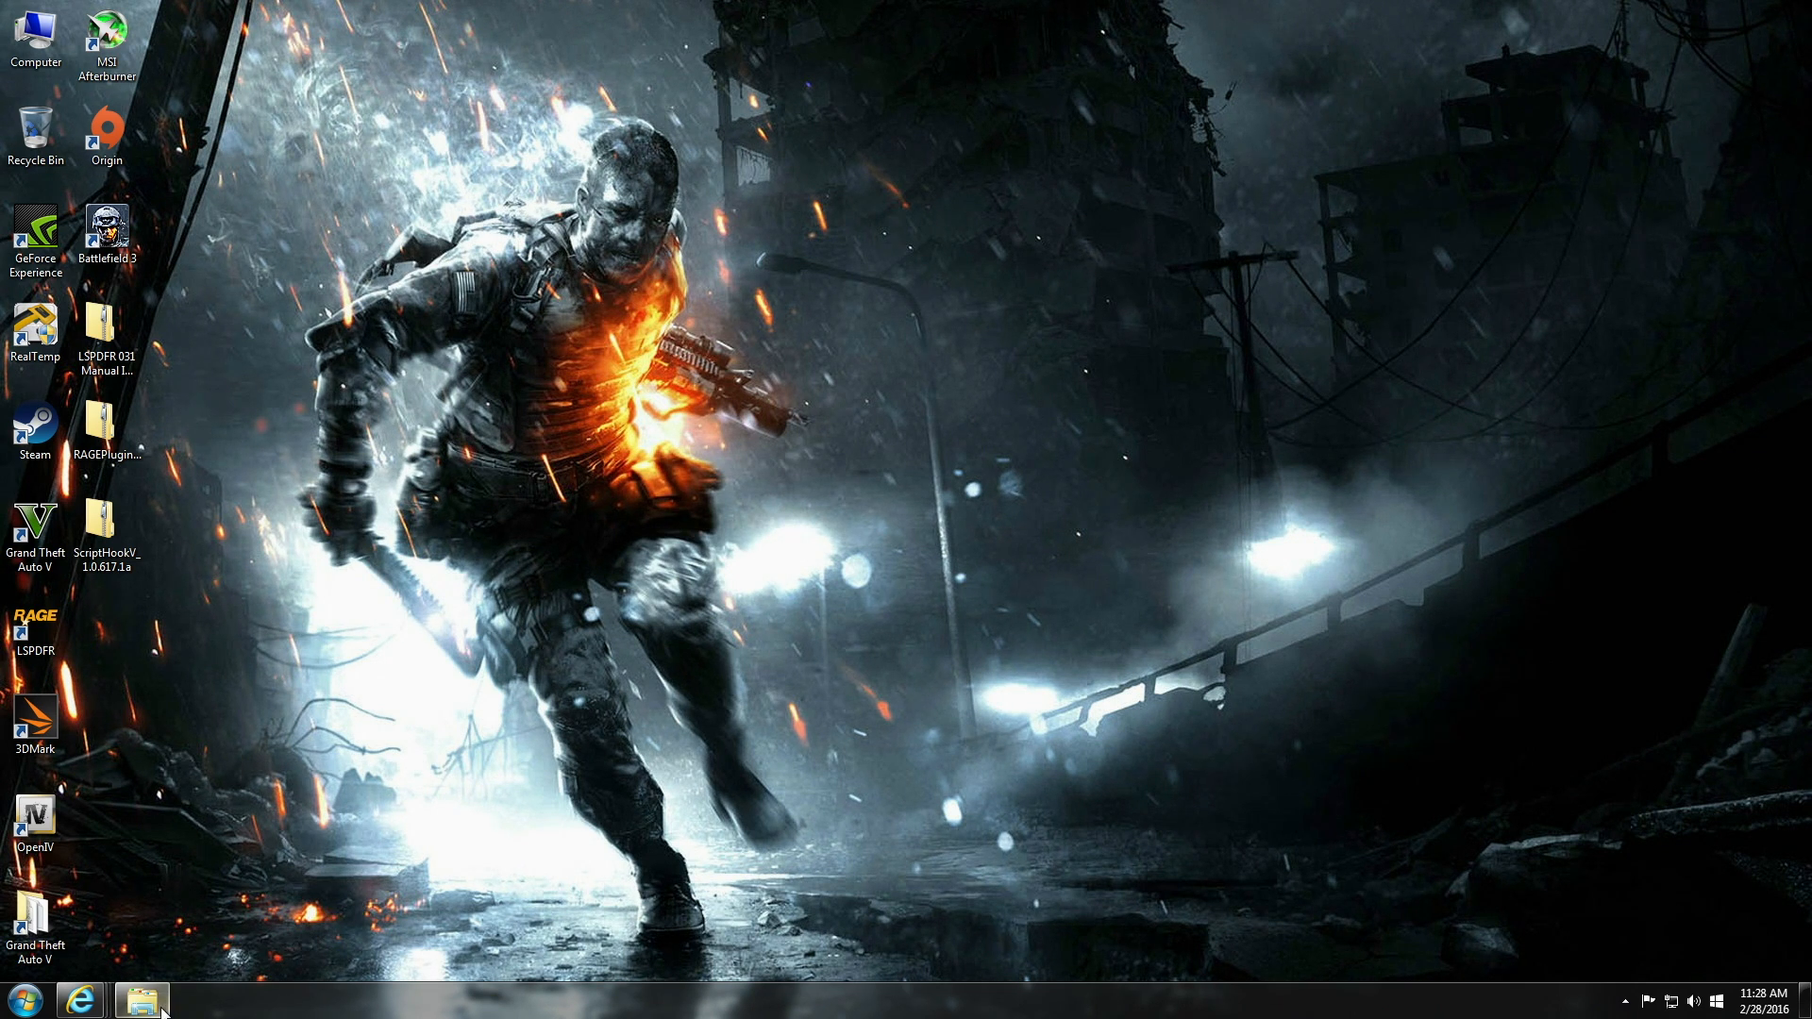
Bring up the Grand Theft Auto V folder and scroll through its 79 items, including RAGEPluginHook and ScriptHookV.
left_click(140, 999)
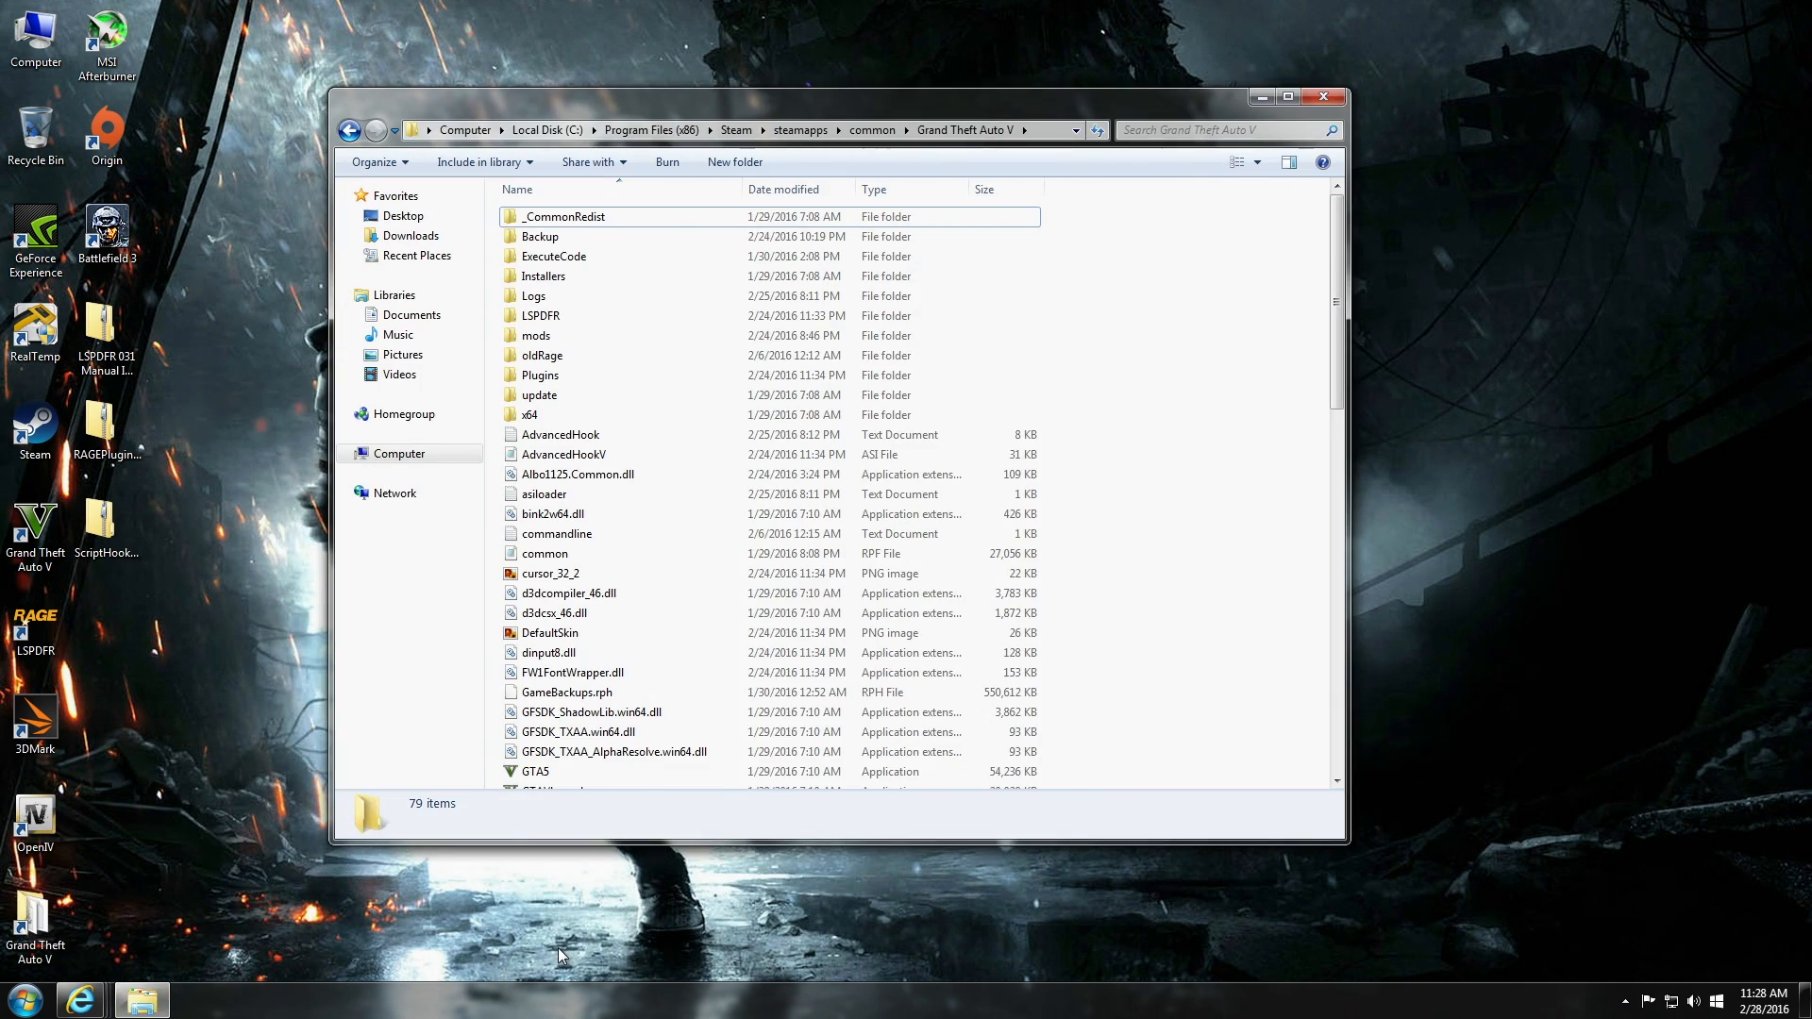
mouse_move(503, 148)
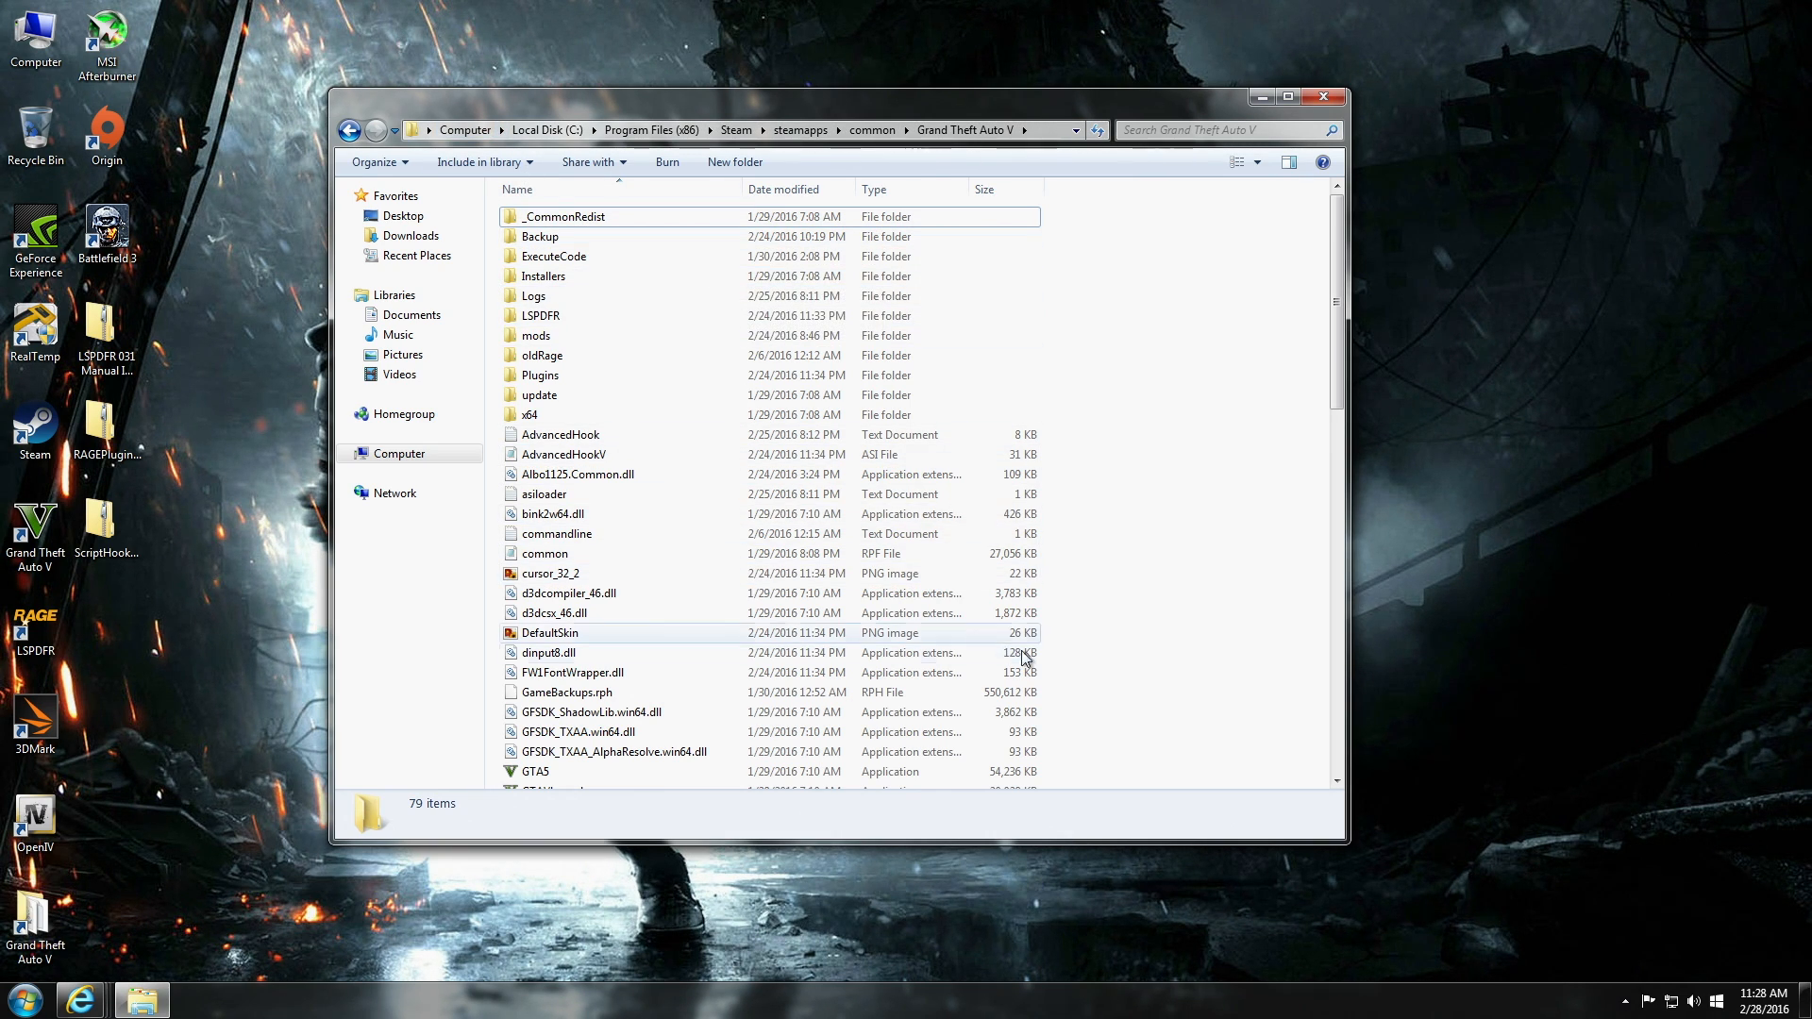
scroll("down", 3)
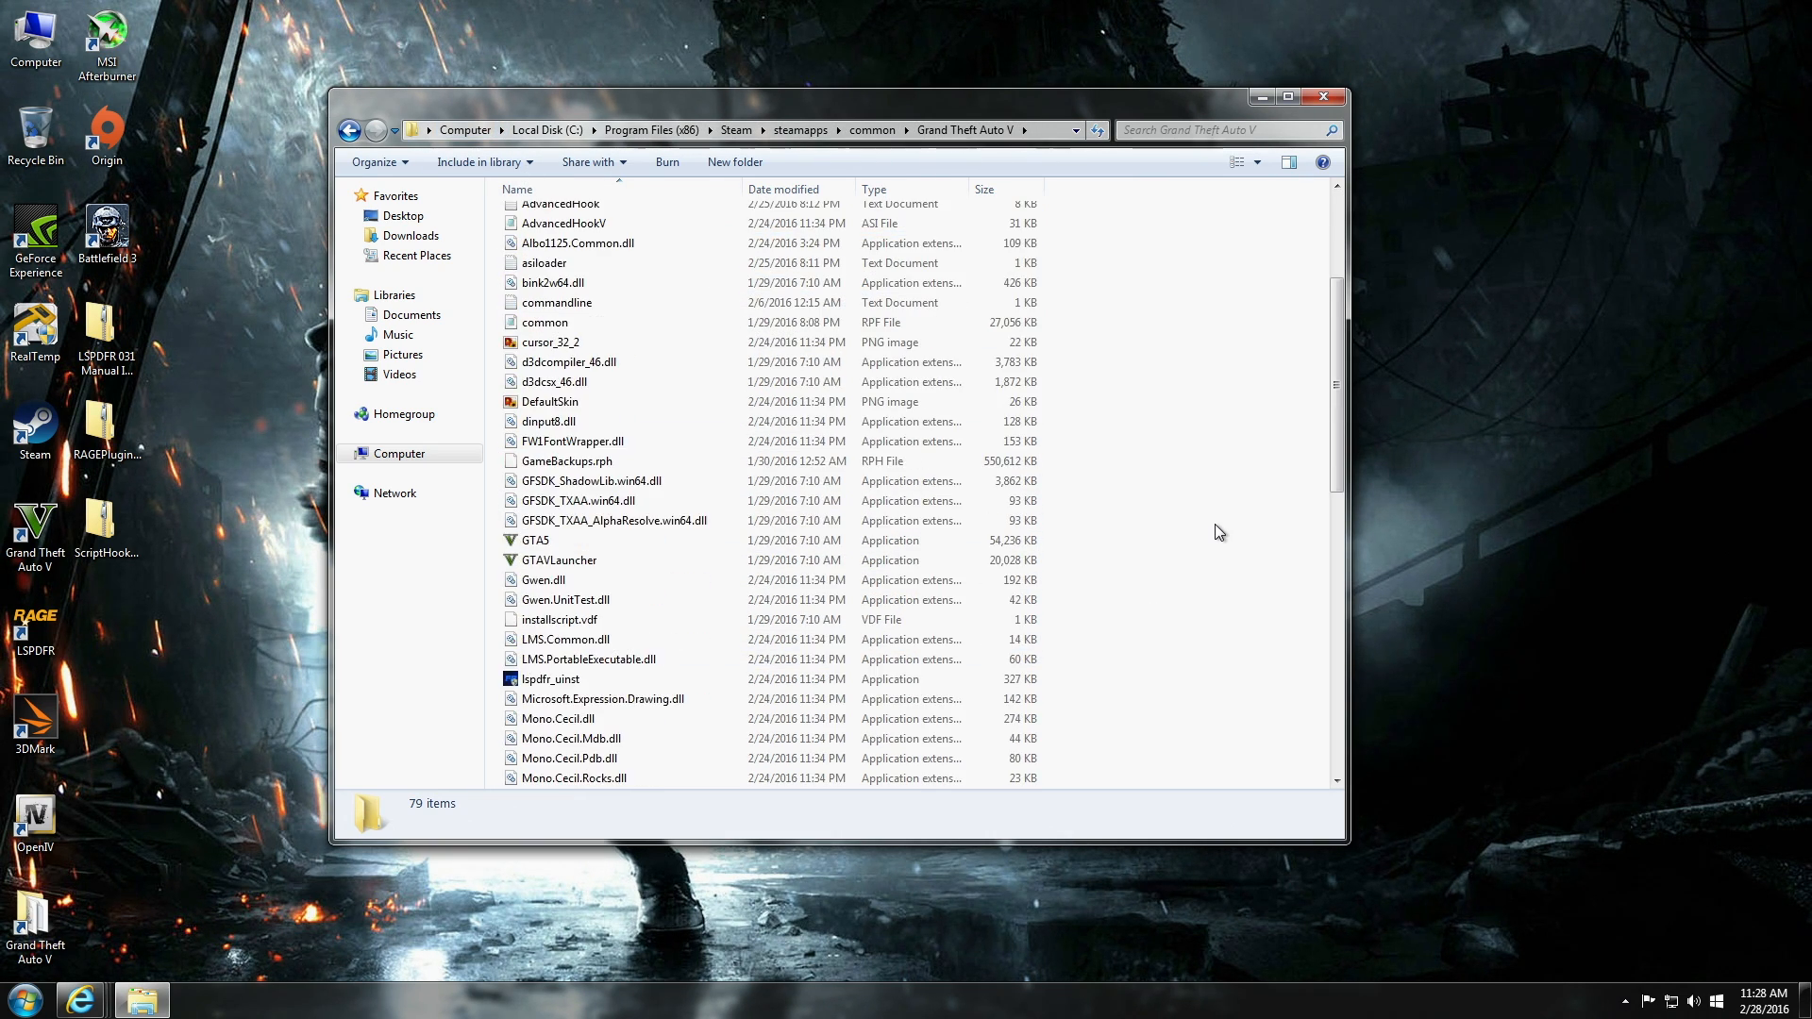
scroll("up", 3)
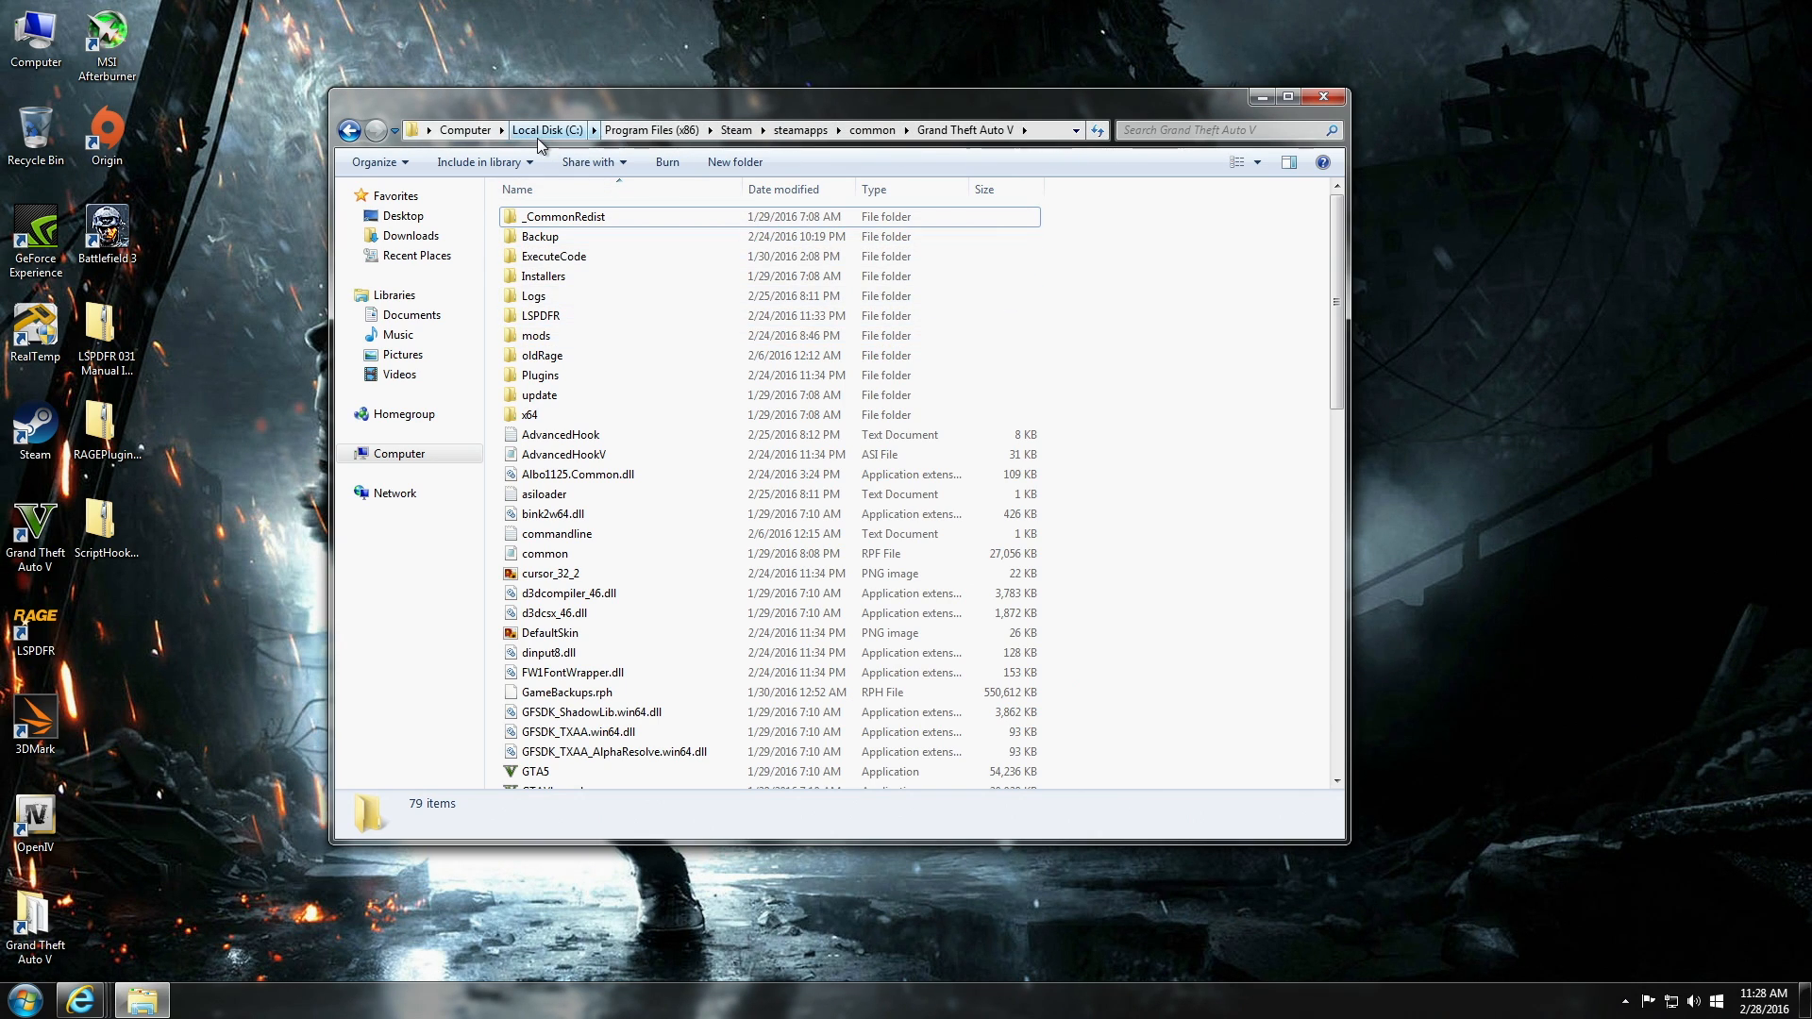
mouse_move(655, 151)
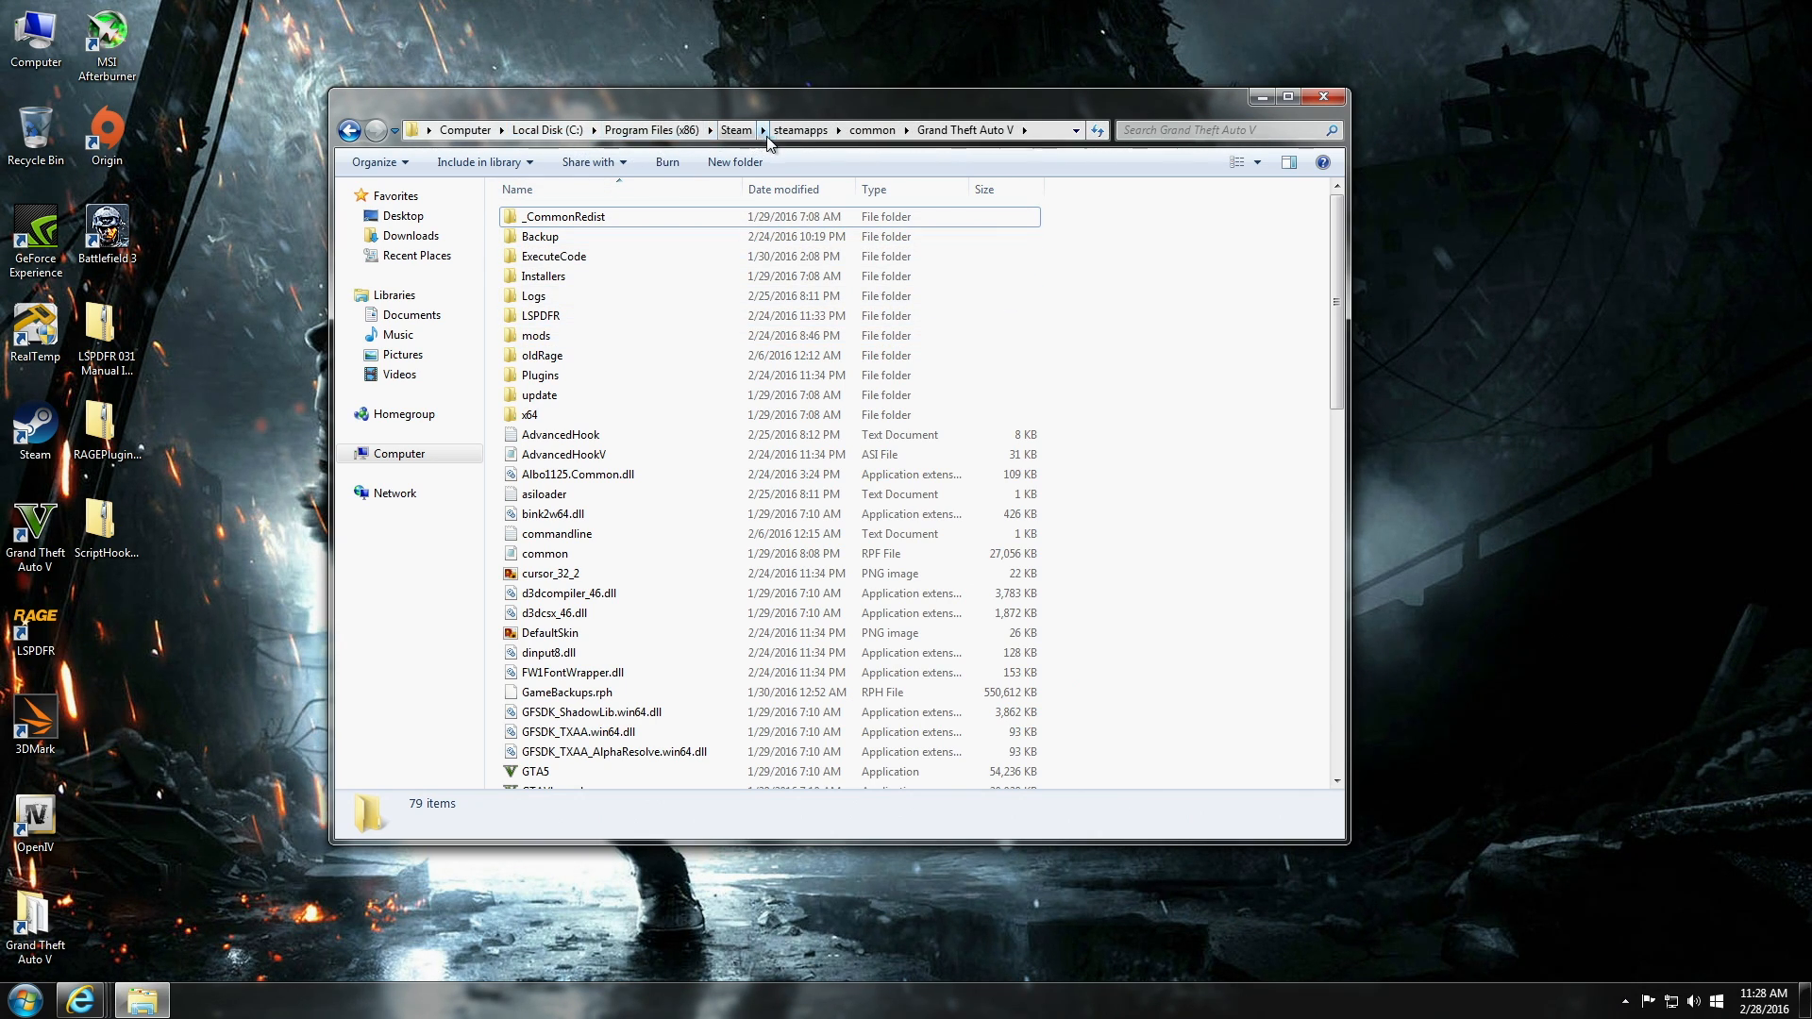
mouse_move(871, 130)
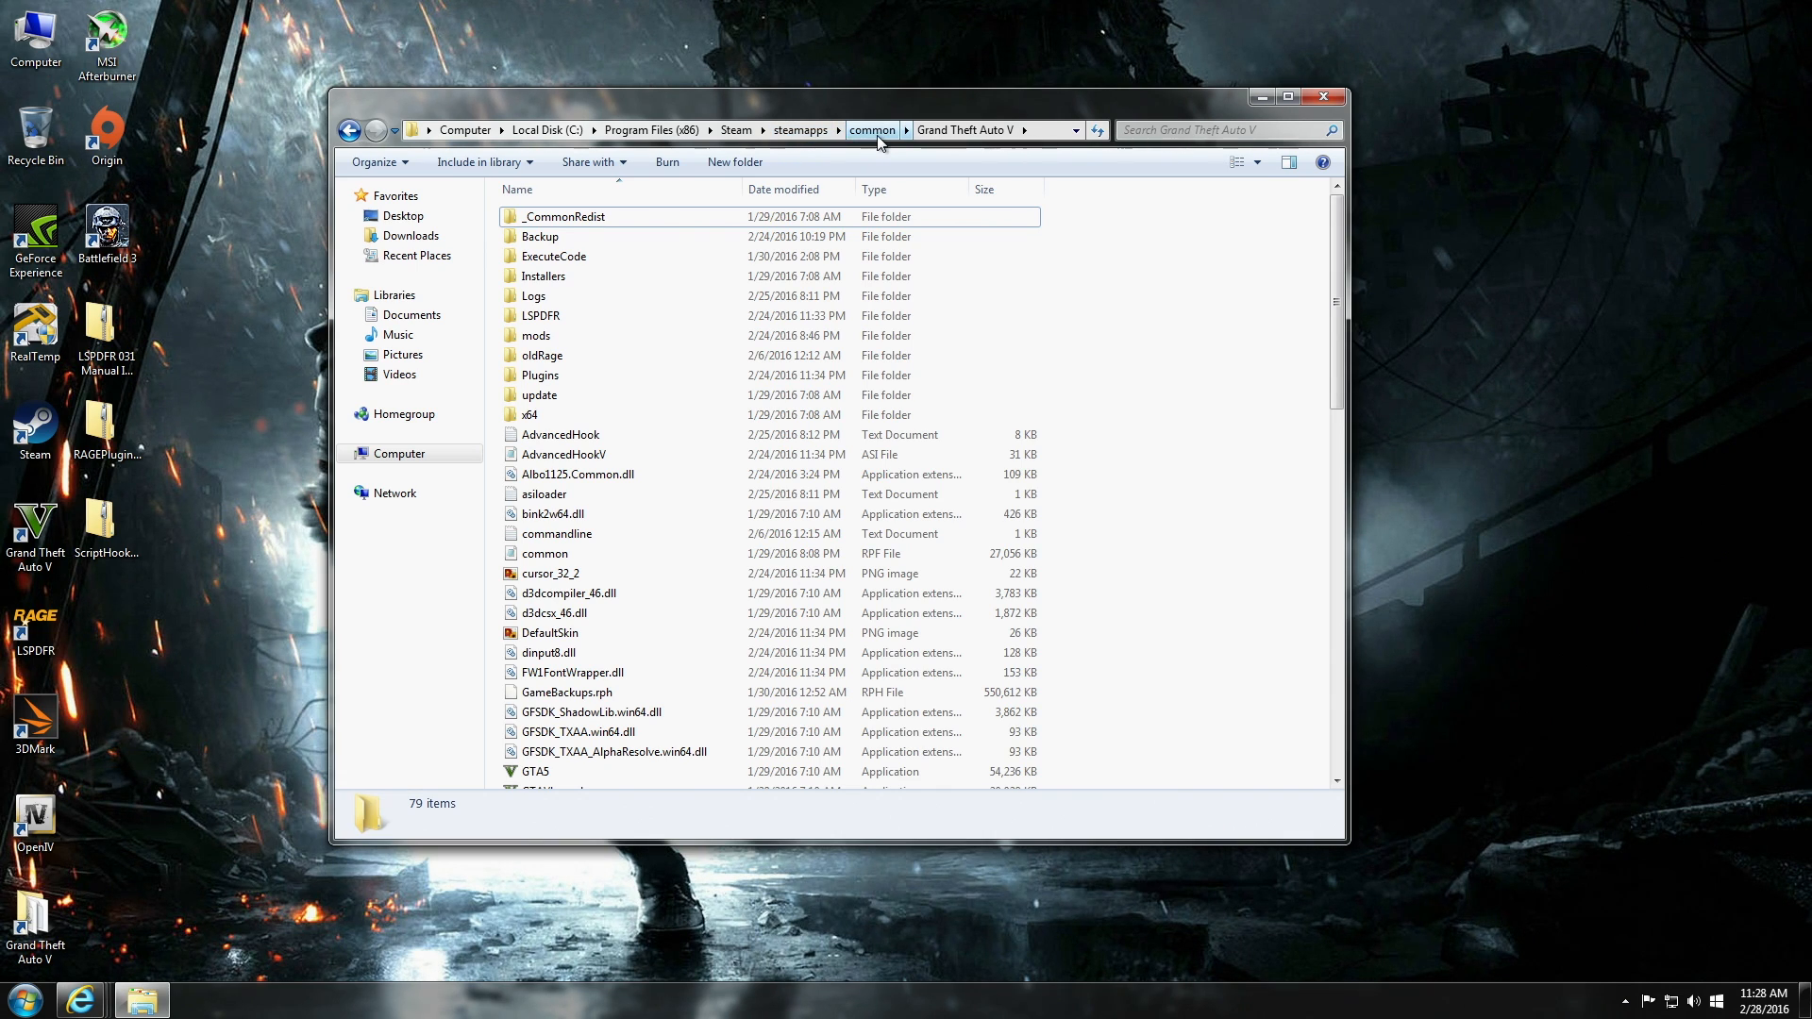
mouse_move(964, 129)
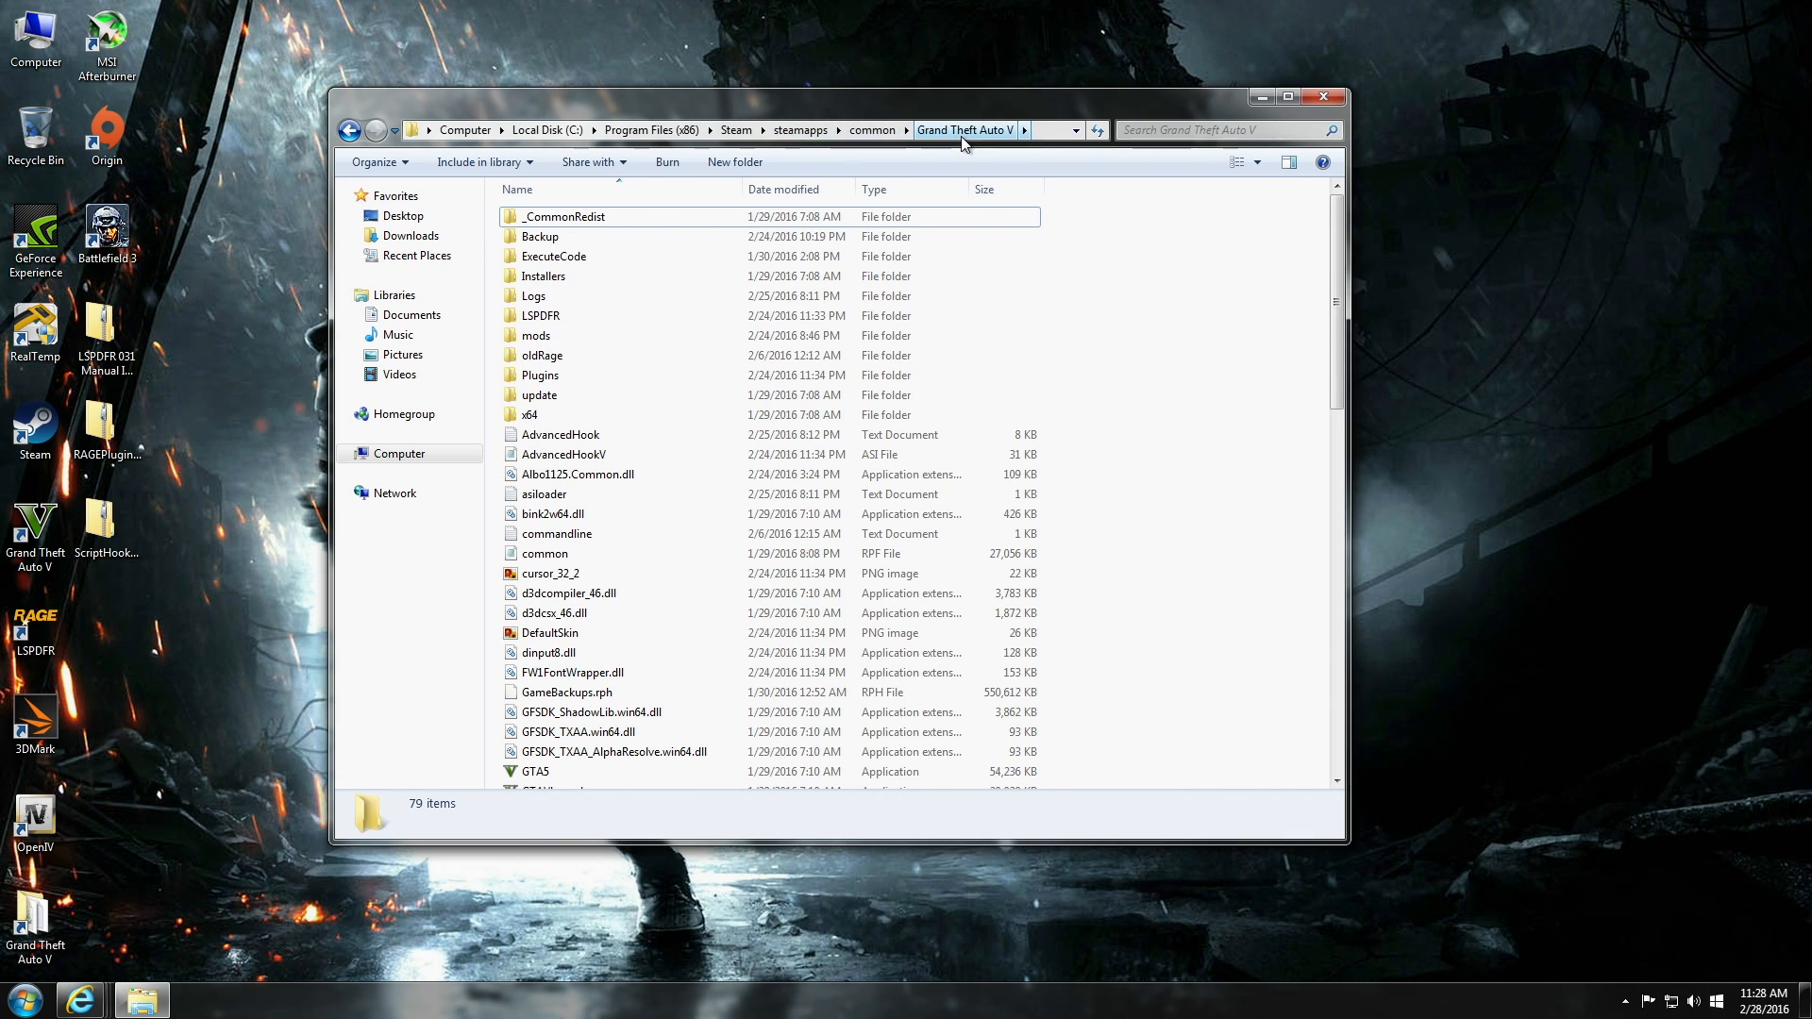
scroll("down", 3)
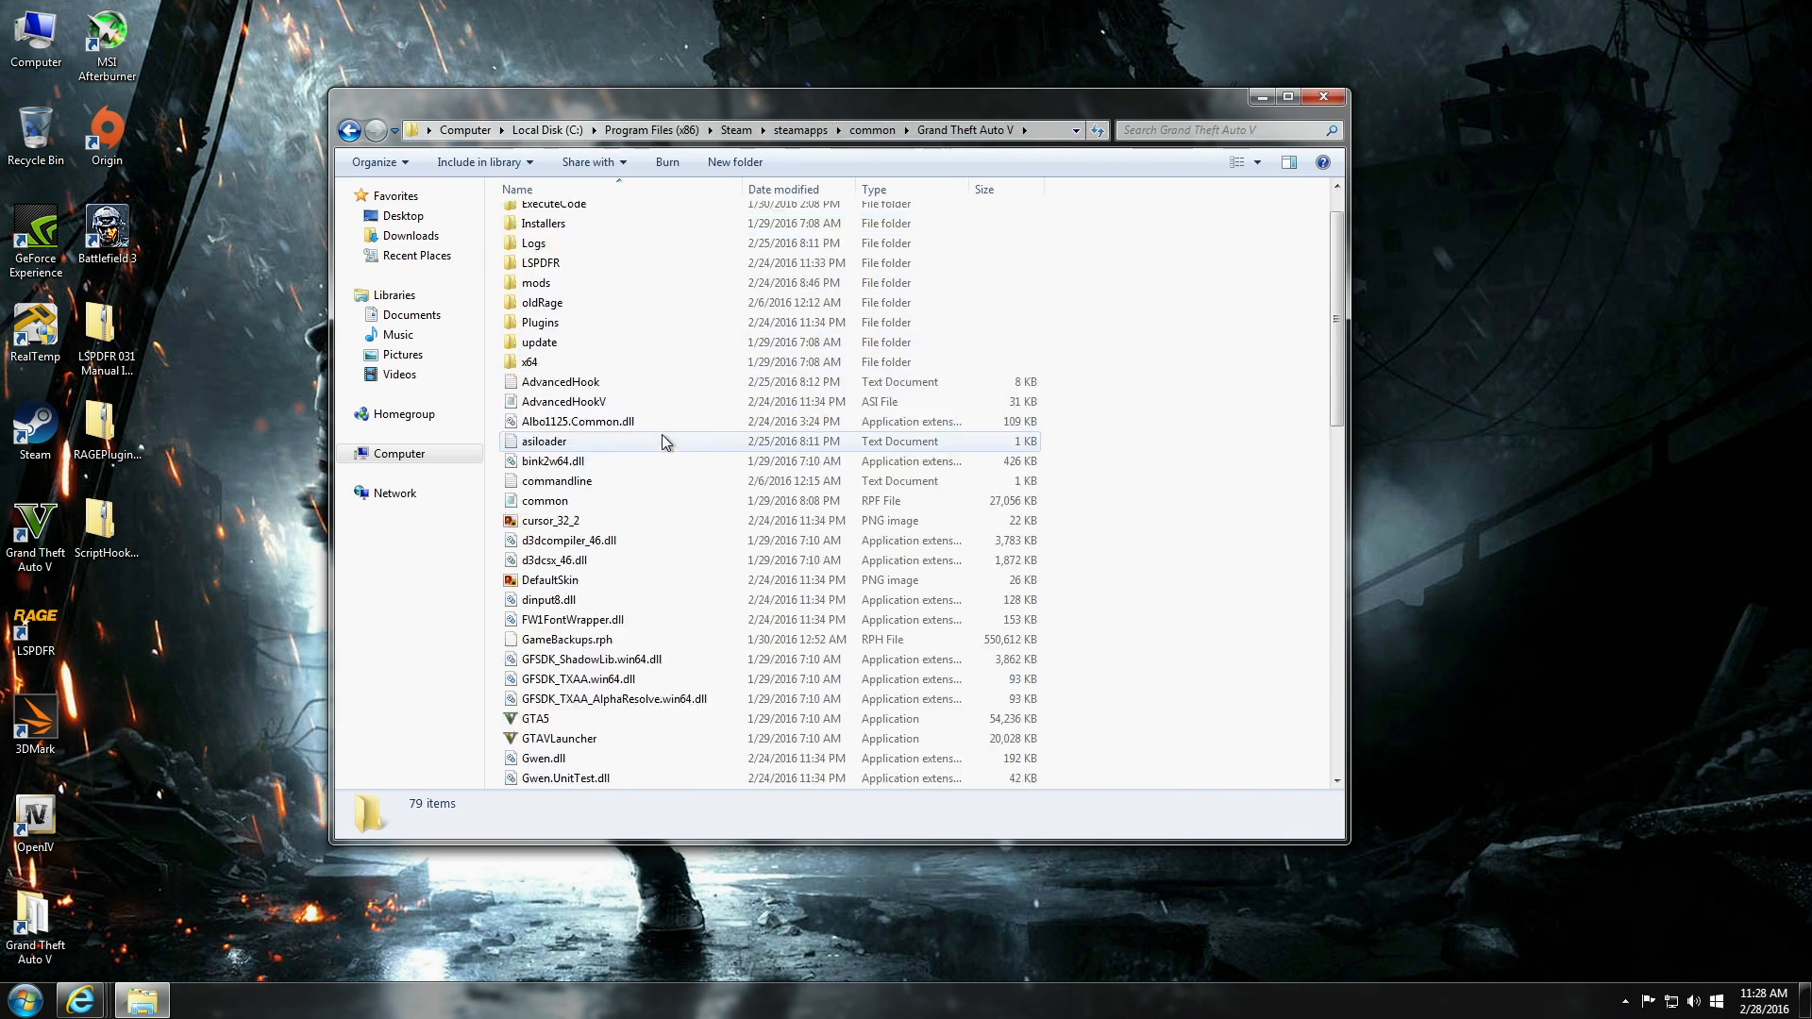
scroll("down", 3)
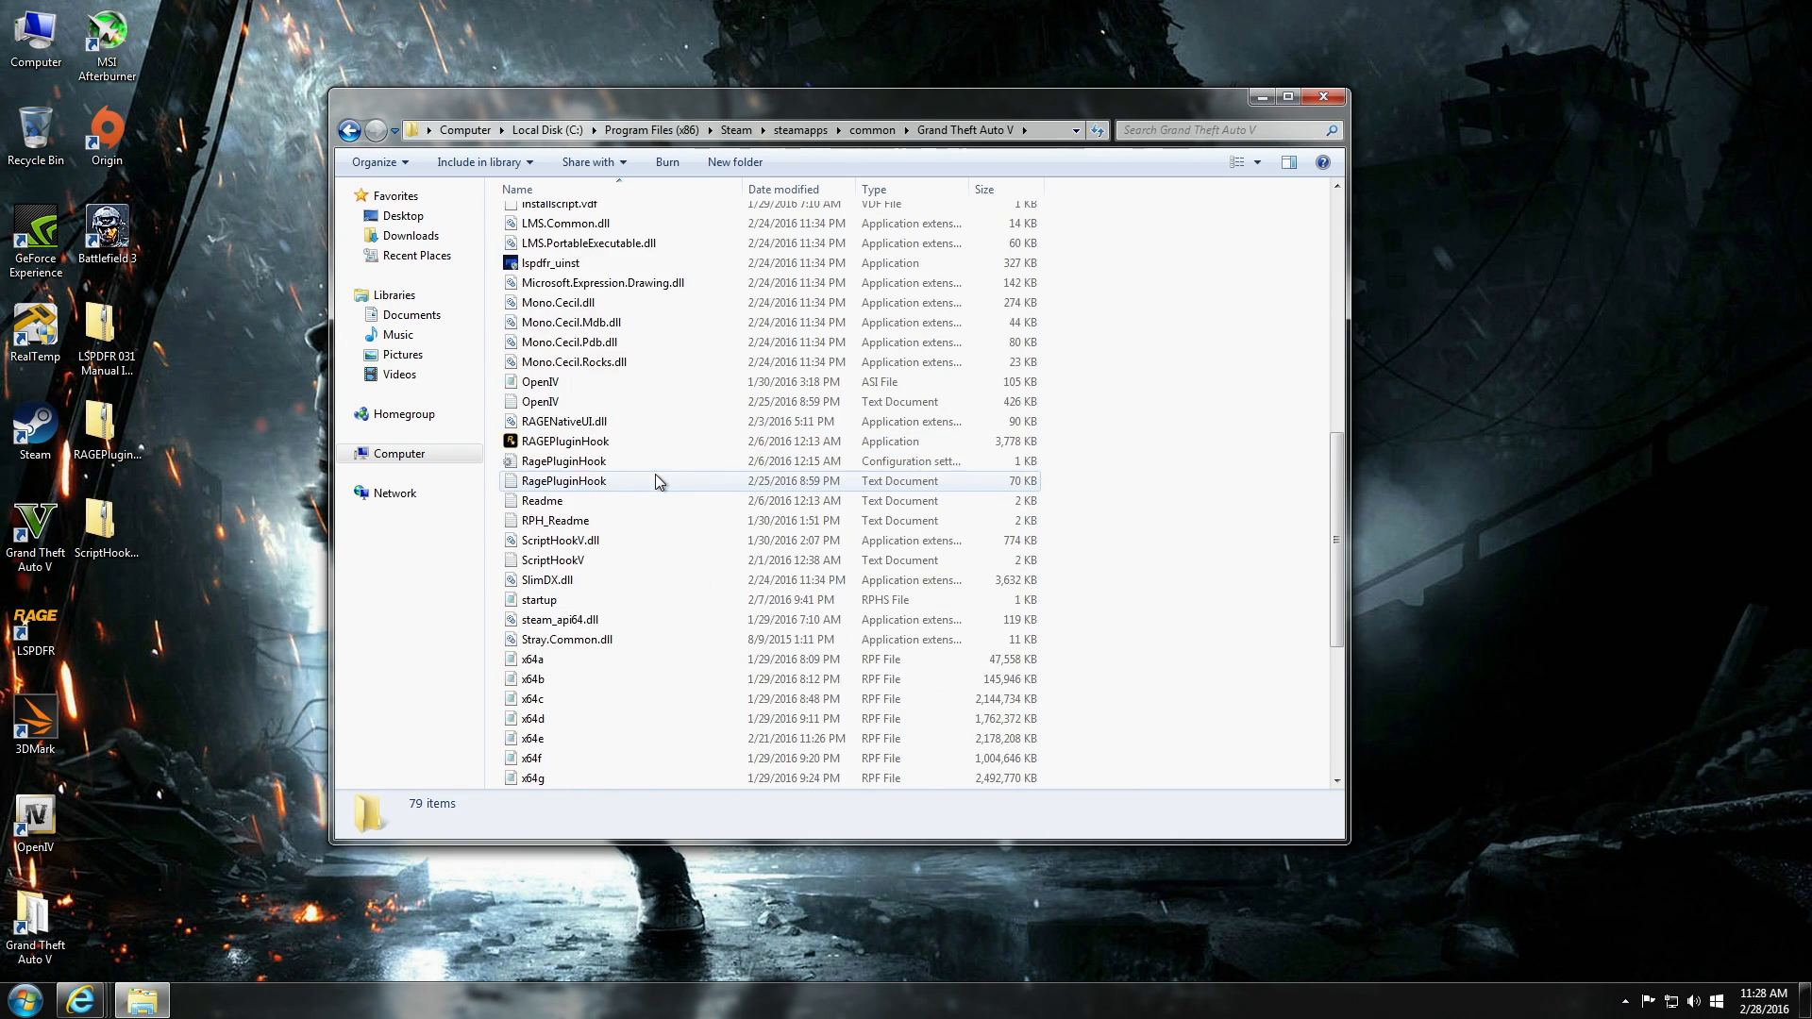
scroll("up", 3)
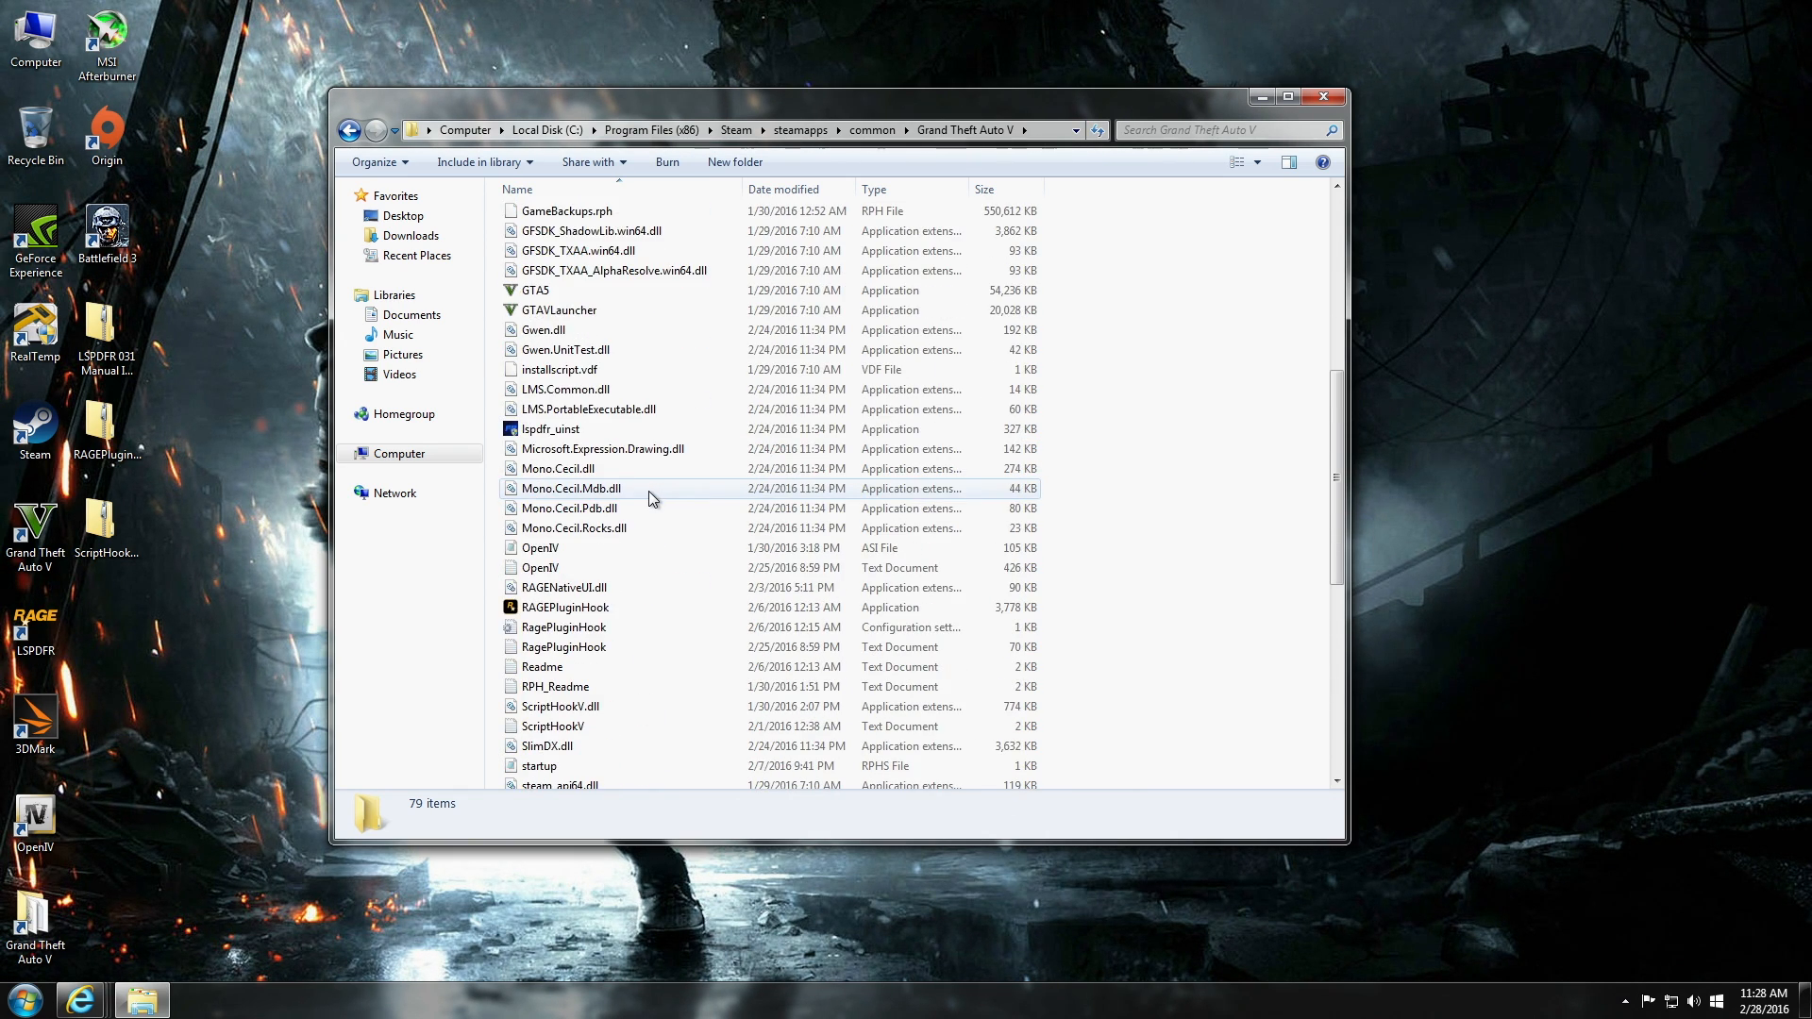
scroll("up", 3)
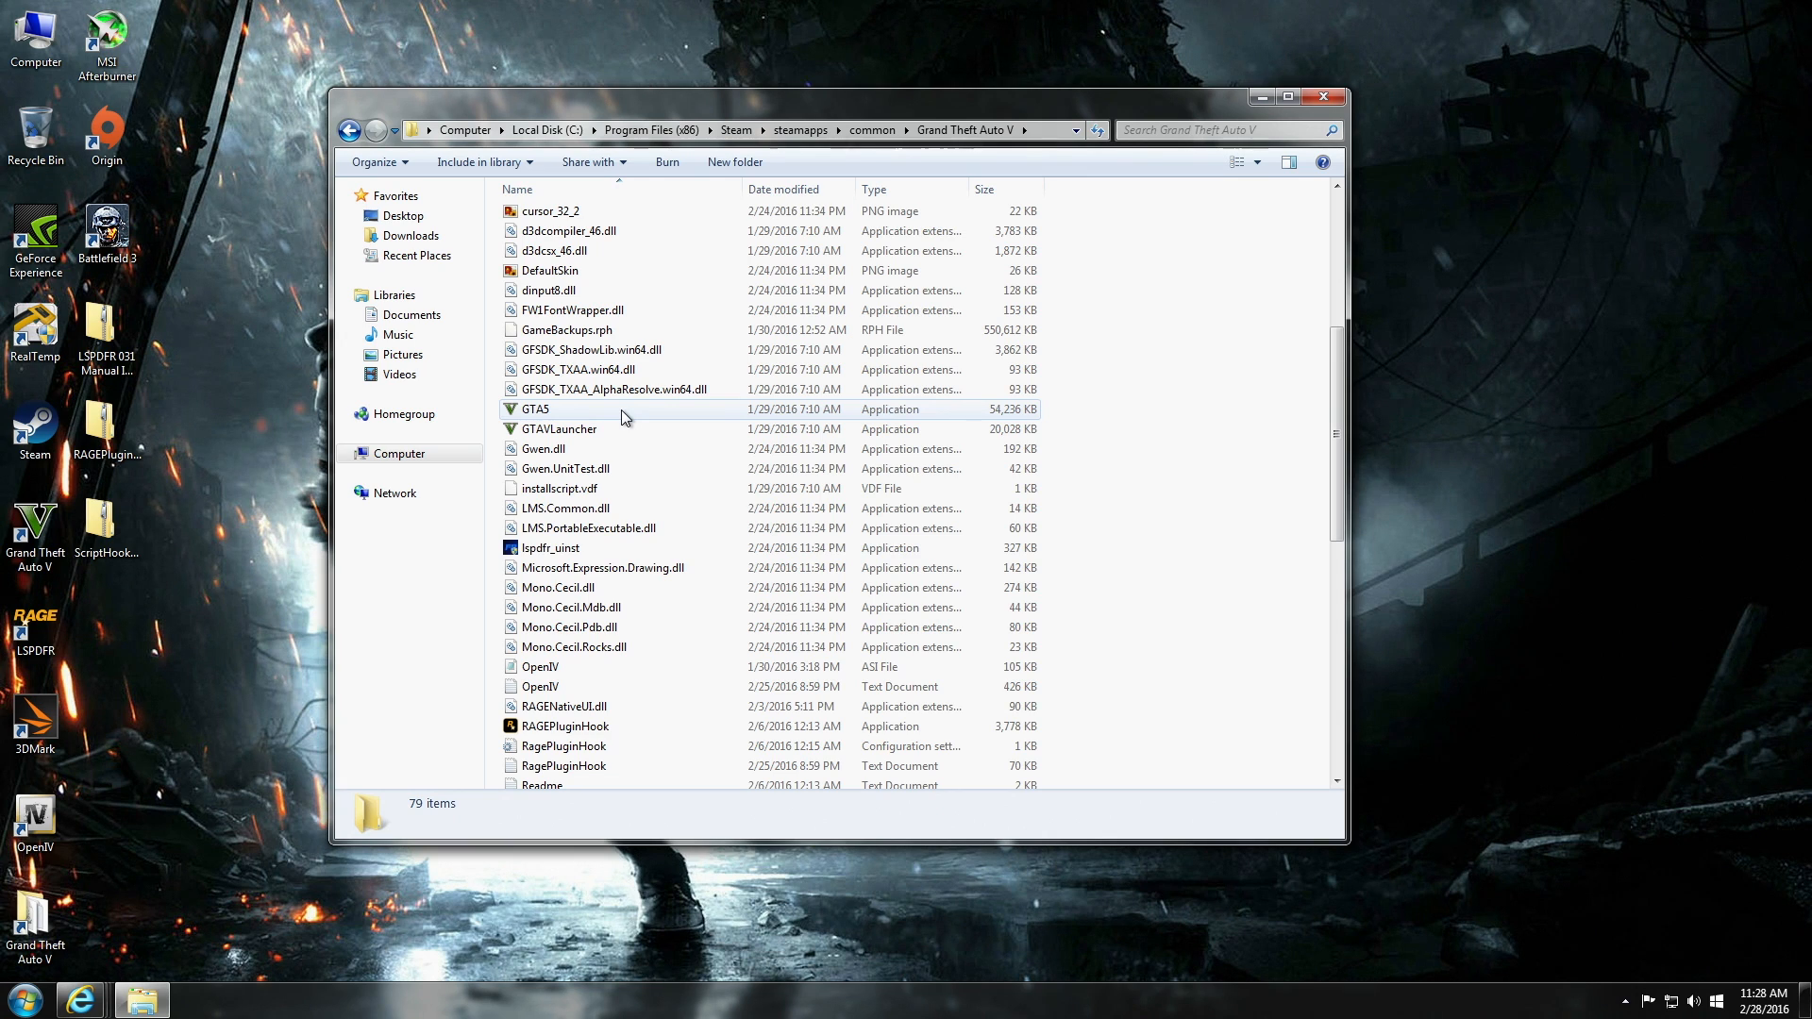
scroll("up", 3)
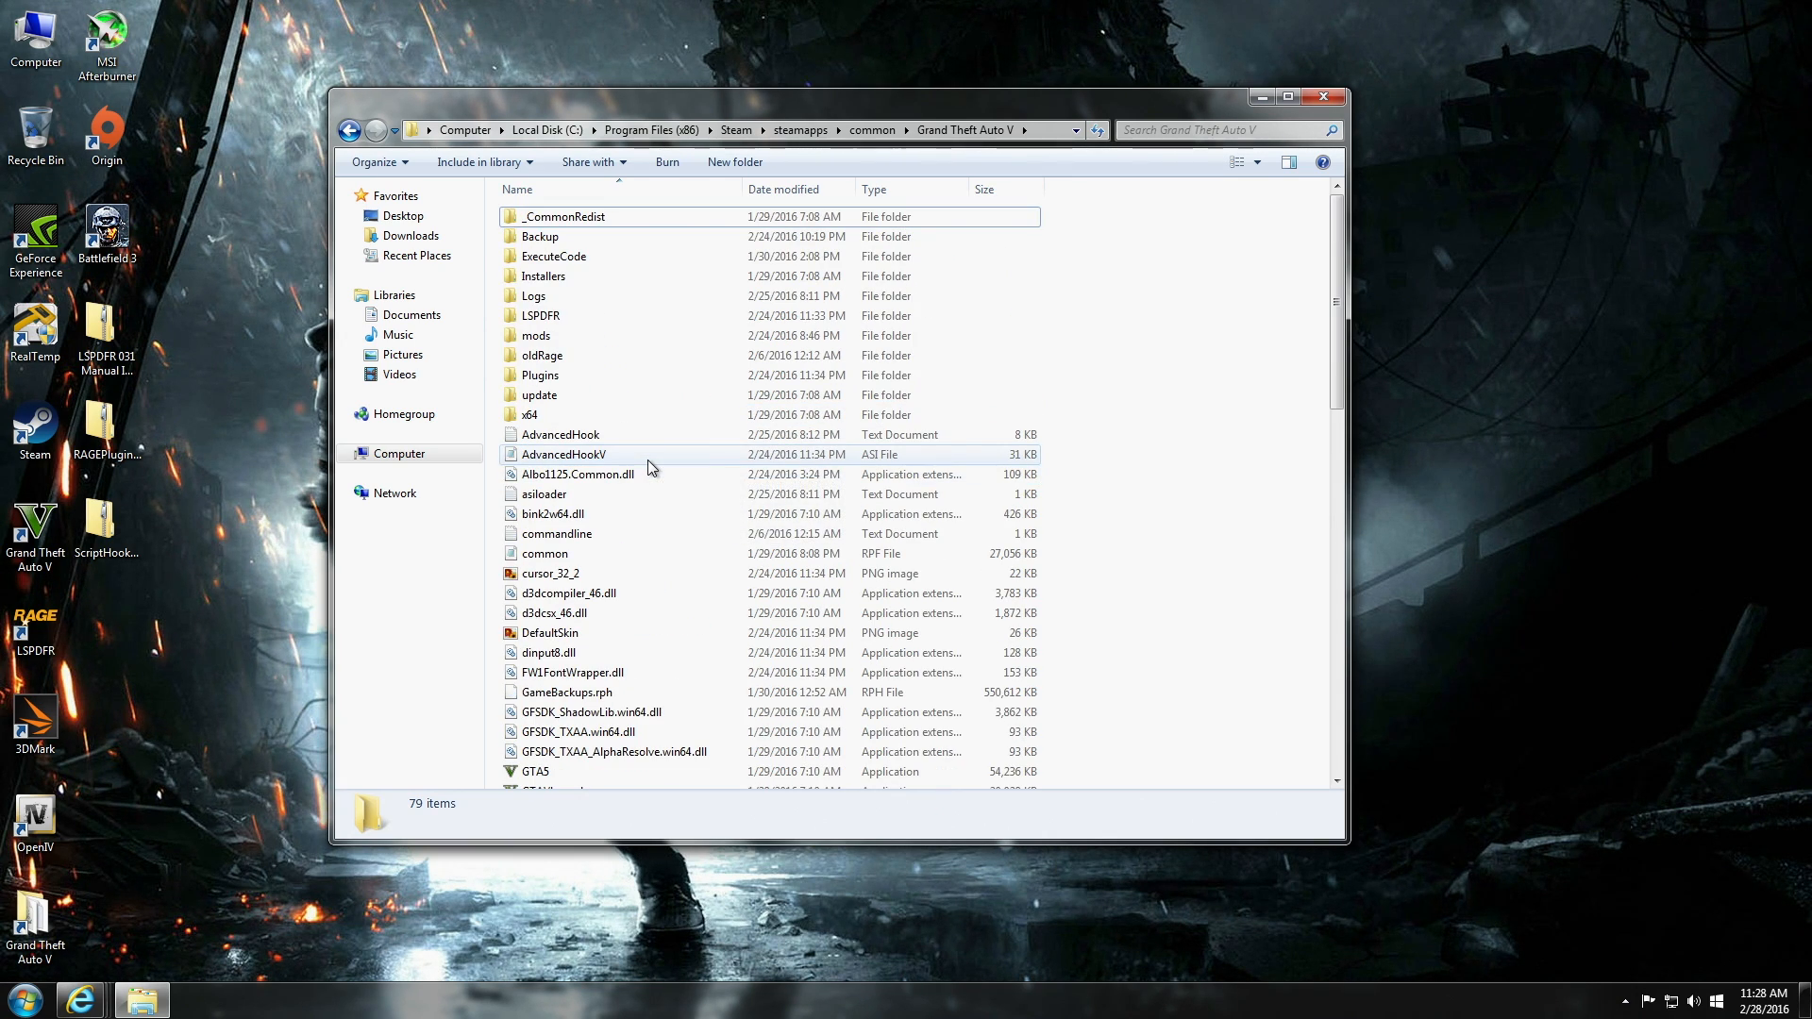
mouse_move(350, 129)
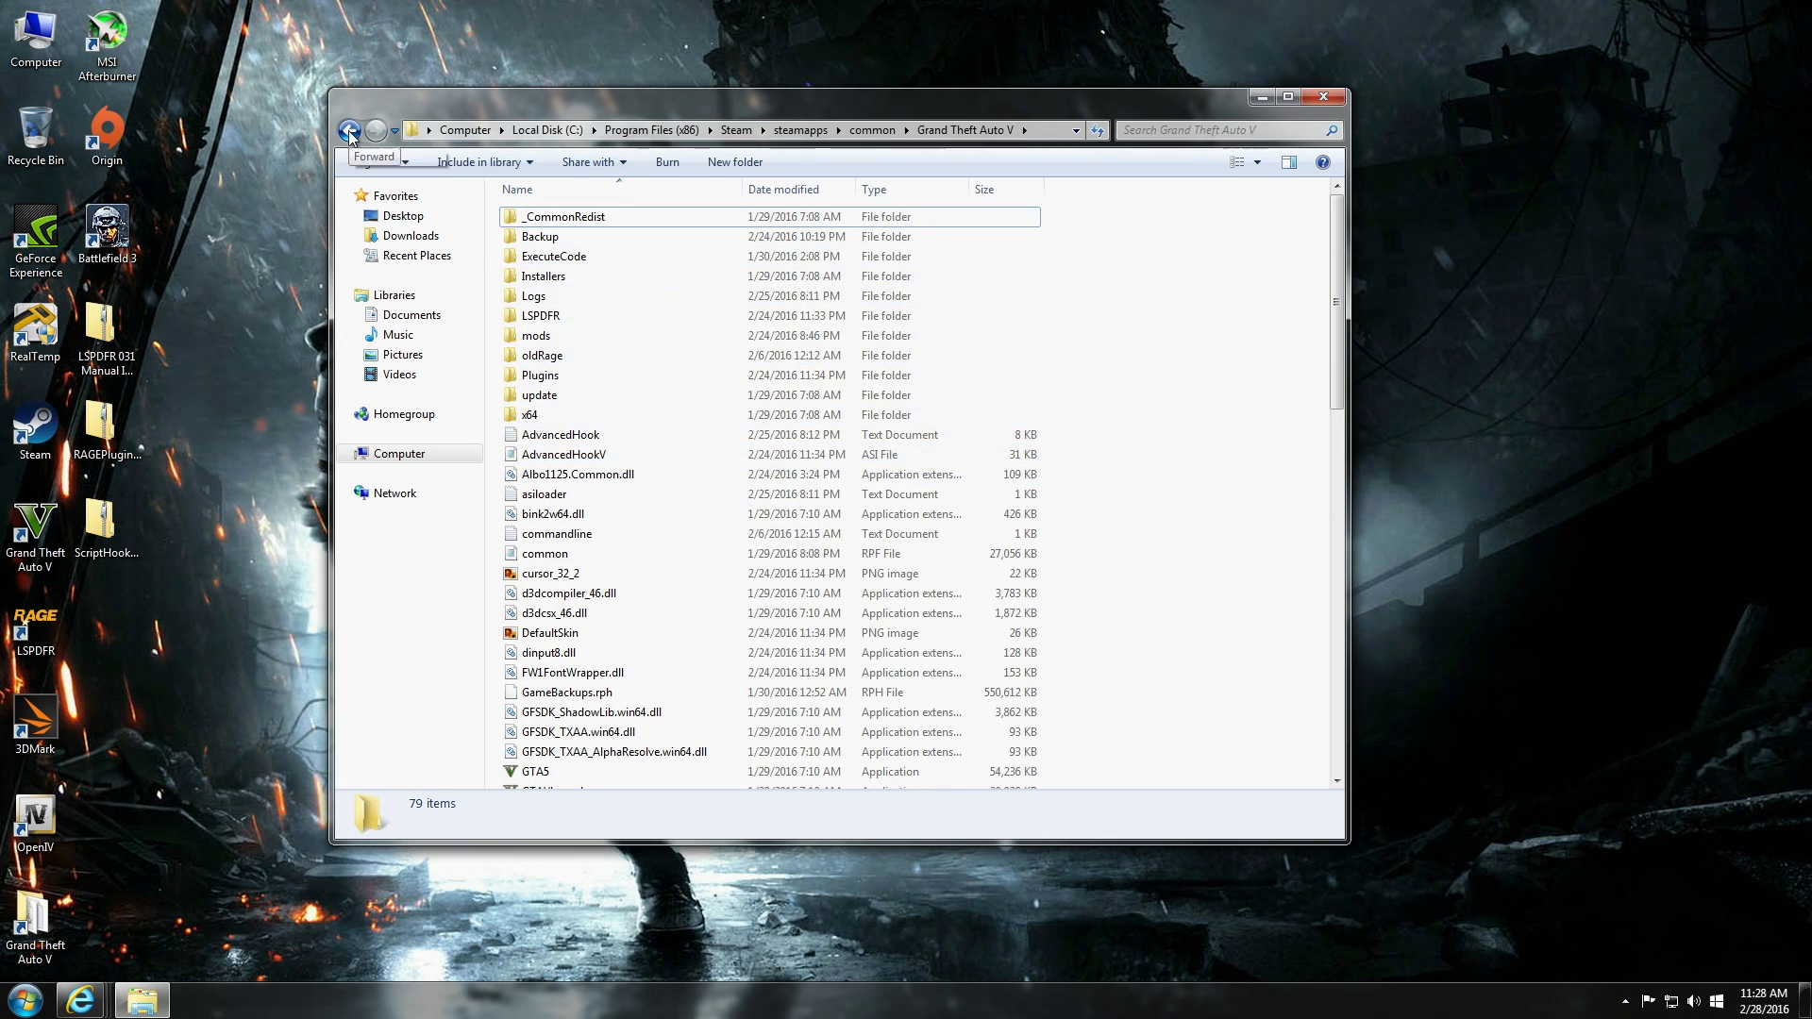
From the common folder, create a Grand Theft Auto V shortcut, delete the duplicate, and reopen via the desktop shortcut.
left_click(350, 129)
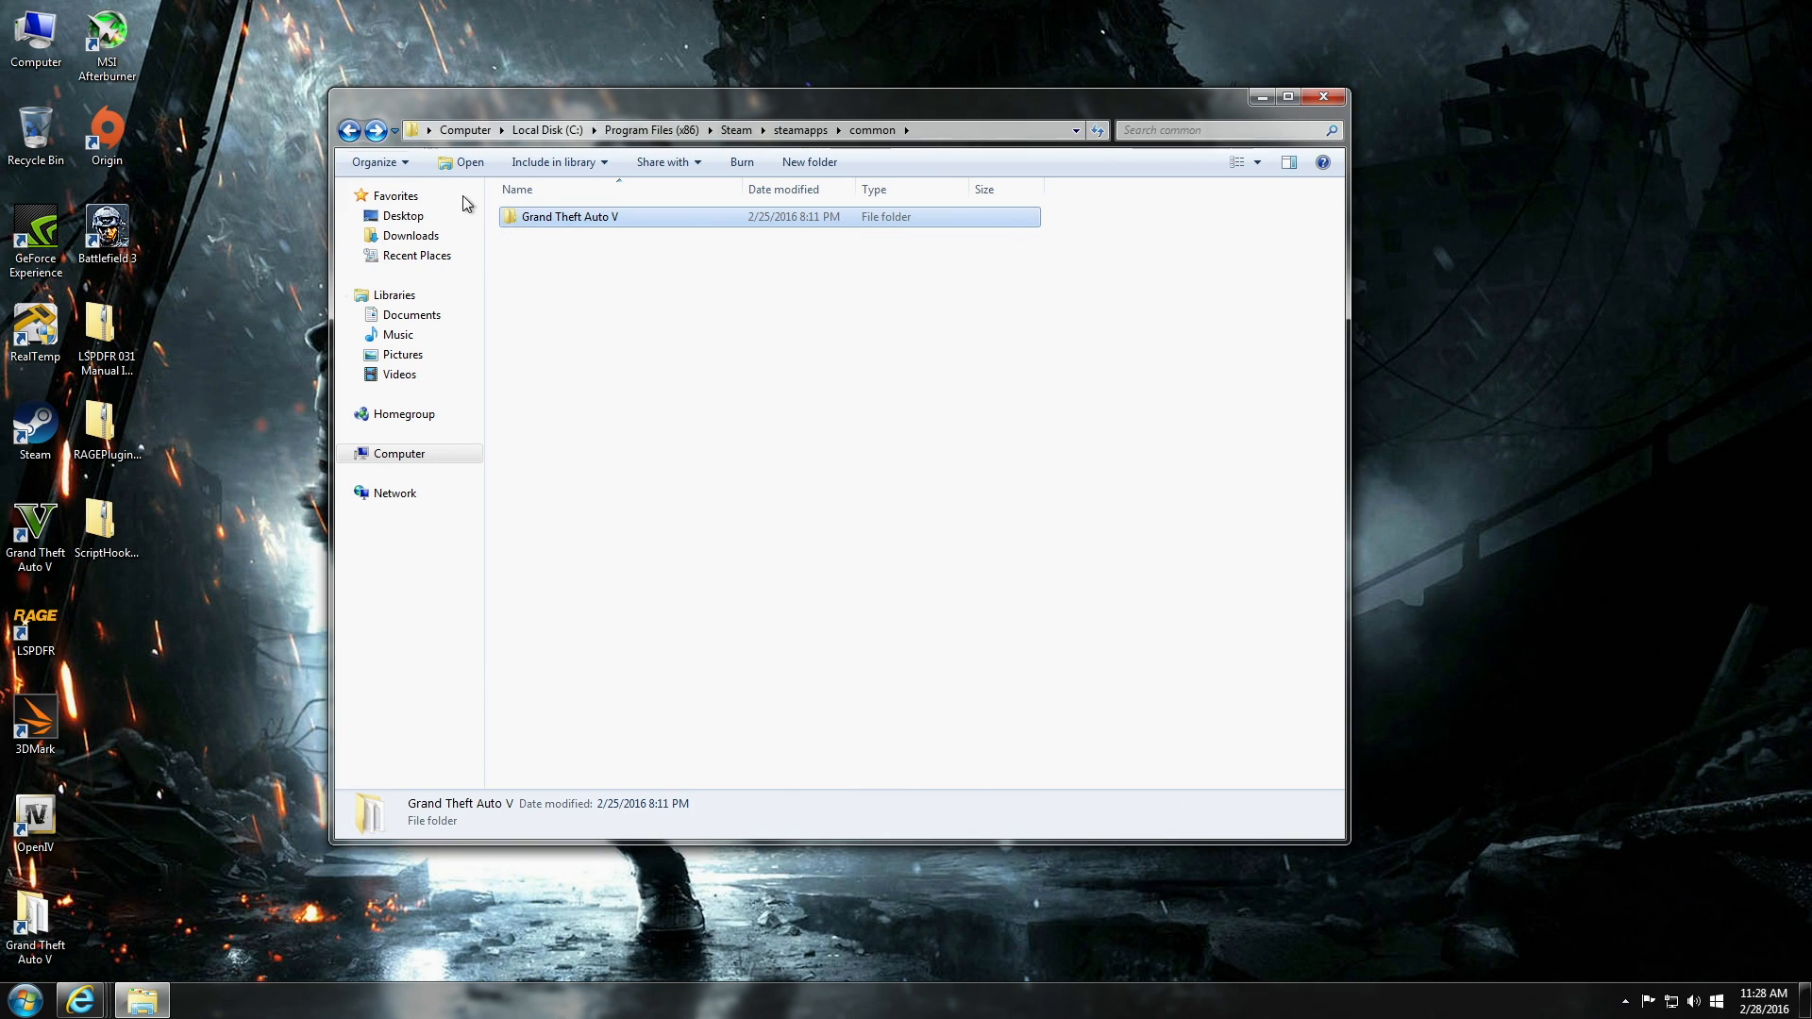
right_click(567, 216)
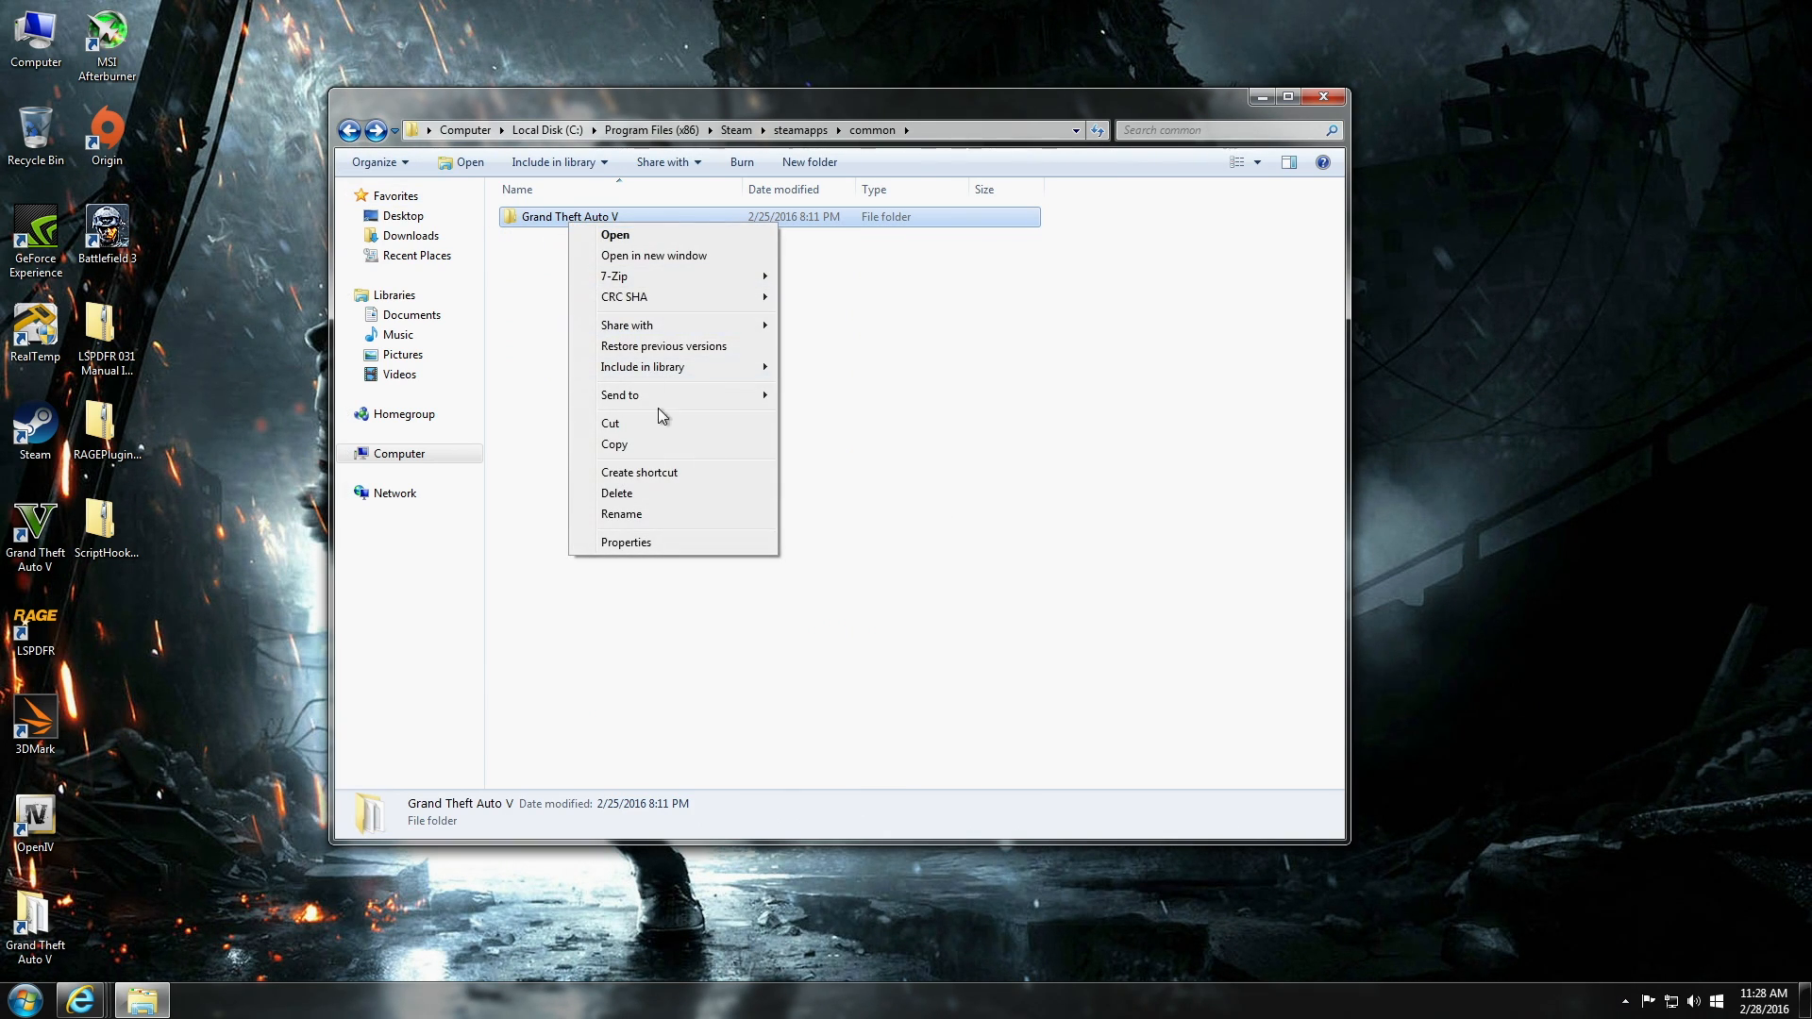
mouse_move(676, 472)
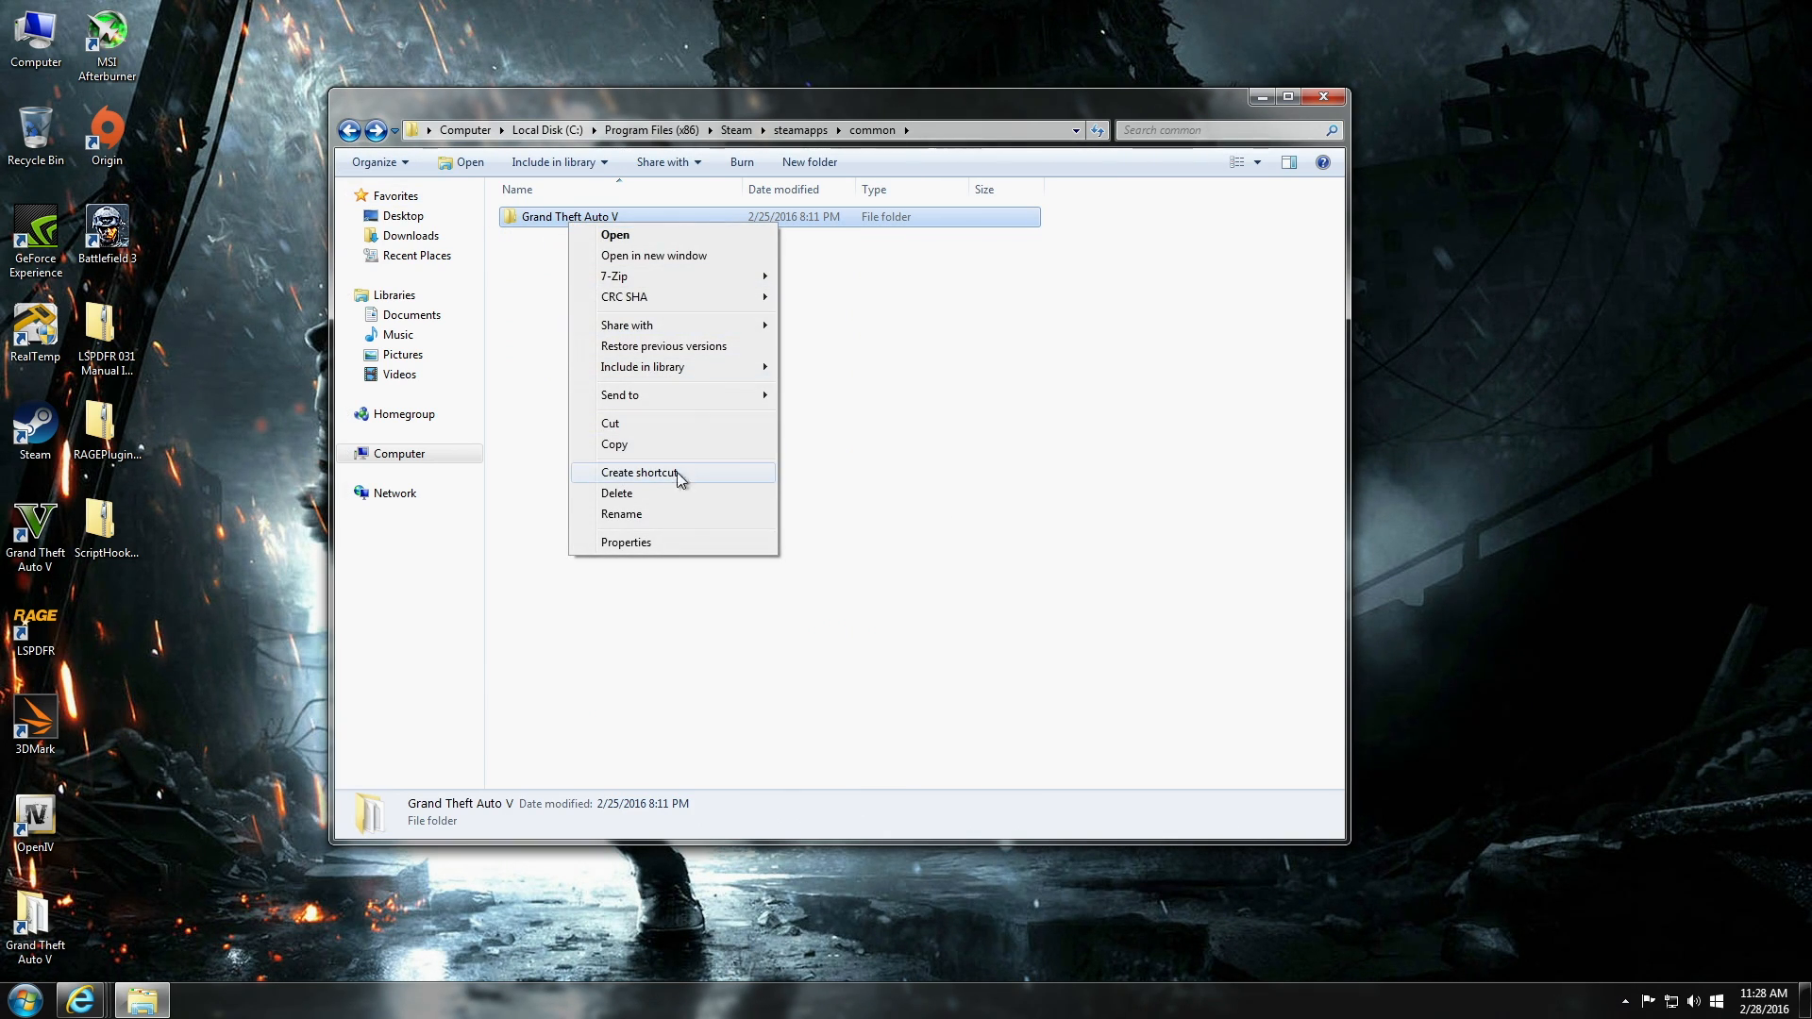
left_click(639, 473)
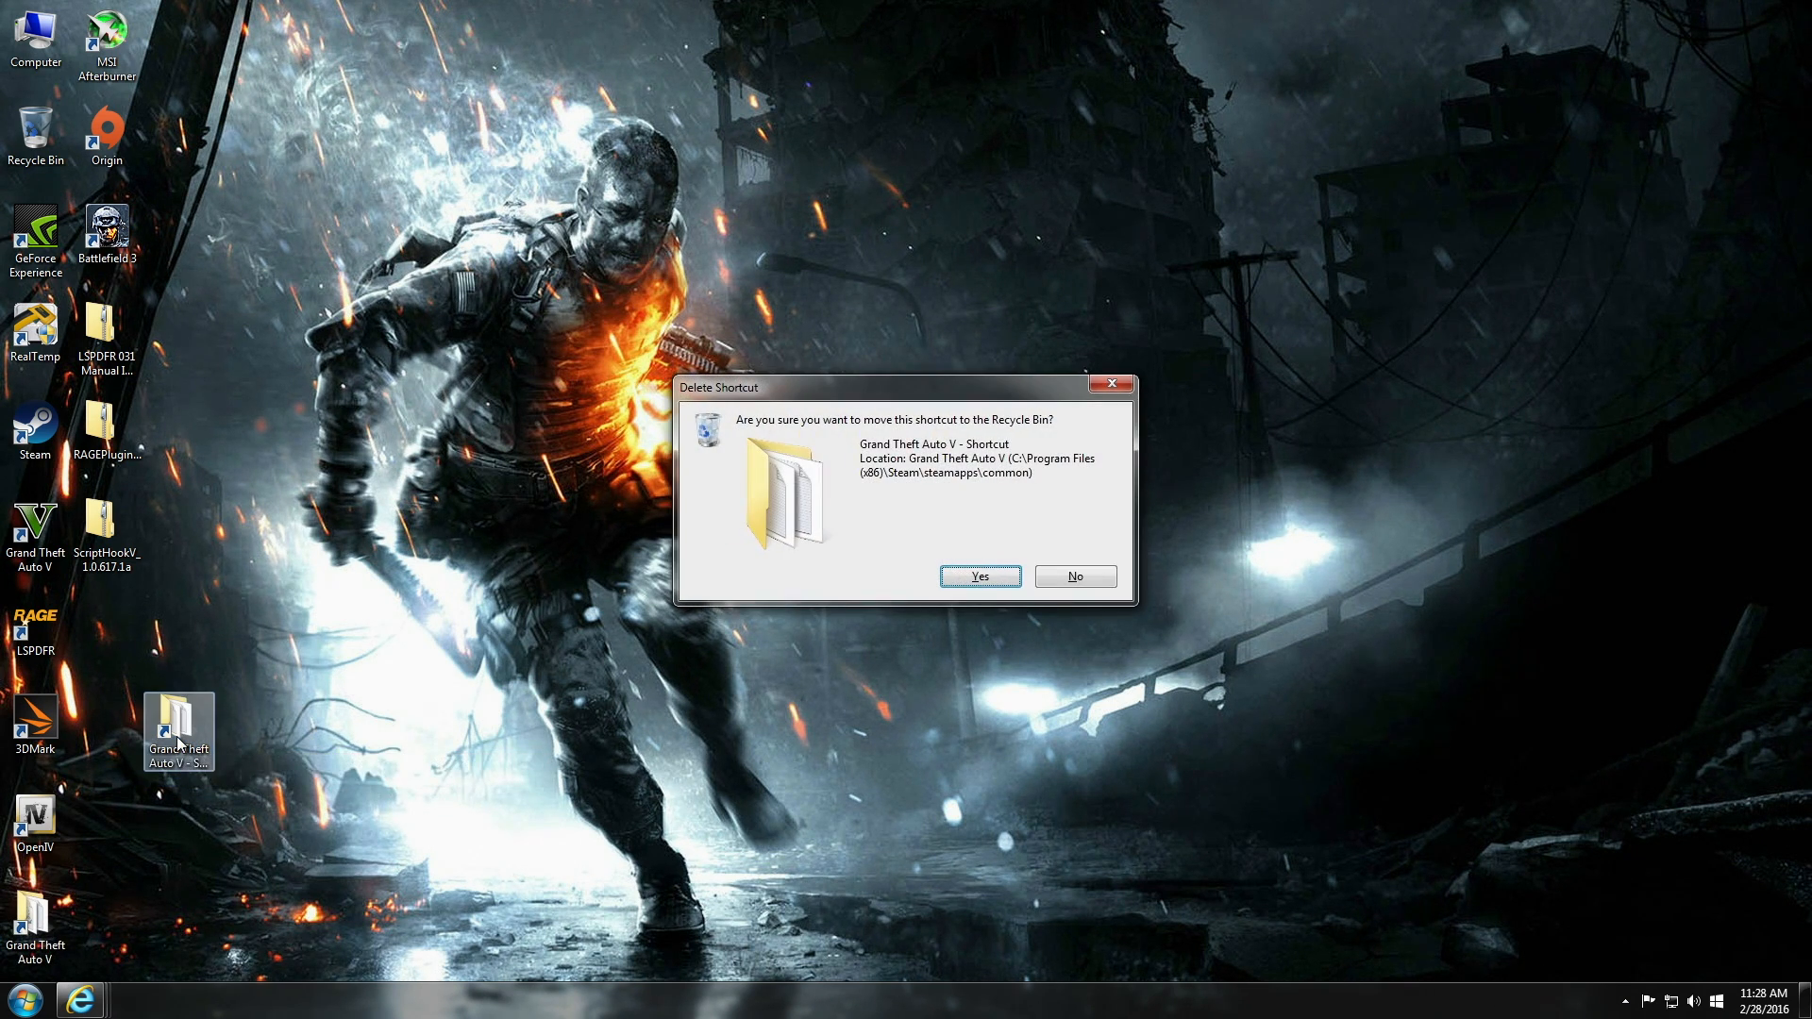
left_click(977, 576)
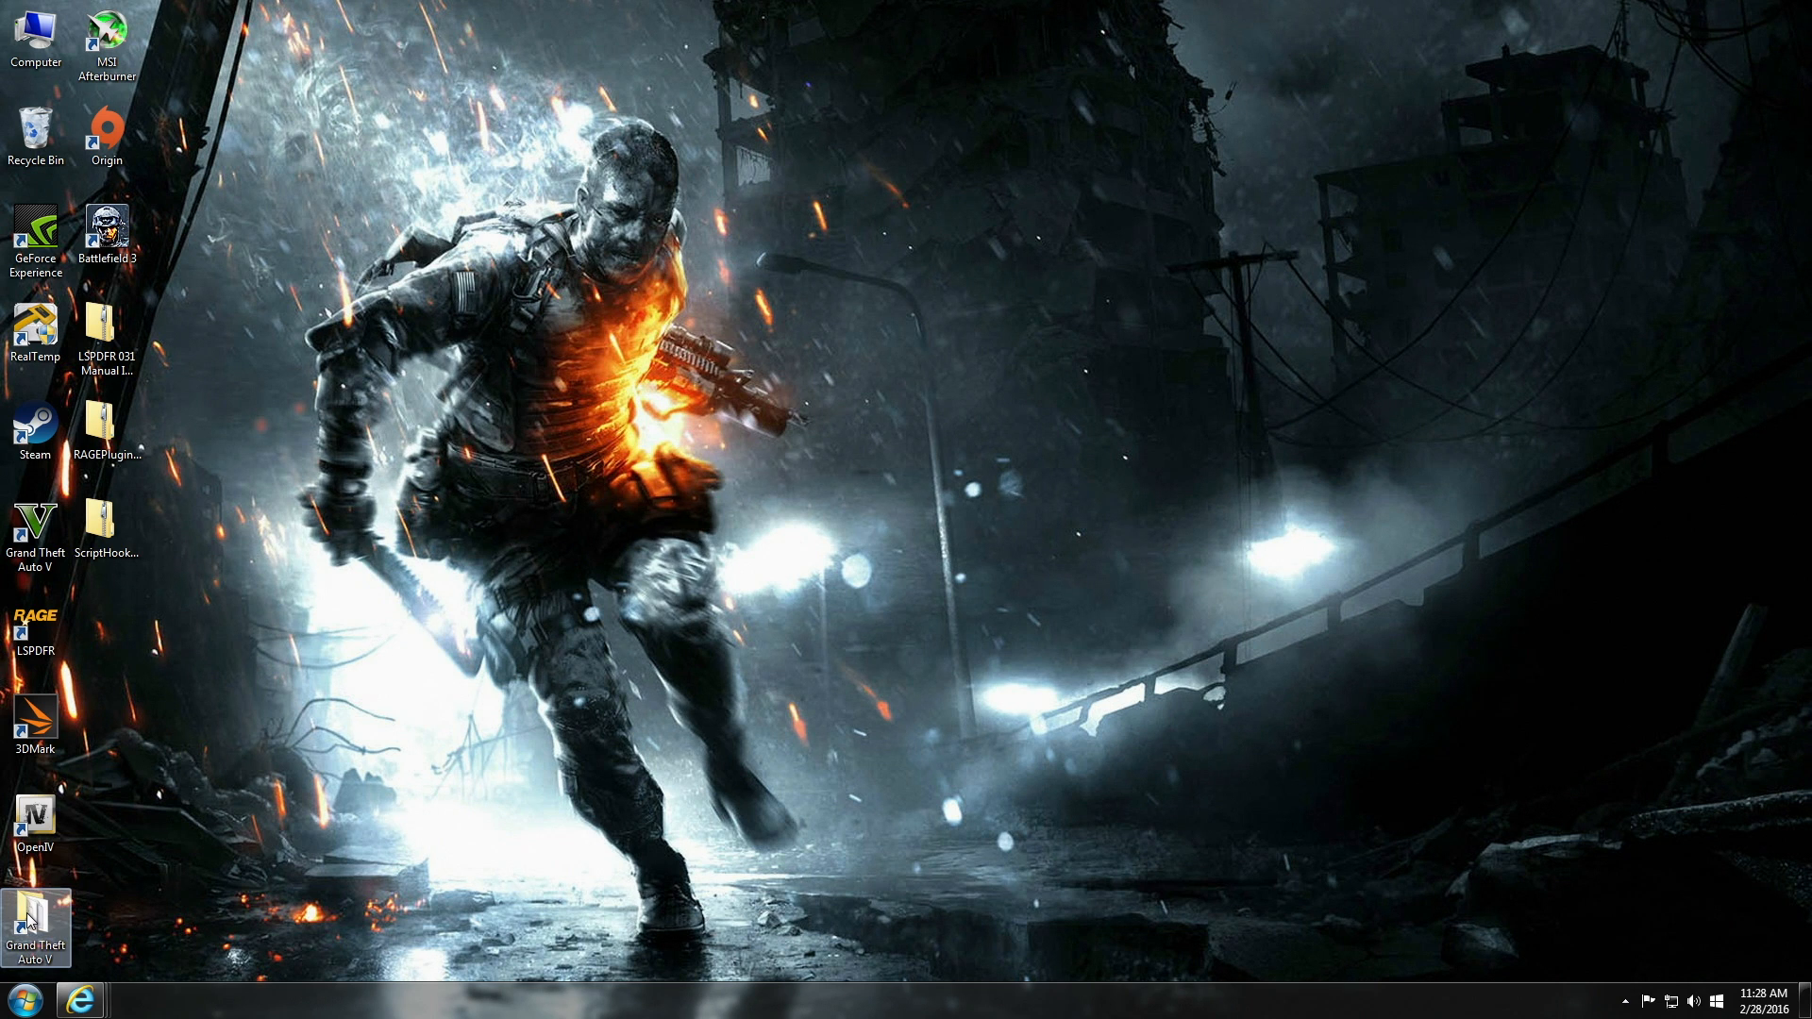
double_click(36, 918)
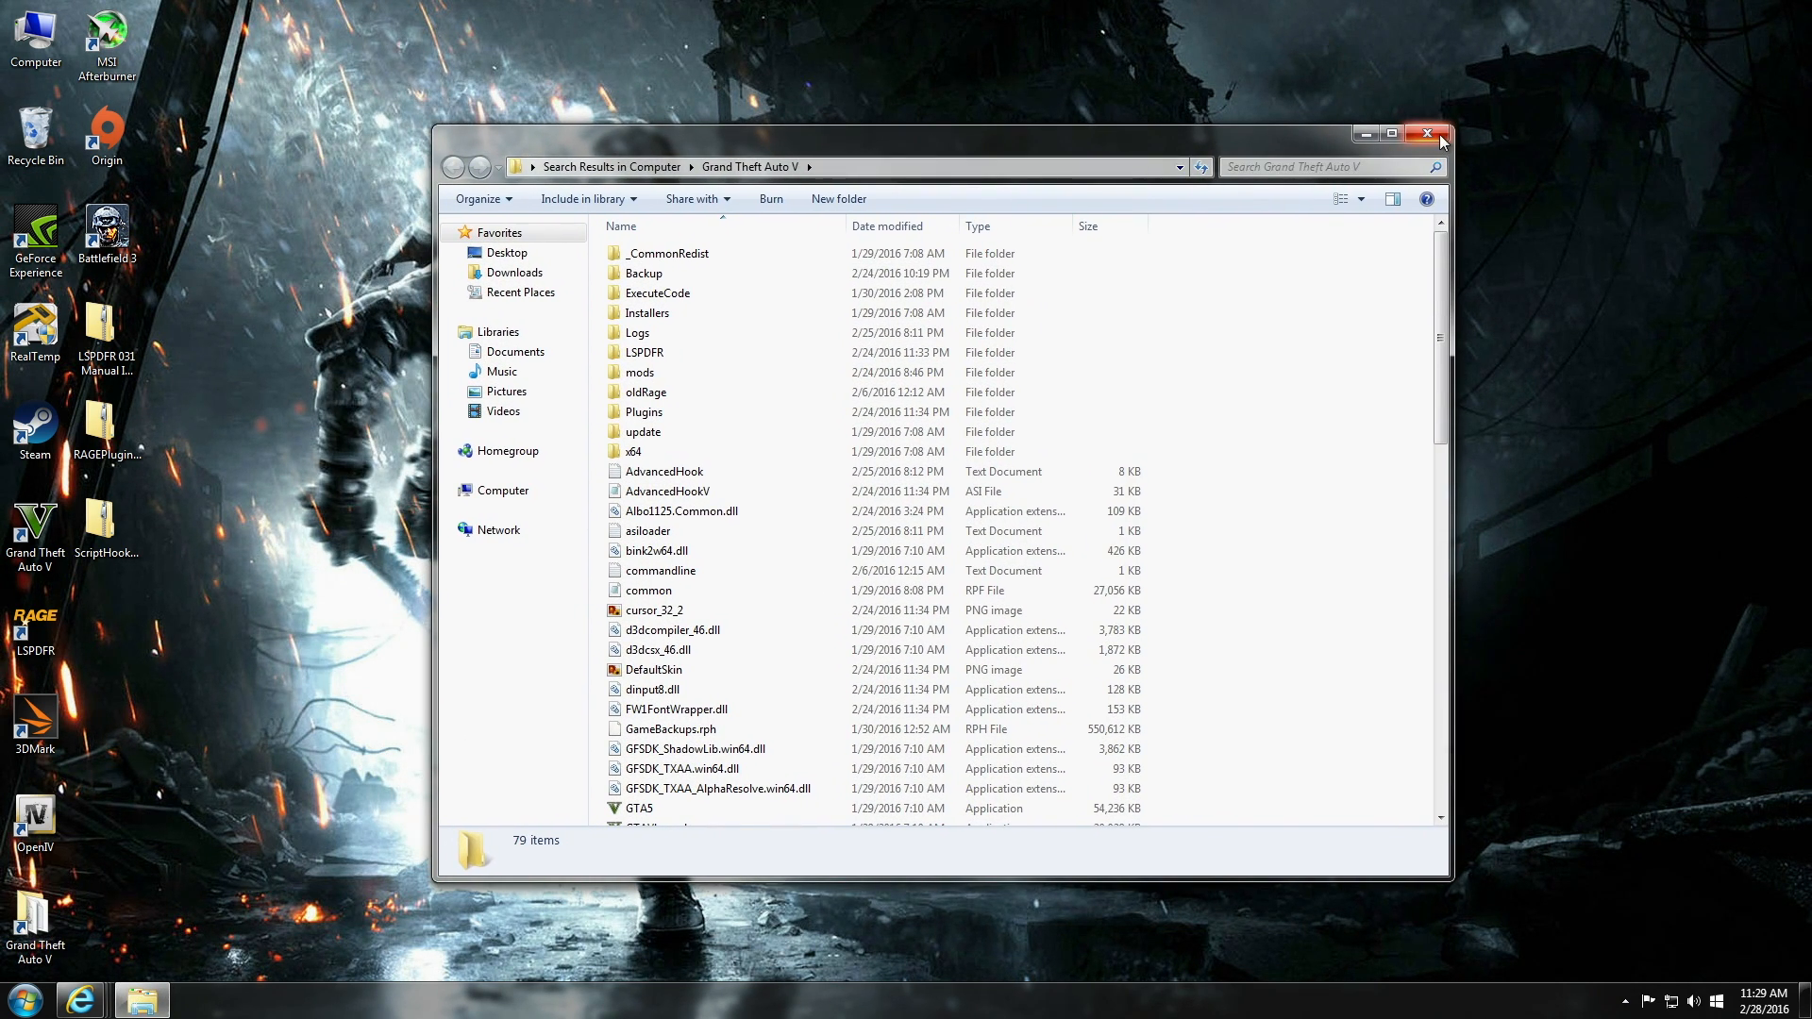
Close the Grand Theft Auto V folder window.
left_click(1428, 133)
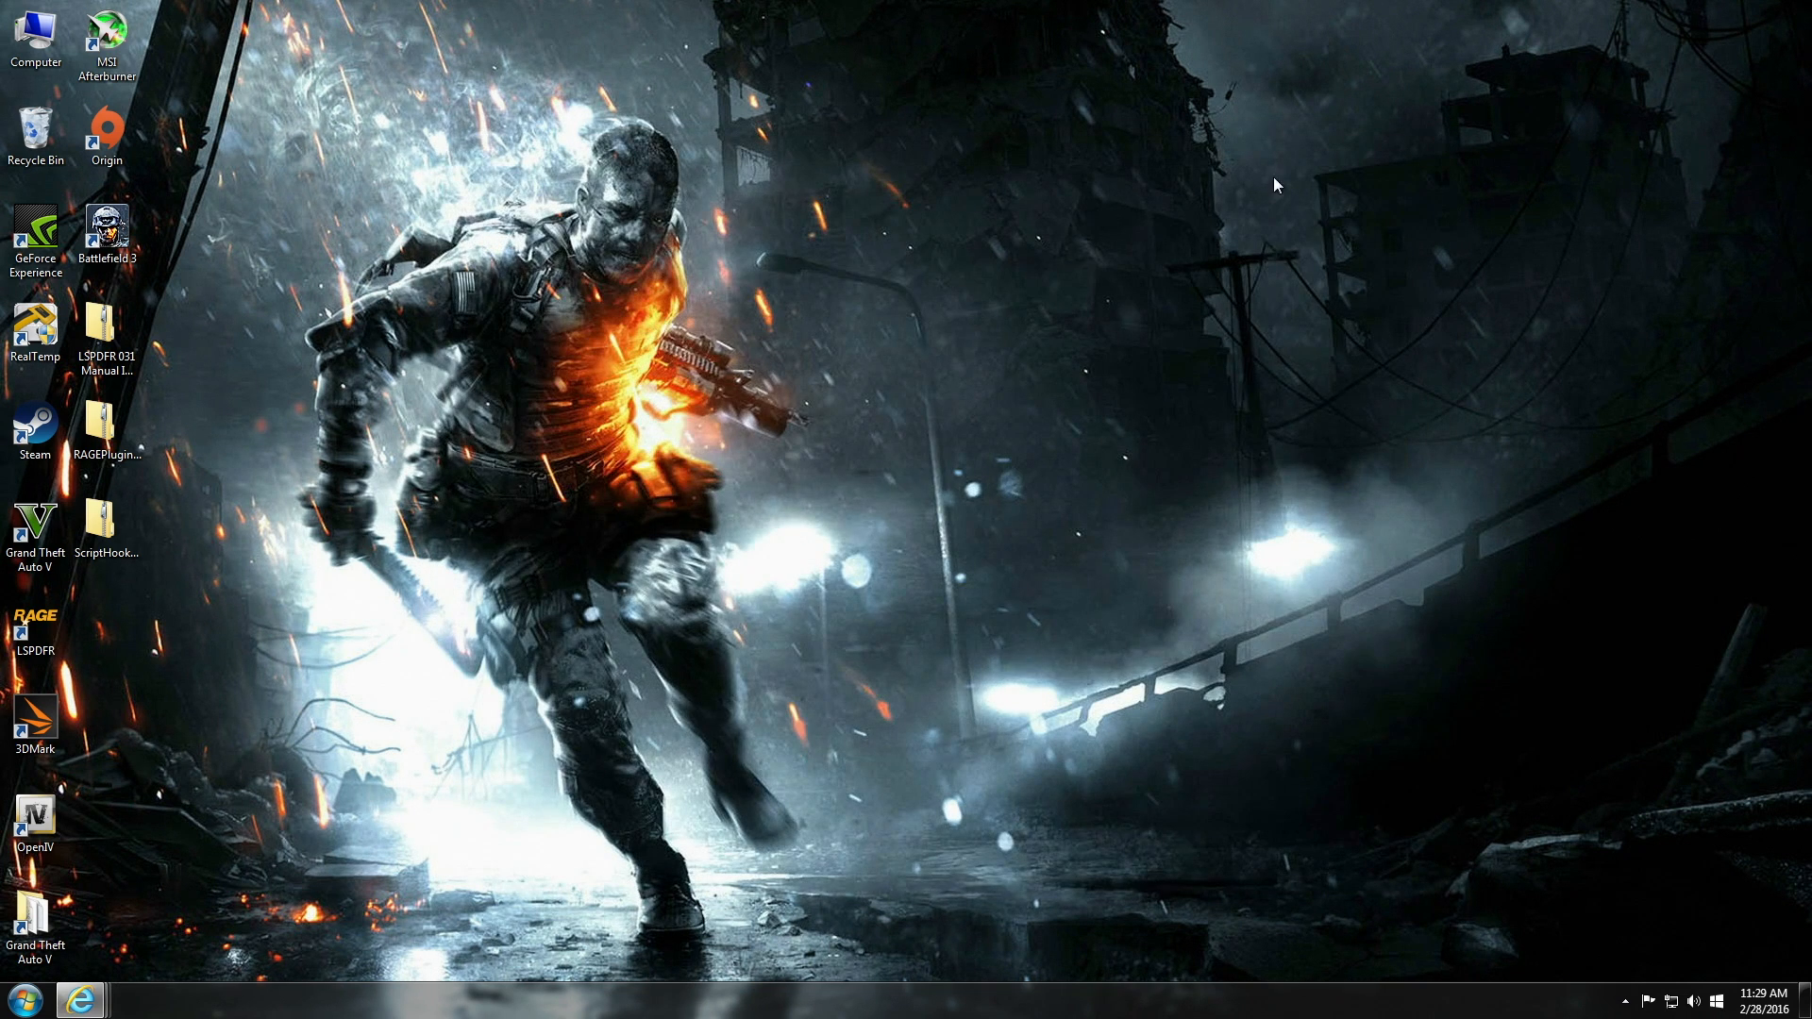
mouse_move(243, 854)
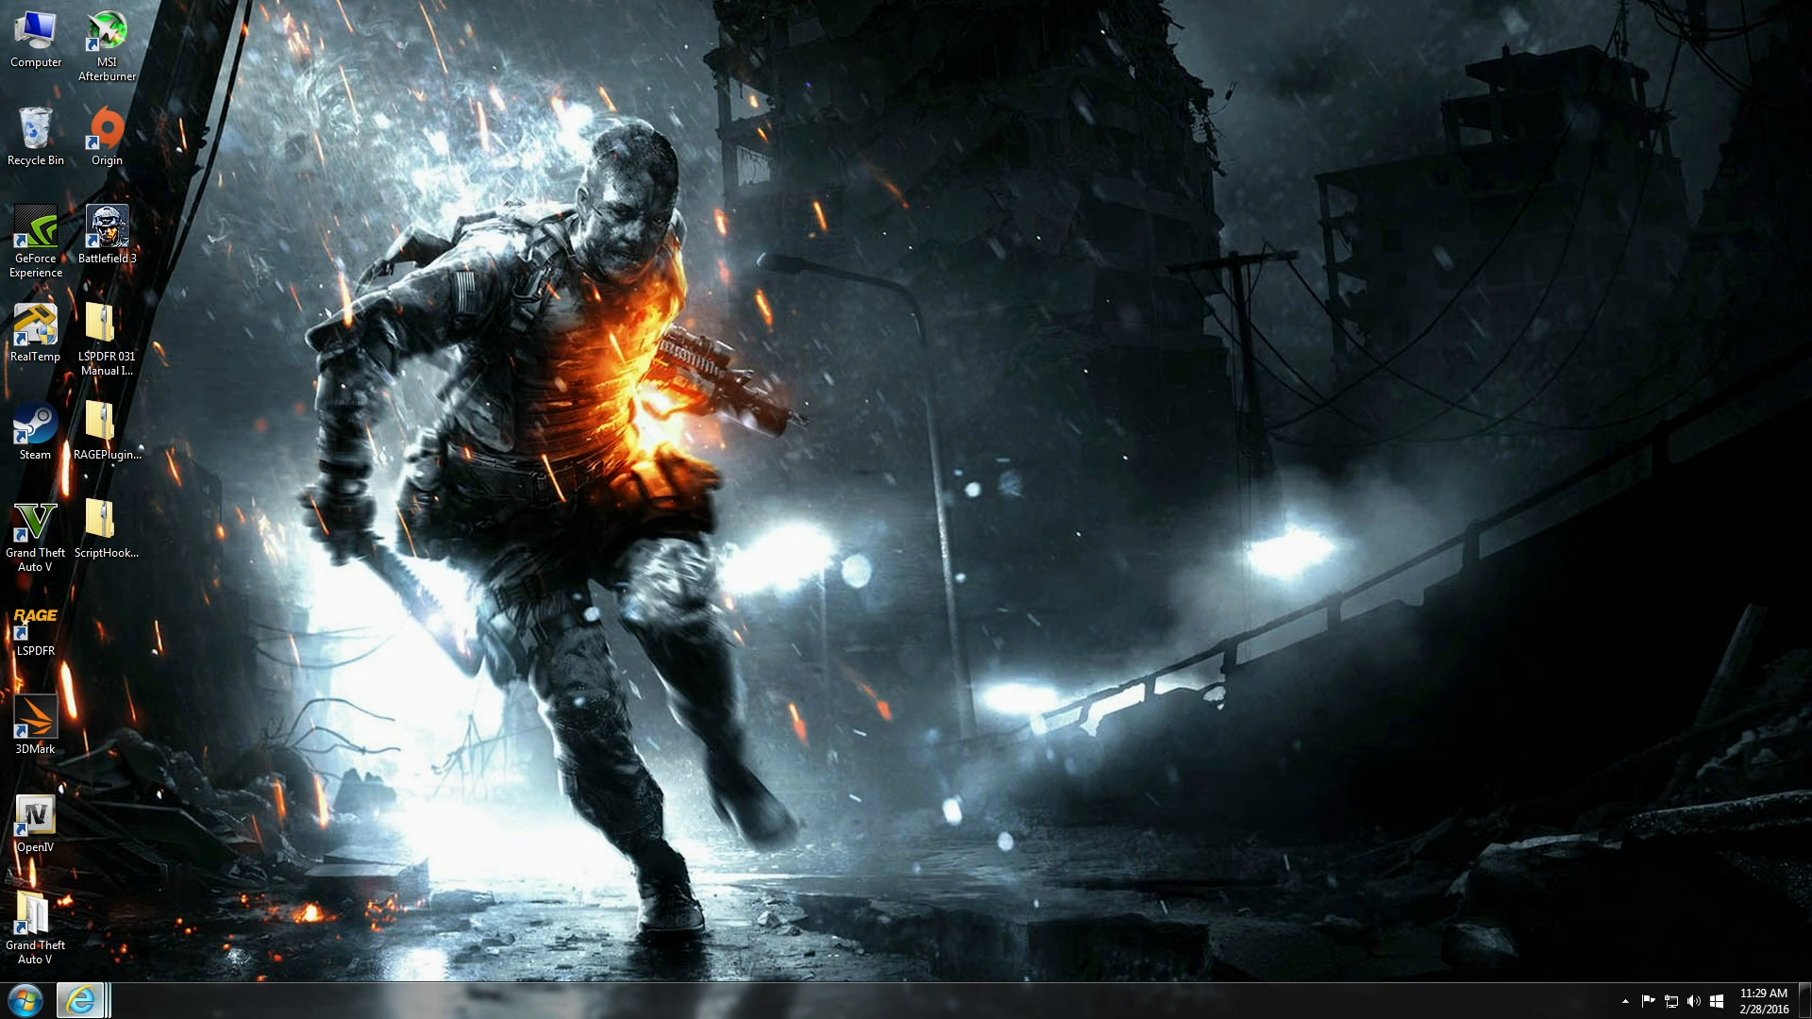
mouse_move(96, 997)
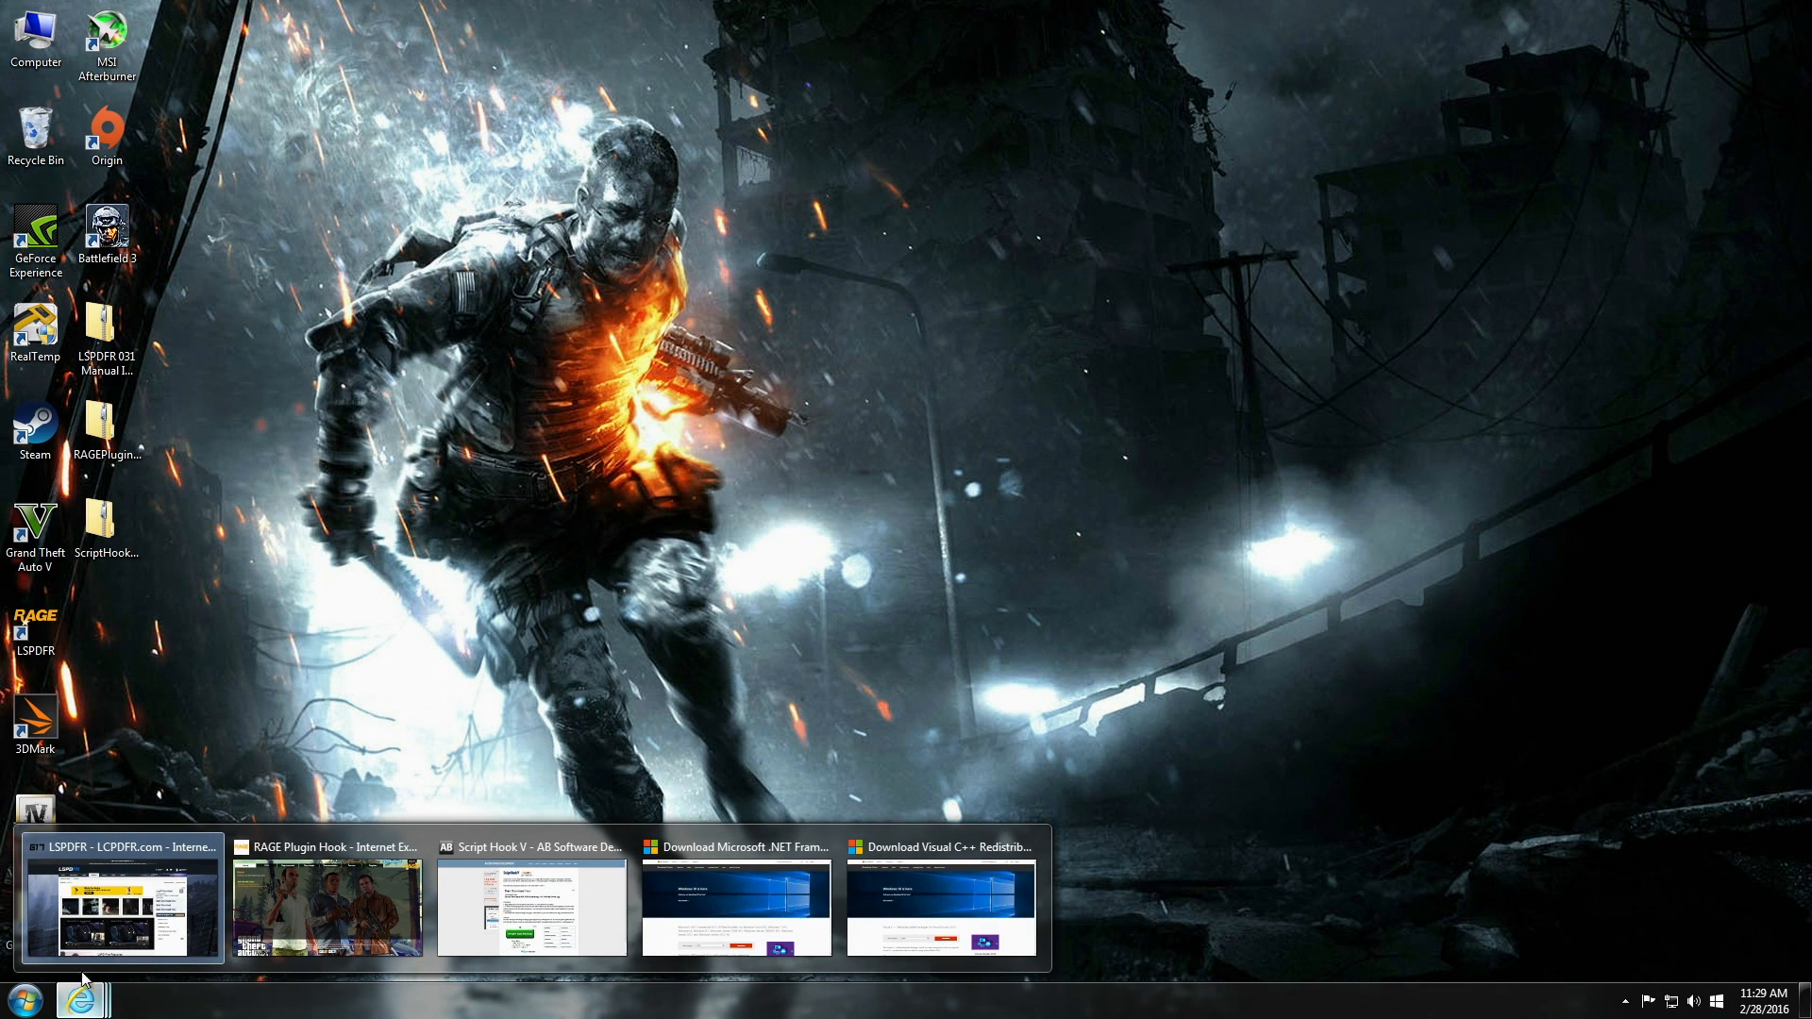
Switch to LSPDFR.com, go to the LSPDFR section, and scroll to the LSPD First Response entry.
left_click(120, 901)
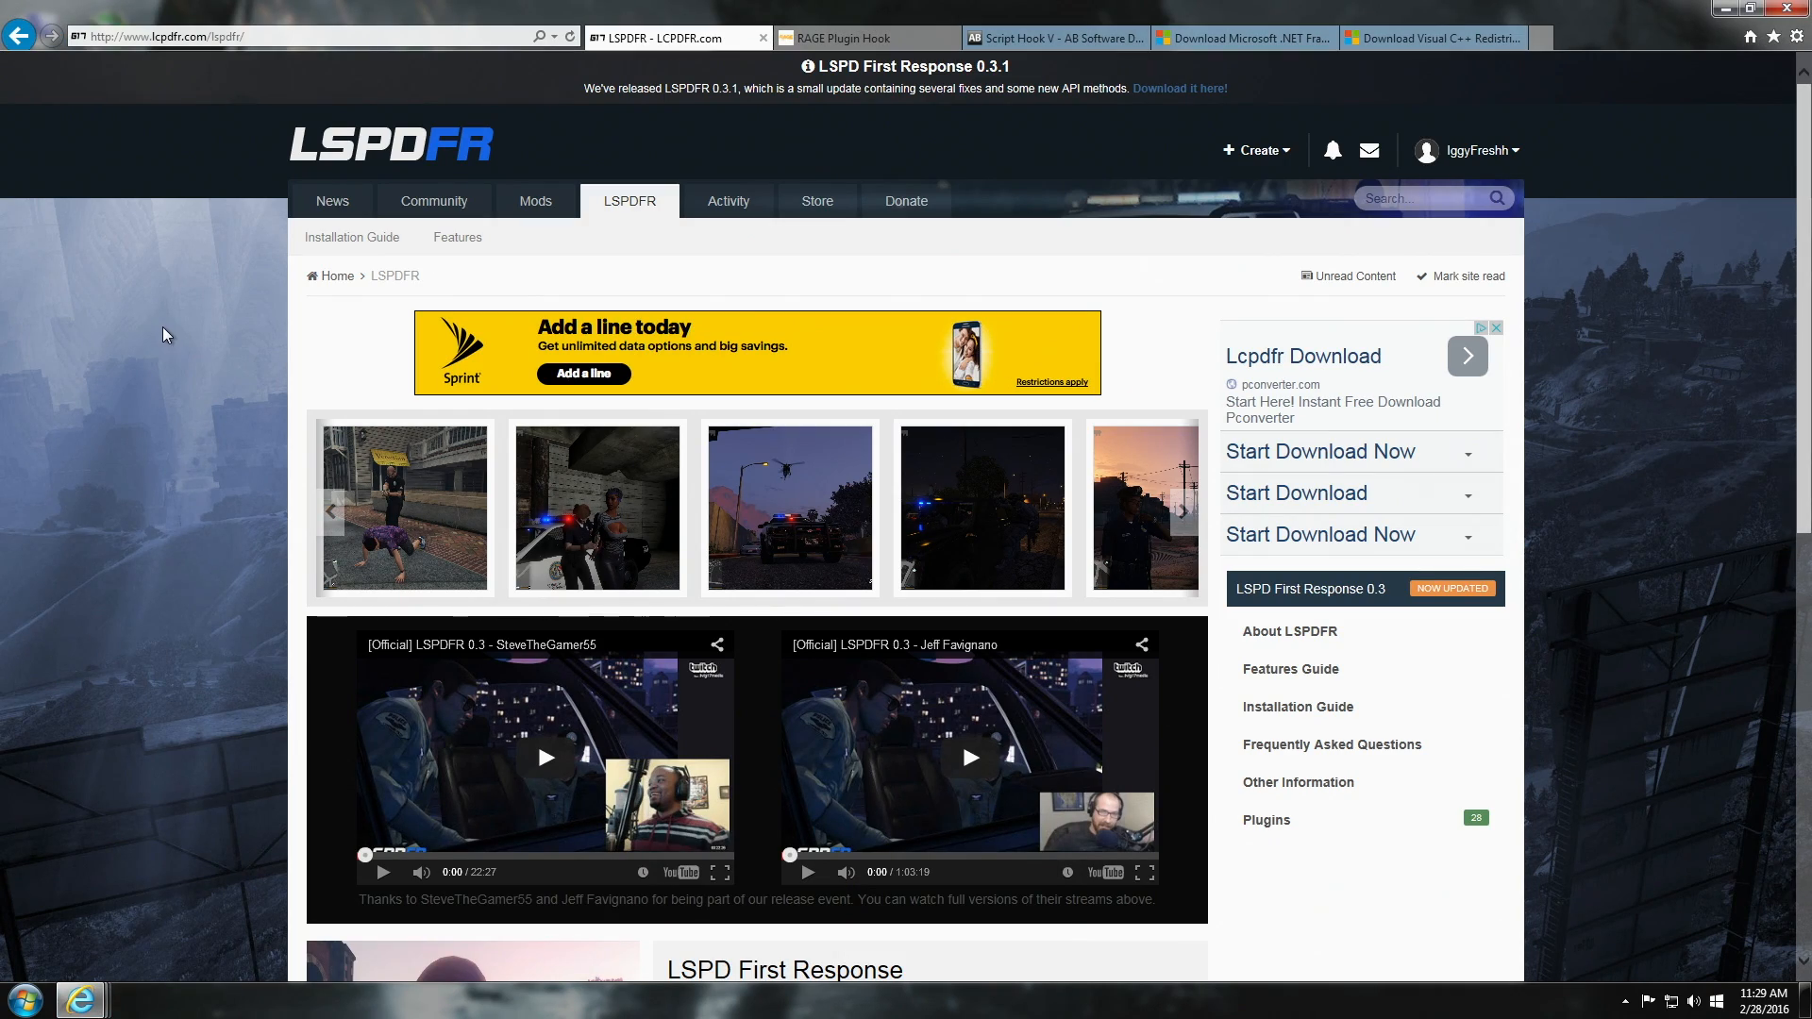
left_click(1180, 509)
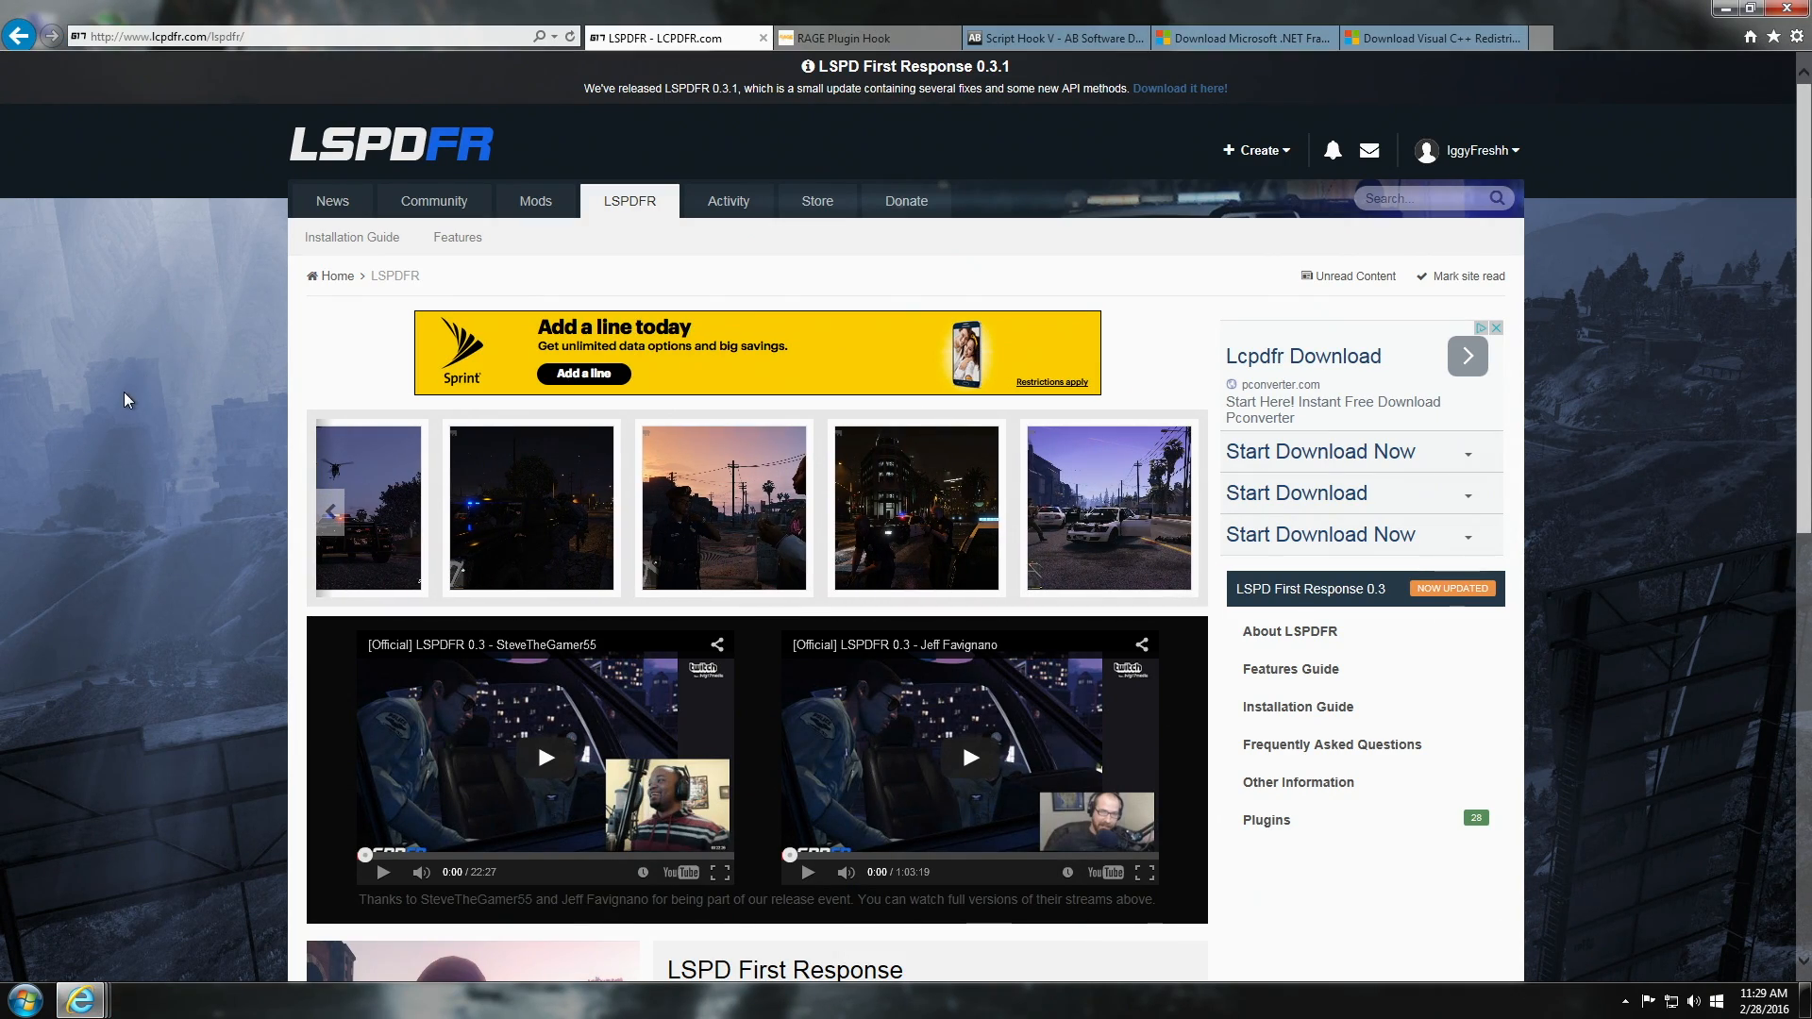
scroll("down", 3)
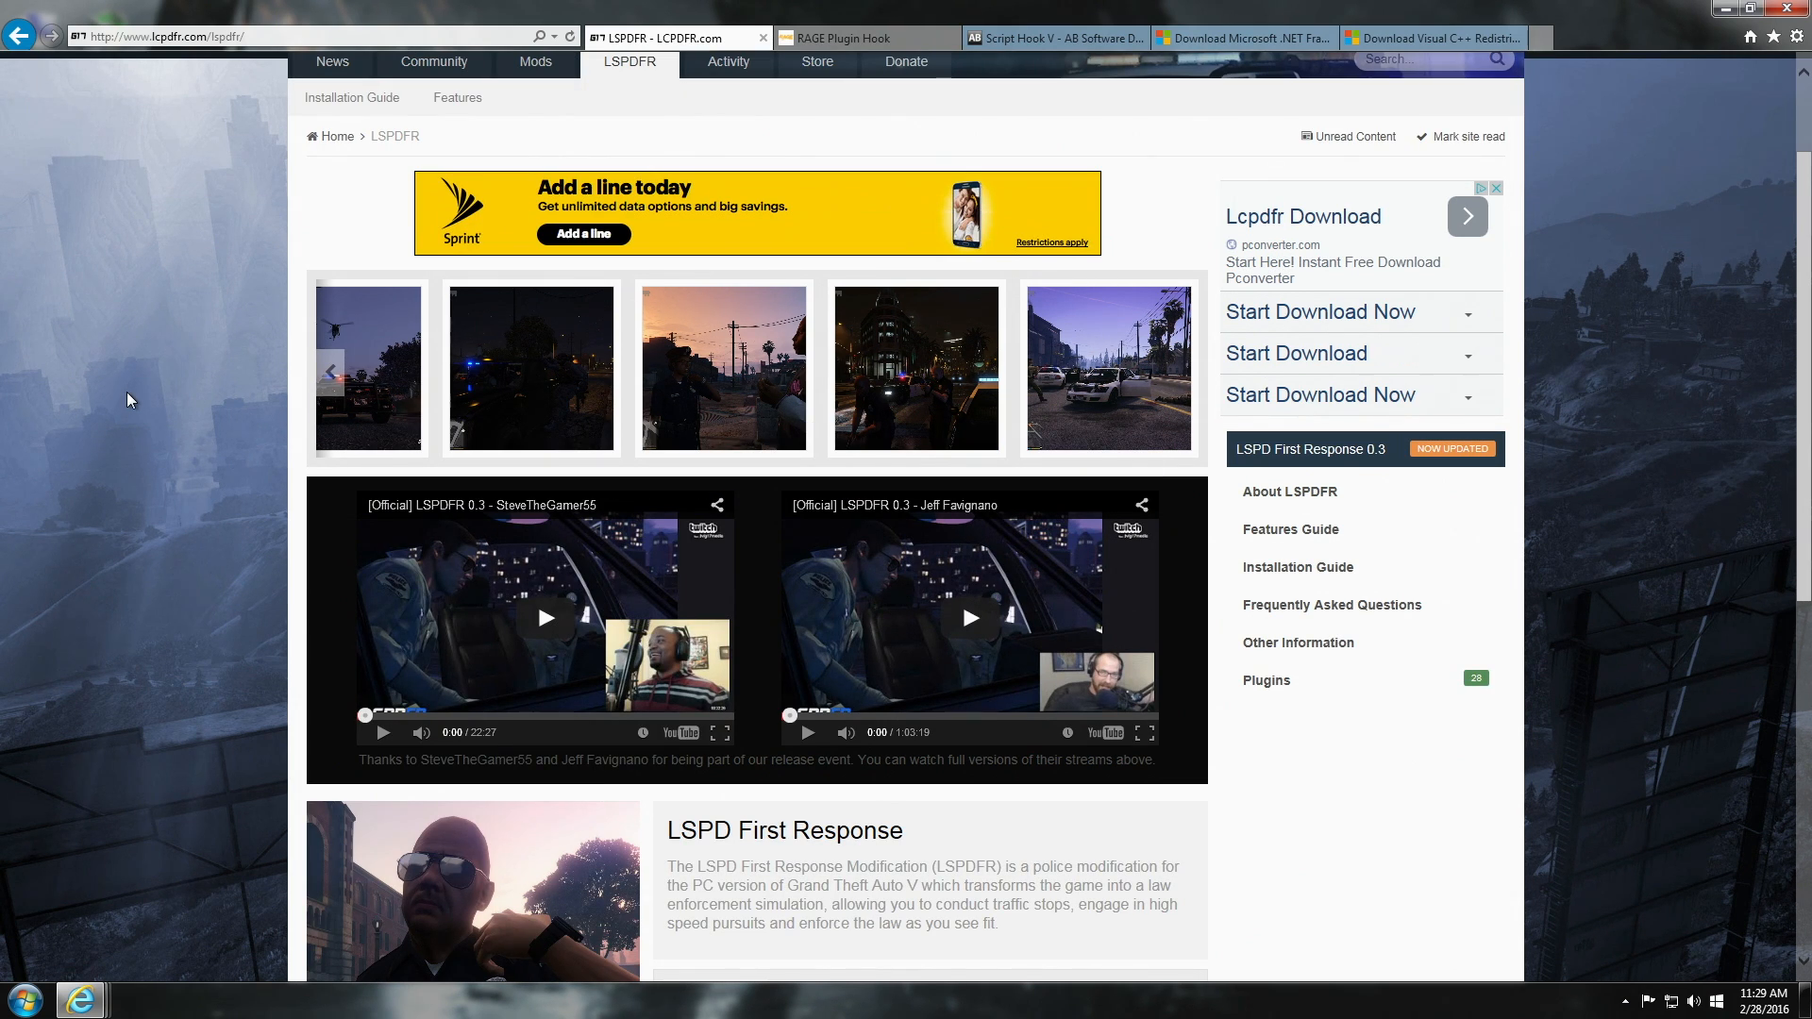
left_click(1180, 371)
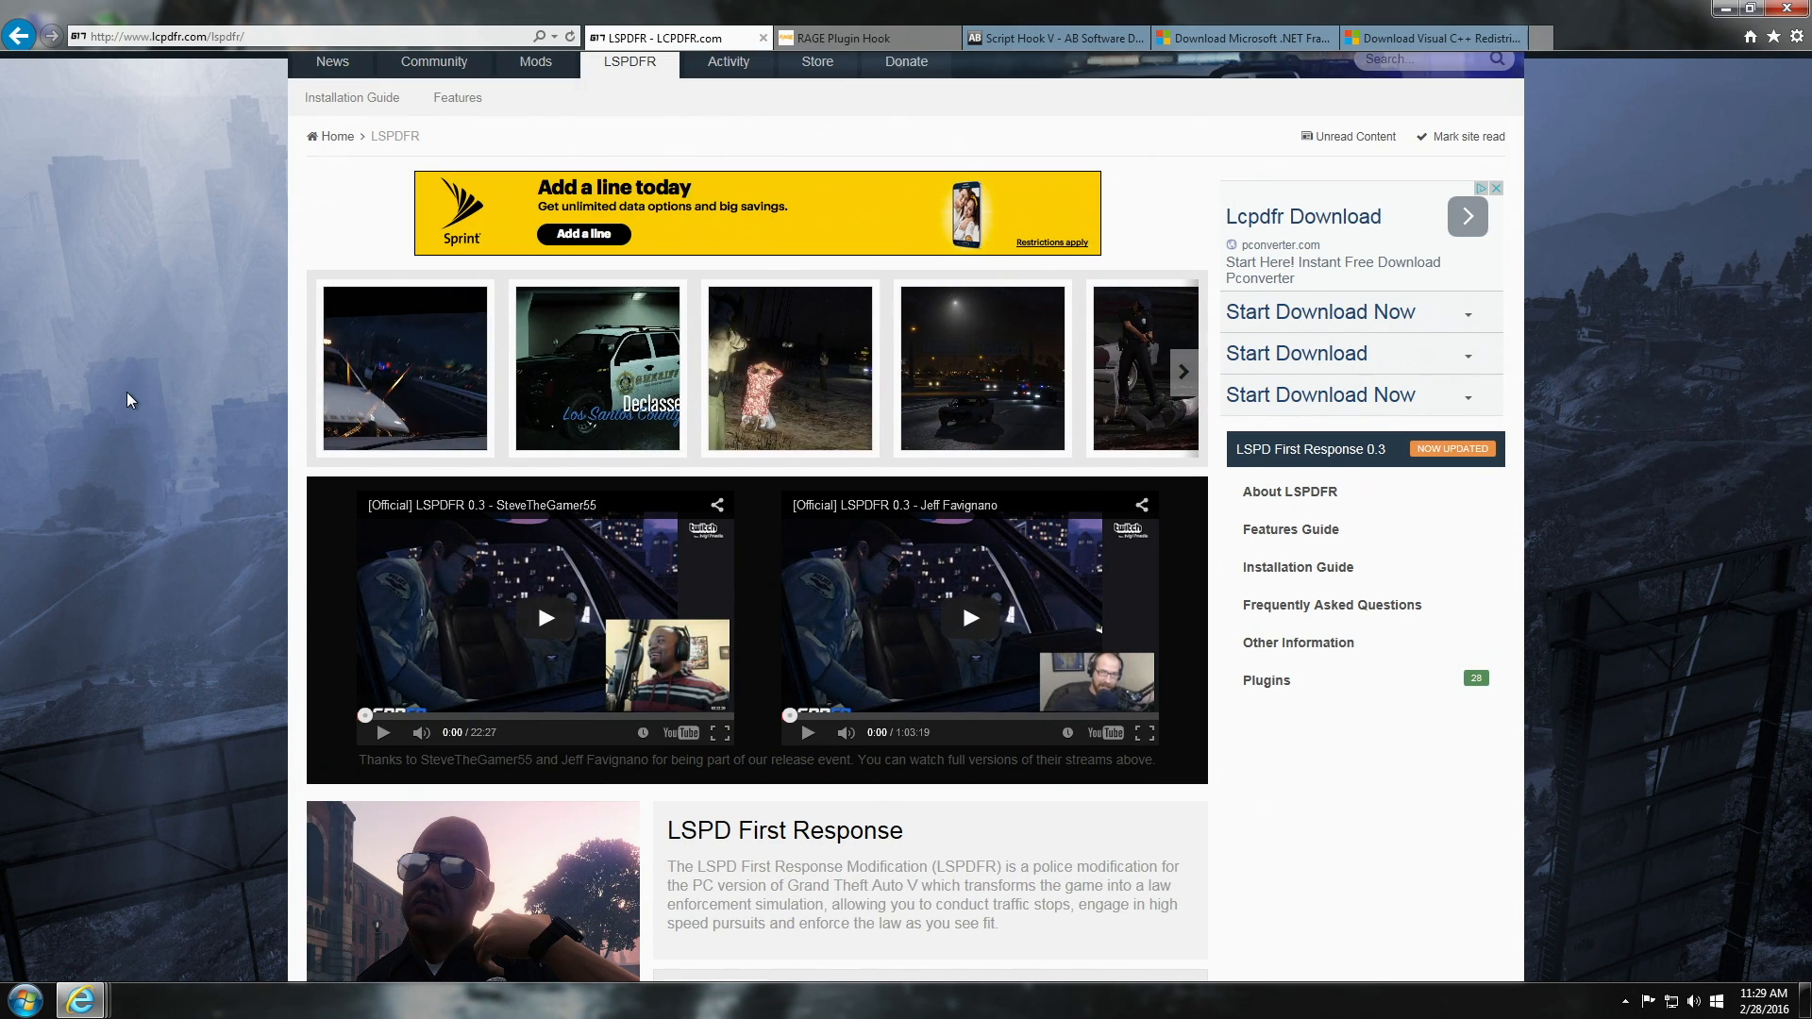
scroll("down", 3)
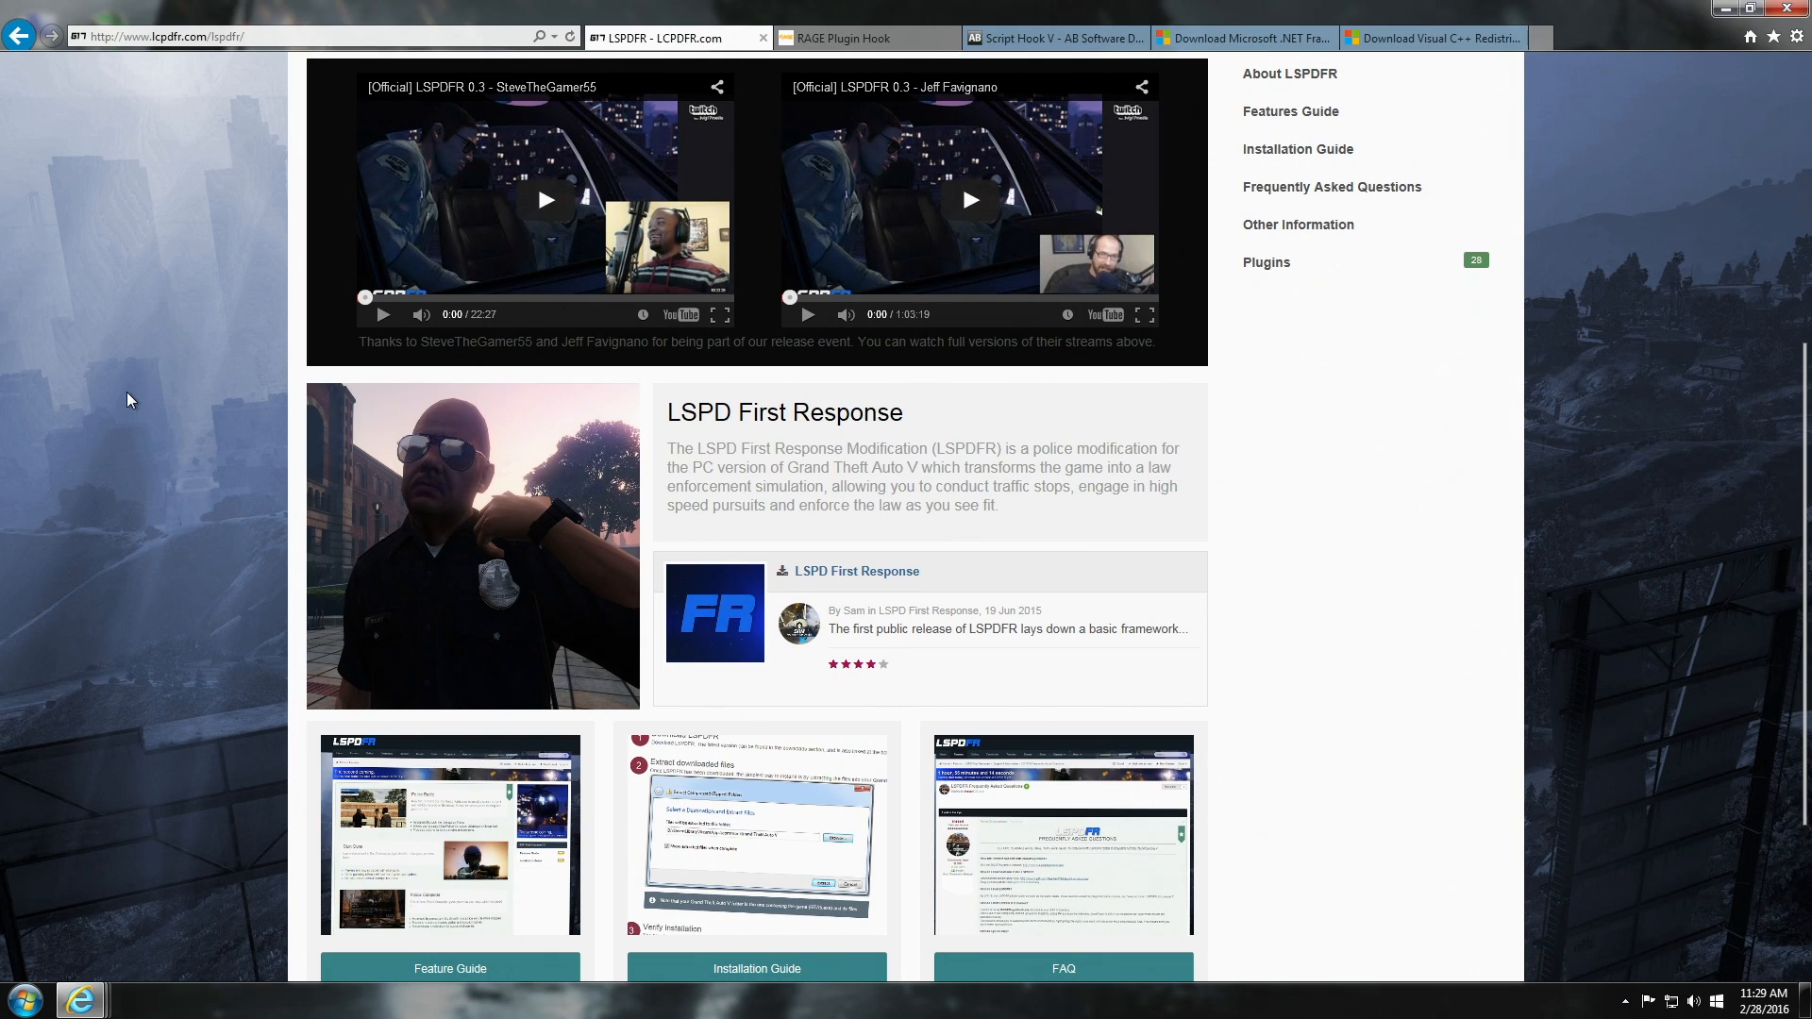
mouse_move(855, 571)
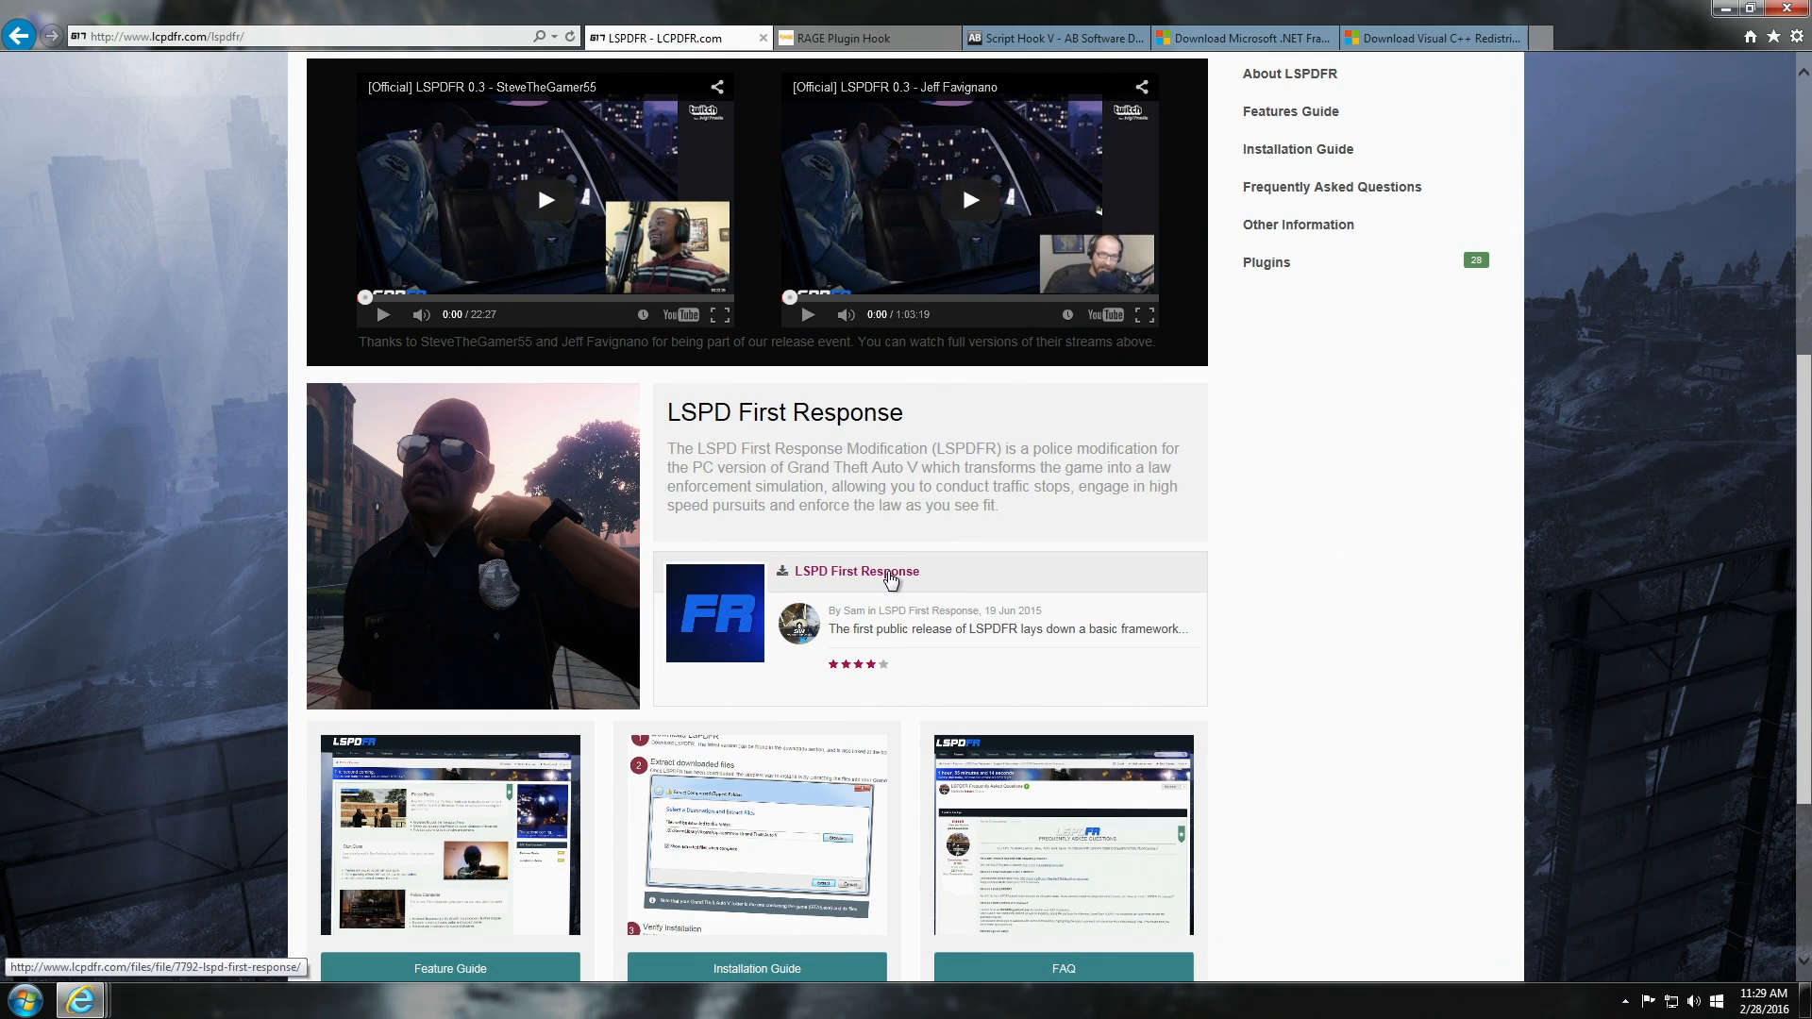
mouse_move(1000, 581)
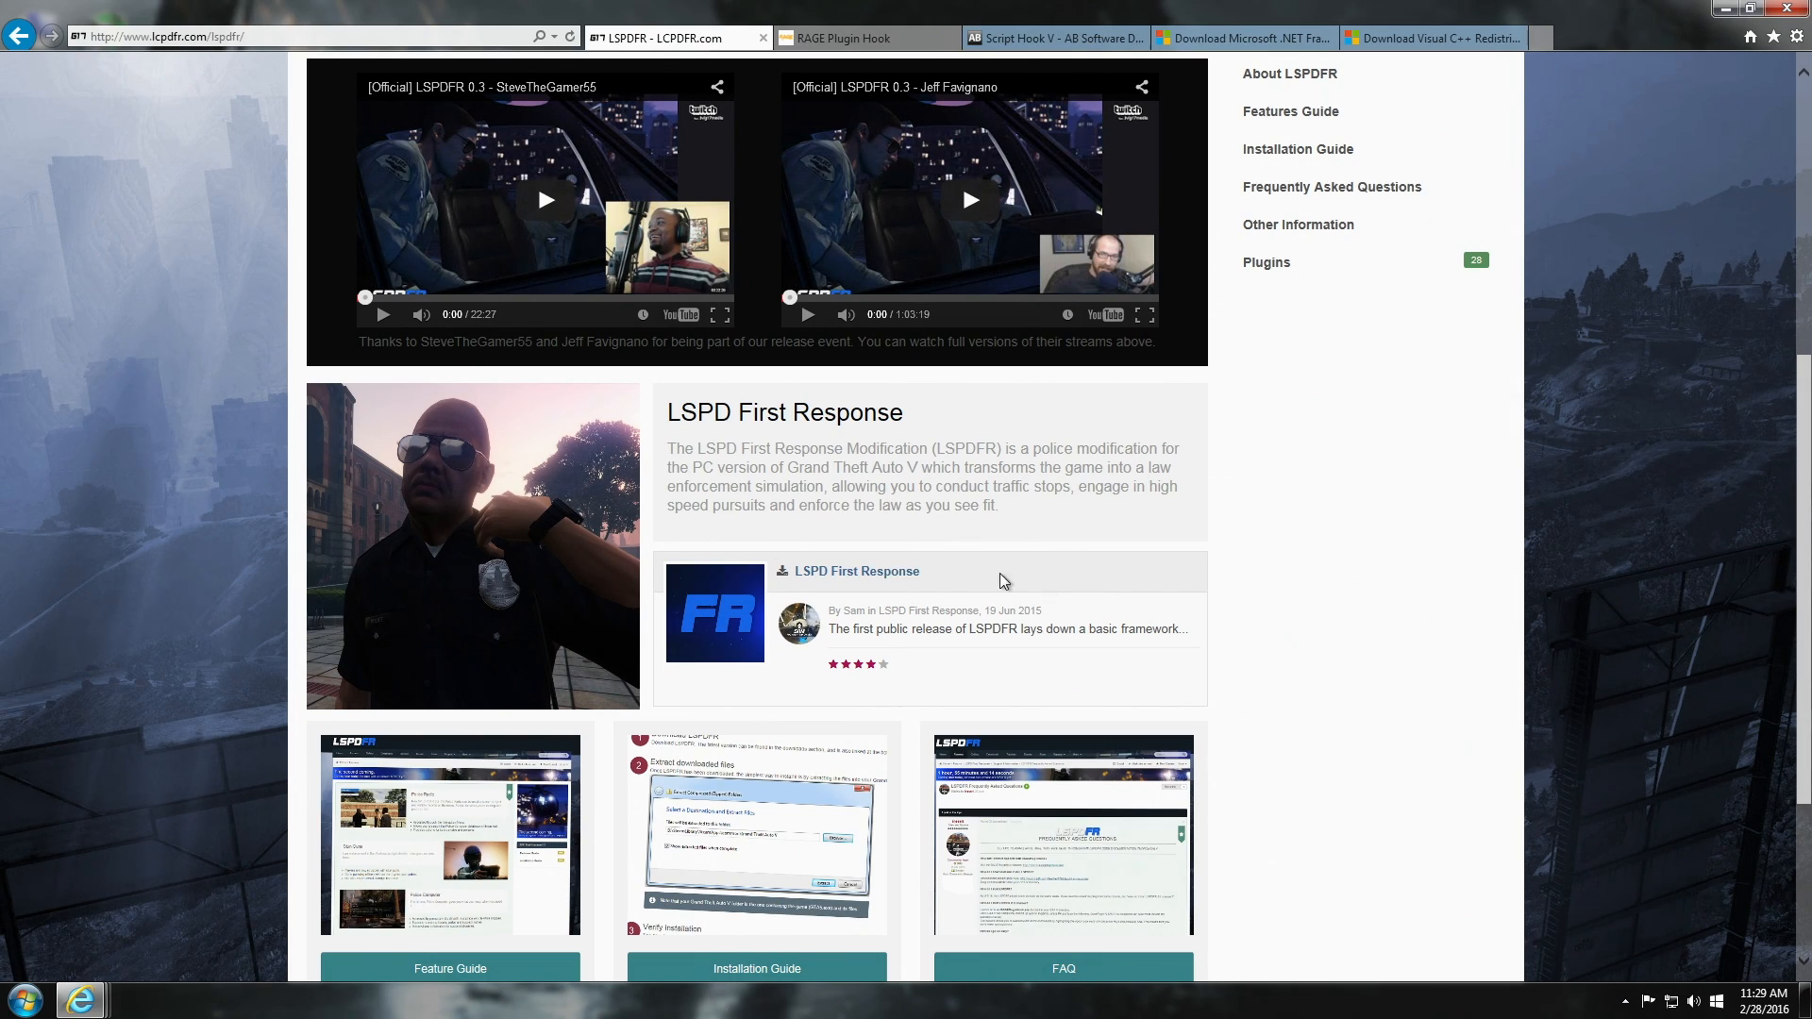
Open the LSPD First Response 0.3.1 file page, start the download, and agree to the terms.
left_click(856, 571)
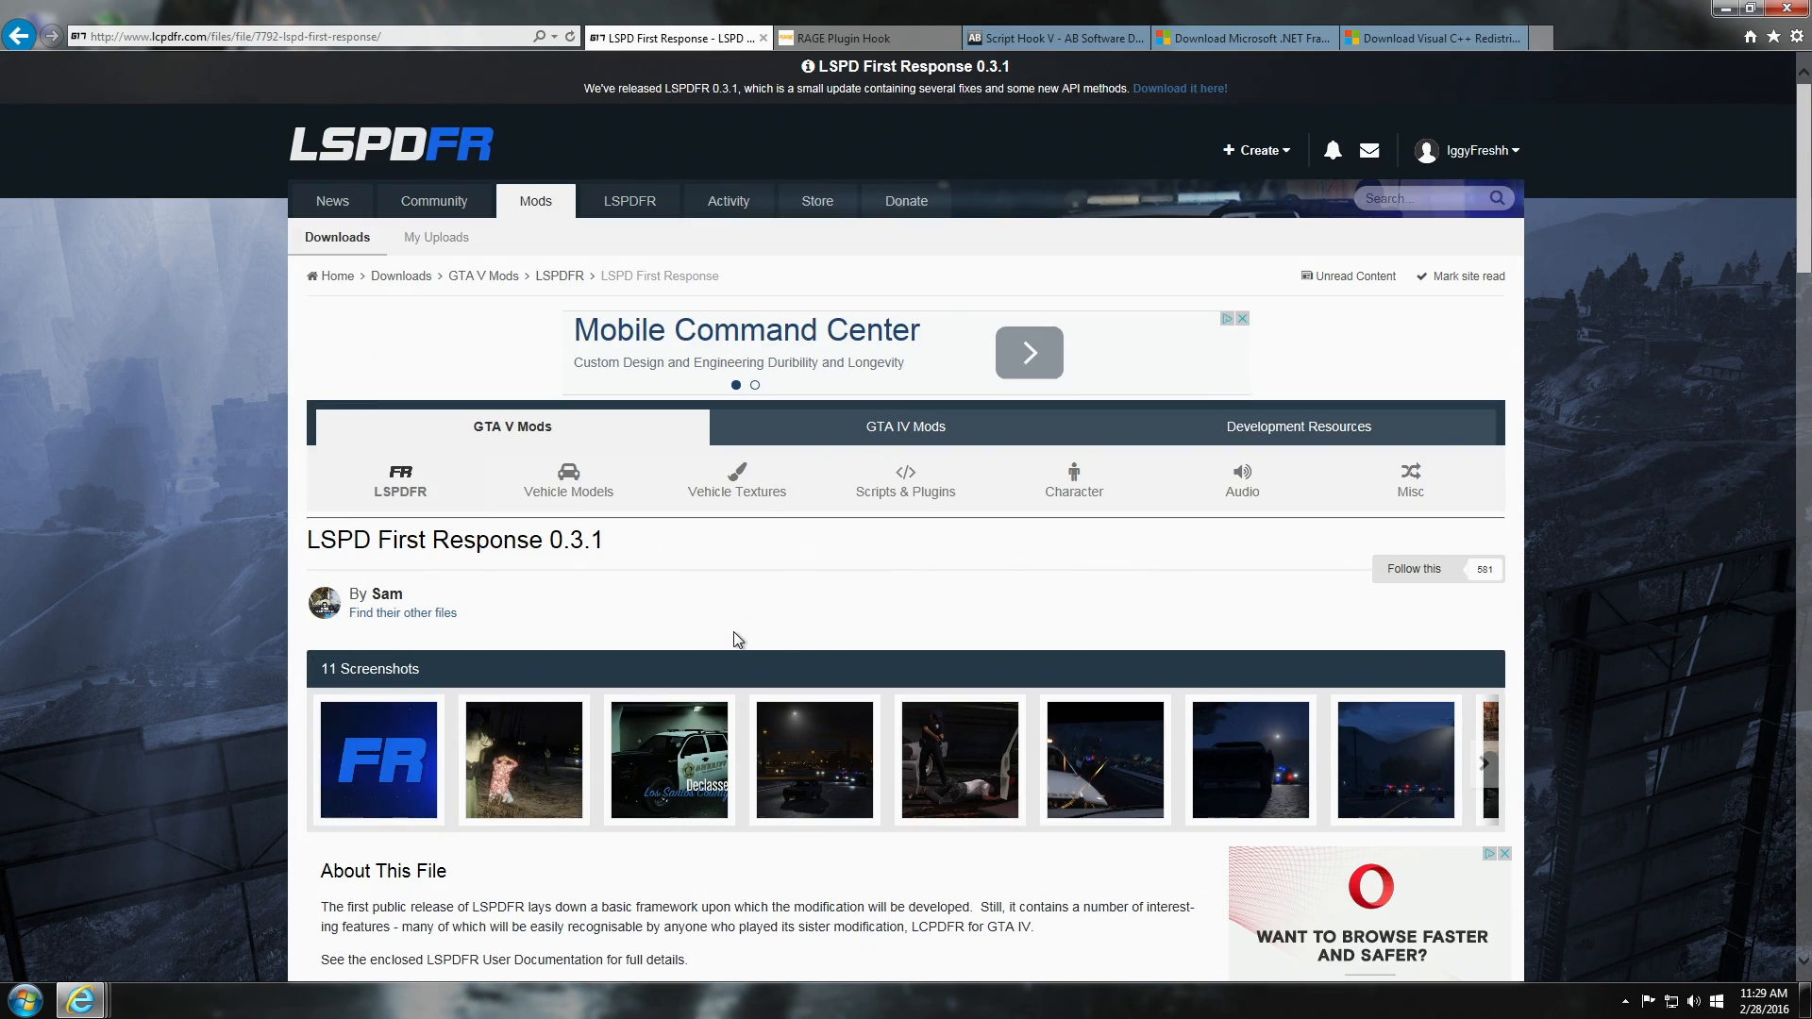
mouse_move(77, 656)
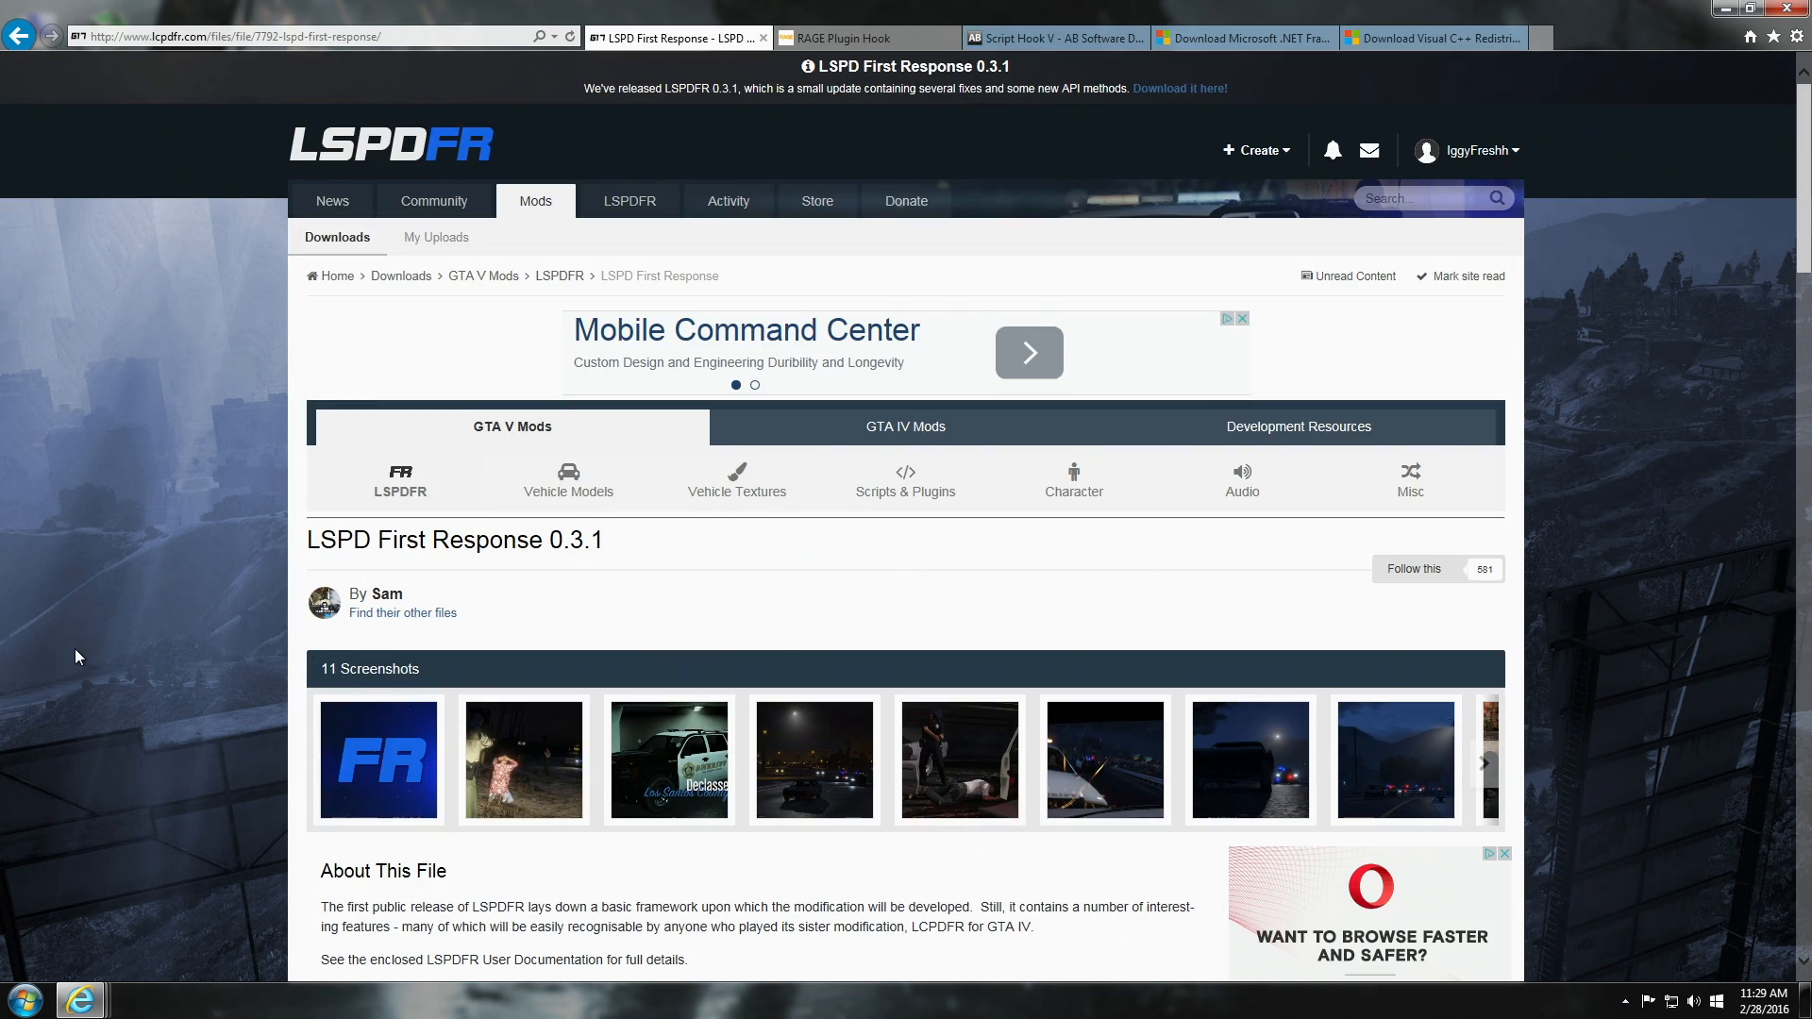
mouse_move(401, 274)
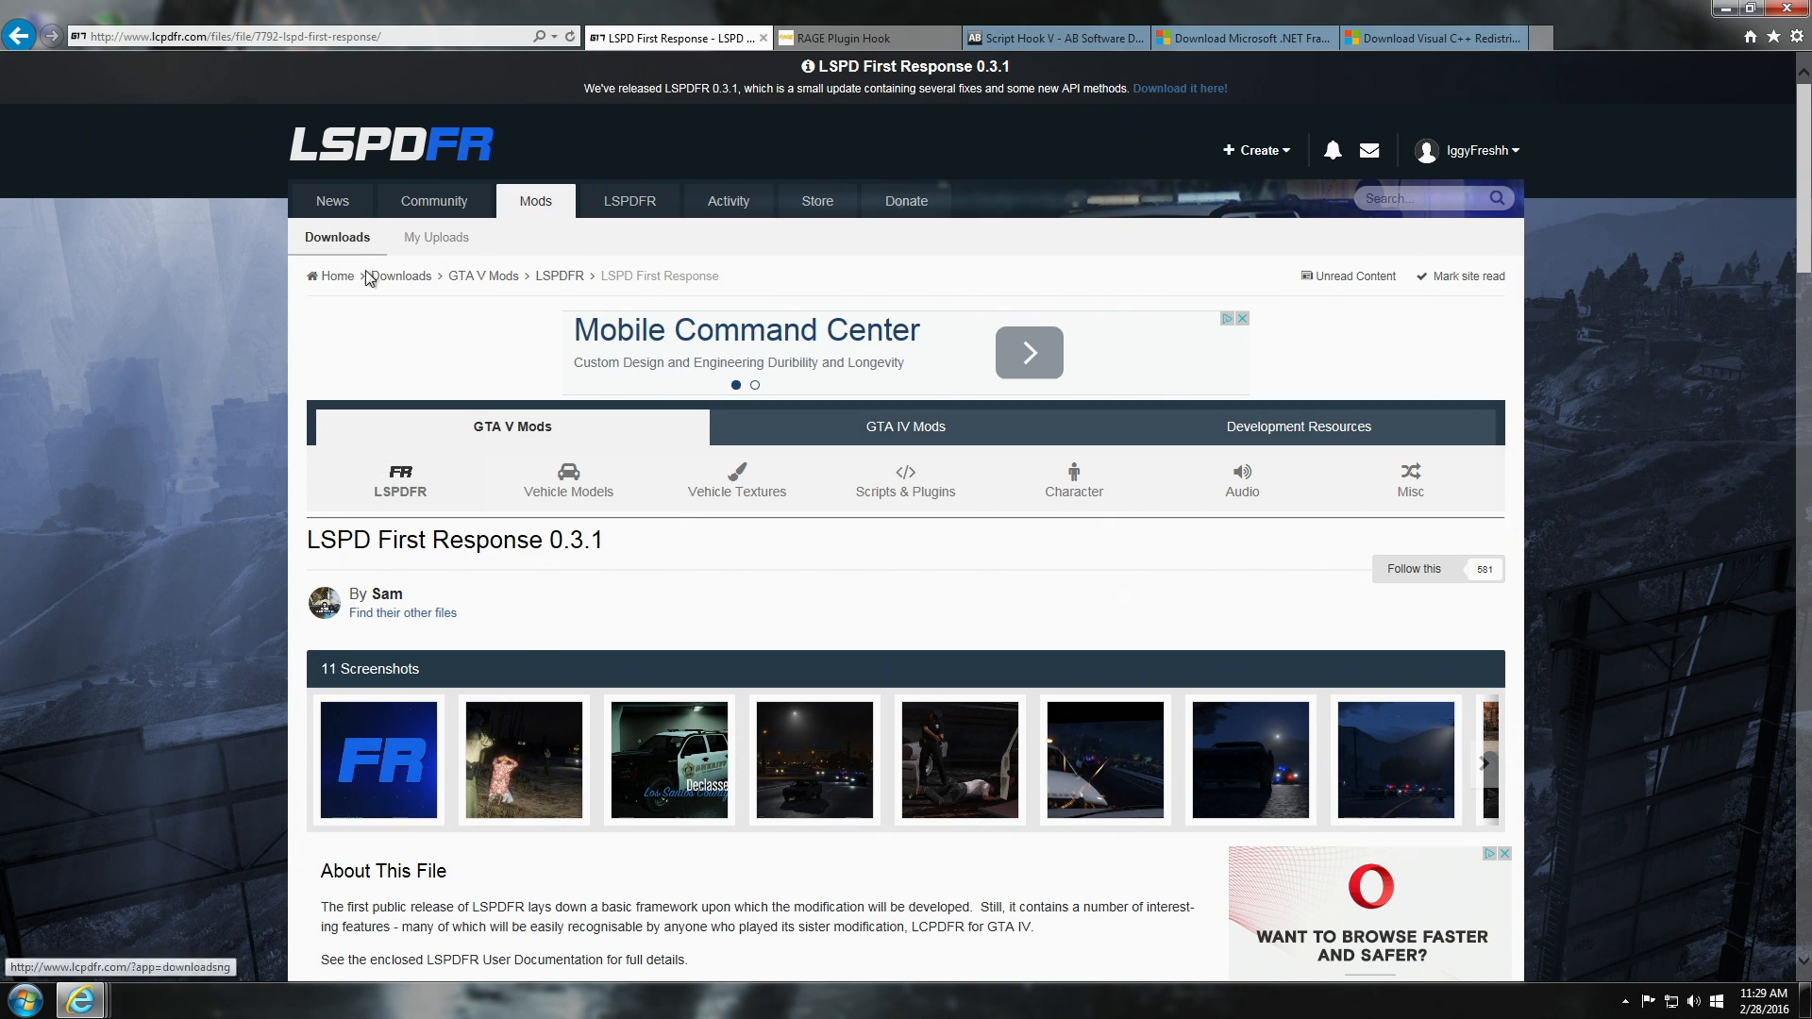
mouse_move(222, 617)
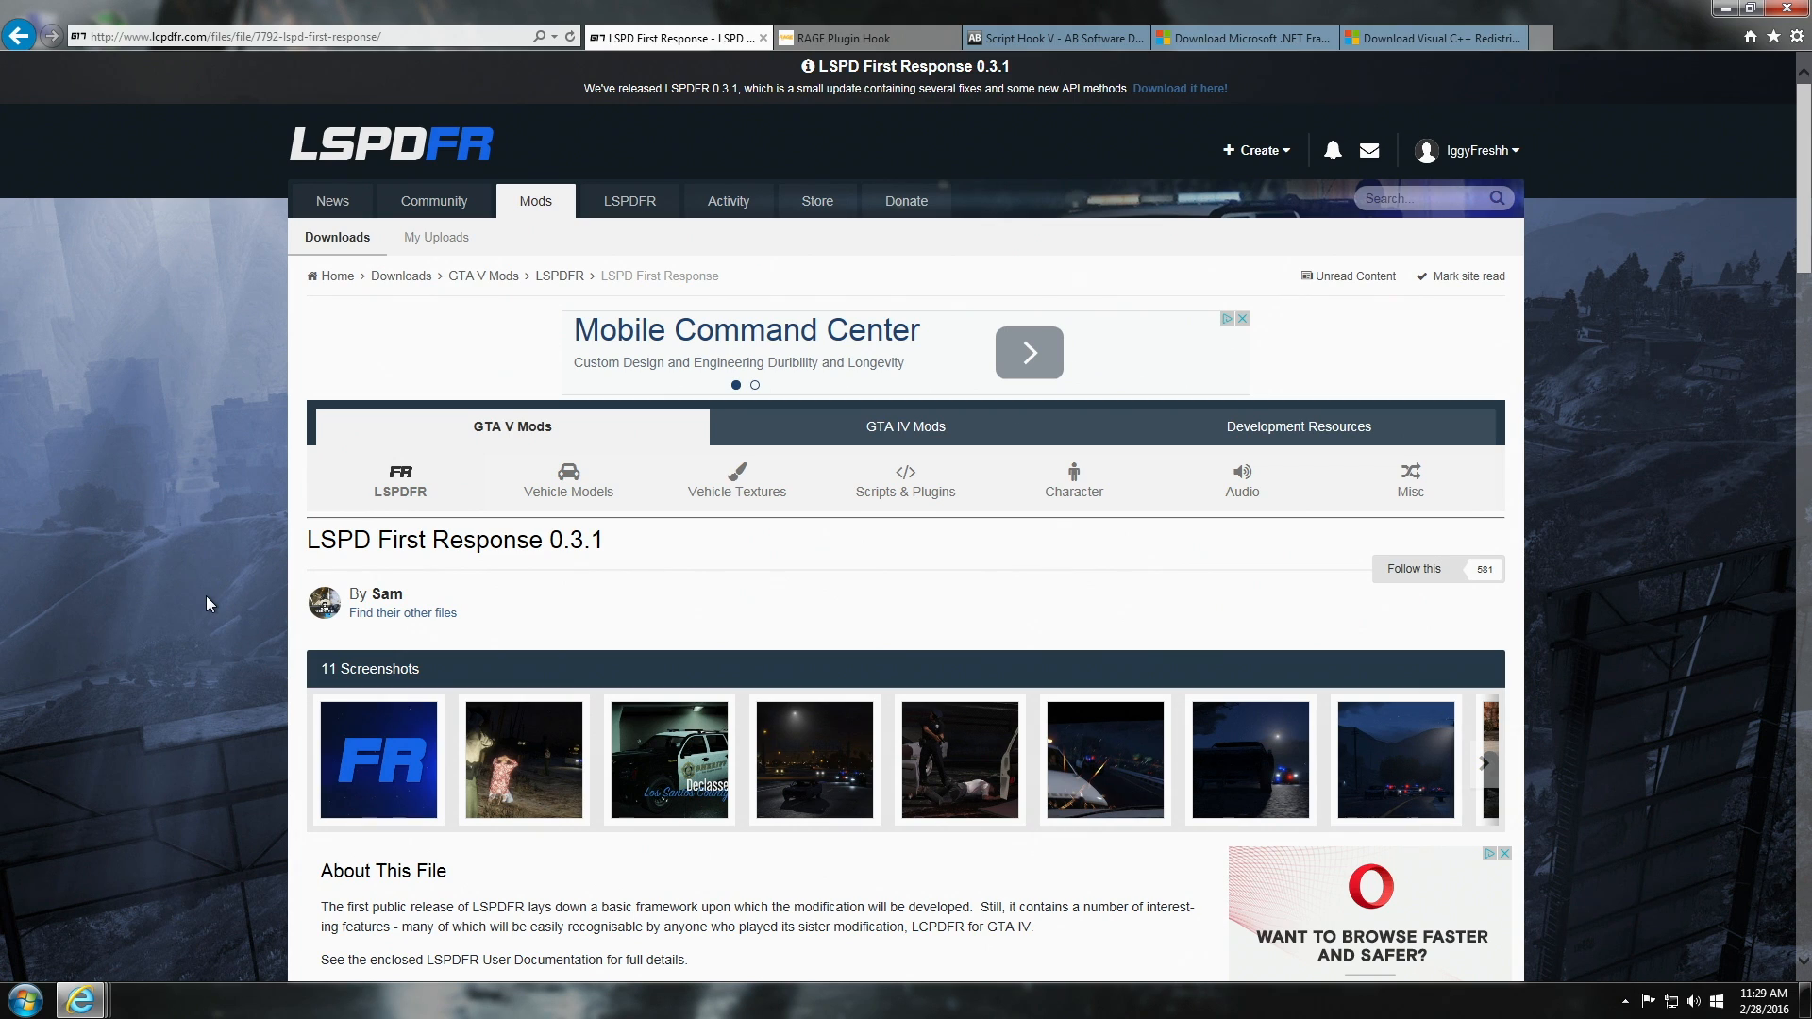
mouse_move(318, 530)
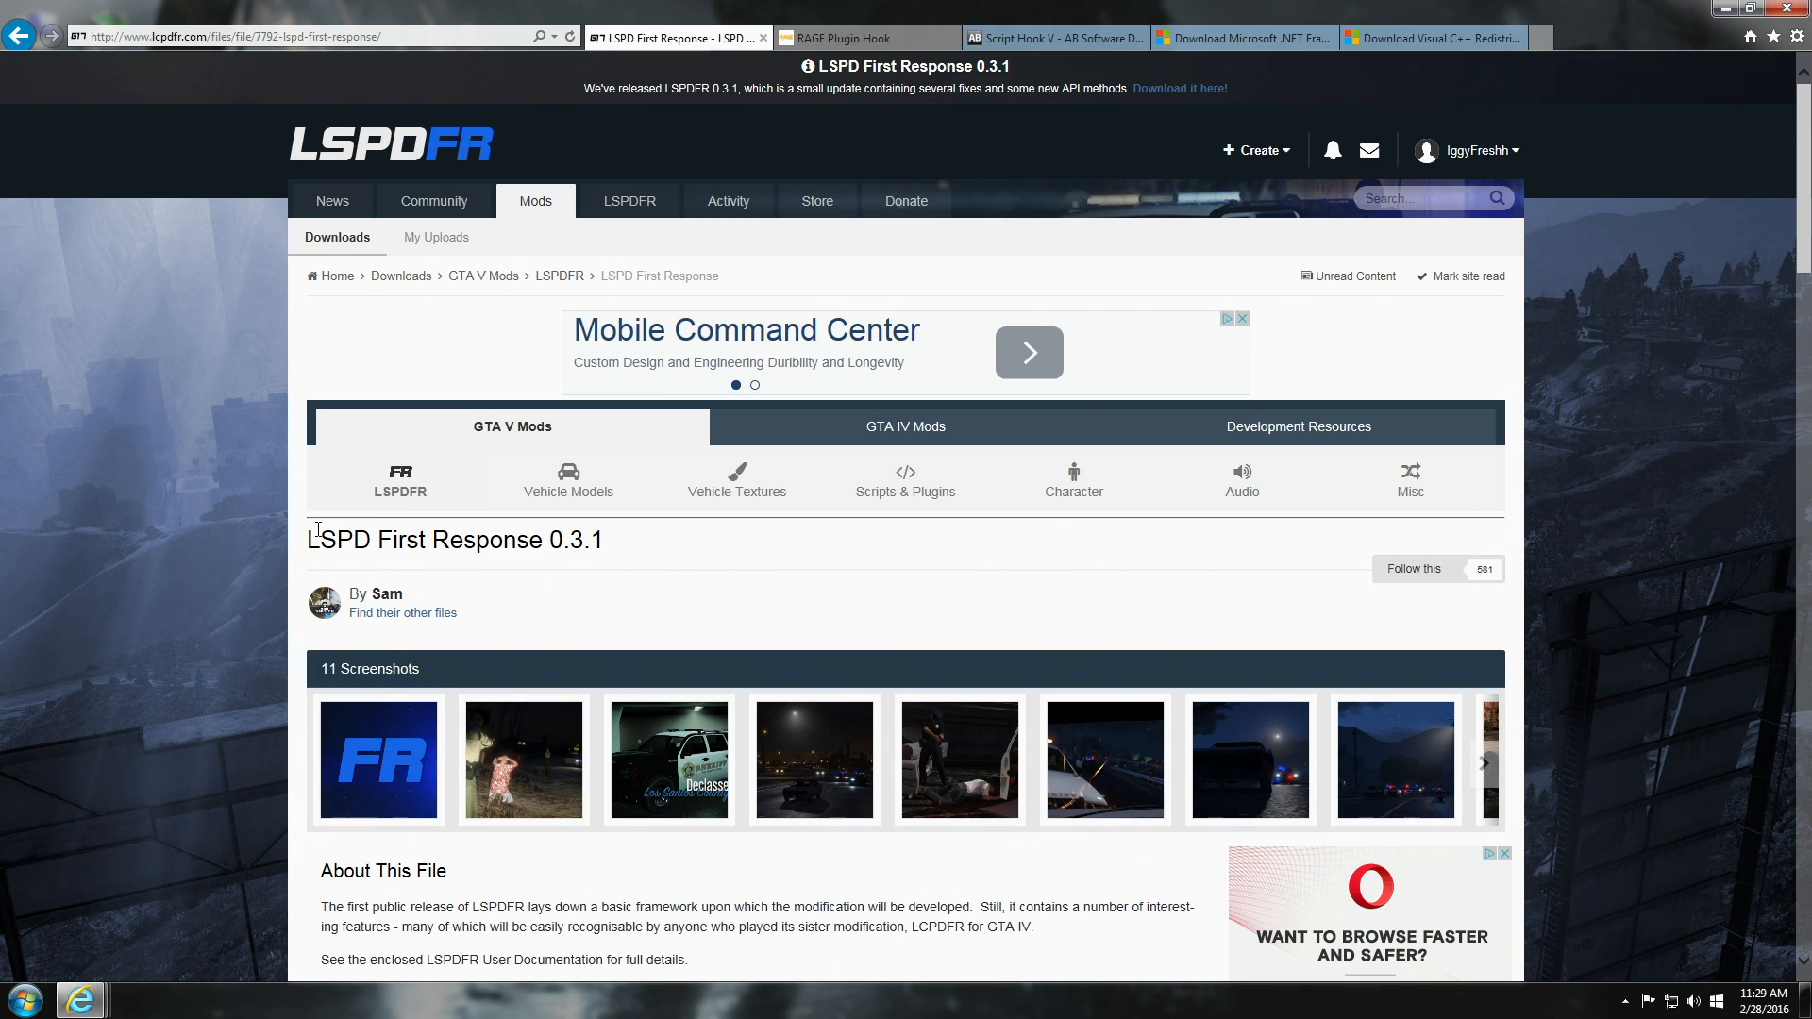
scroll("down", 3)
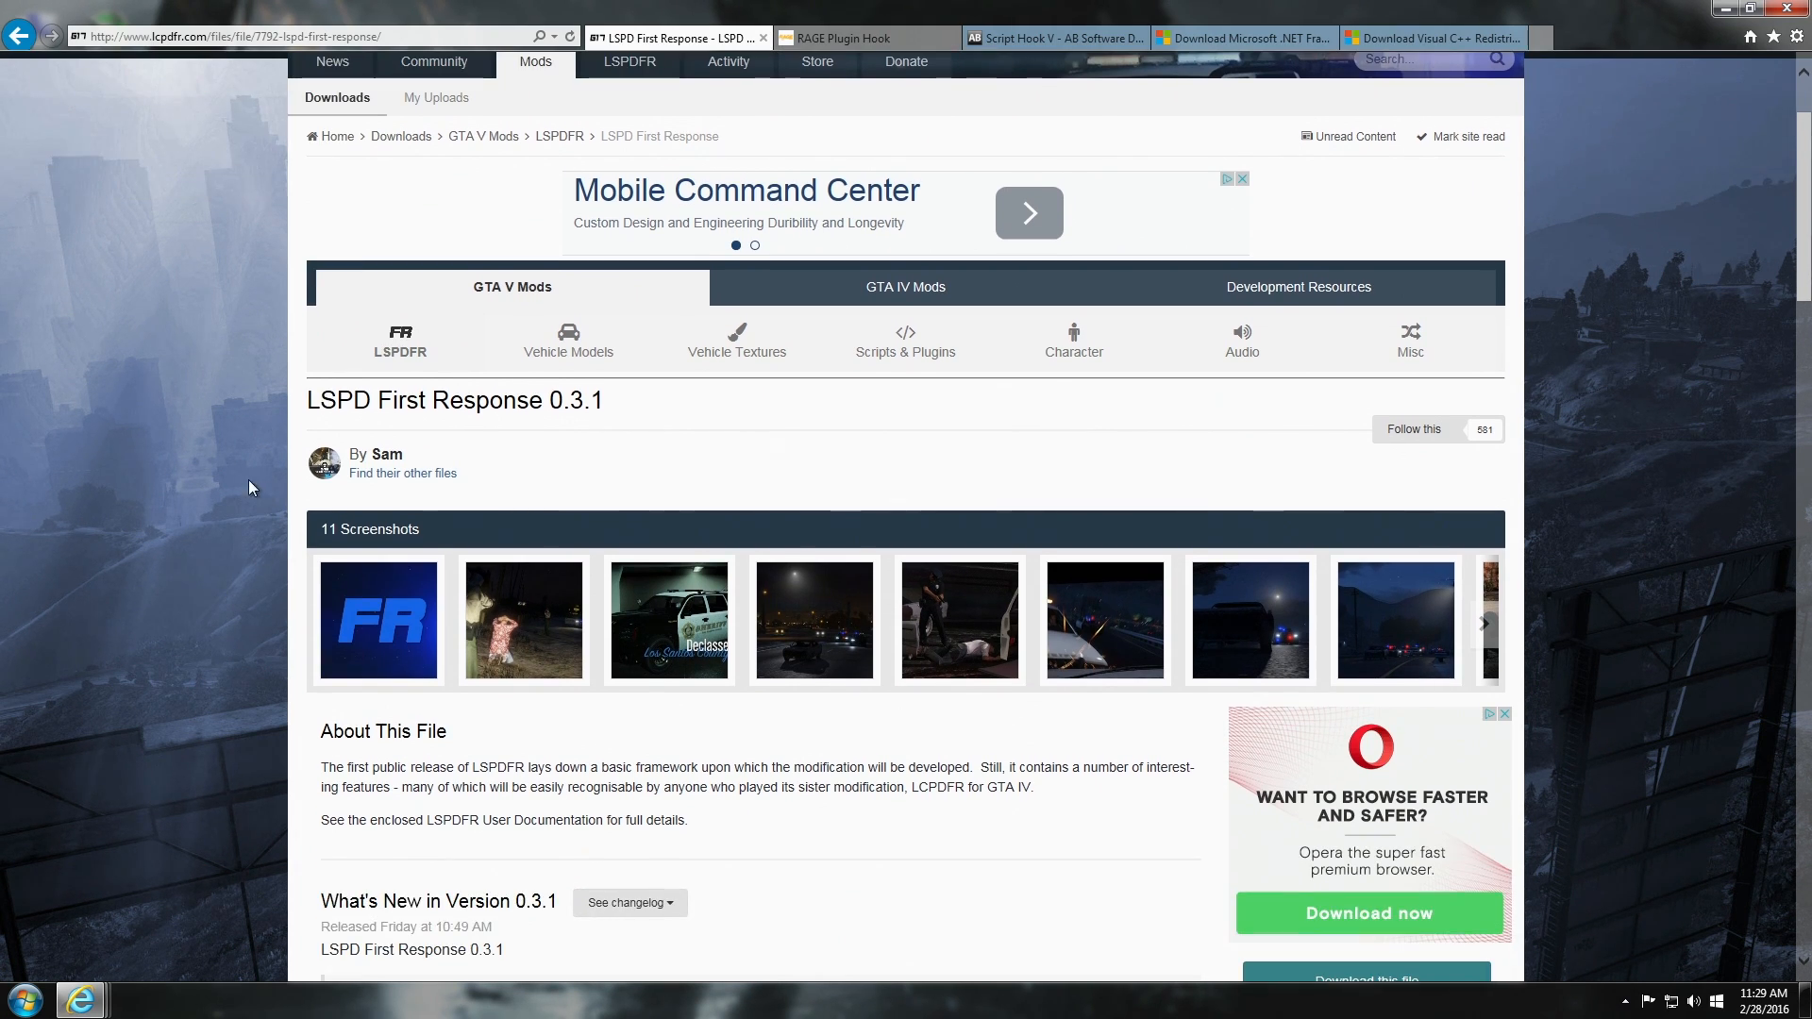
mouse_move(385, 427)
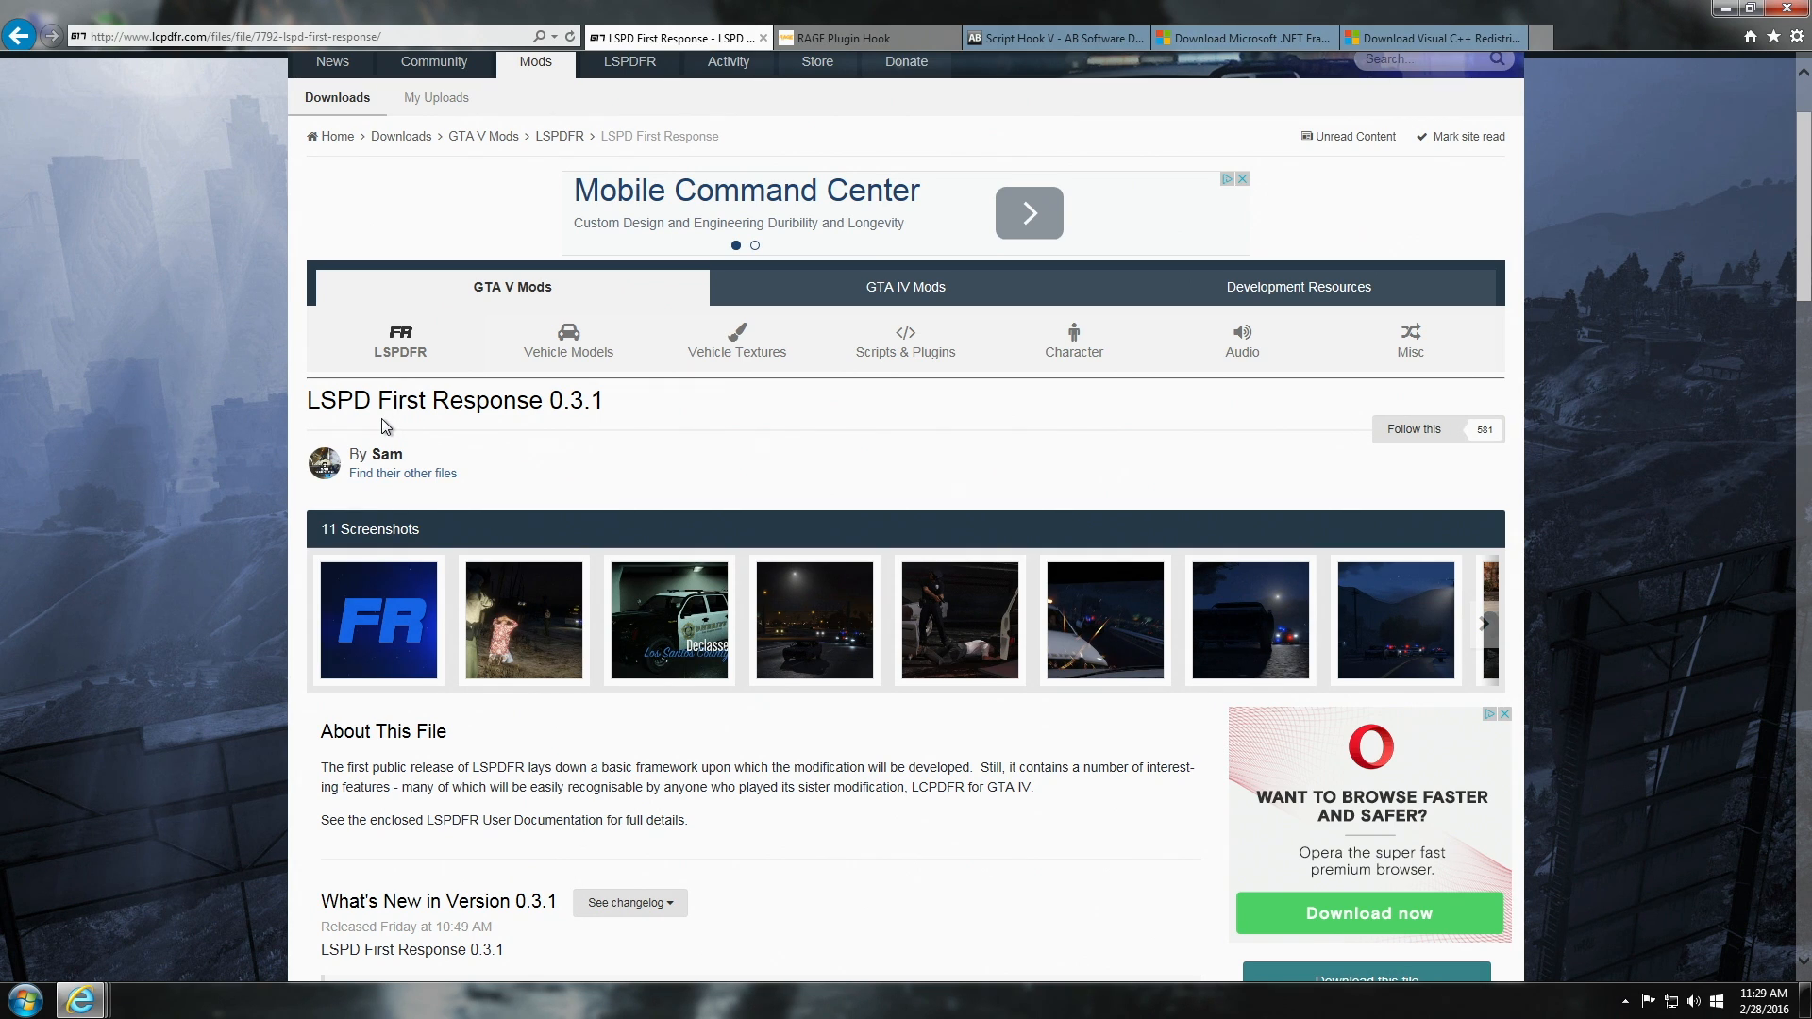
mouse_move(617, 422)
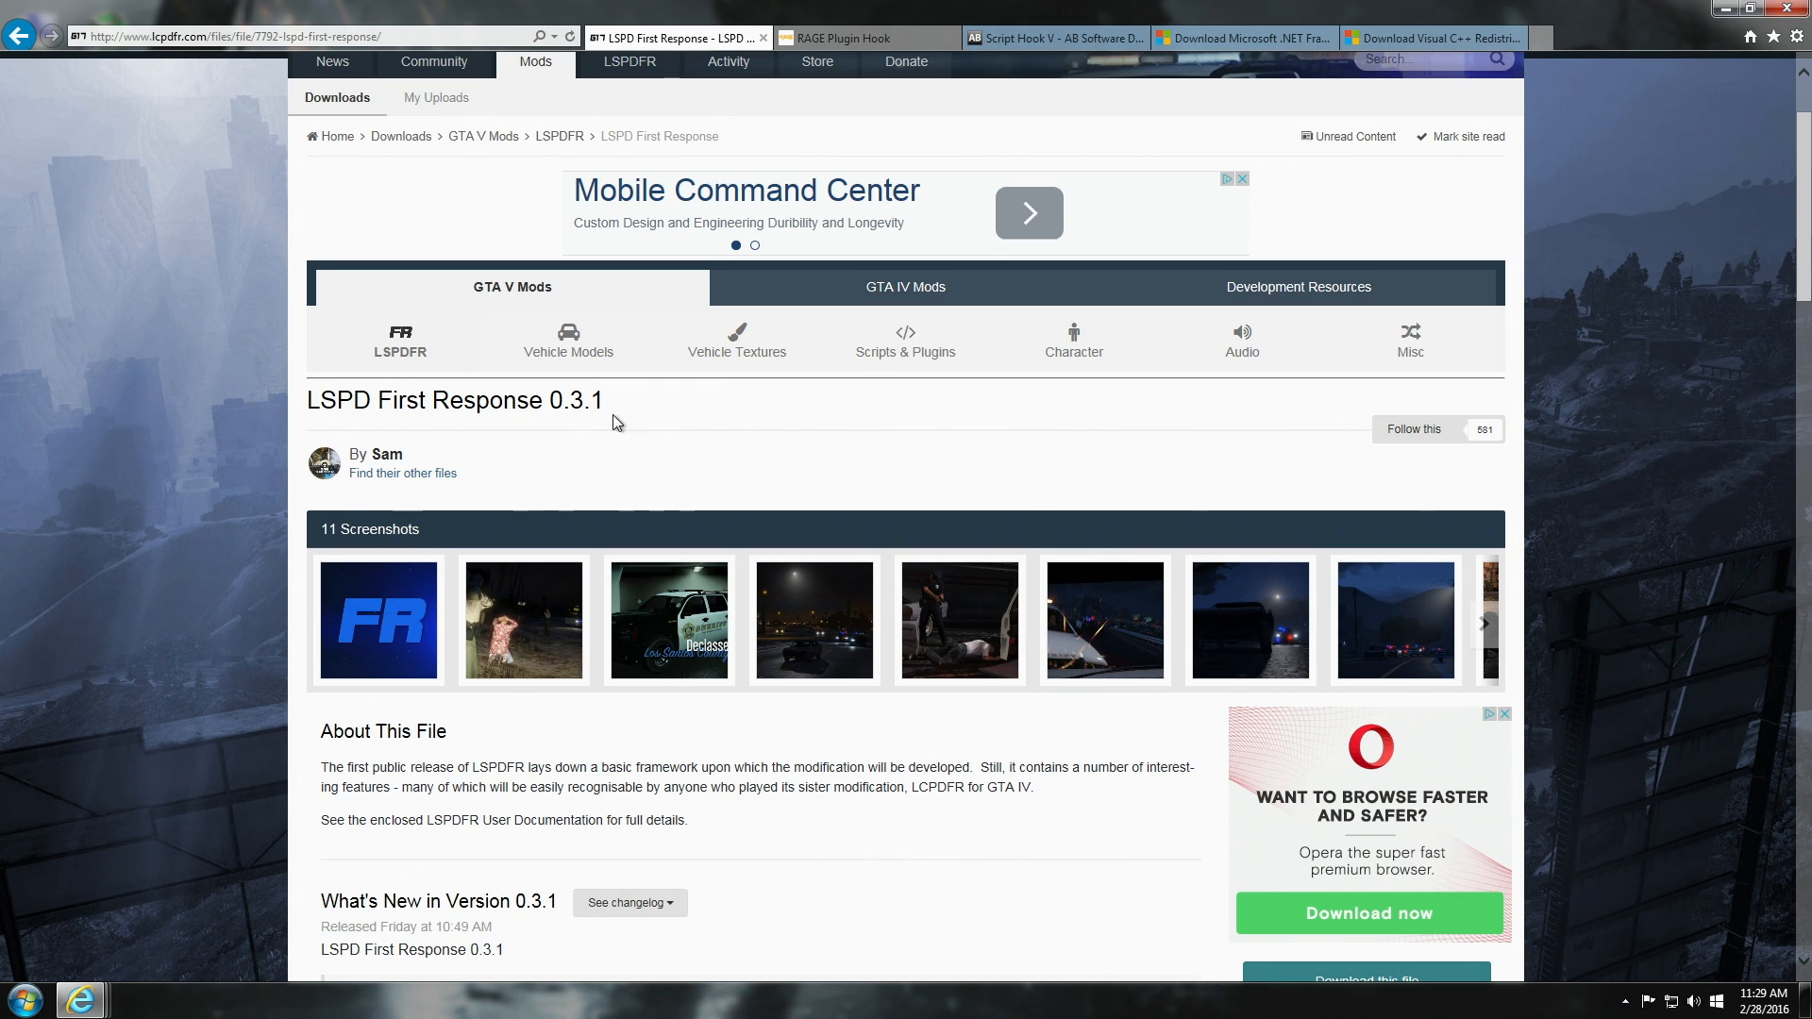
scroll("down", 3)
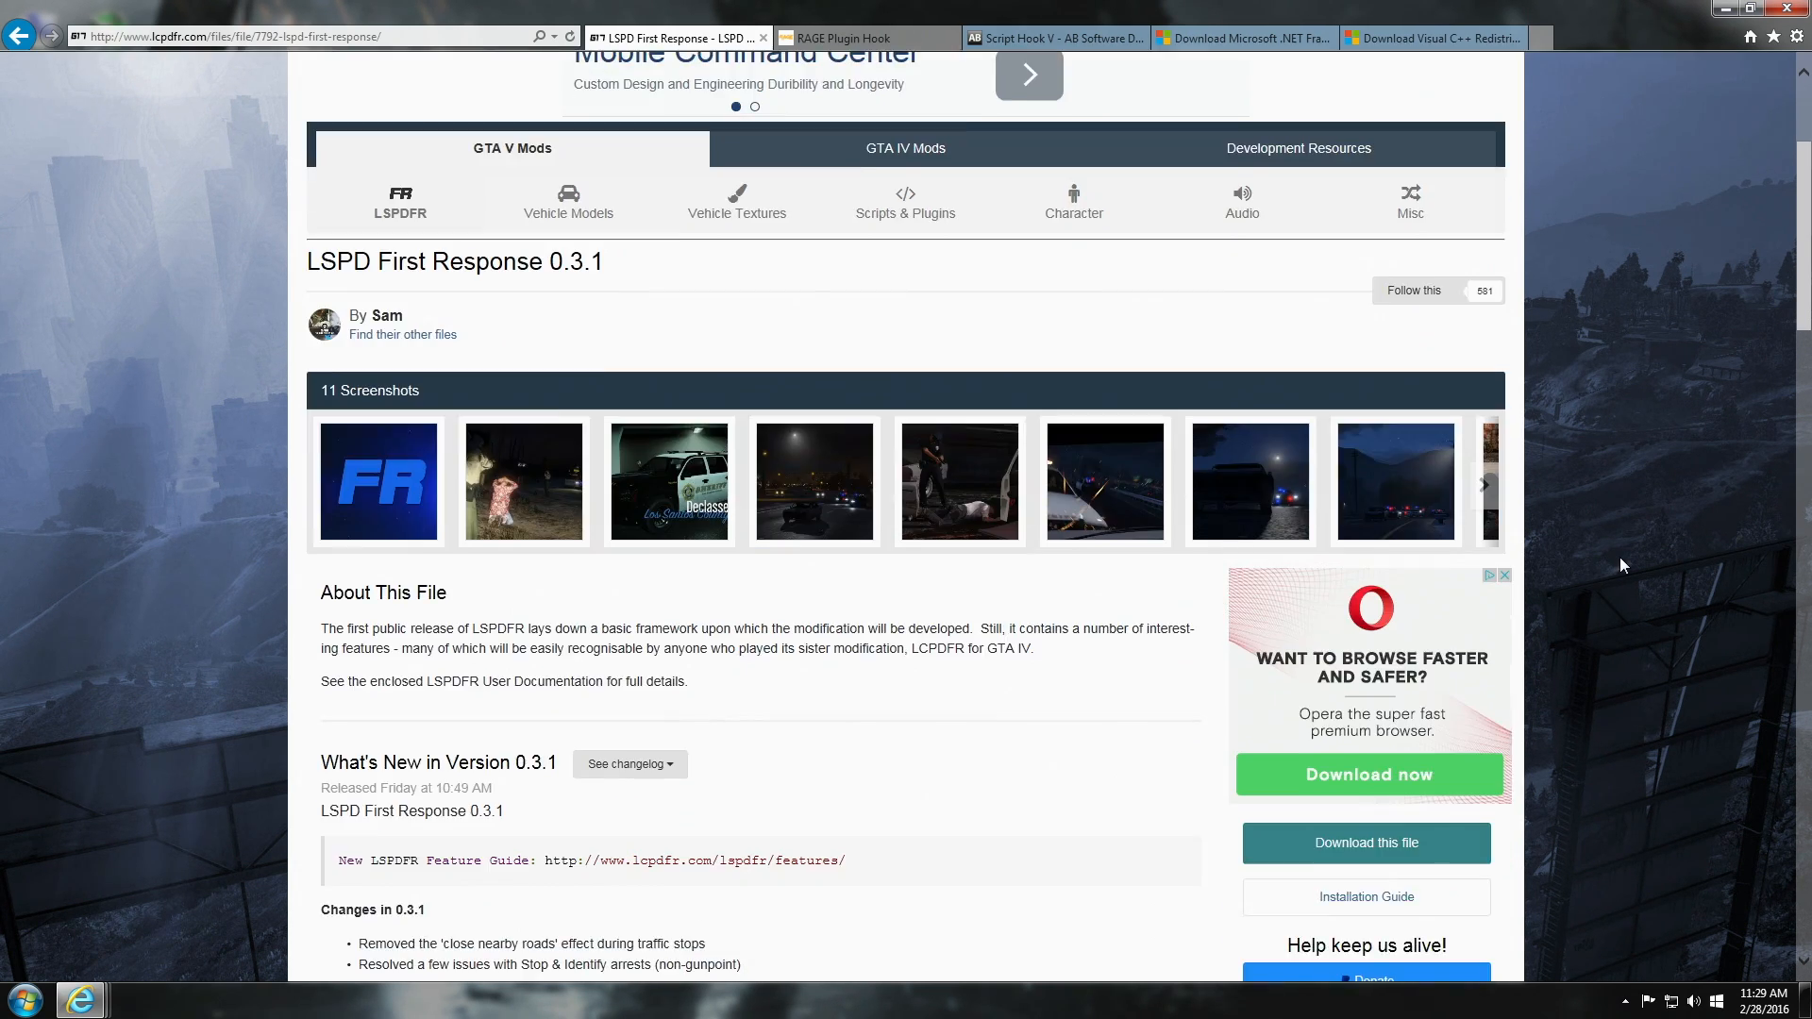
scroll("down", 3)
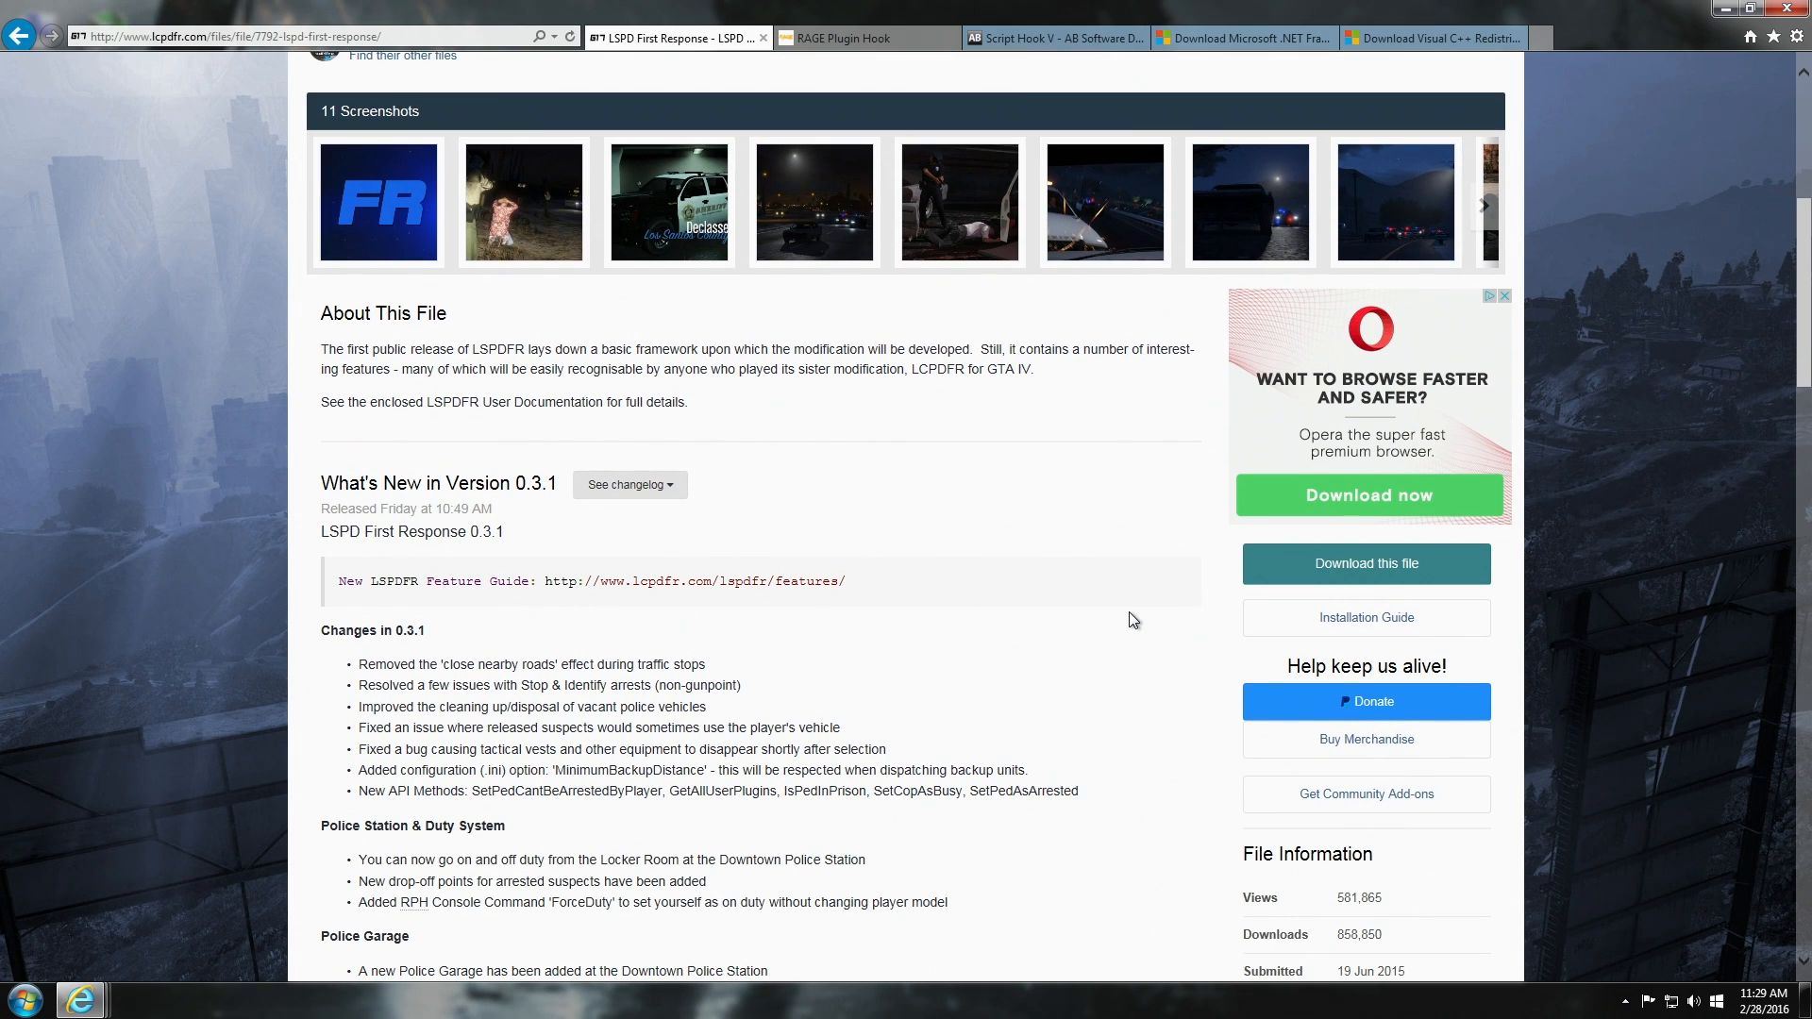
mouse_move(1365, 563)
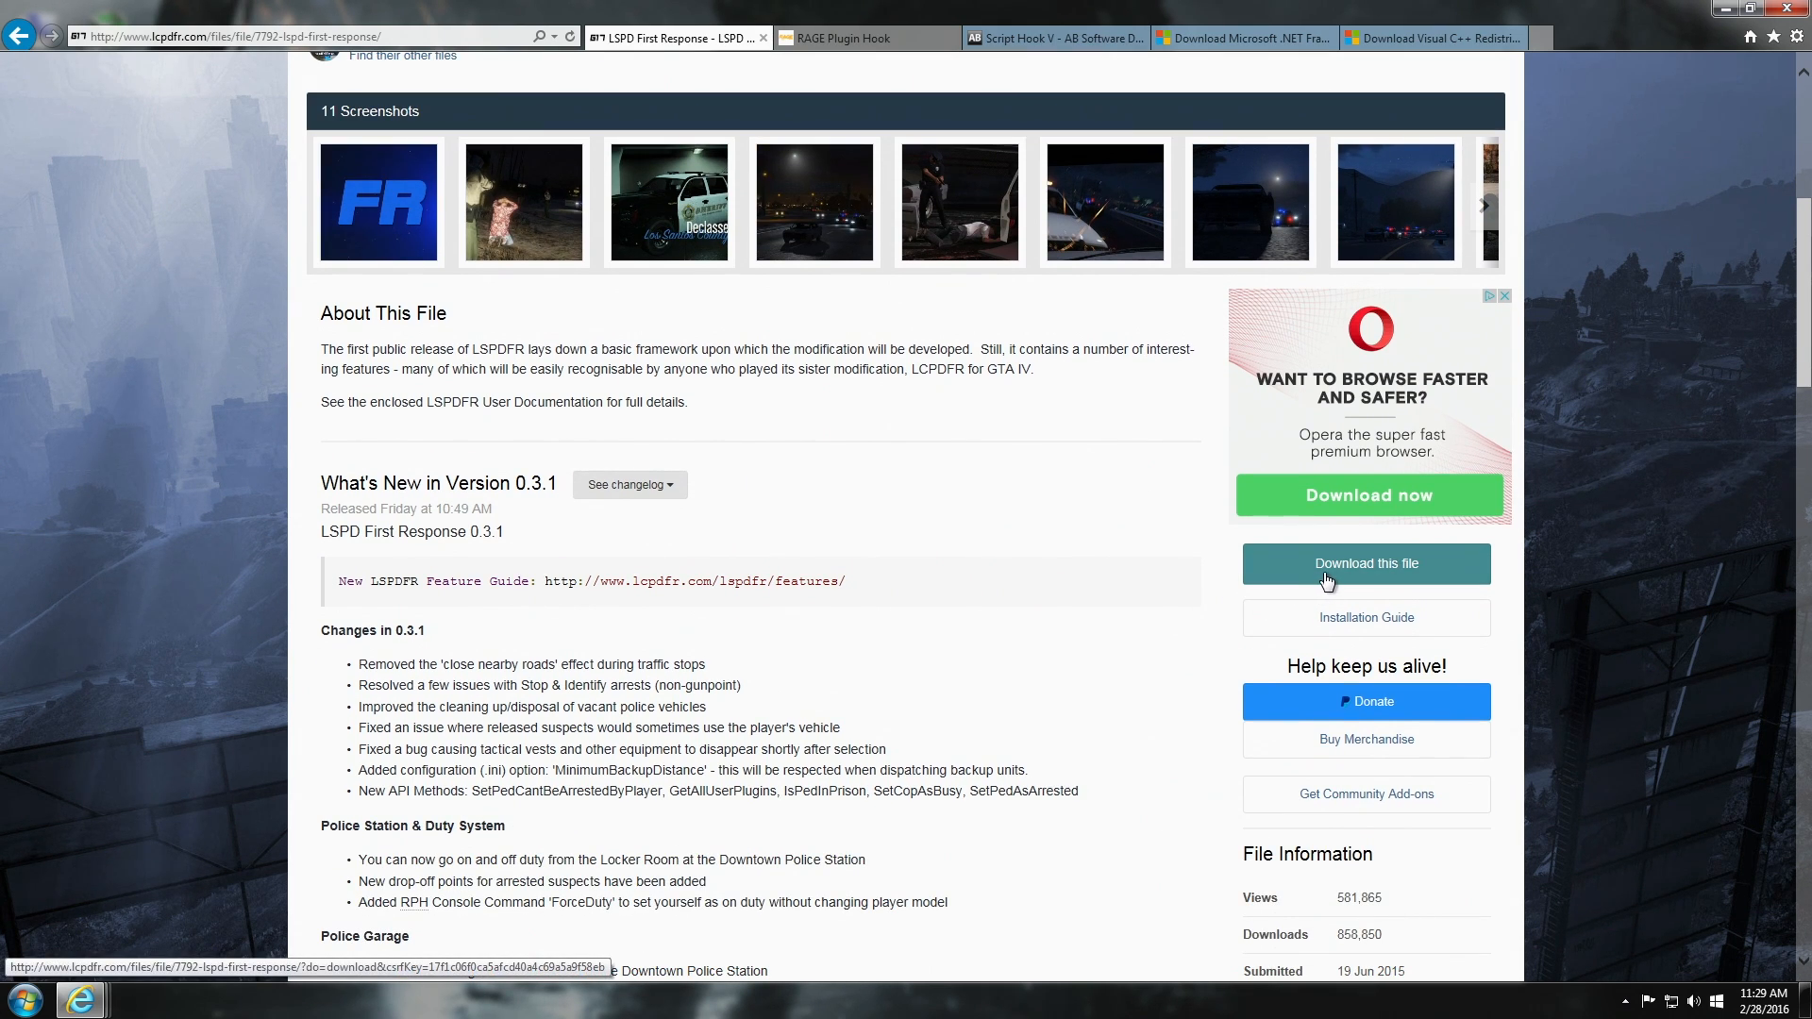
left_click(1366, 563)
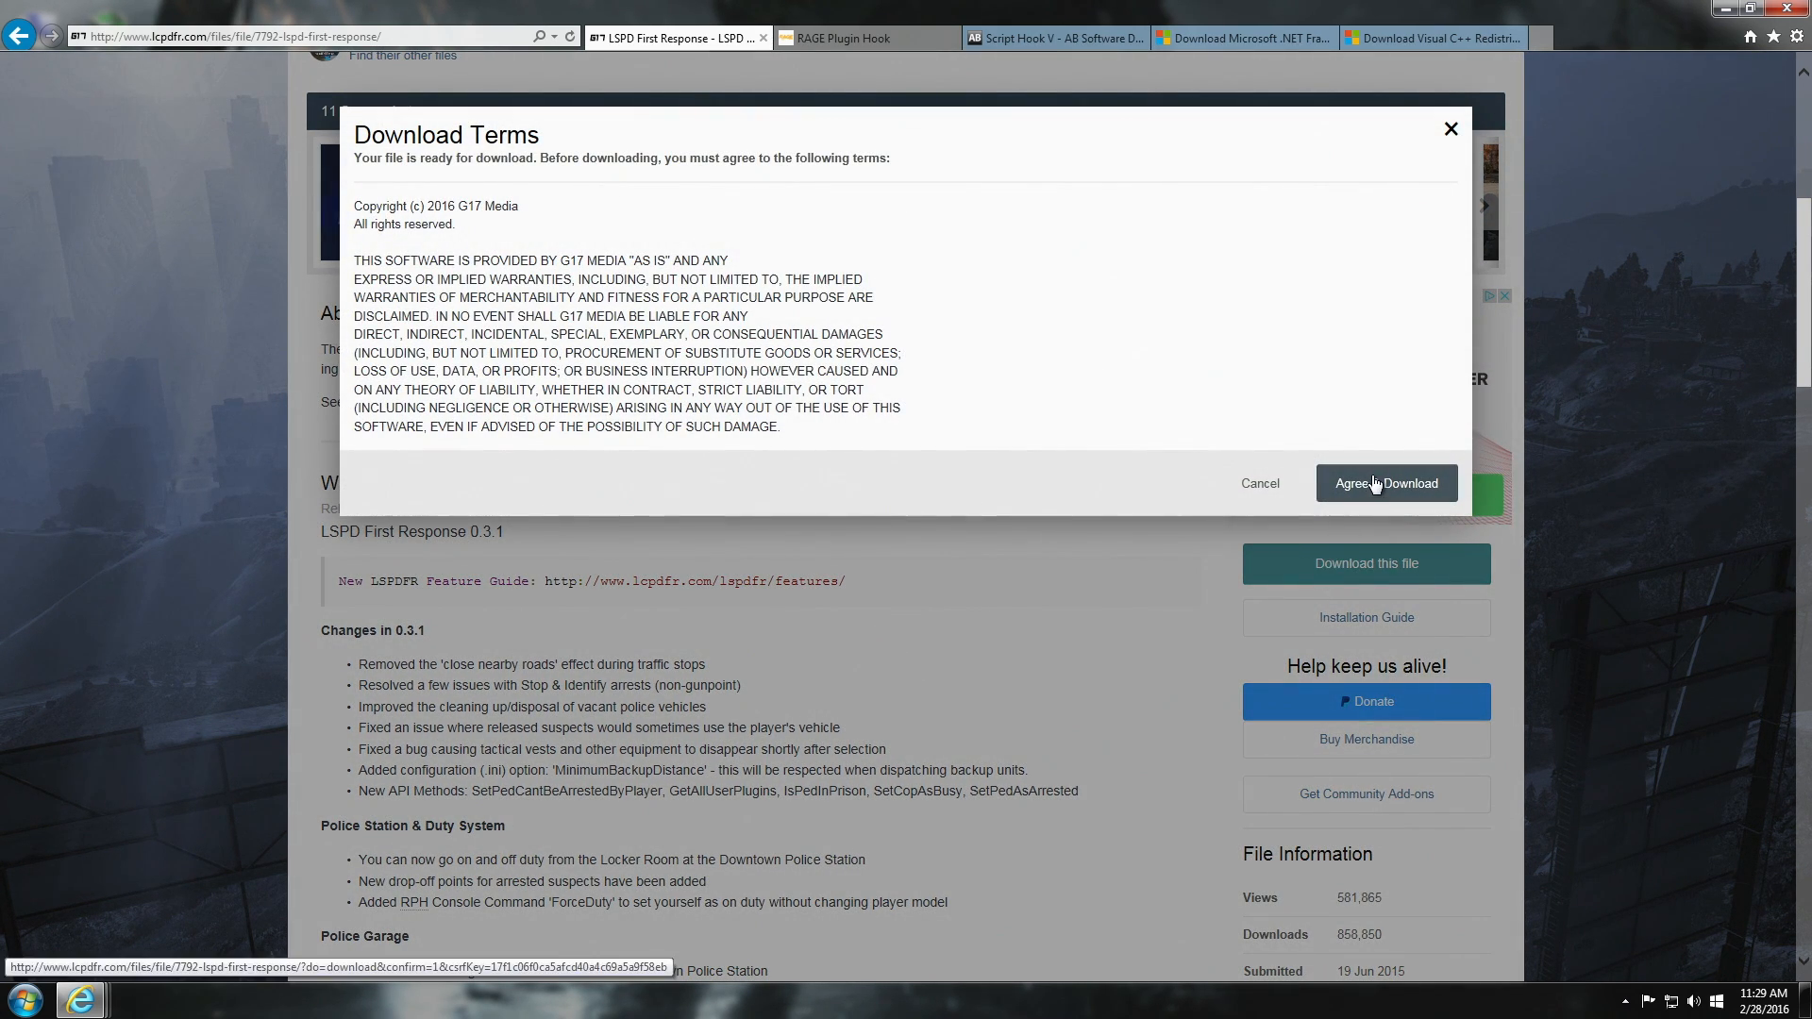
mouse_move(1397, 495)
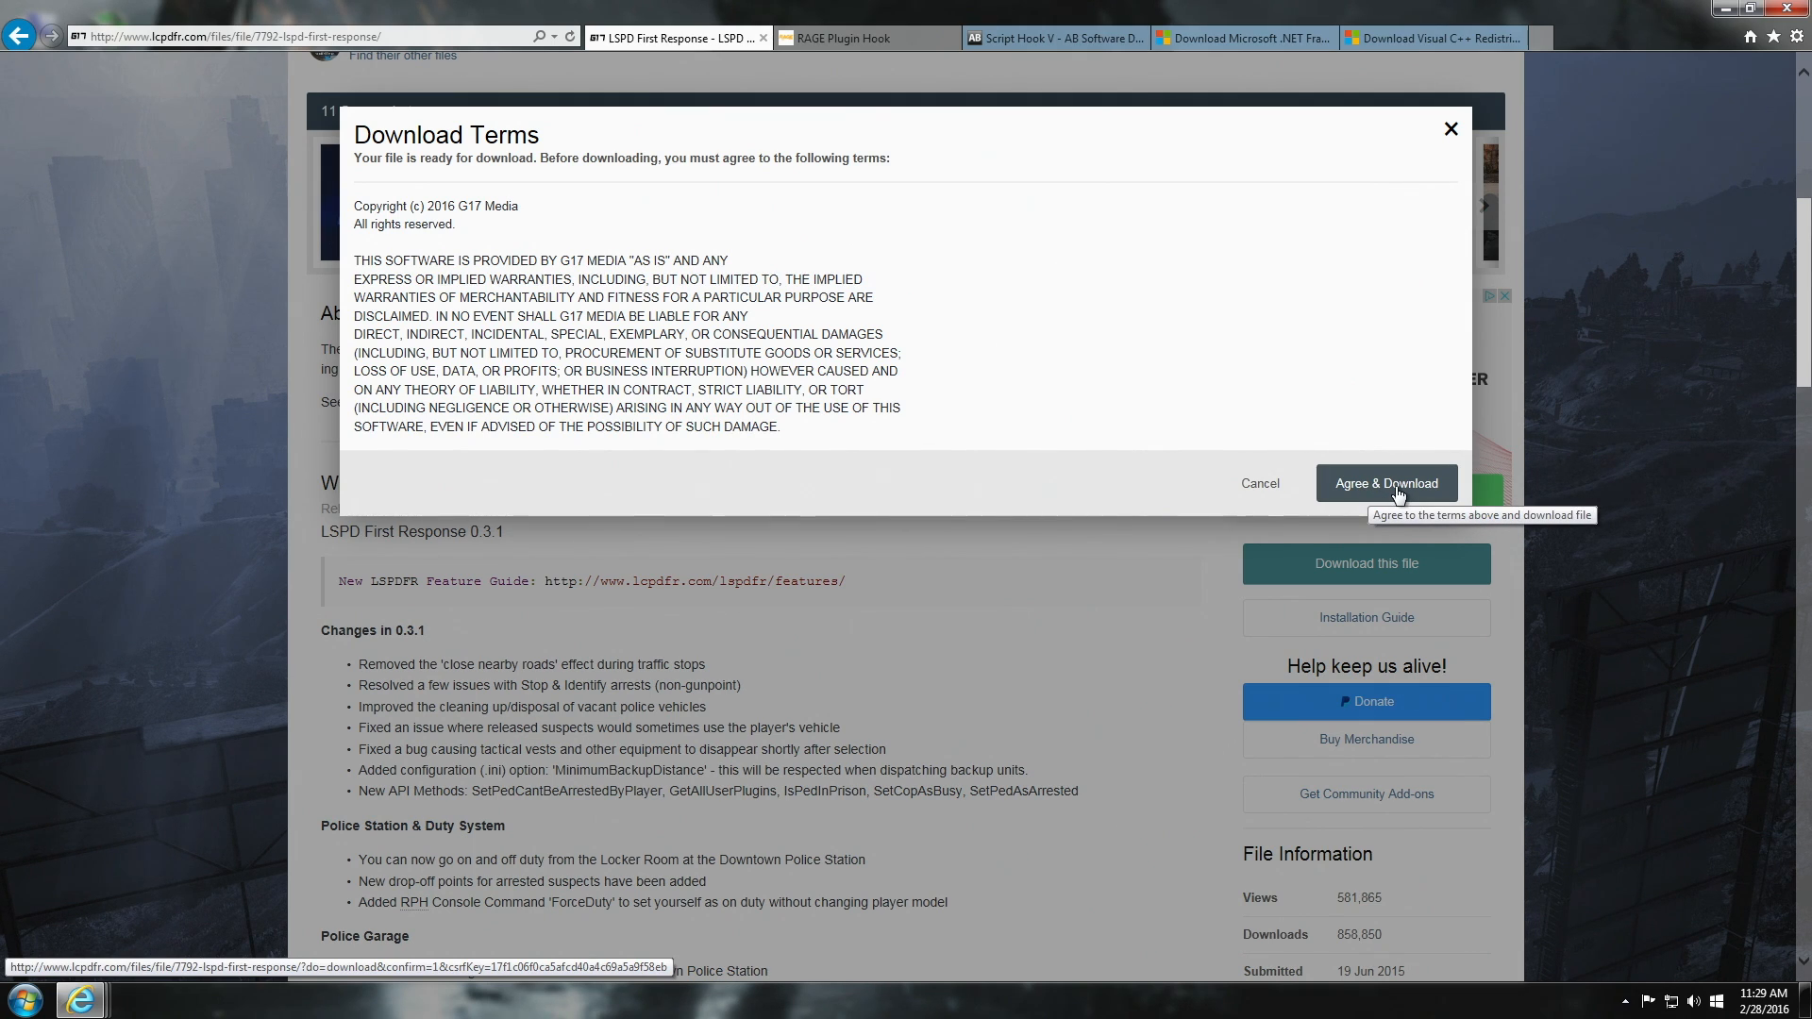
mouse_move(1405, 489)
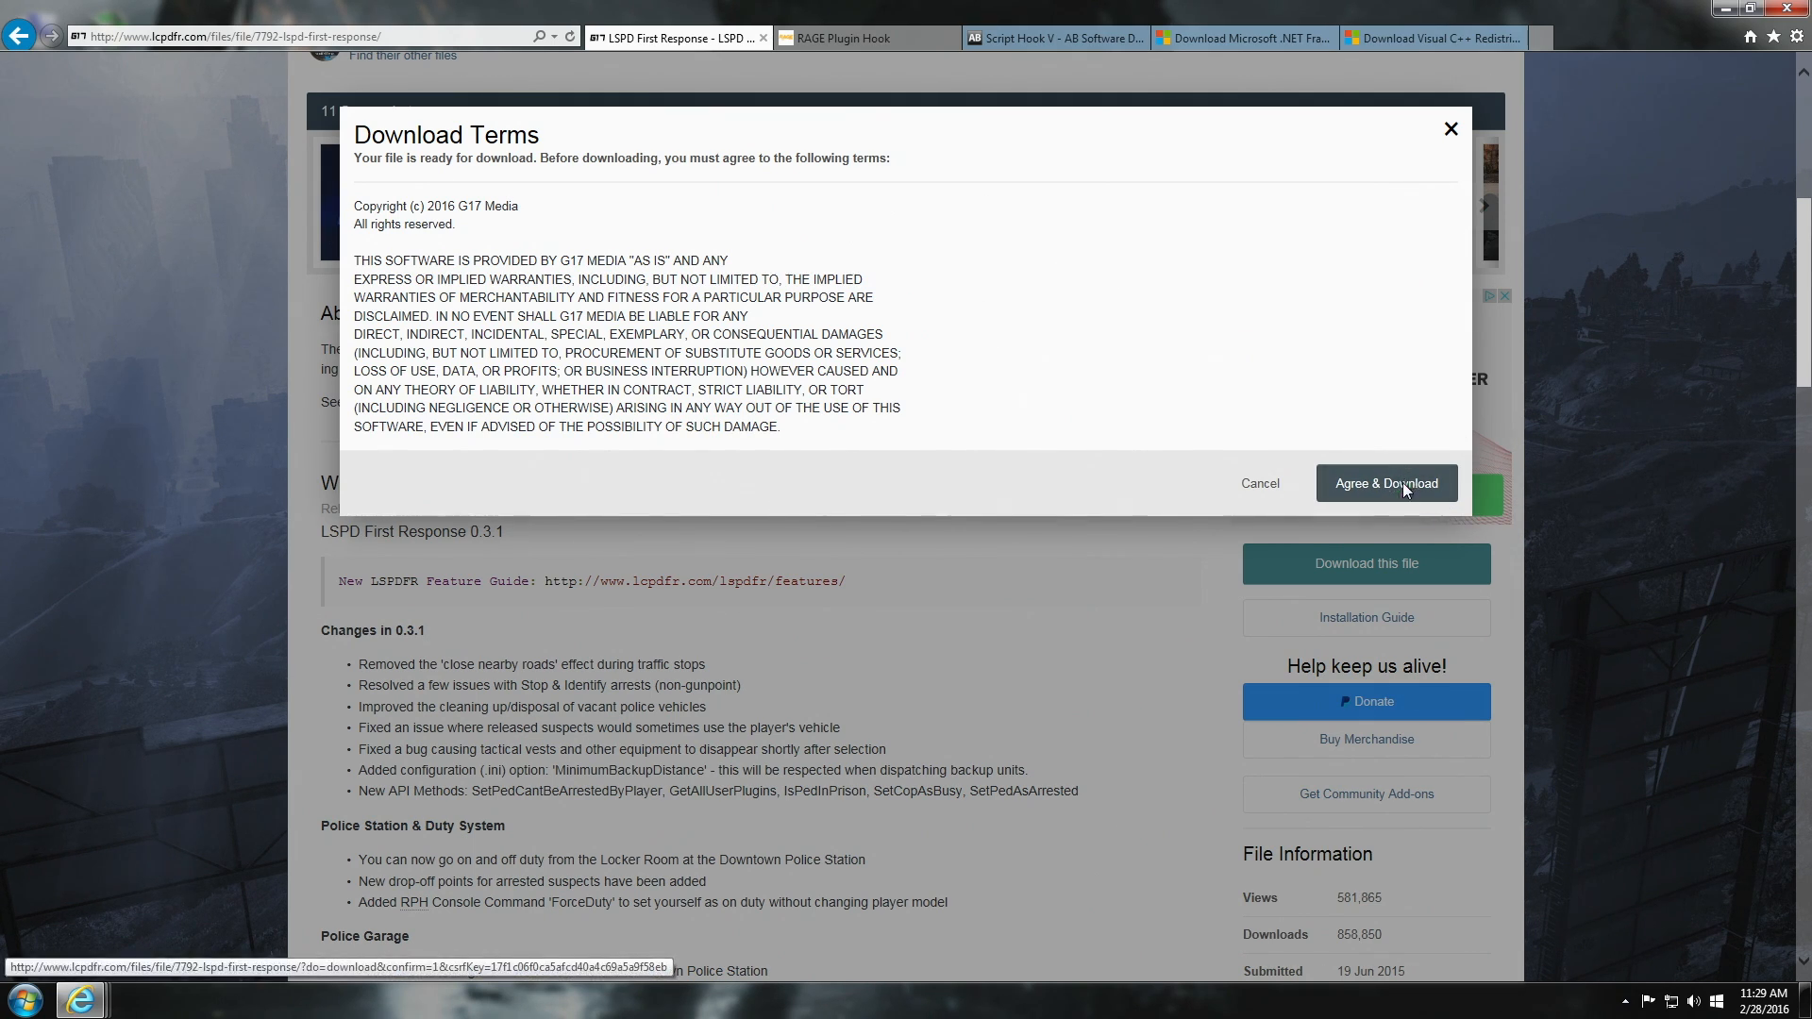
left_click(1385, 483)
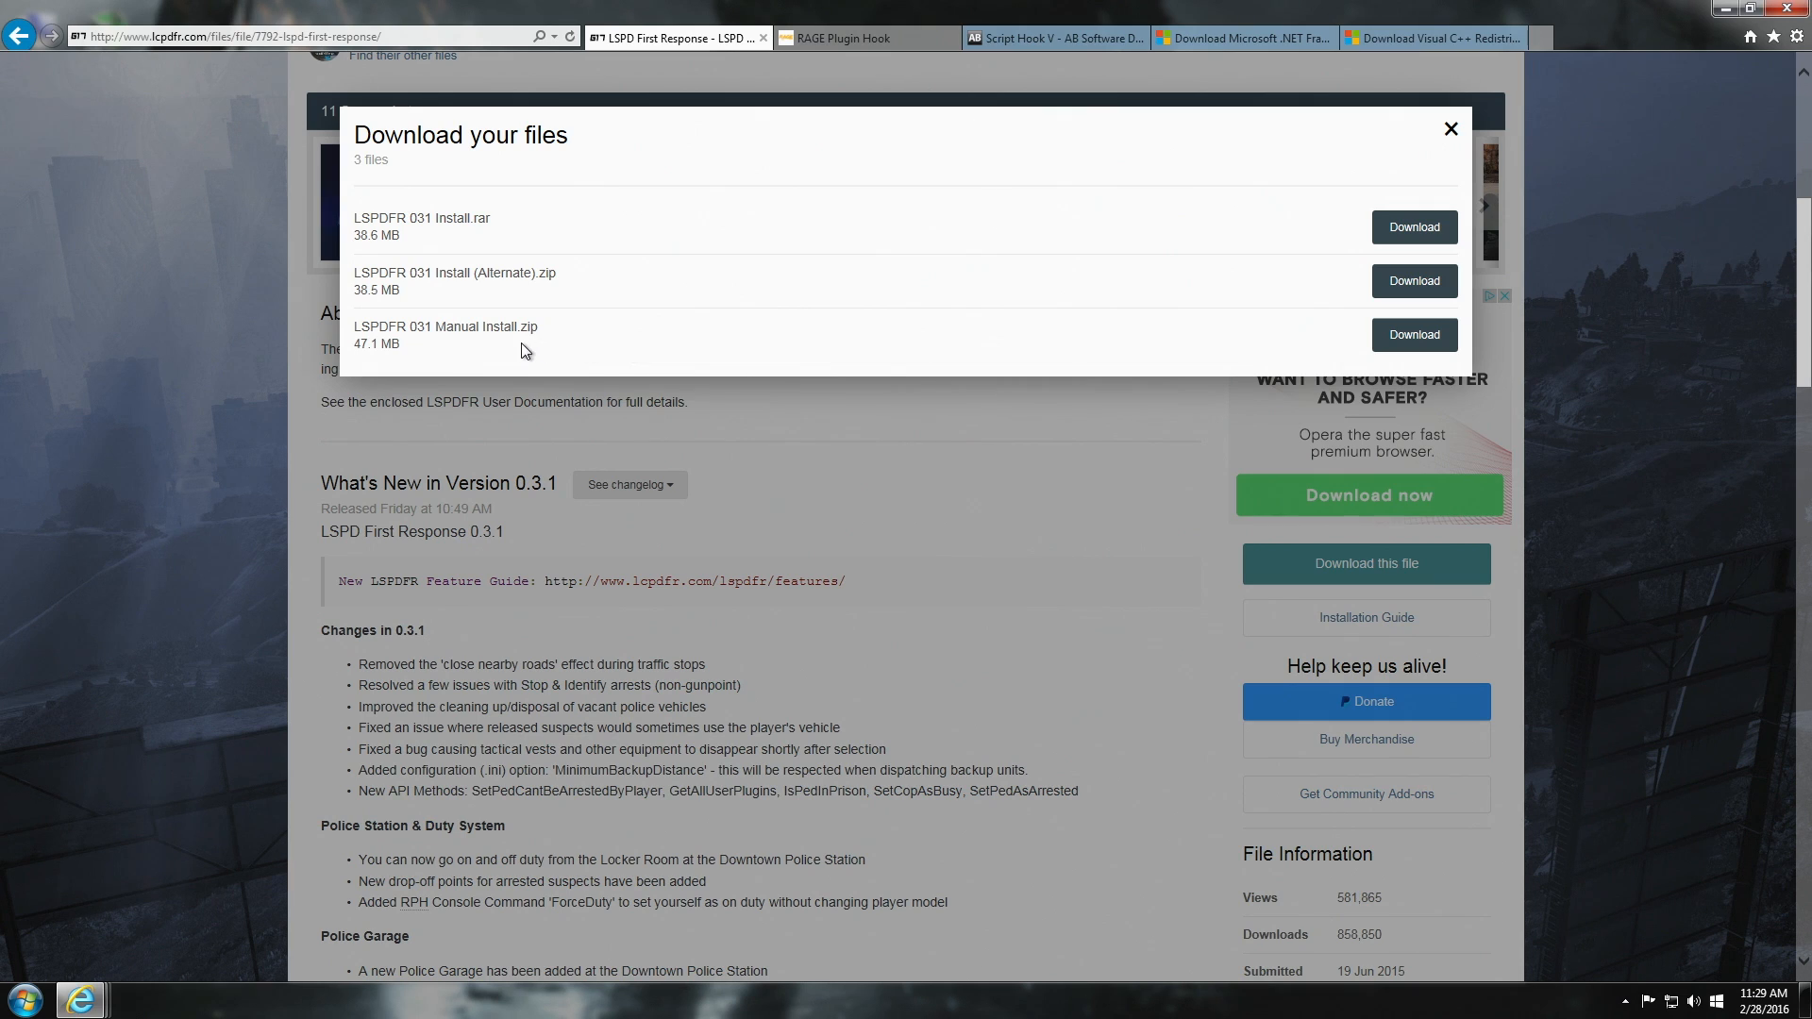
mouse_move(522, 217)
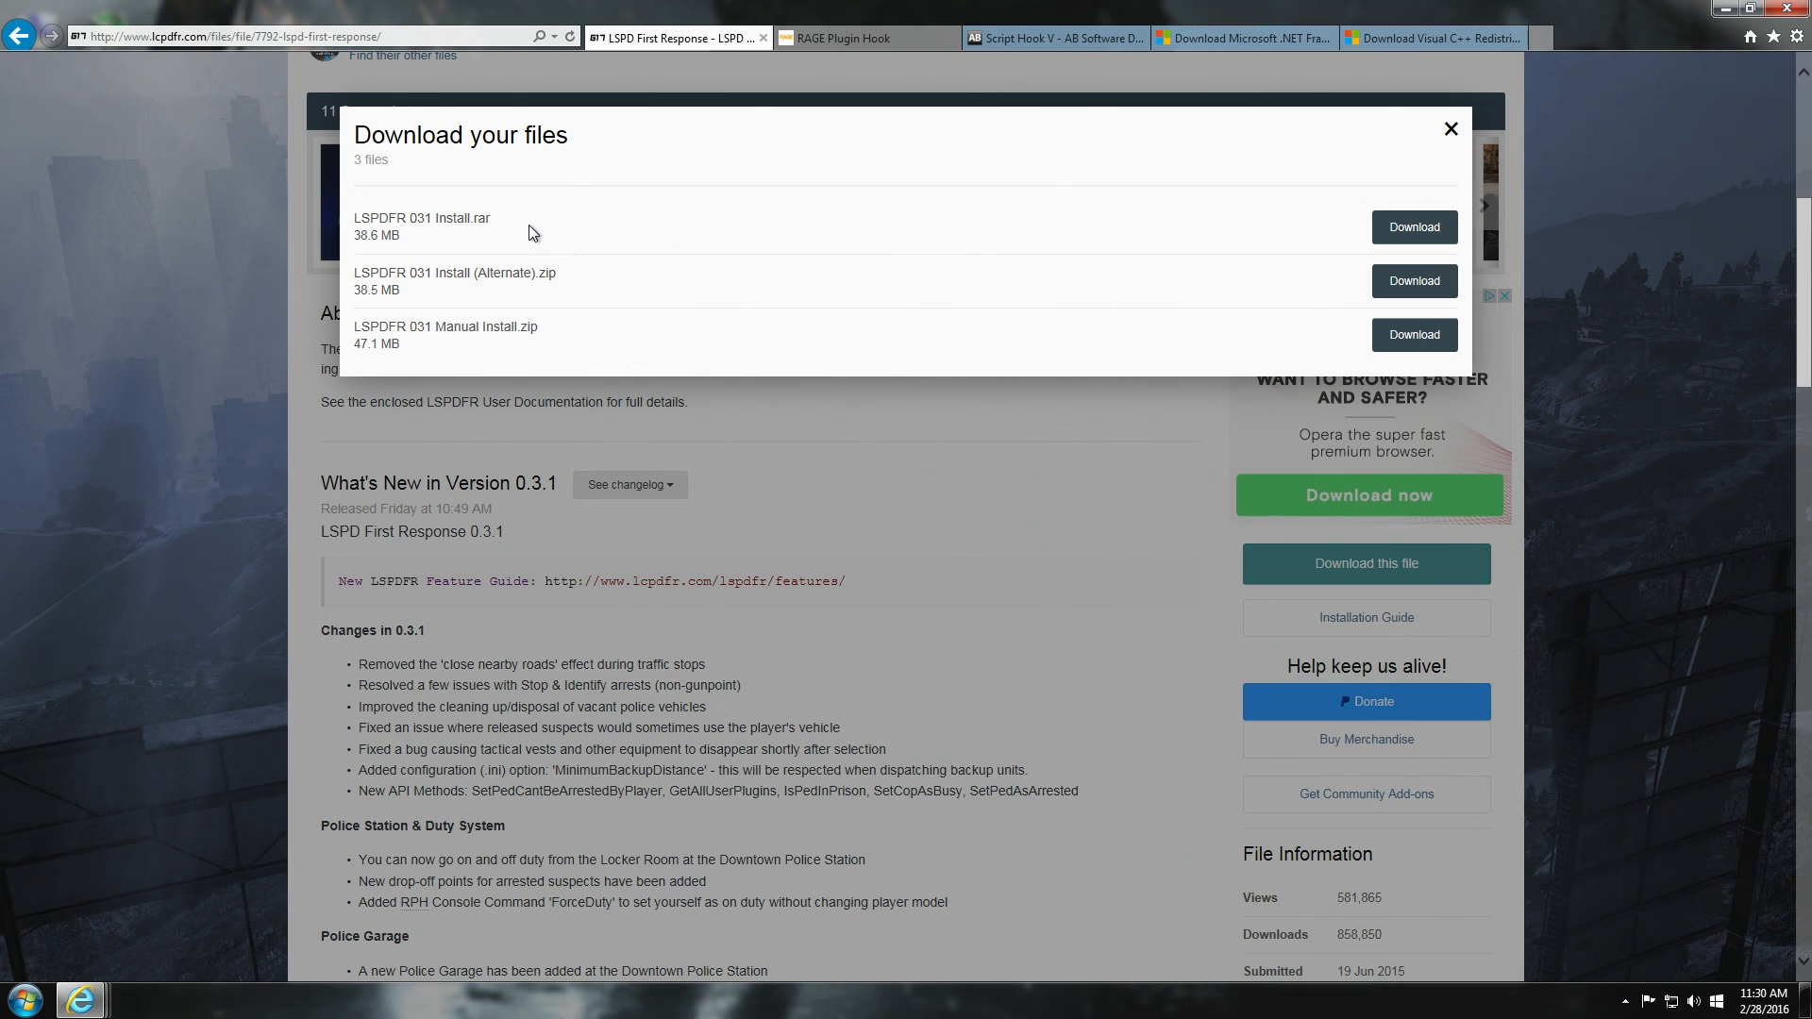
mouse_move(598, 291)
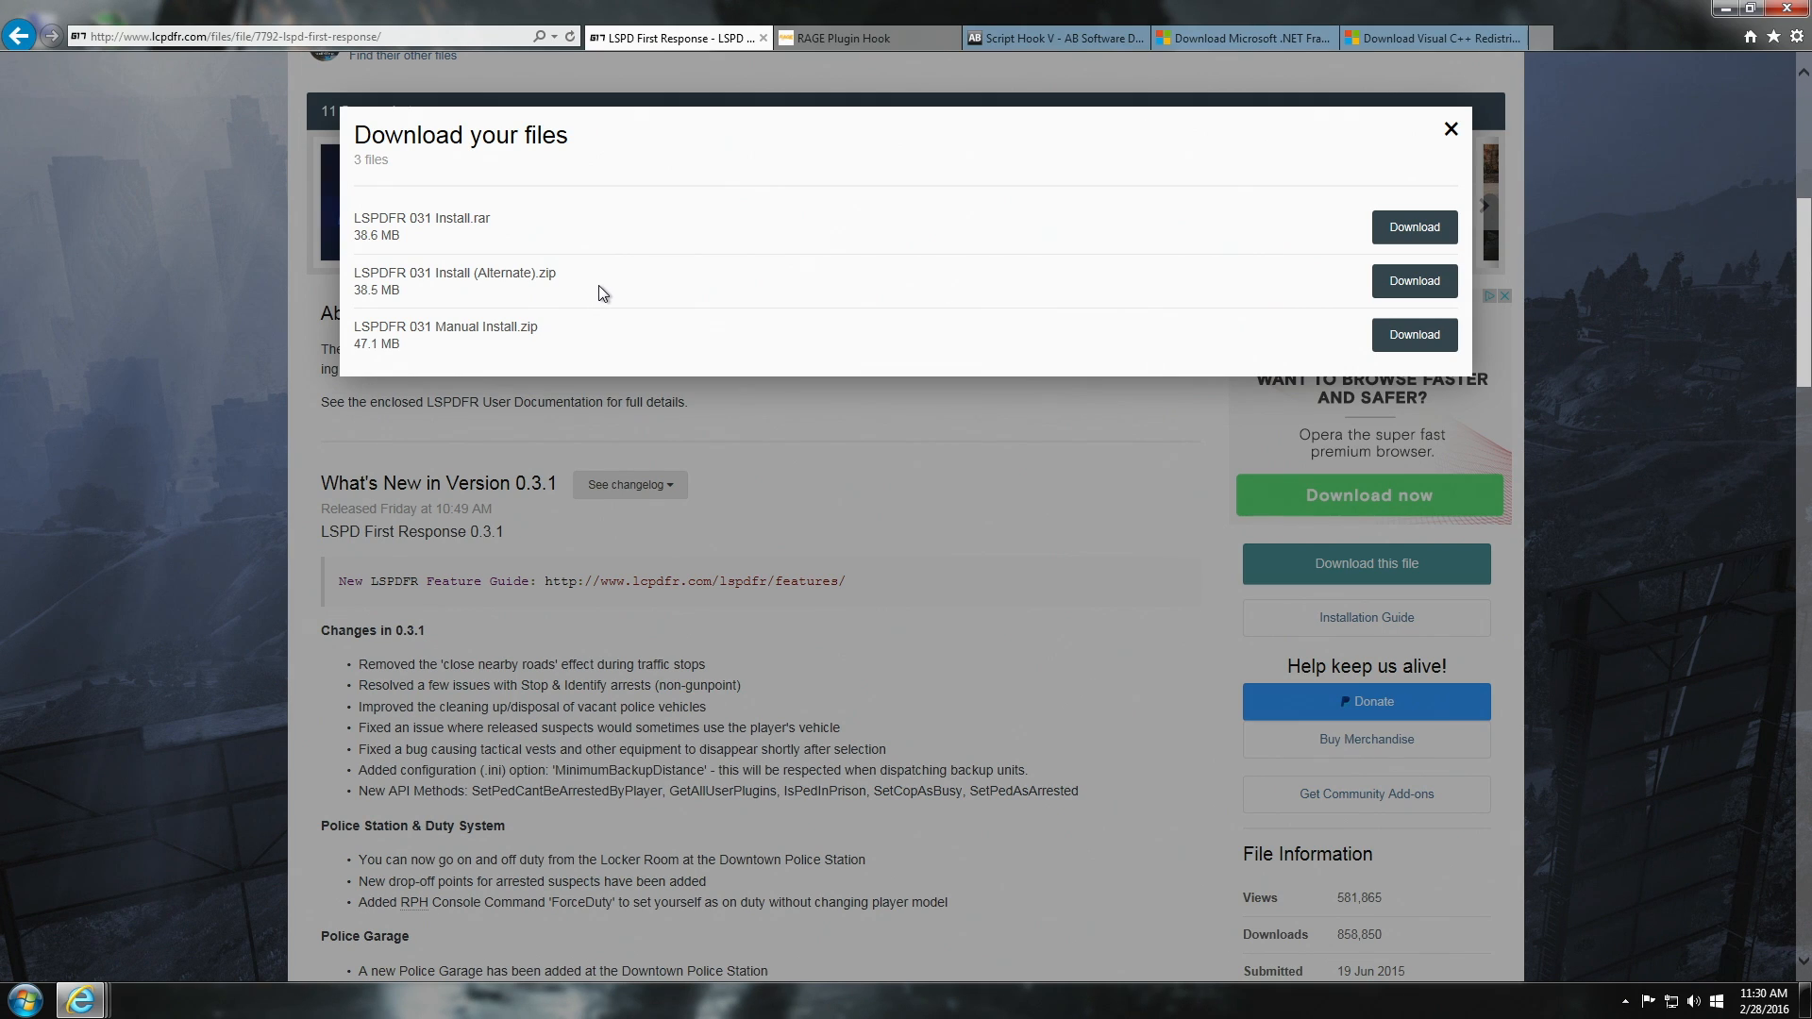
mouse_move(592, 354)
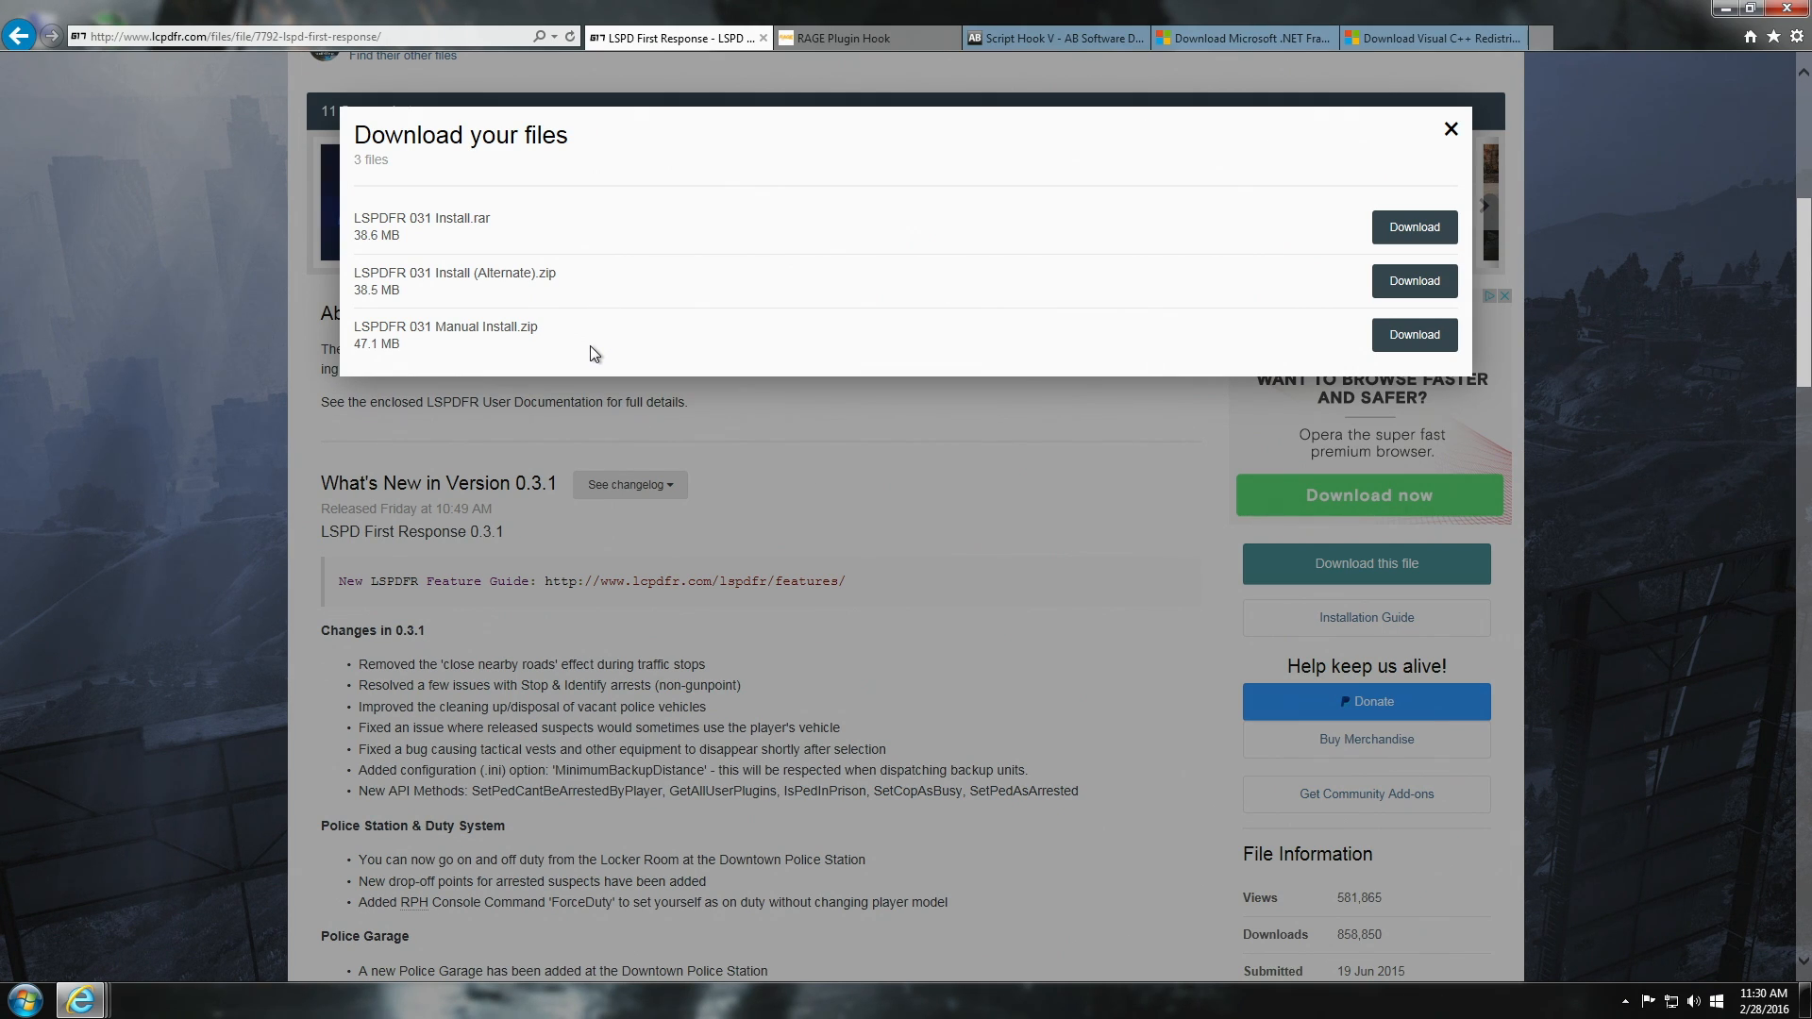
mouse_move(562, 355)
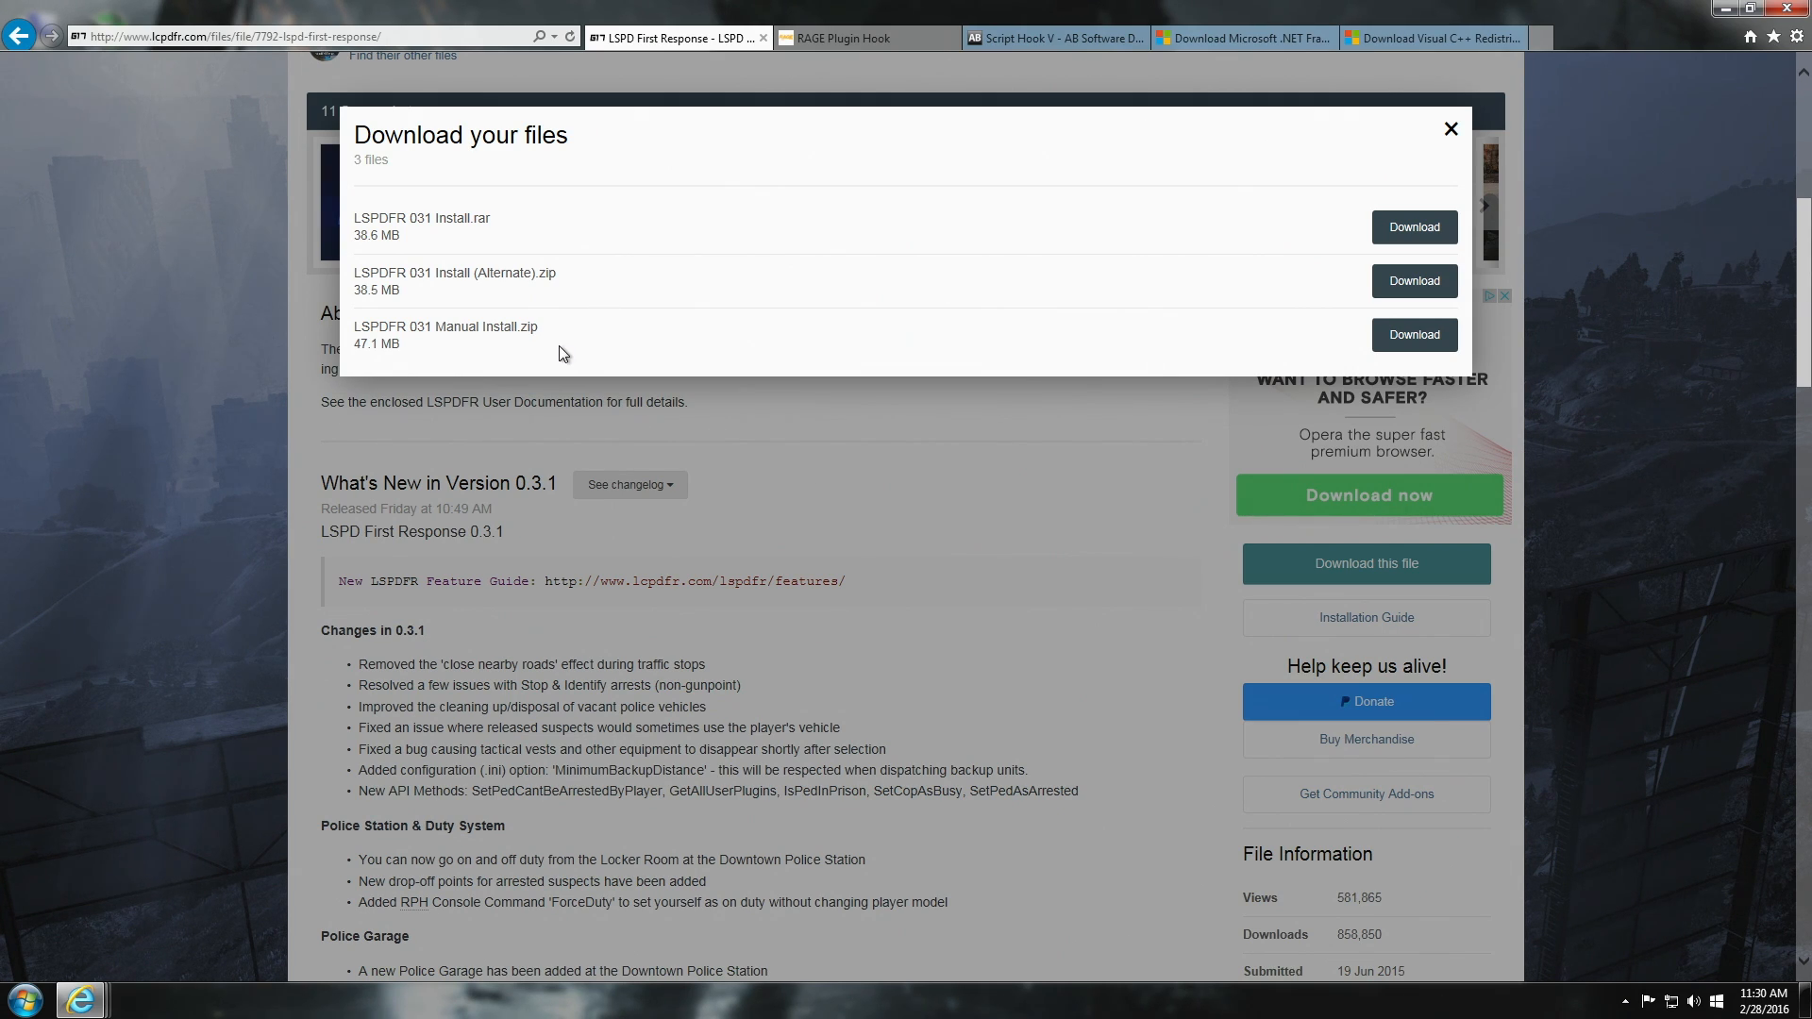
mouse_move(550, 358)
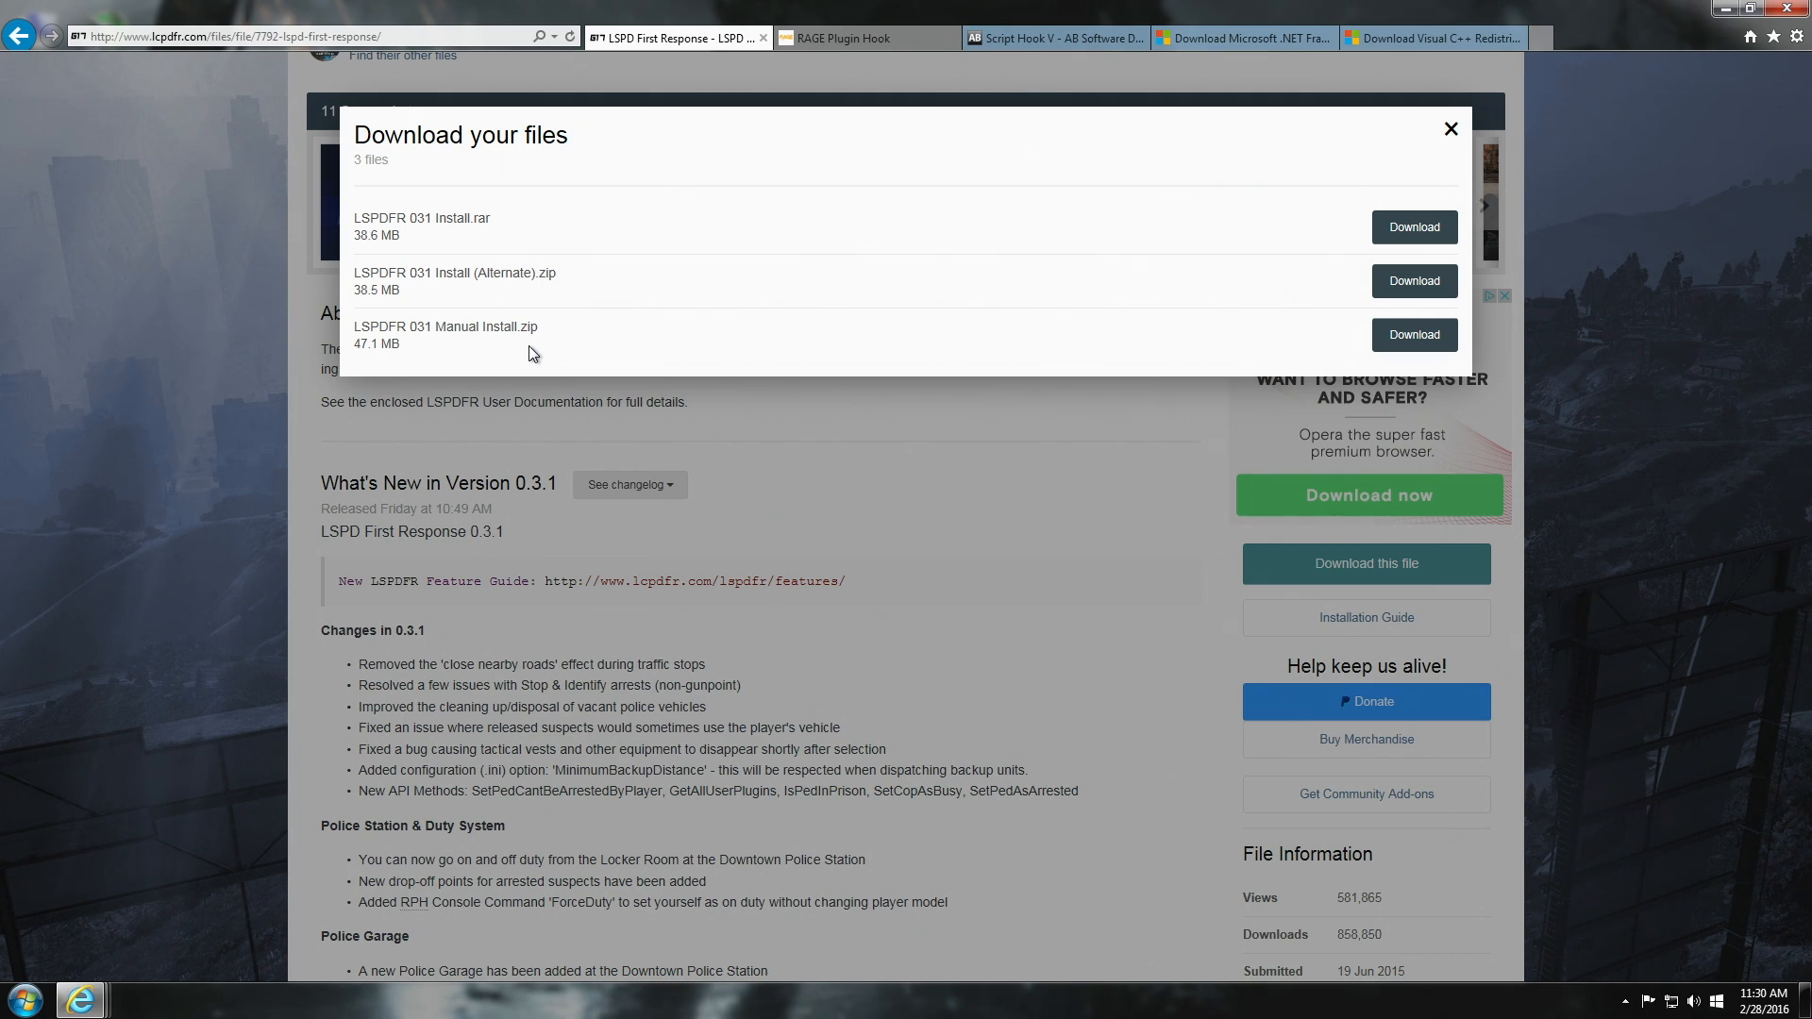
mouse_move(419, 325)
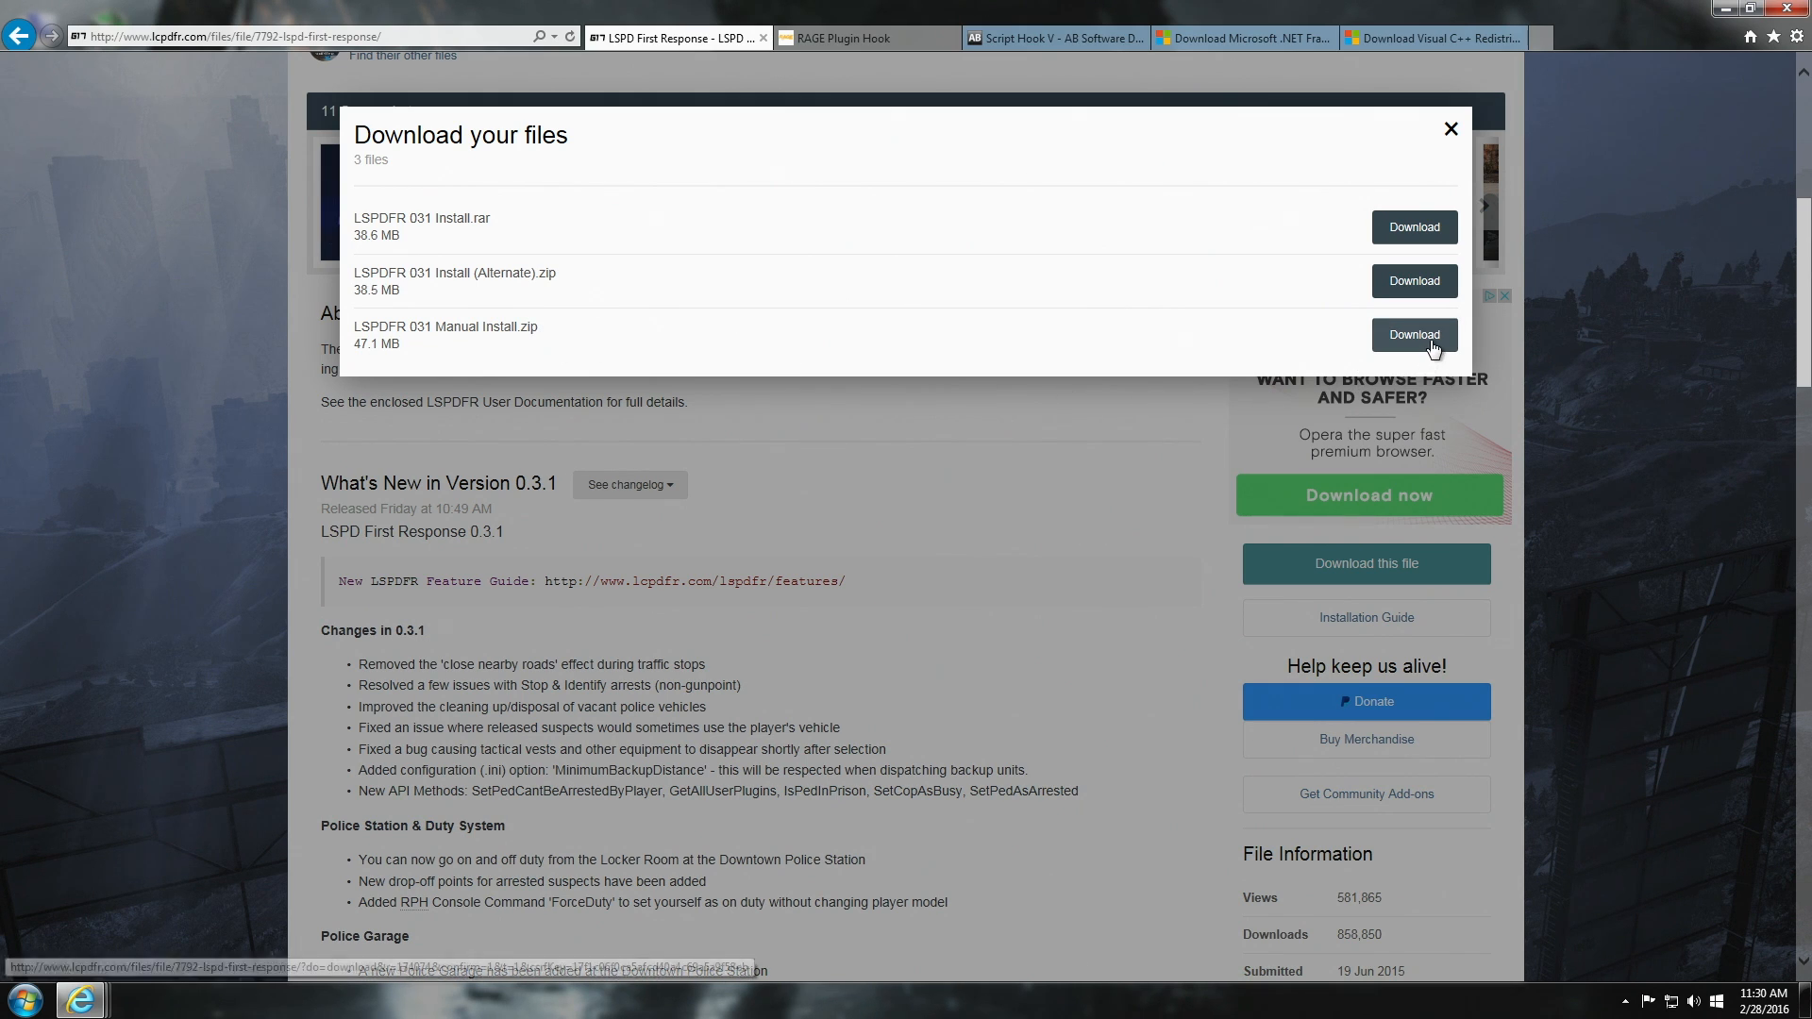
left_click(1412, 335)
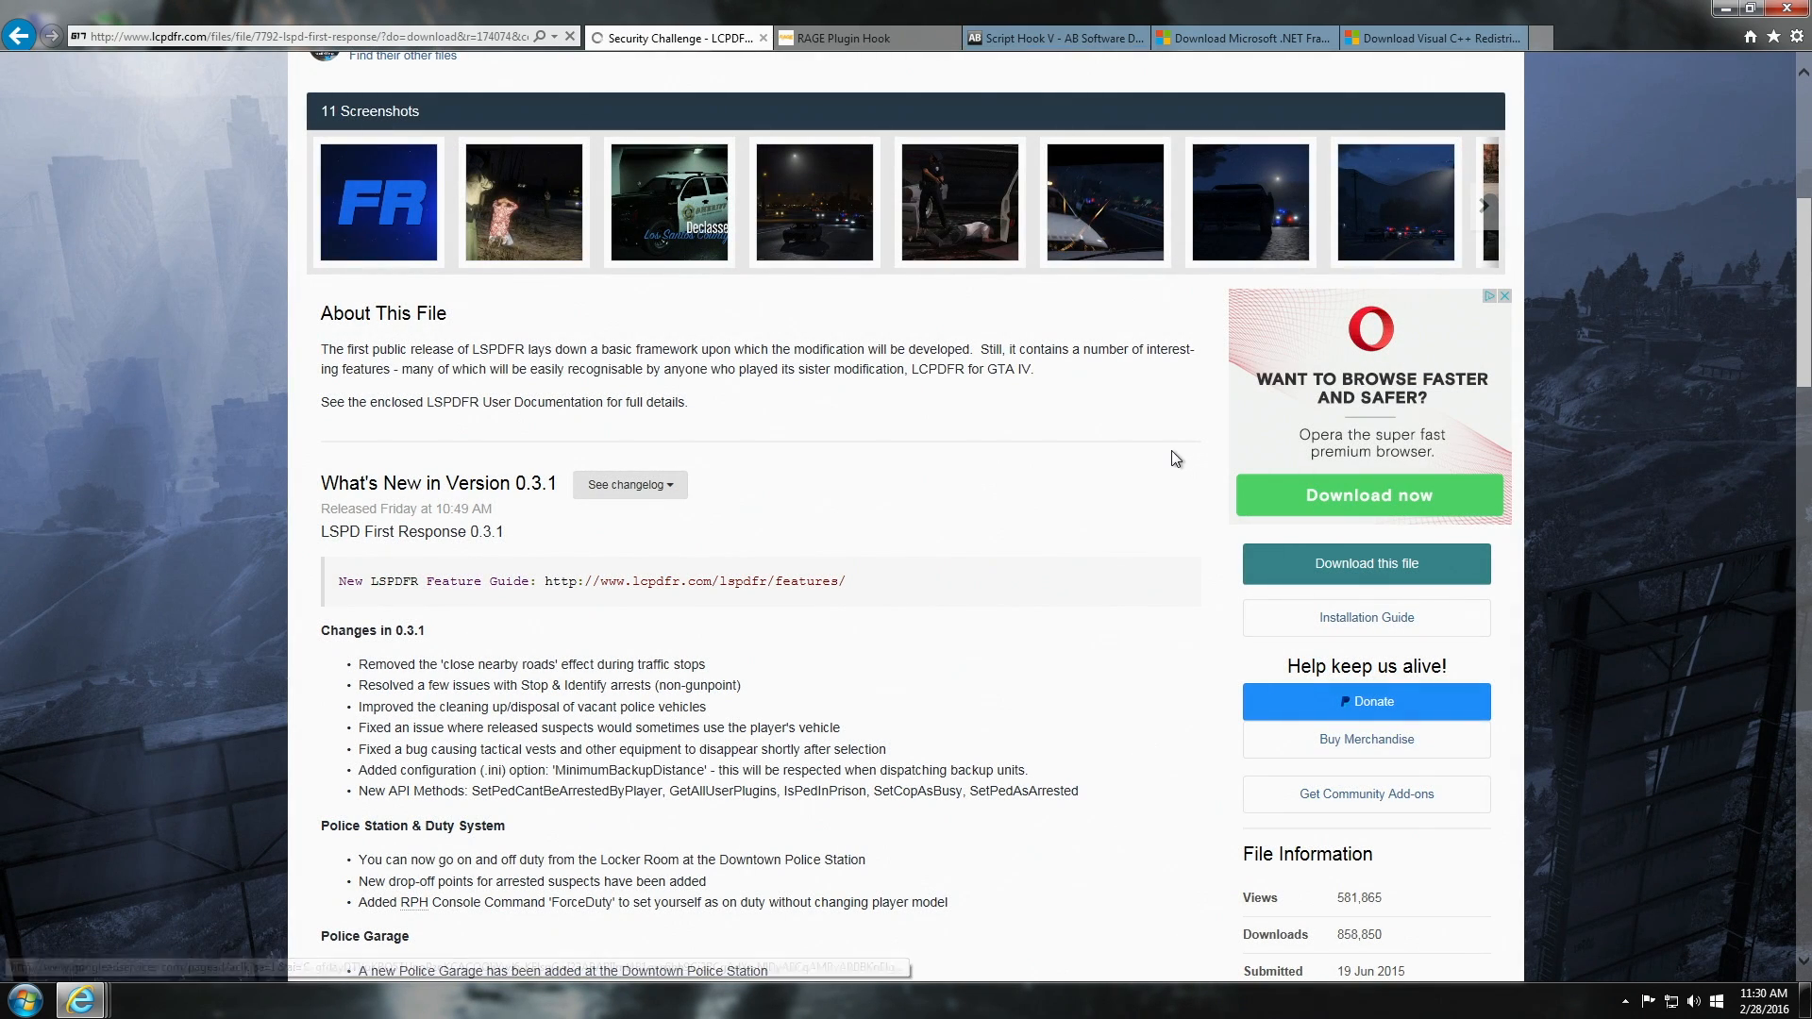
left_click(1365, 564)
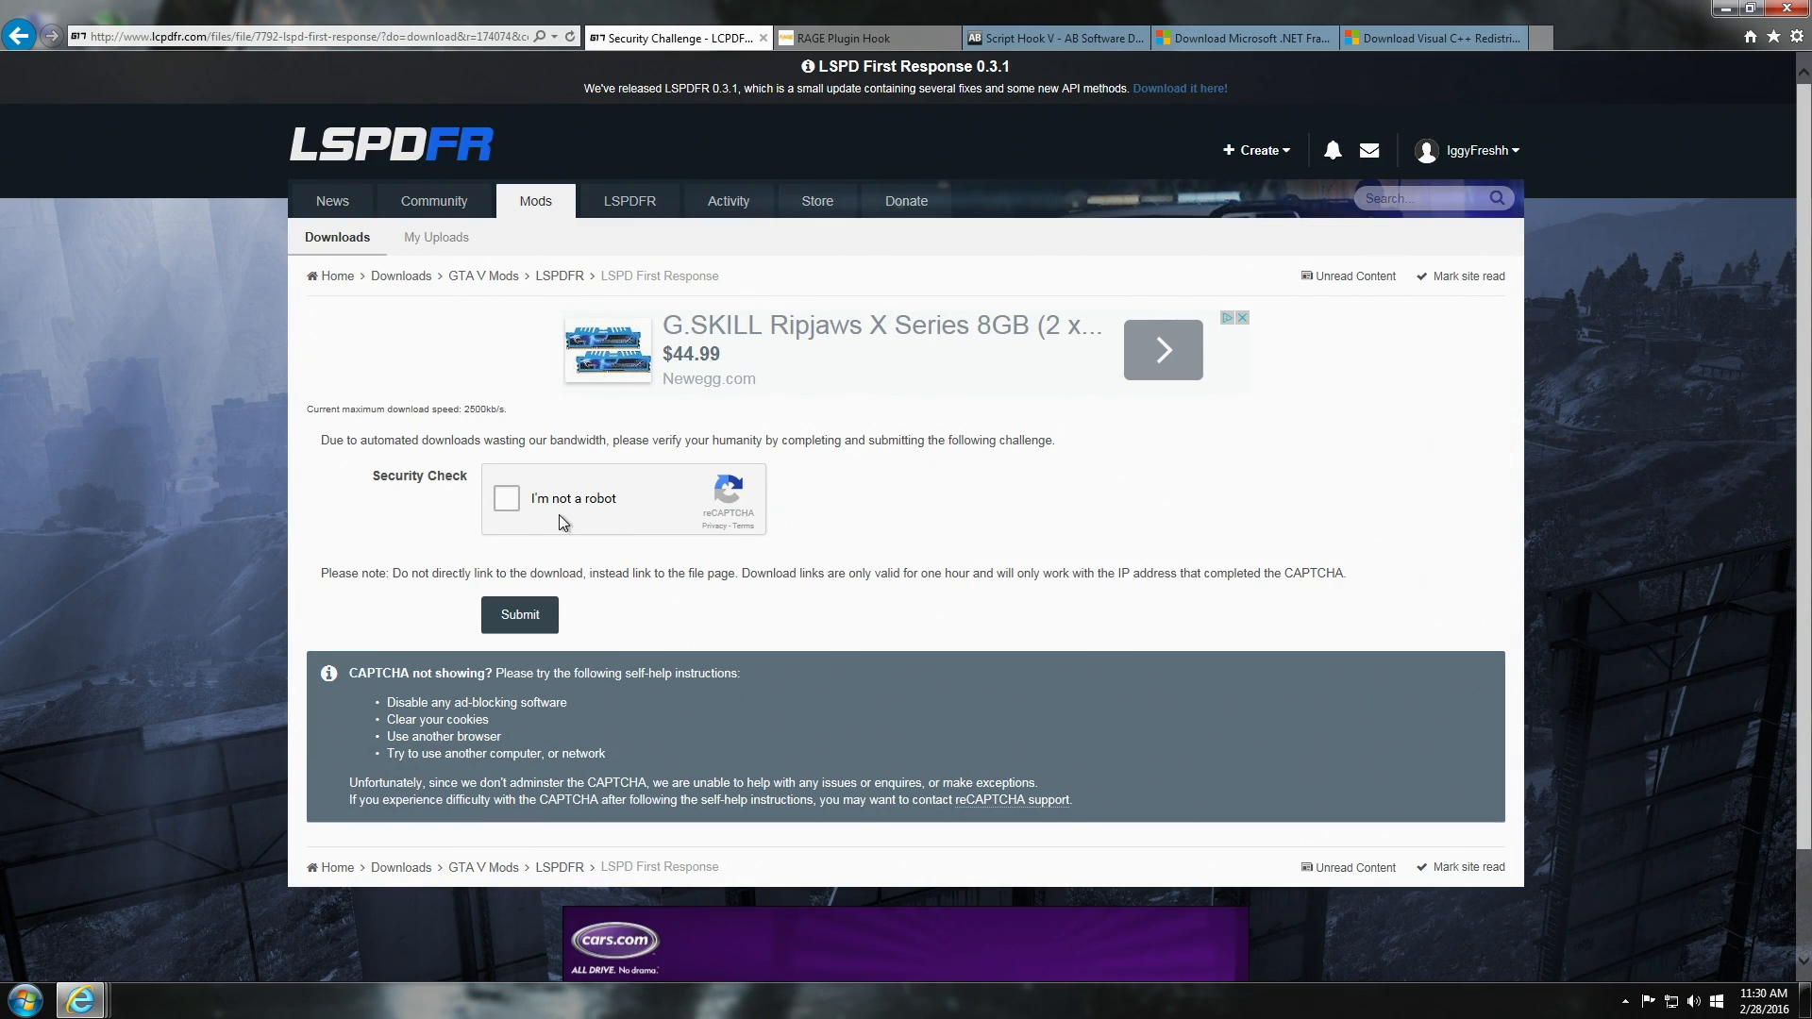
mouse_move(519, 614)
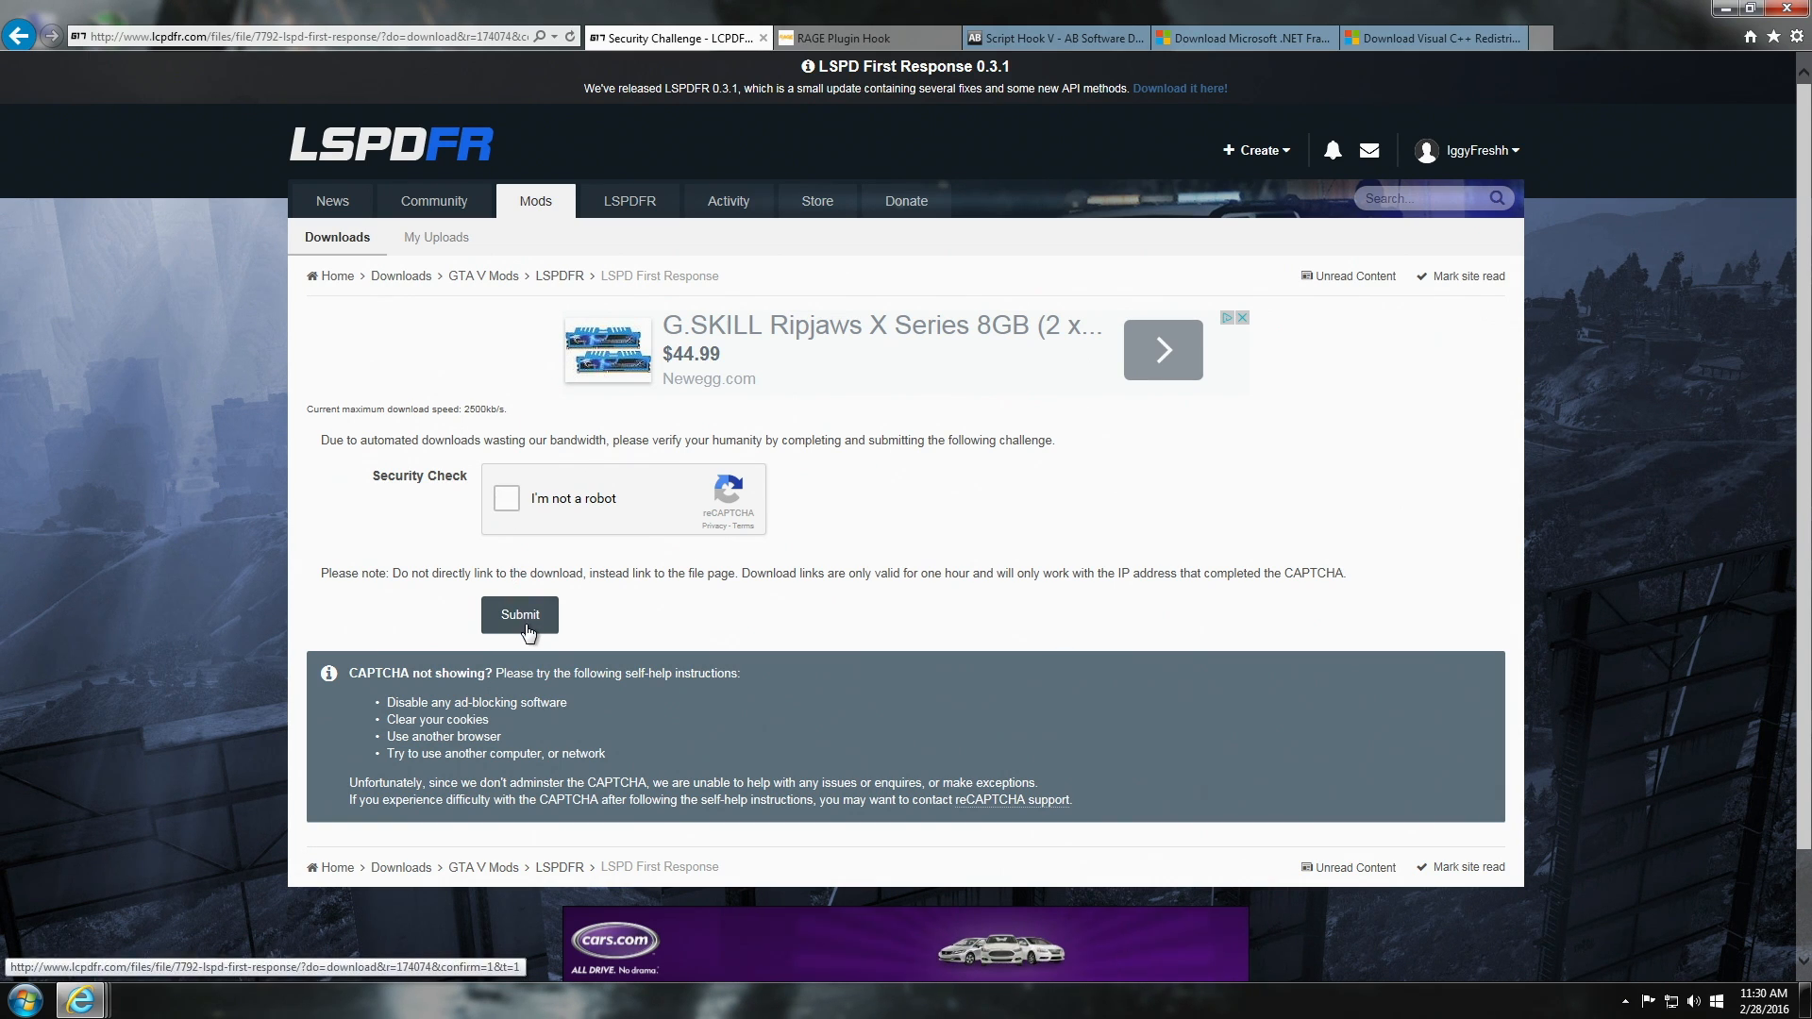
mouse_move(1071, 735)
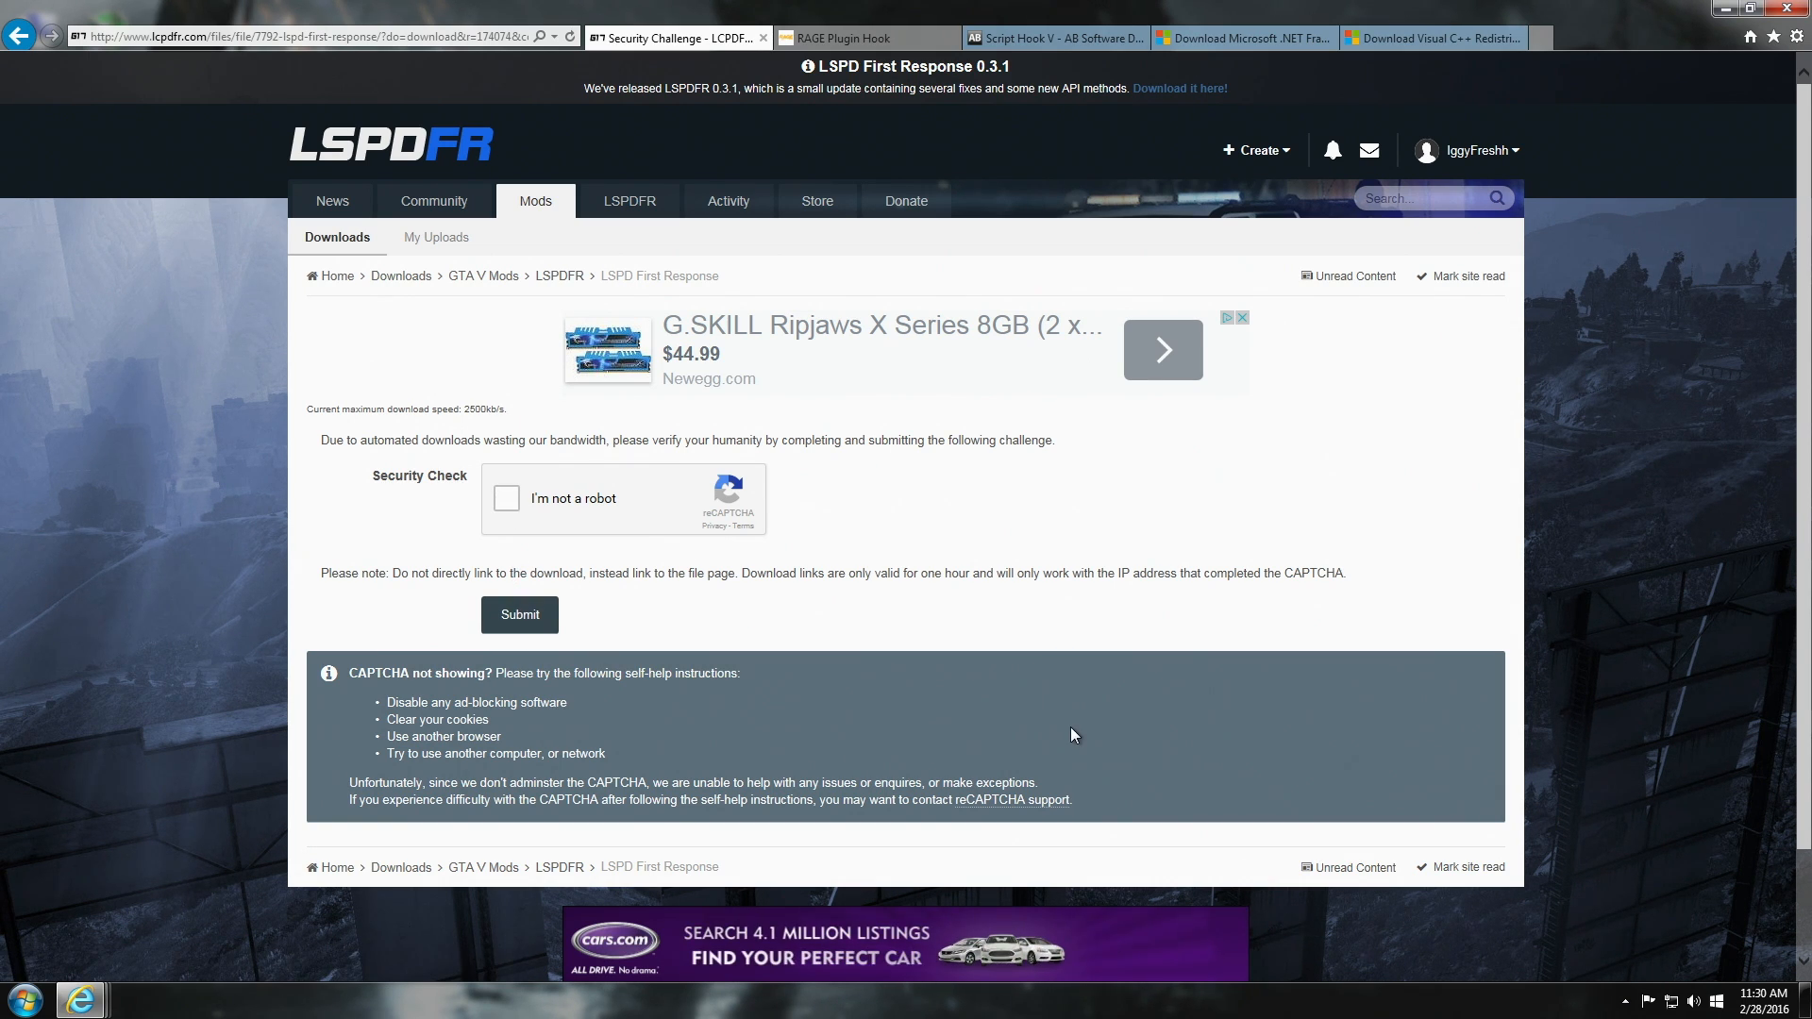
mouse_move(832, 628)
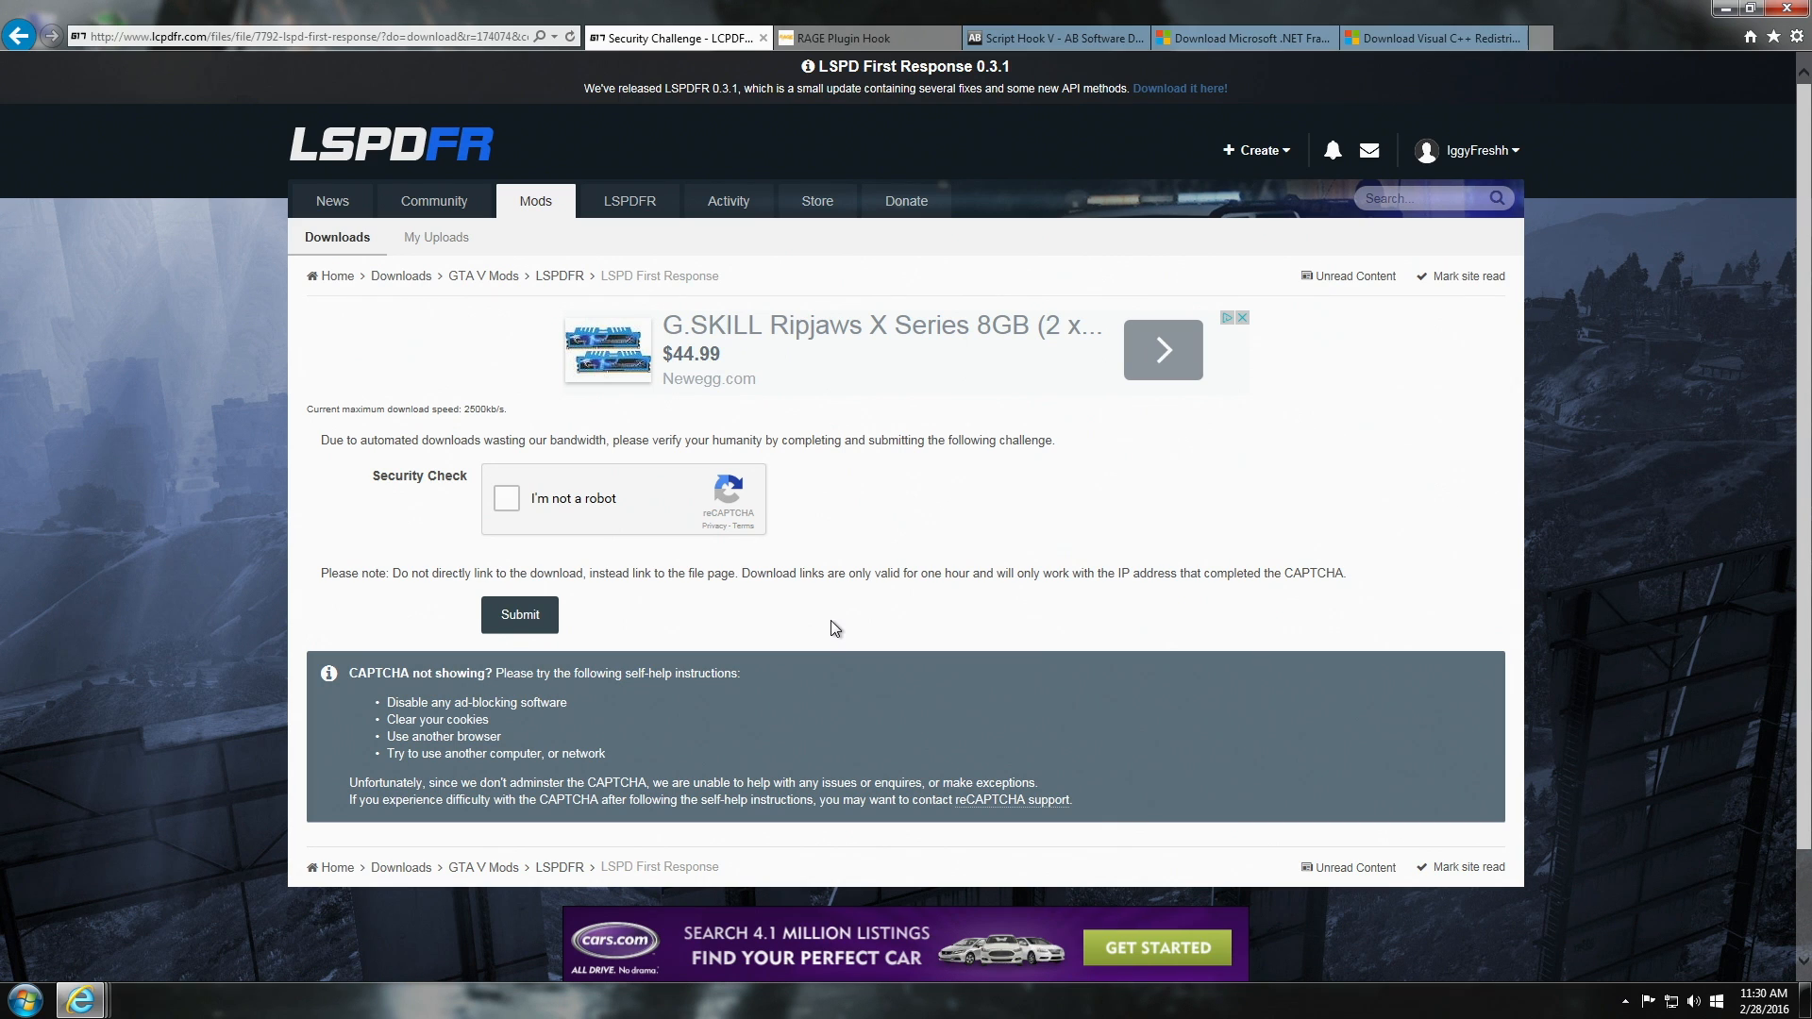
mouse_move(835, 603)
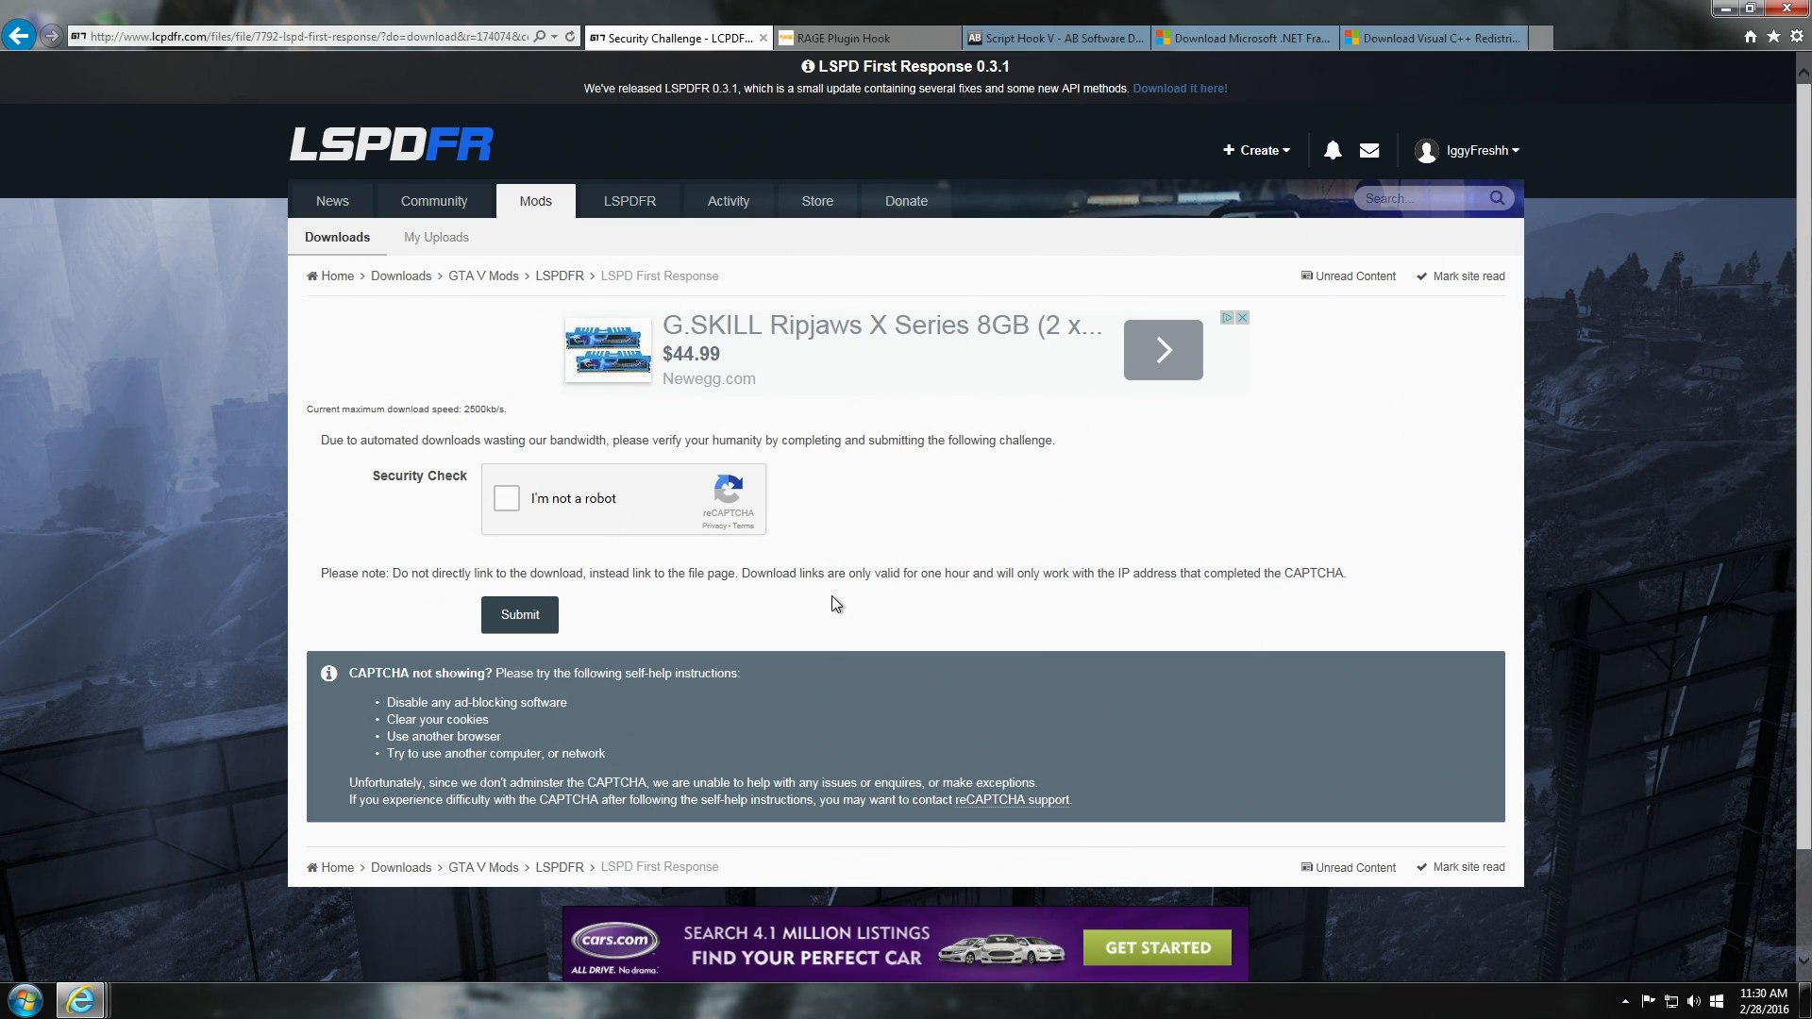
mouse_move(838, 462)
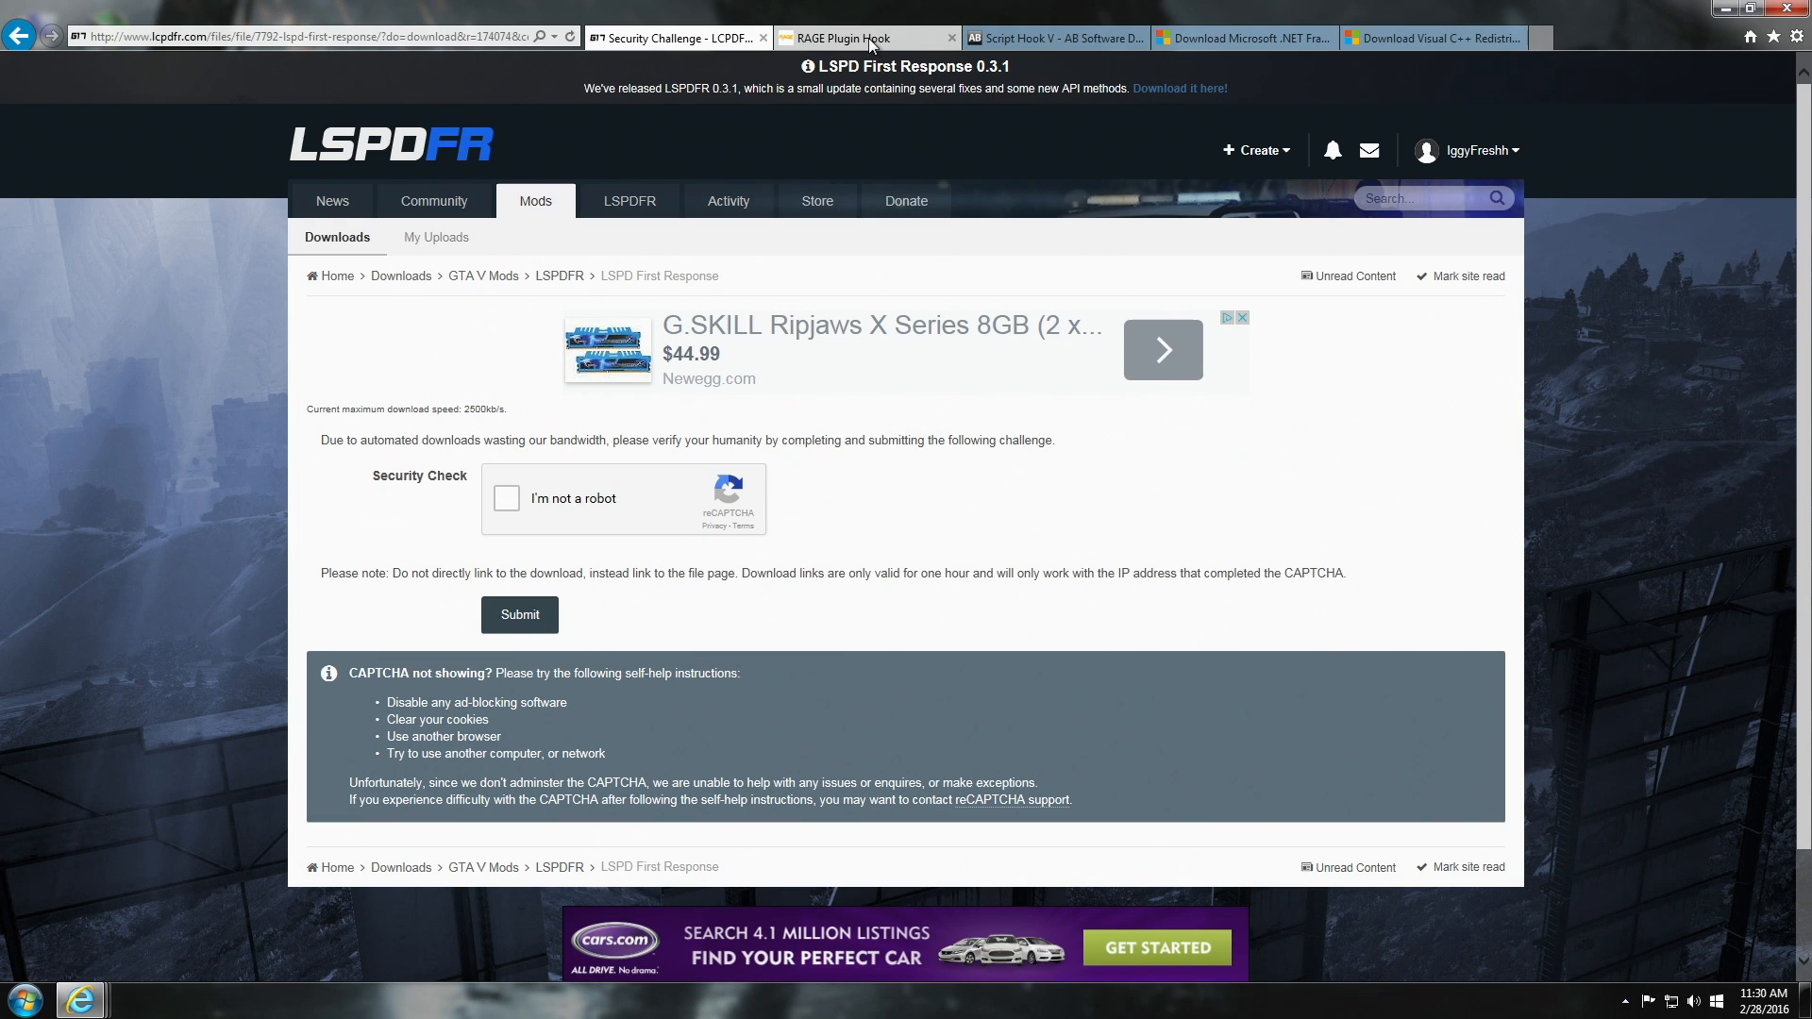
Switch to the RAGE Plugin Hook tab and open its Downloads page listing Open Alpha releases.
left_click(864, 37)
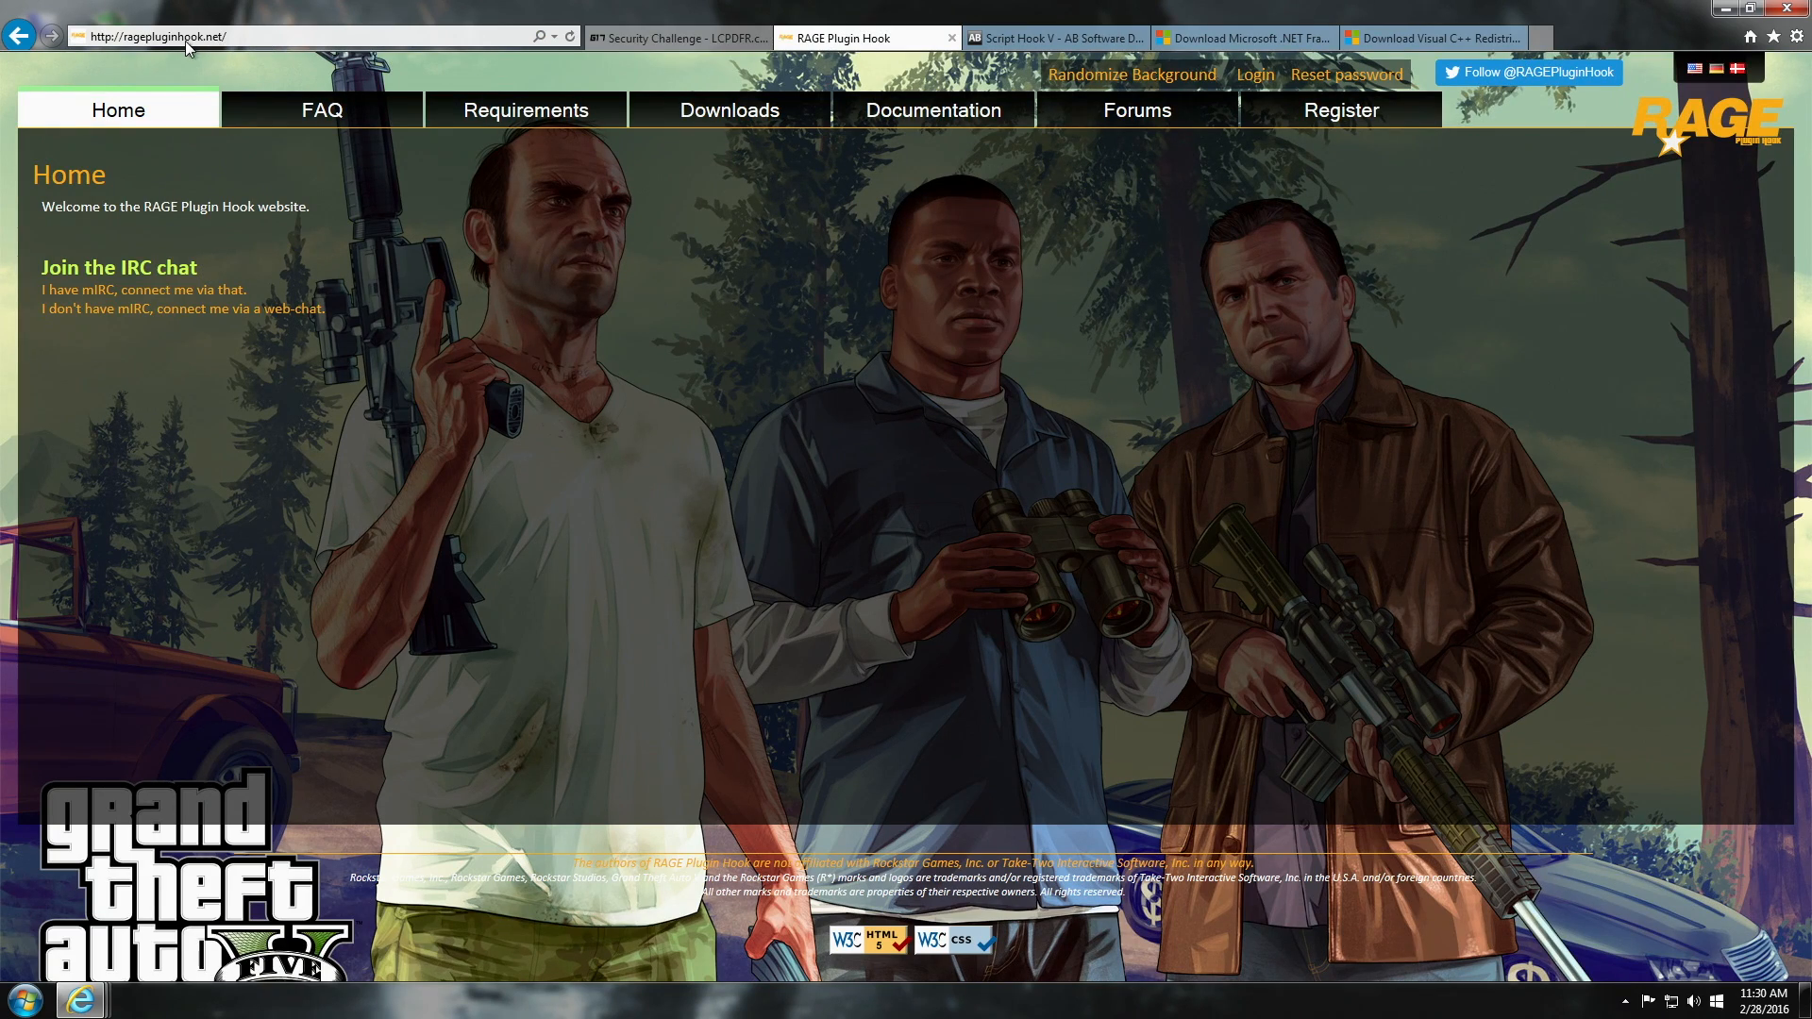
mouse_move(211, 44)
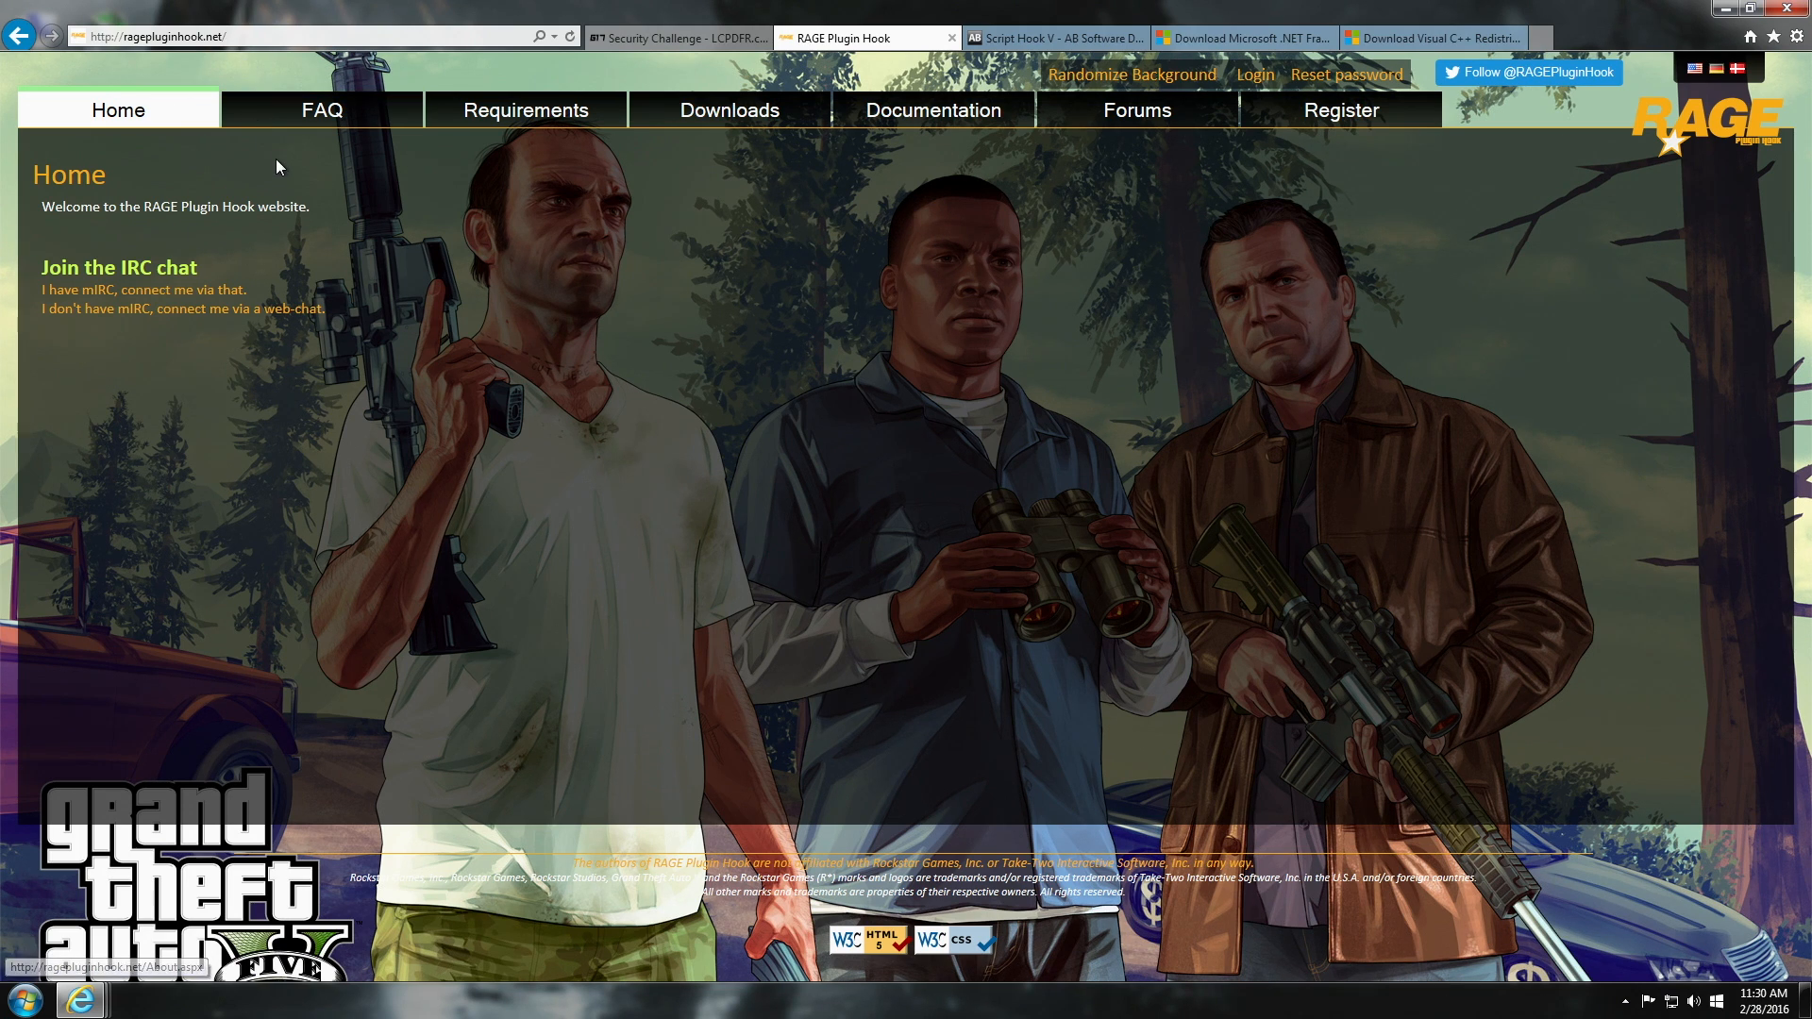
mouse_move(508, 303)
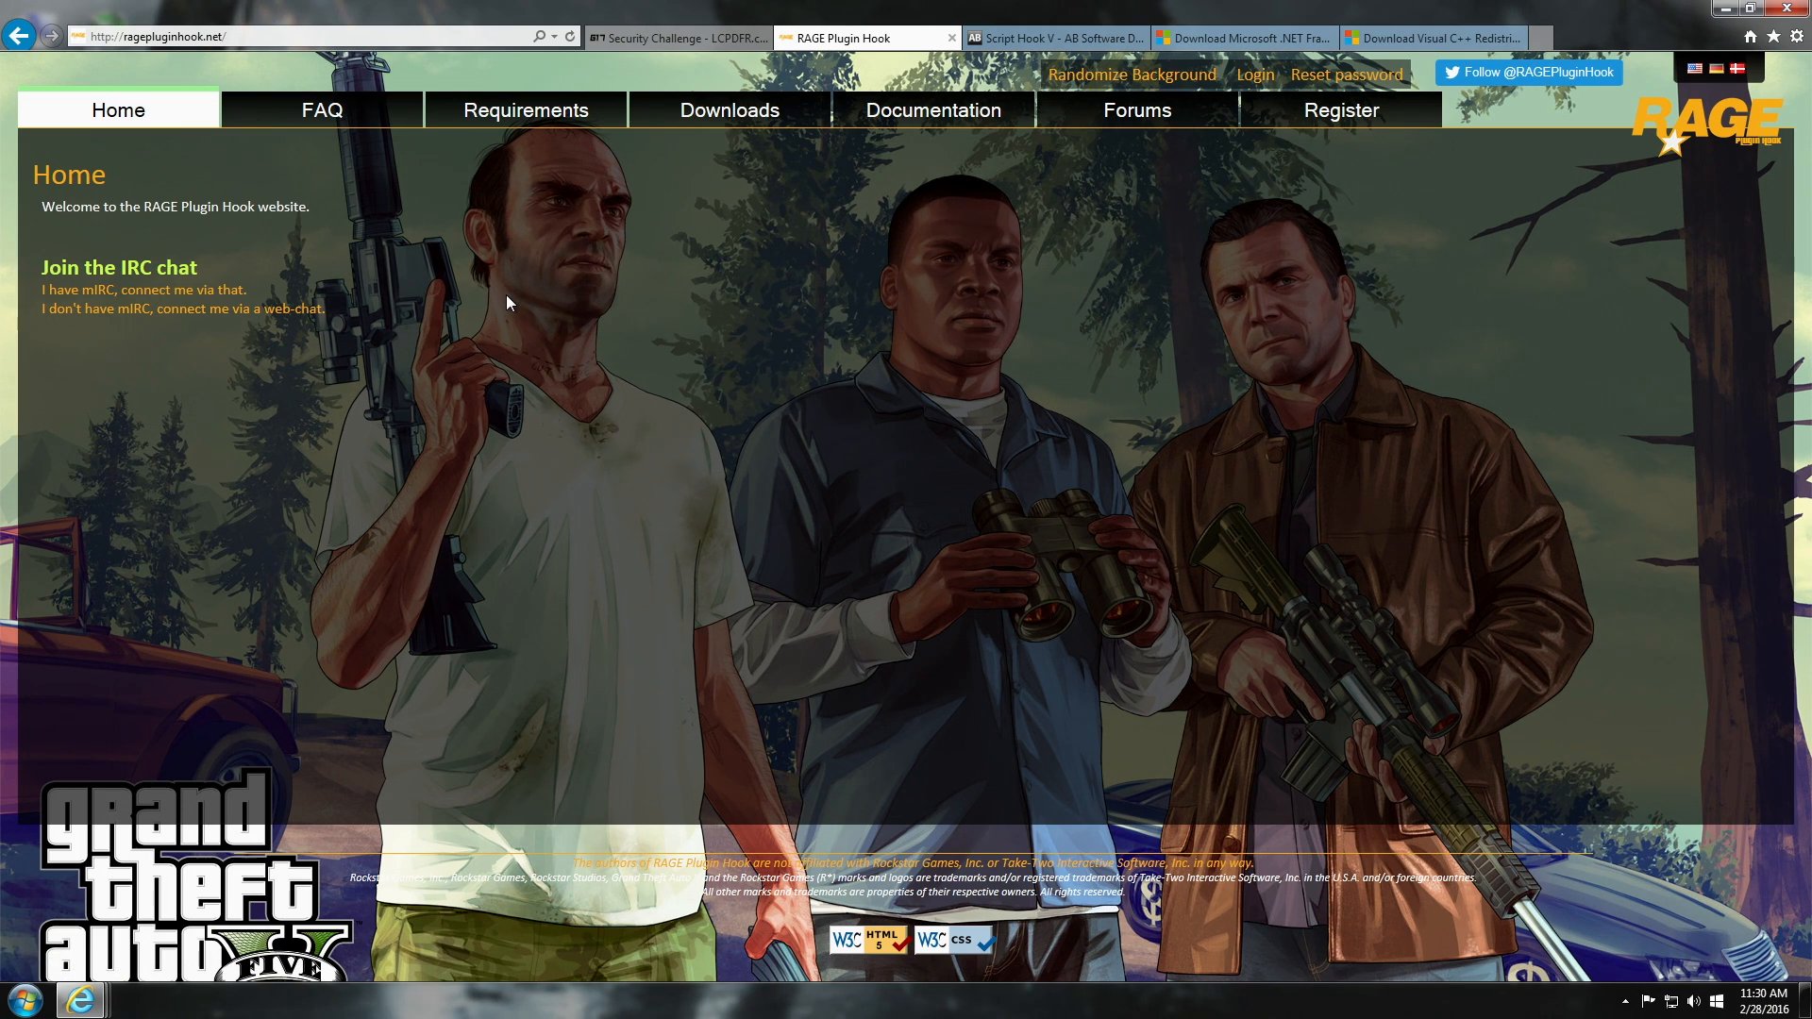
mouse_move(698, 230)
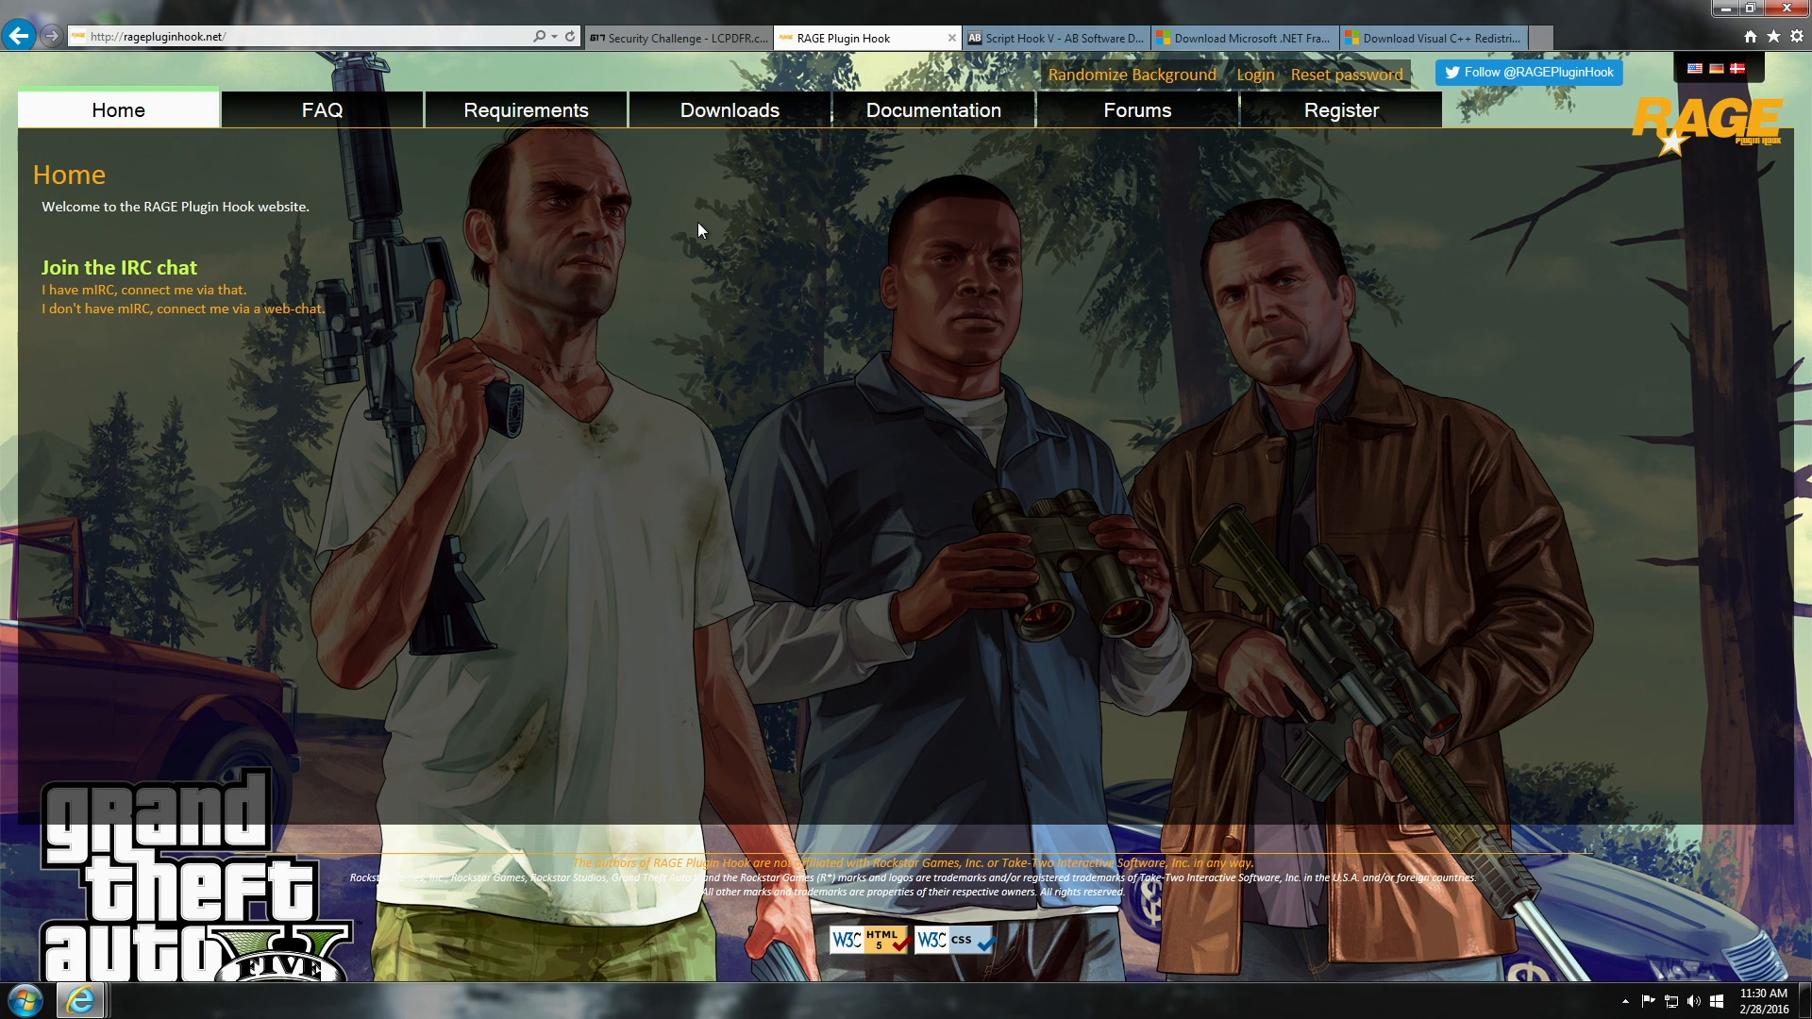
mouse_move(551, 218)
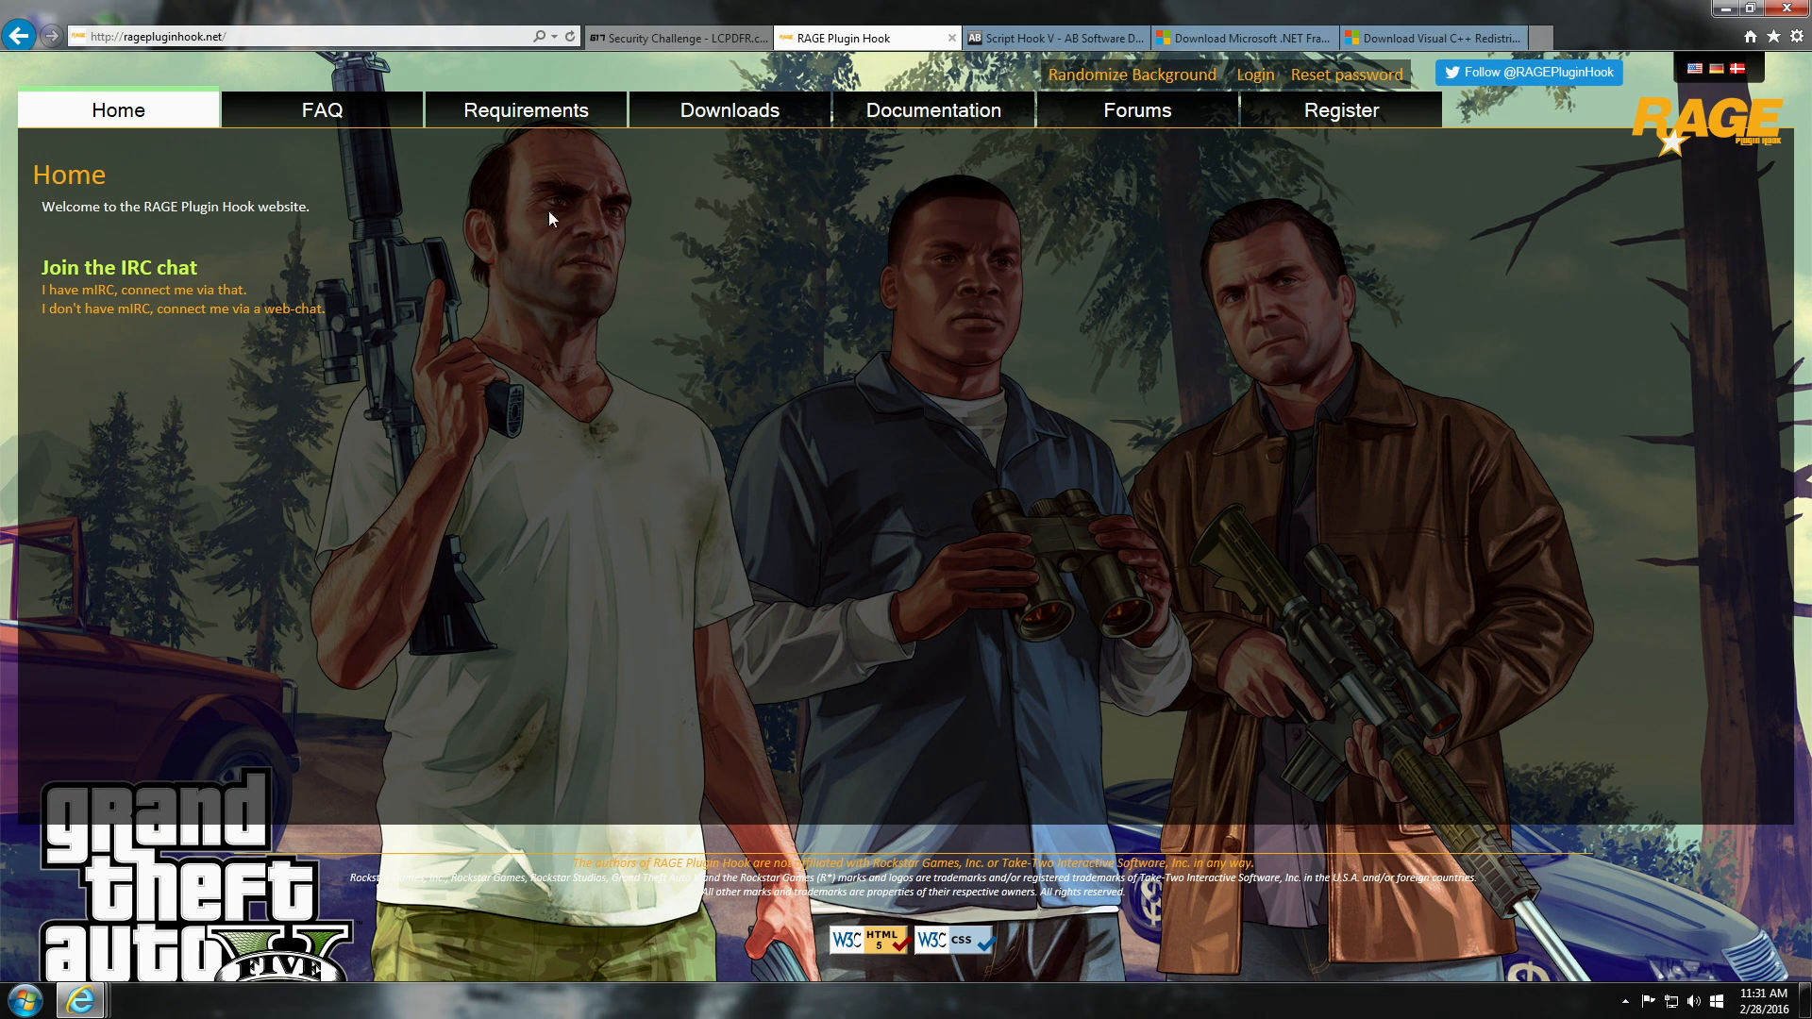
mouse_move(729, 110)
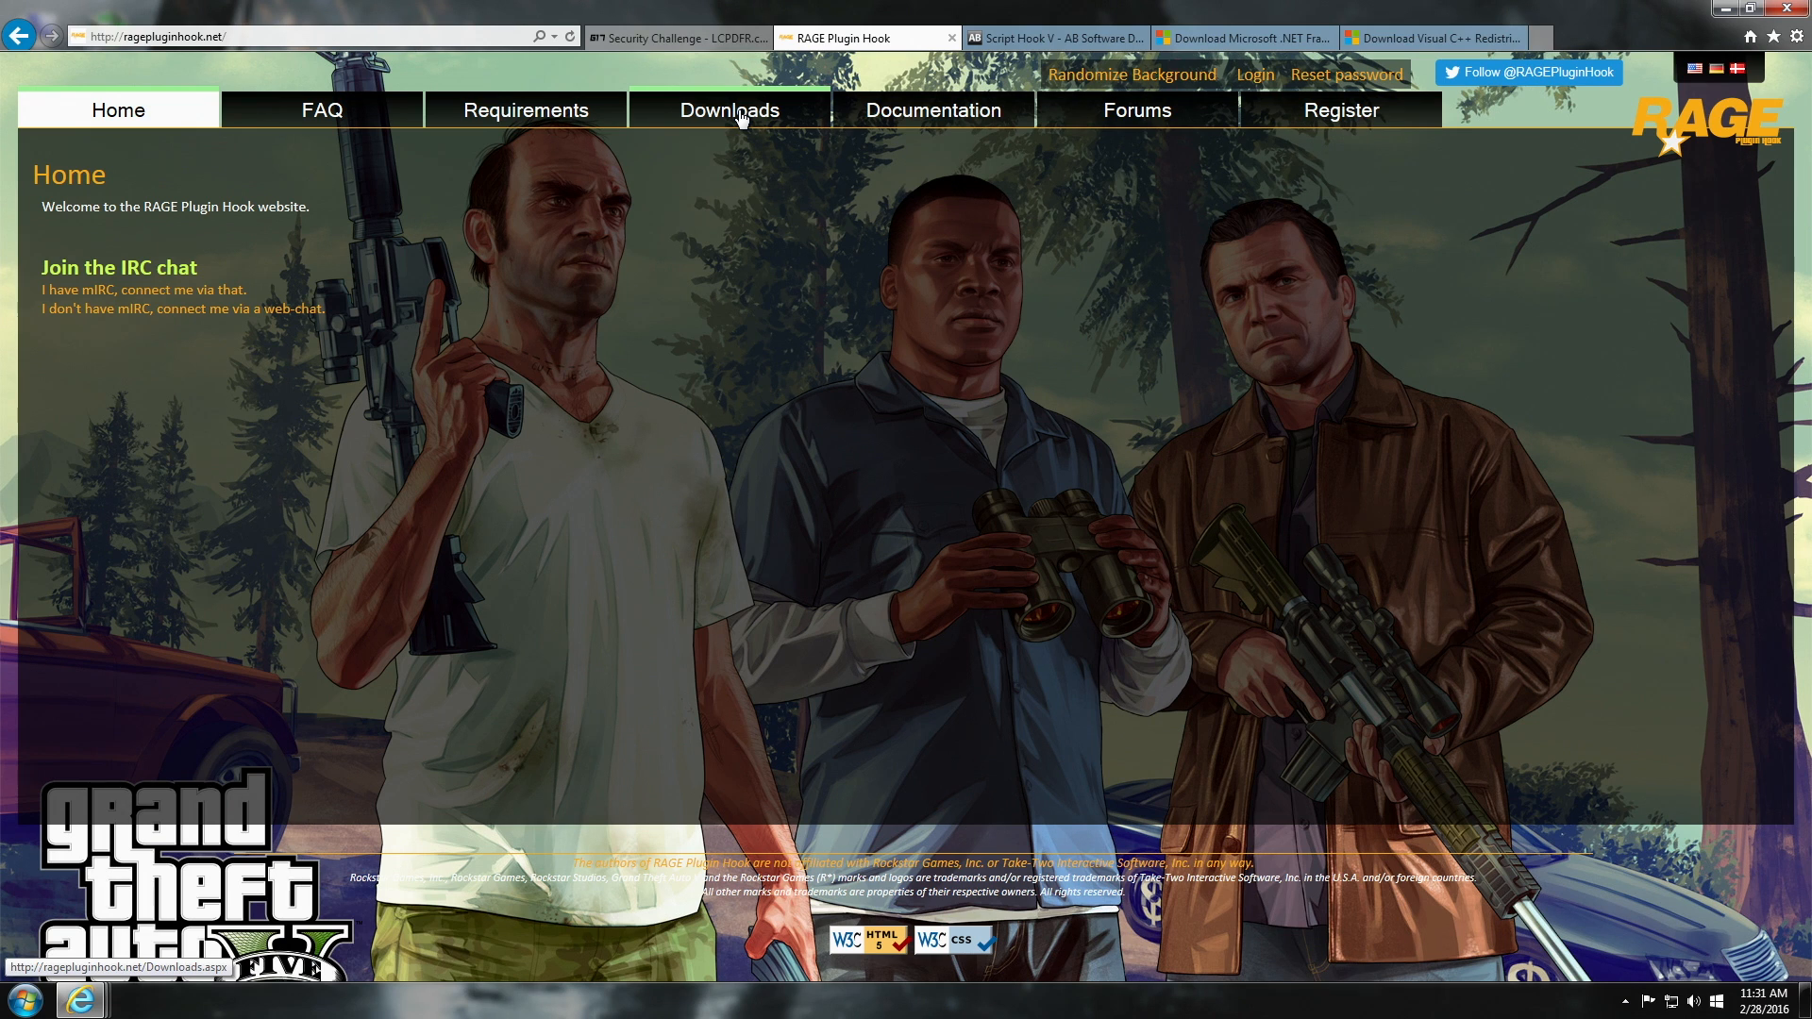
left_click(727, 109)
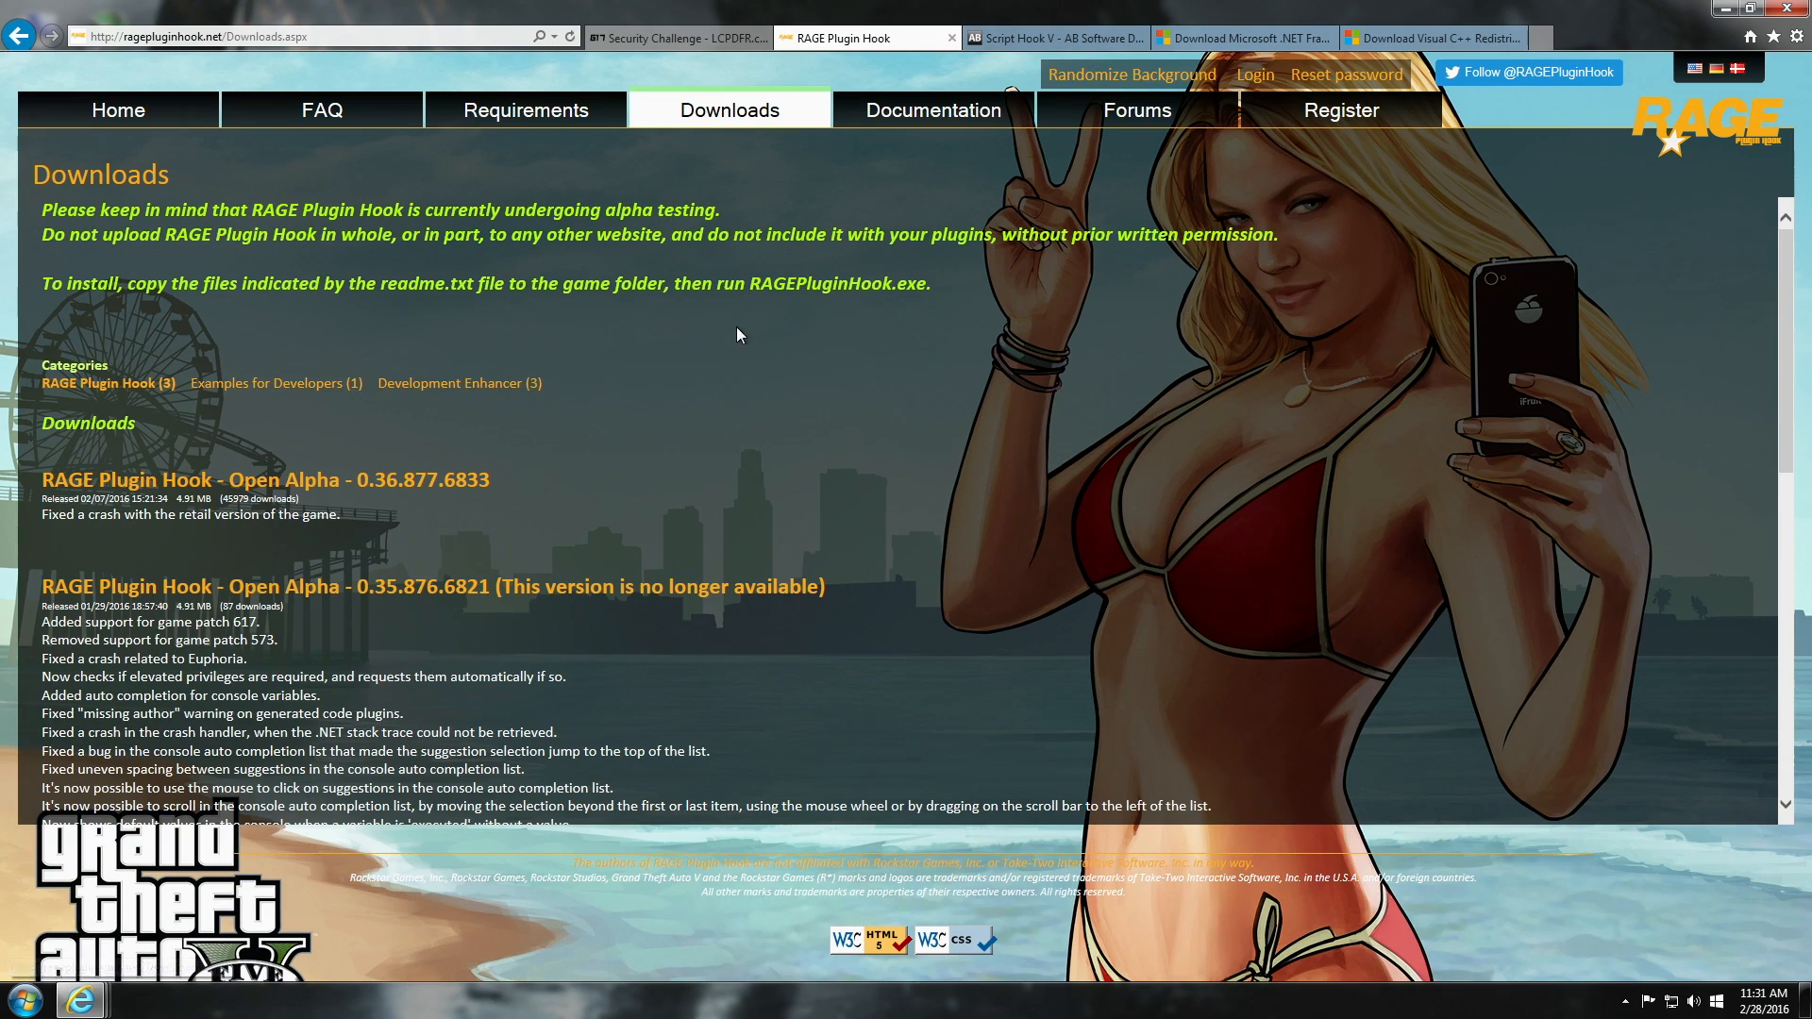
mouse_move(246, 373)
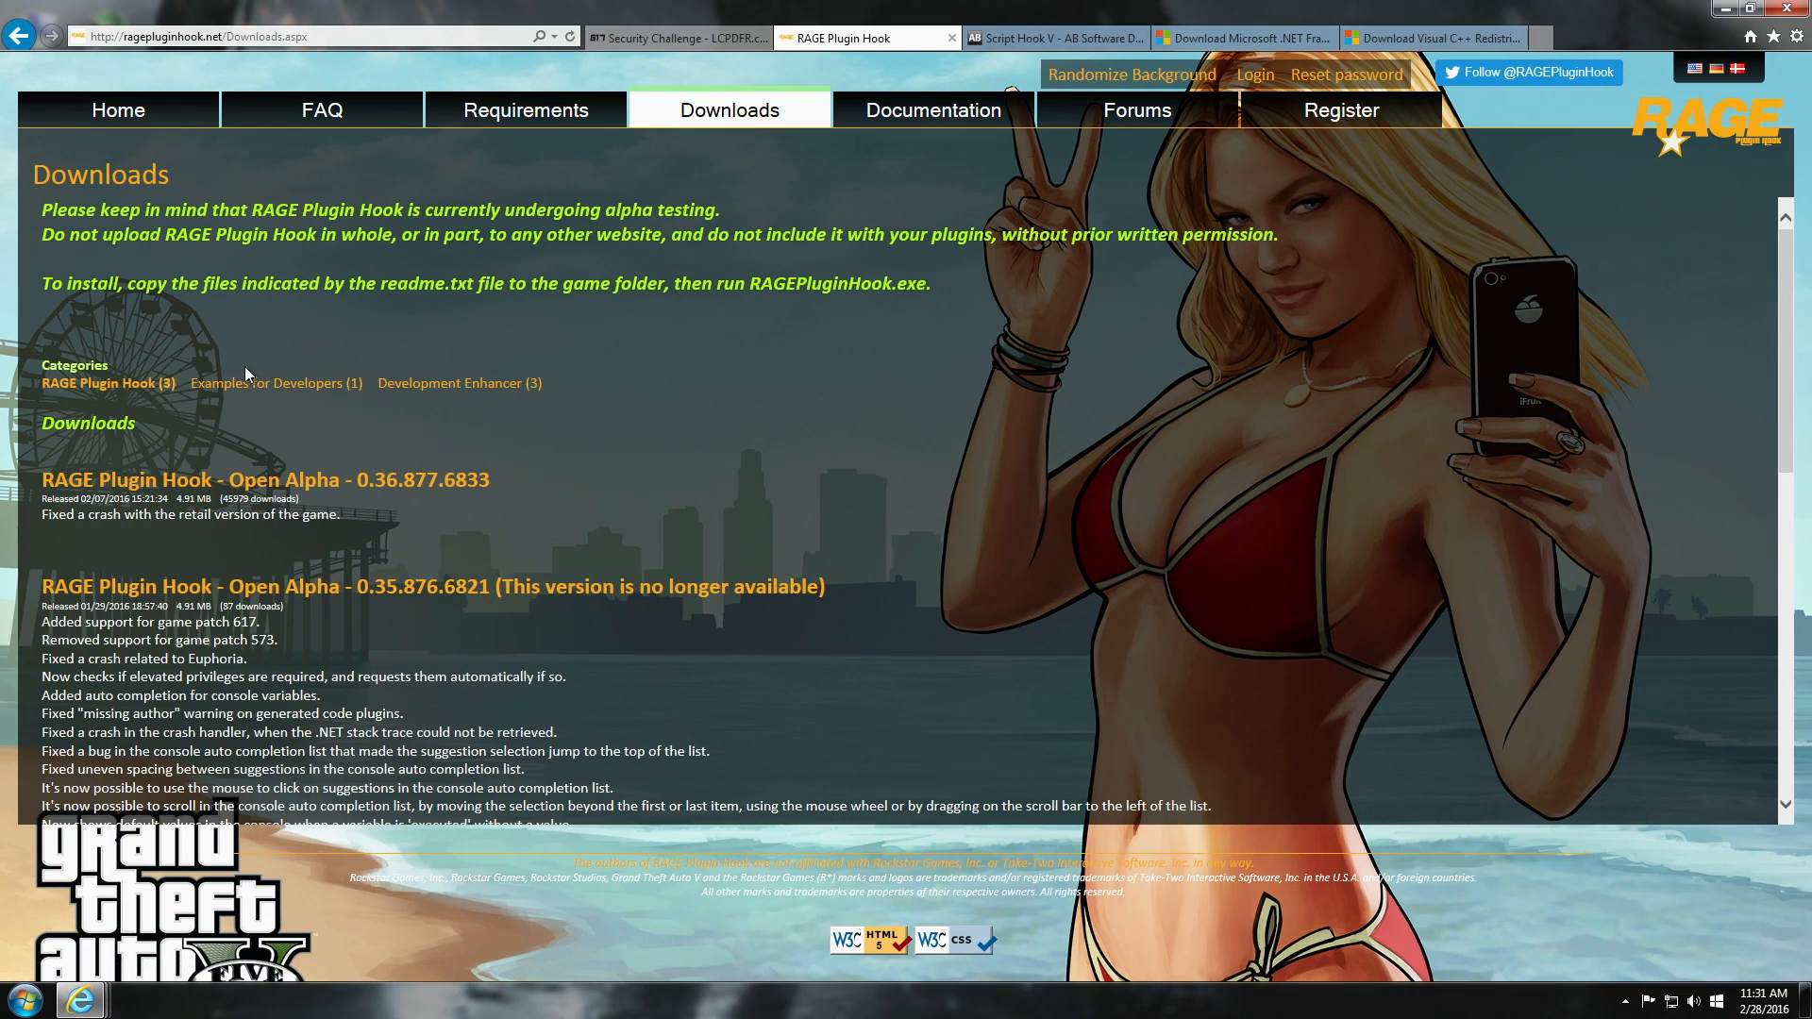
mouse_move(104, 480)
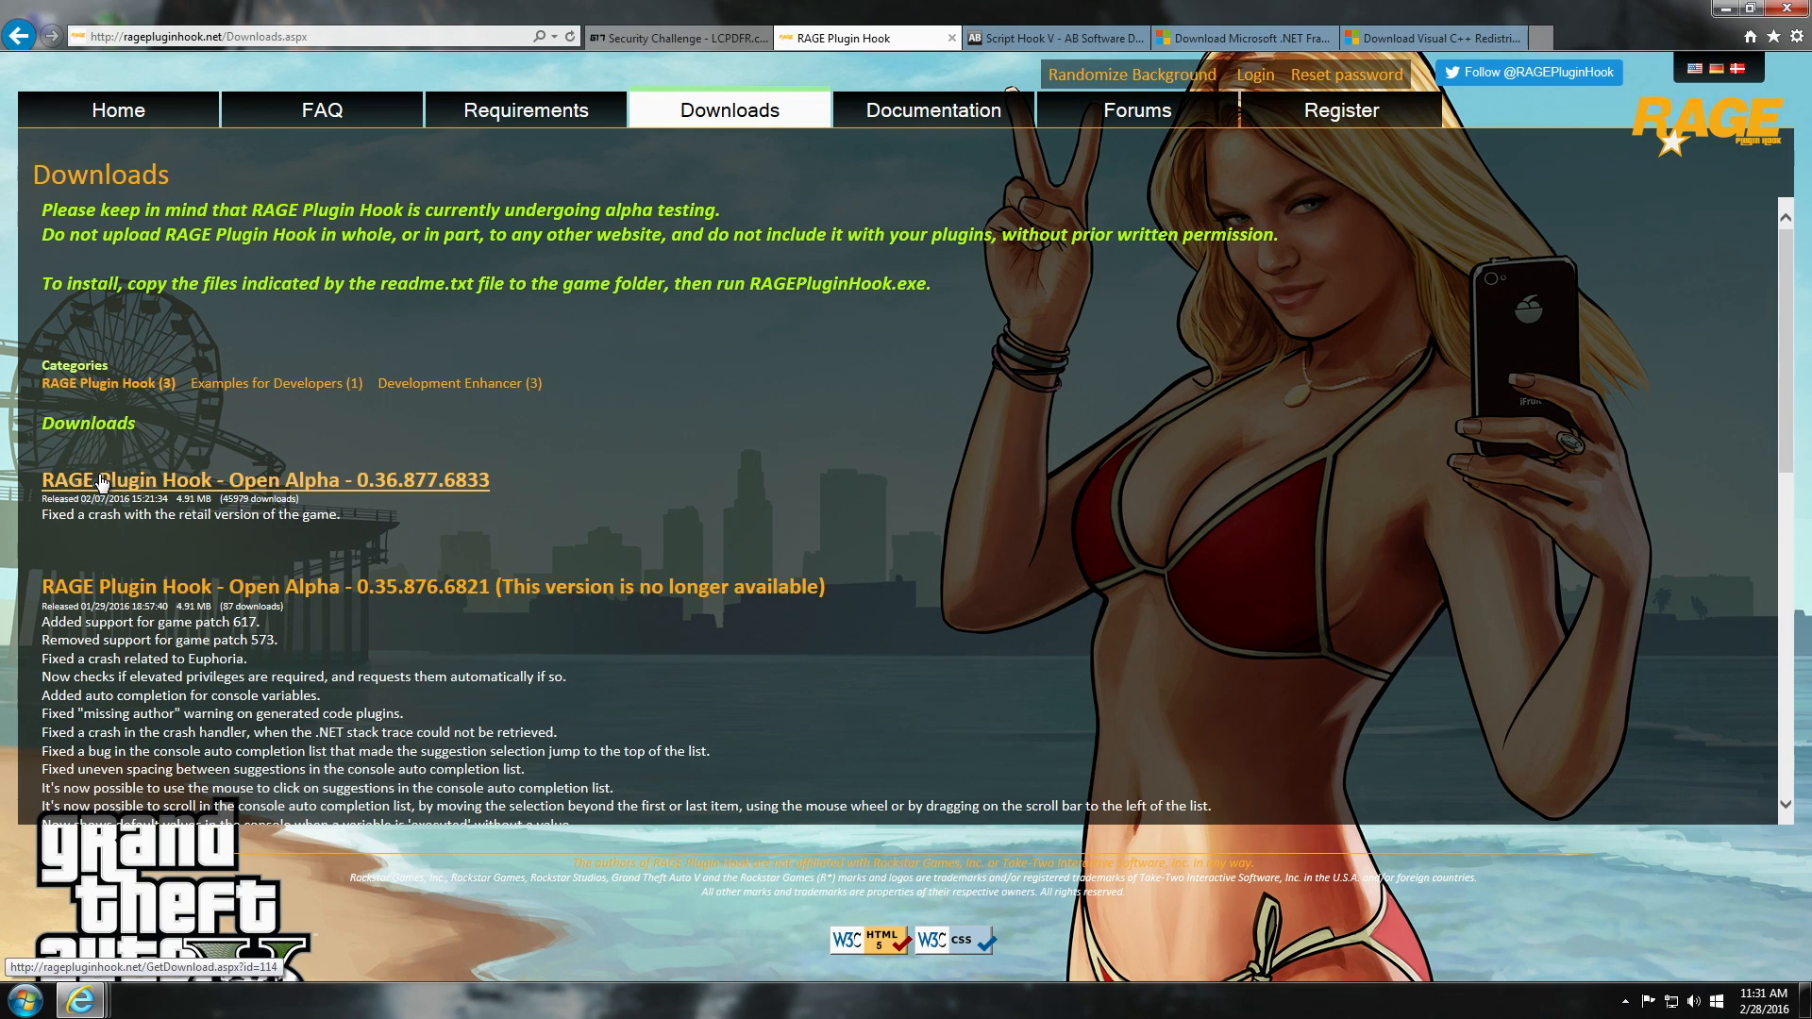
mouse_move(306, 503)
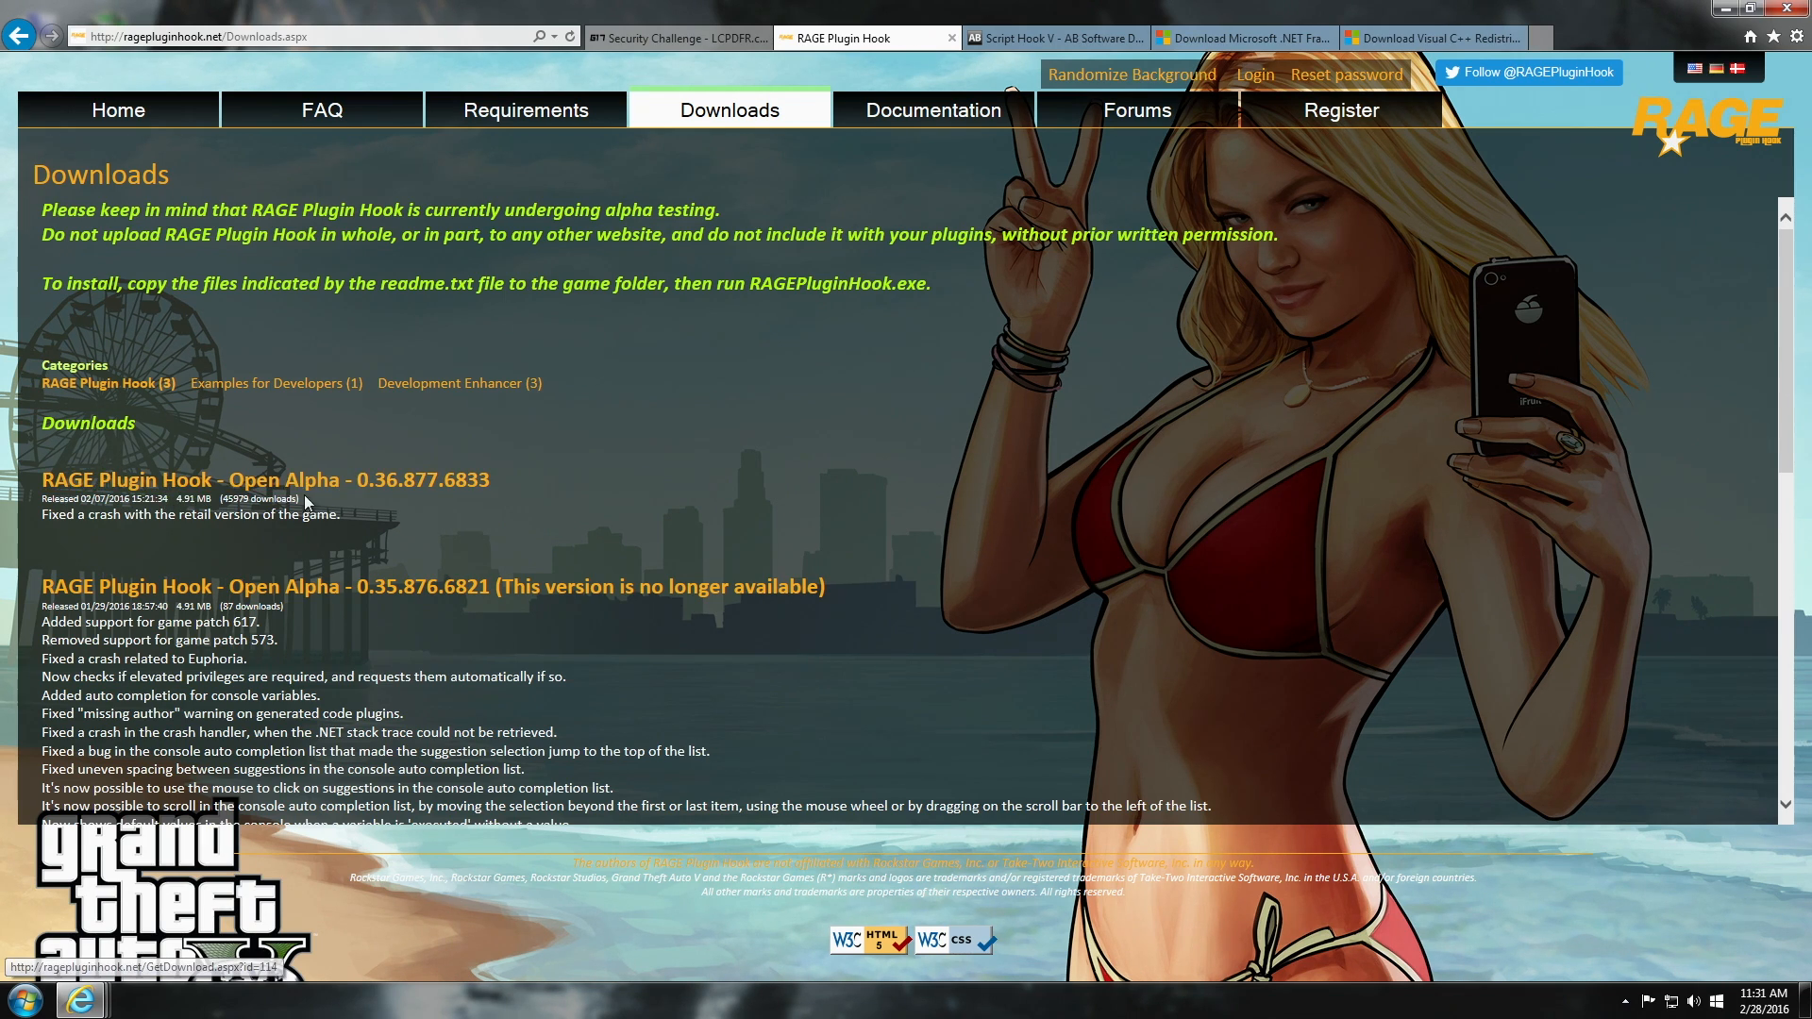
mouse_move(387, 495)
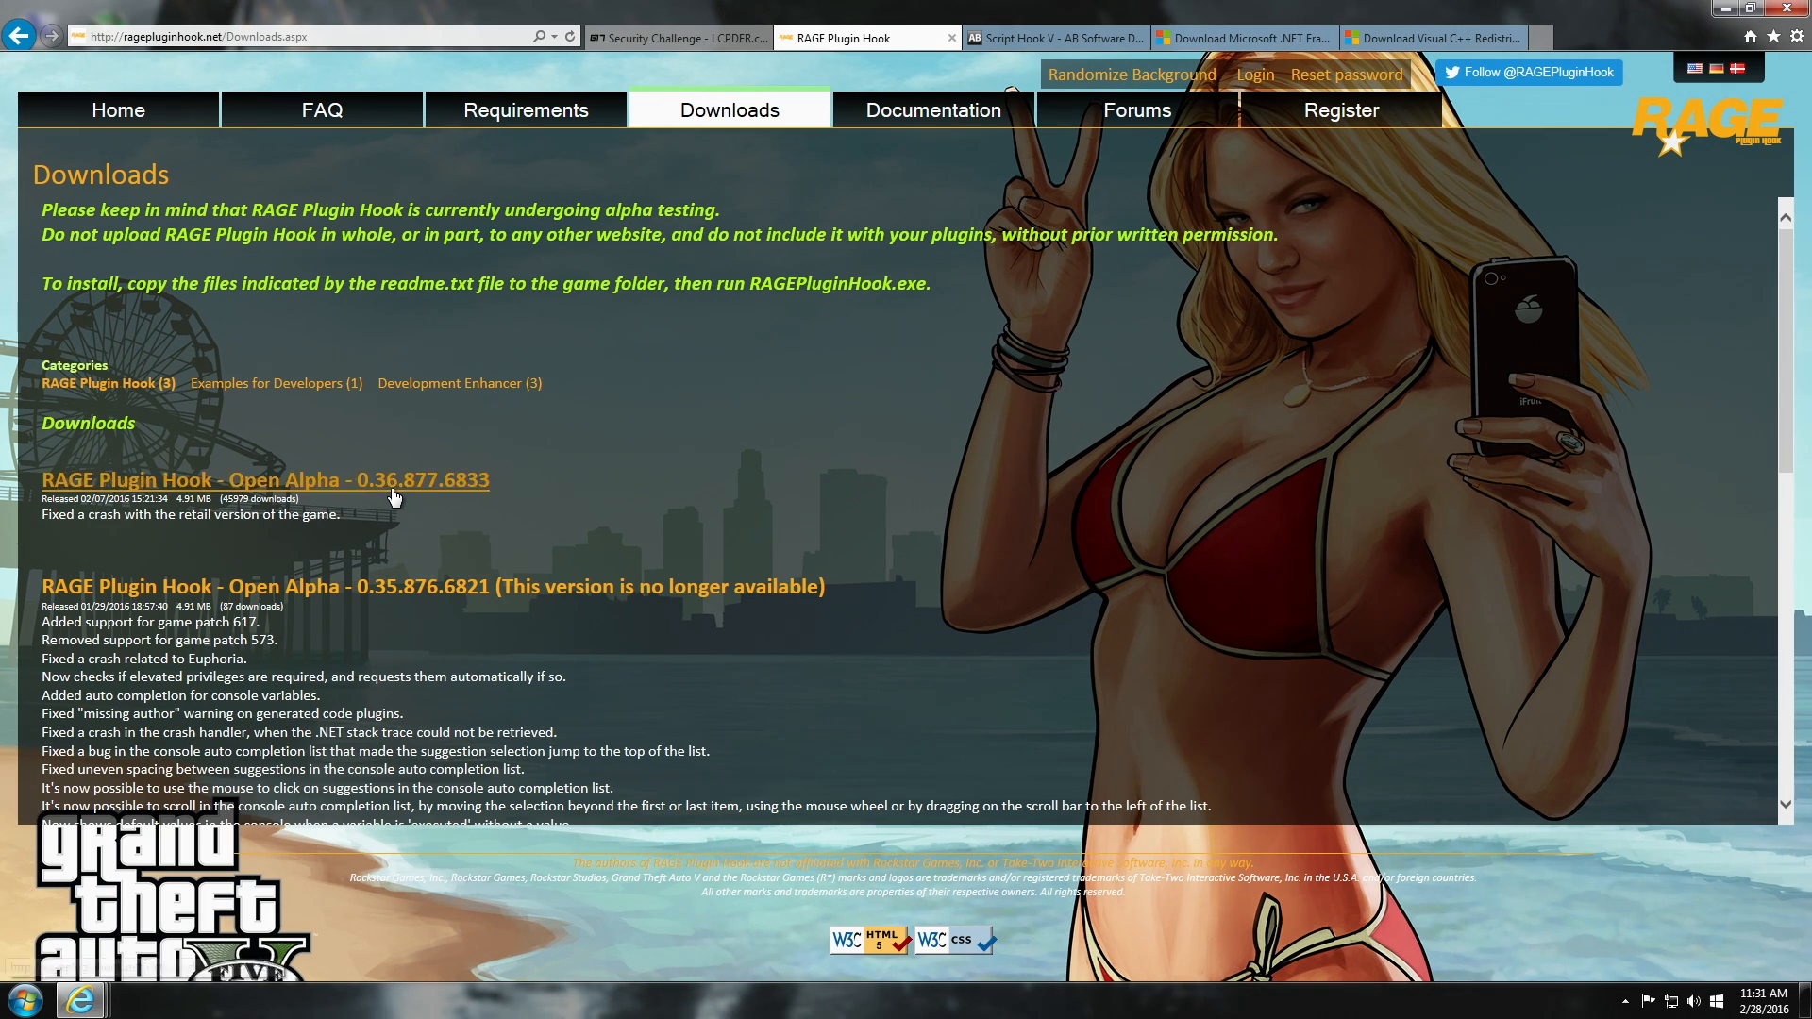
Download RAGE Plugin Hook 0.36.877.6833, cancelling the Save As dialog so the prompt stays pending.
left_click(264, 479)
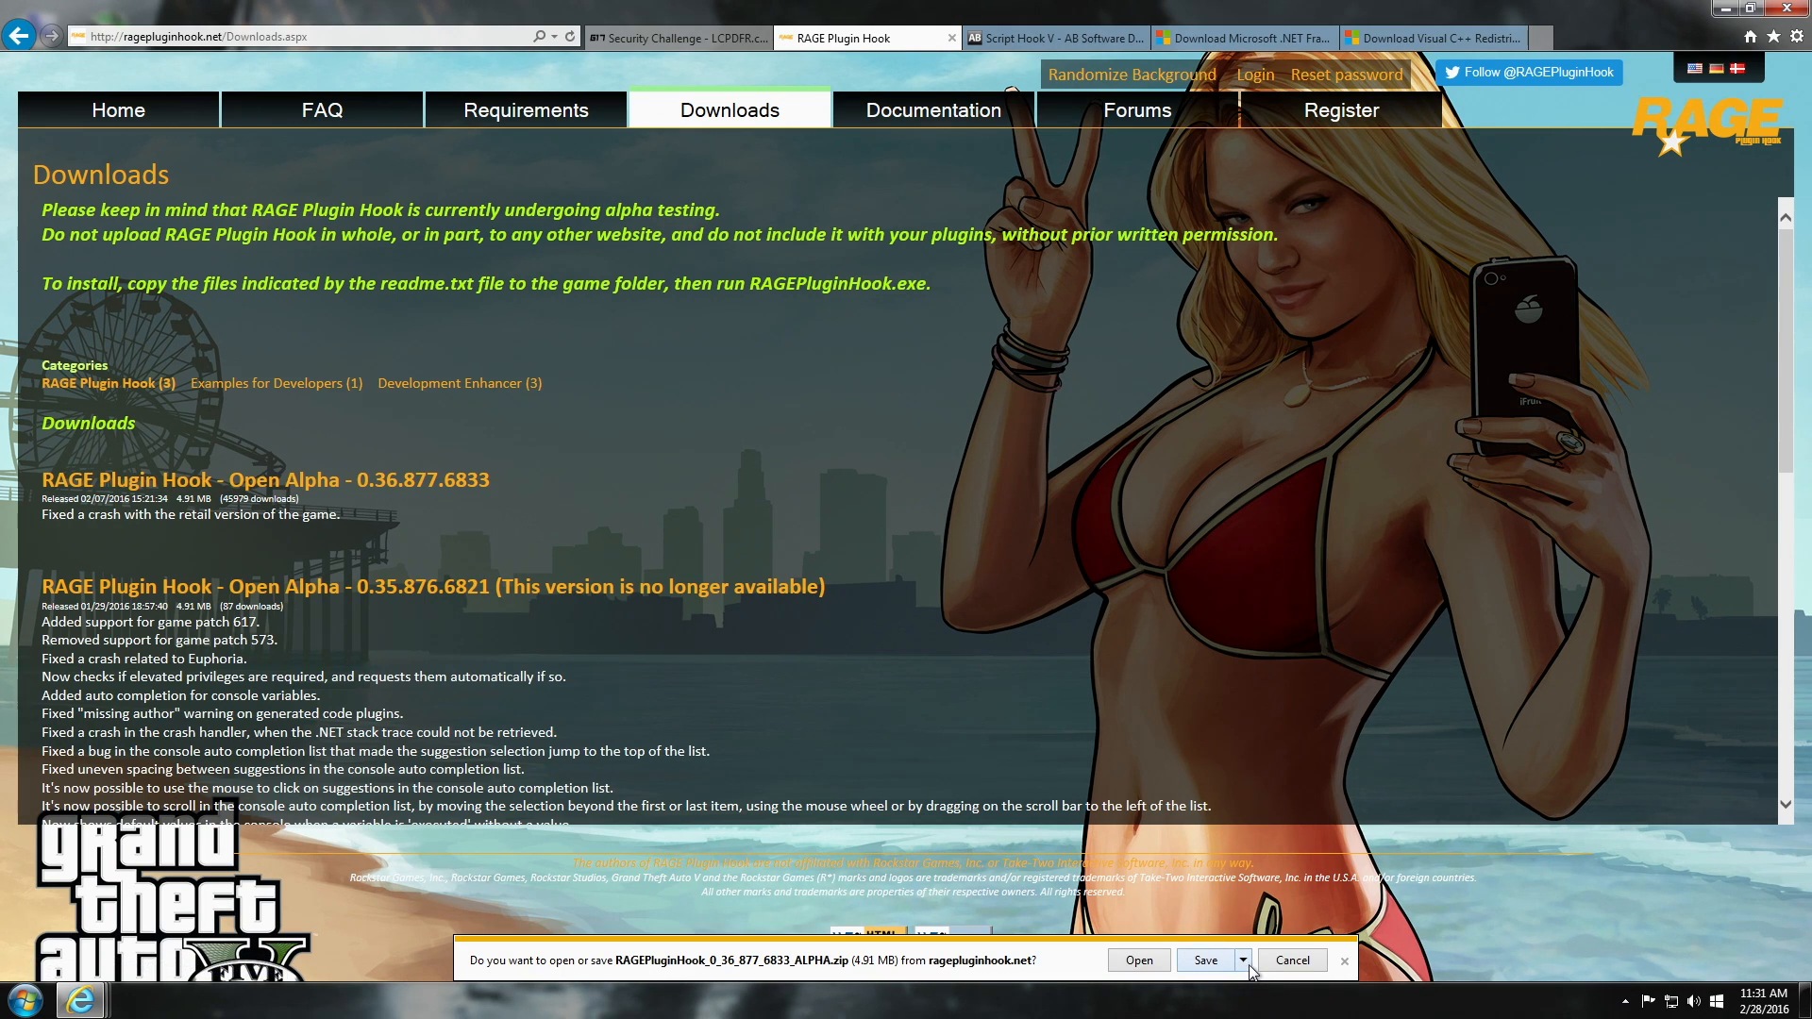
left_click(1205, 961)
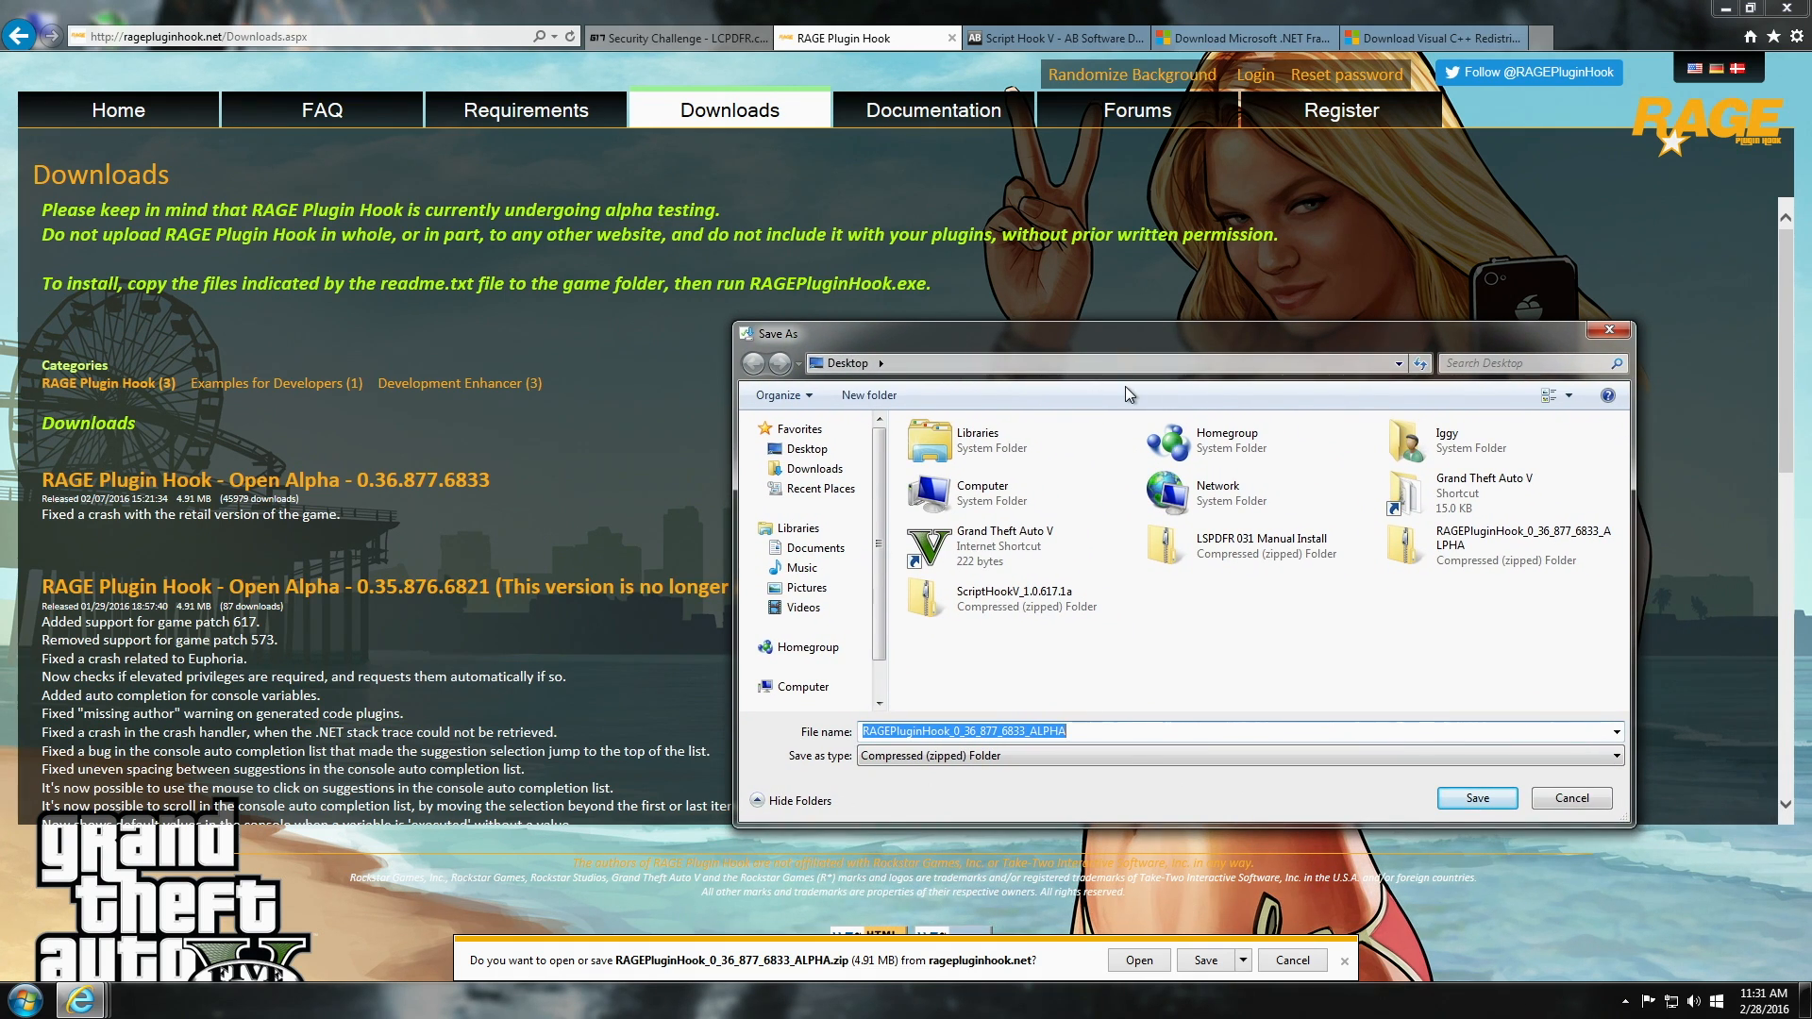
mouse_move(1083, 673)
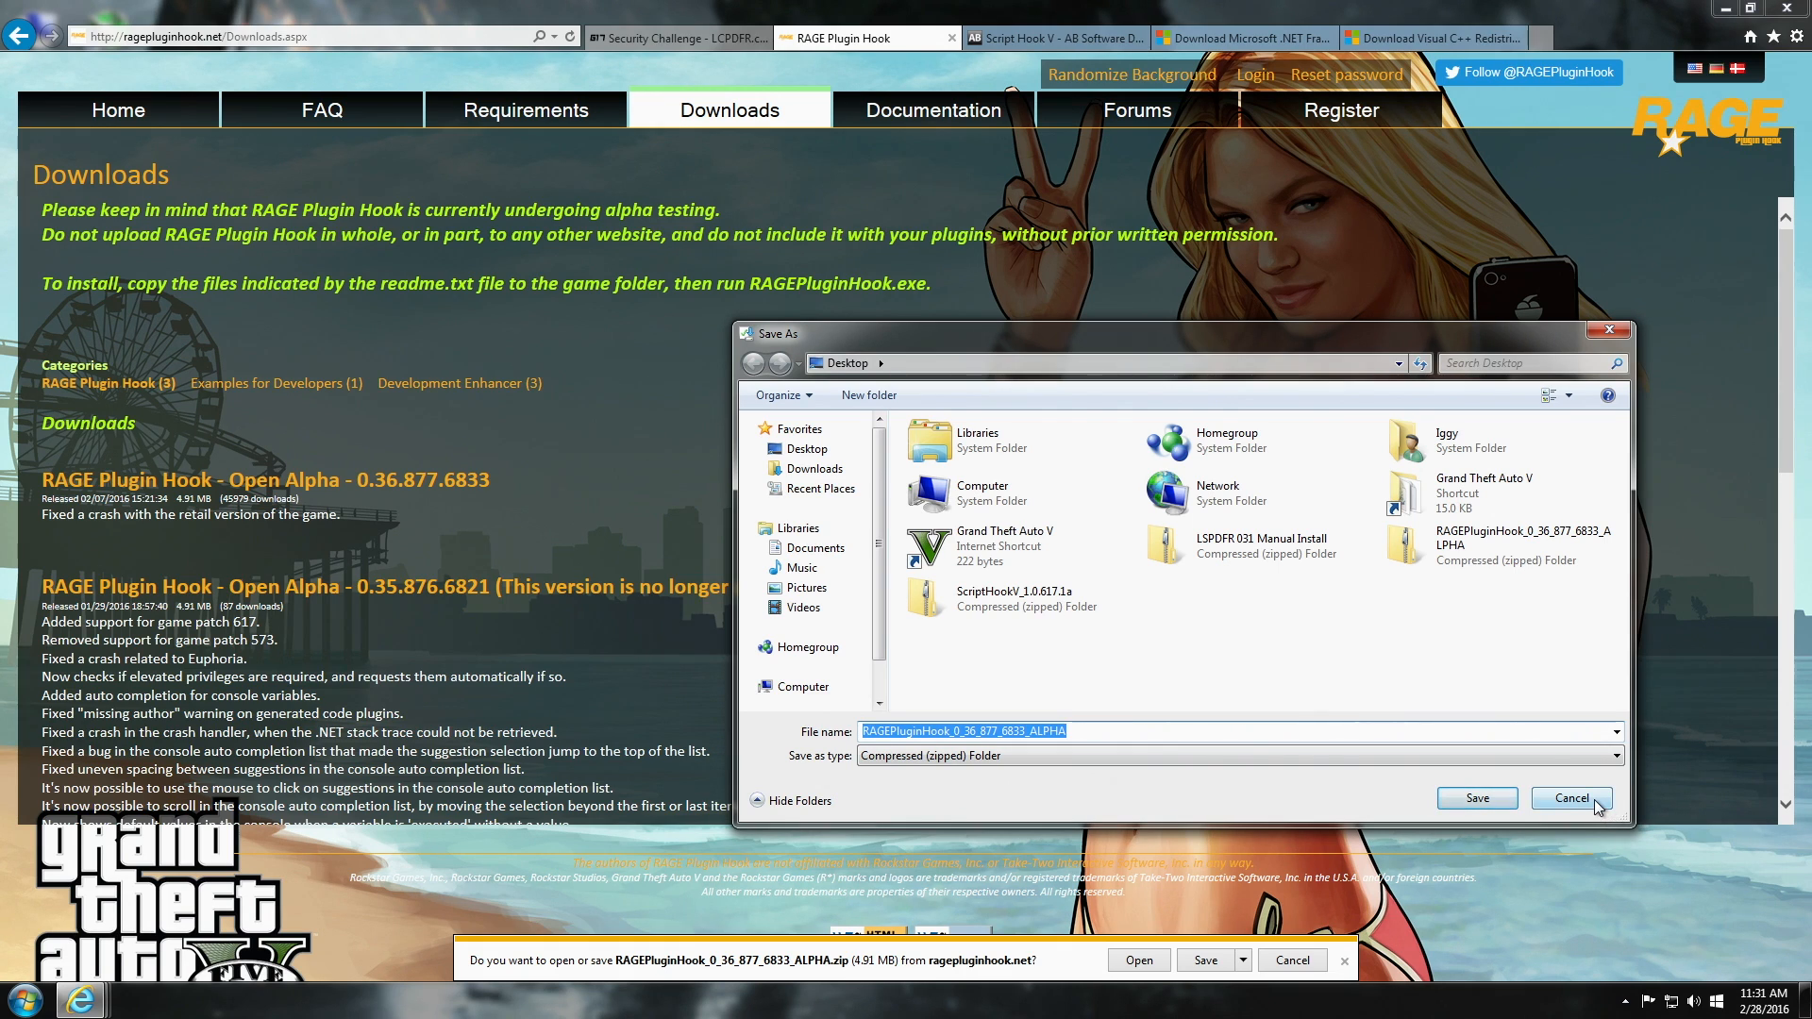
left_click(1570, 798)
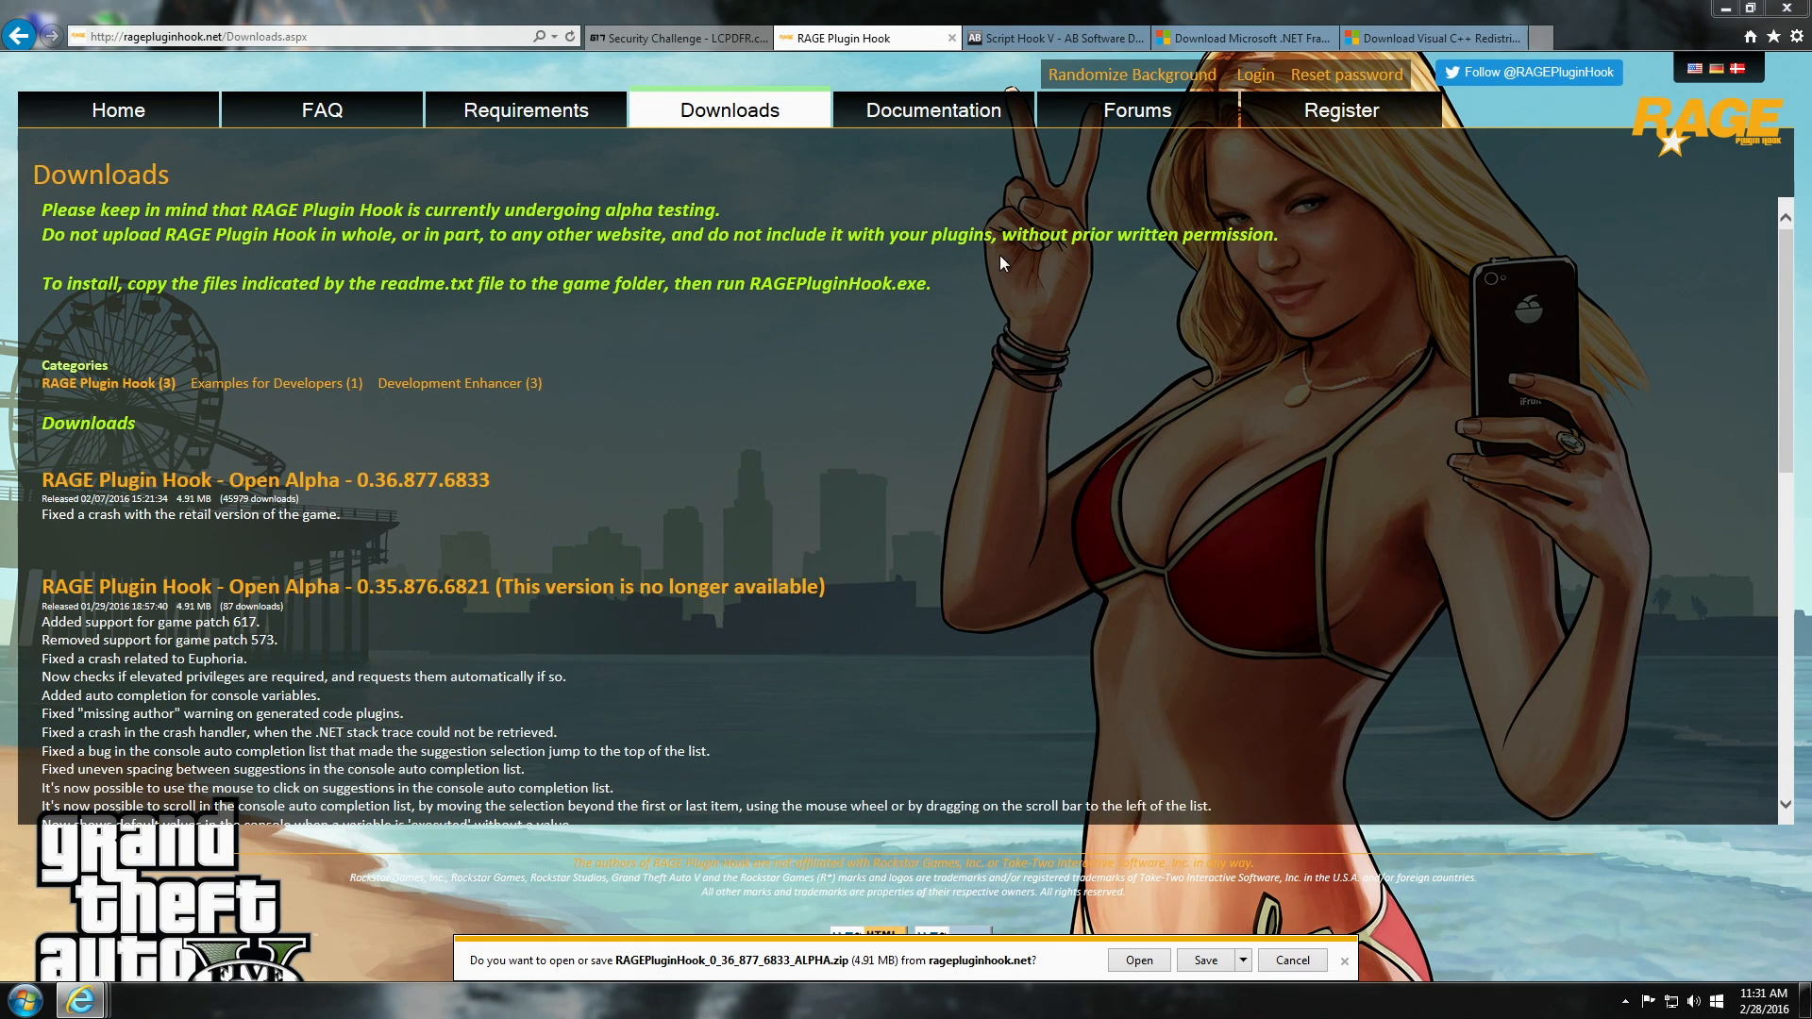
mouse_move(977, 297)
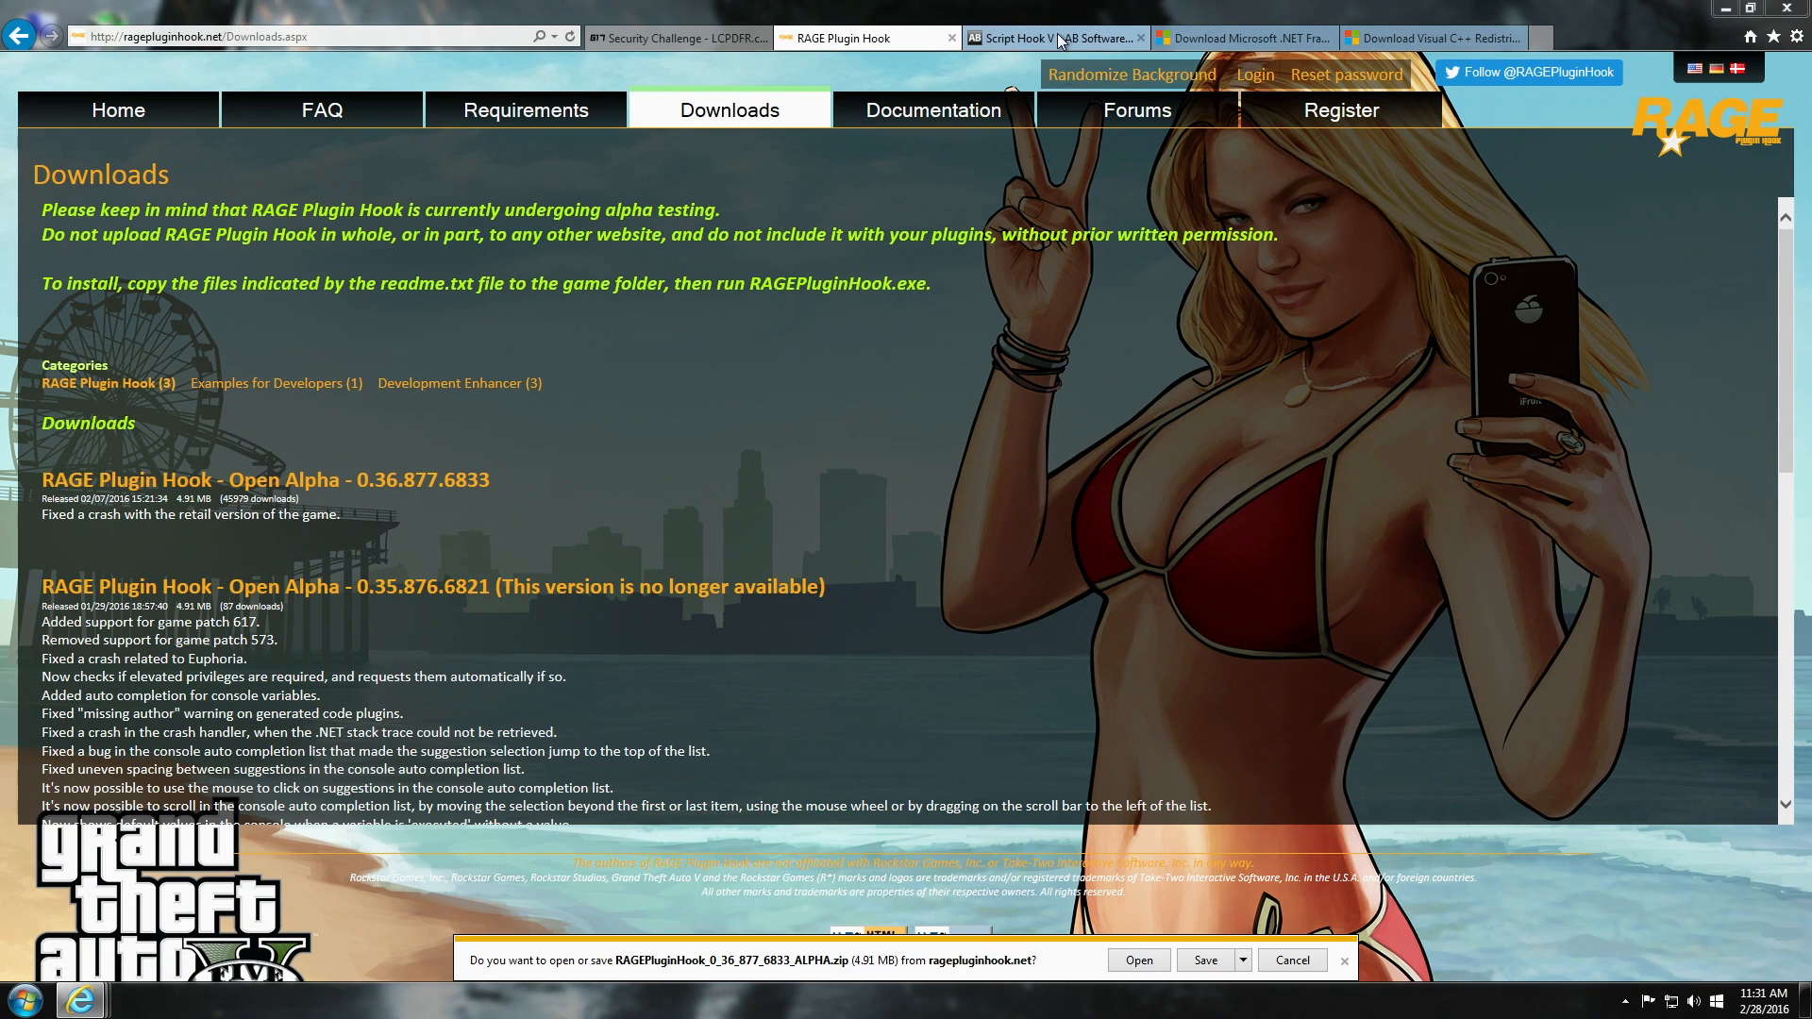
mouse_move(1051, 37)
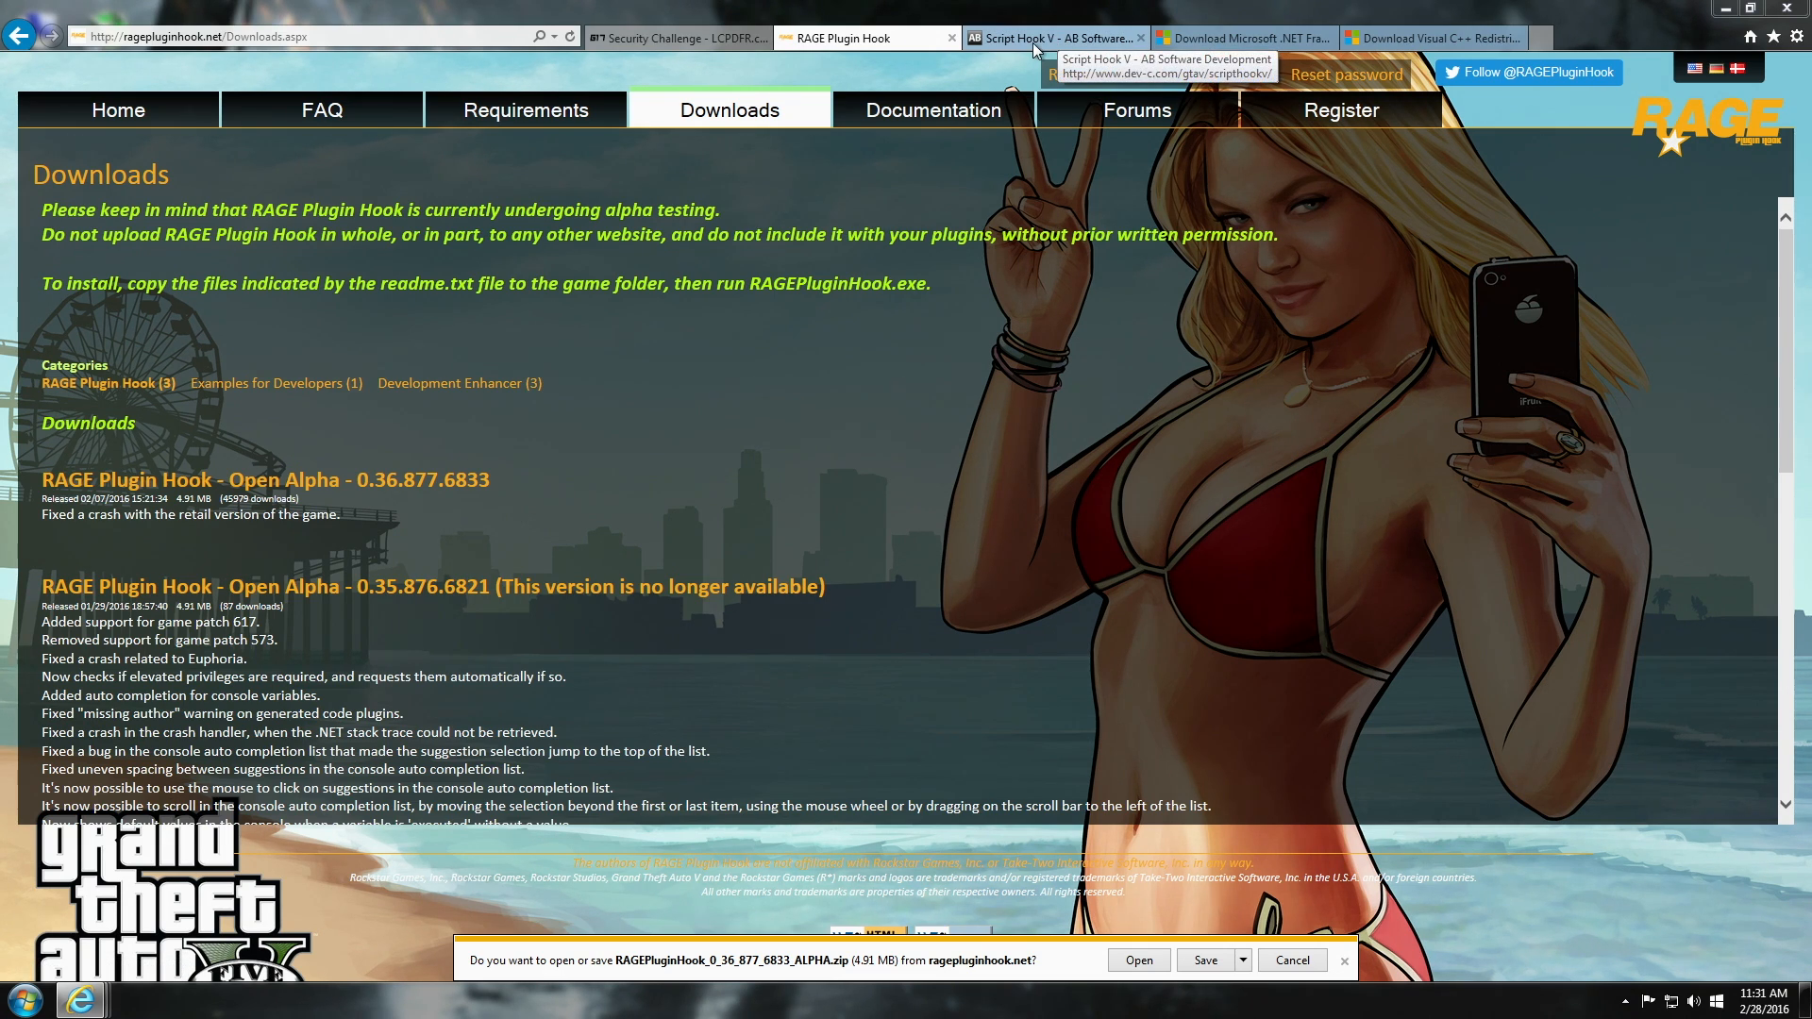
Download Script Hook V 1.0.617.1a from its tab, then cancel the Save As dialog.
left_click(1049, 38)
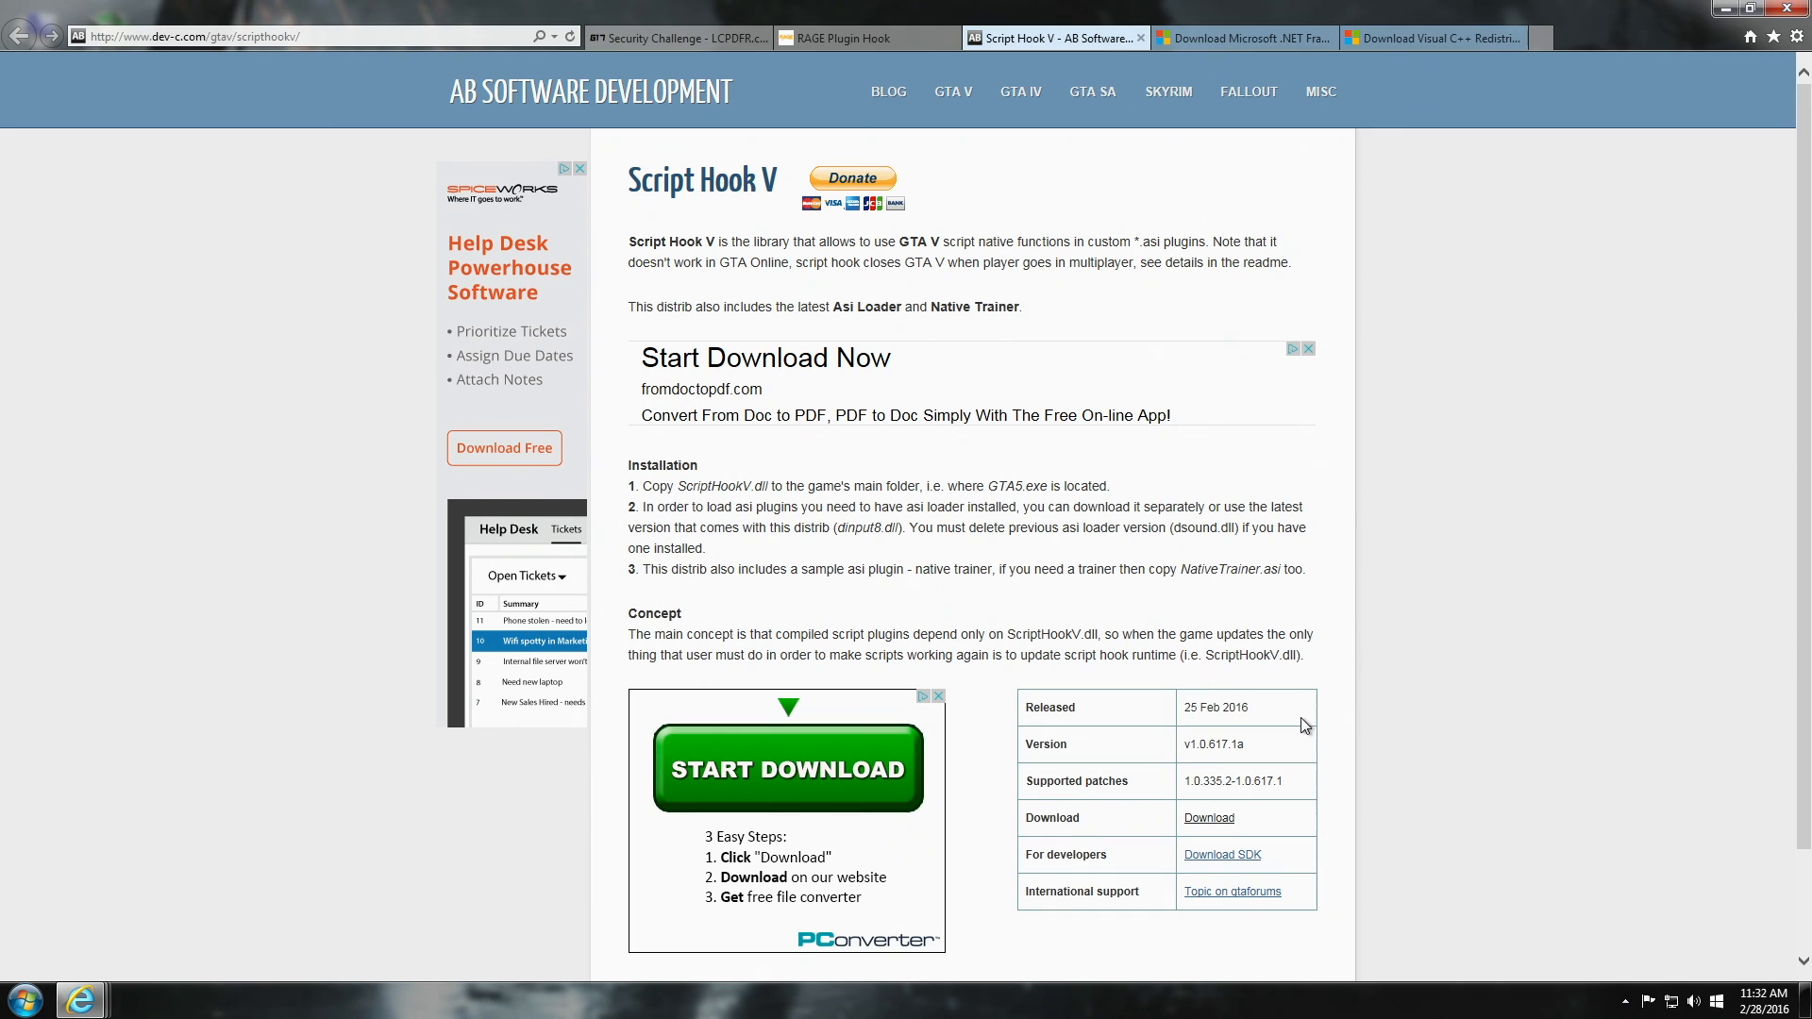
mouse_move(1325, 770)
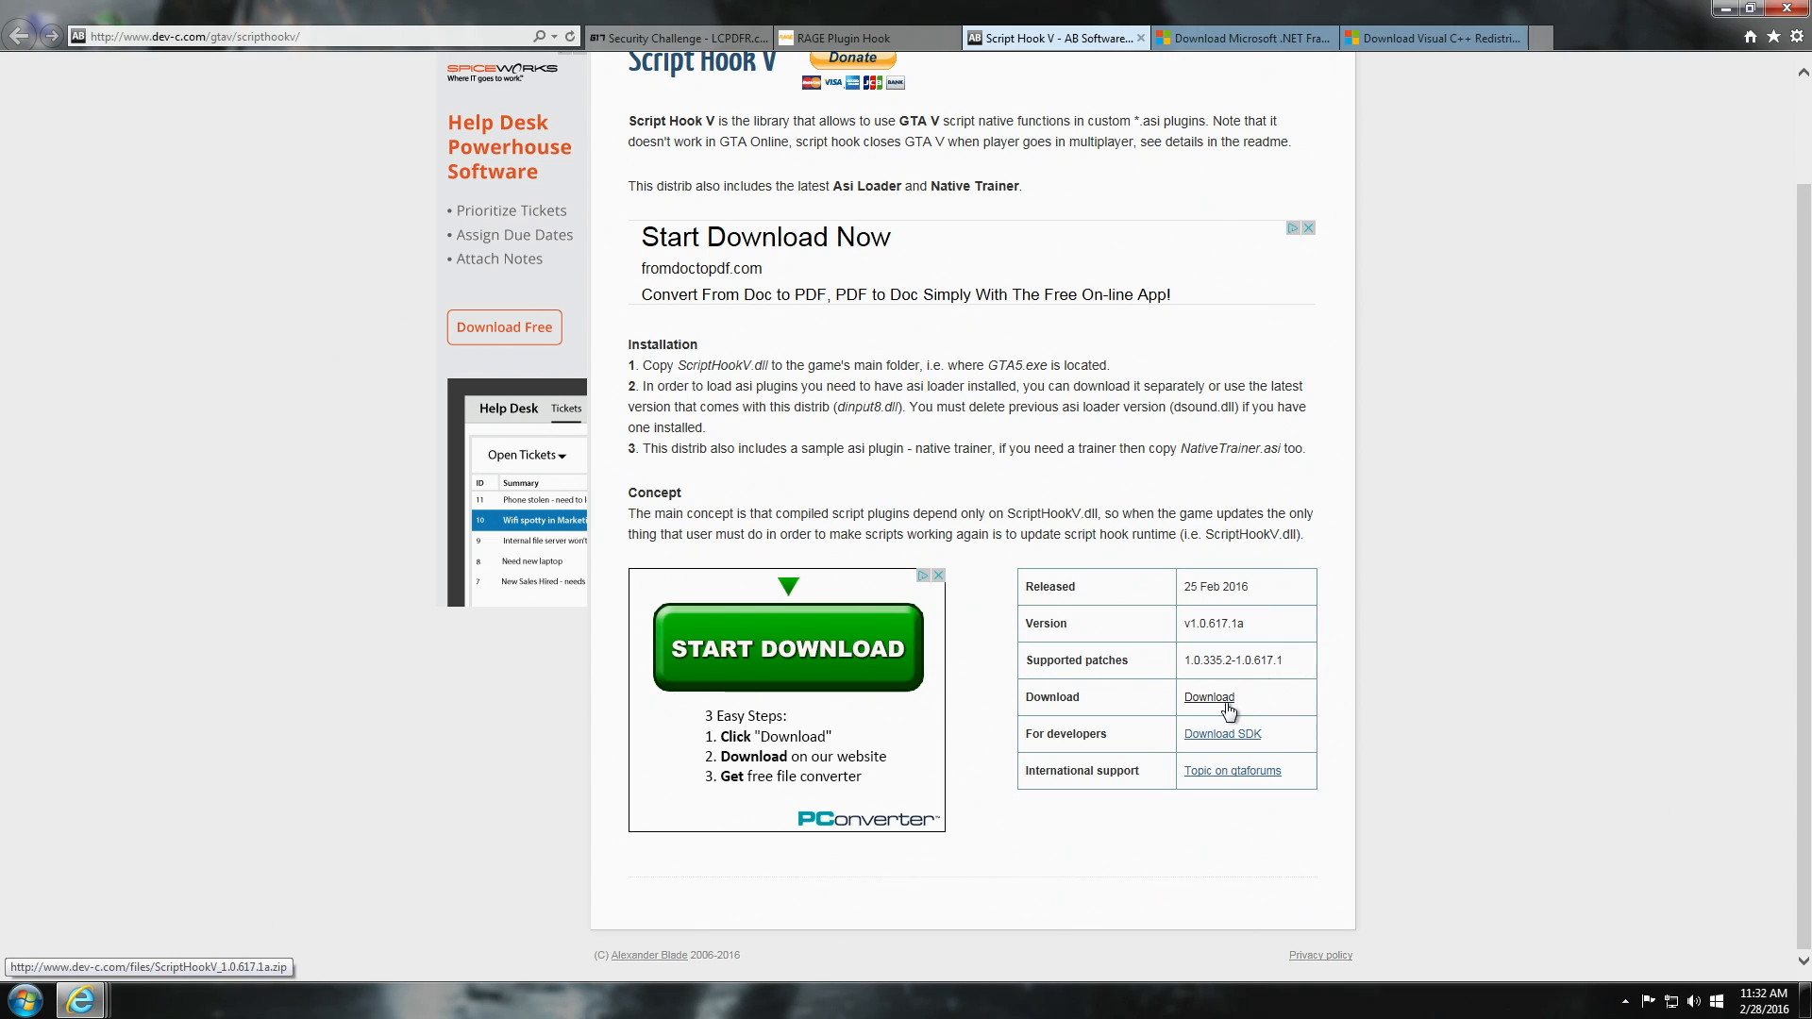
mouse_move(1099, 732)
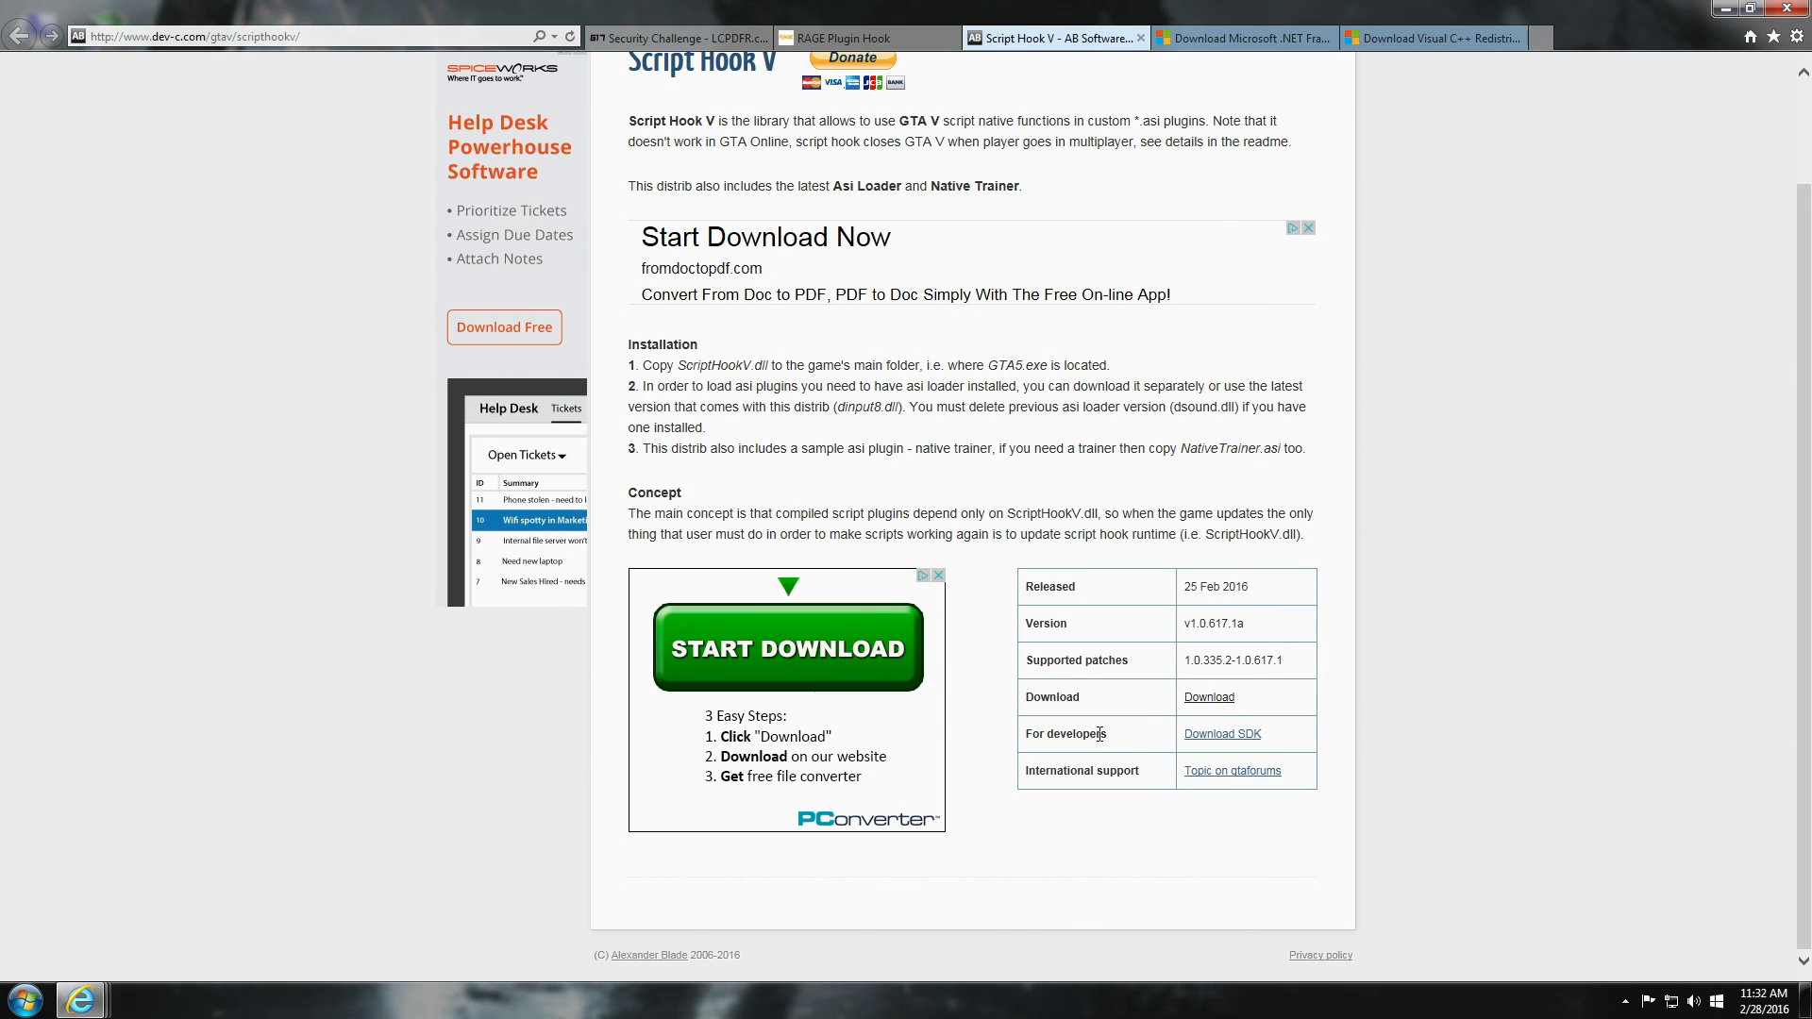
mouse_move(1209, 697)
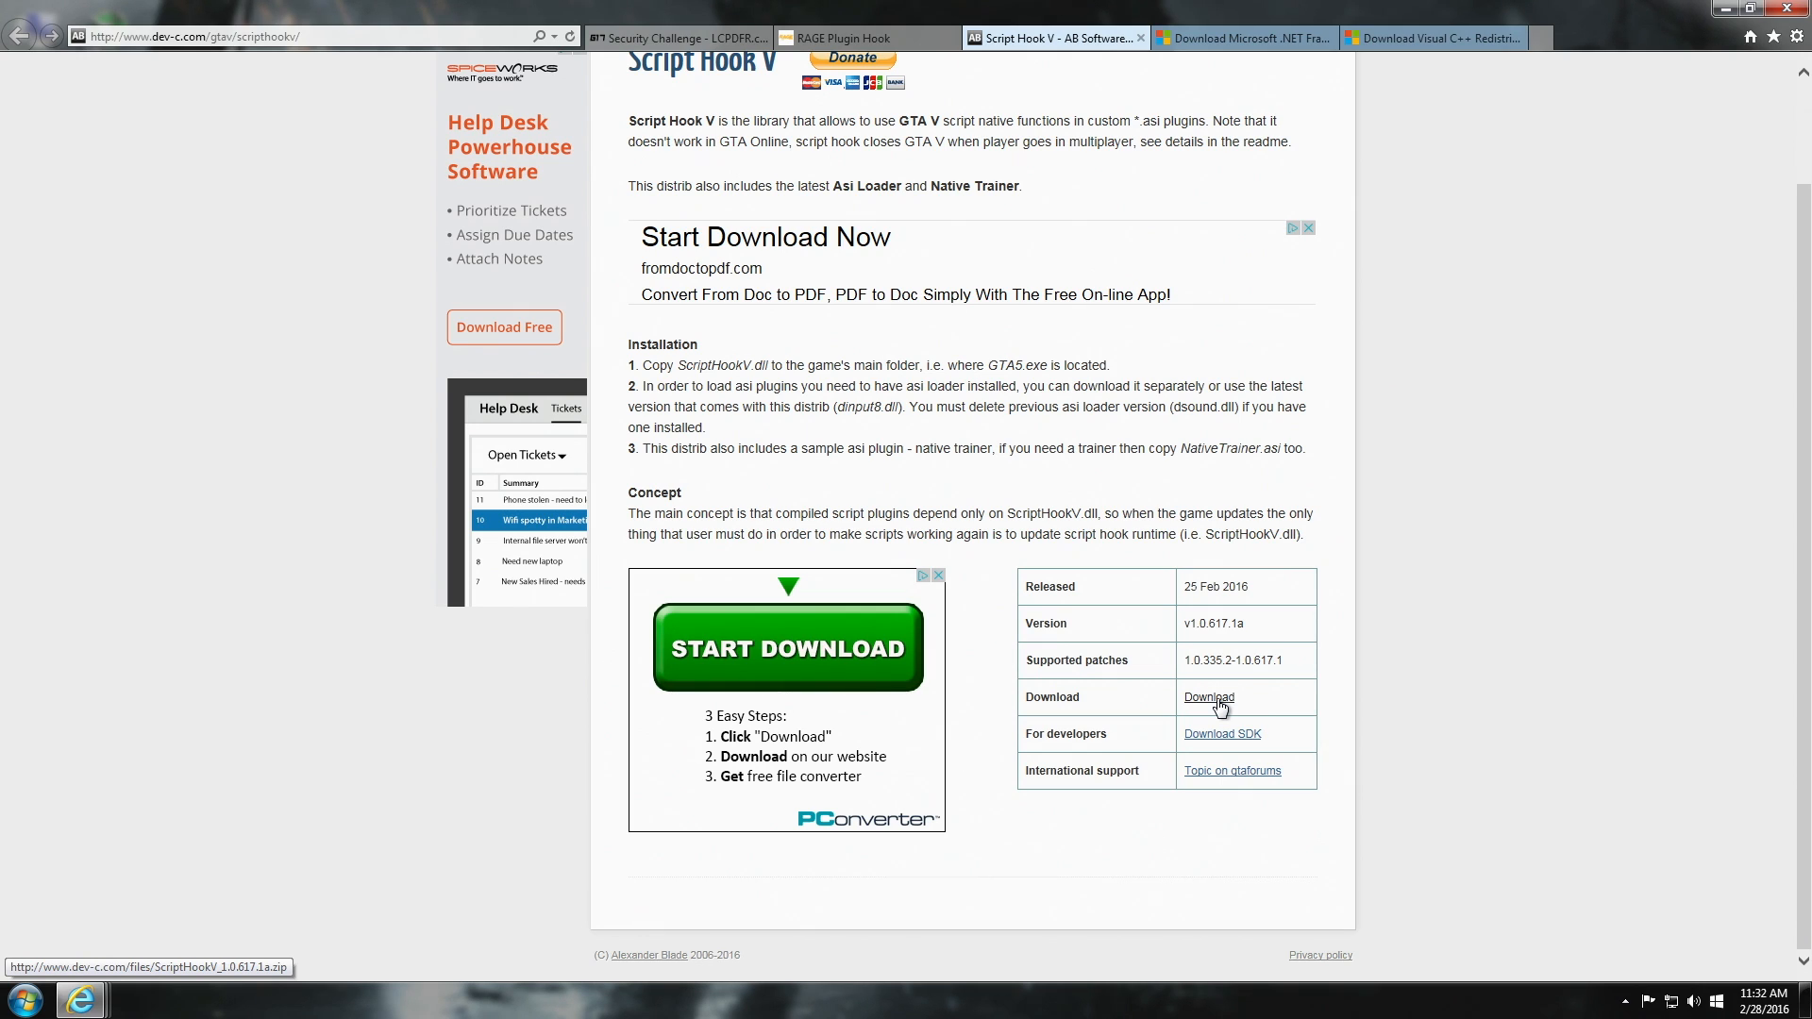
left_click(1209, 696)
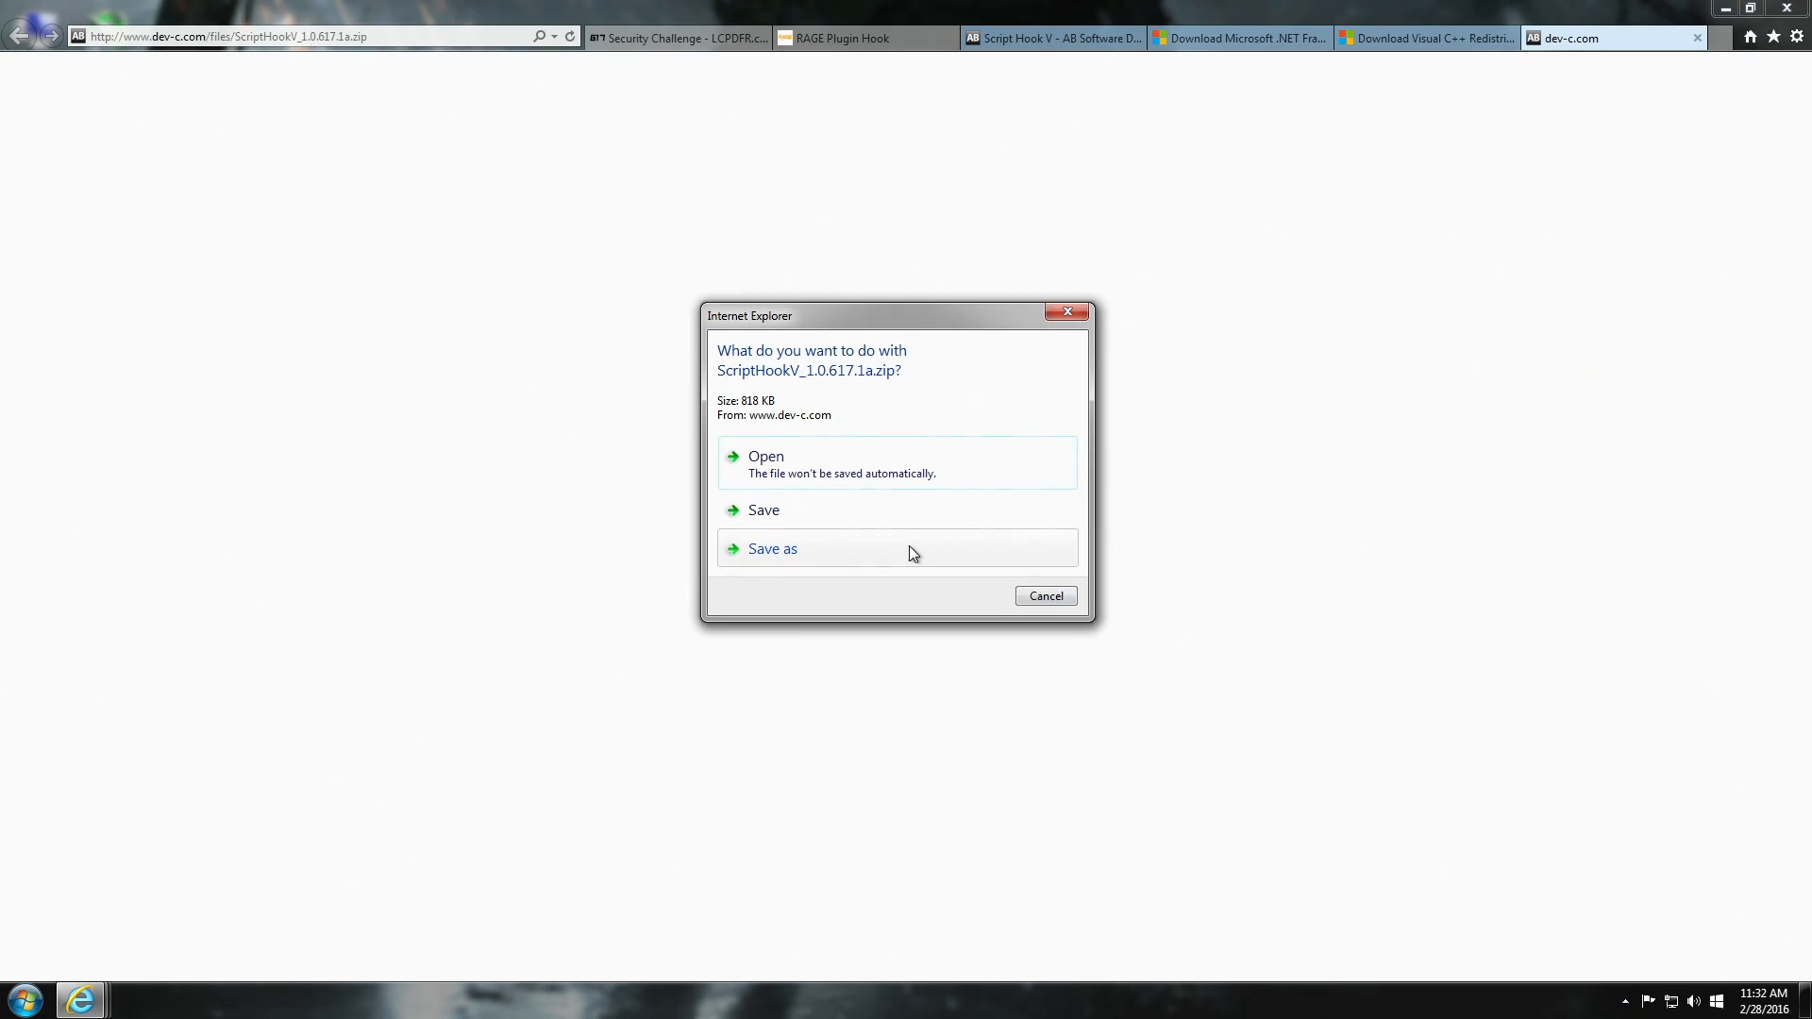
left_click(772, 548)
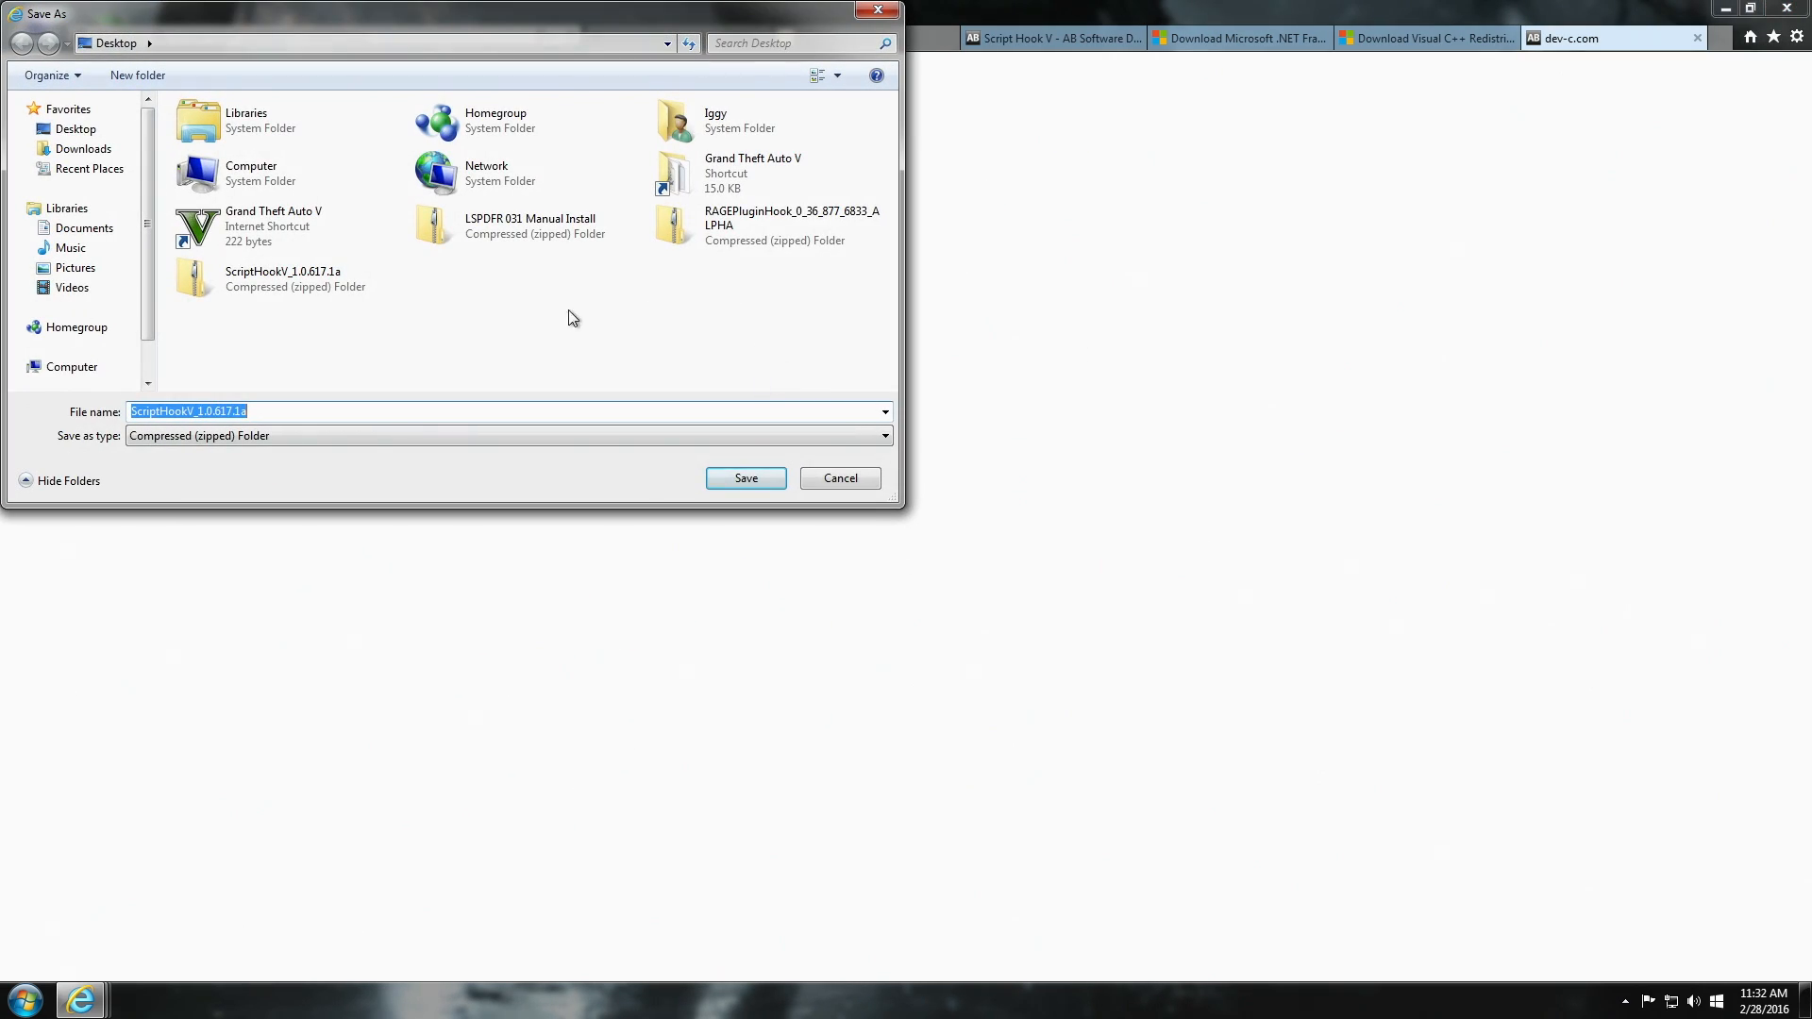
mouse_move(512, 367)
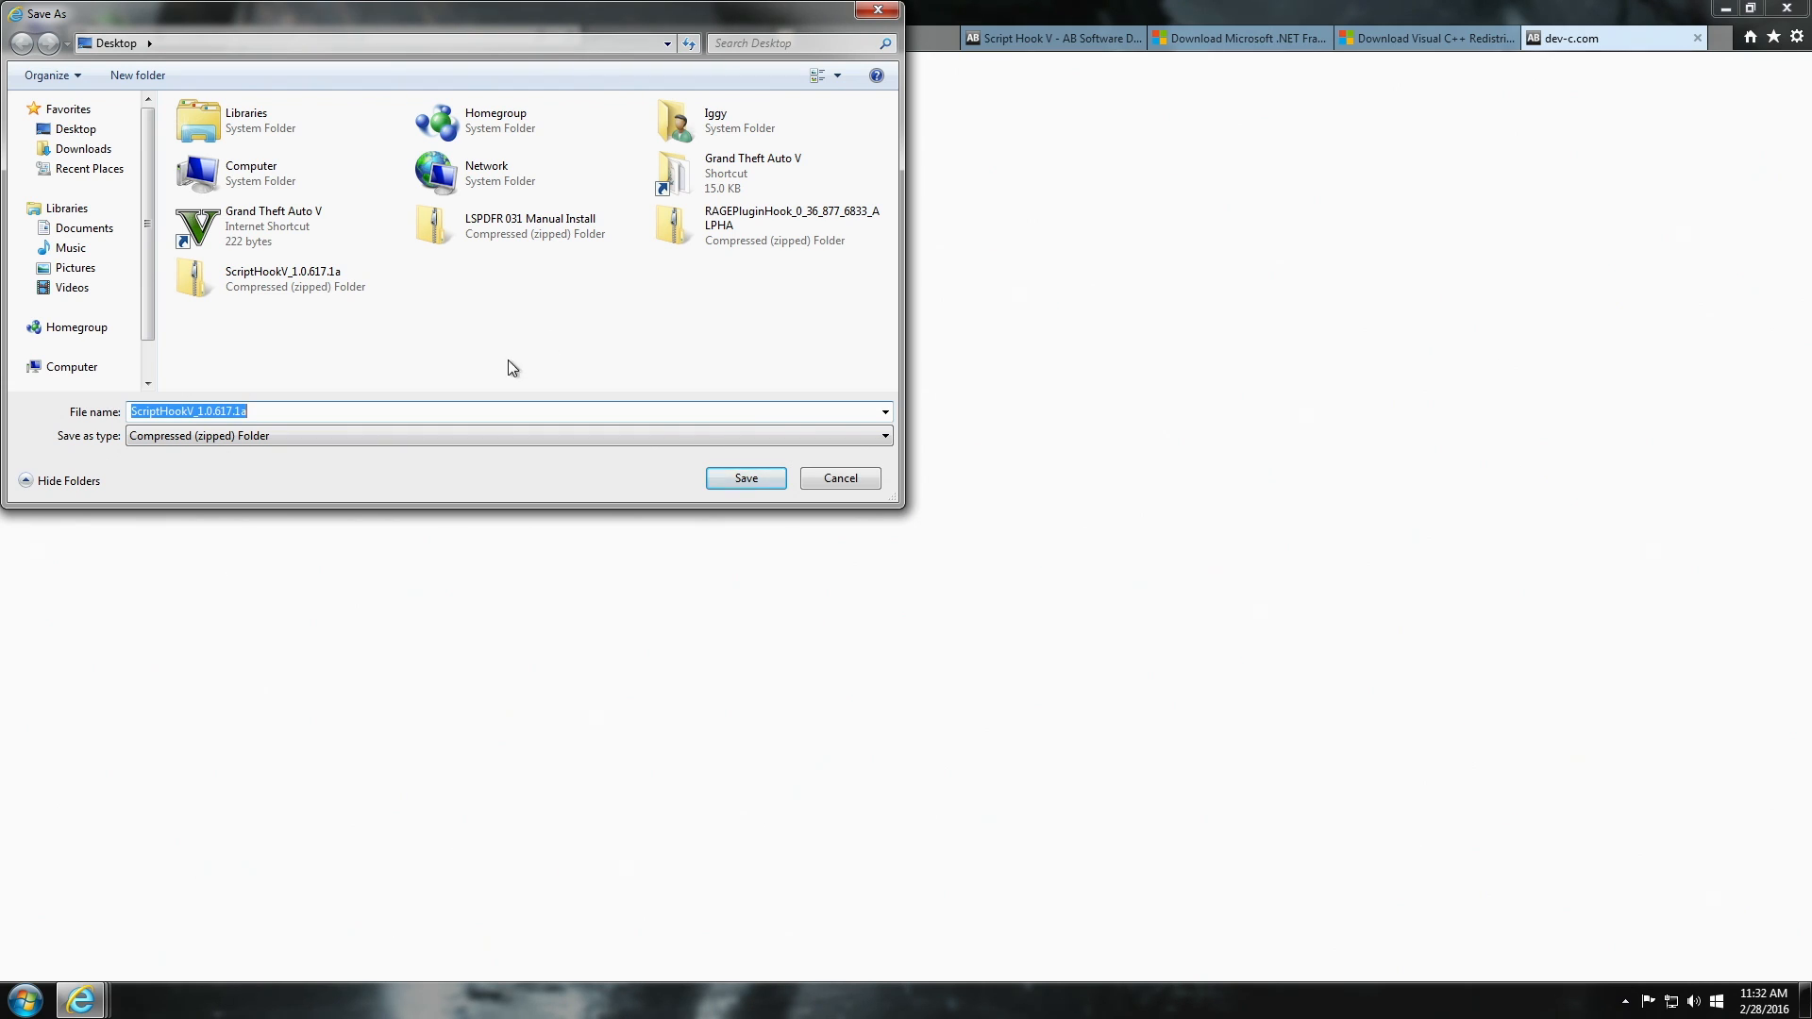
mouse_move(840, 477)
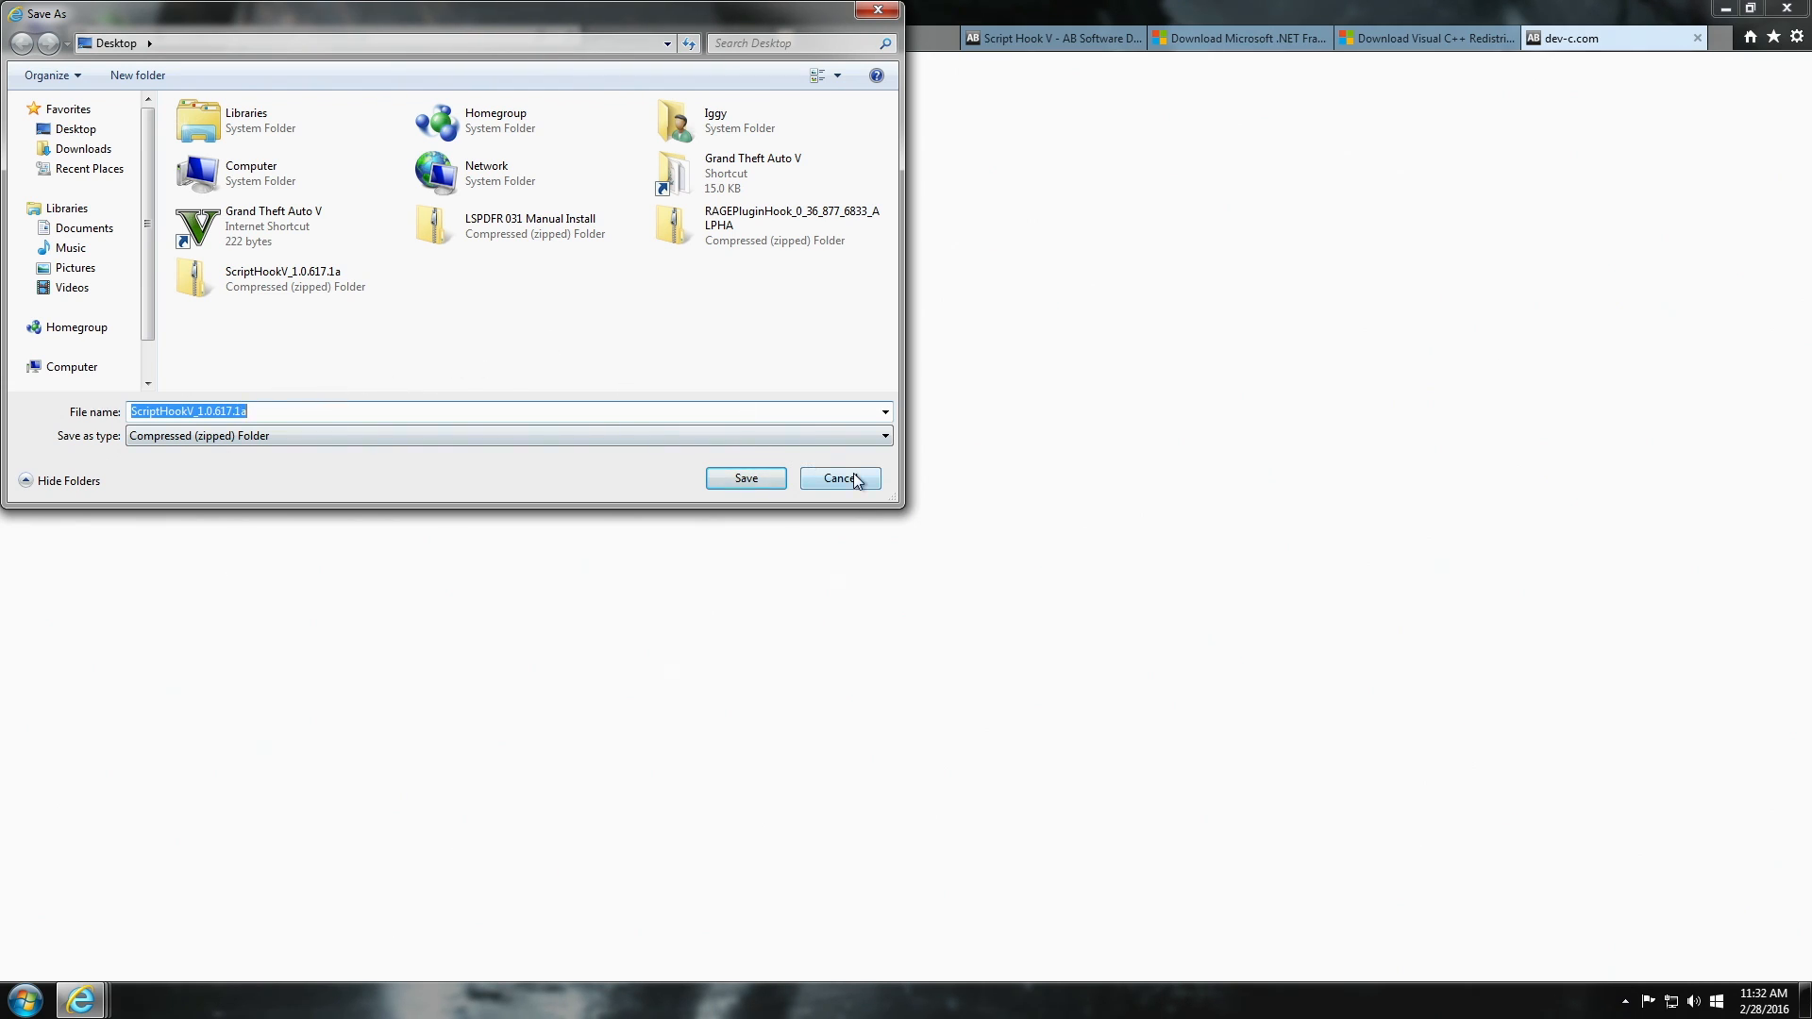
left_click(839, 477)
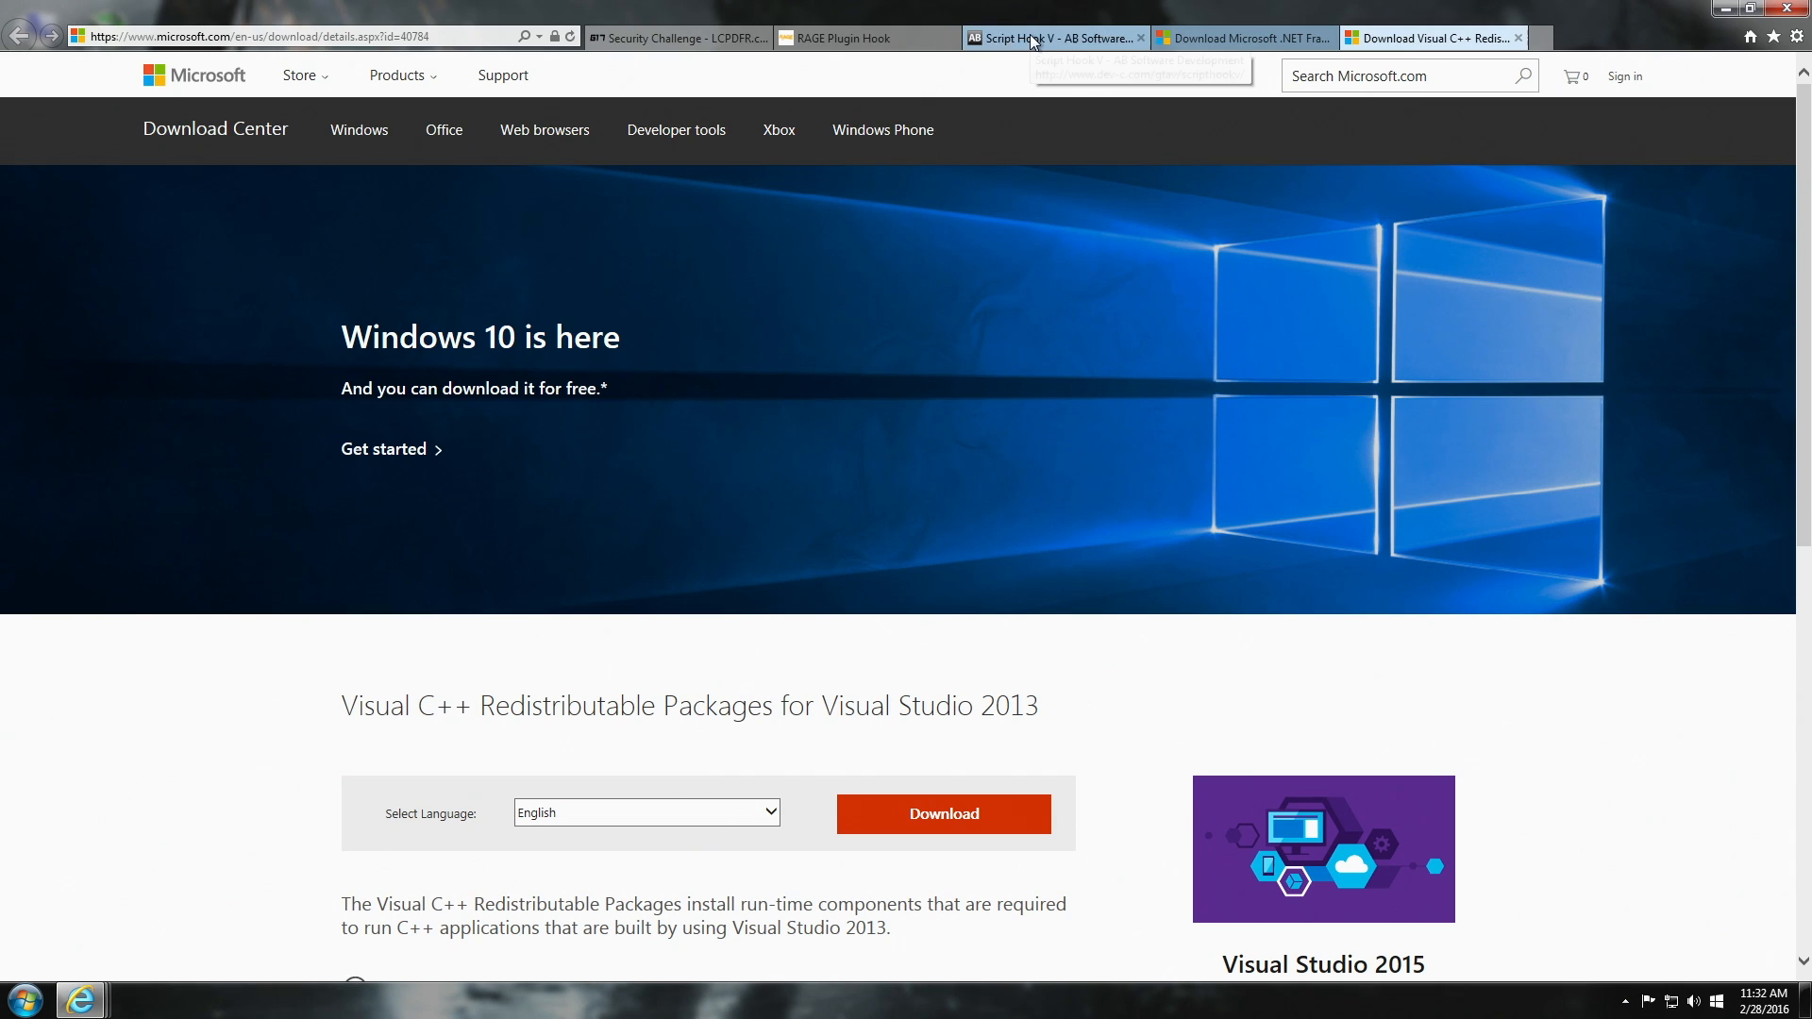
Review the Script Hook V page, then view the .NET Framework 4.5.2 offline installer page.
left_click(1052, 38)
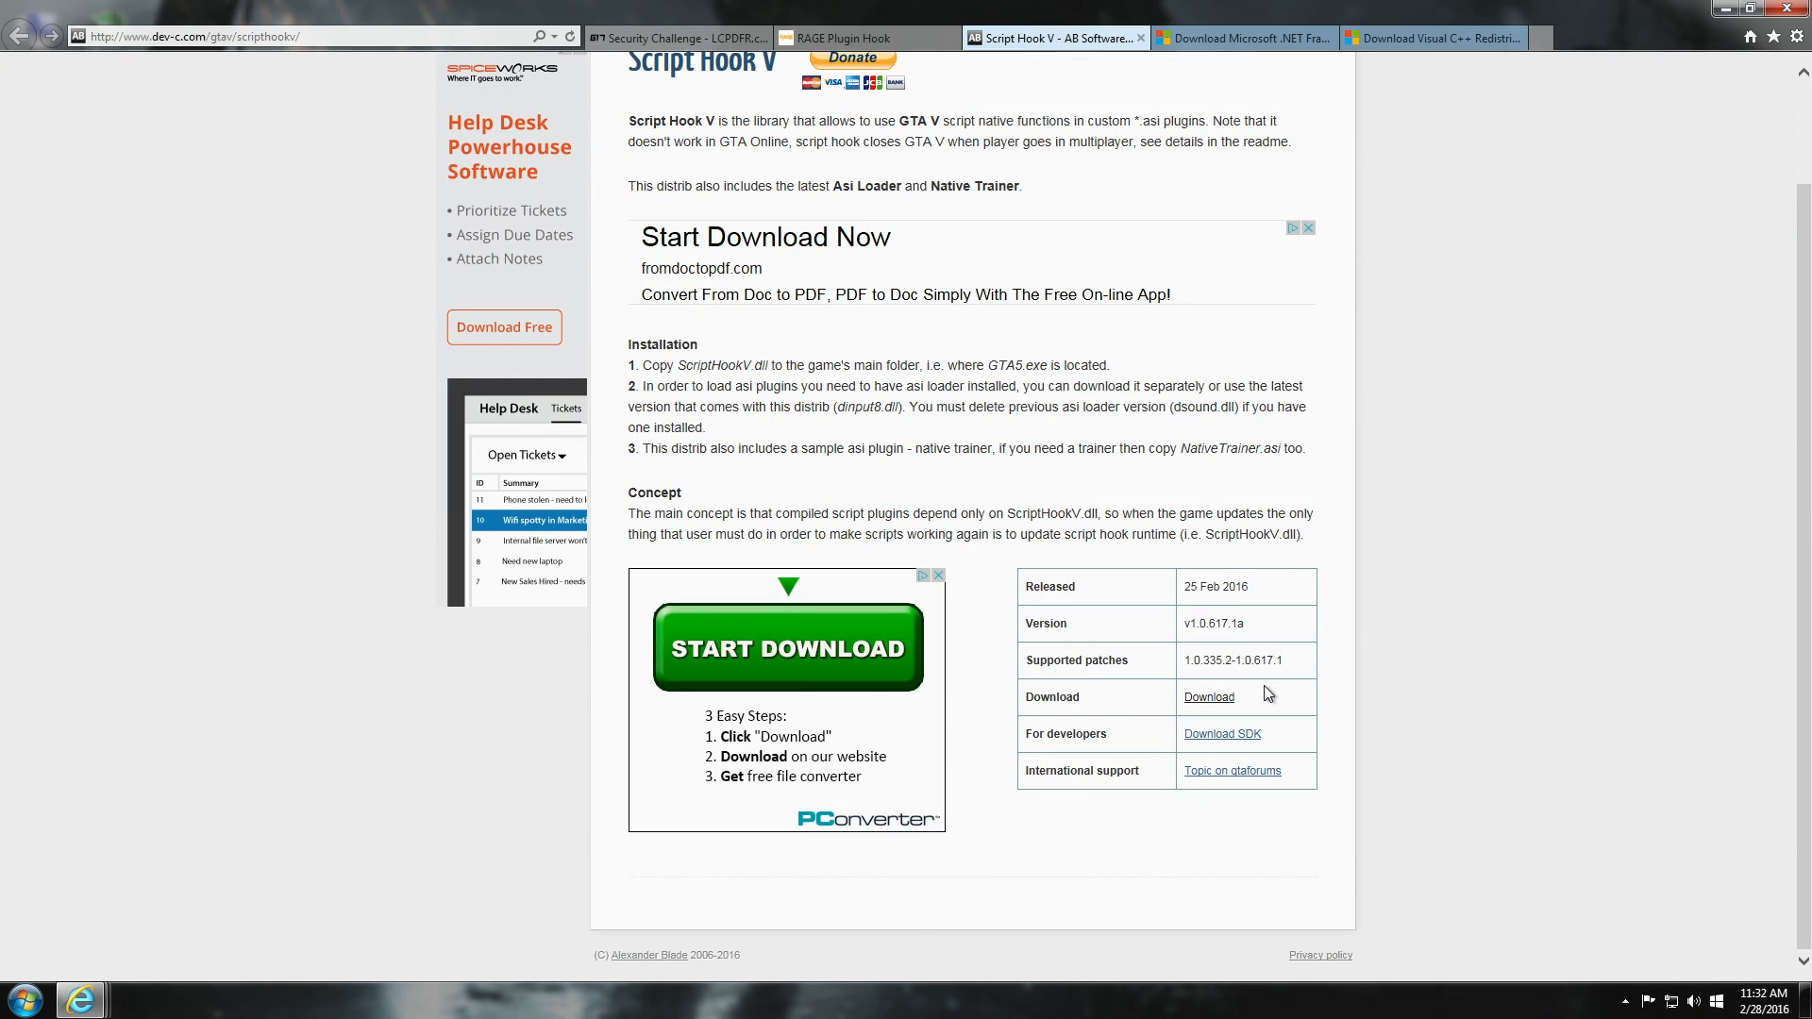
scroll("up", 3)
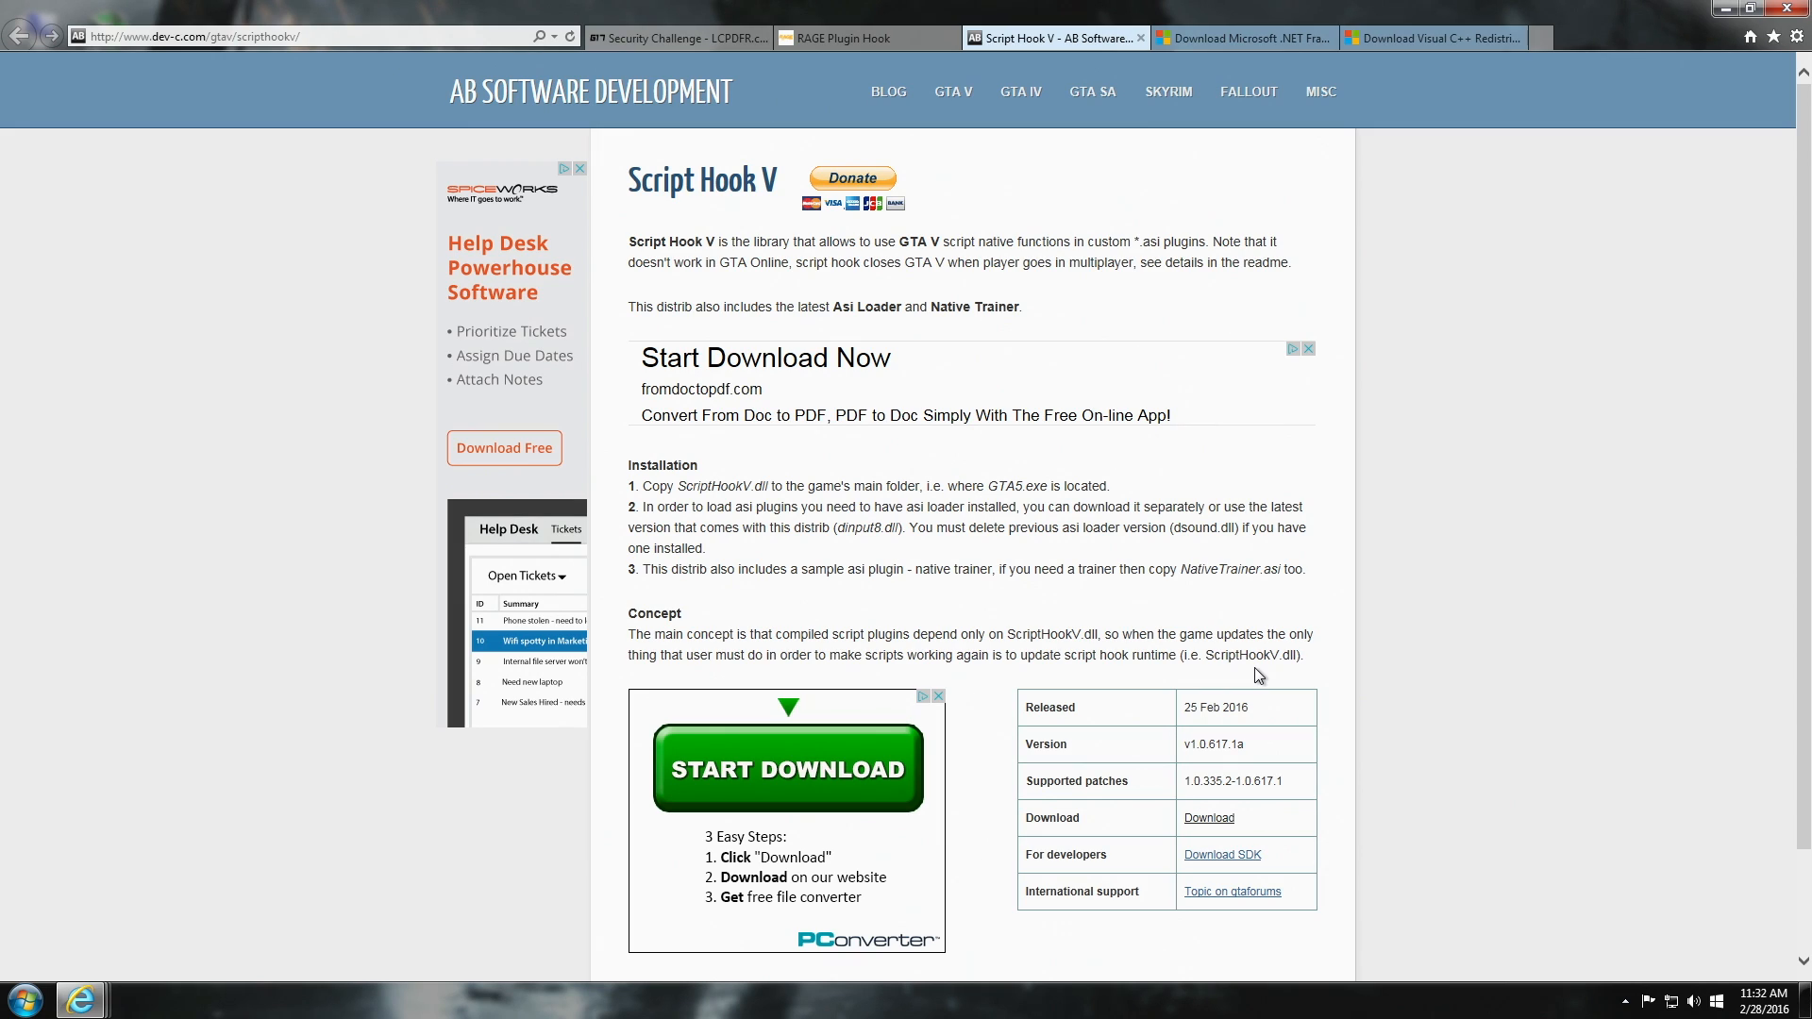
mouse_move(1276, 570)
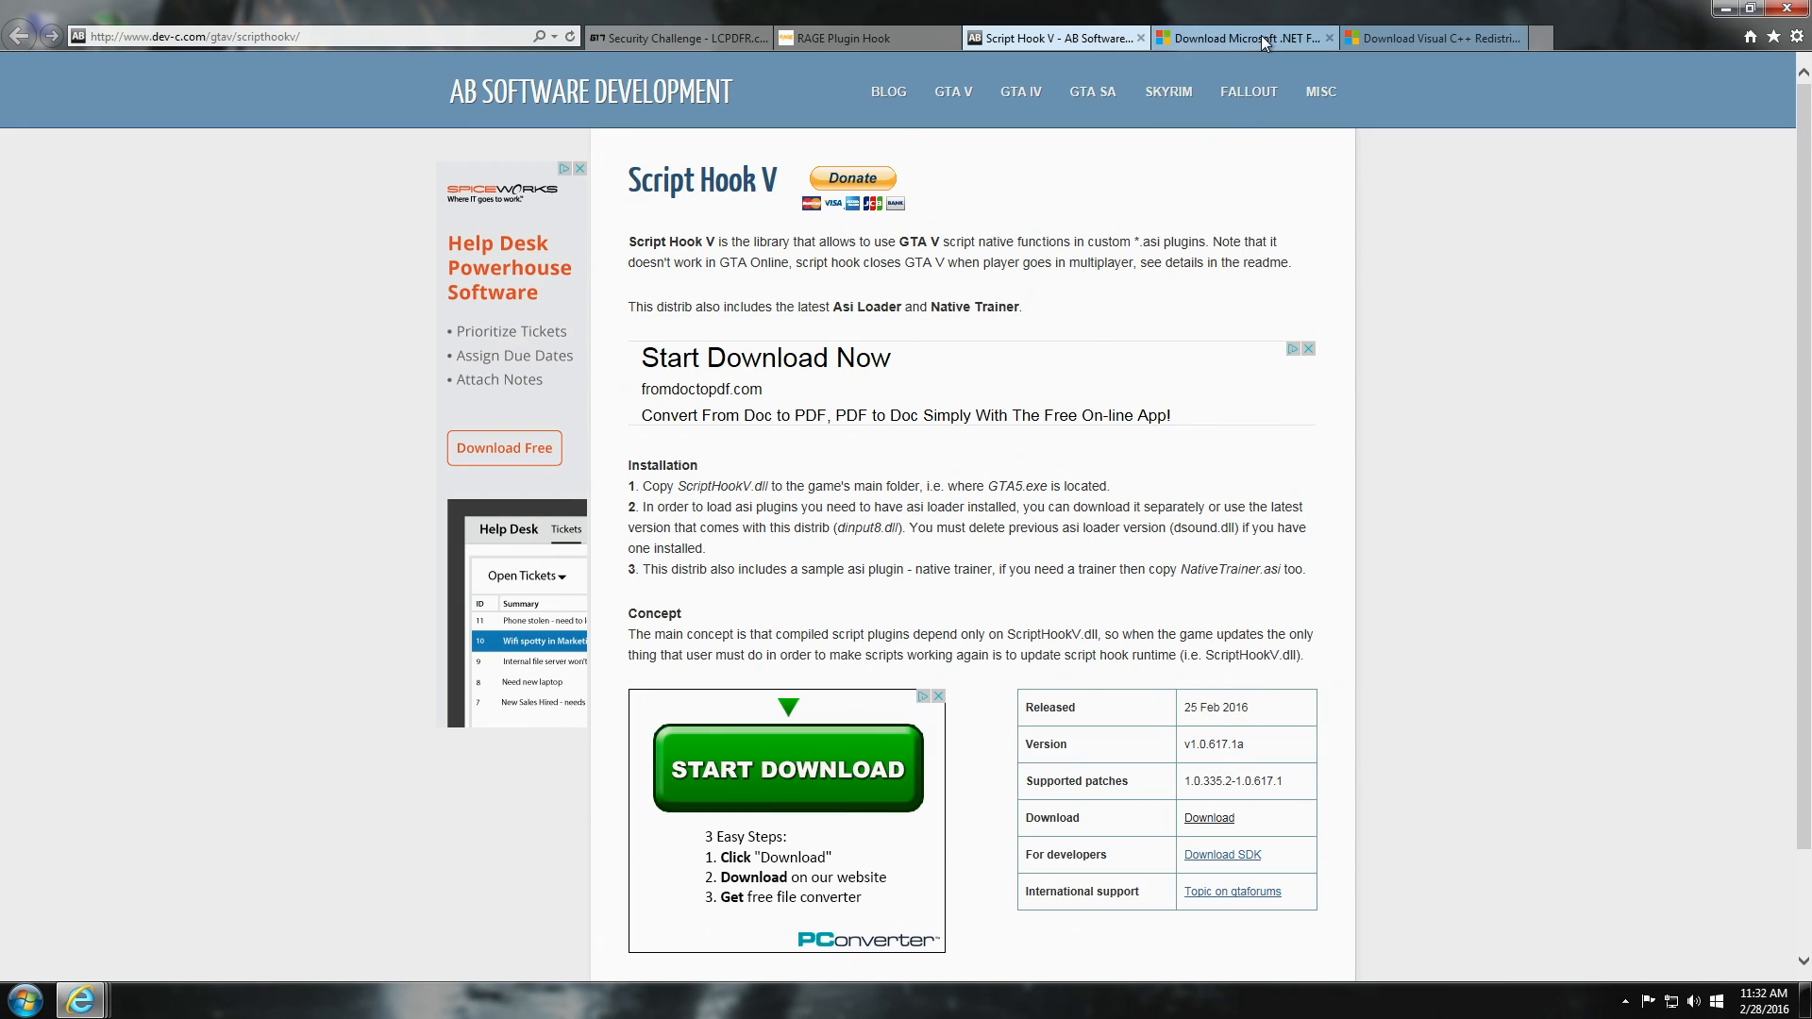
left_click(1242, 37)
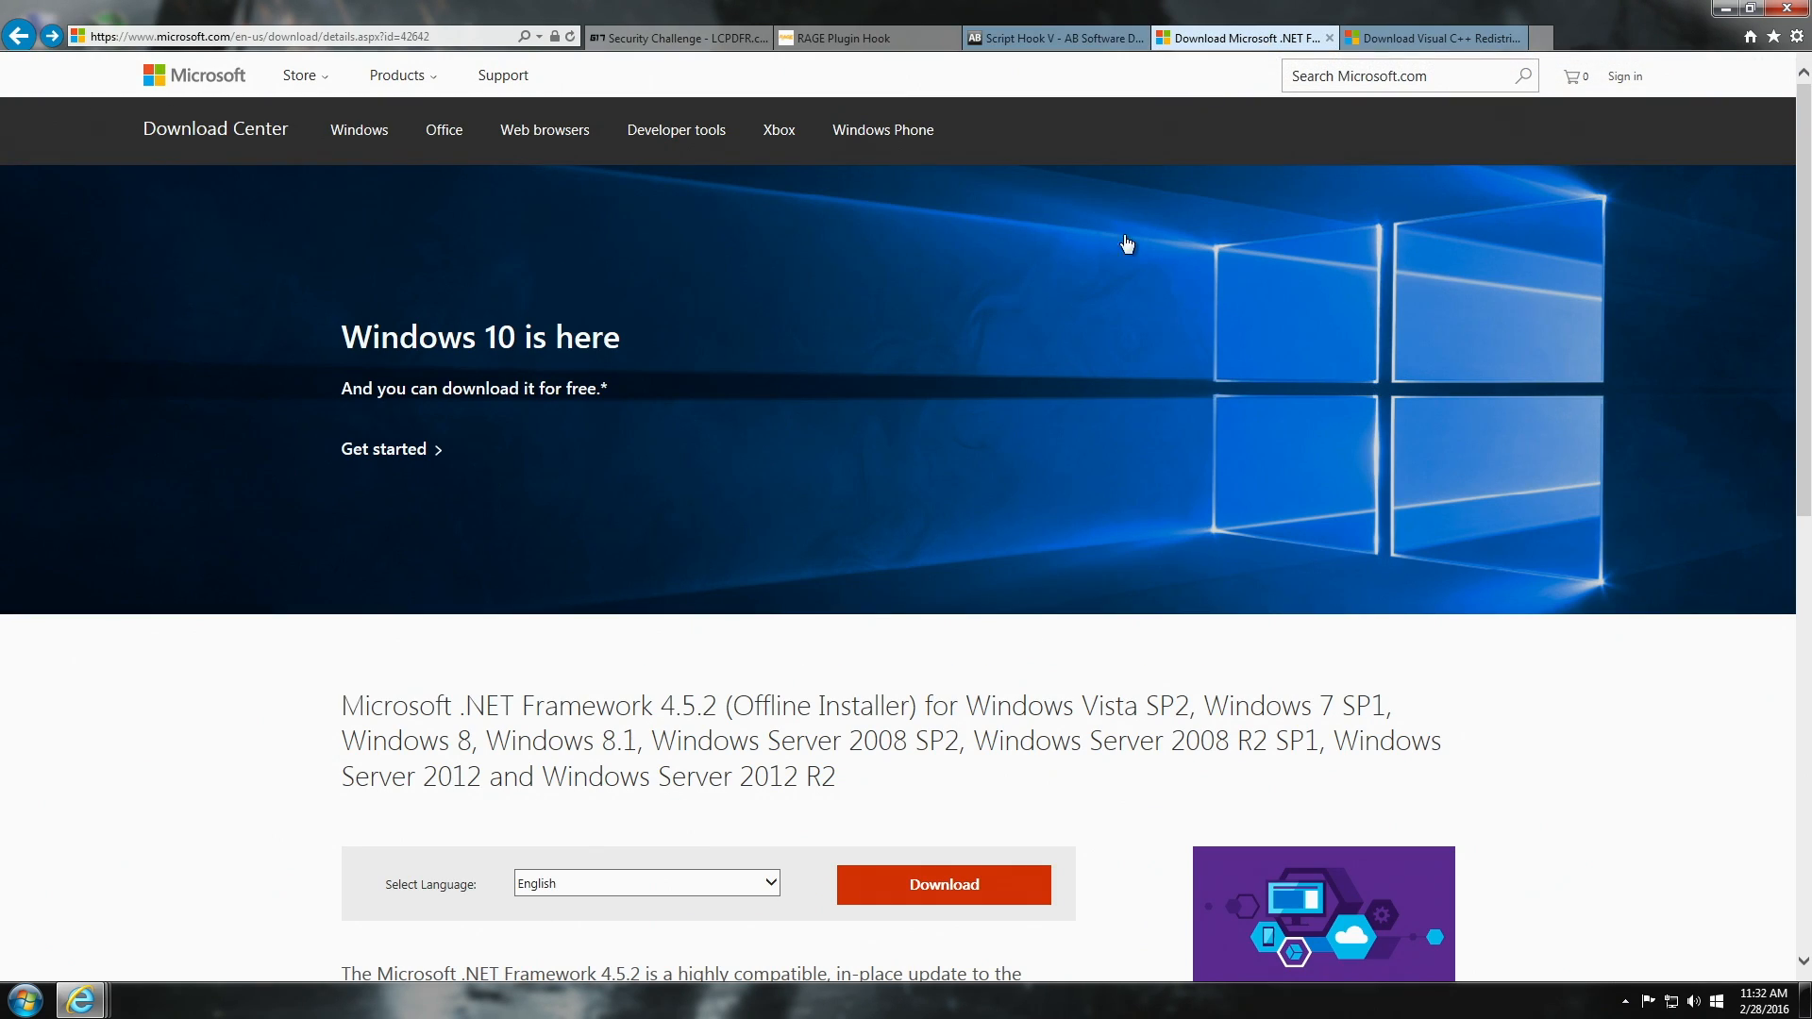
mouse_move(521, 711)
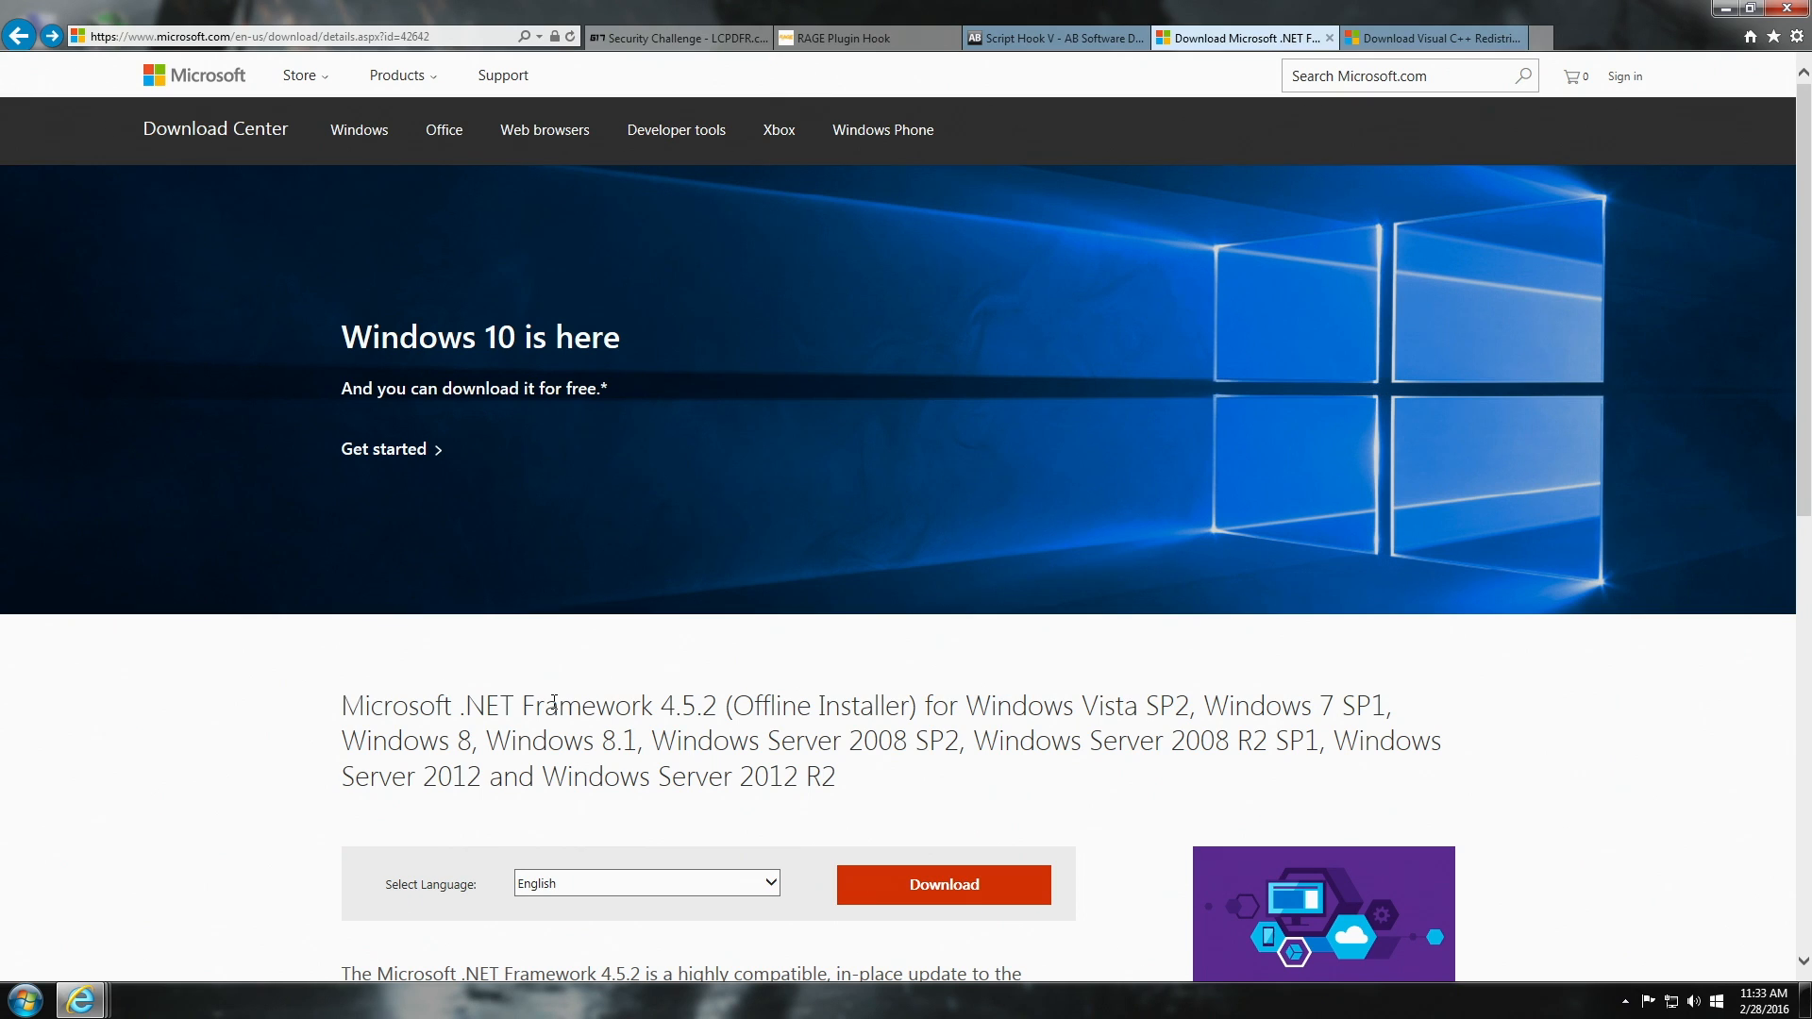
scroll("down", 3)
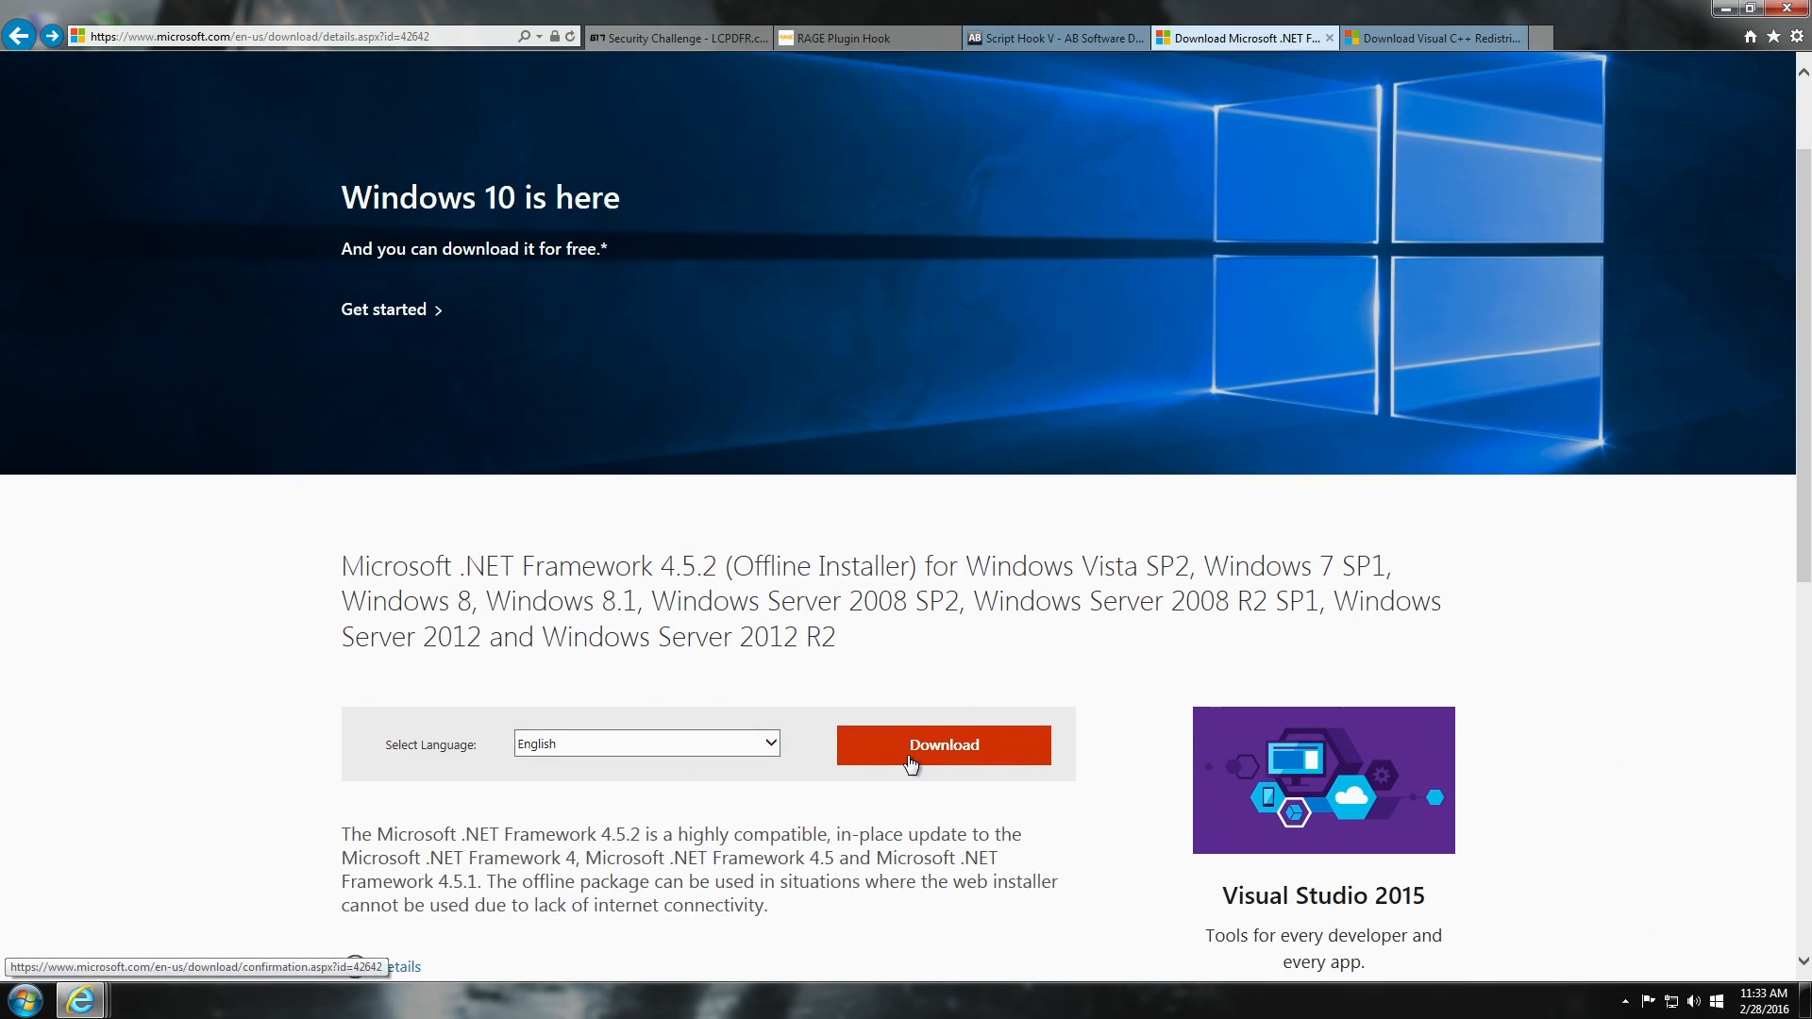
mouse_move(819, 763)
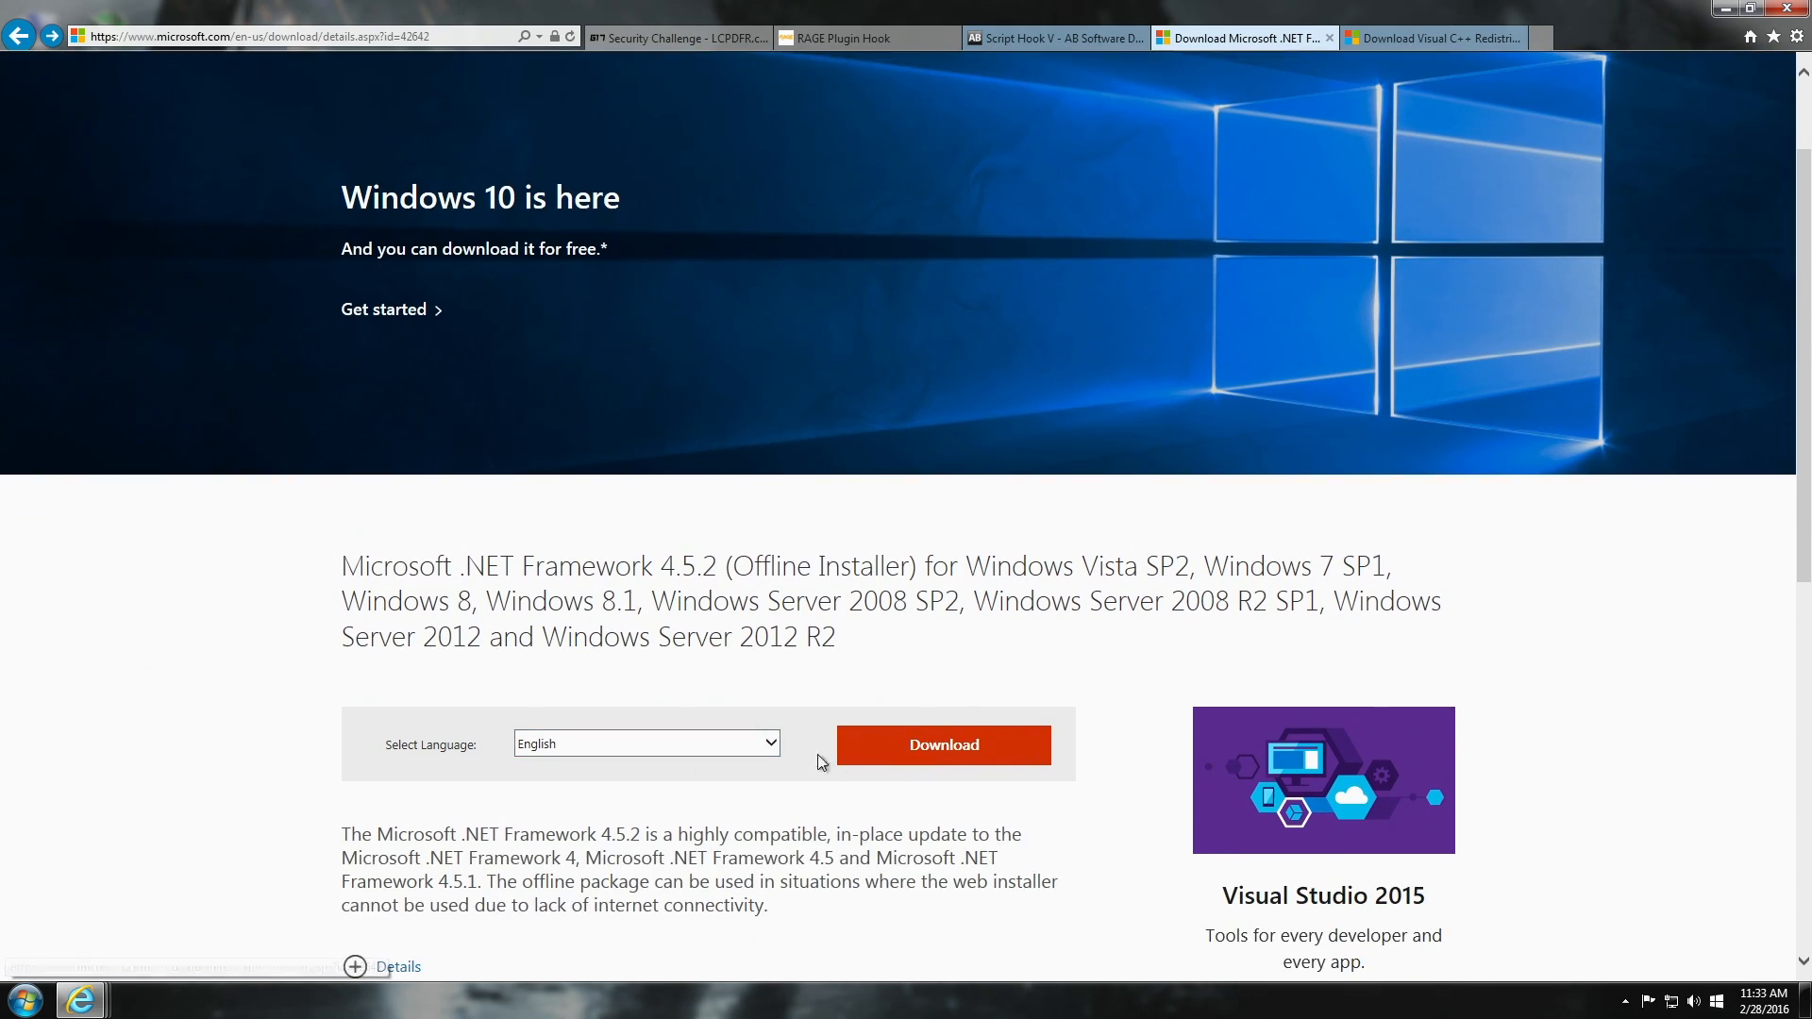
mouse_move(793, 676)
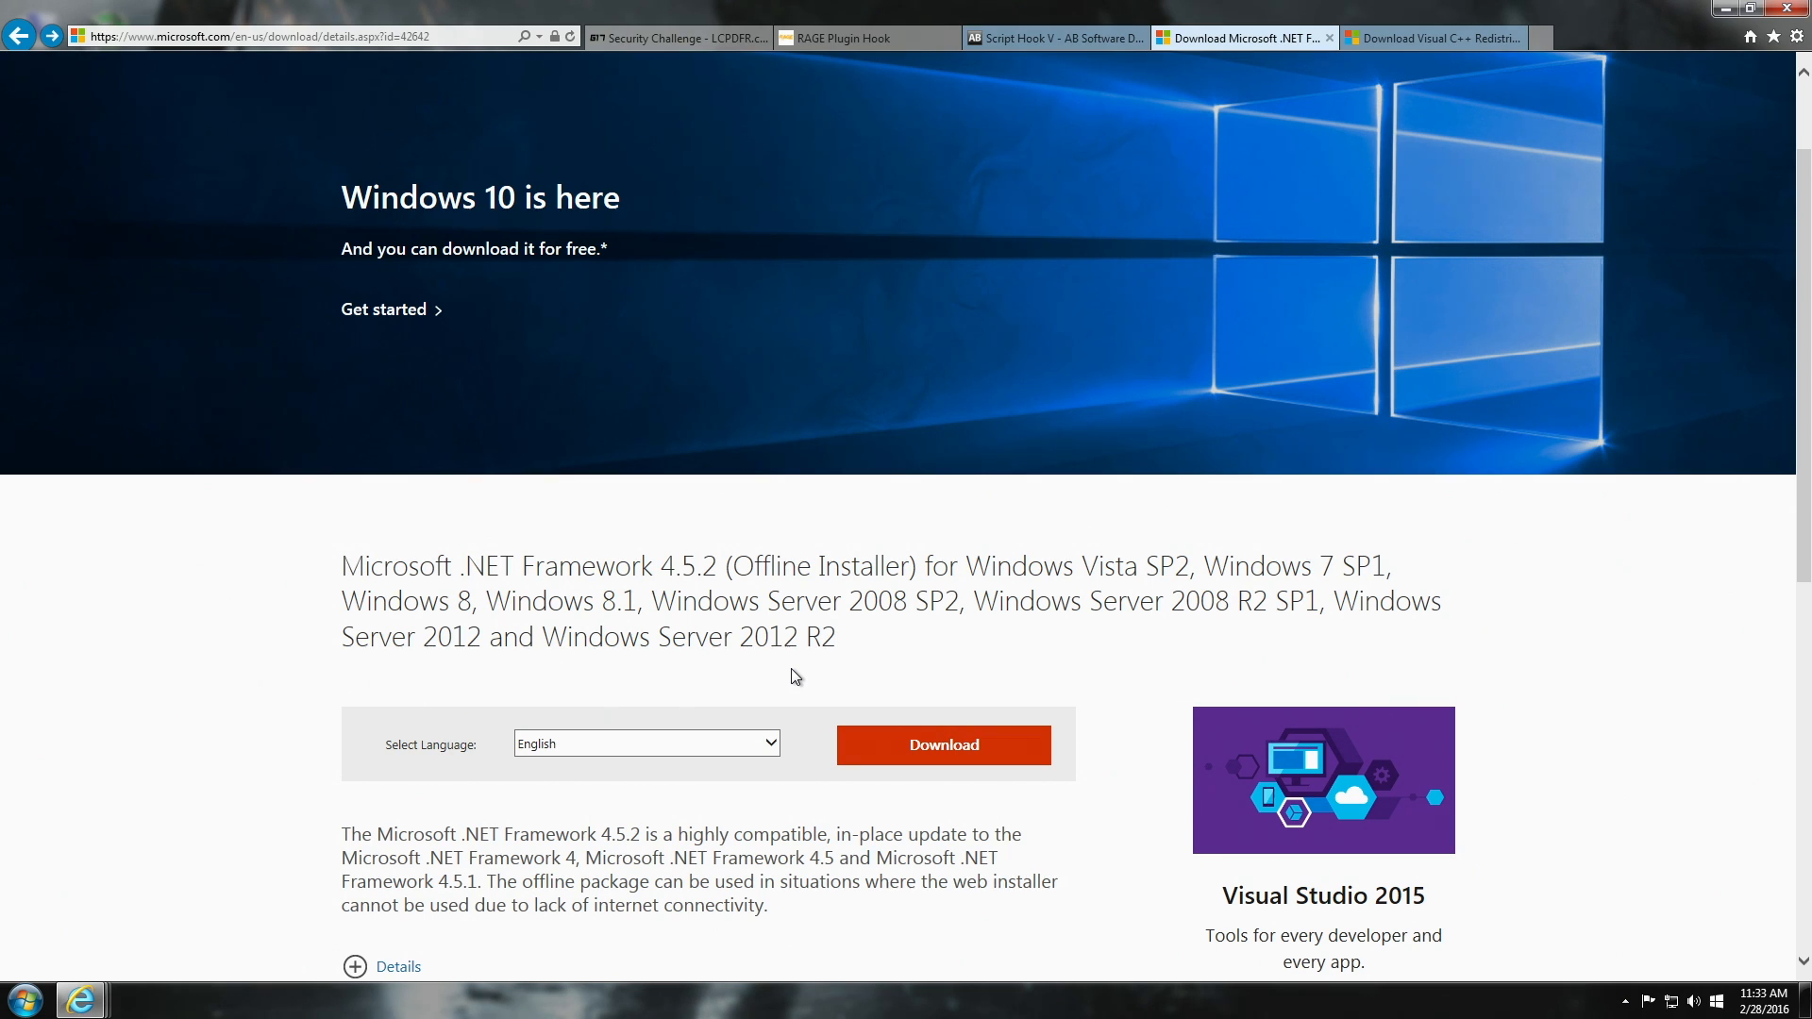
scroll("up", 3)
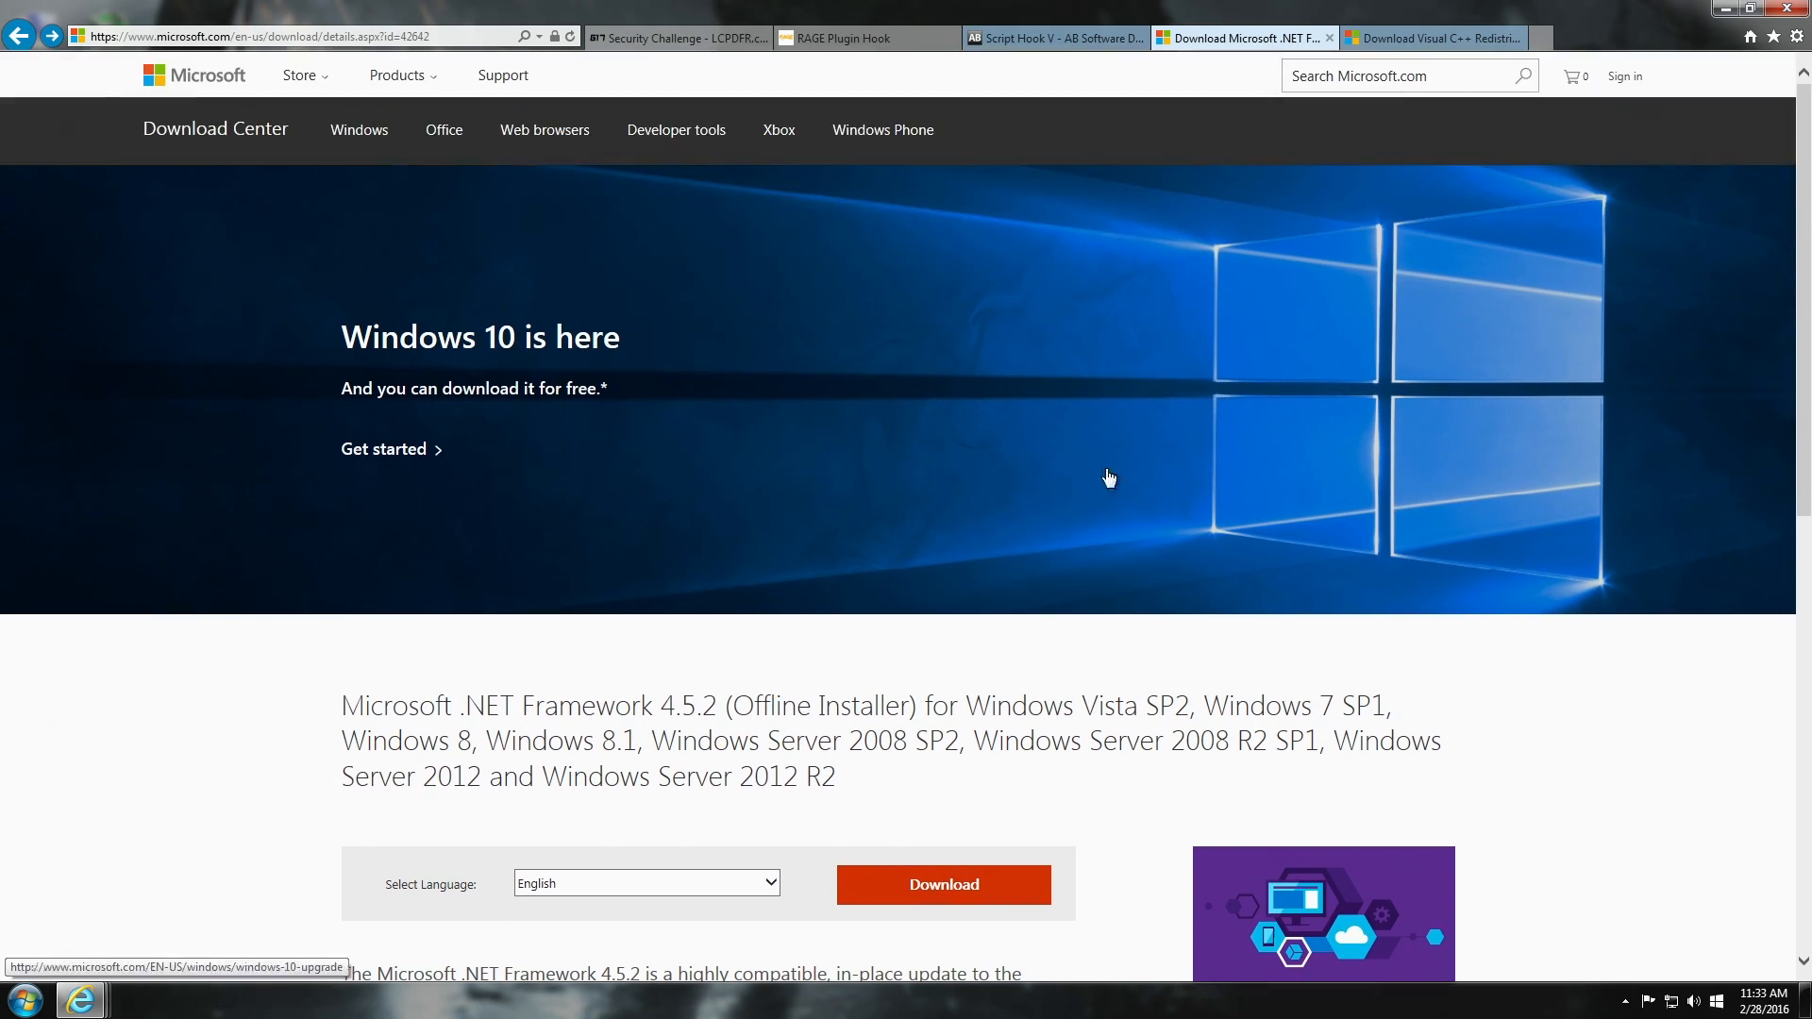
Switch to the Visual C++ Redistributable 2013 download page and scroll through it.
left_click(1432, 37)
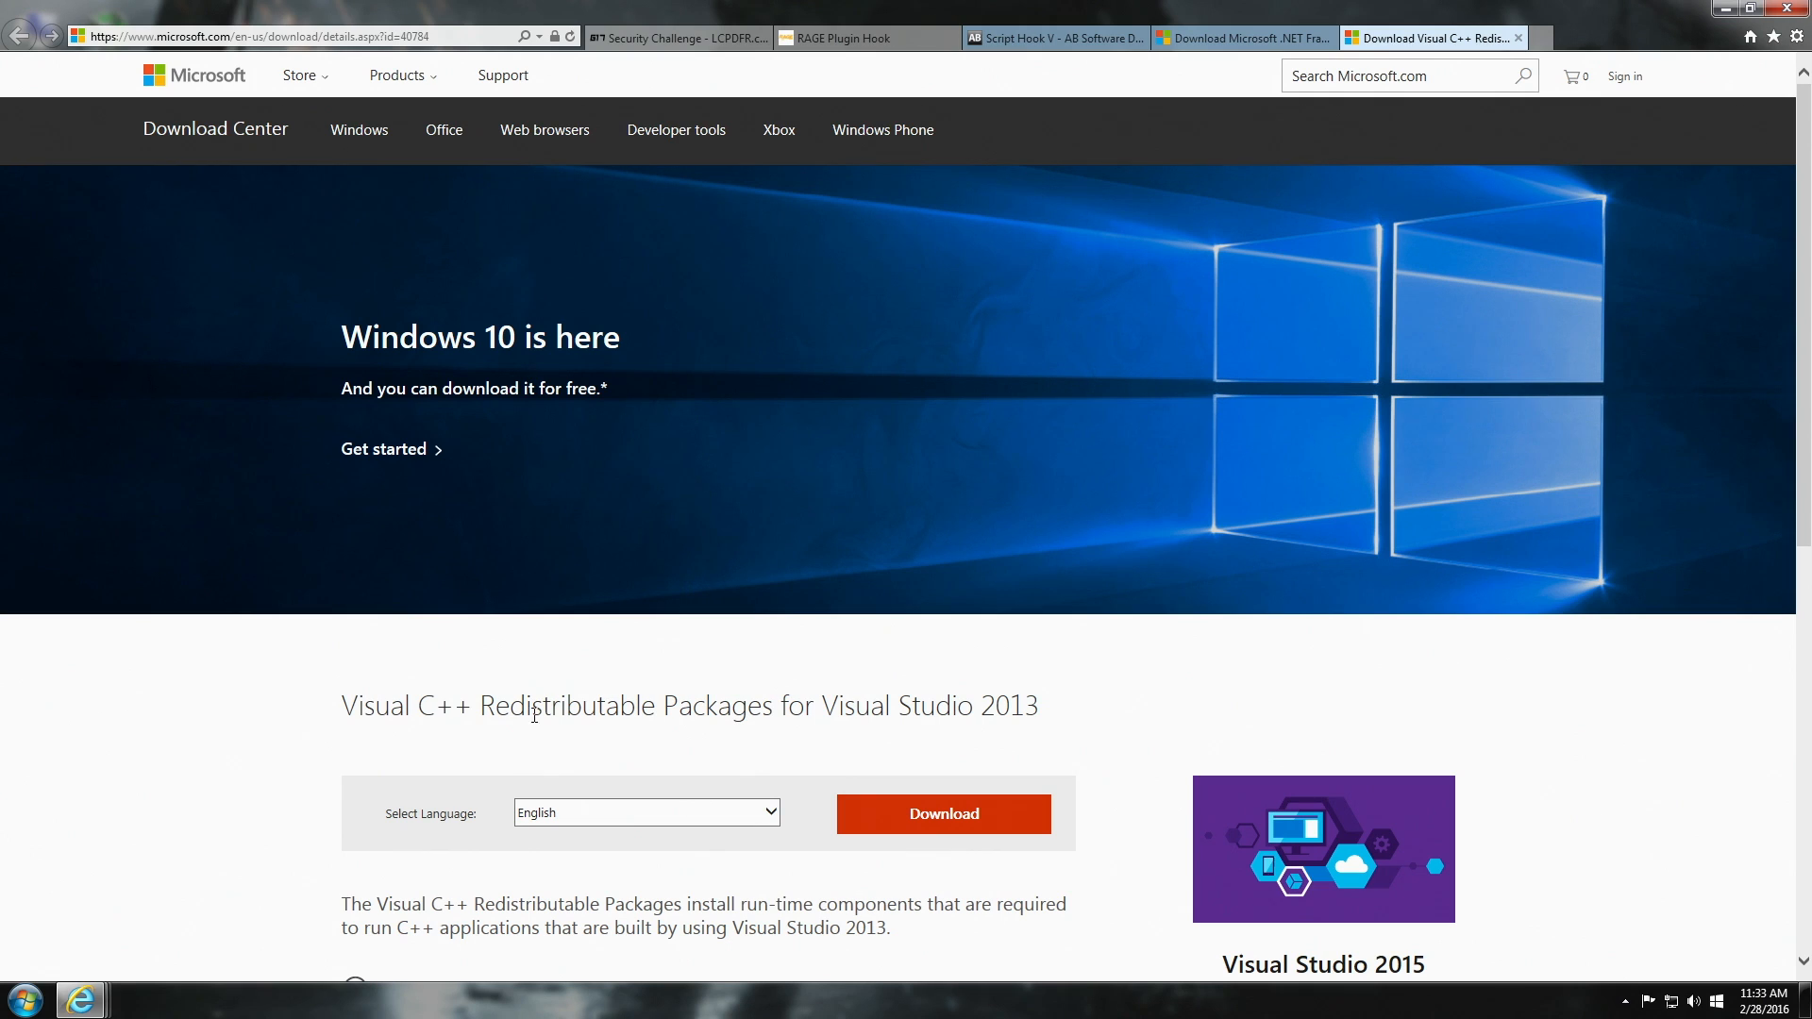
mouse_move(783, 691)
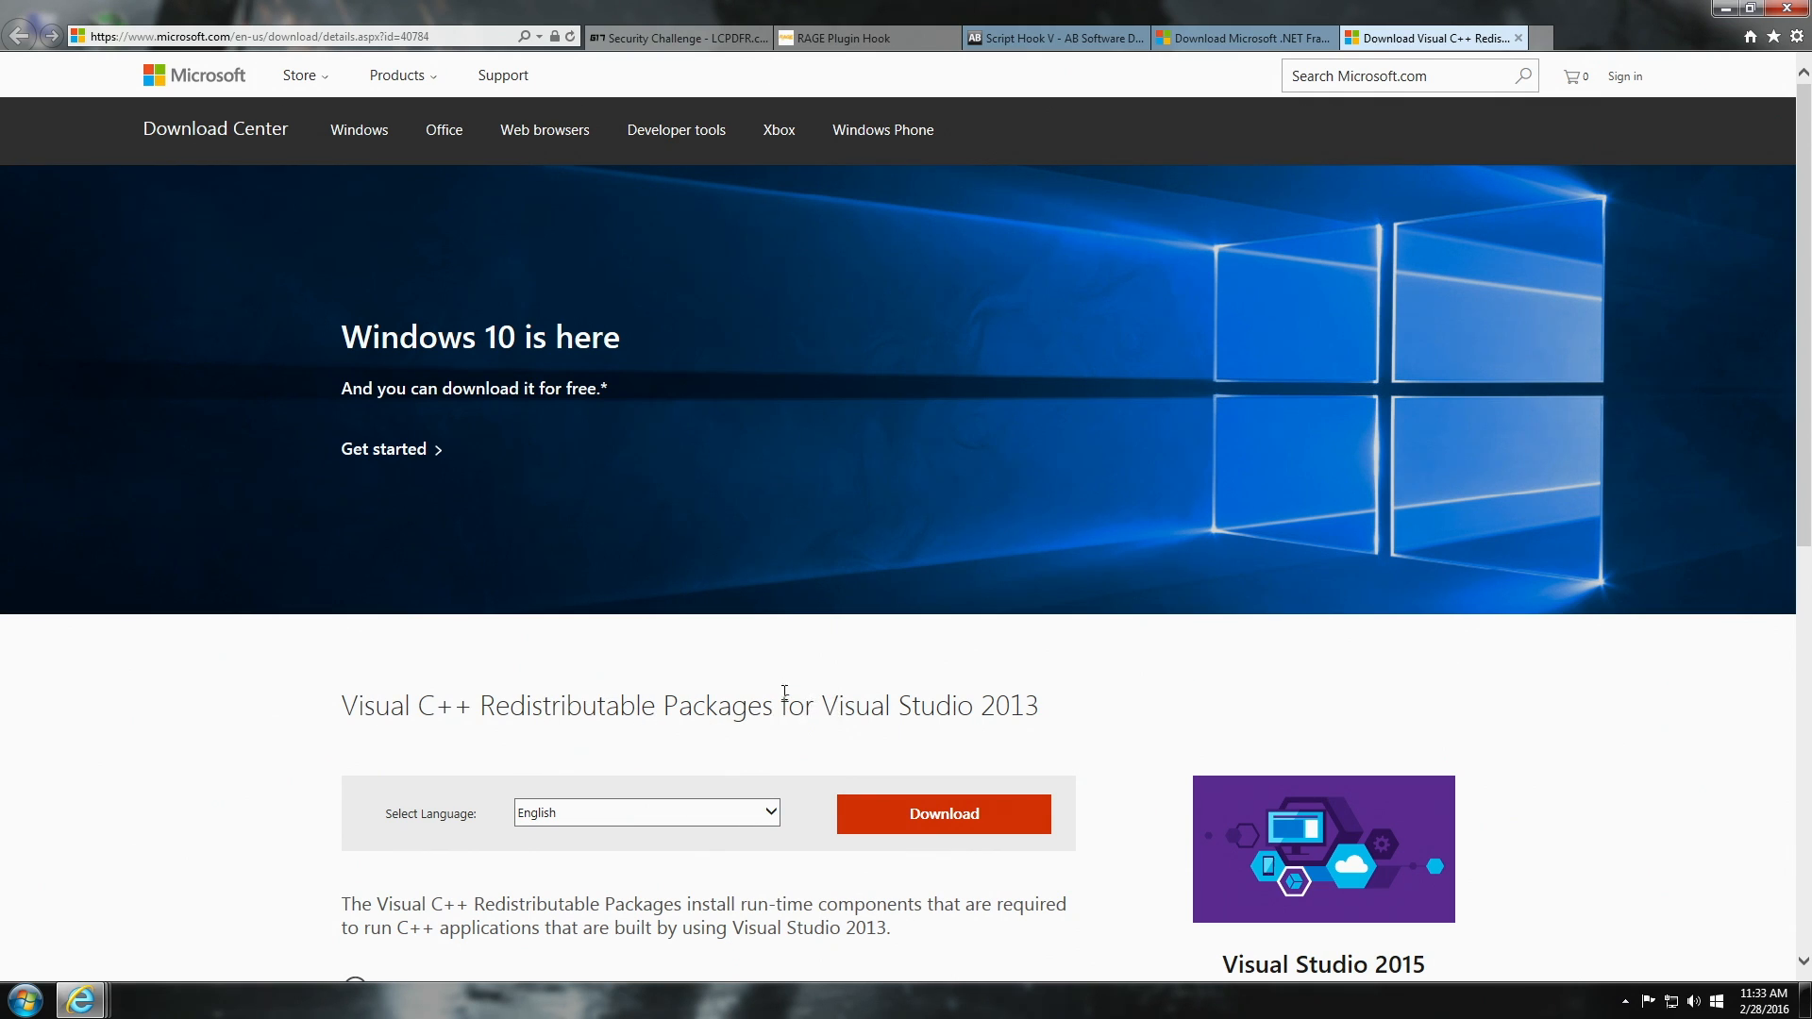
scroll("down", 3)
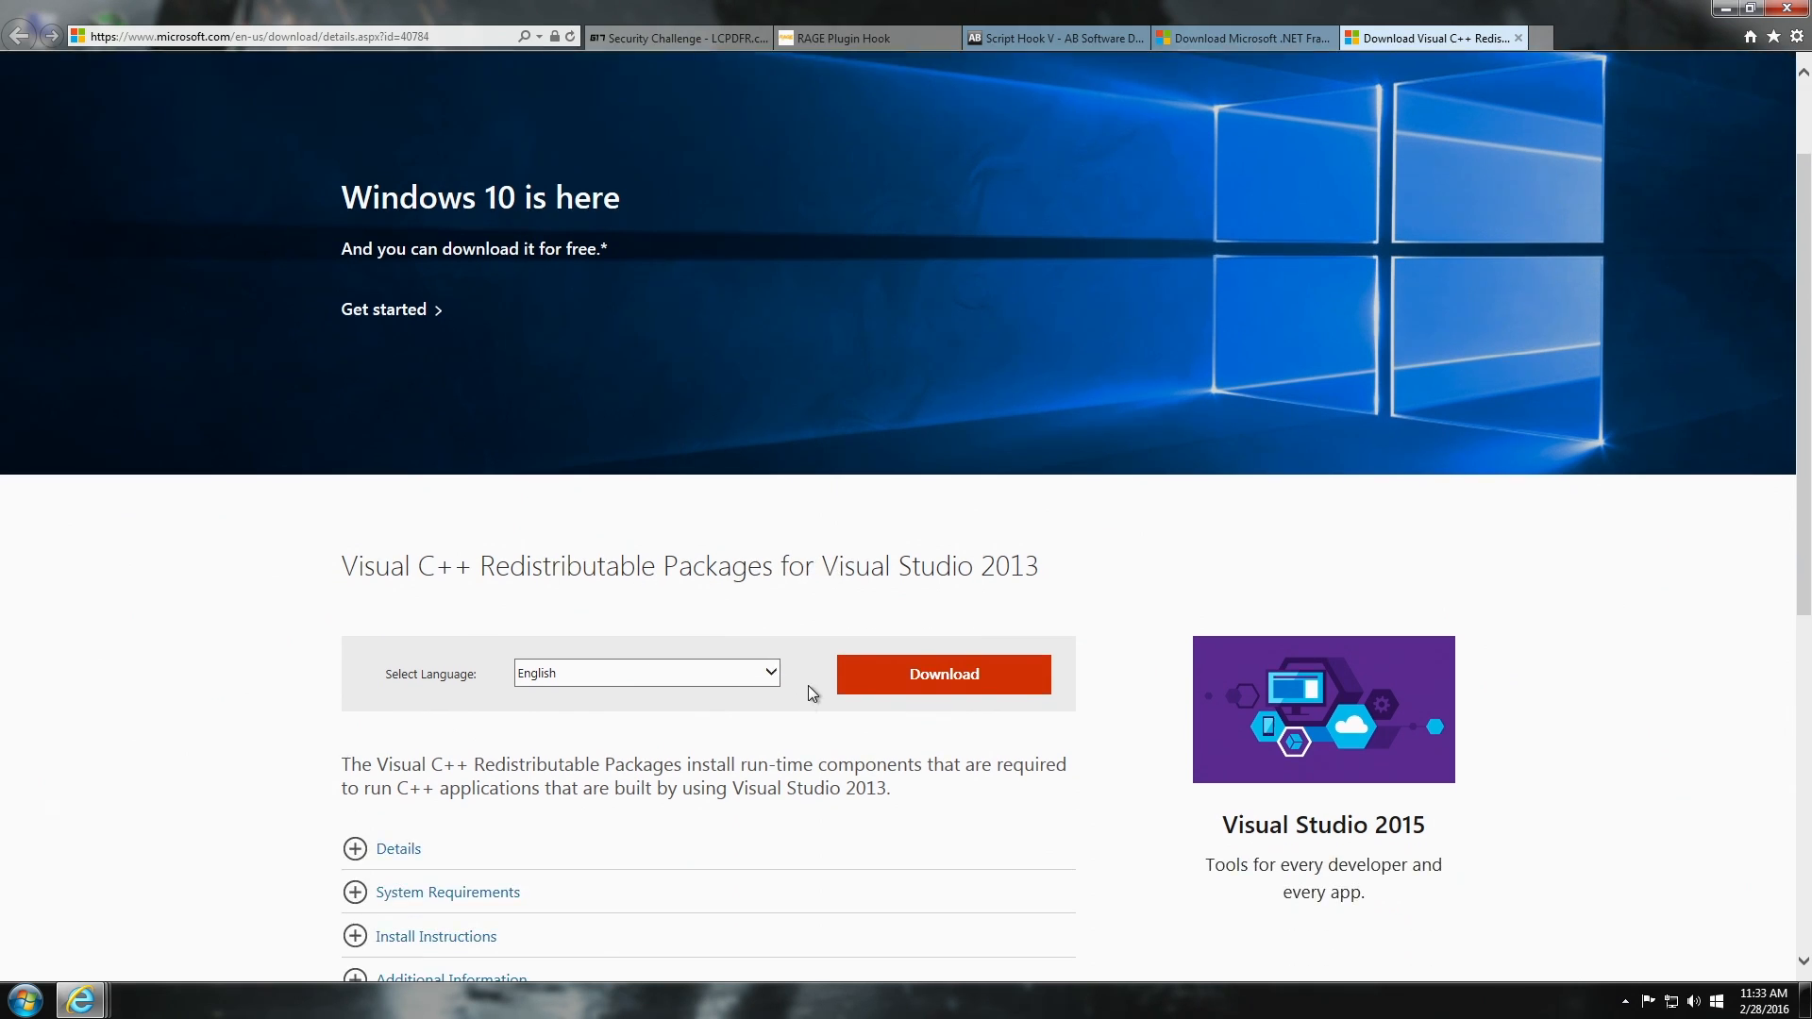
scroll("up", 3)
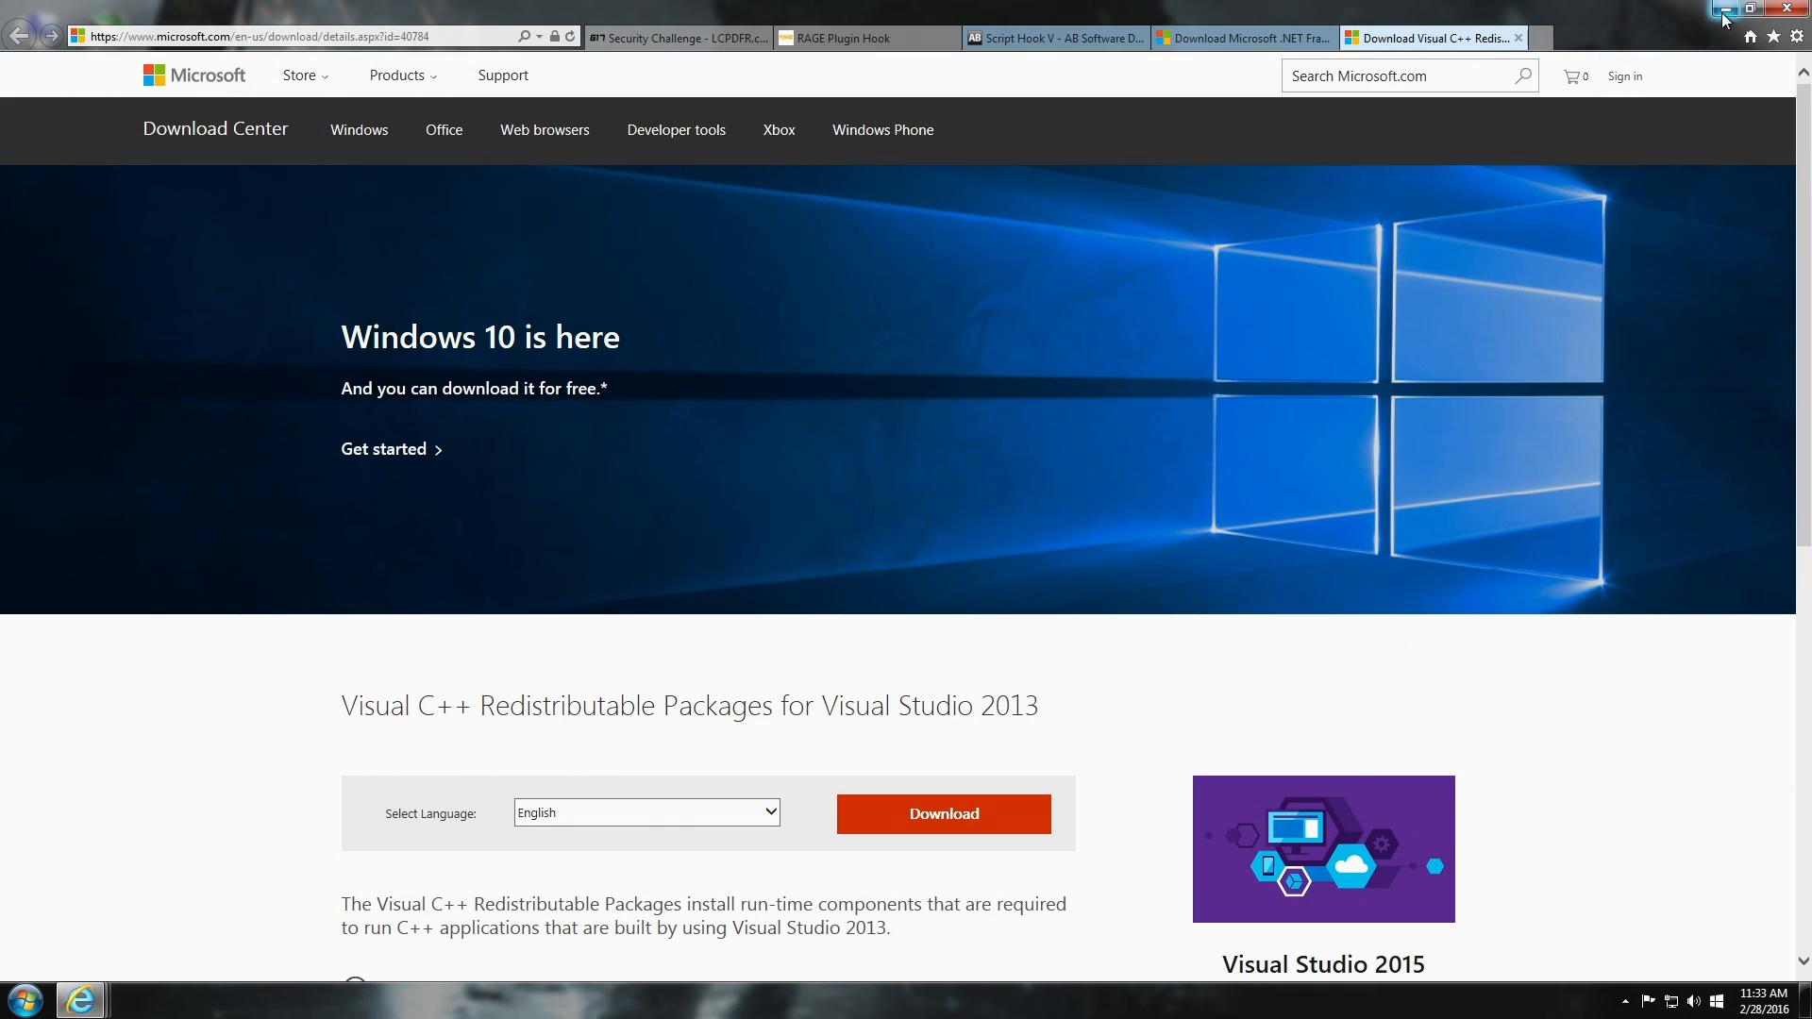
mouse_move(1668, 29)
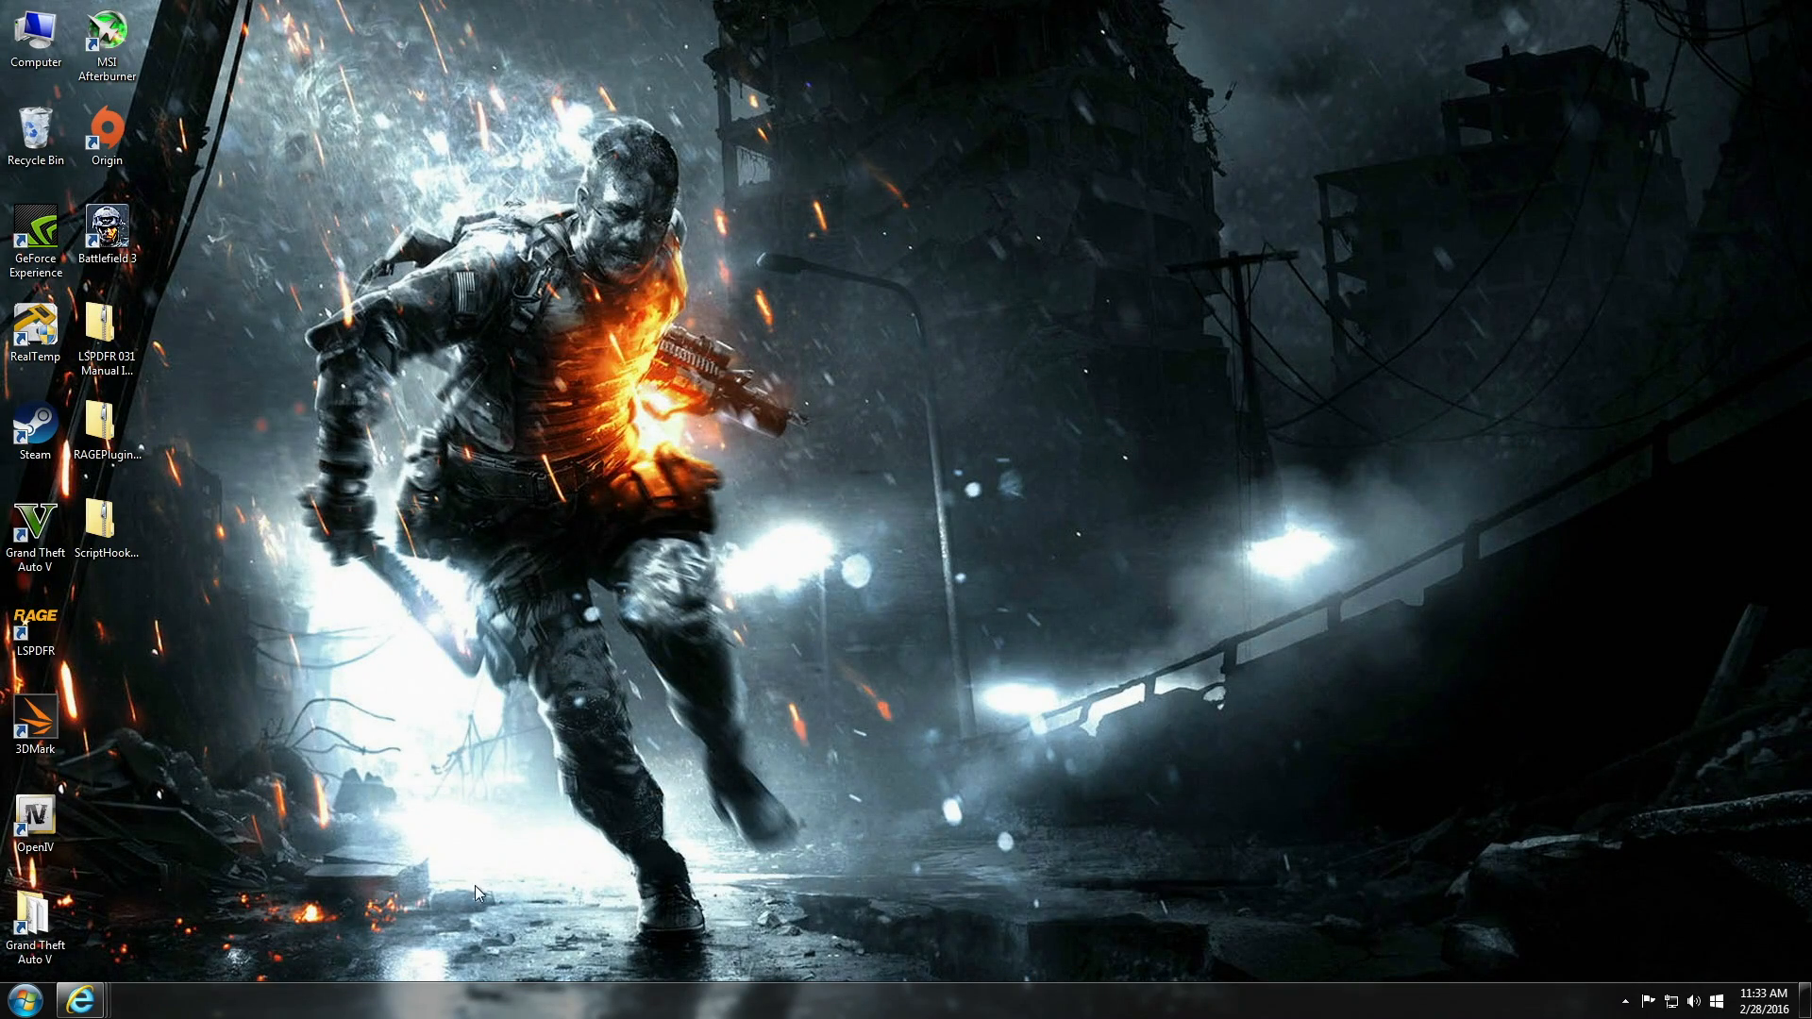
left_click(25, 999)
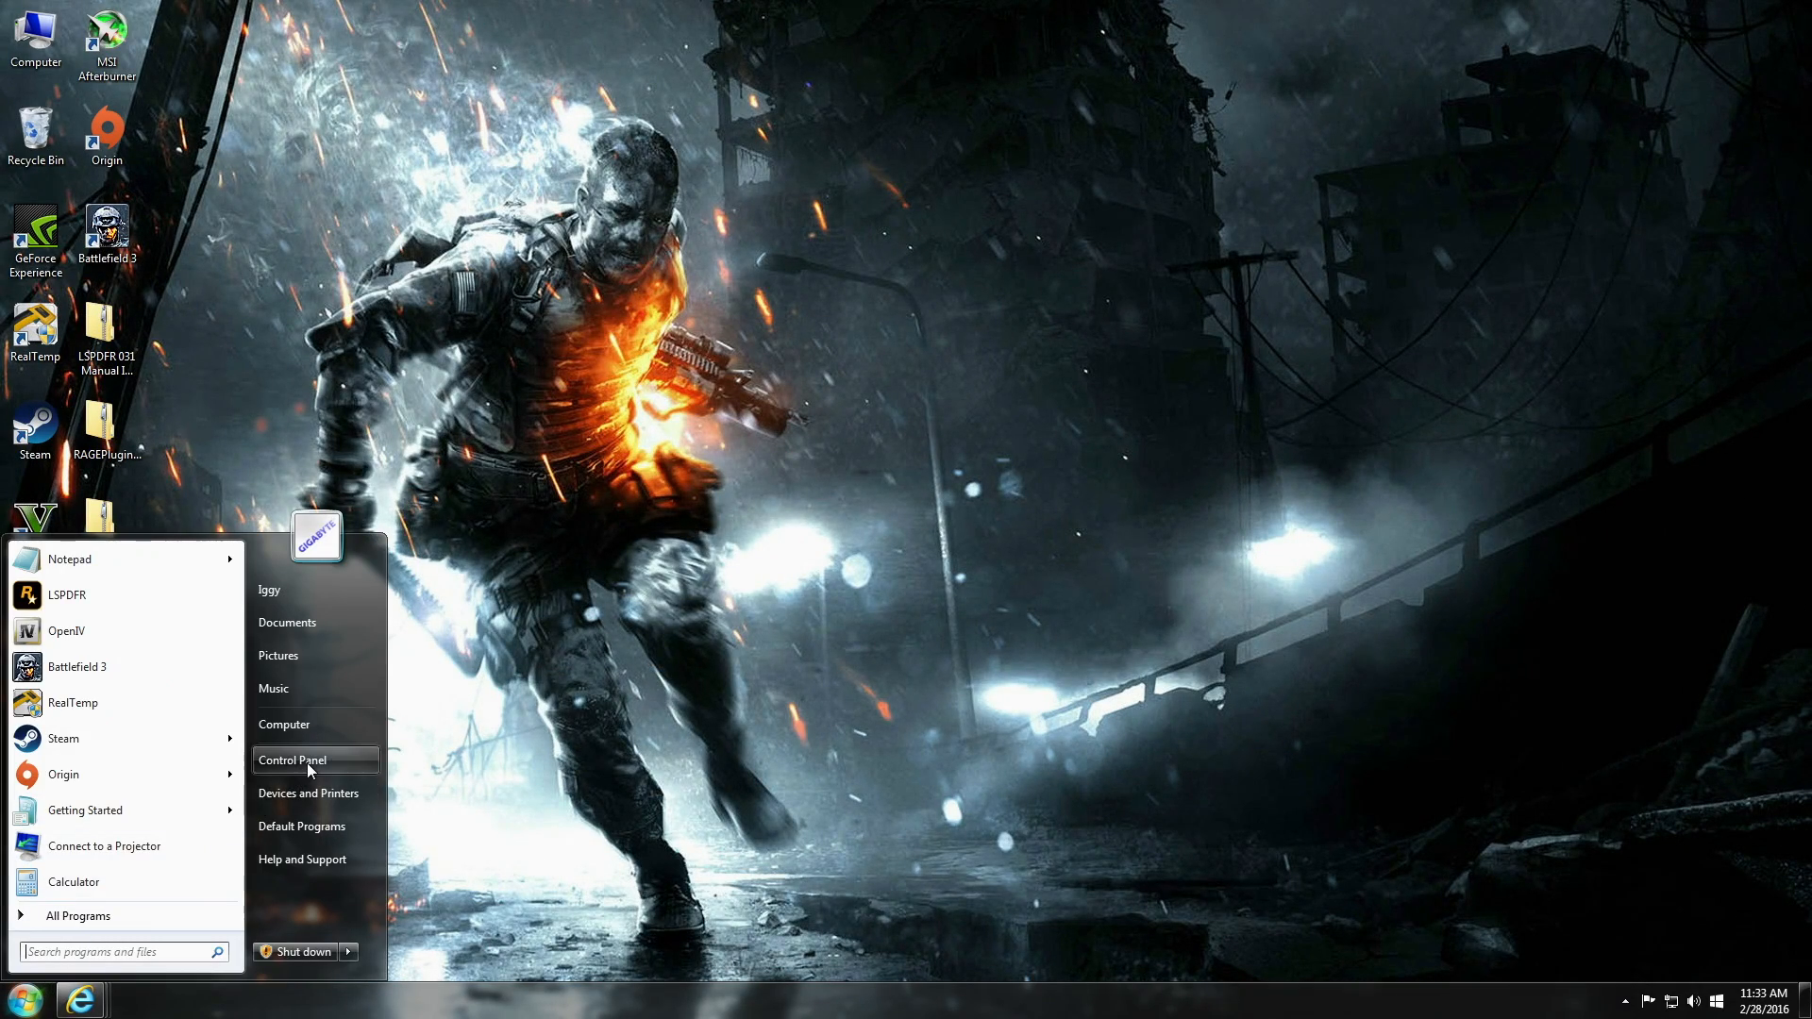
left_click(292, 759)
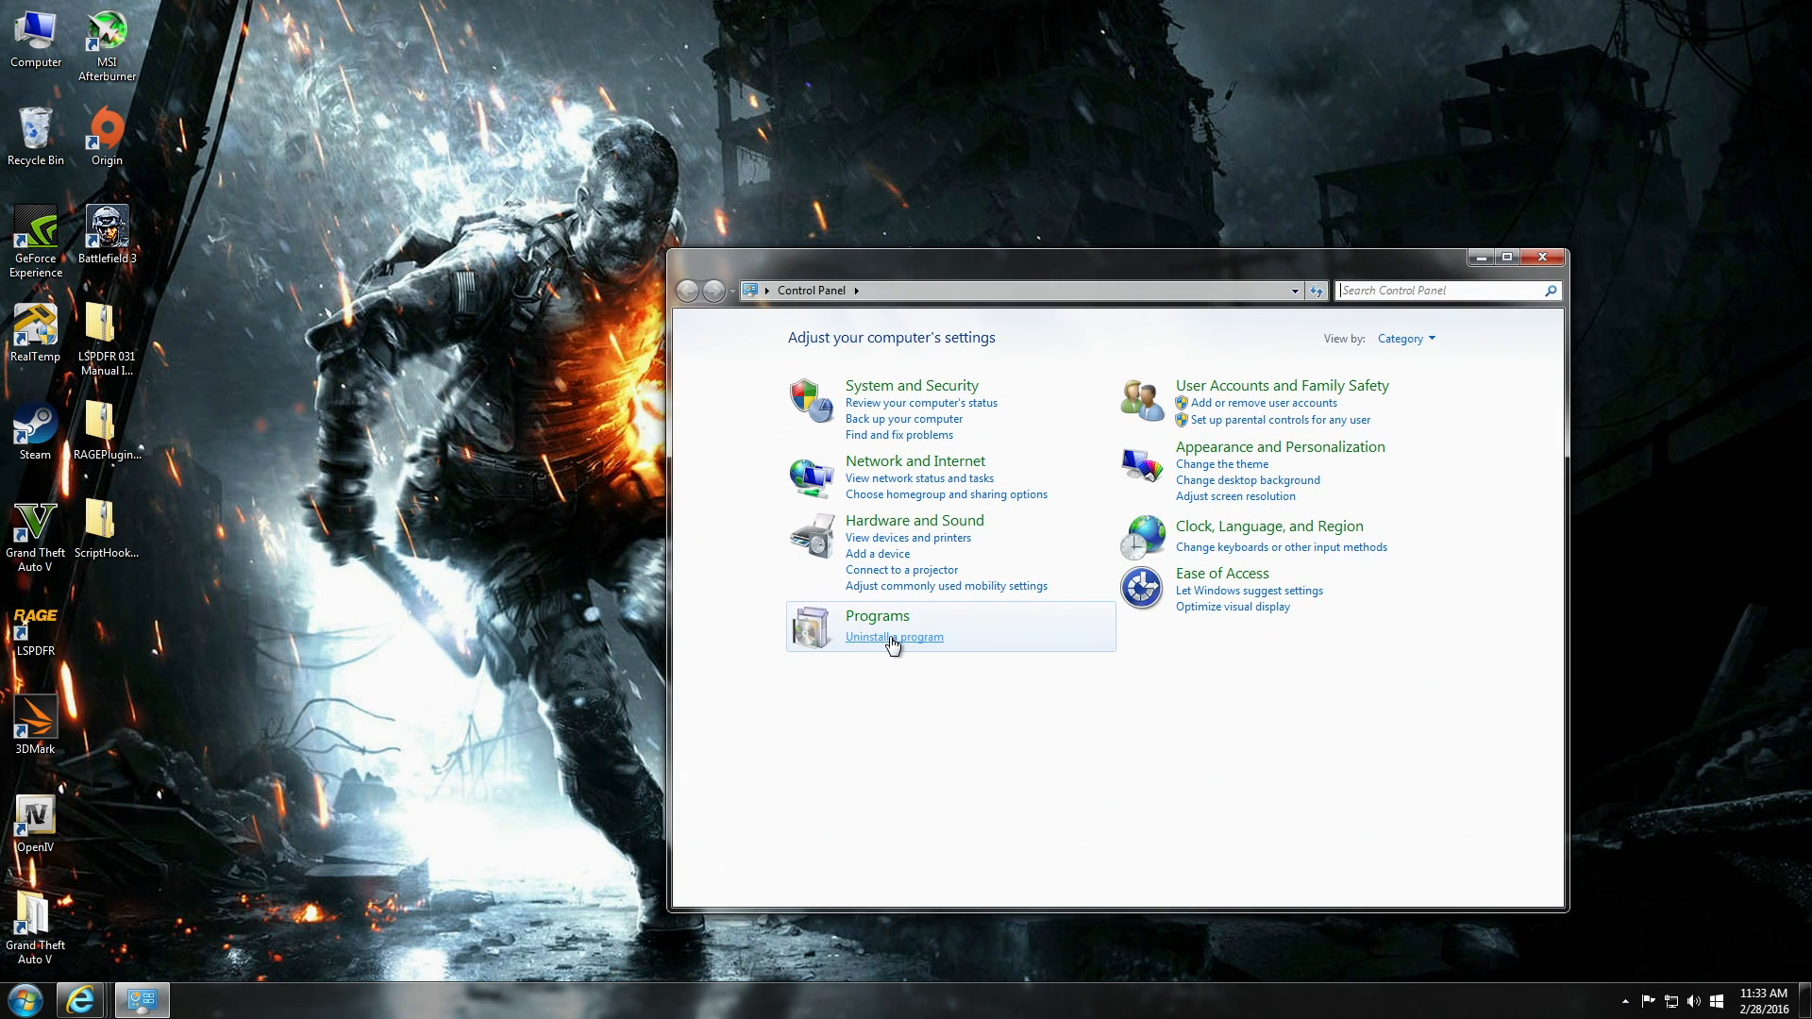
left_click(894, 637)
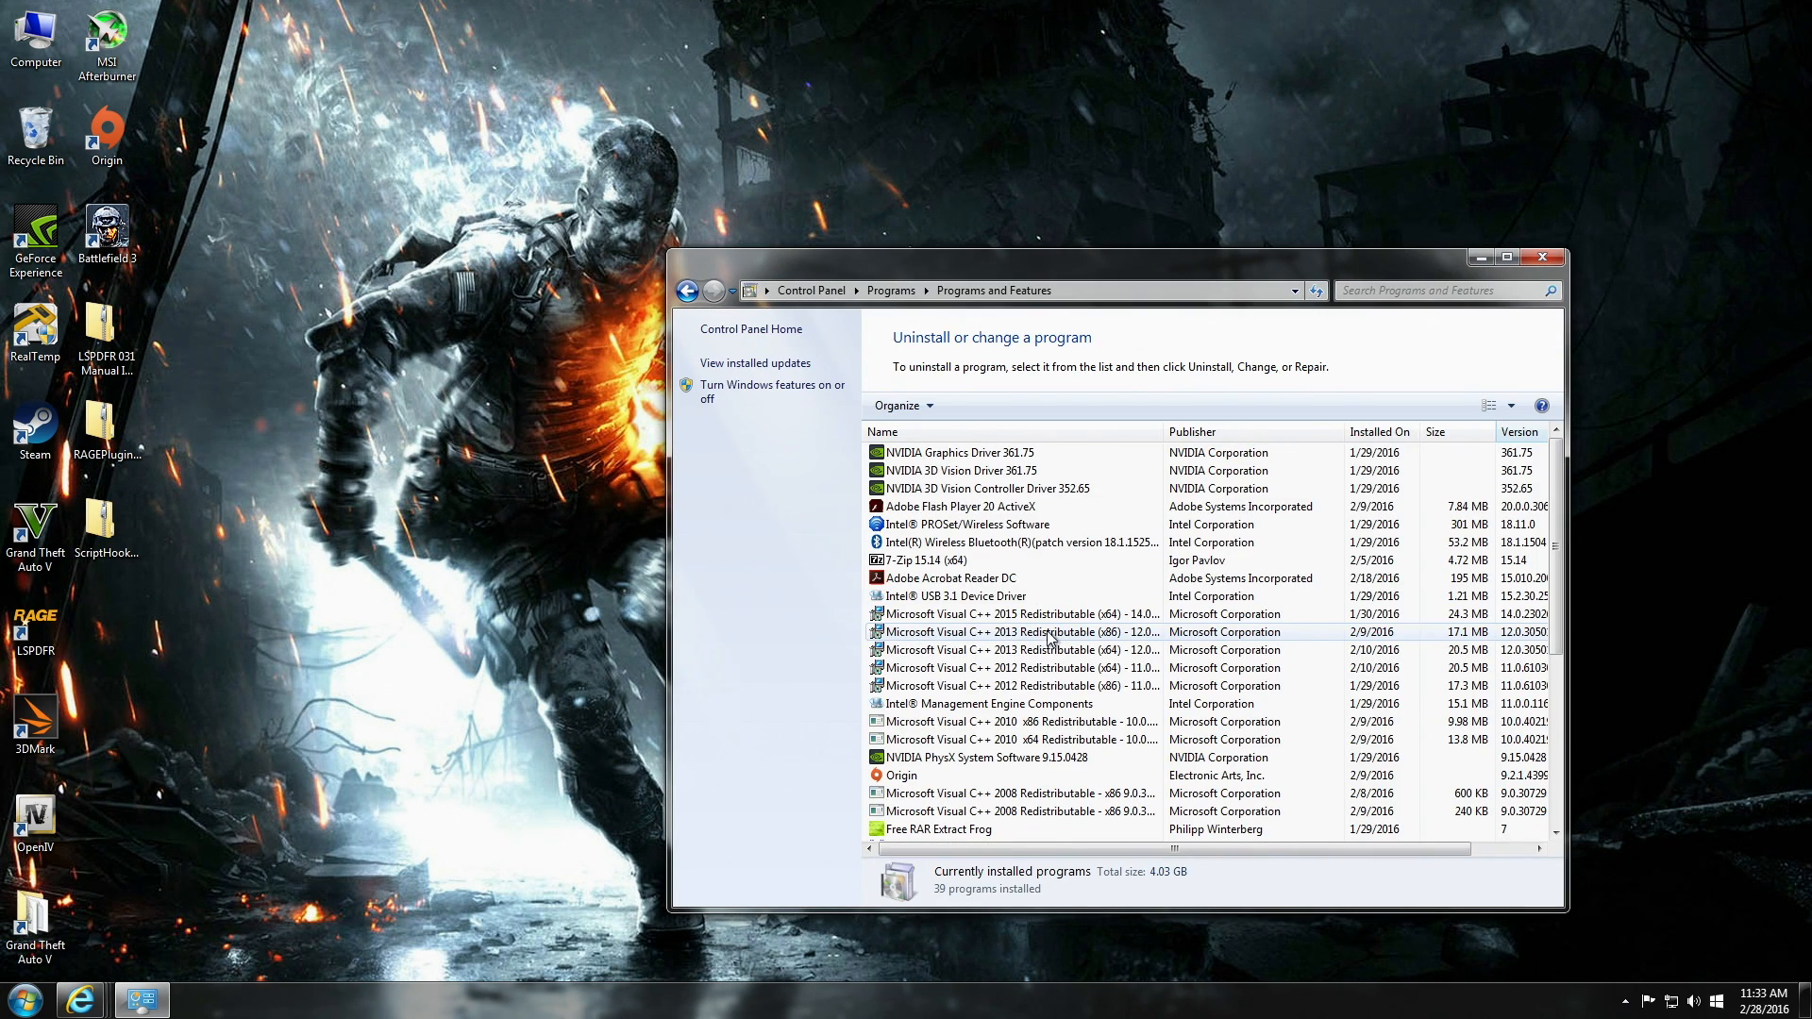
scroll("down", 3)
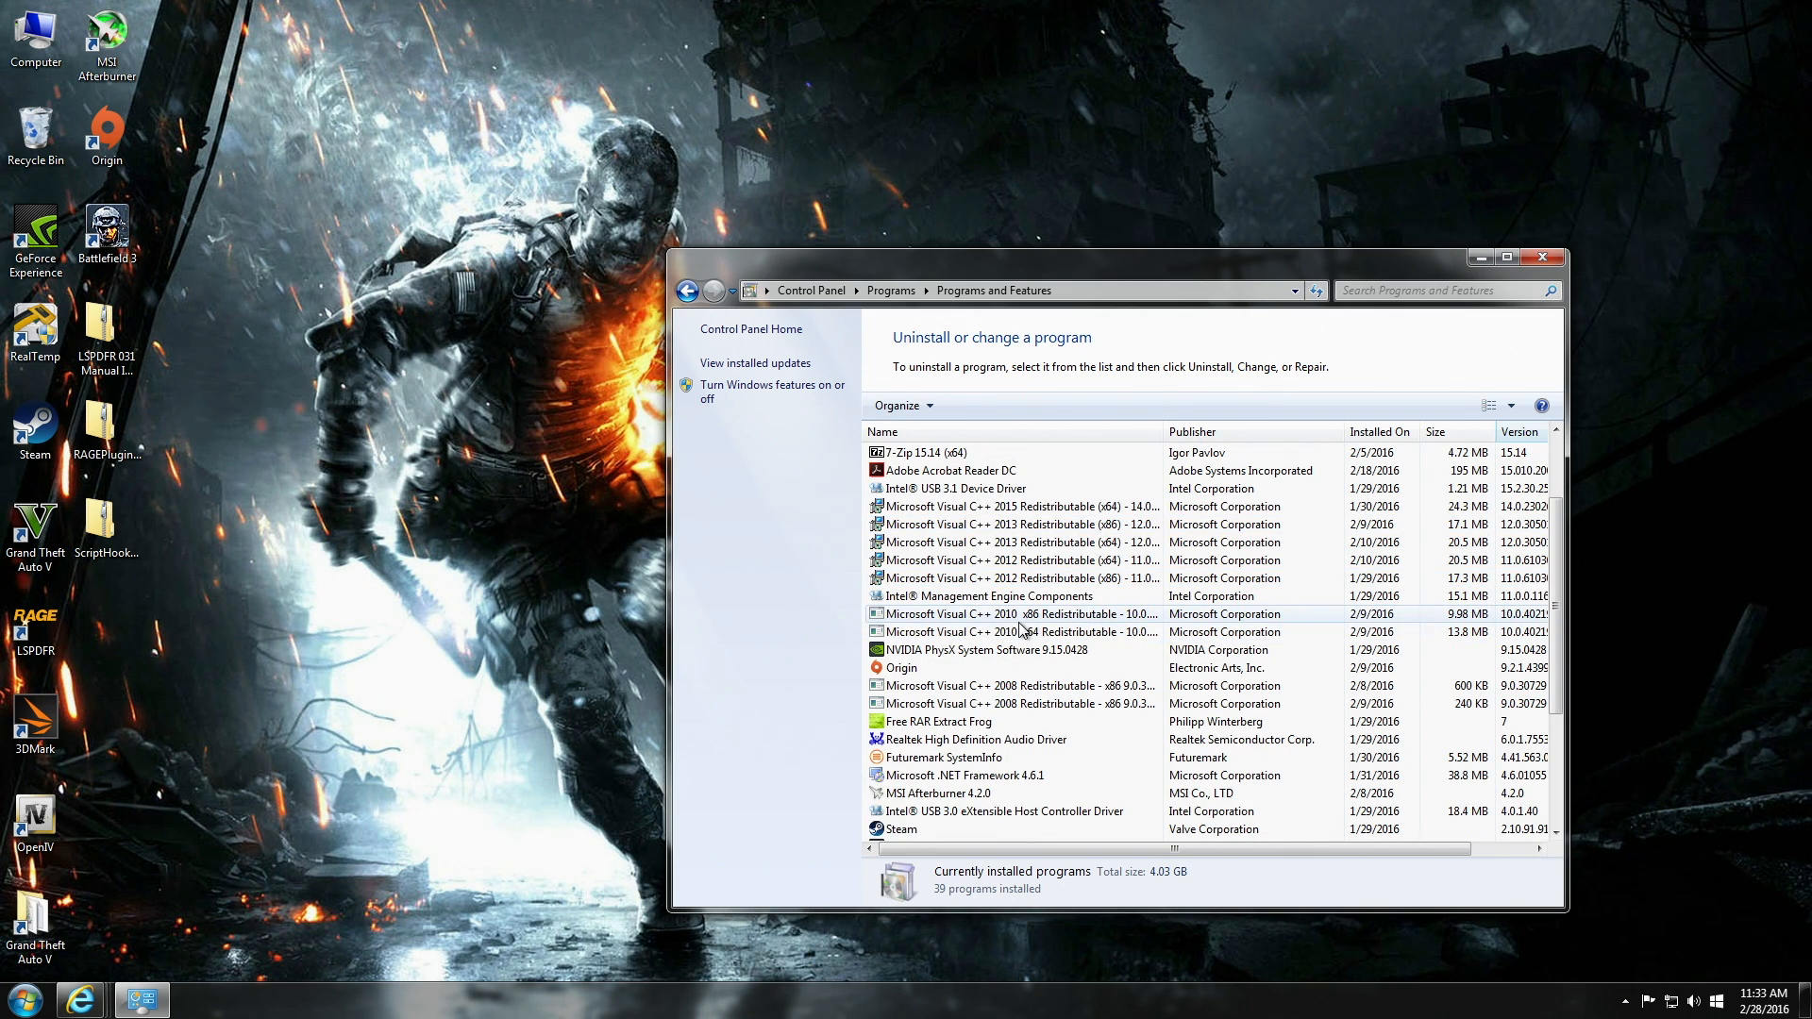
scroll("down", 3)
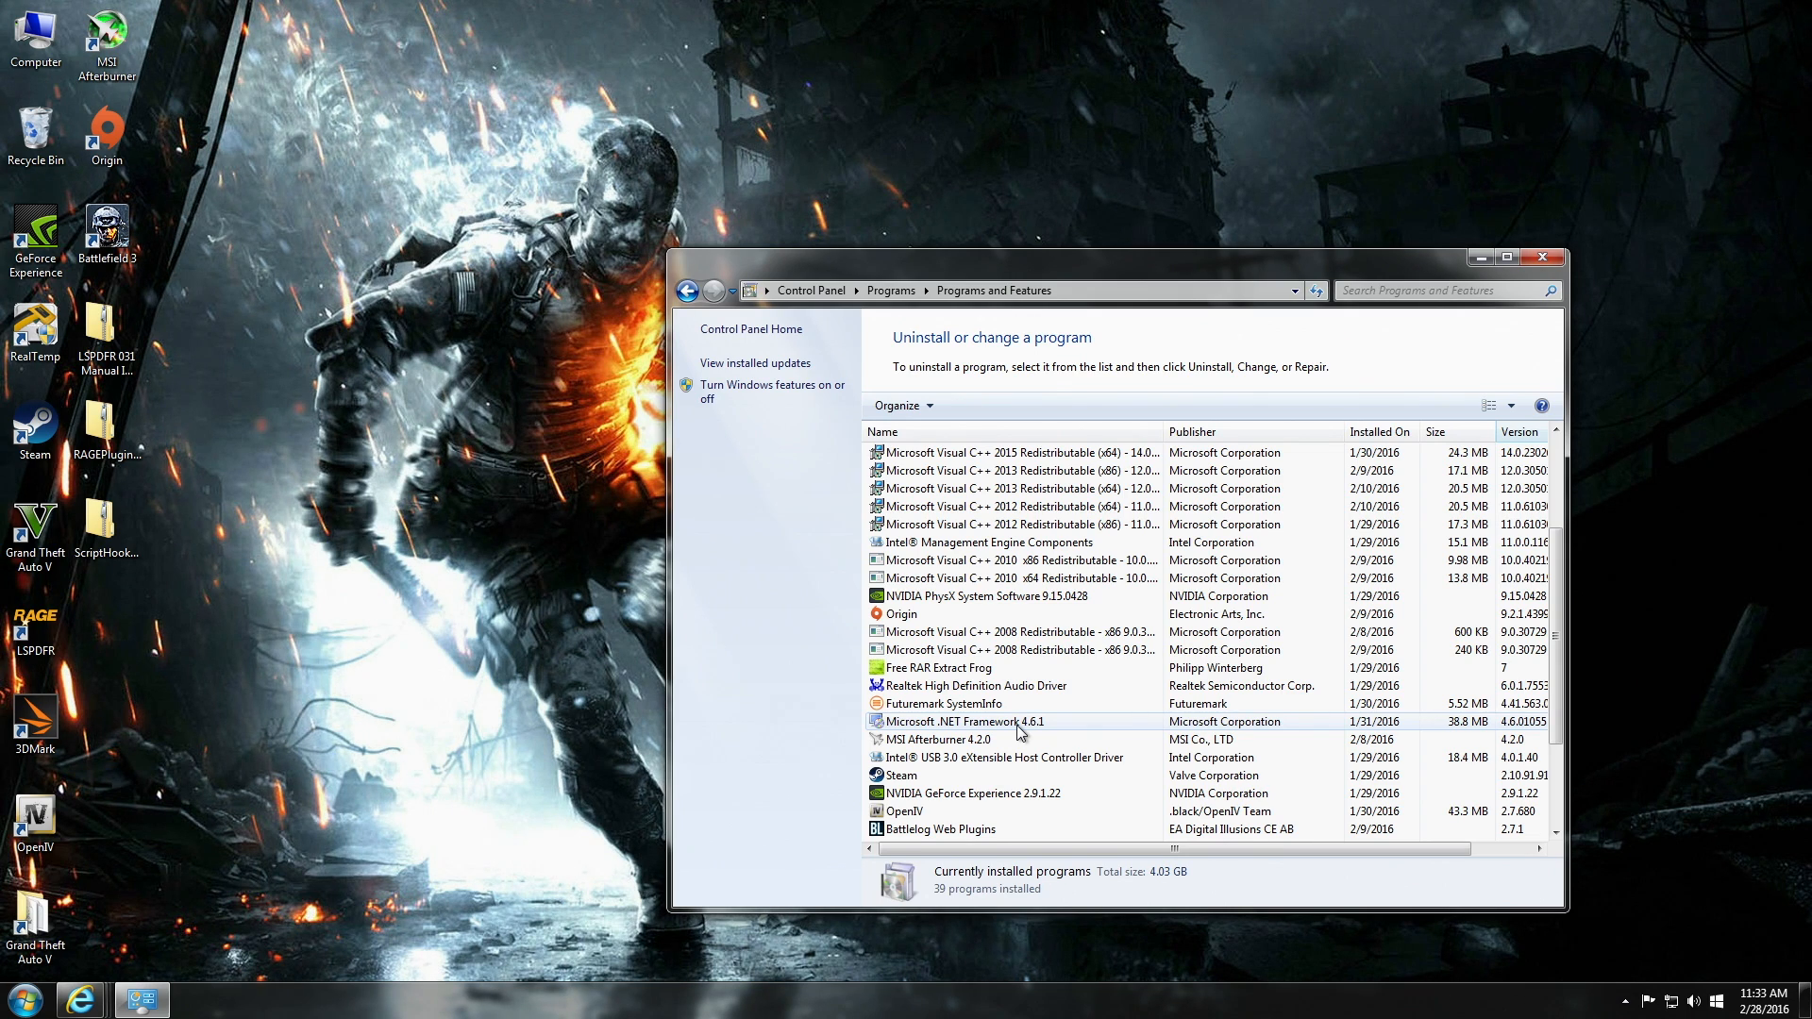
scroll("down", 3)
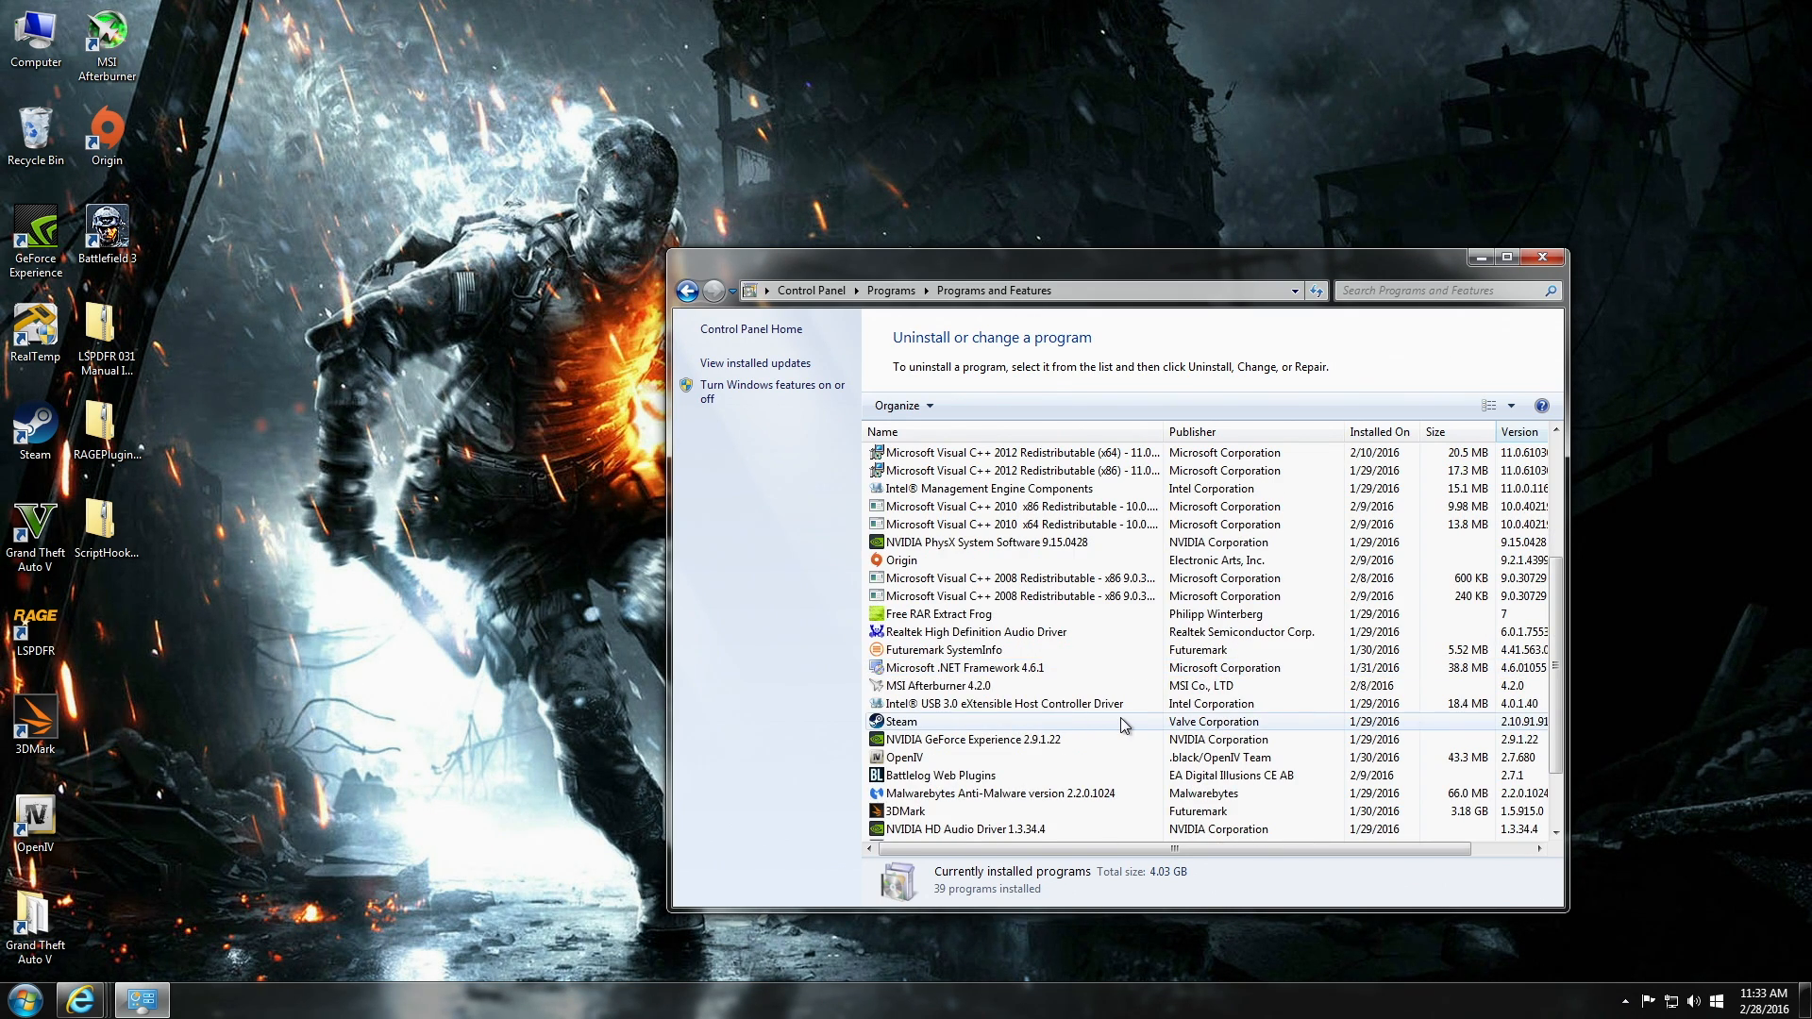
scroll("up", 3)
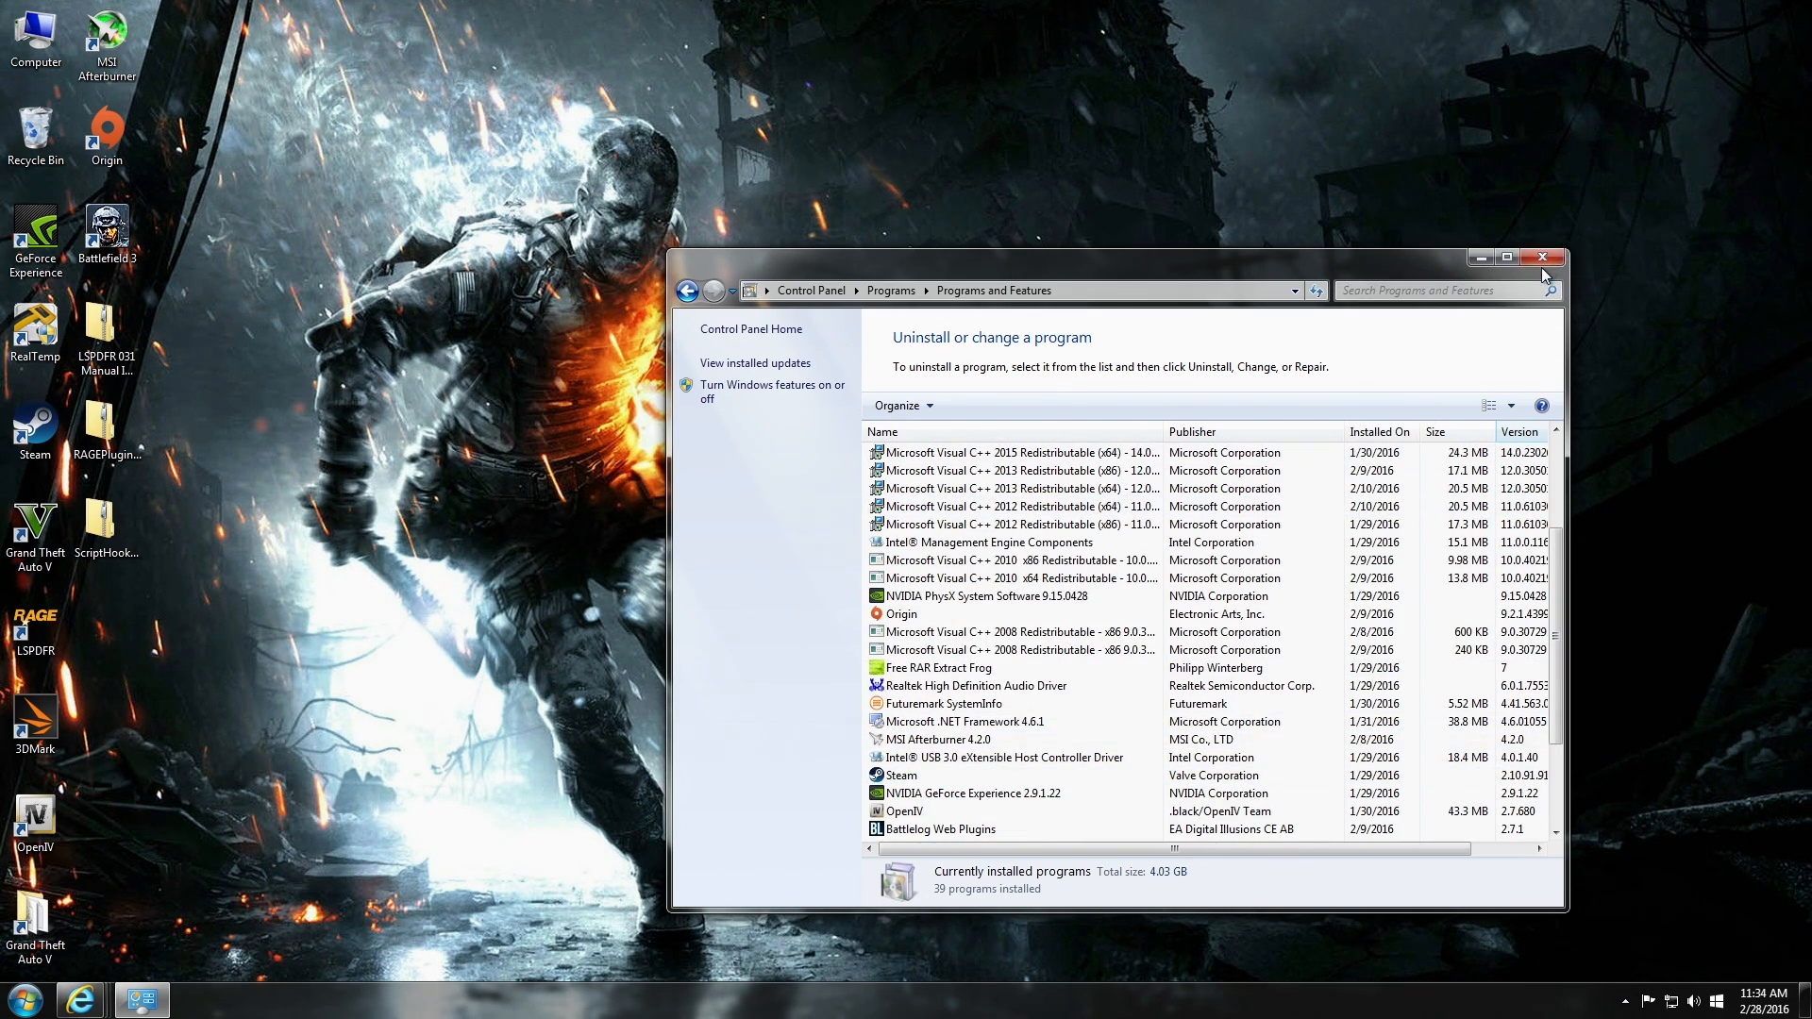
left_click(1541, 258)
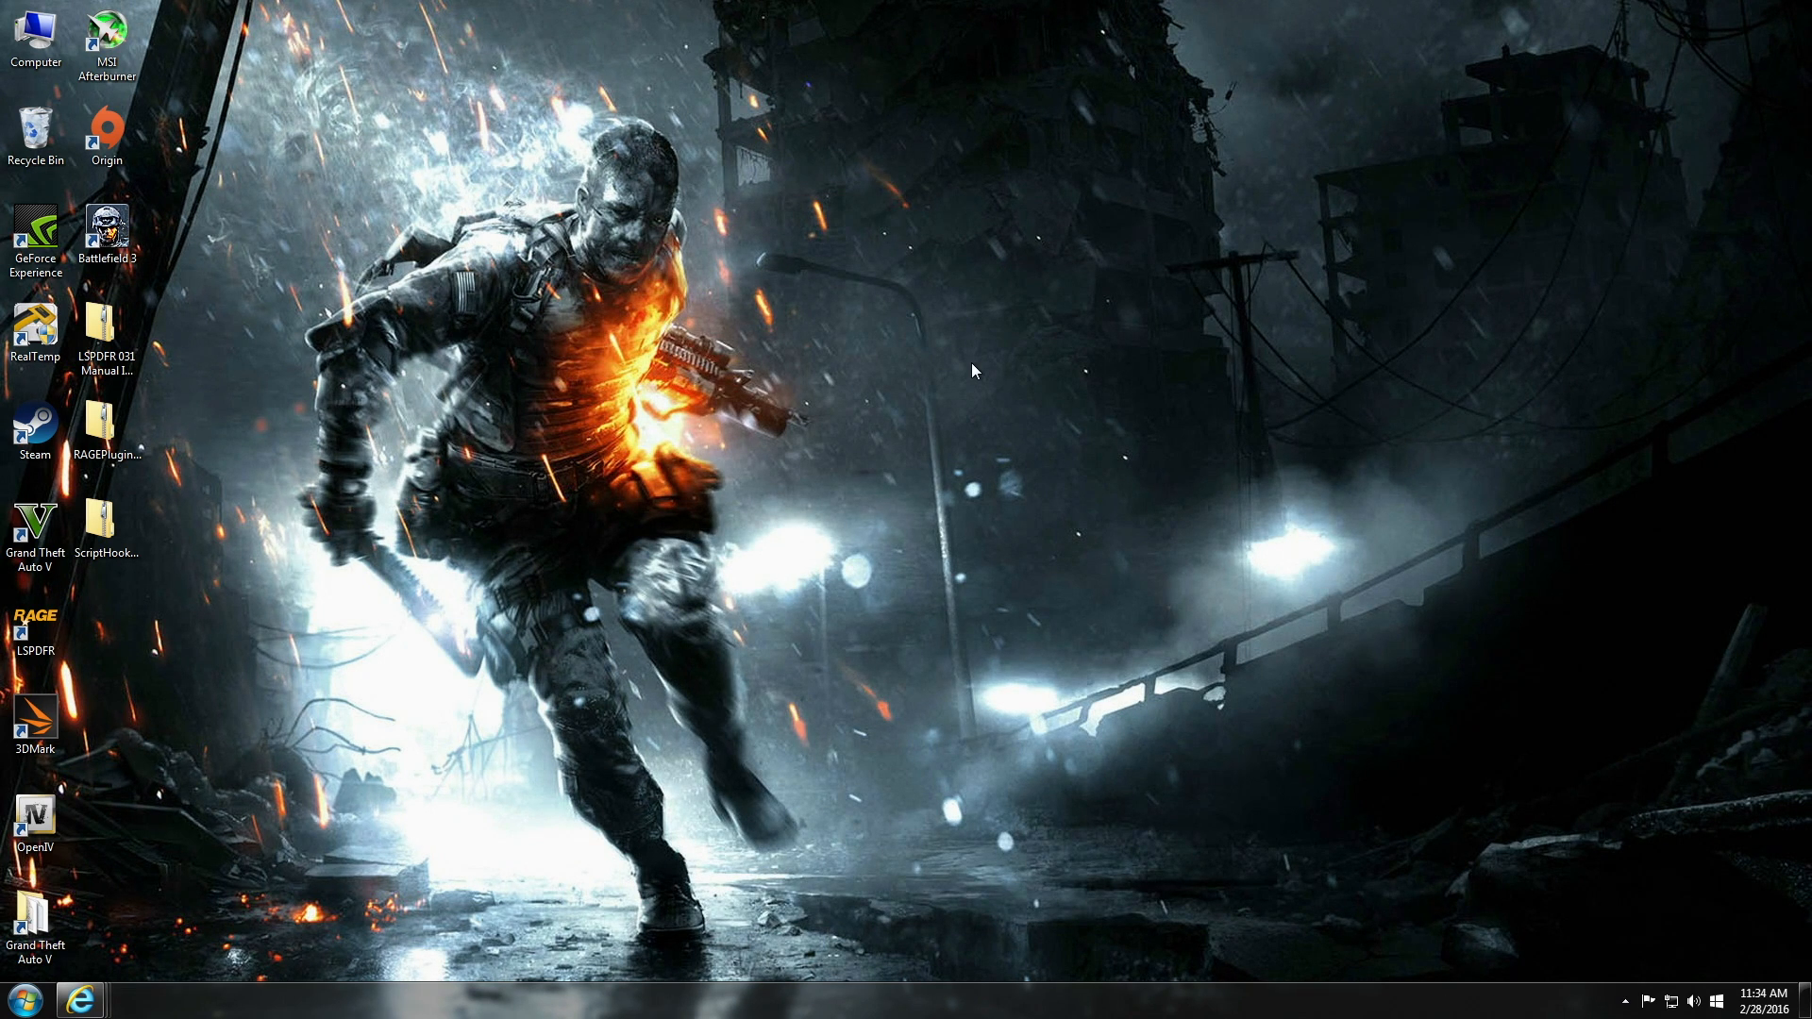
mouse_move(933, 398)
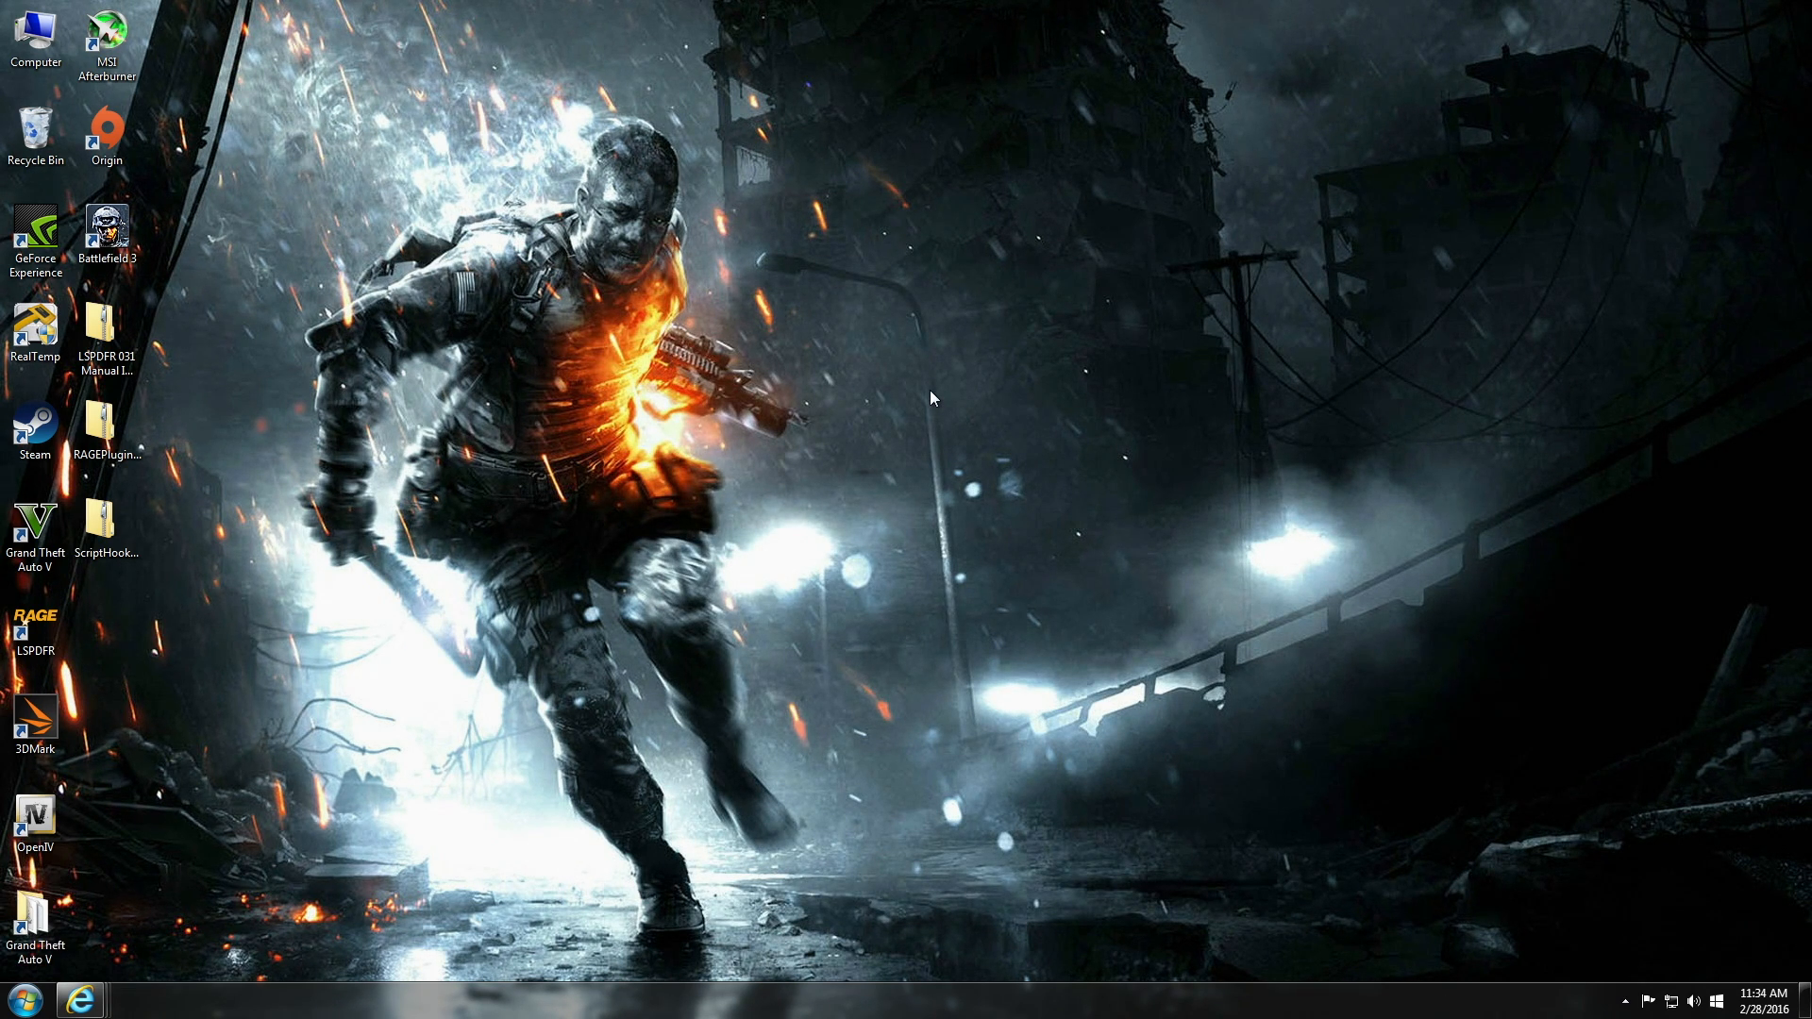
mouse_move(206, 312)
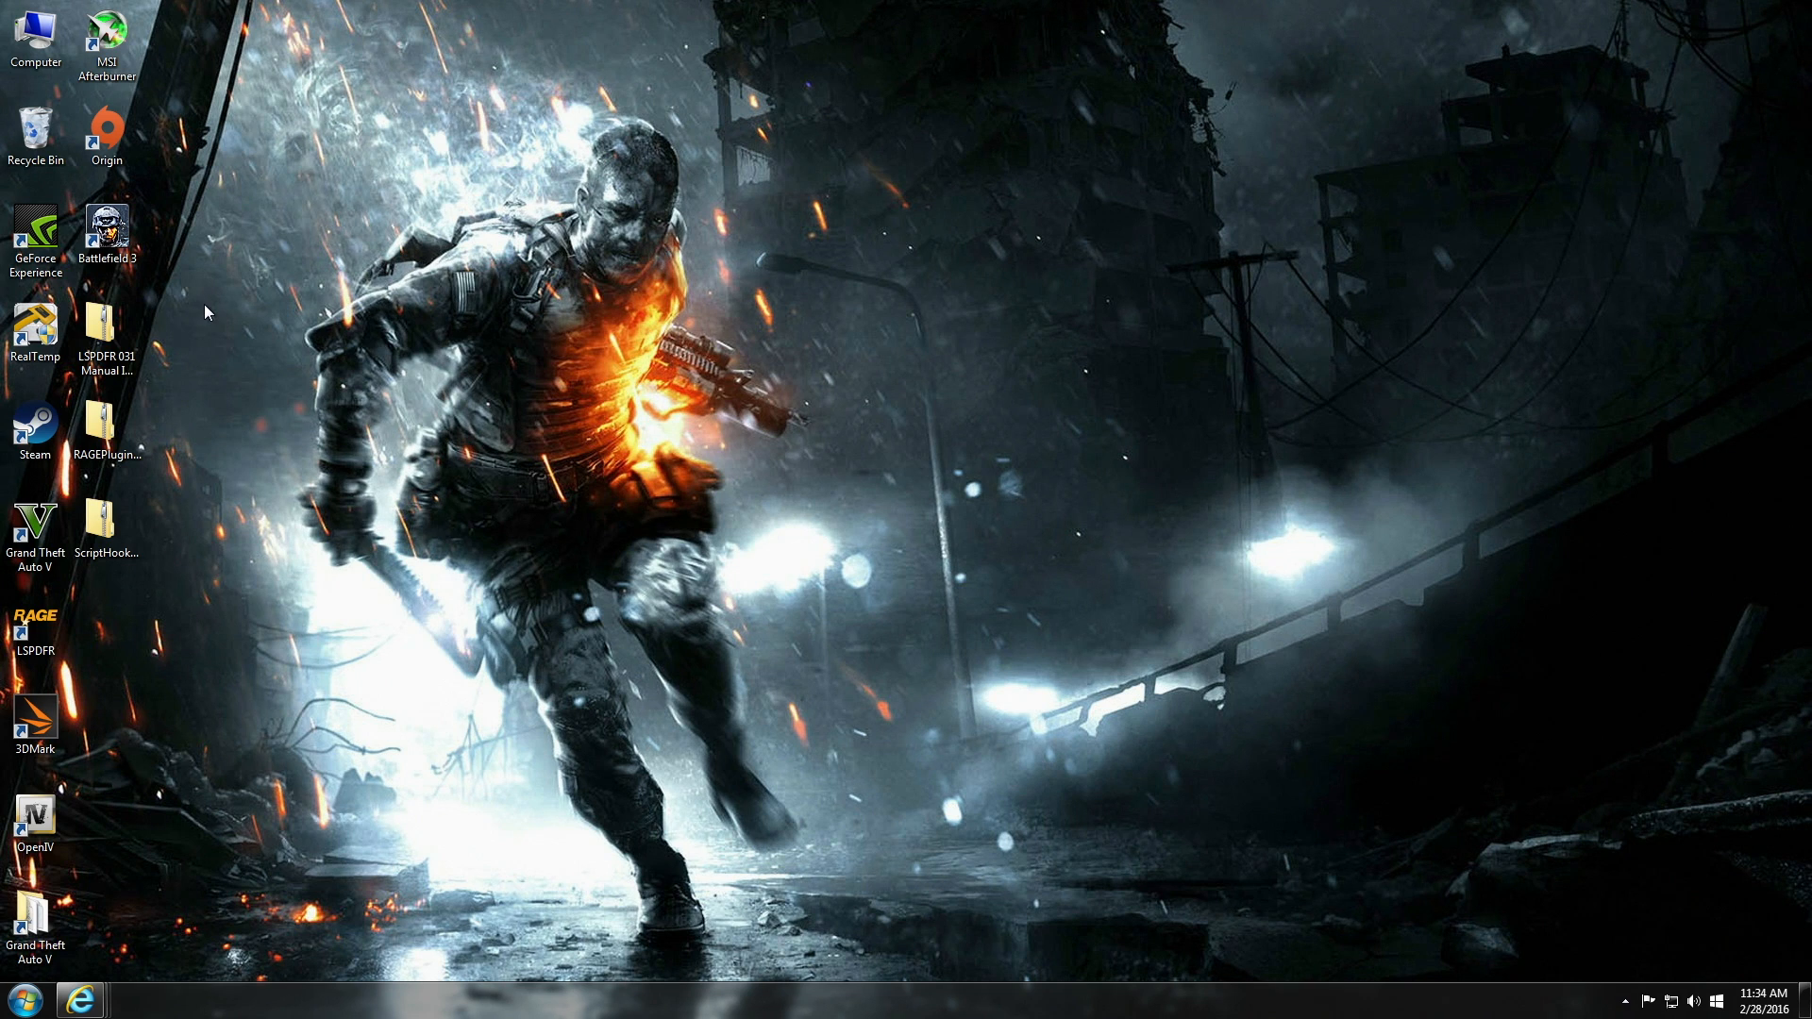
mouse_move(247, 304)
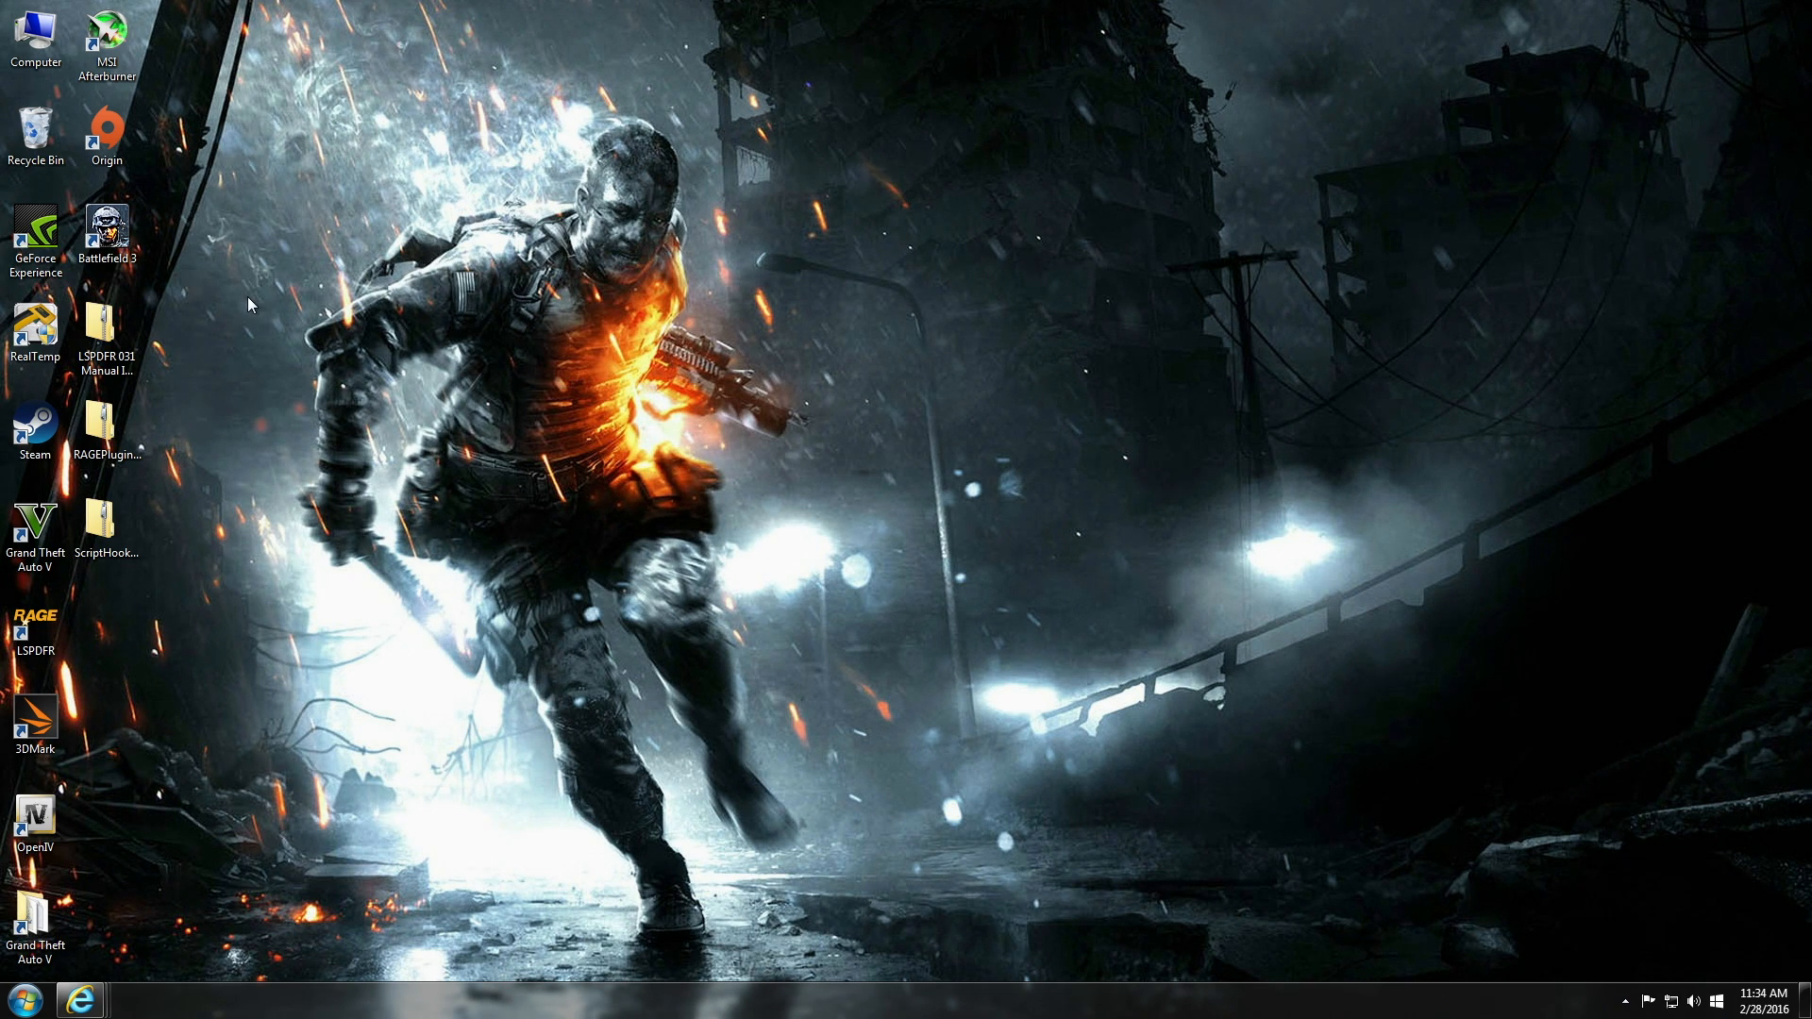
mouse_move(244, 336)
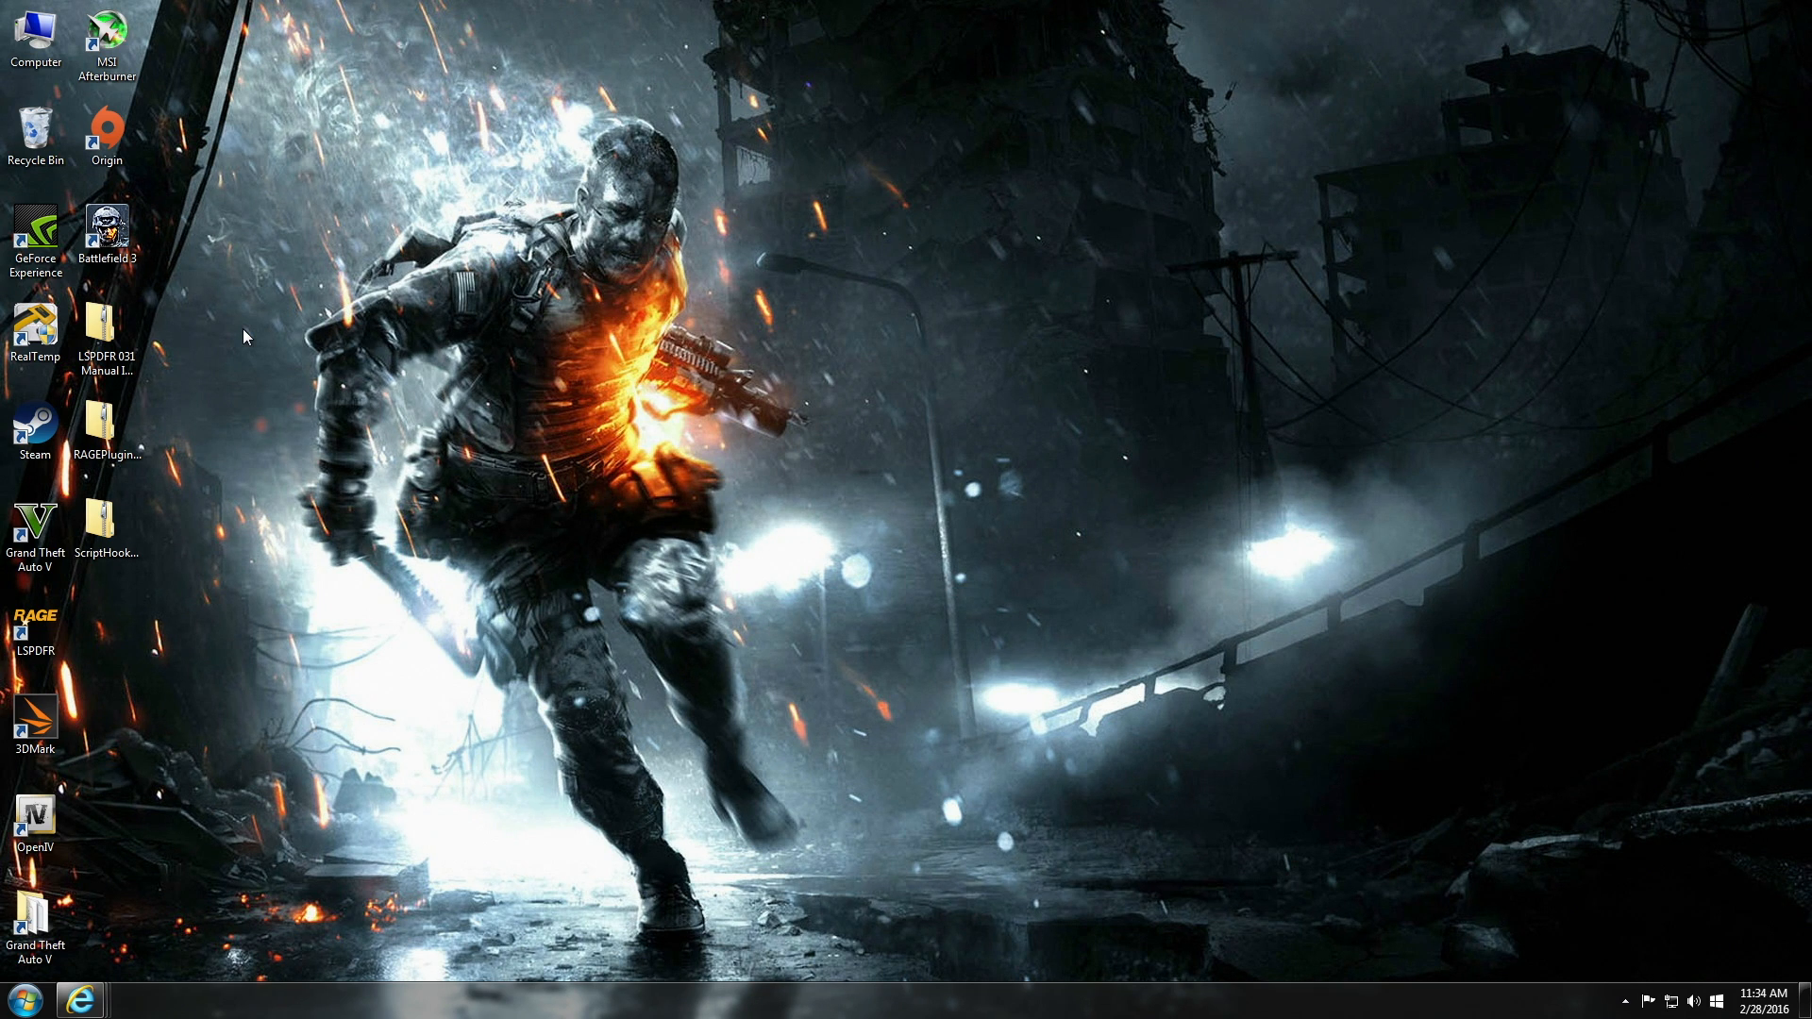
mouse_move(202, 336)
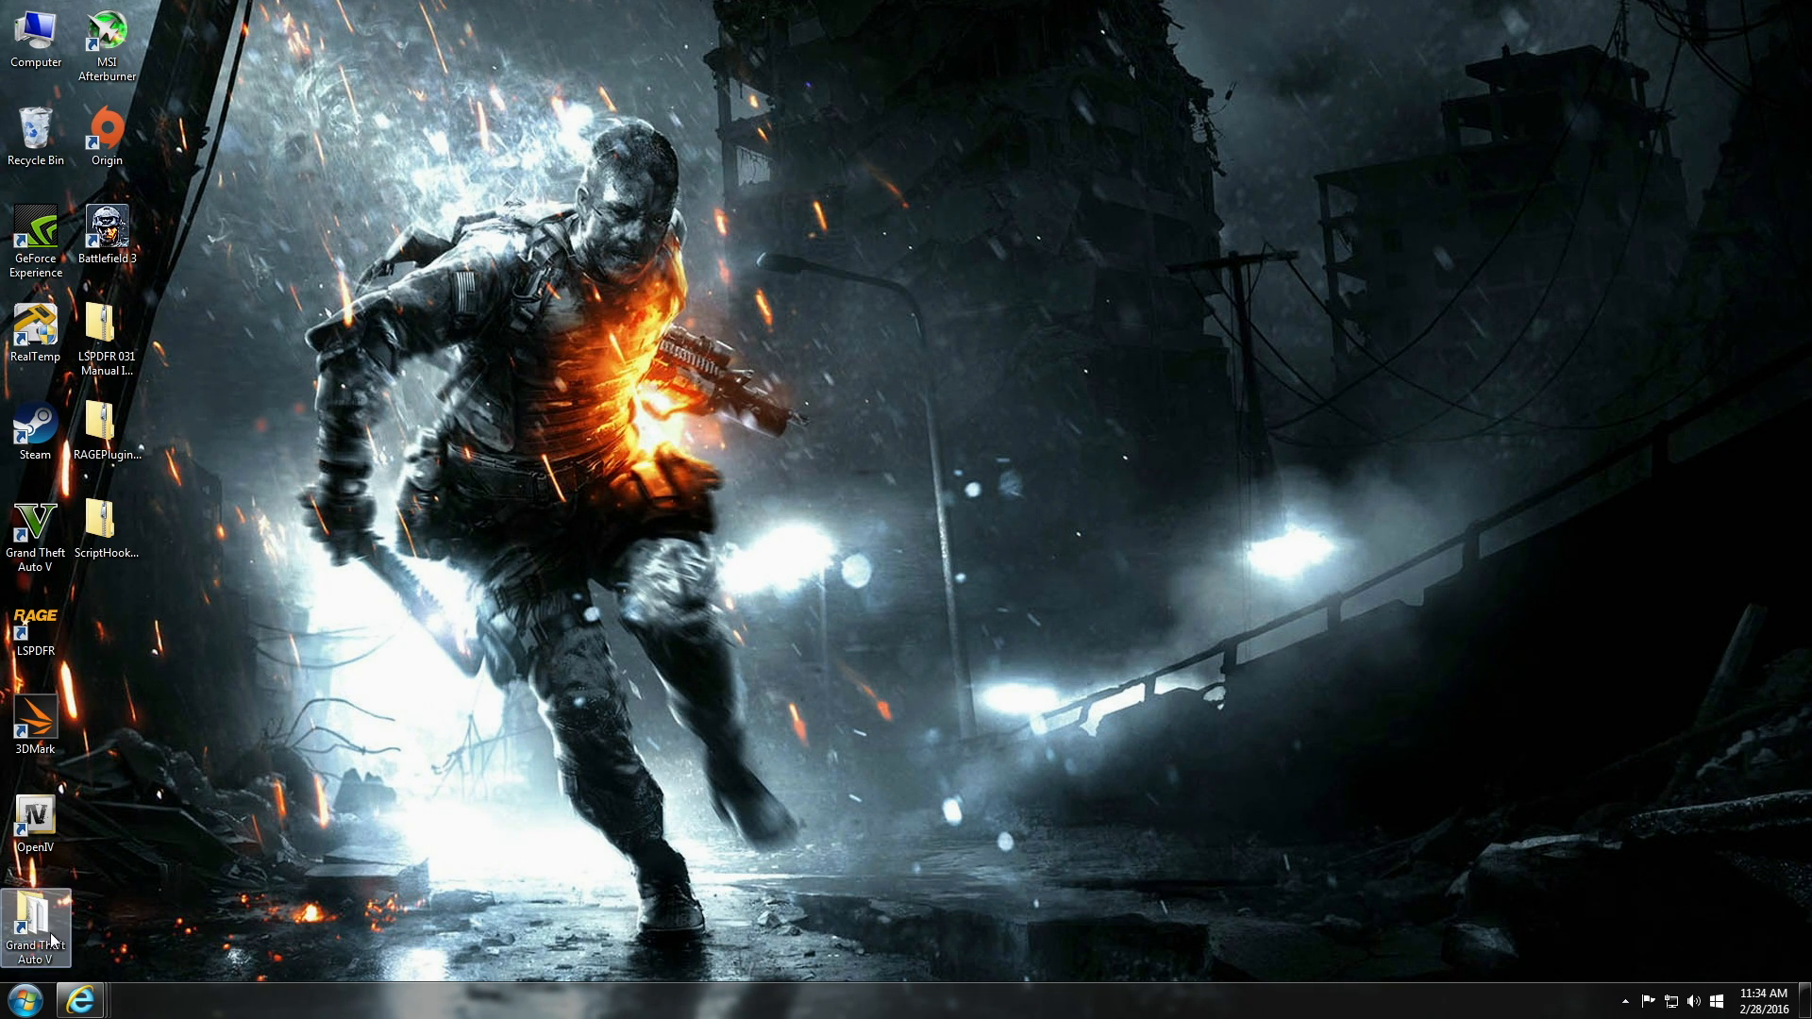
Open the Grand Theft Auto V game folder from its desktop shortcut.
double_click(36, 918)
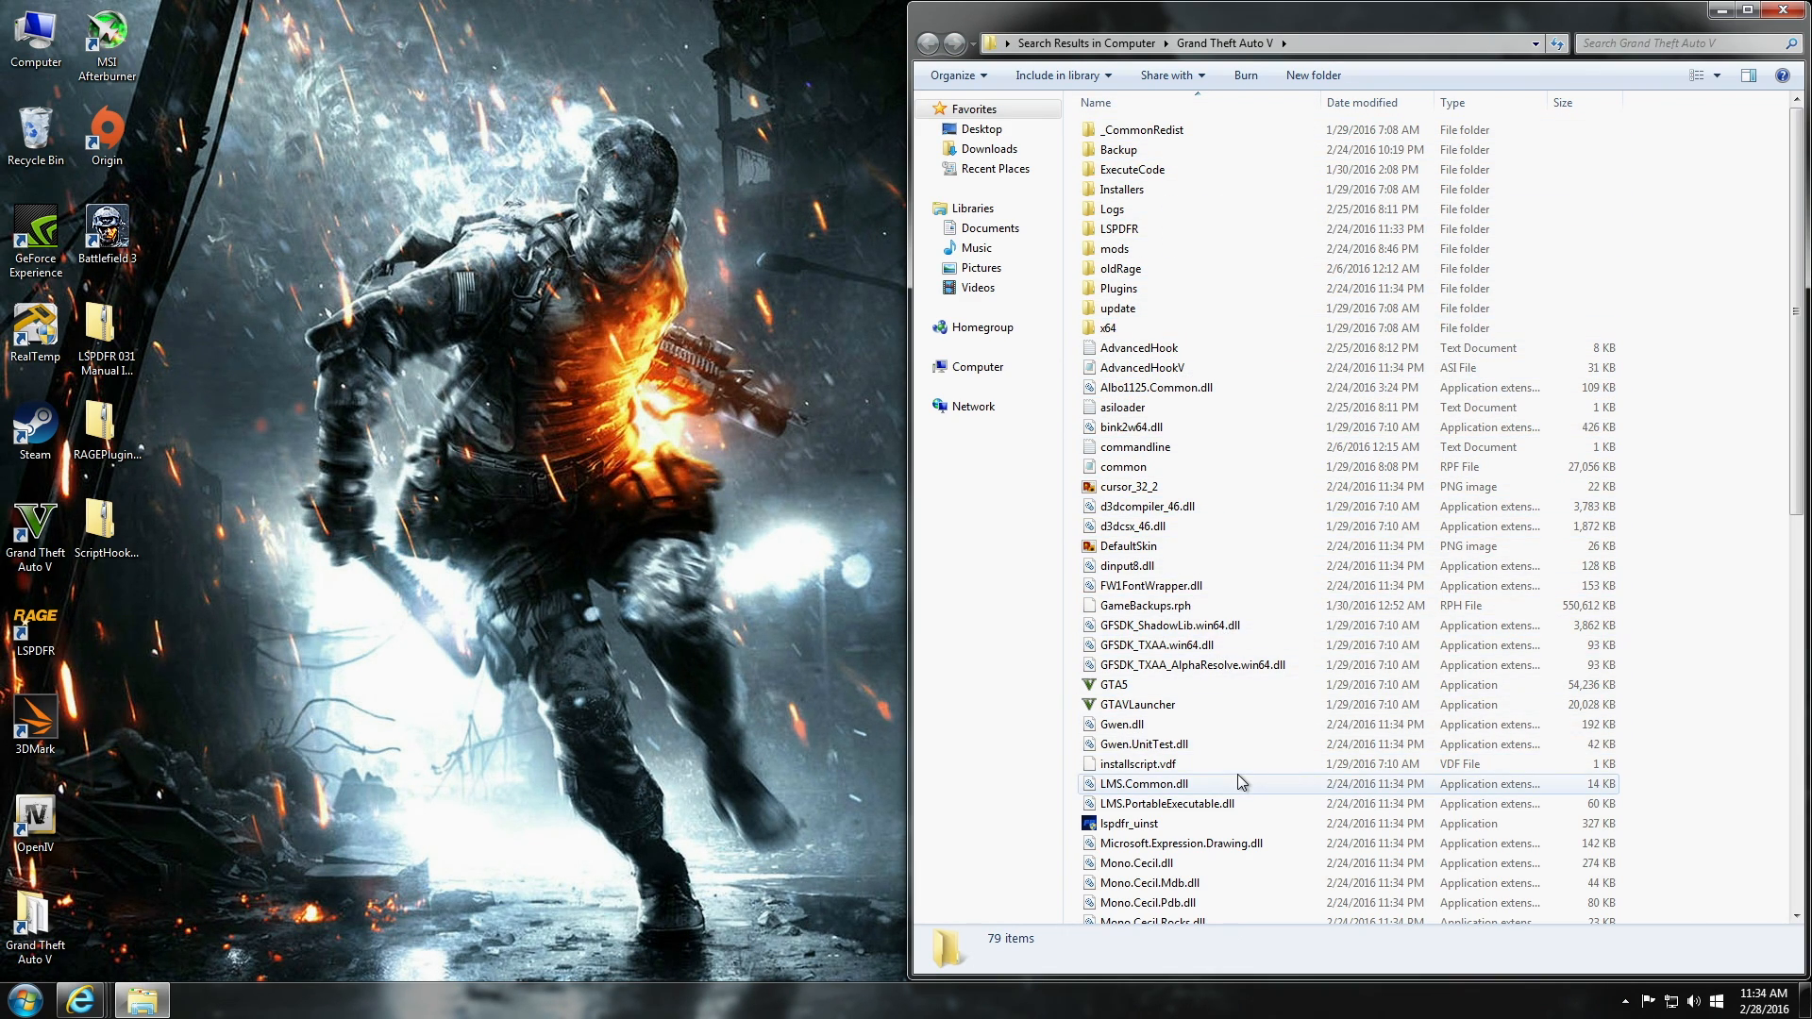
mouse_move(988, 564)
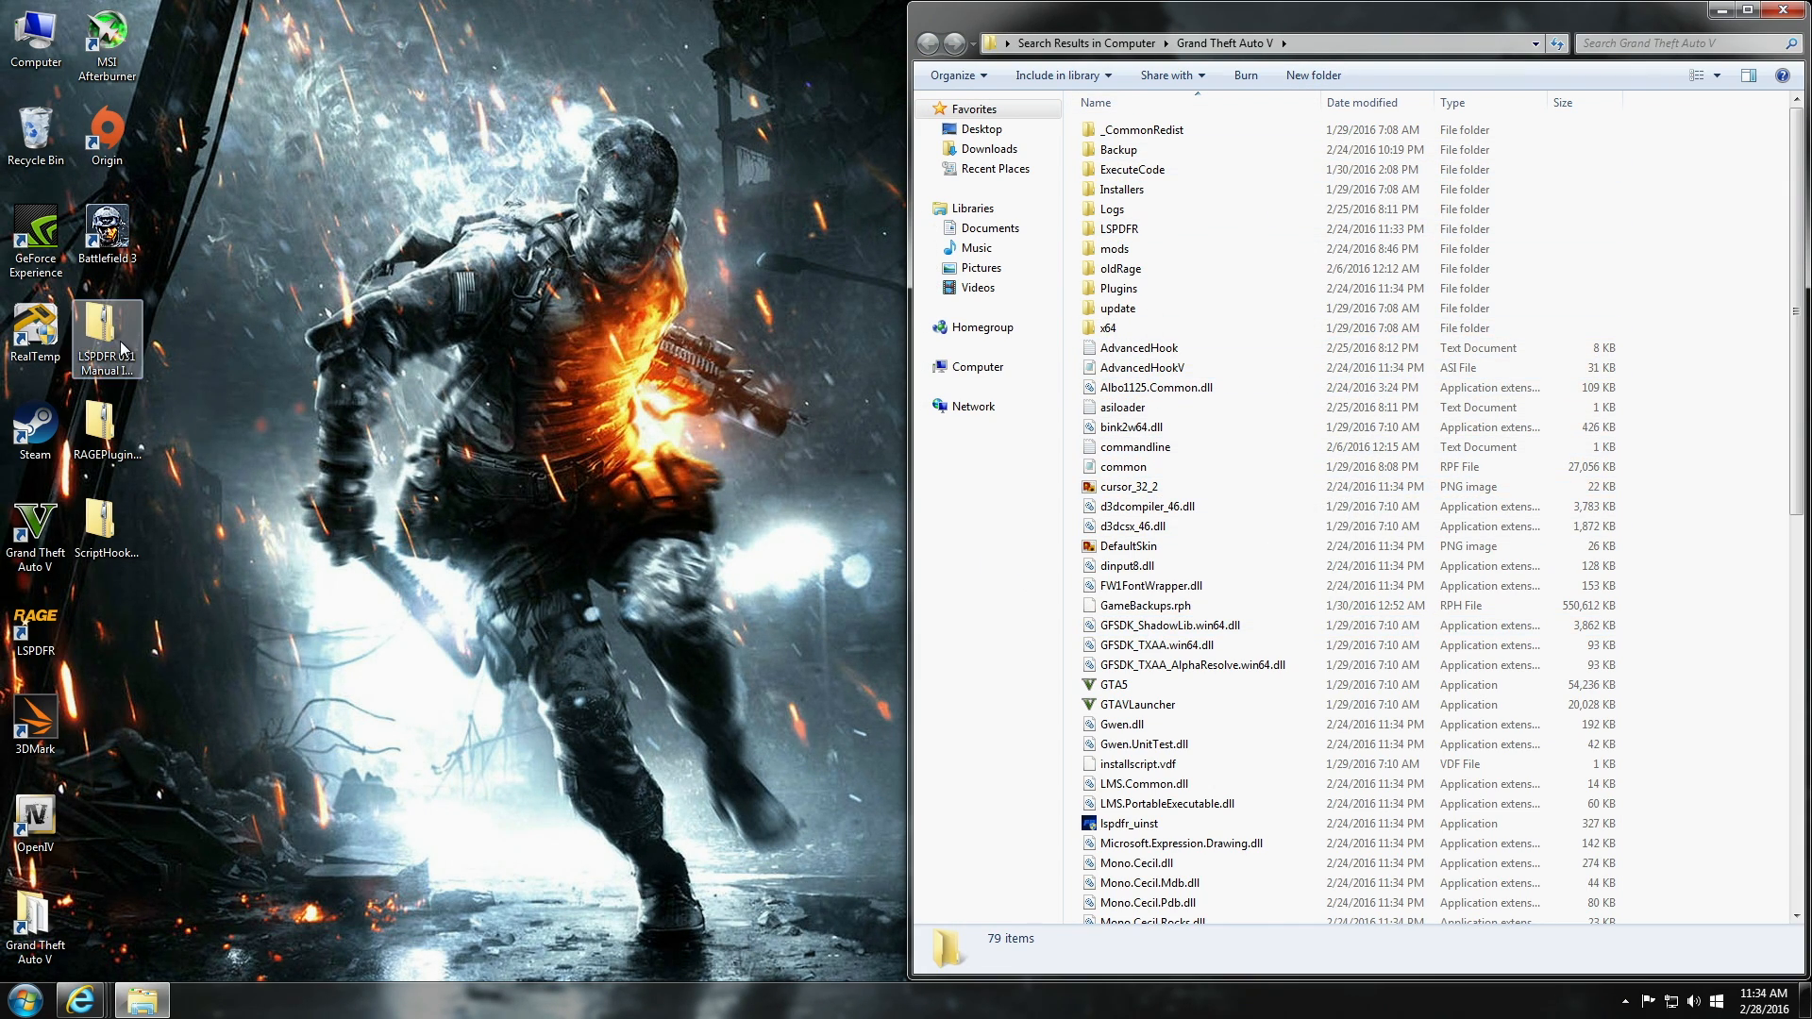
mouse_move(118, 350)
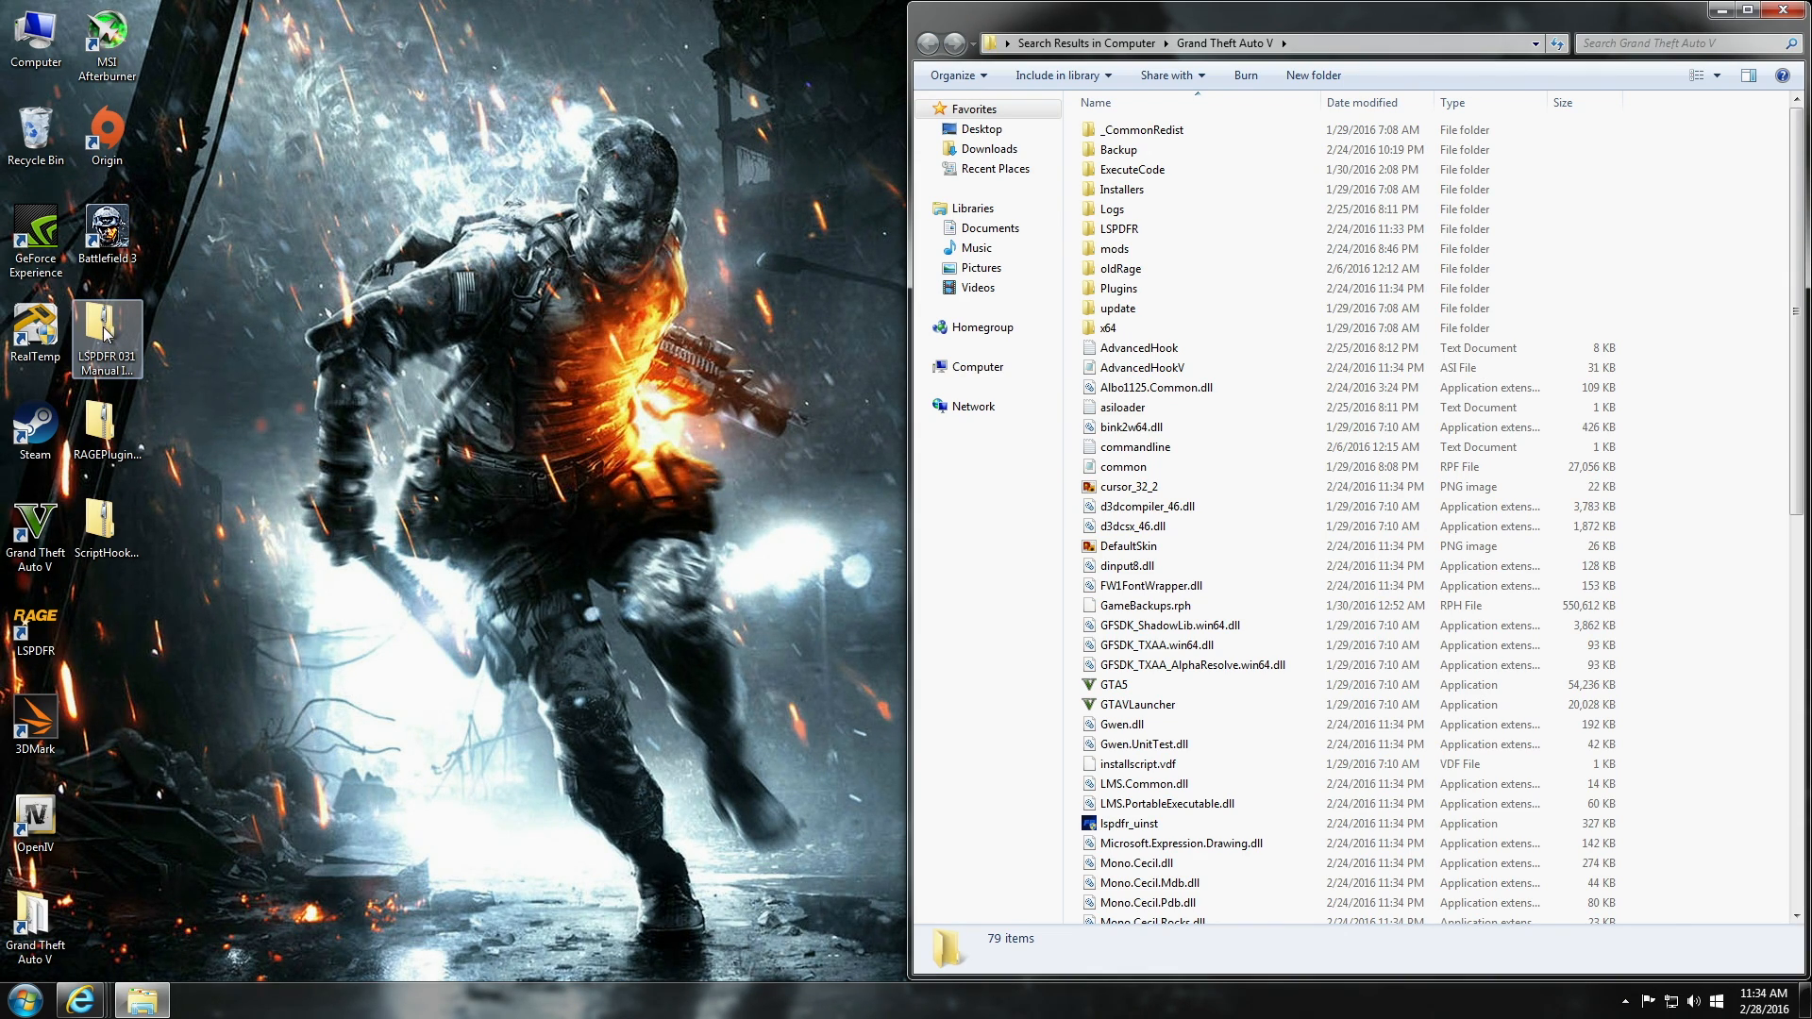
mouse_move(103, 318)
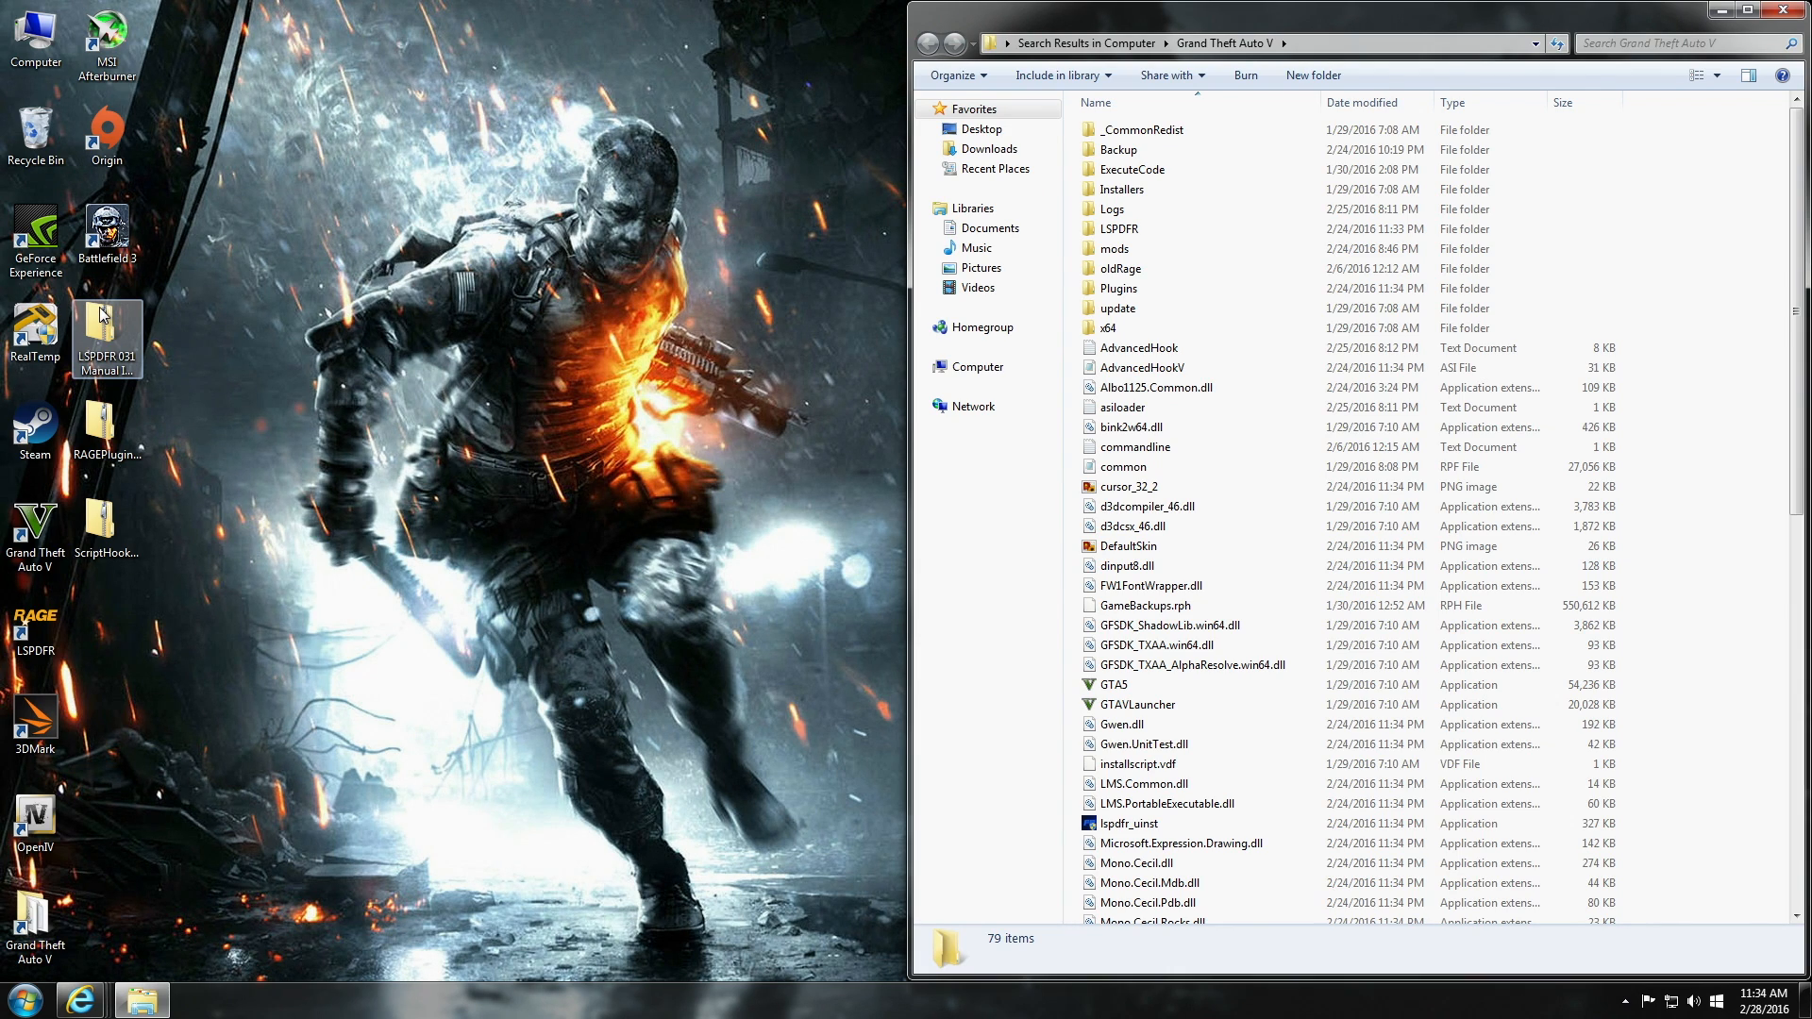
double_click(106, 338)
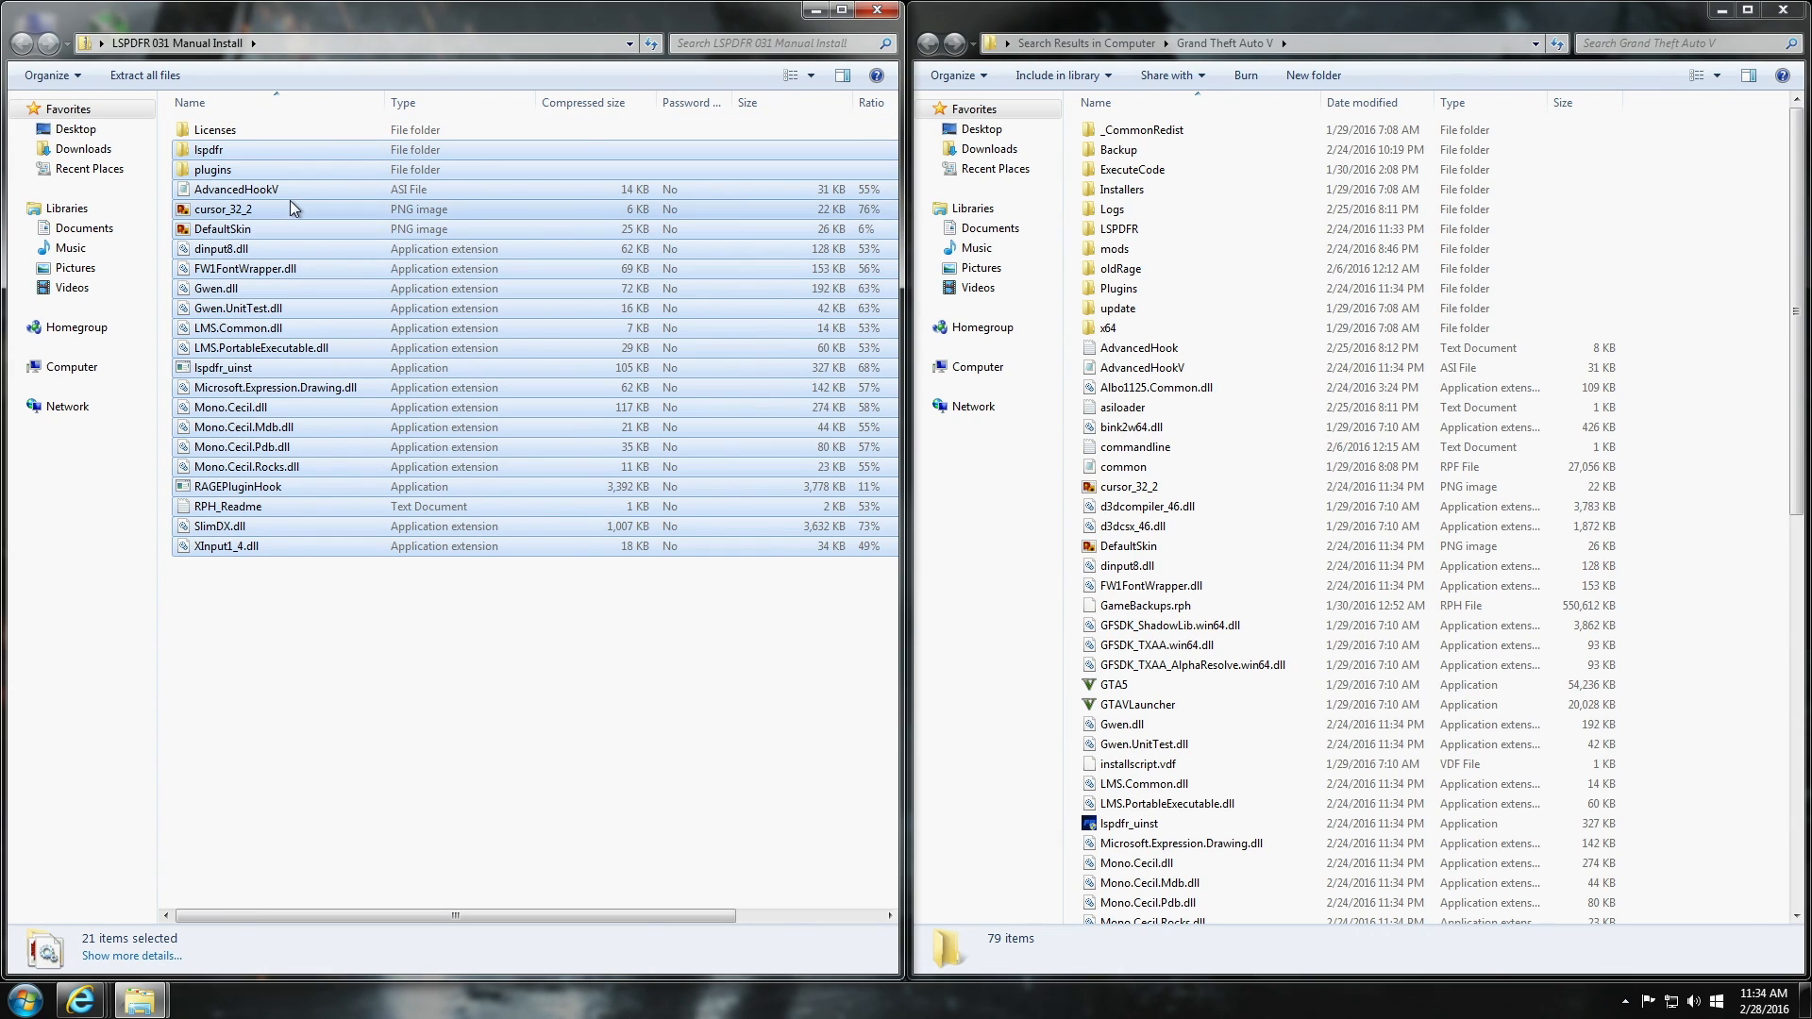
mouse_move(271, 306)
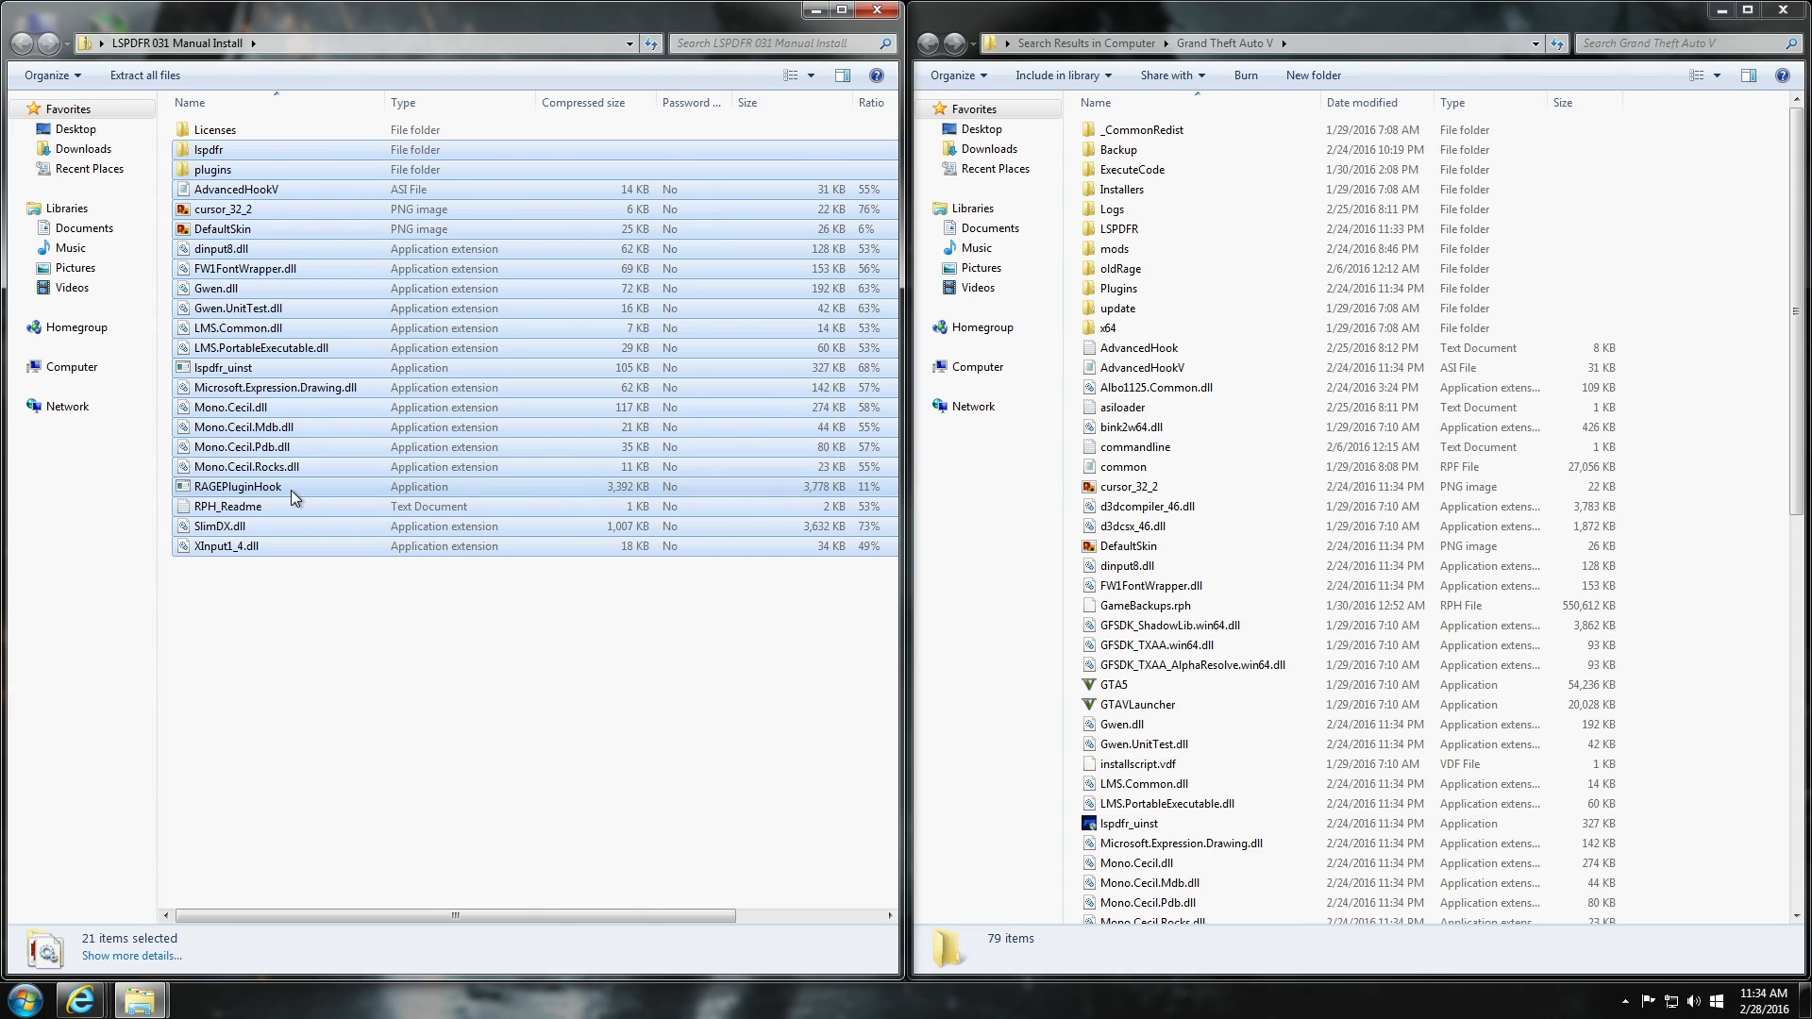
mouse_move(232, 187)
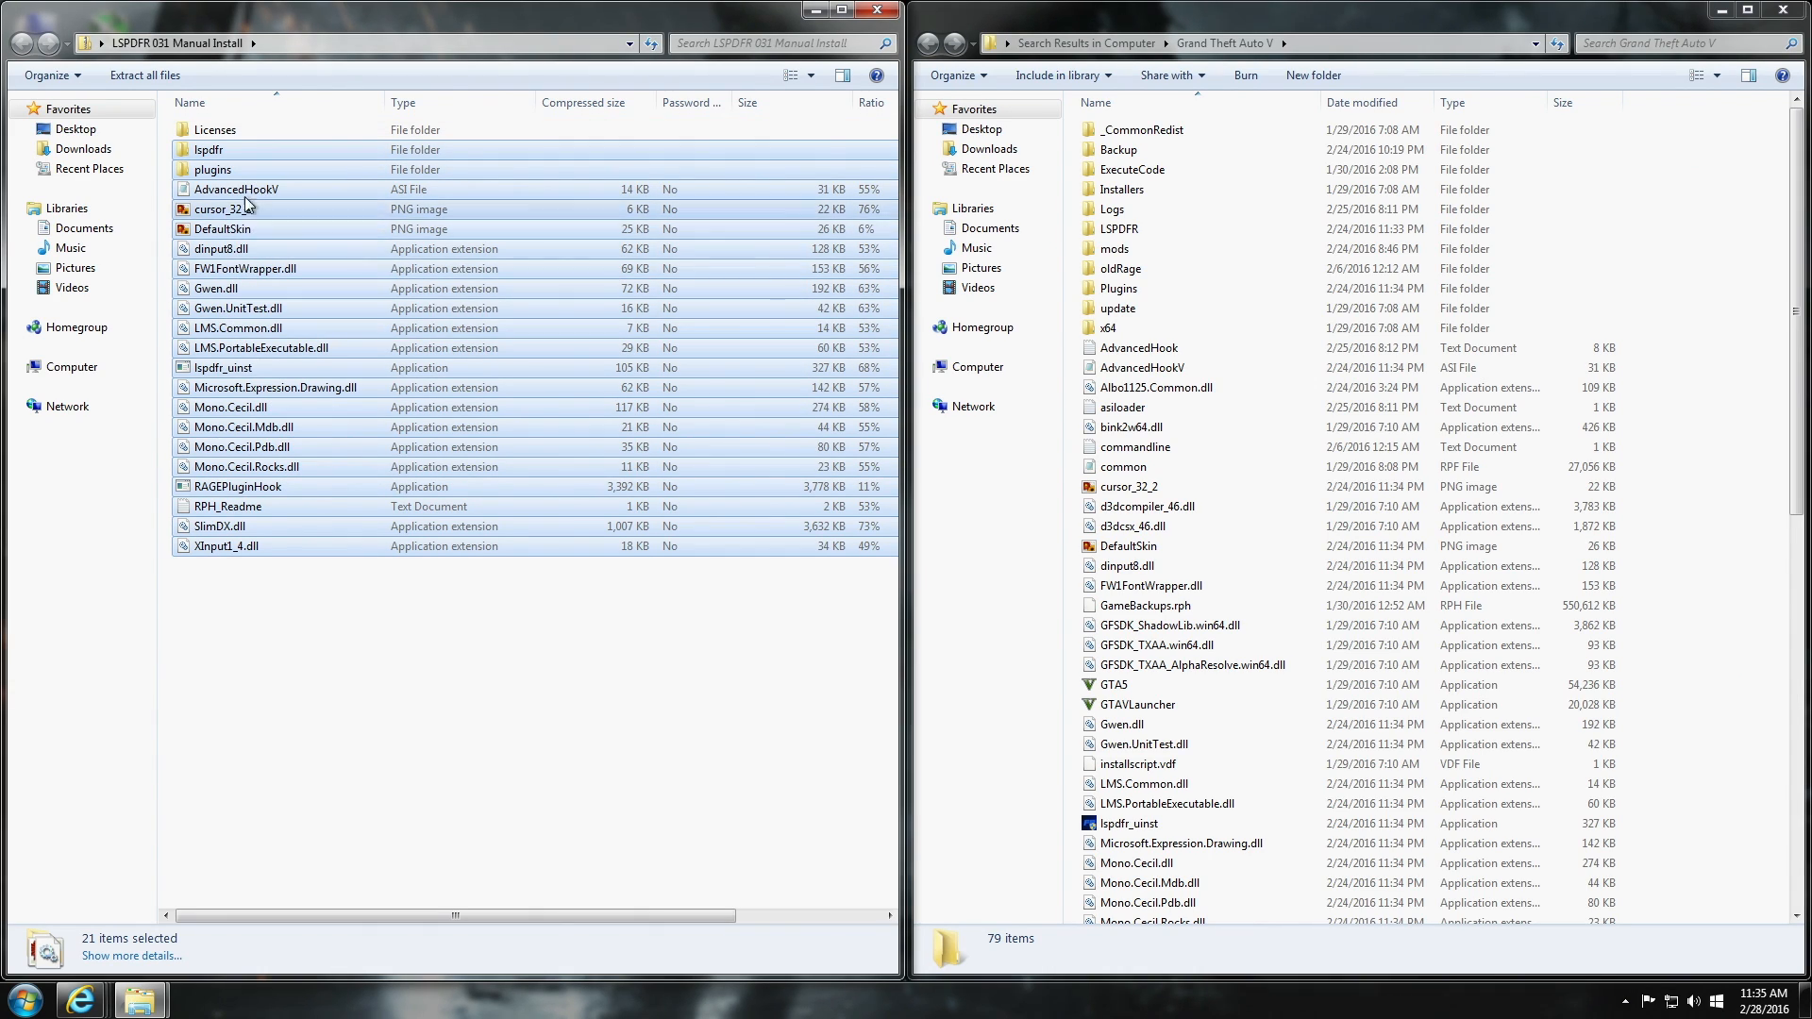
mouse_move(262, 330)
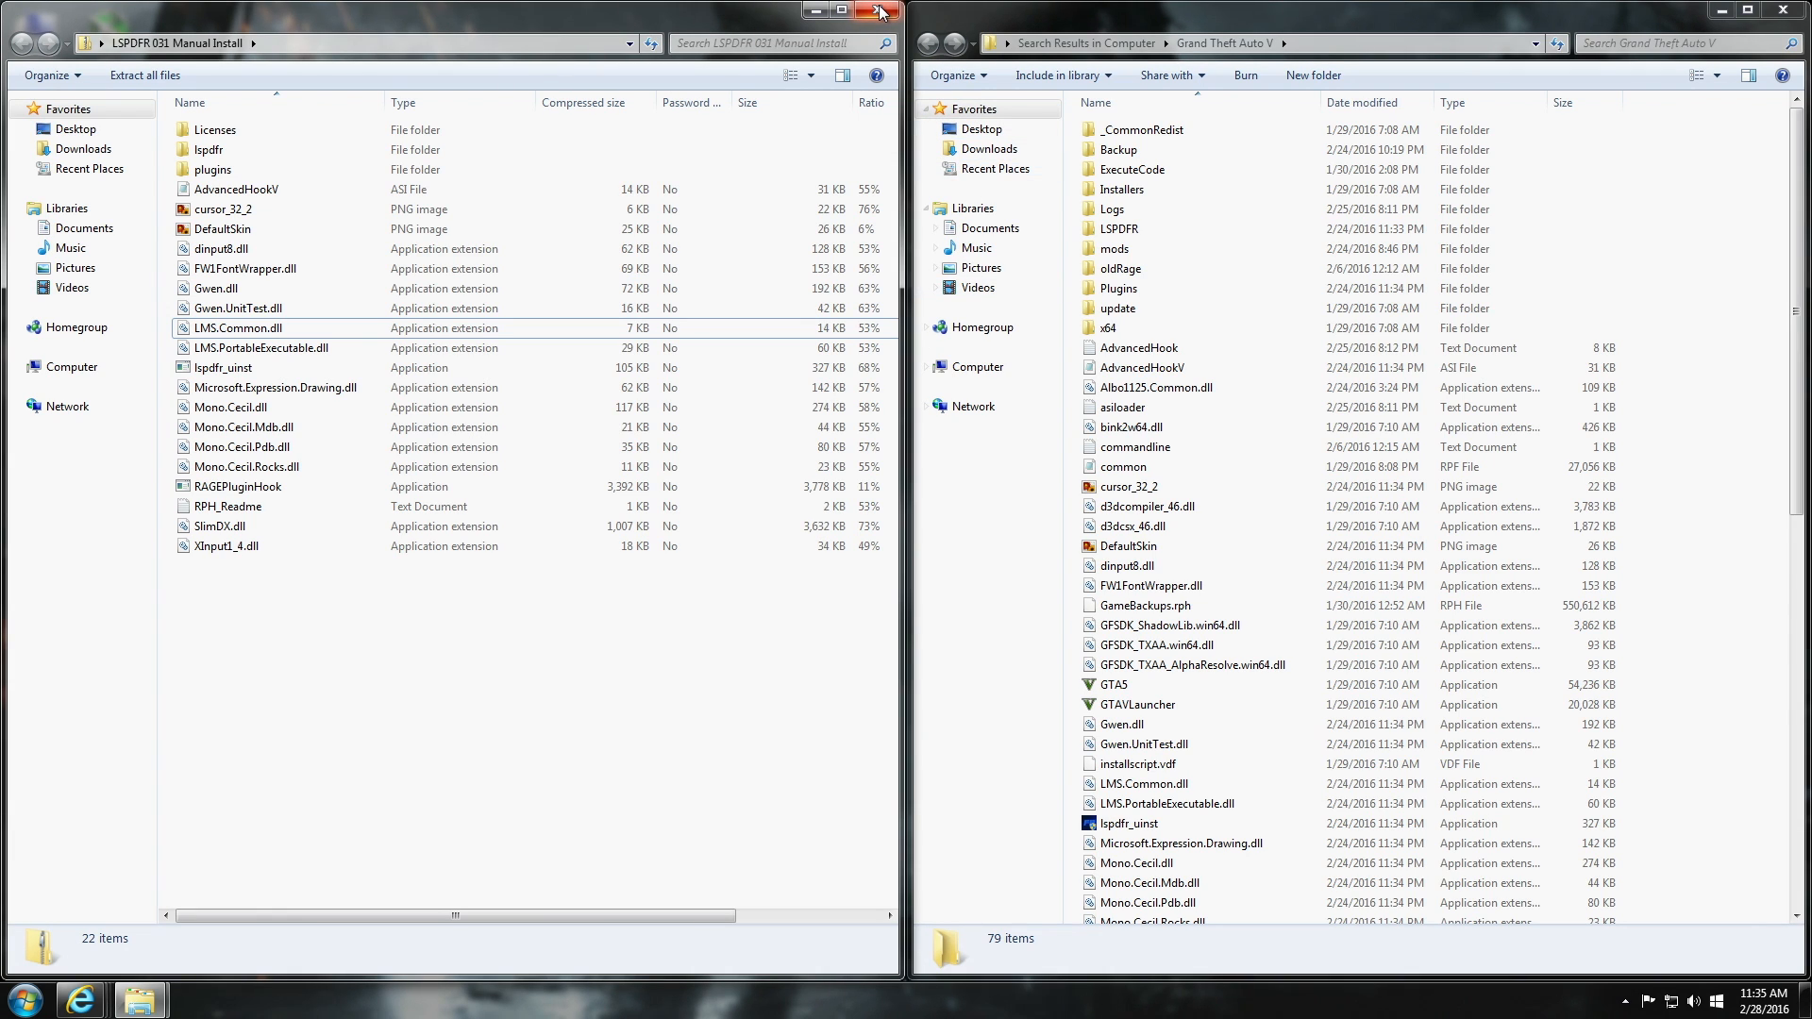
left_click(878, 11)
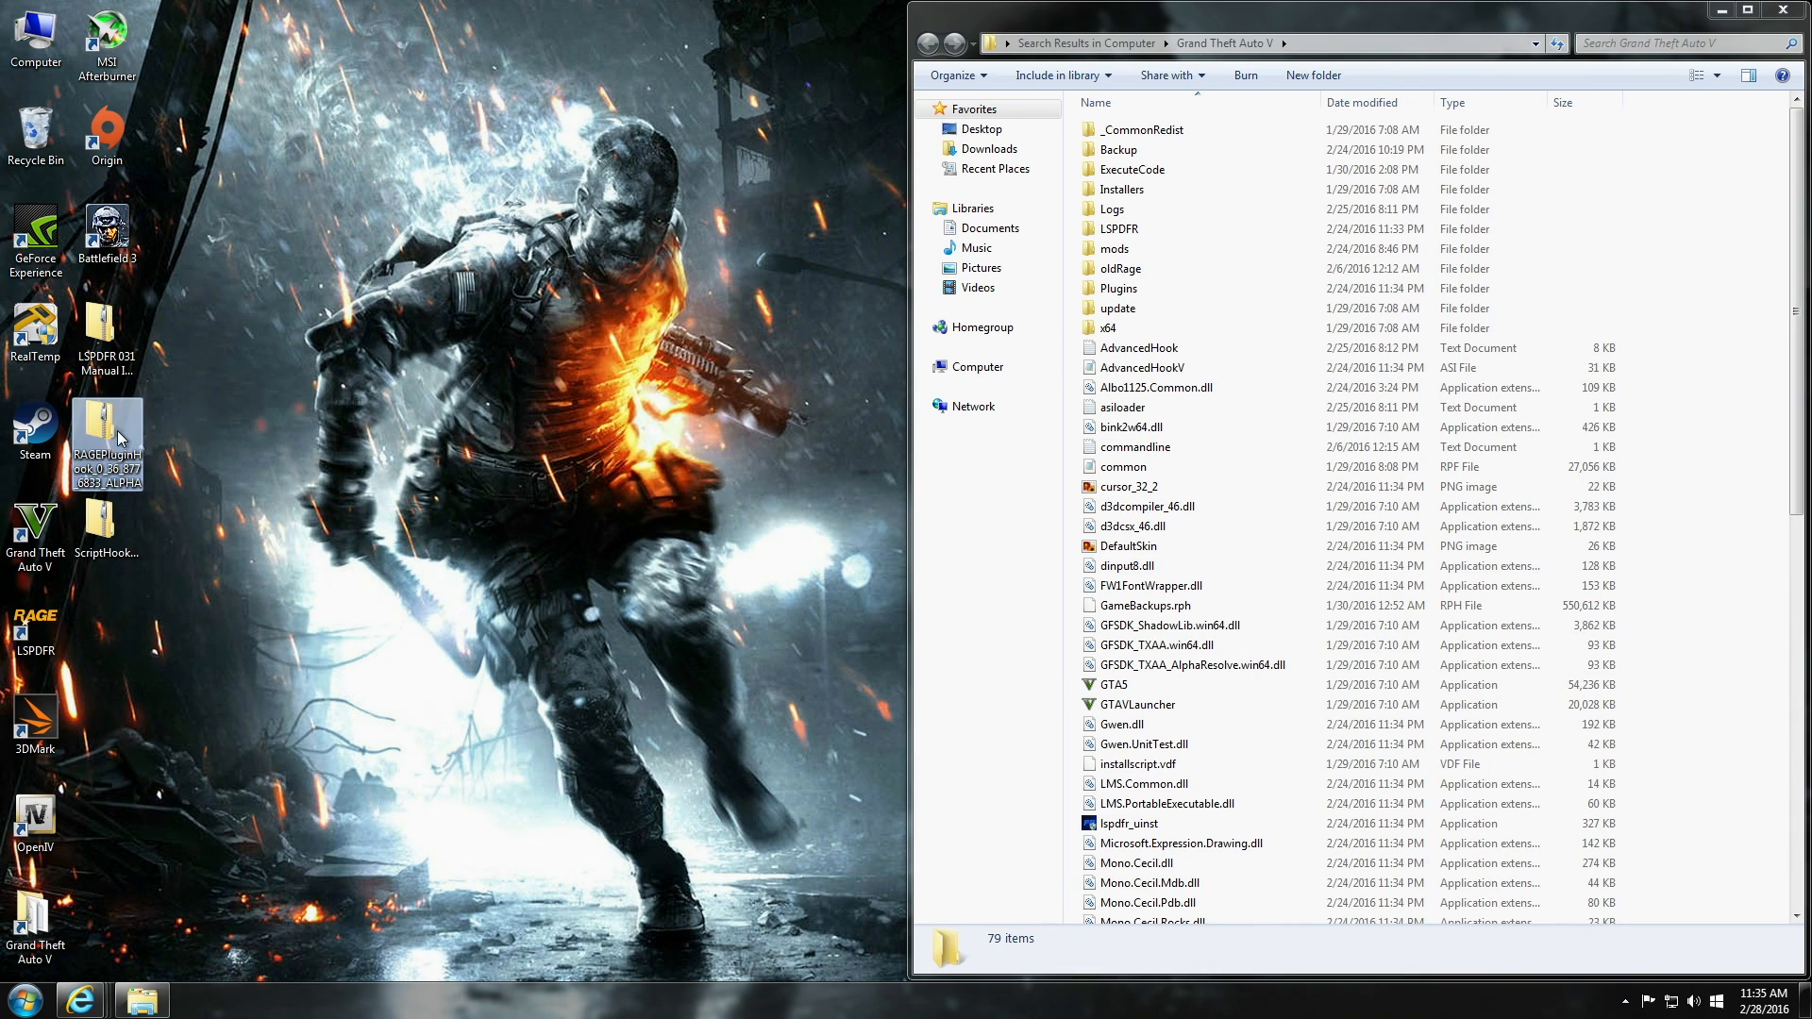
mouse_move(216, 454)
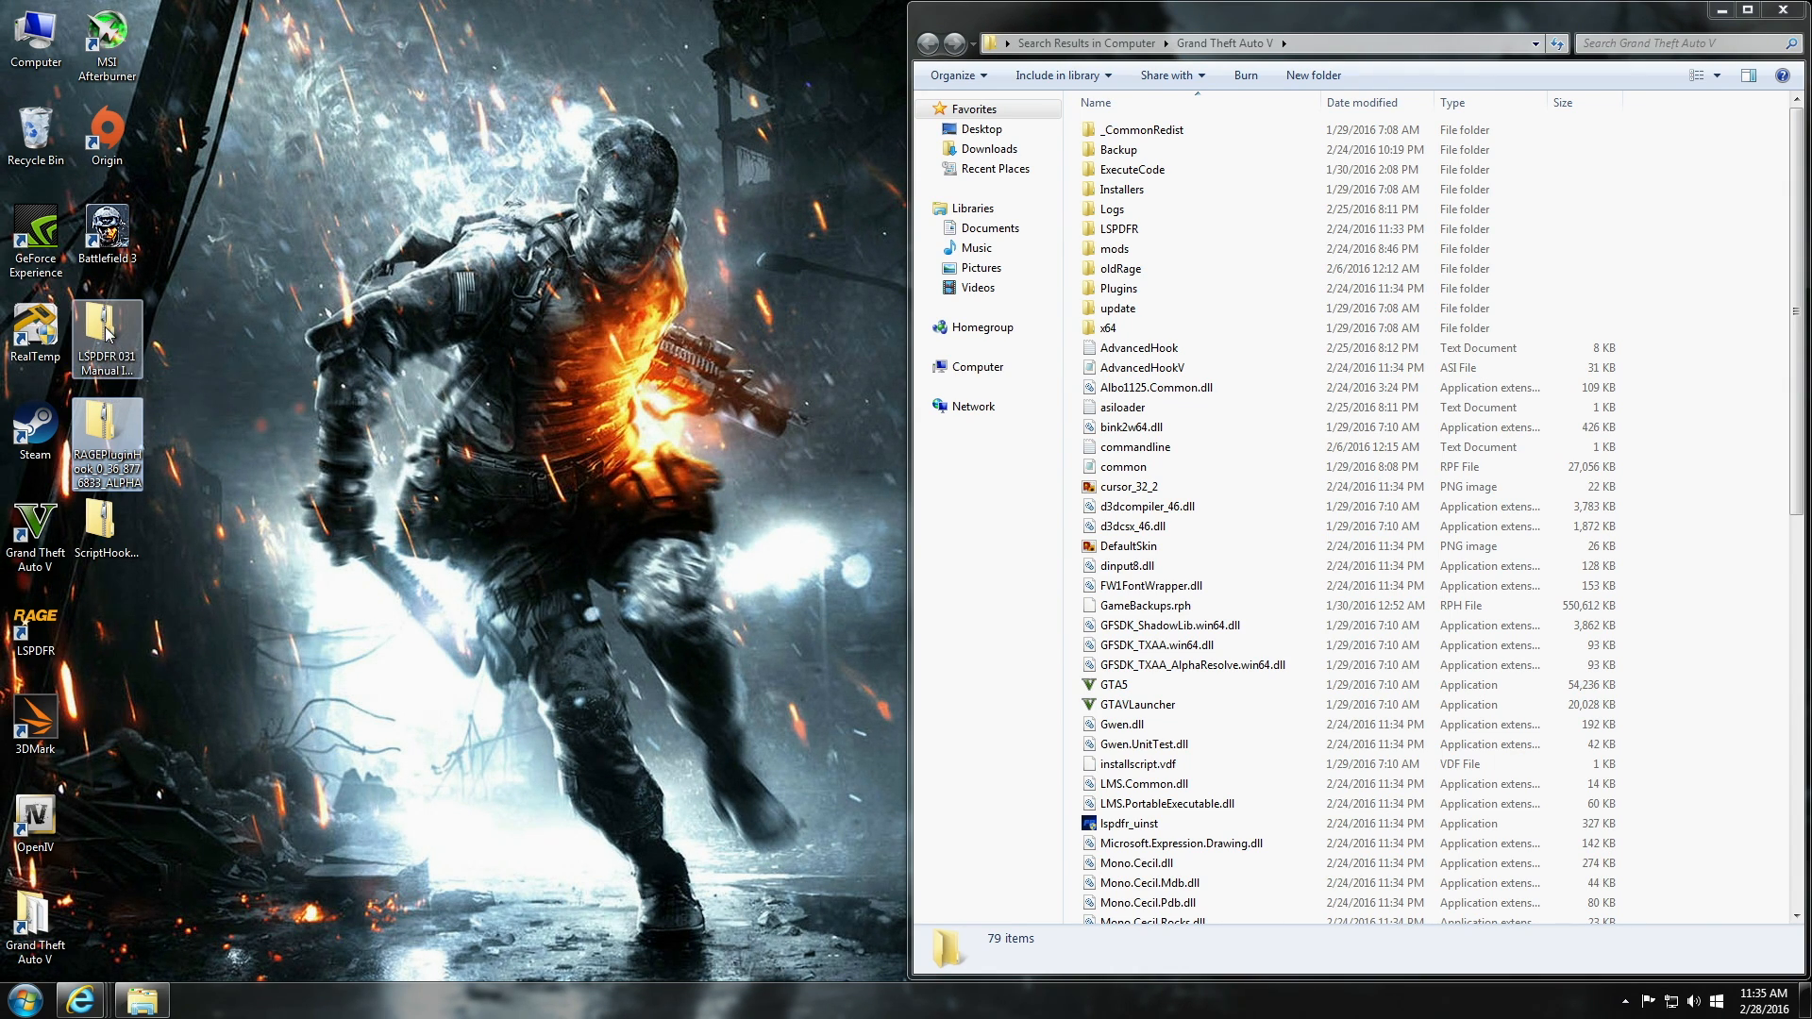
double_click(107, 334)
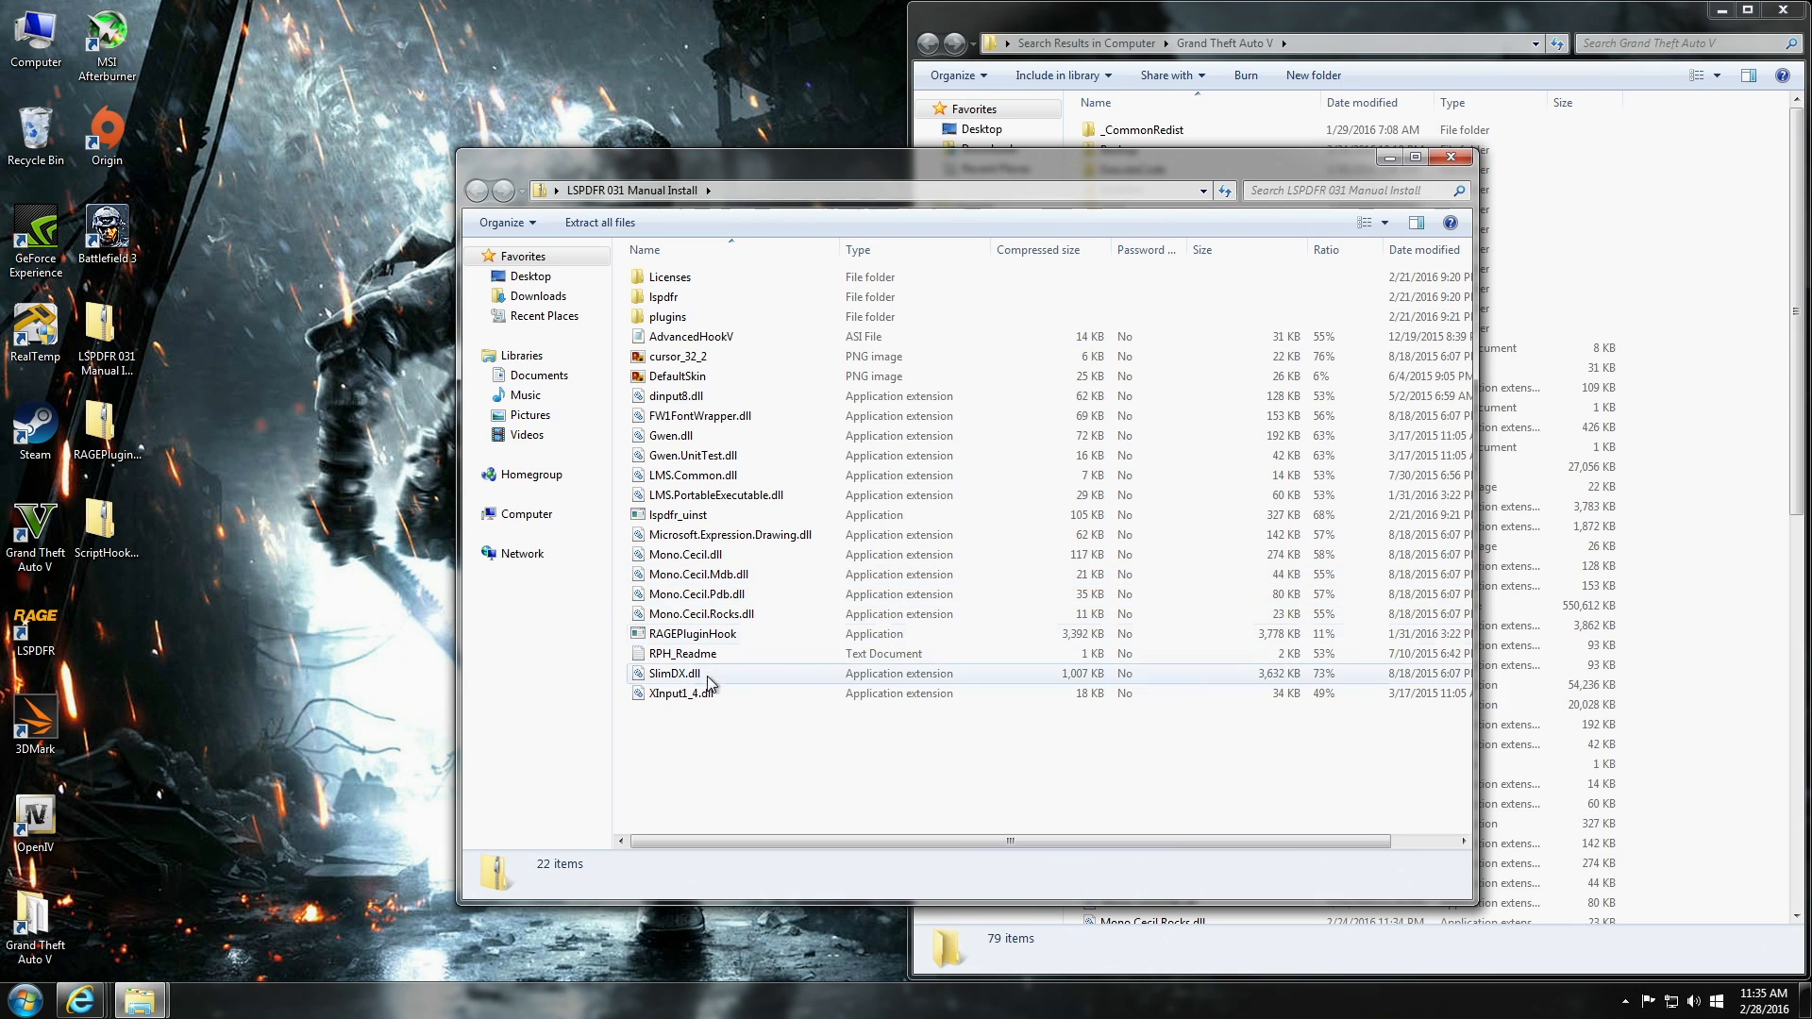
mouse_move(694, 475)
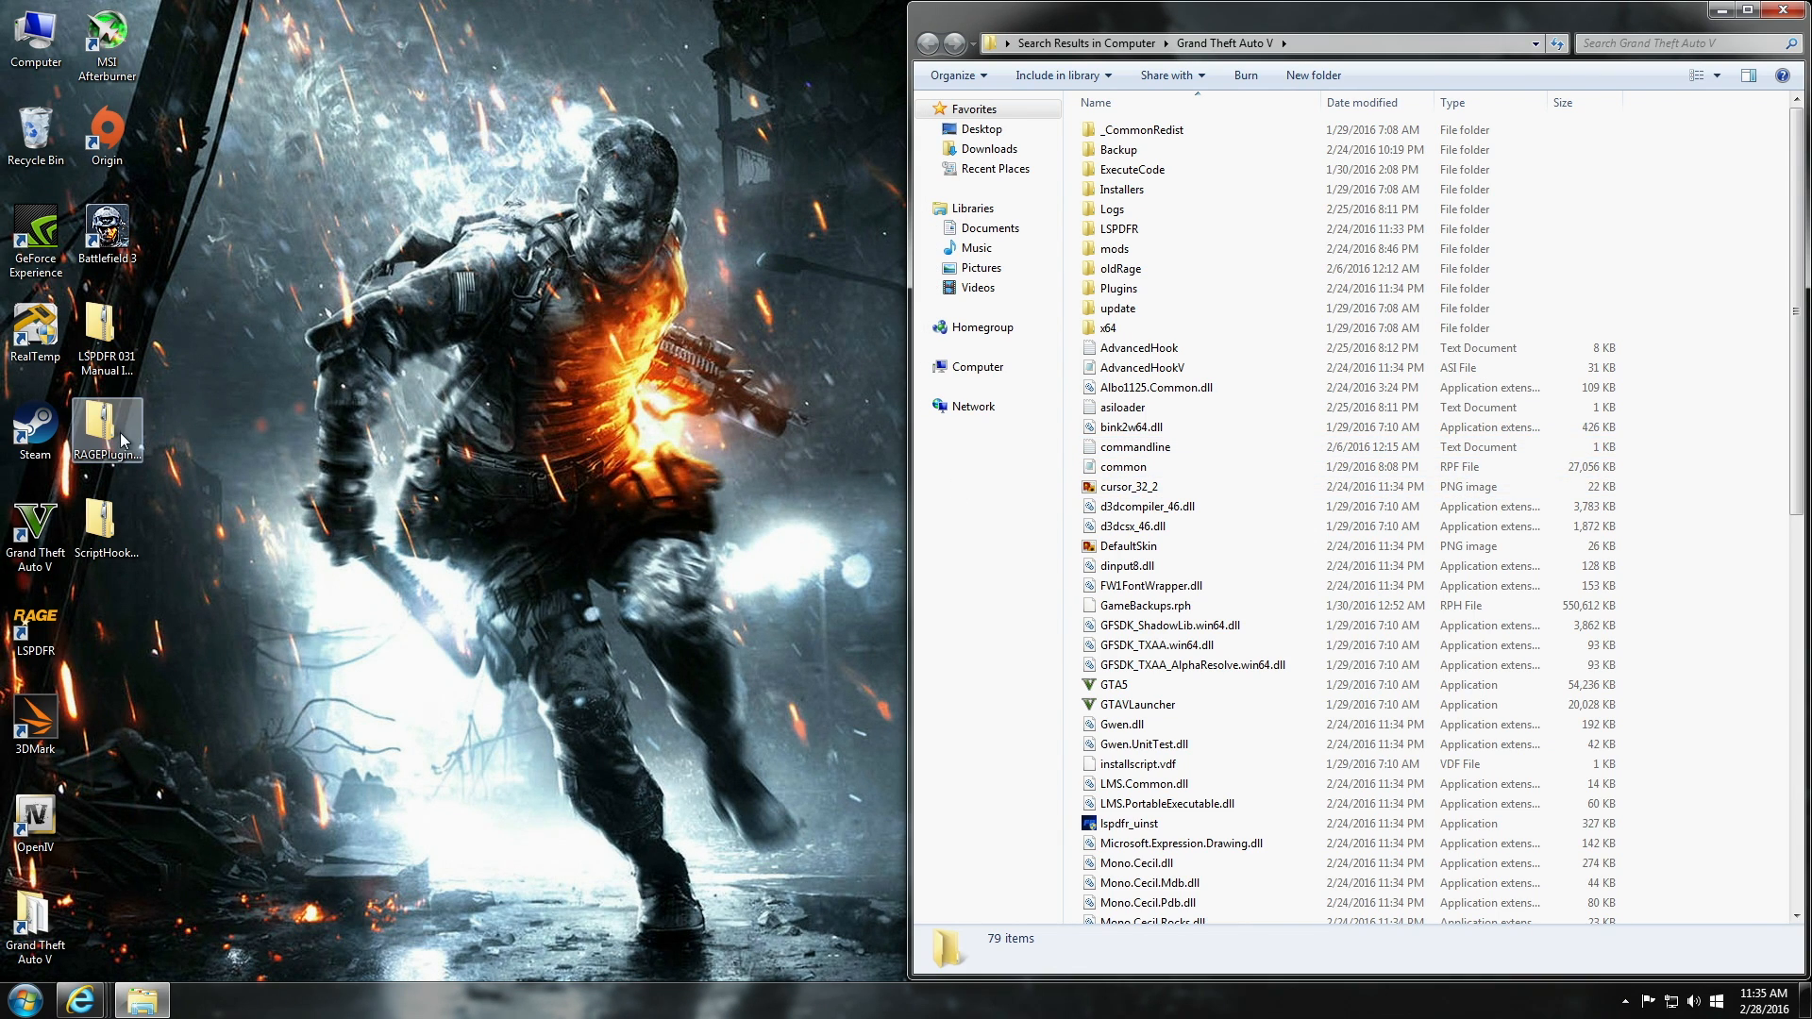
double_click(108, 422)
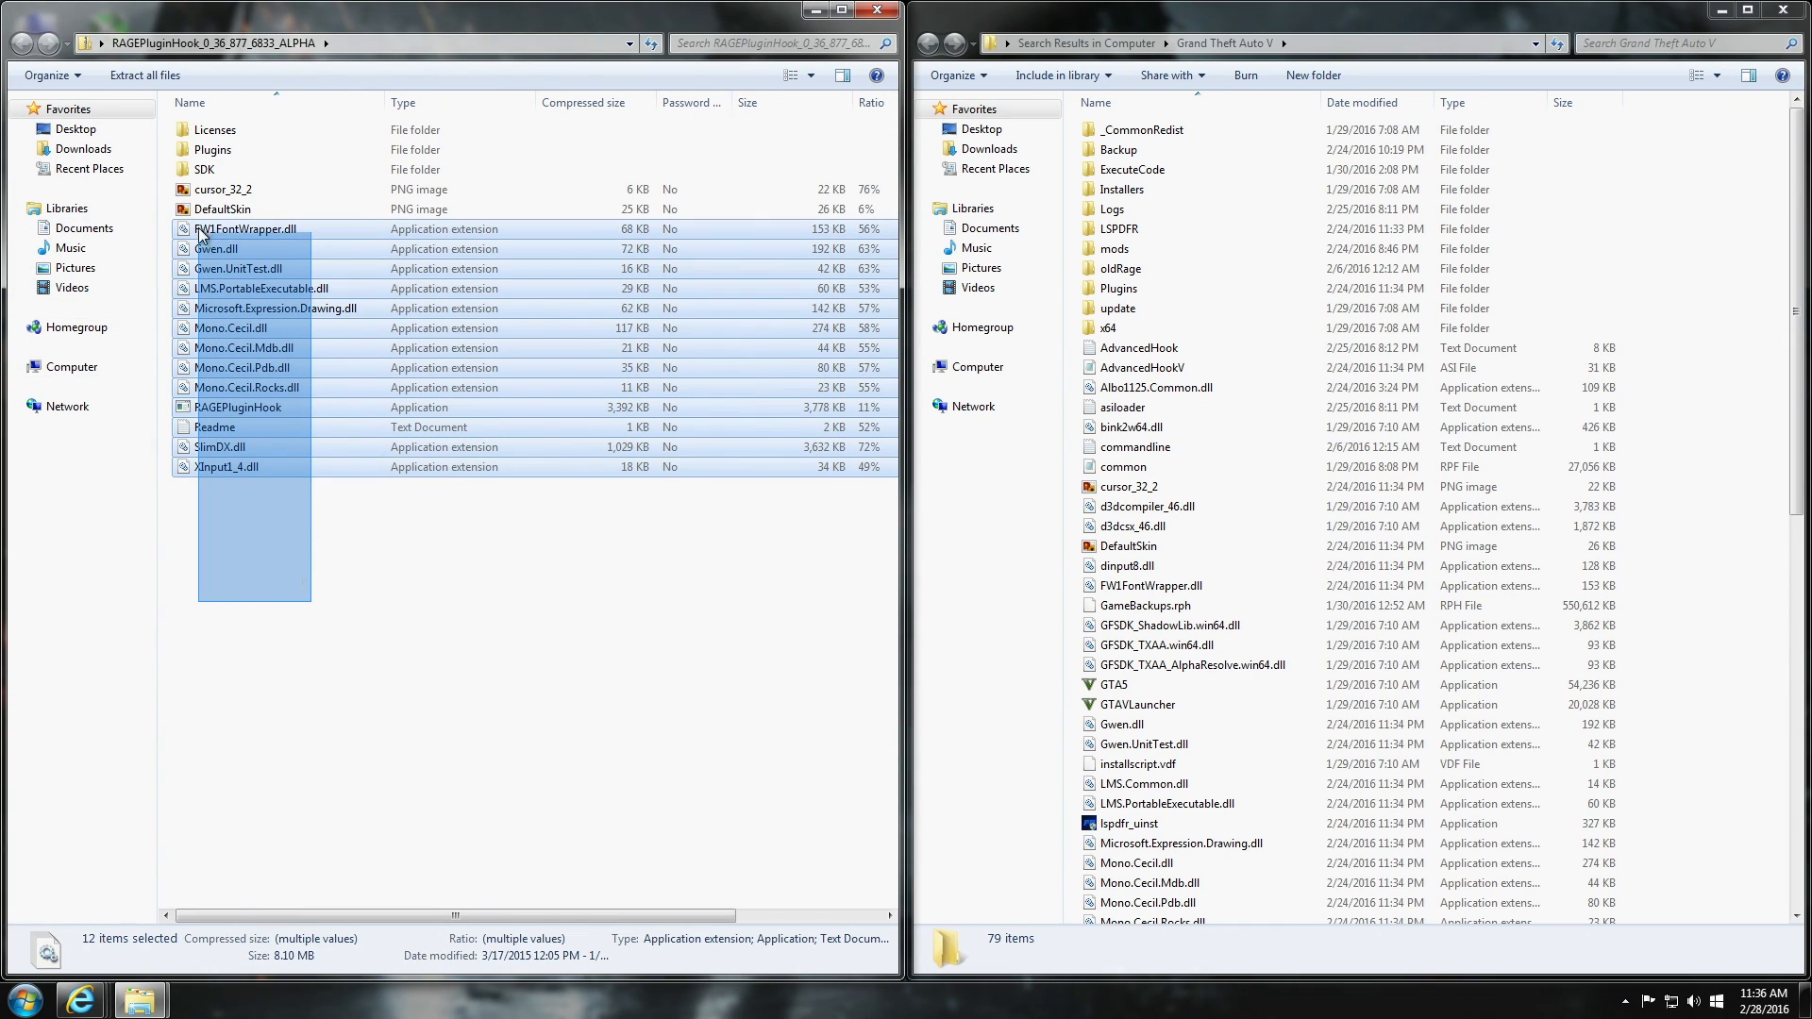
left_click(222, 188)
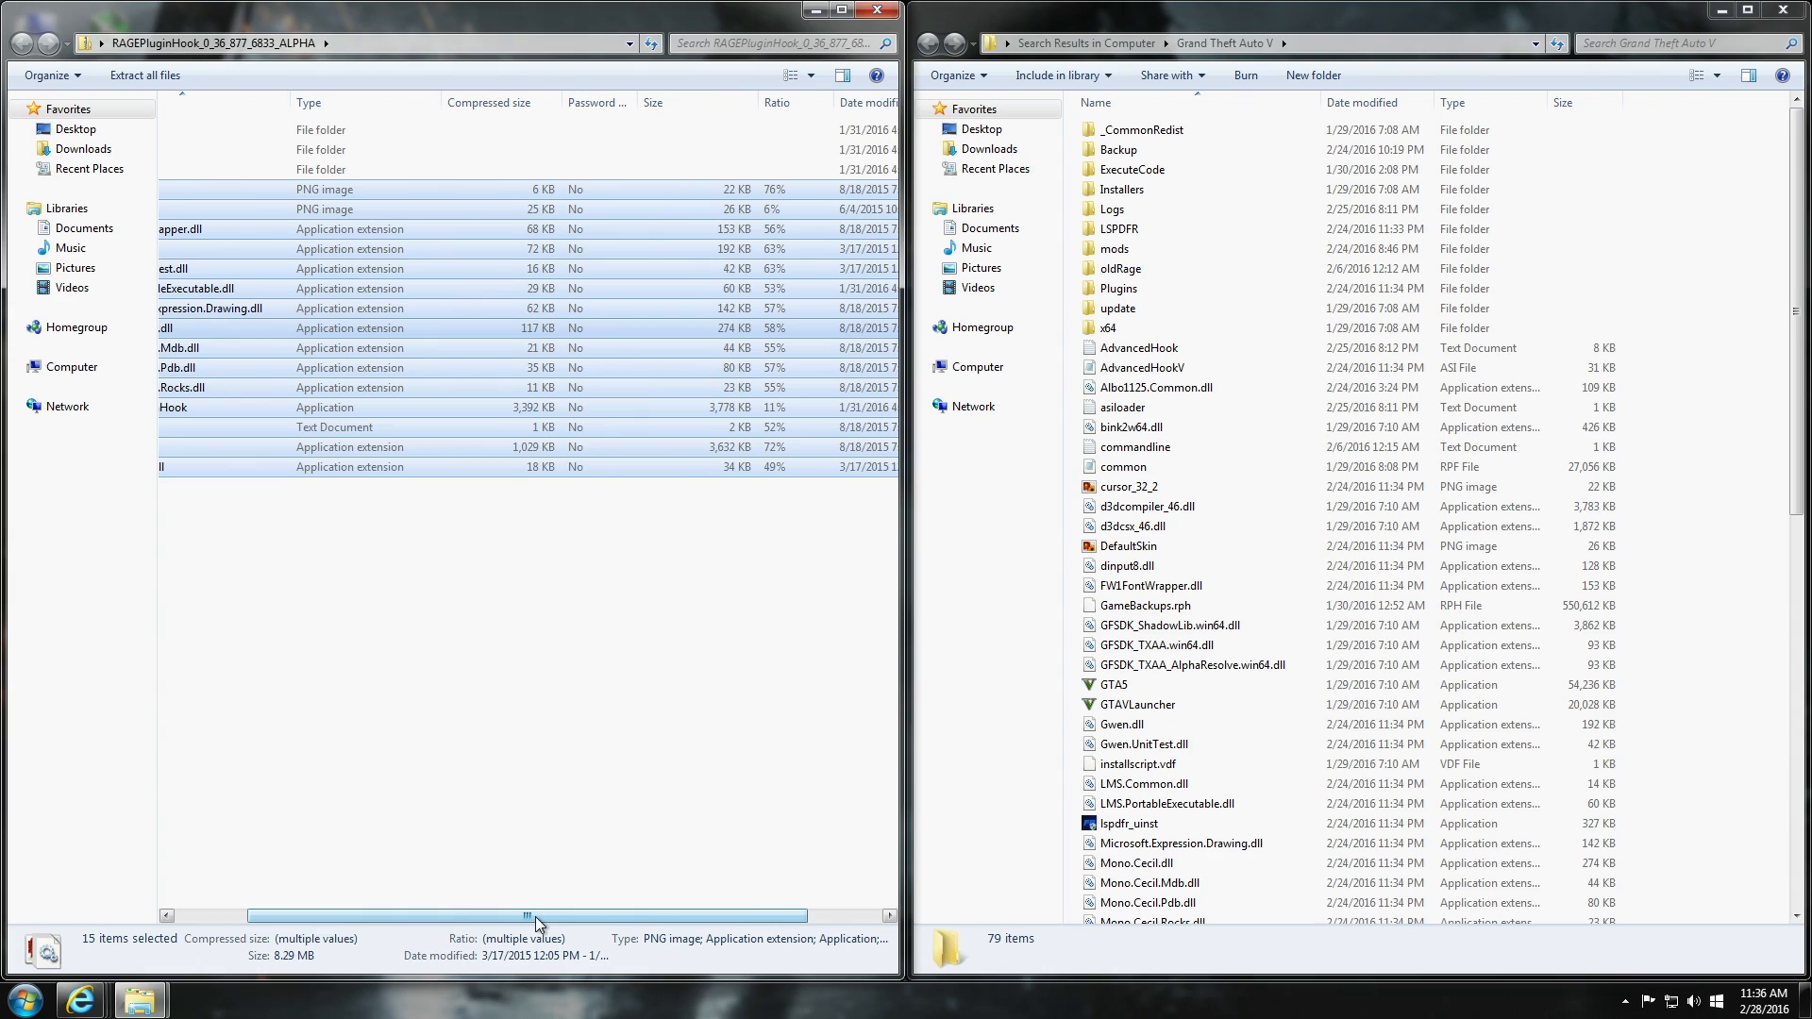
scroll("left", 3)
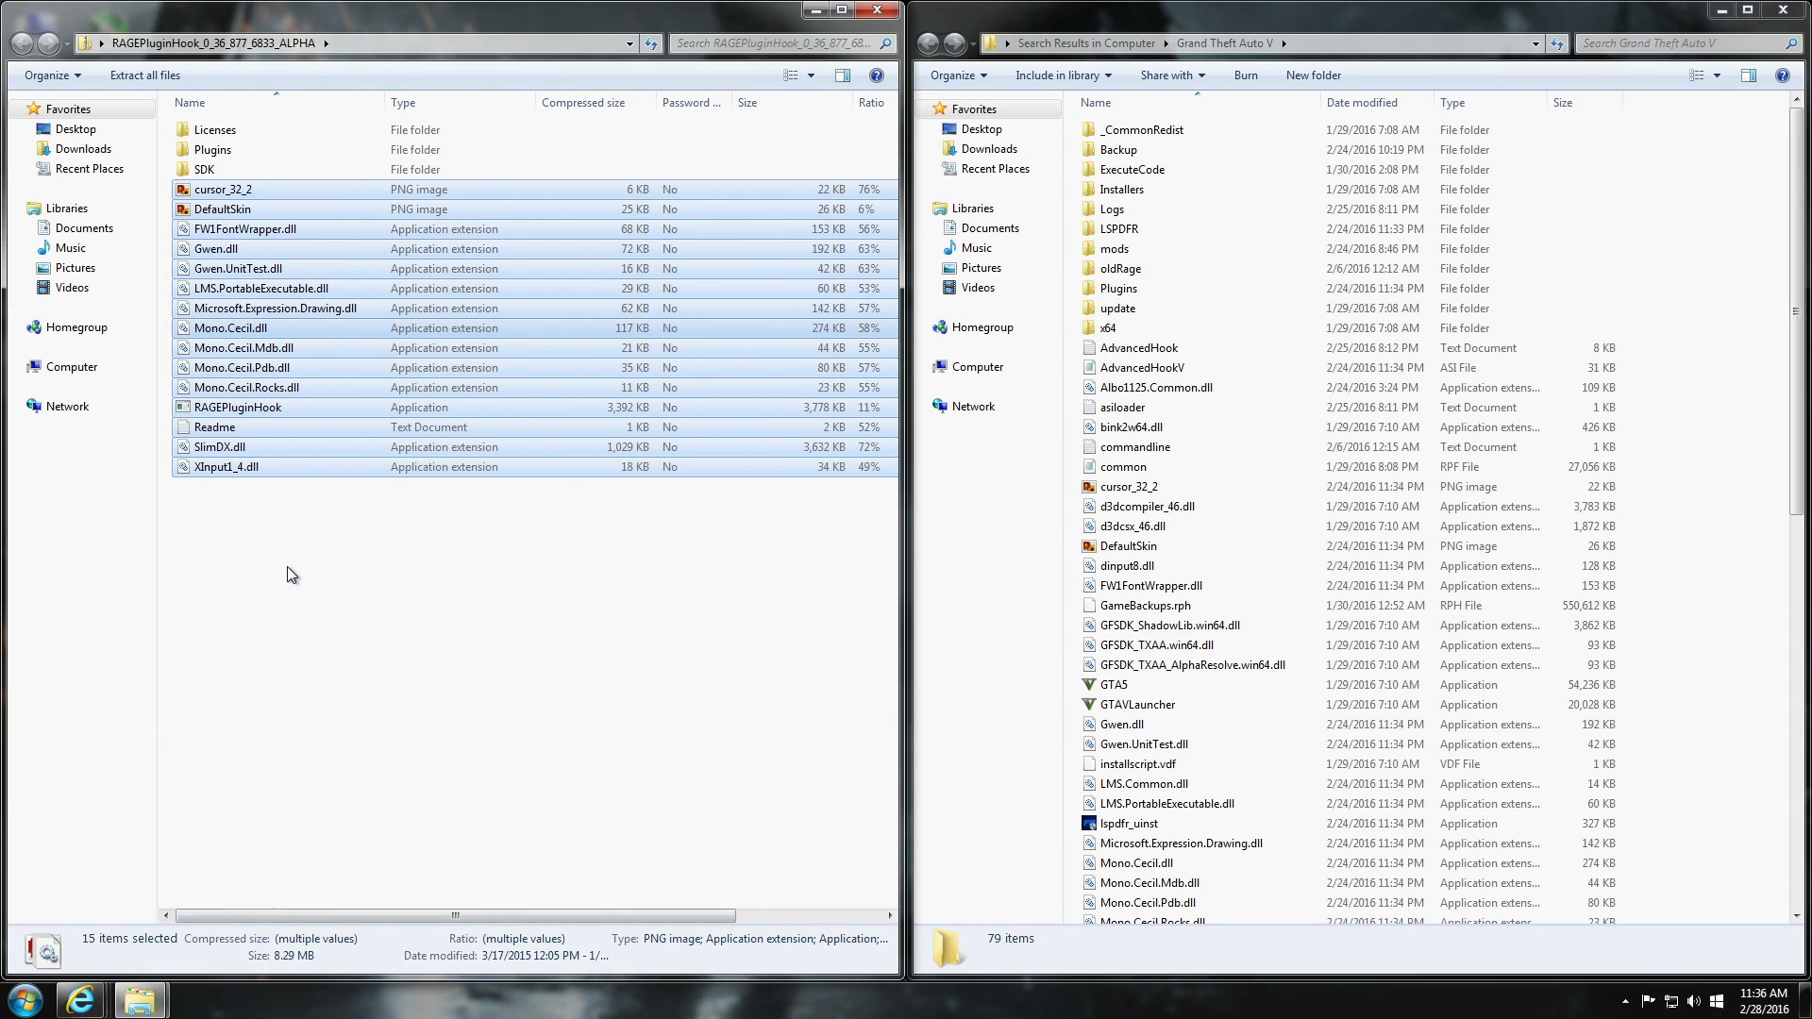
left_click(288, 575)
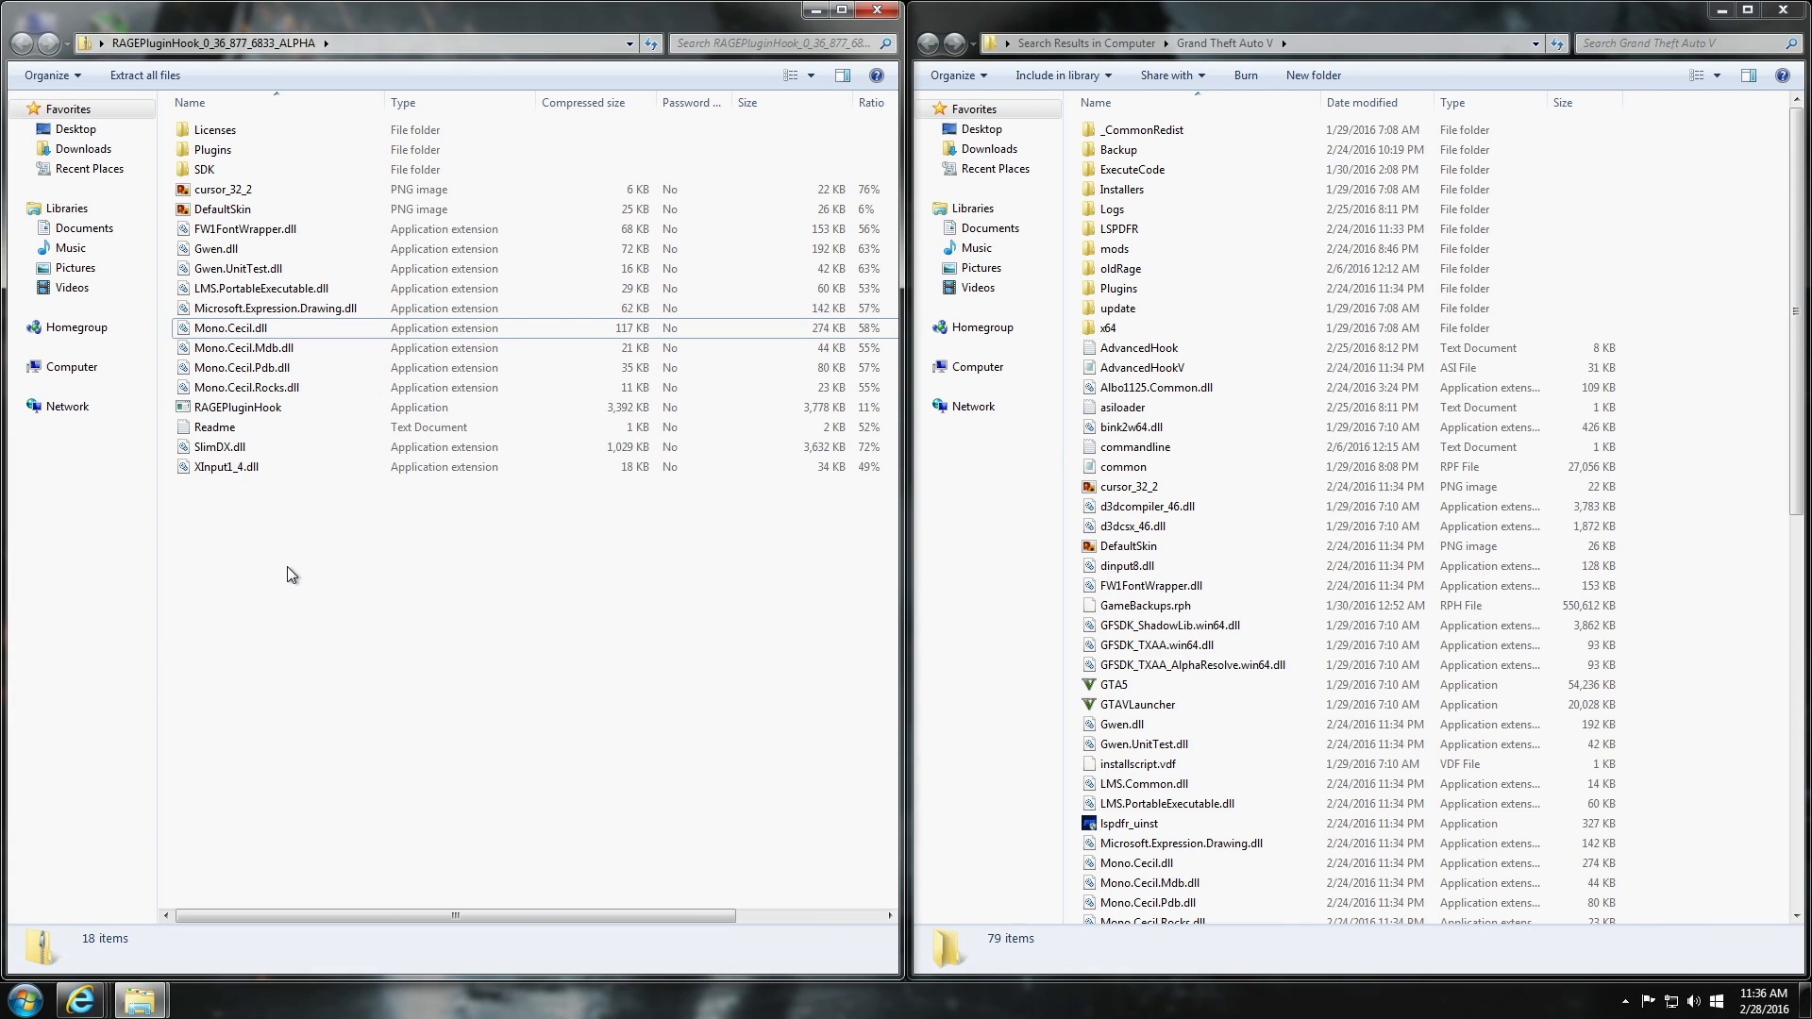
mouse_move(431, 408)
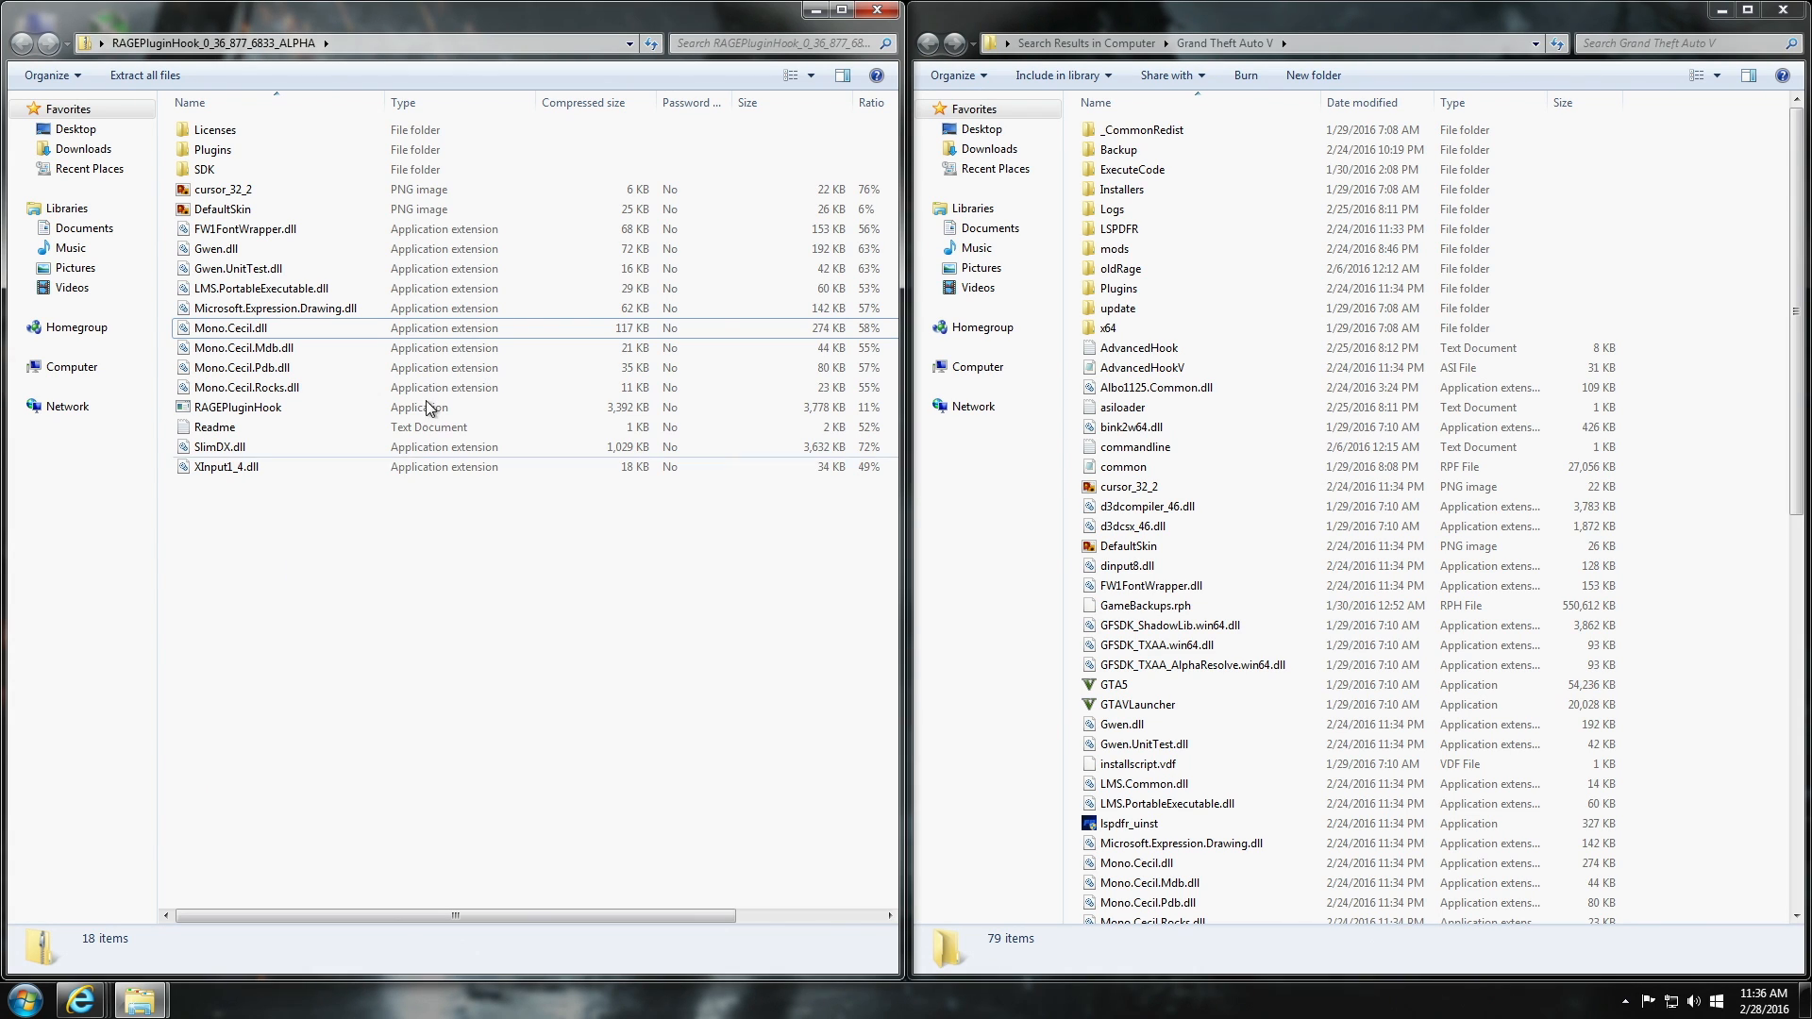
left_click(883, 11)
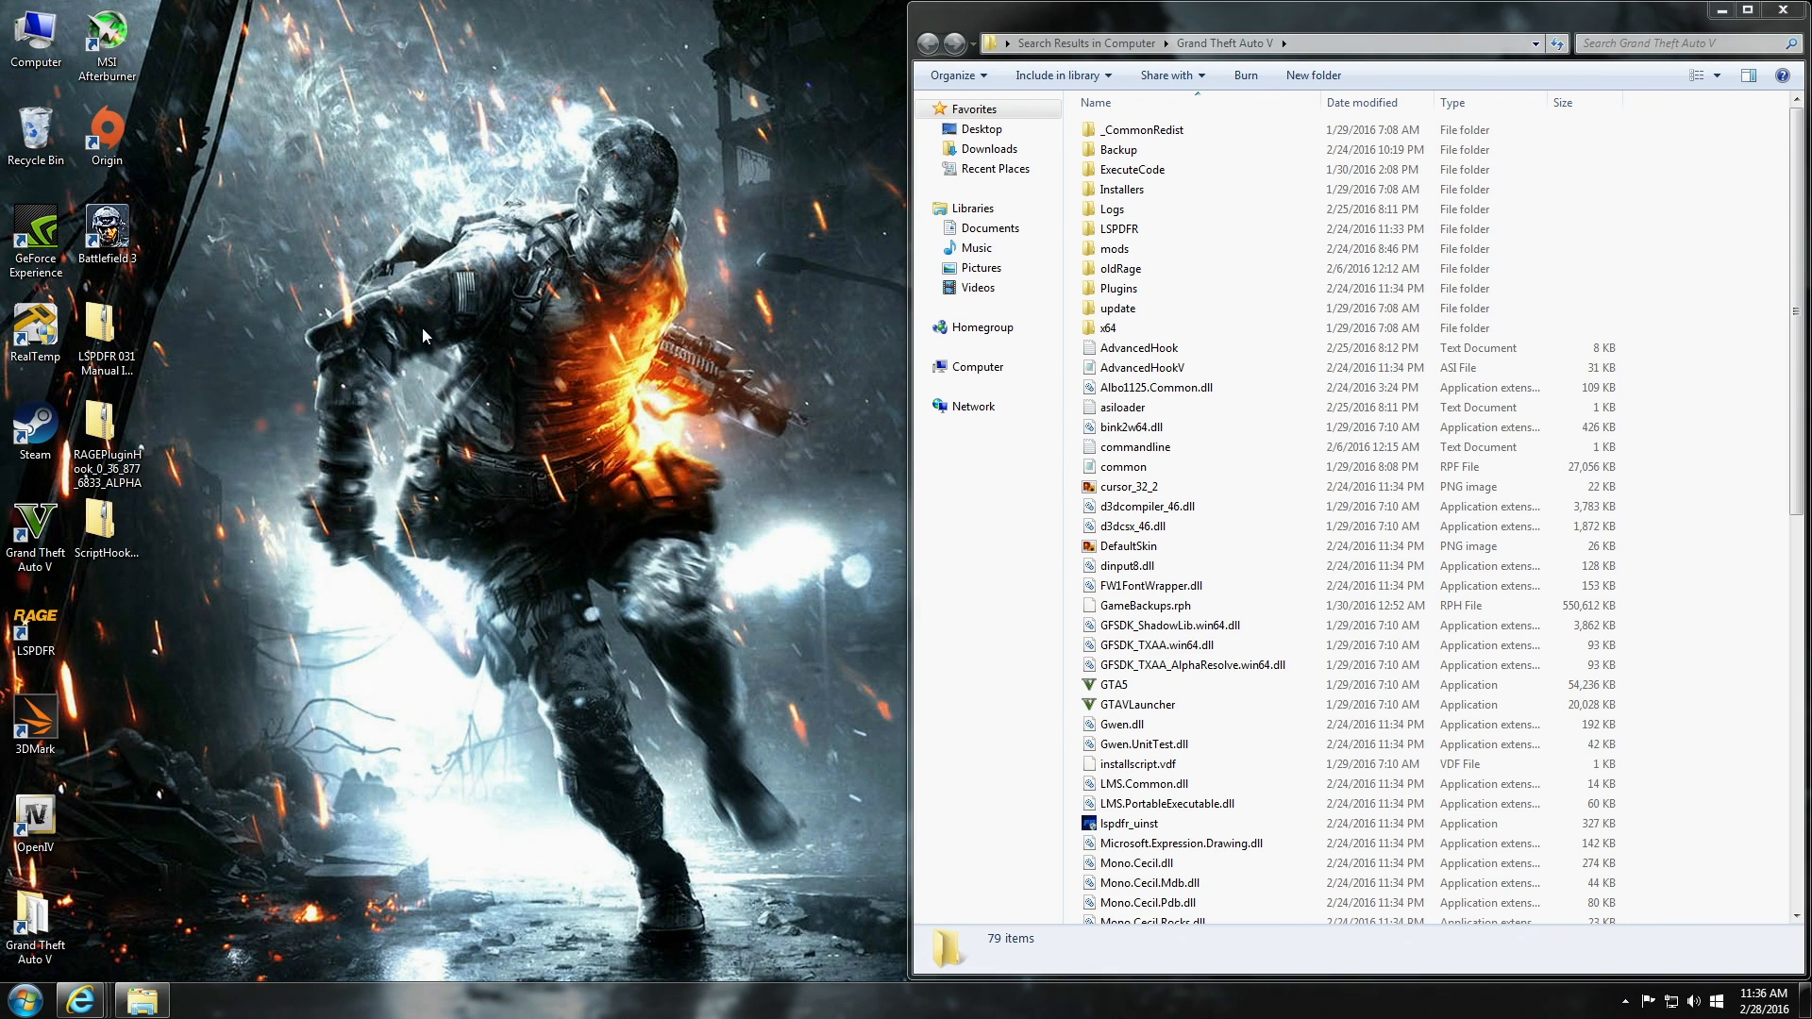
mouse_move(388, 436)
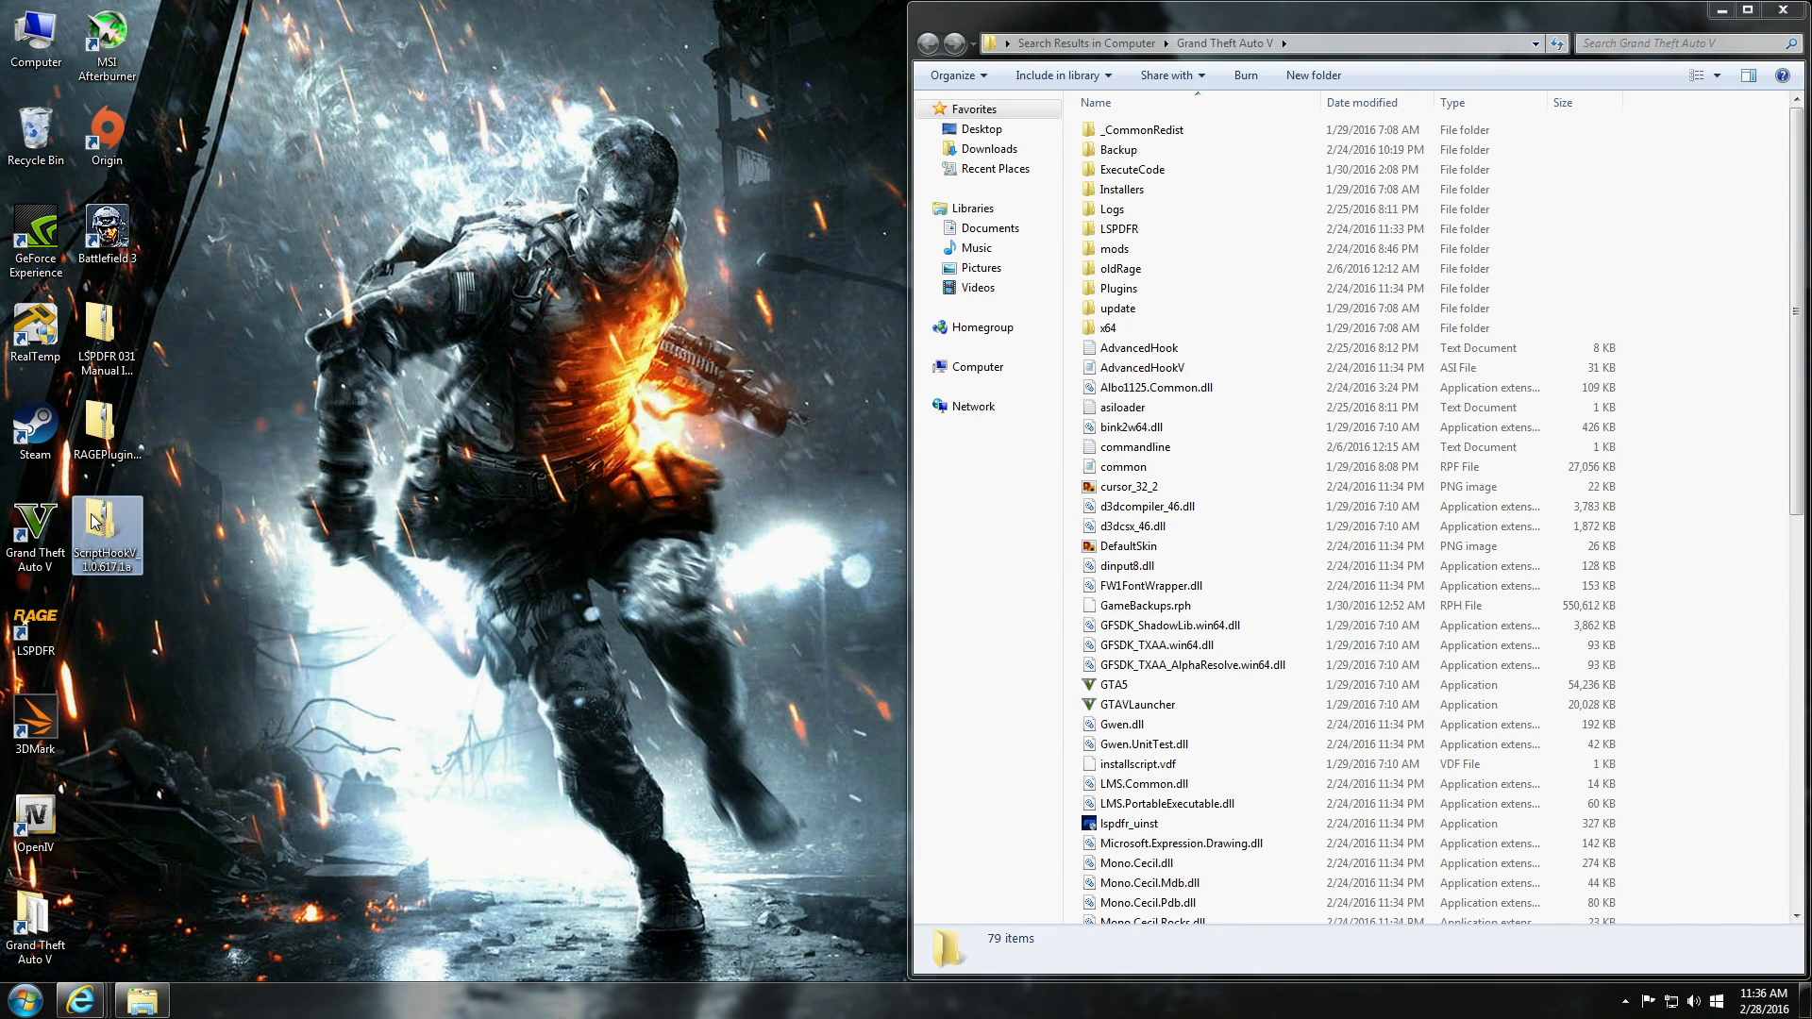
mouse_move(139, 576)
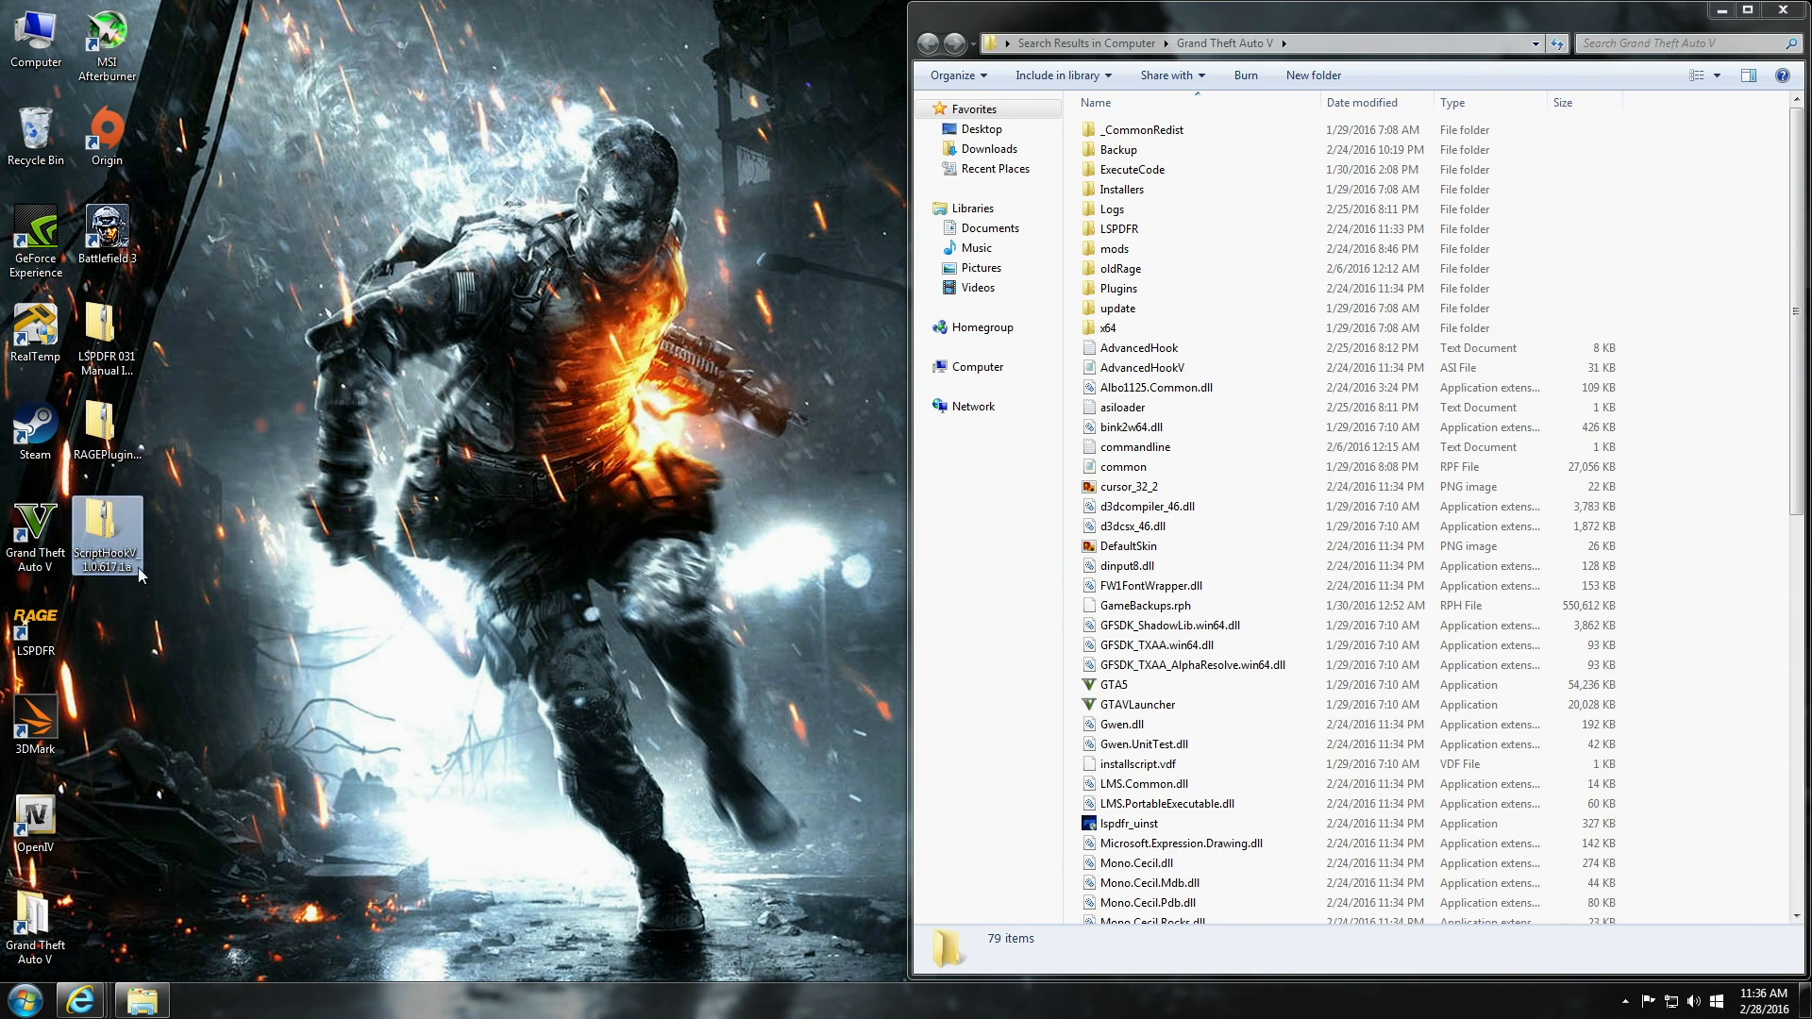
double_click(106, 529)
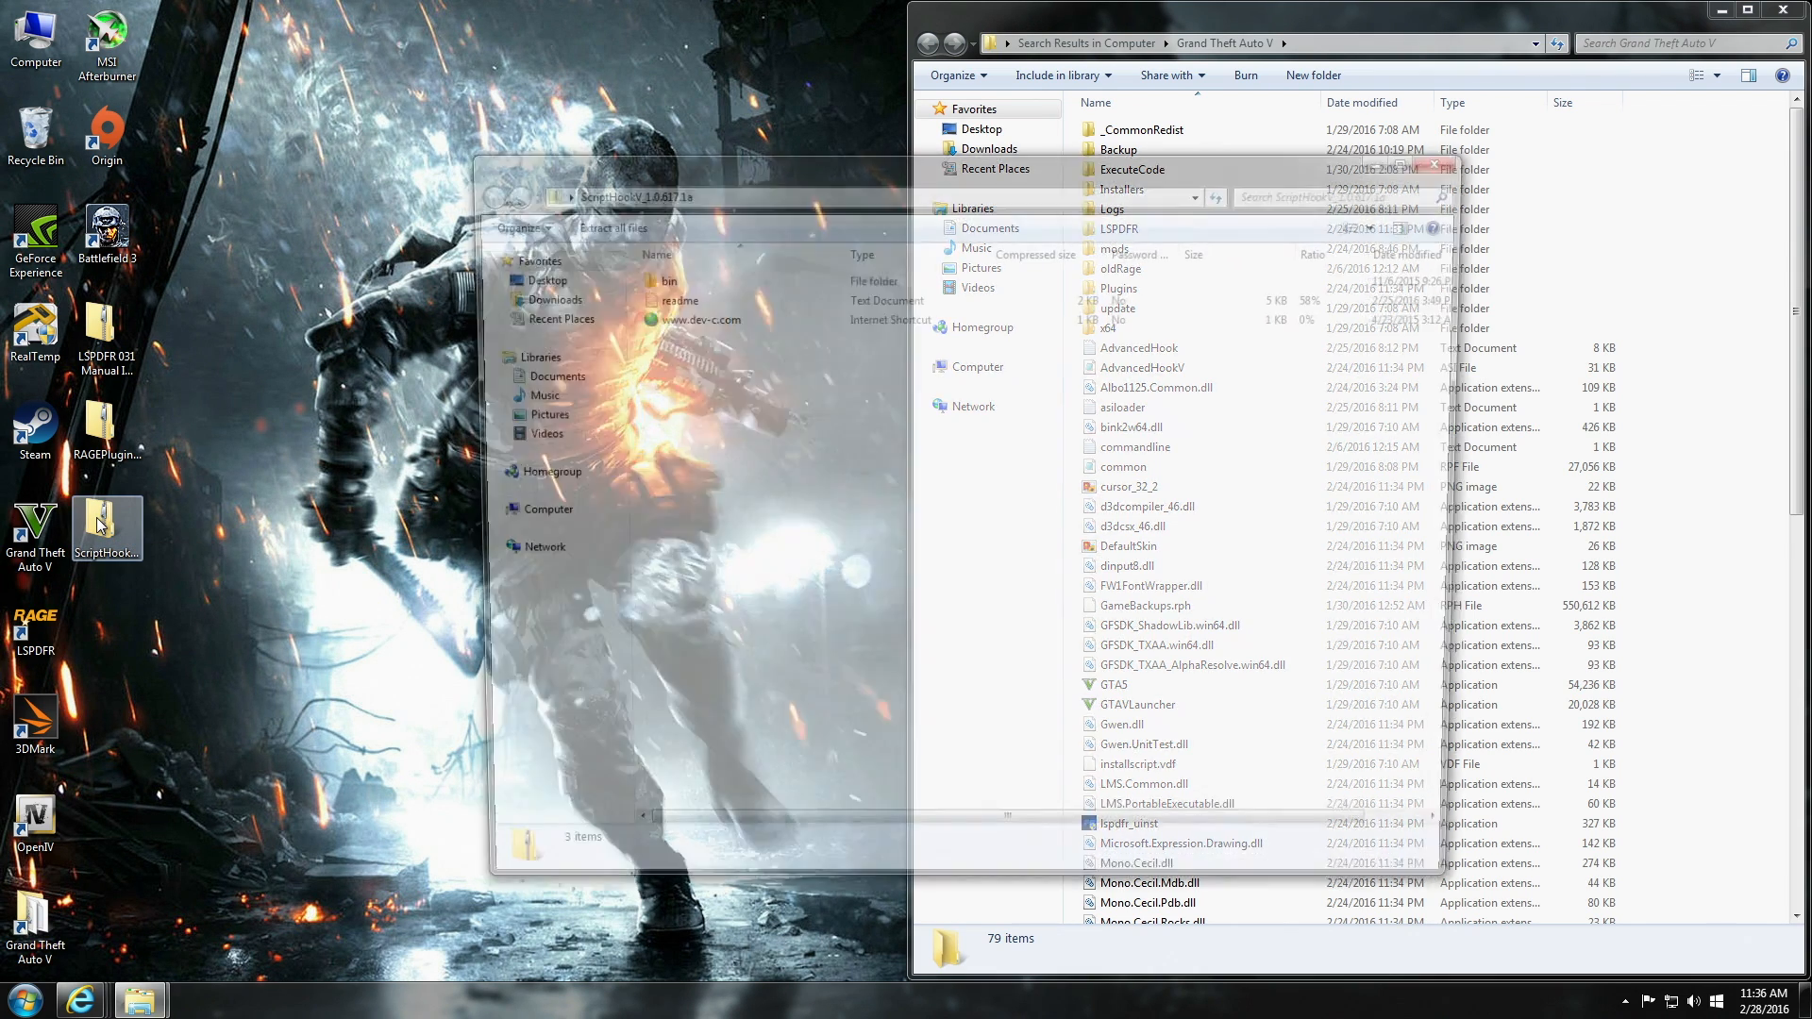
left_click_drag(633, 196, 452, 219)
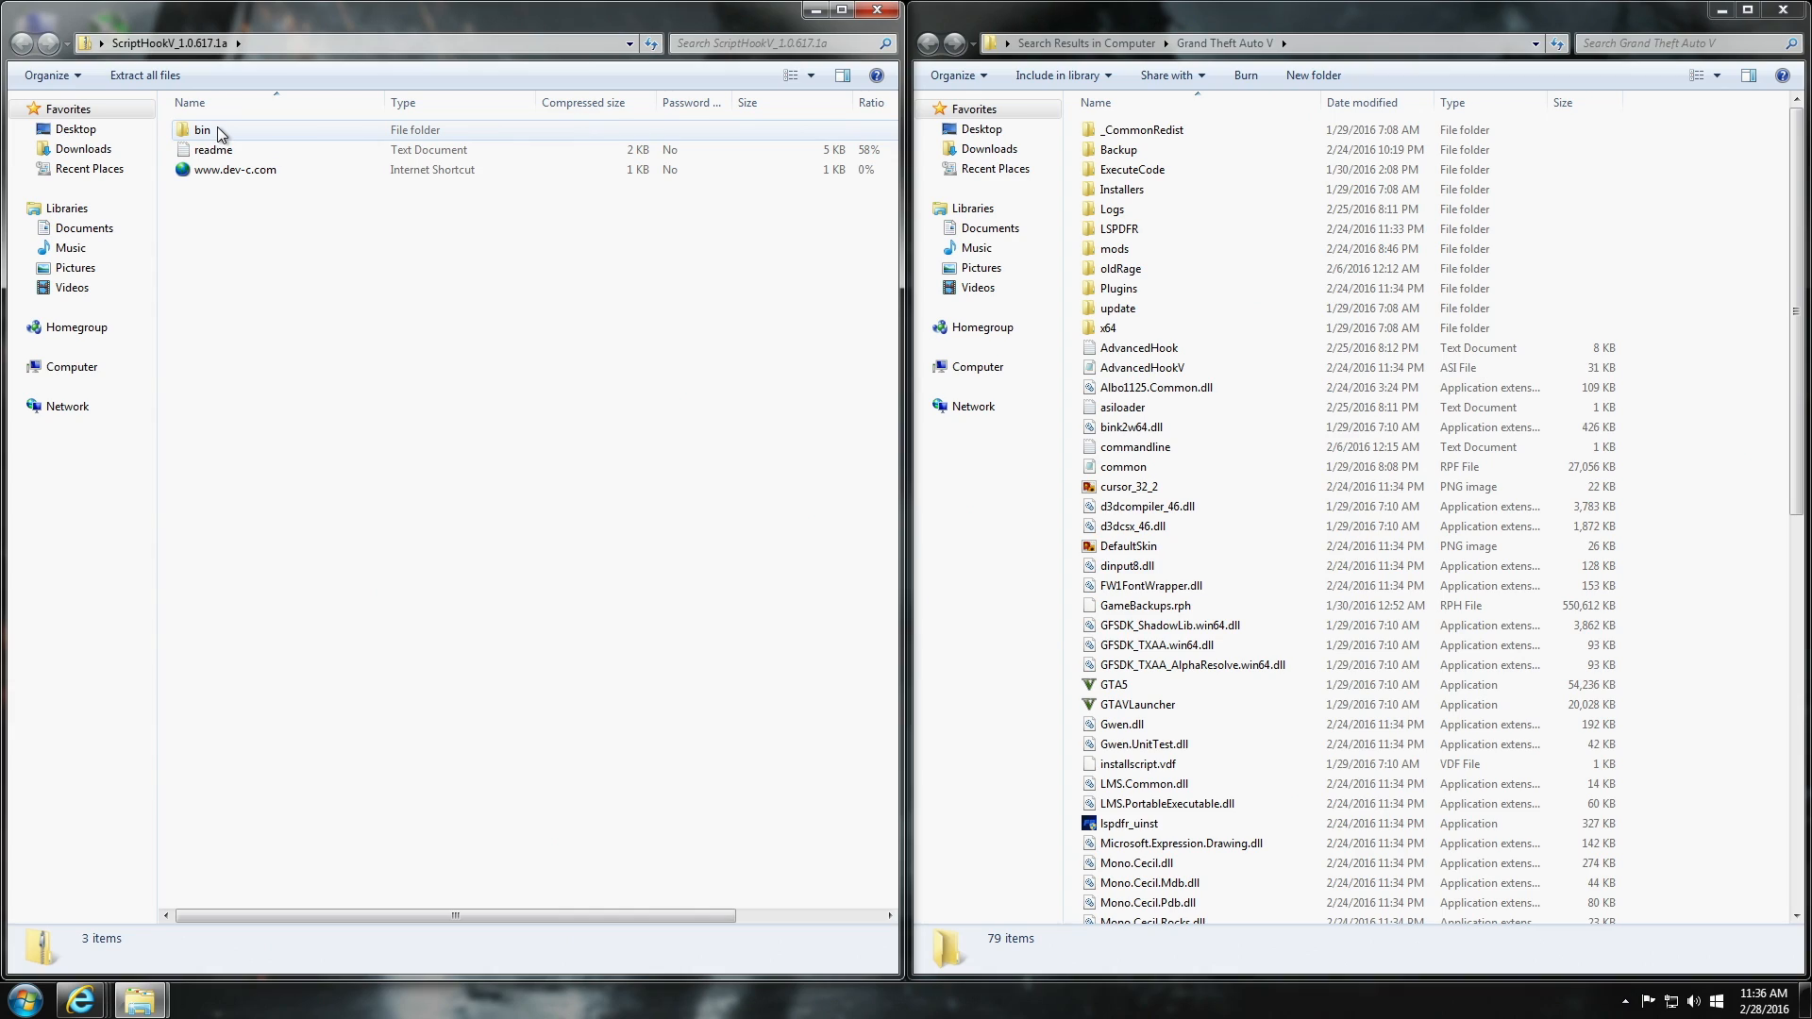
double_click(202, 130)
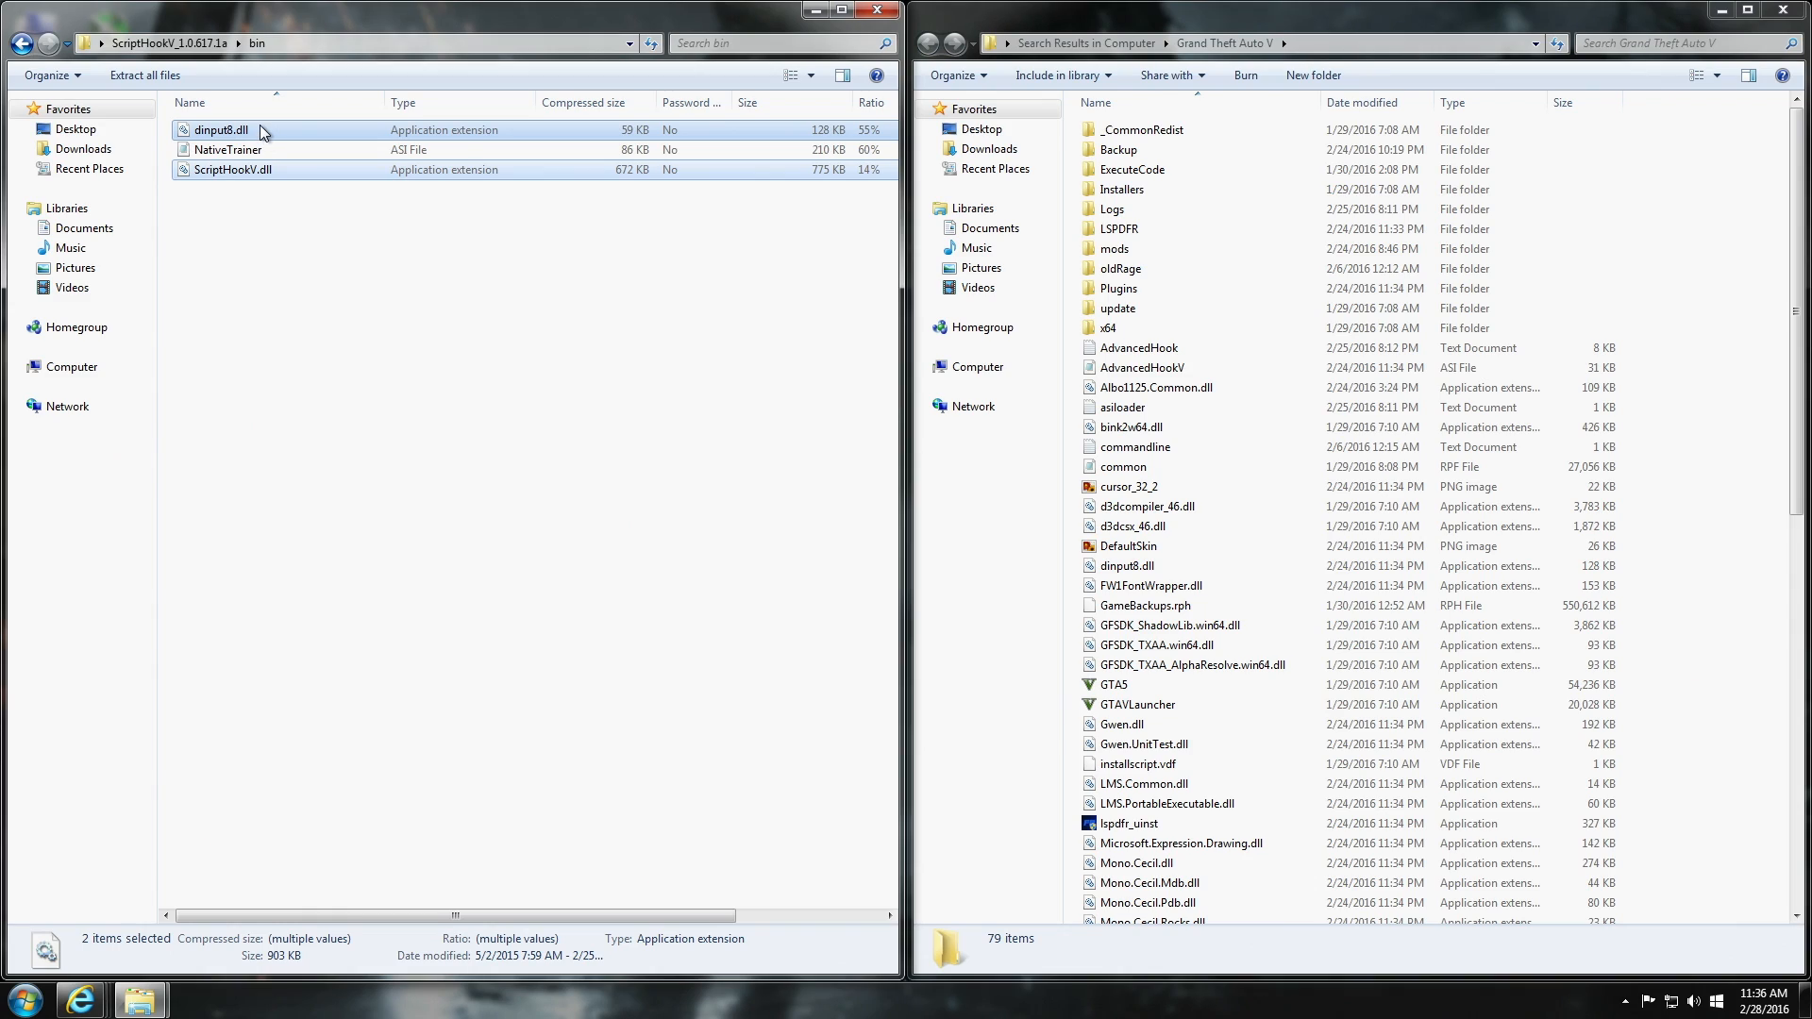
mouse_move(268, 189)
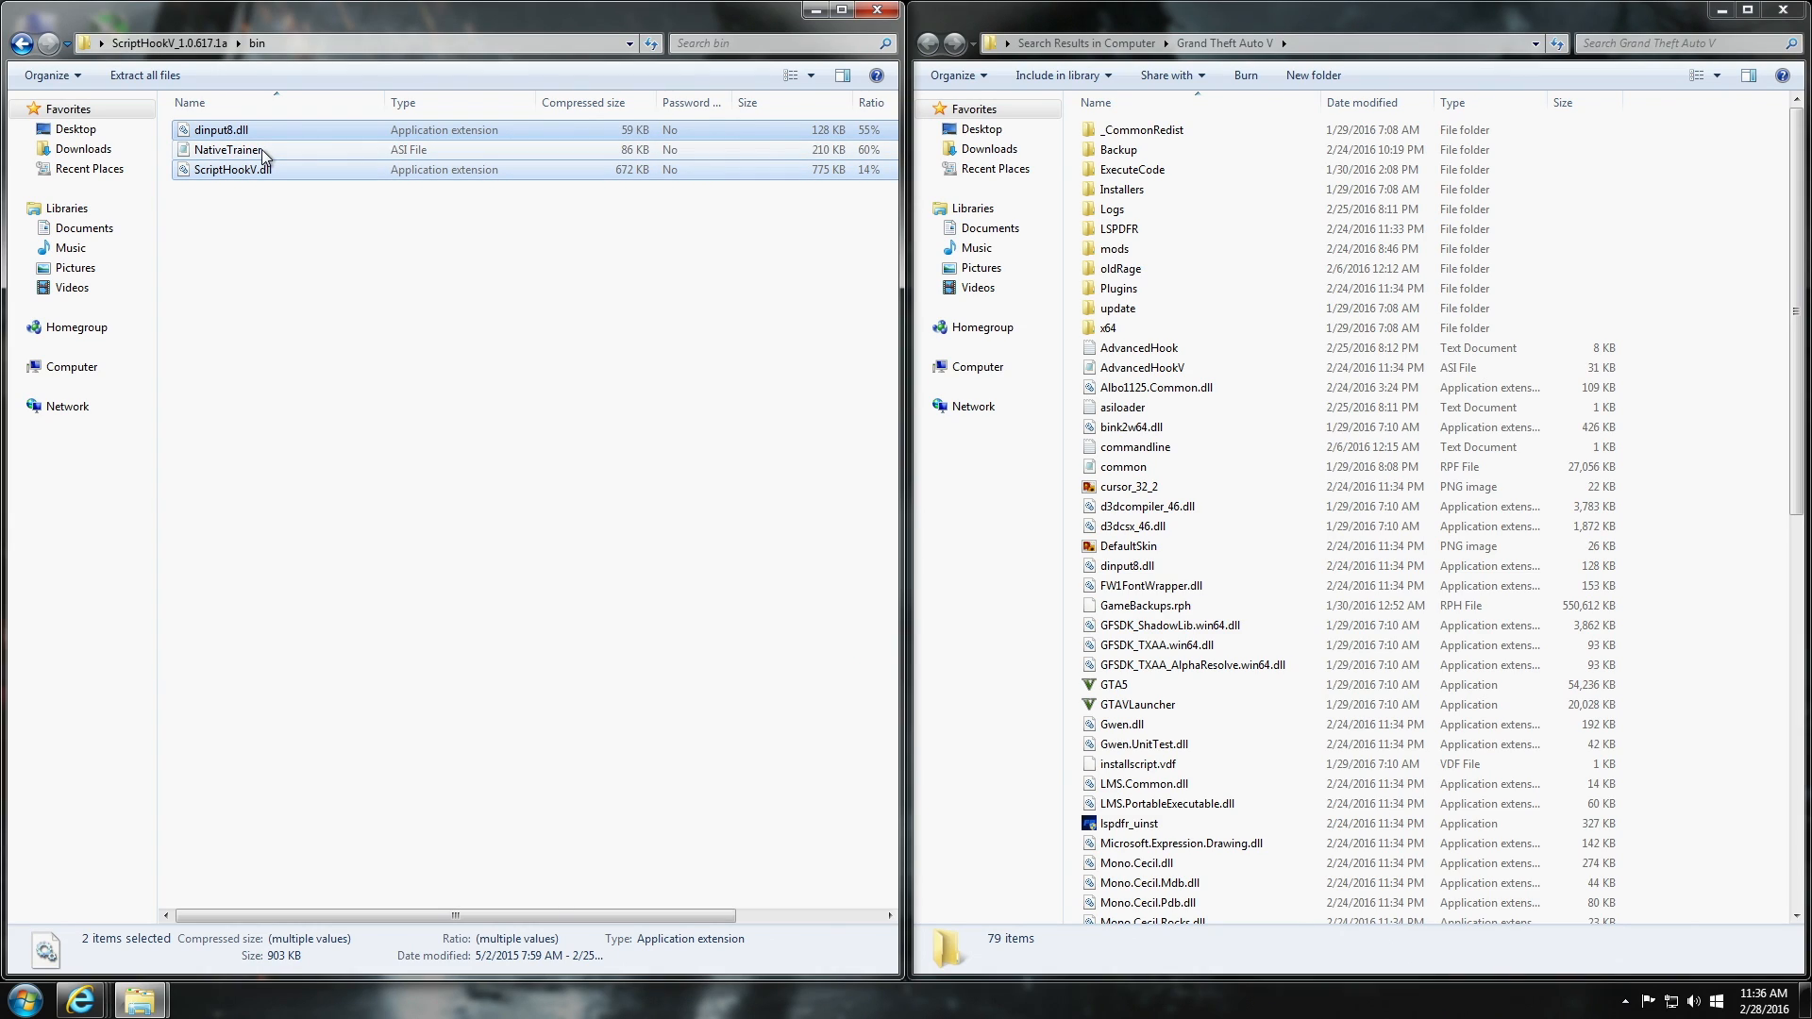
mouse_move(275, 157)
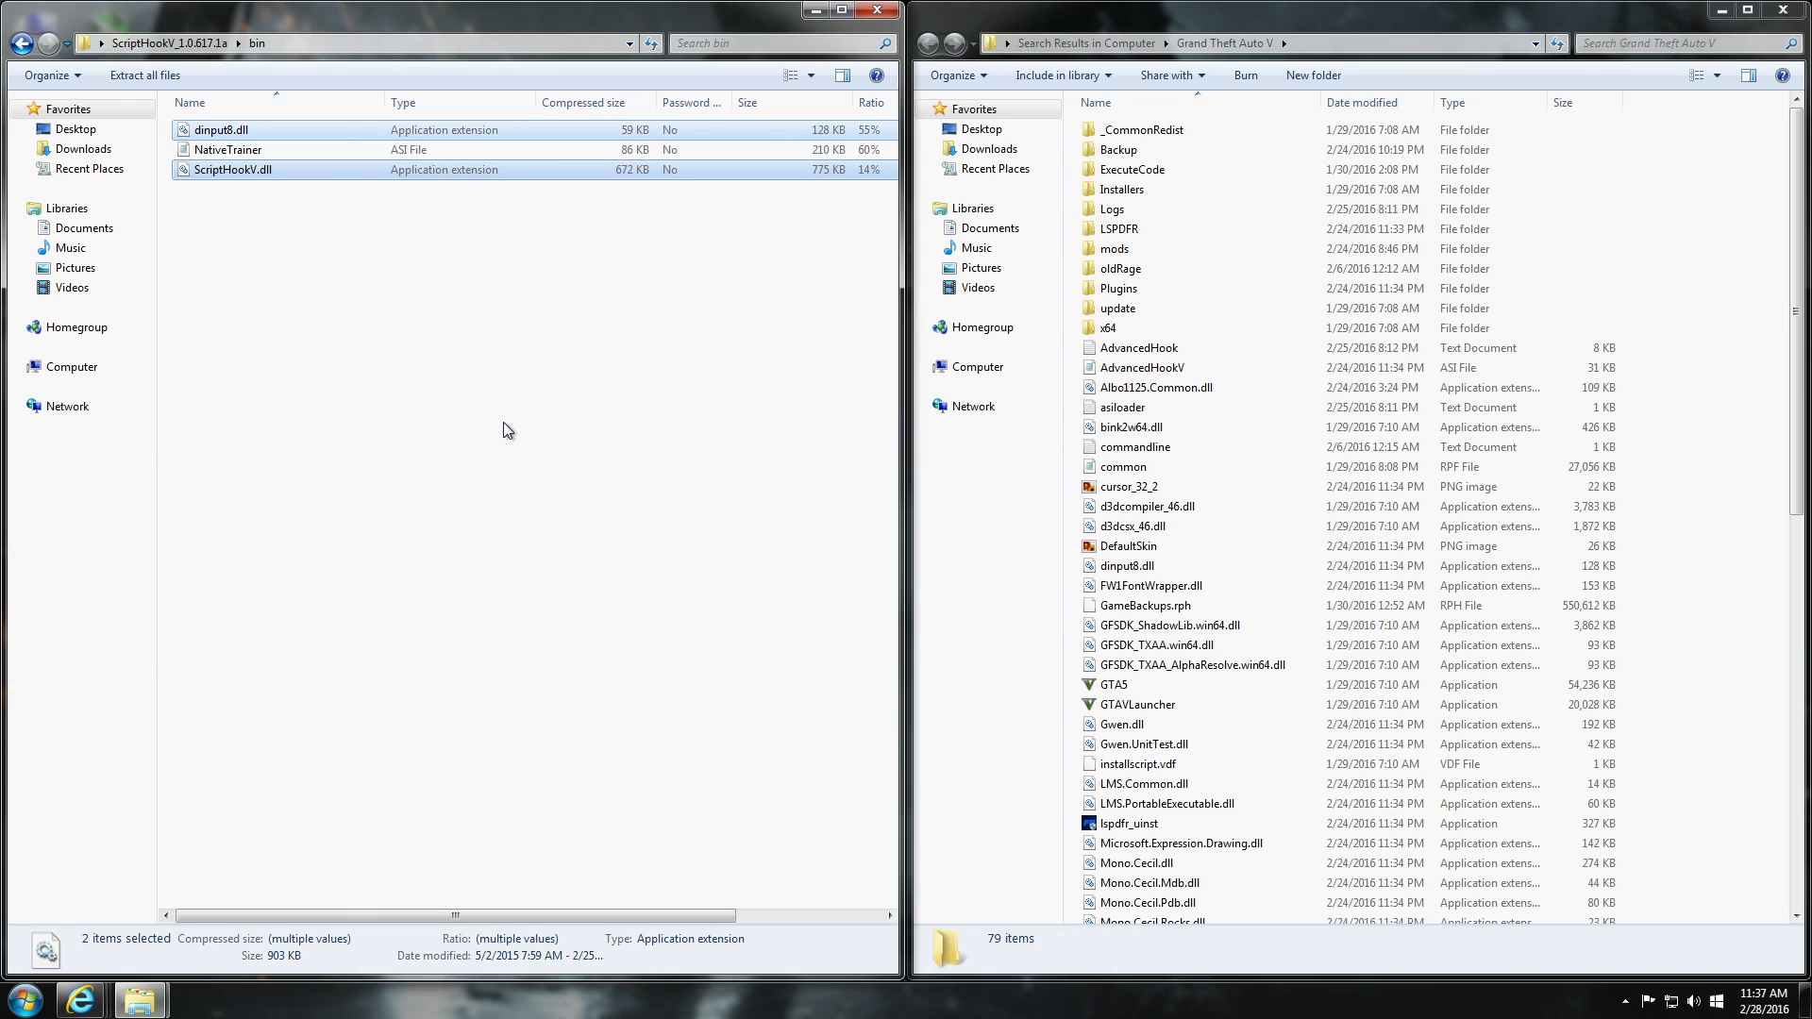
mouse_move(288, 262)
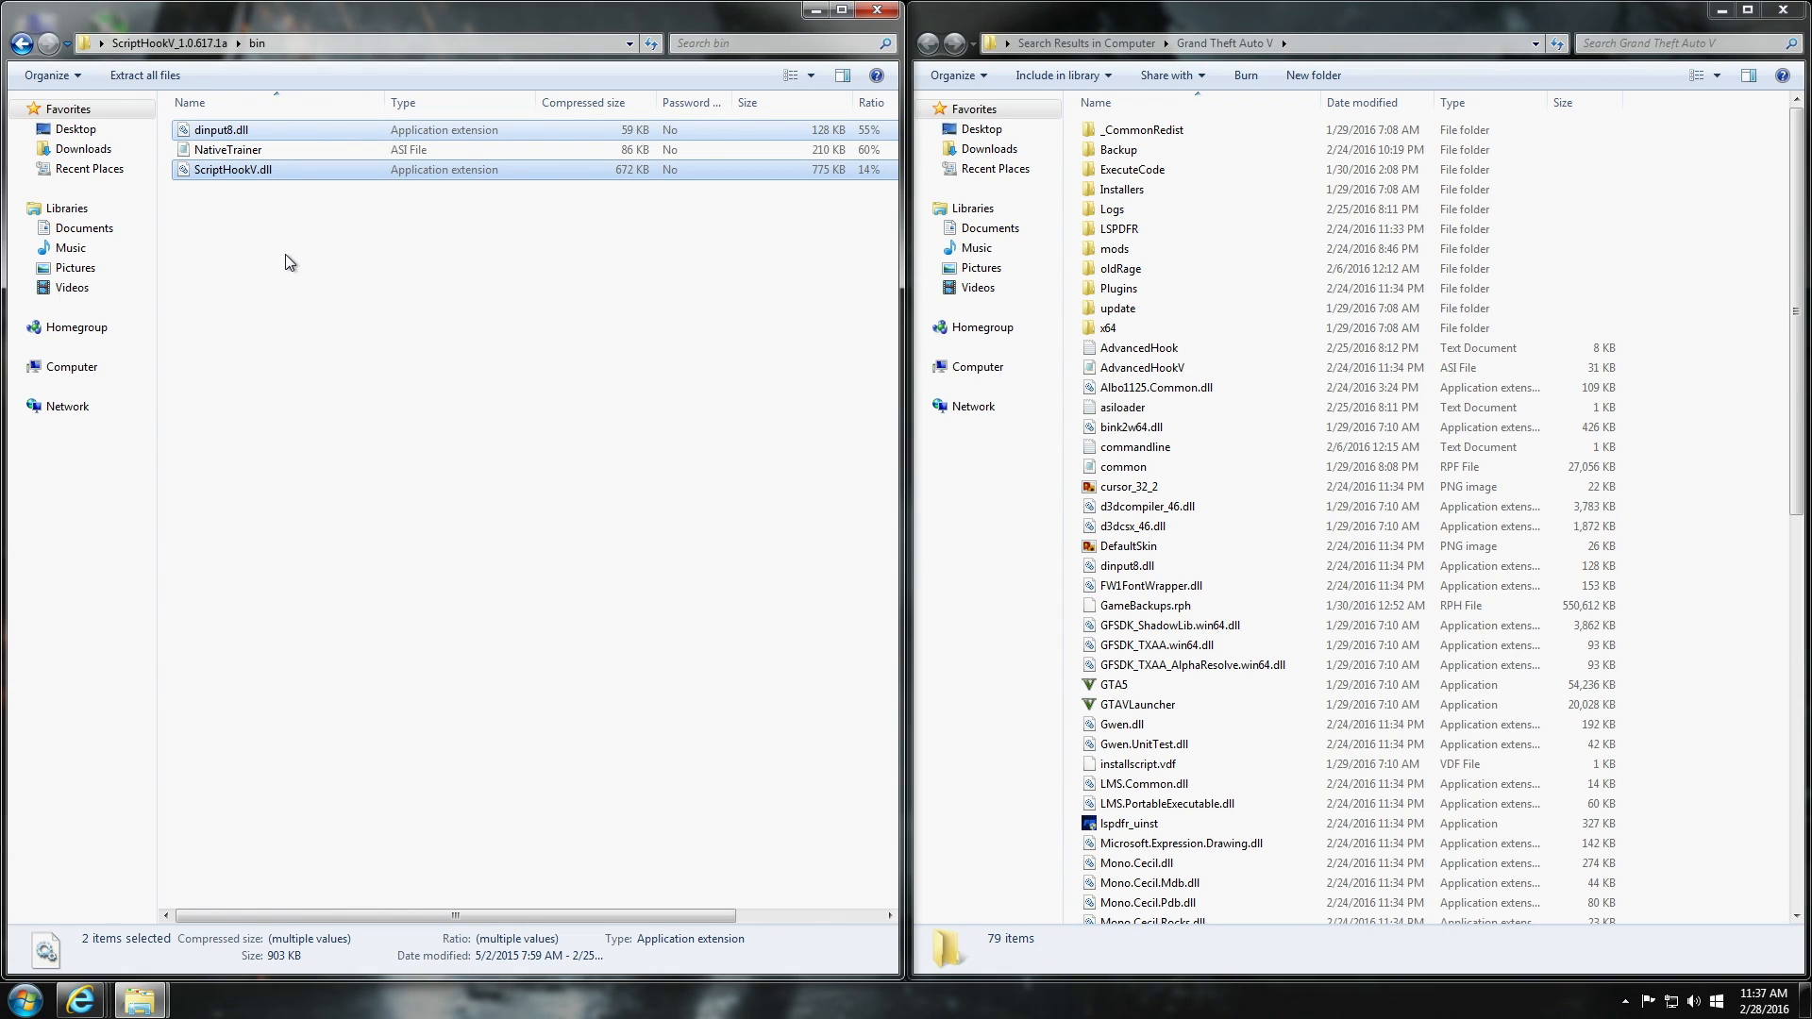
mouse_move(263, 237)
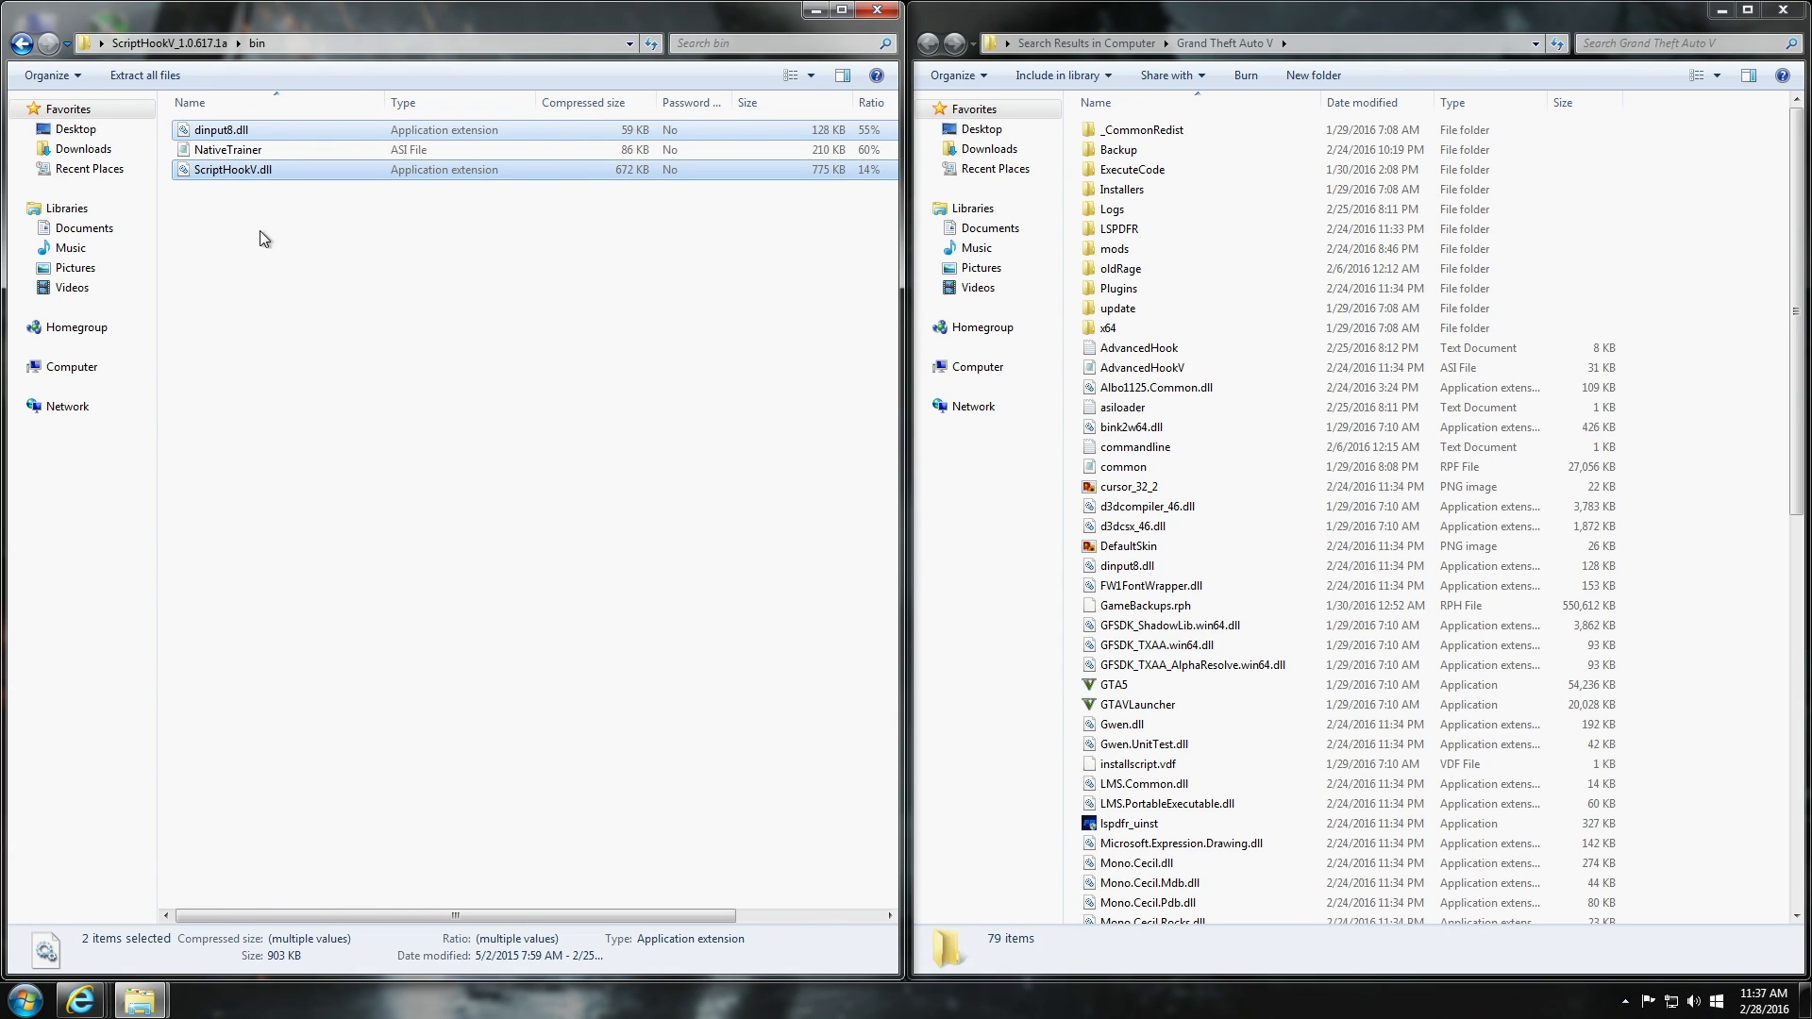
left_click(219, 129)
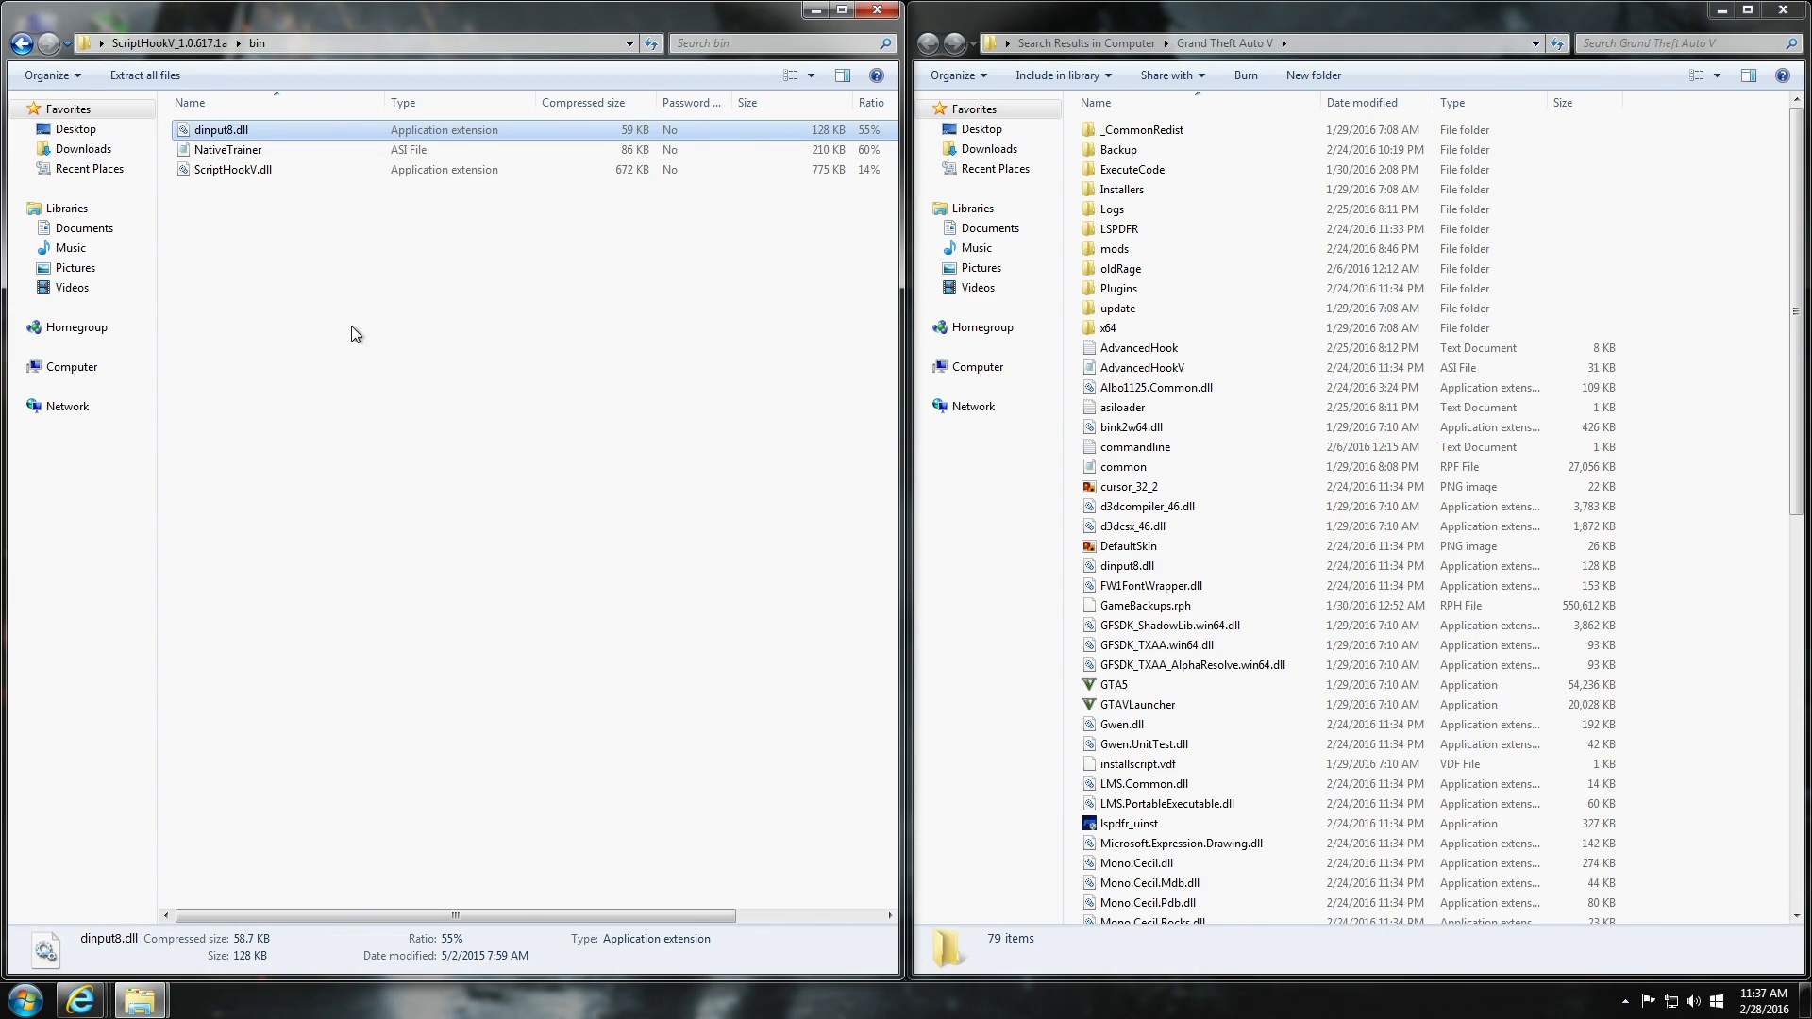
mouse_move(401, 406)
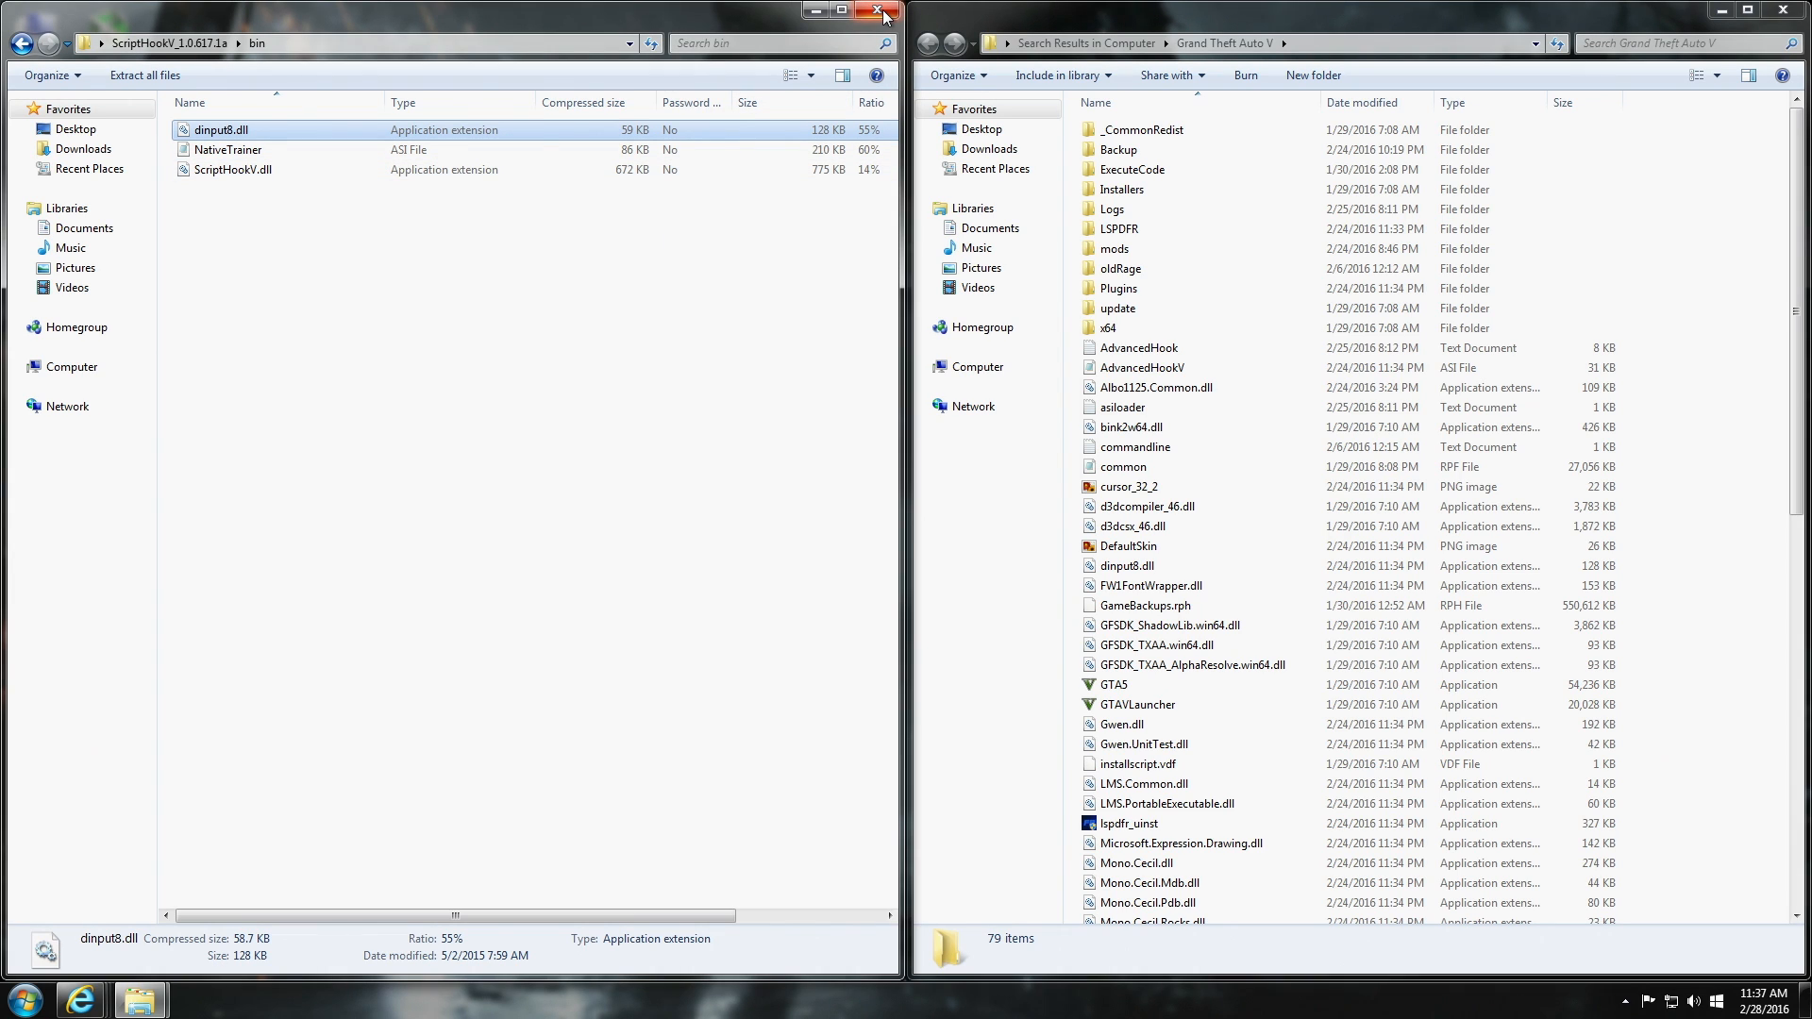
mouse_move(884, 15)
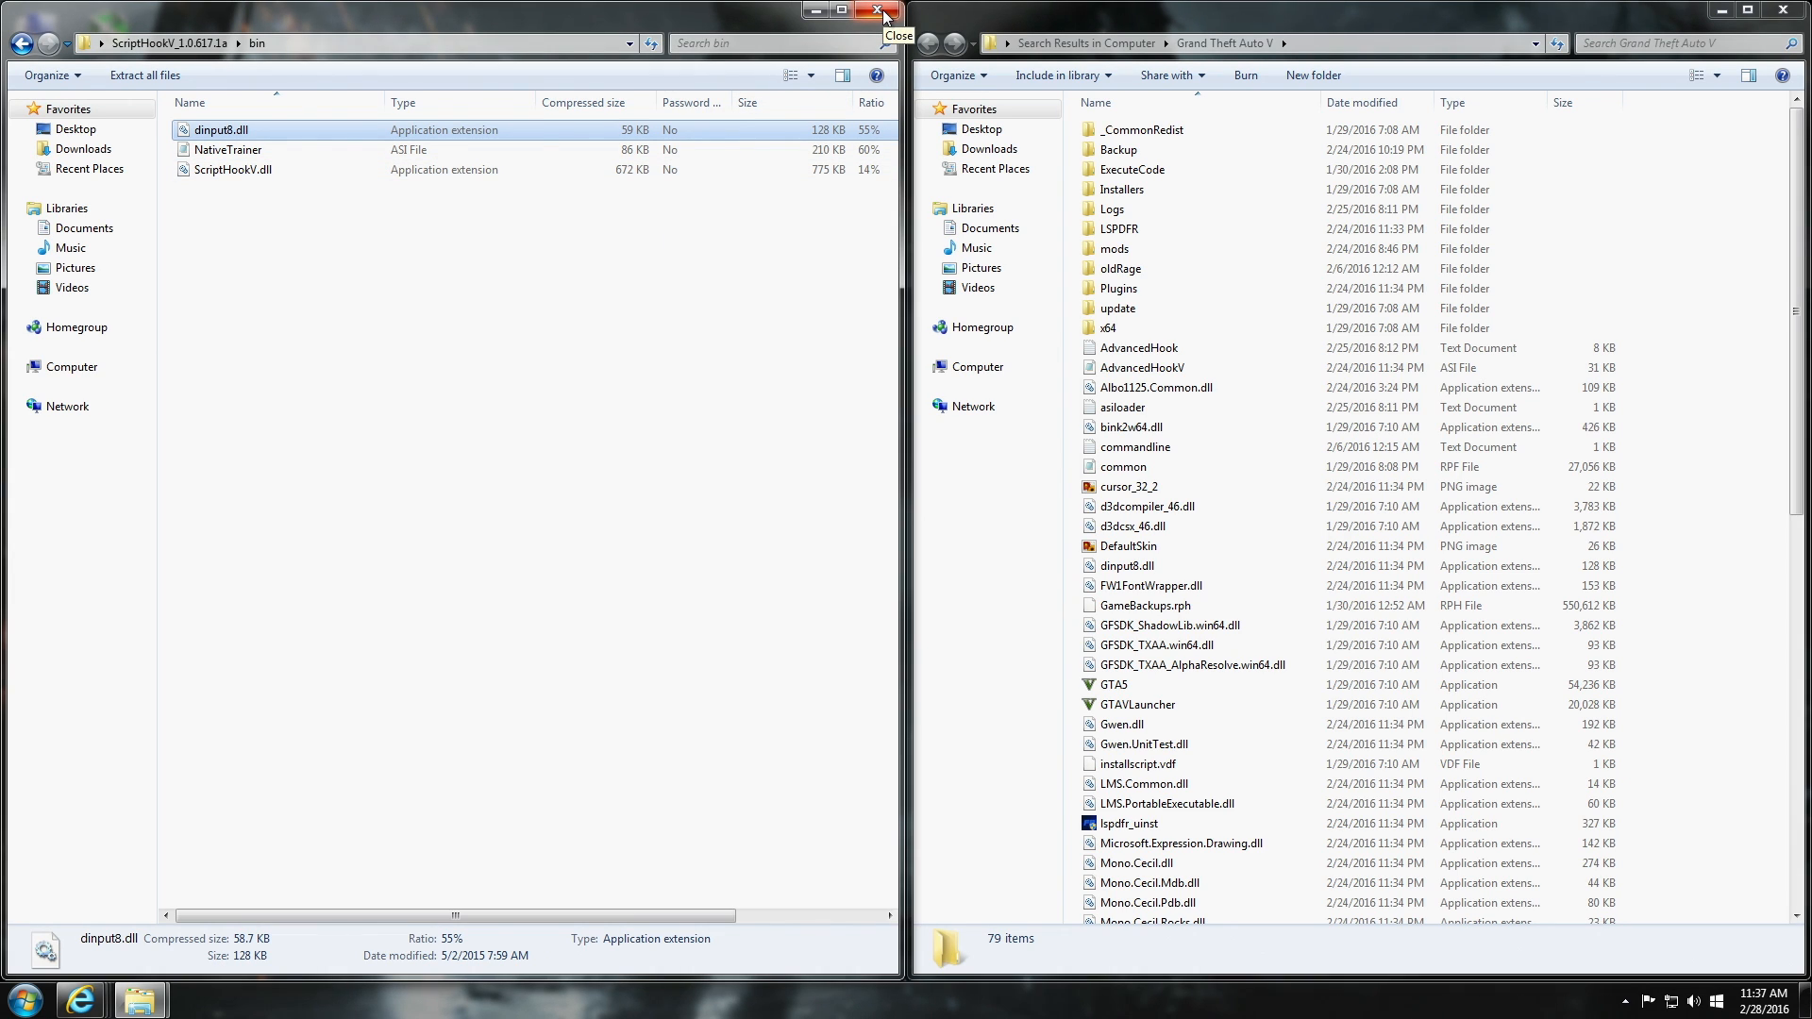
left_click(883, 9)
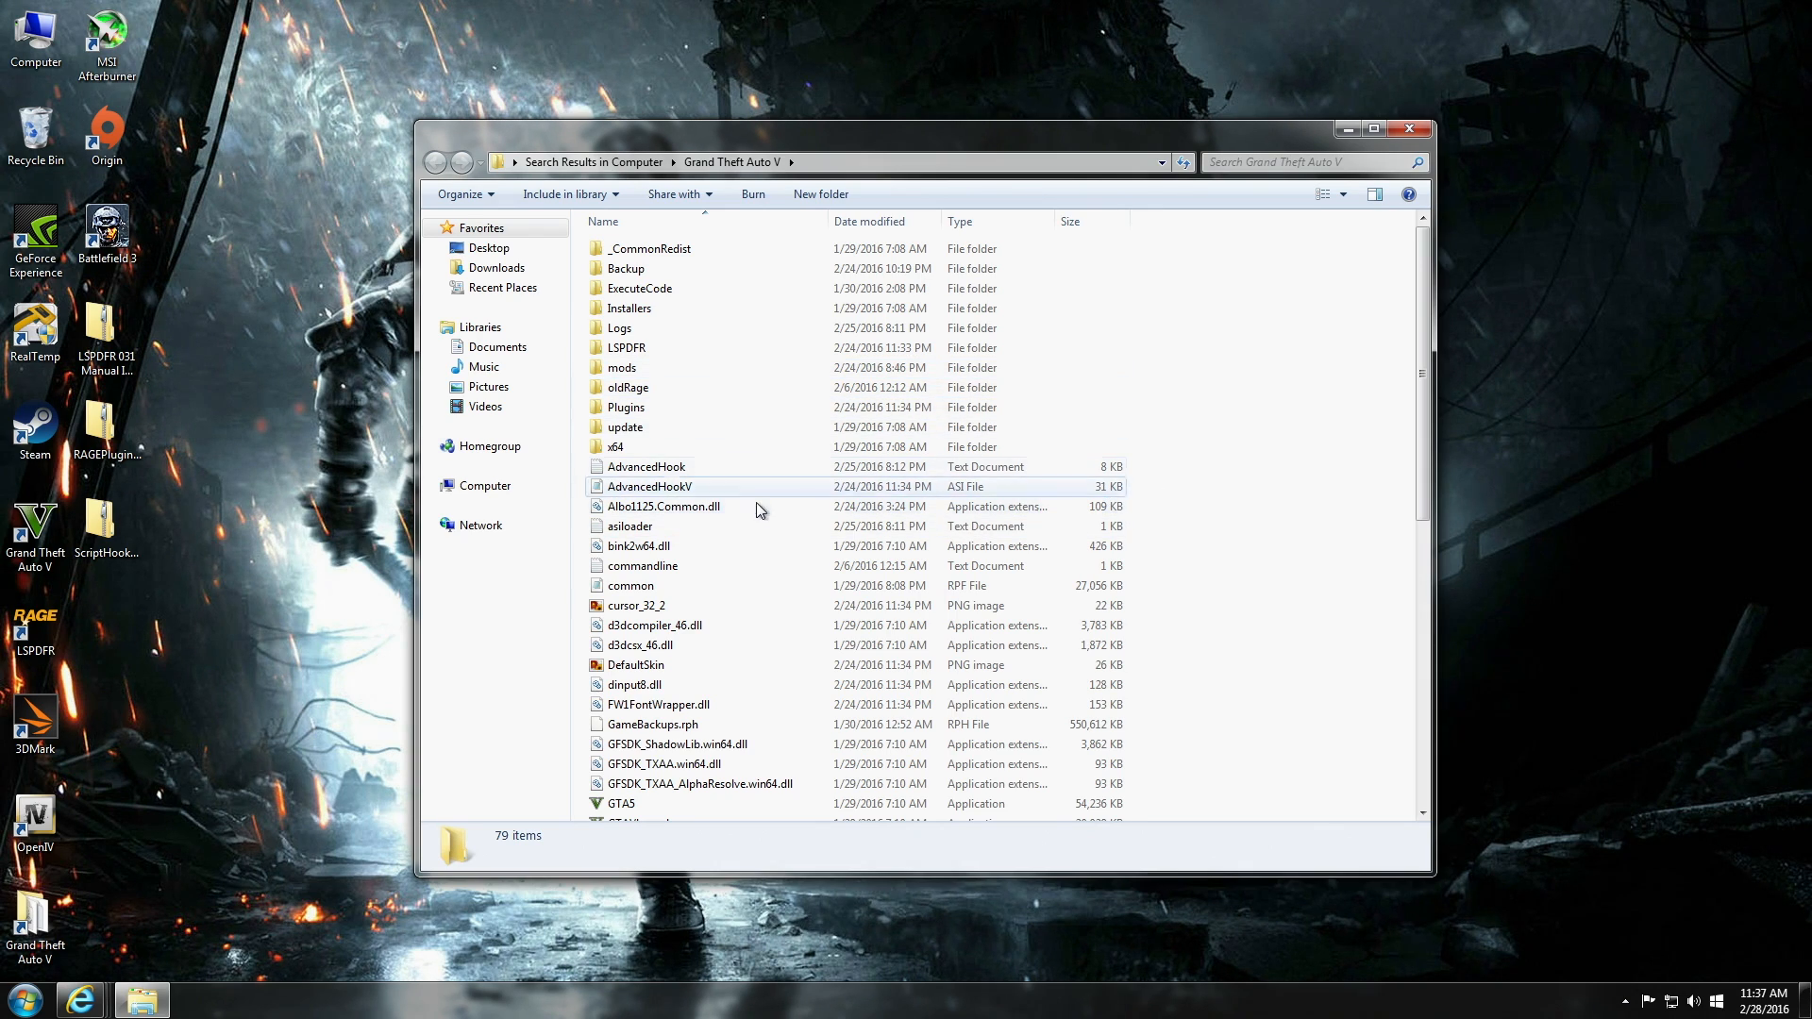
mouse_move(763, 545)
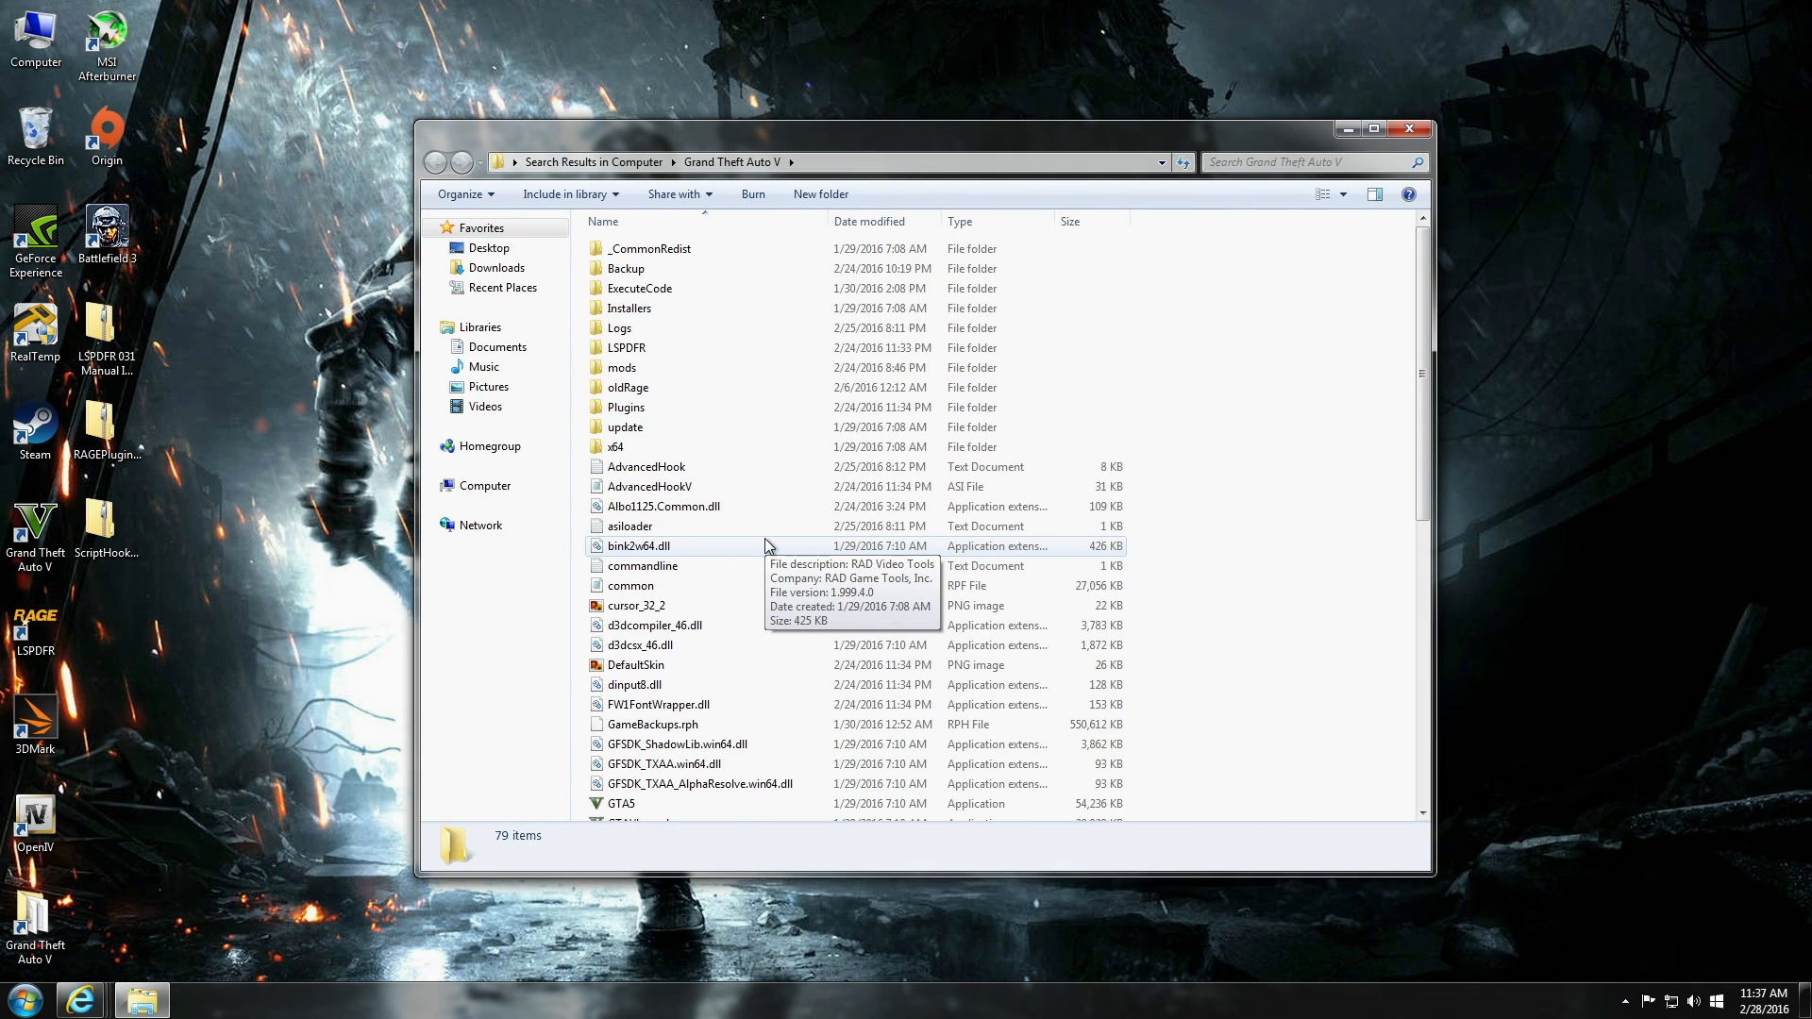
Scroll down to RAGEPluginHook.exe and bring up its context menu.
scroll("down", 3)
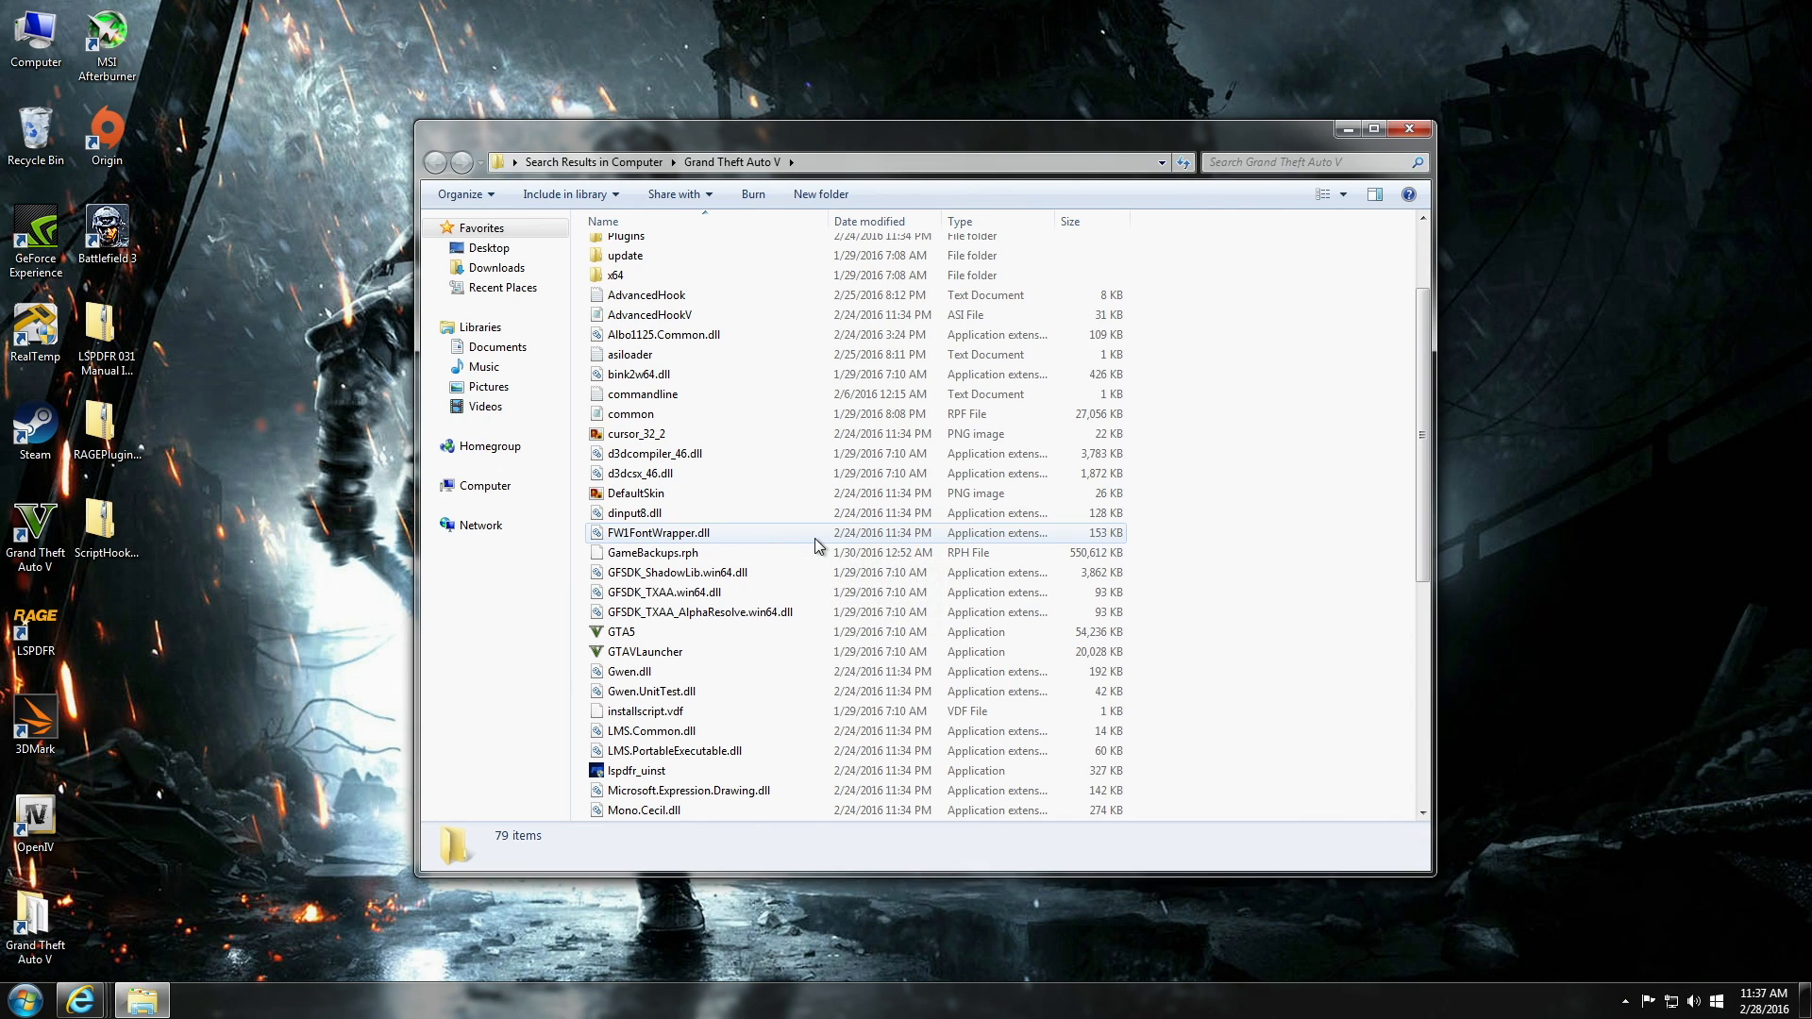
mouse_move(983, 546)
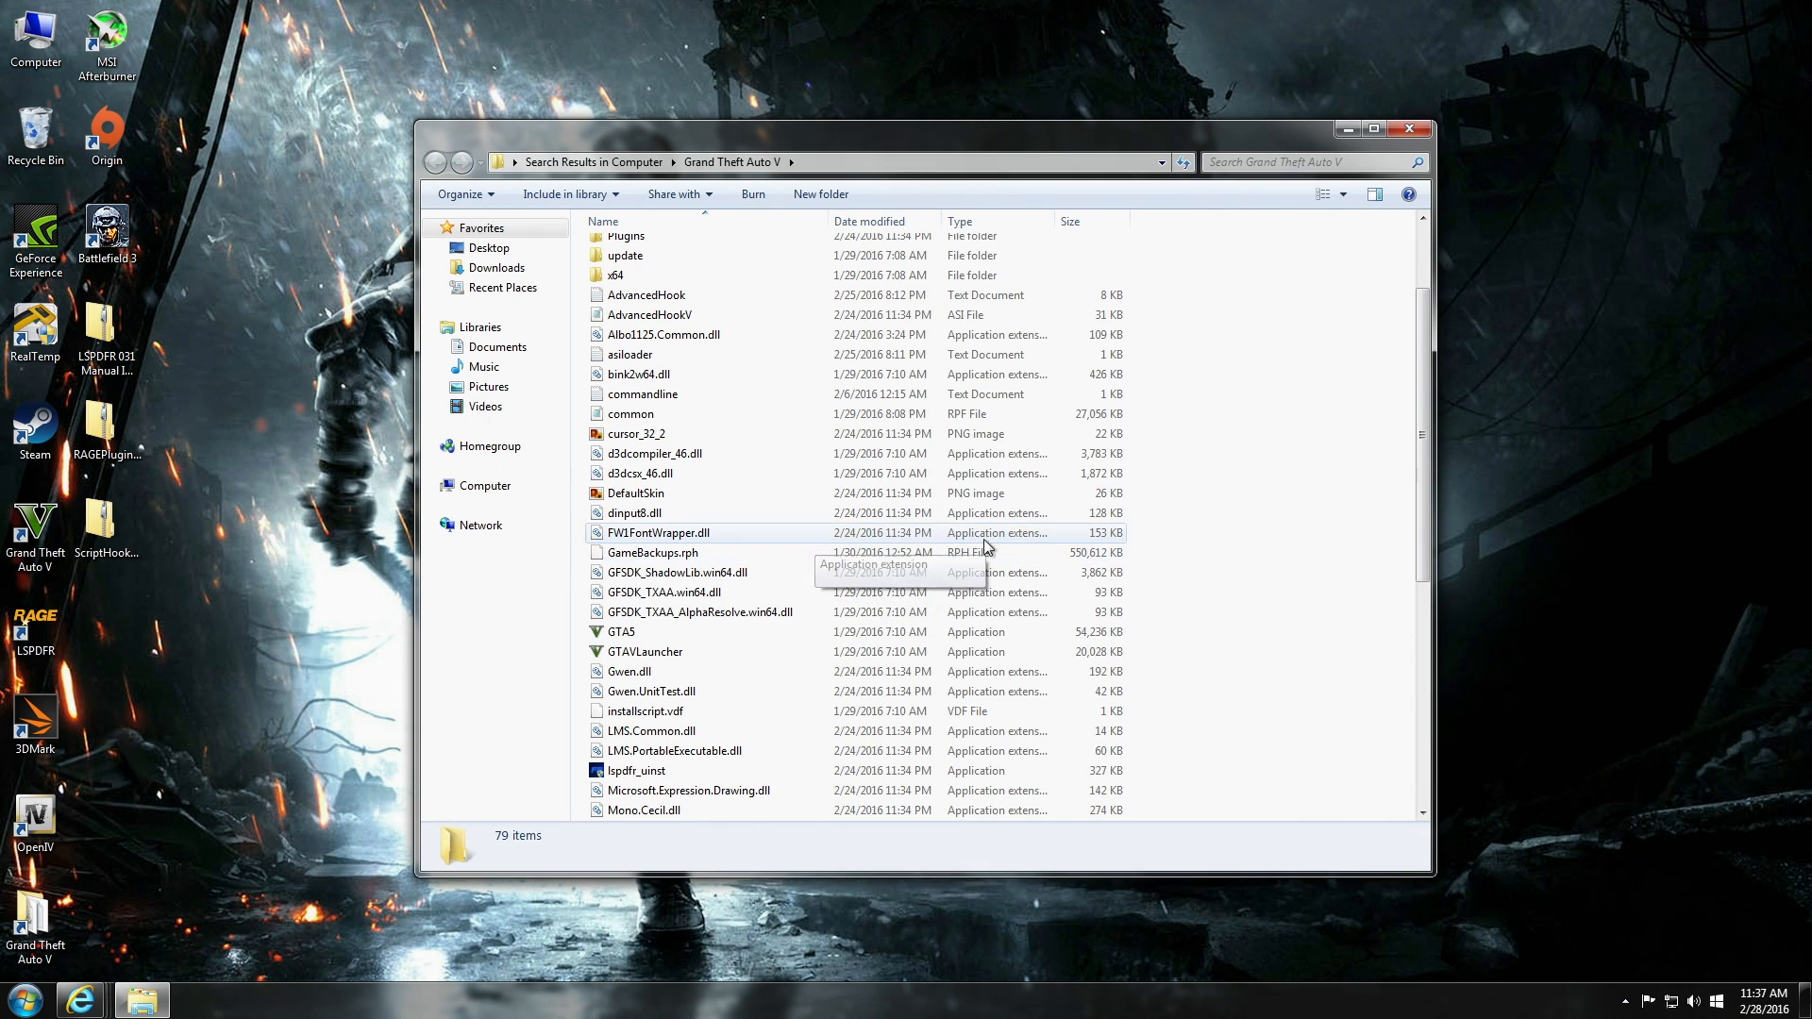
mouse_move(1174, 527)
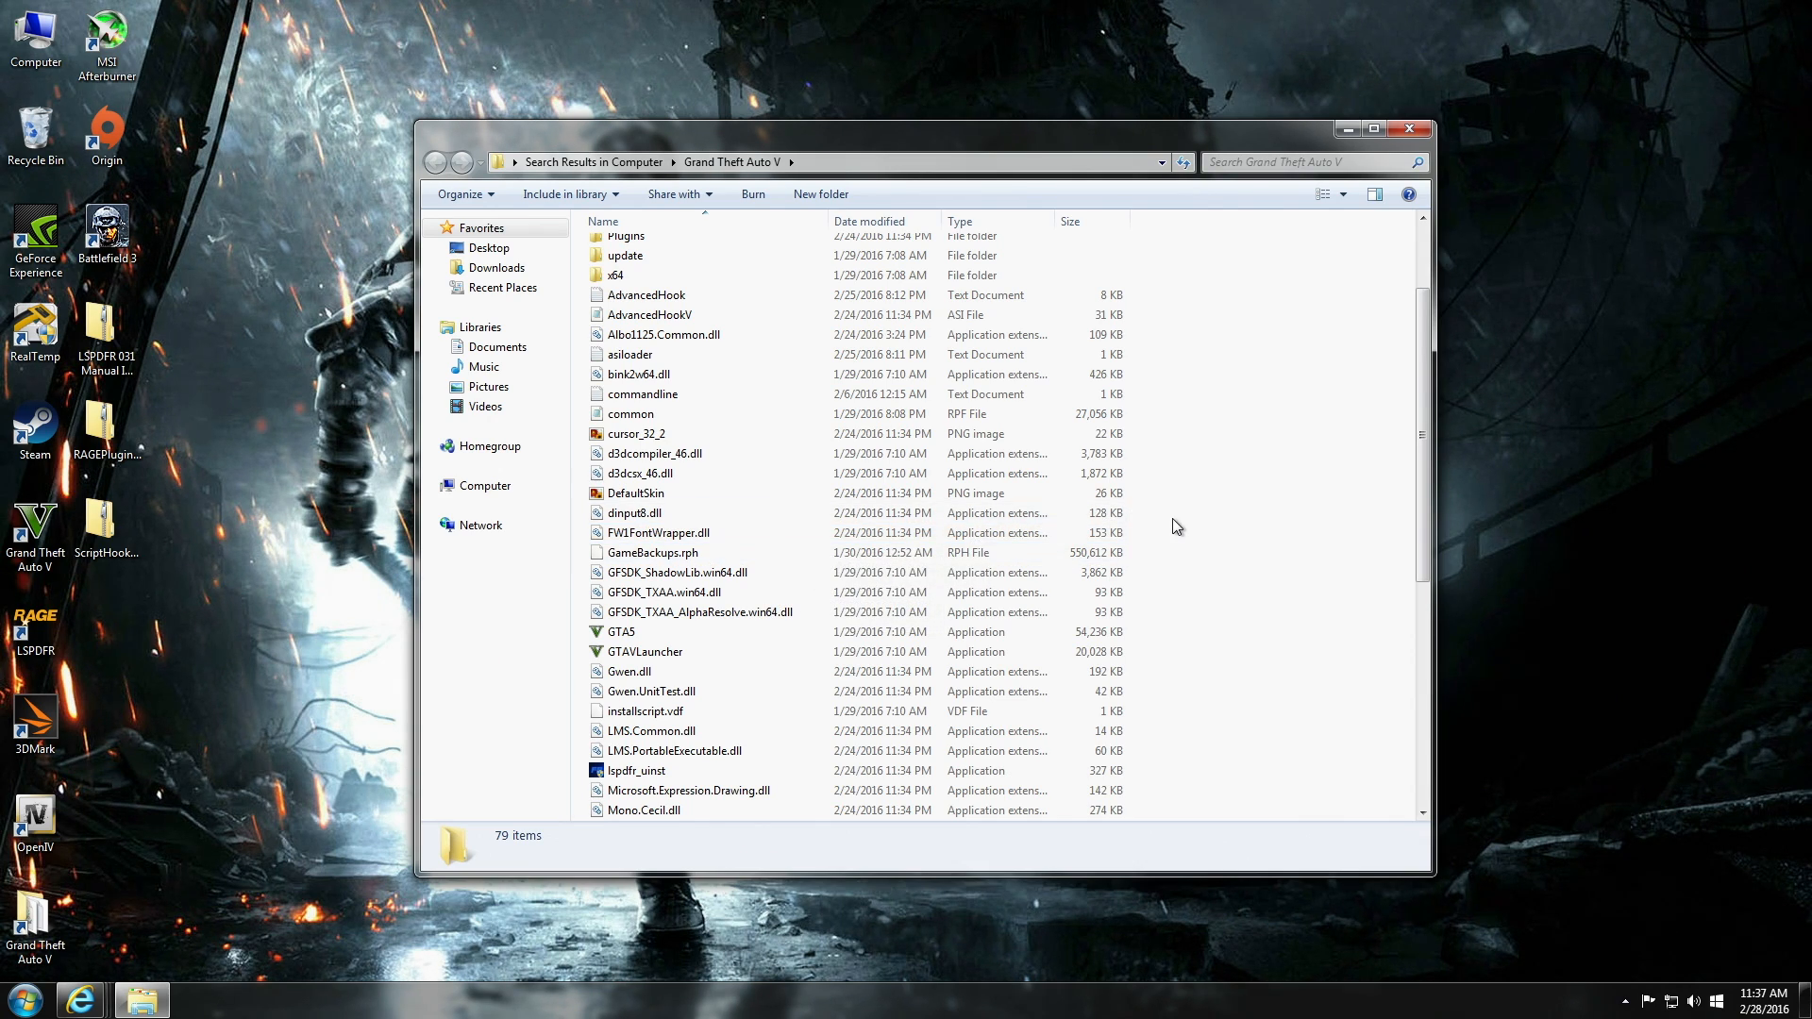
mouse_move(1255, 419)
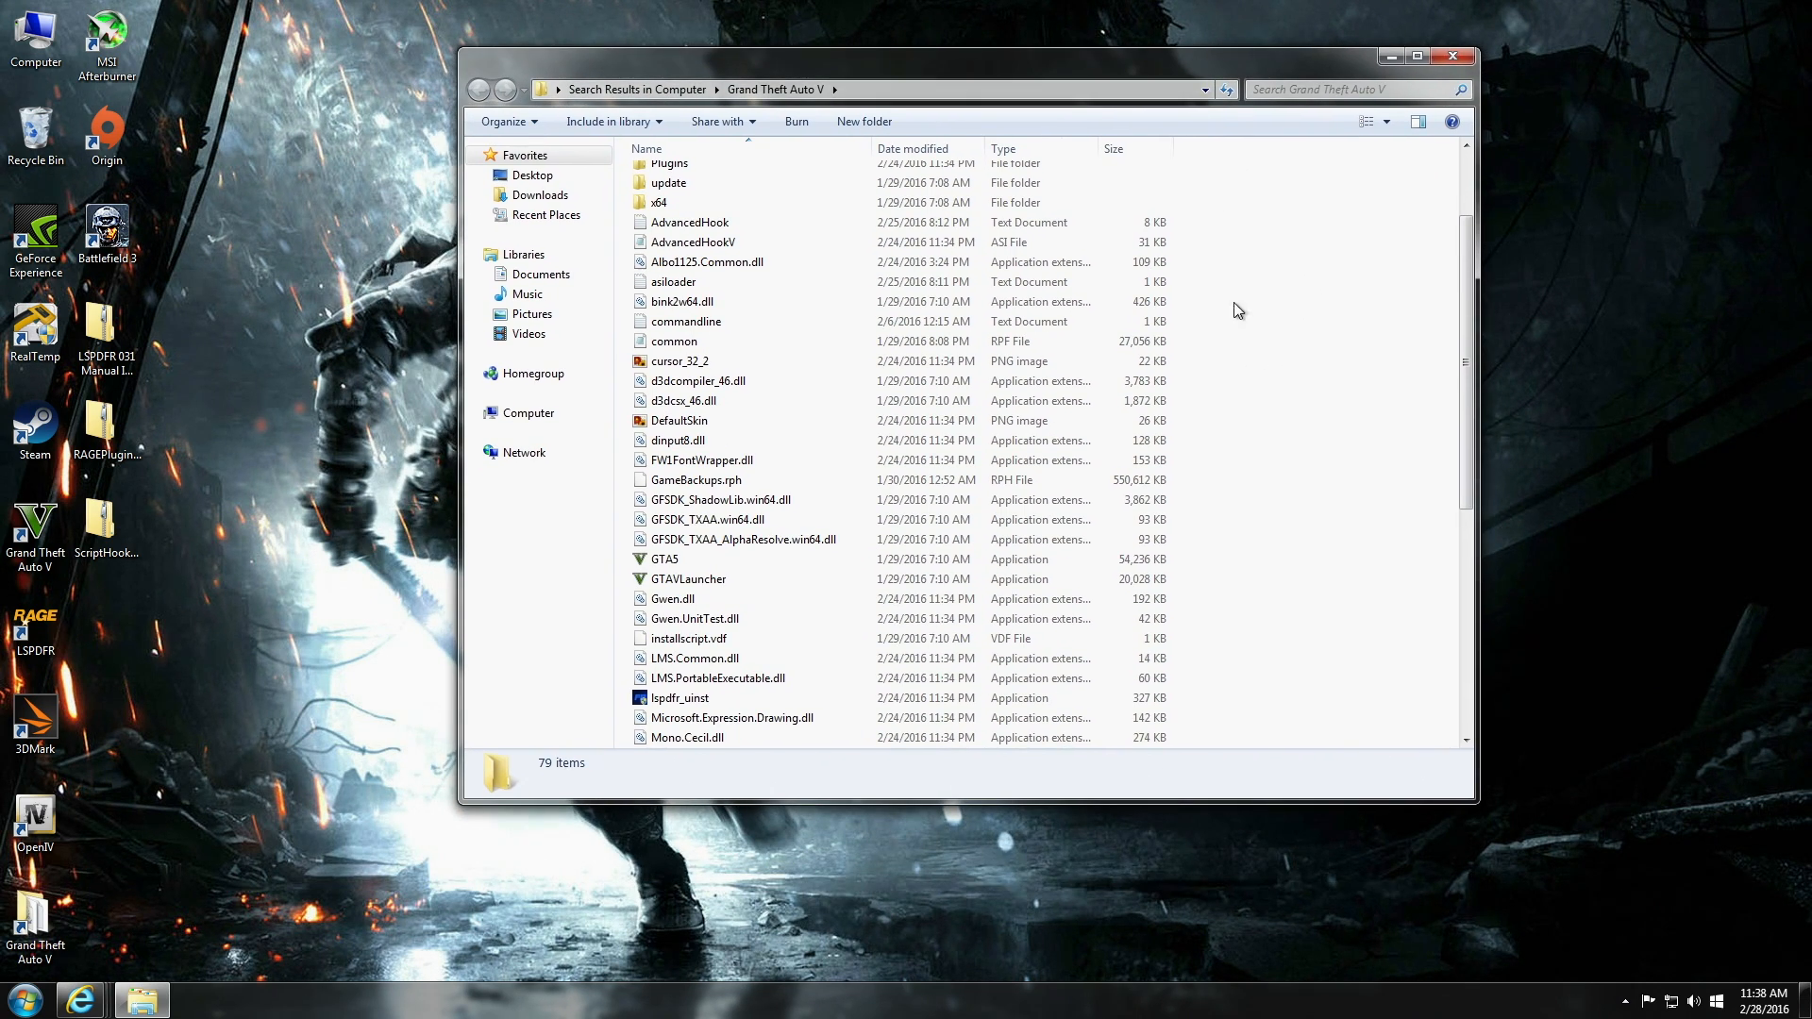
scroll("down", 3)
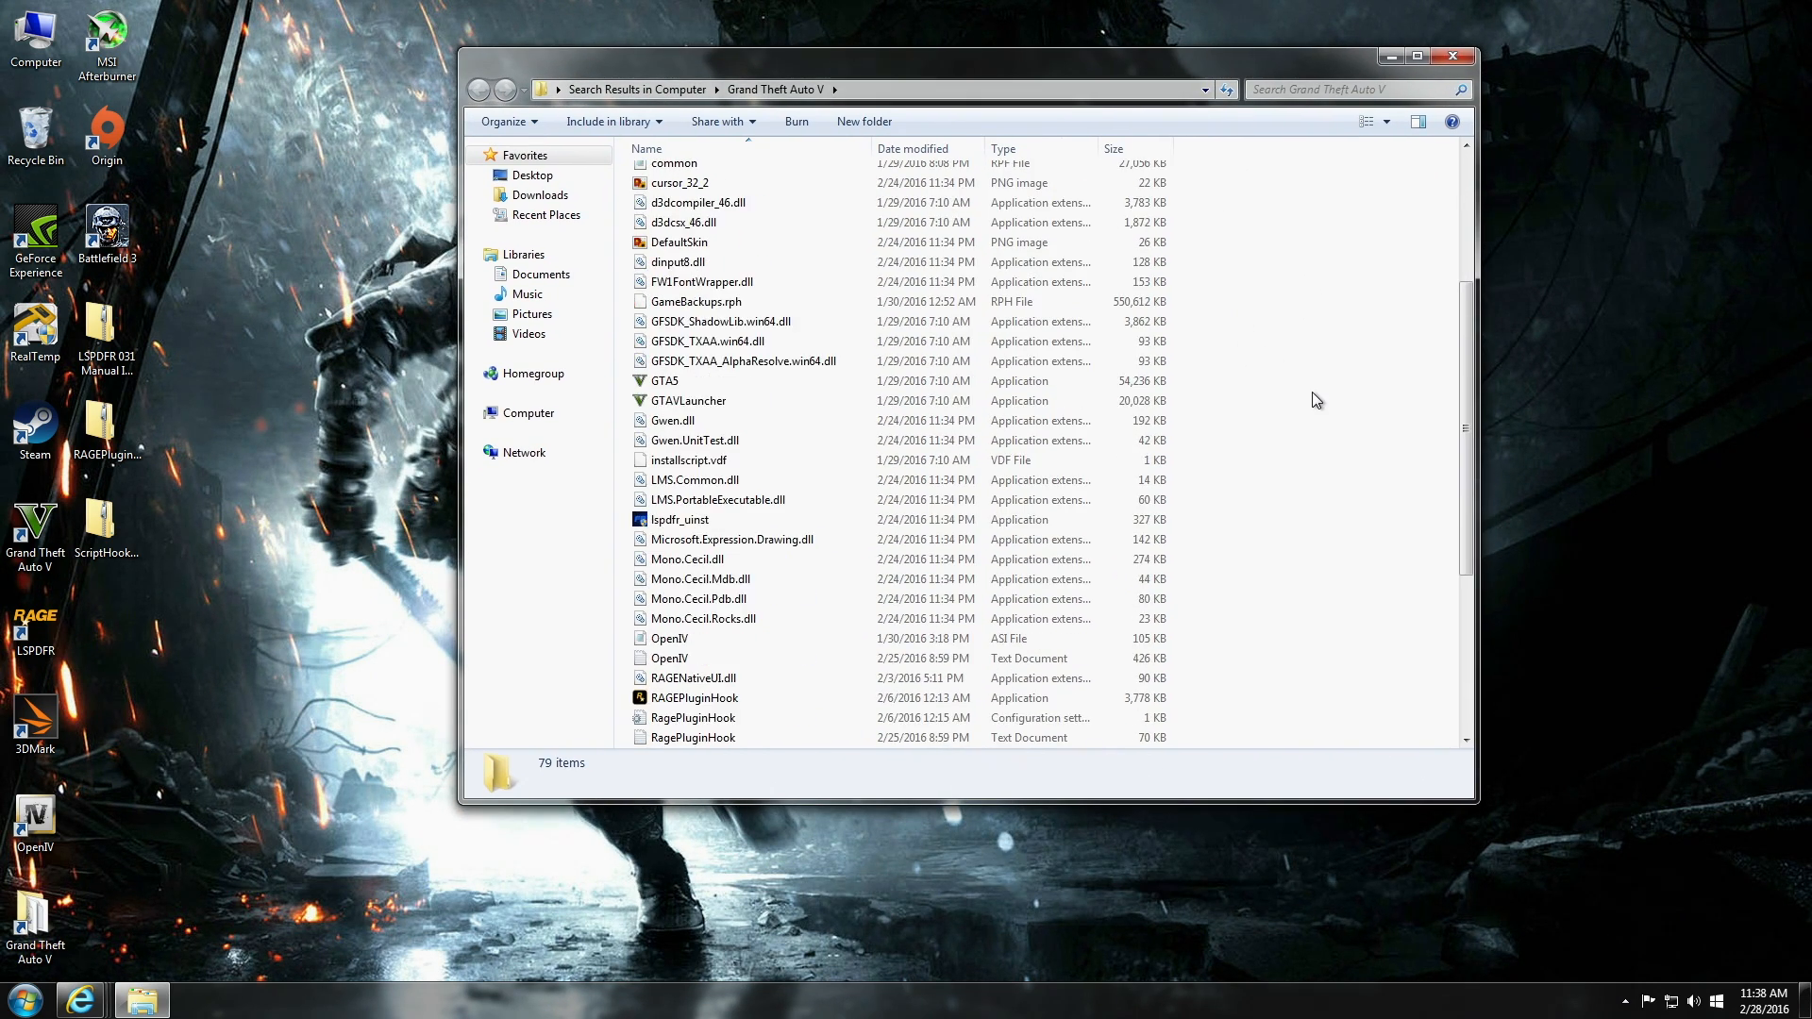
scroll("down", 3)
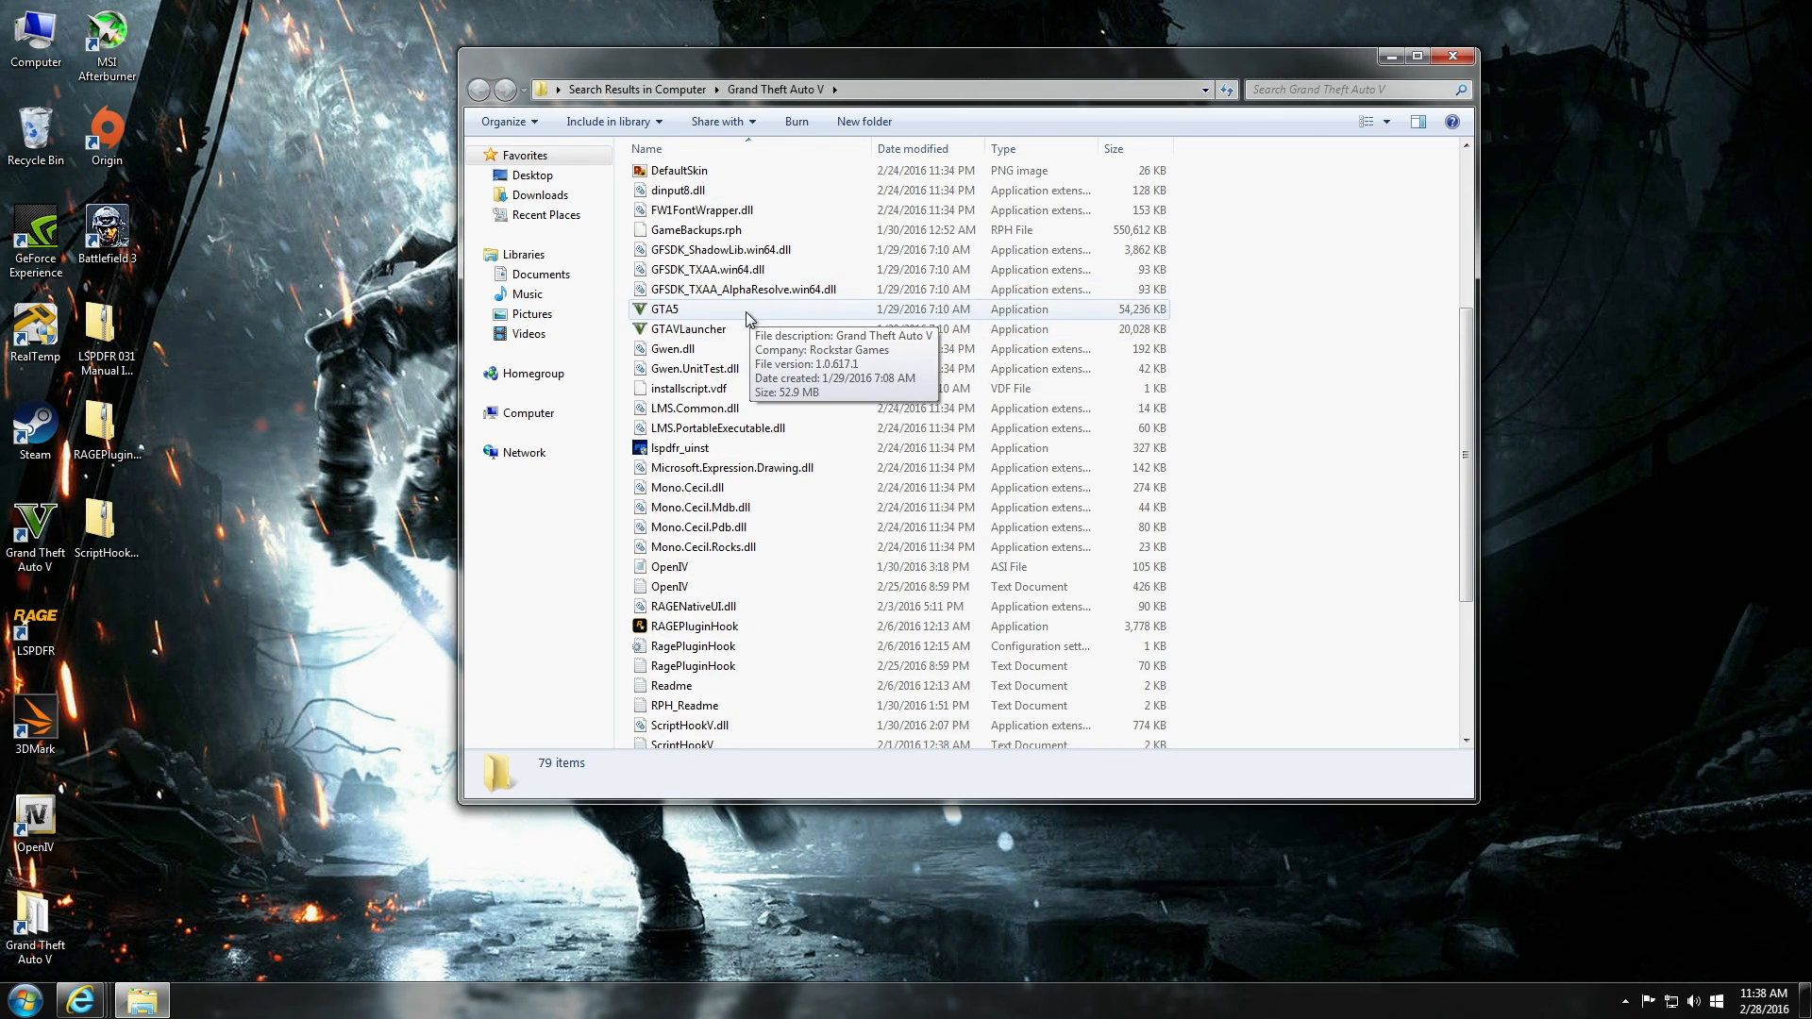
mouse_move(1303, 534)
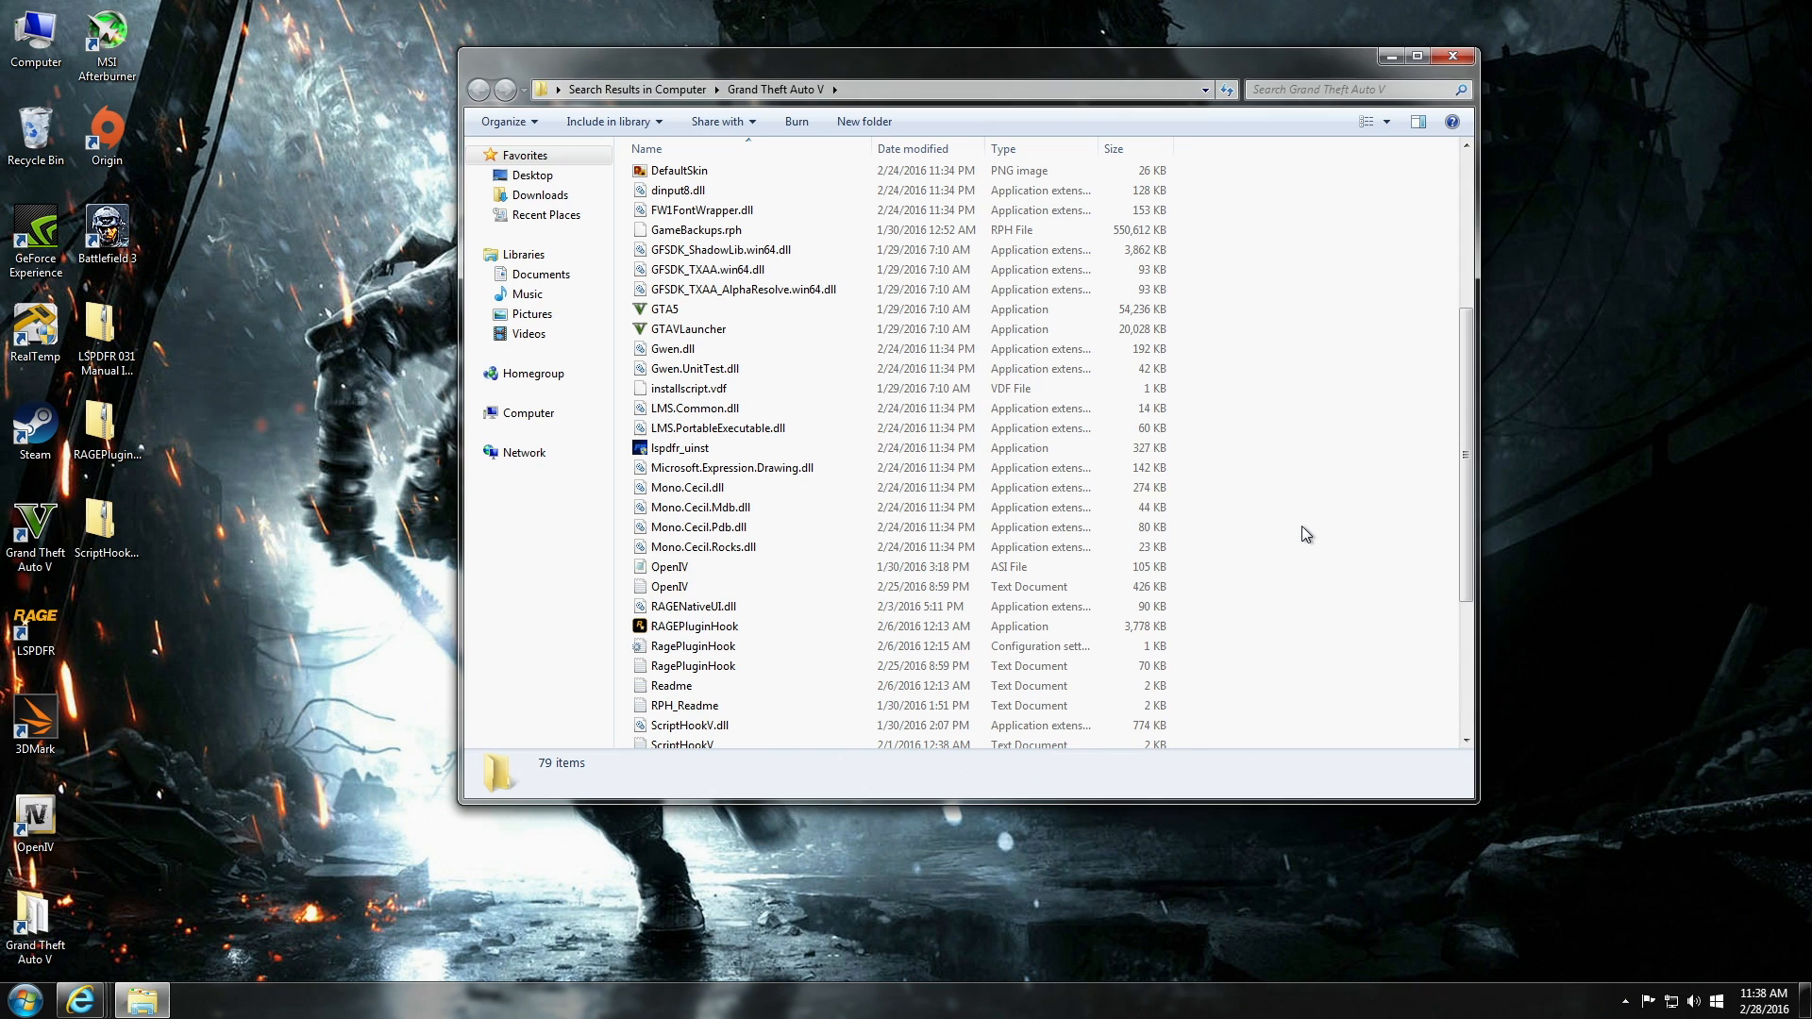
scroll("down", 3)
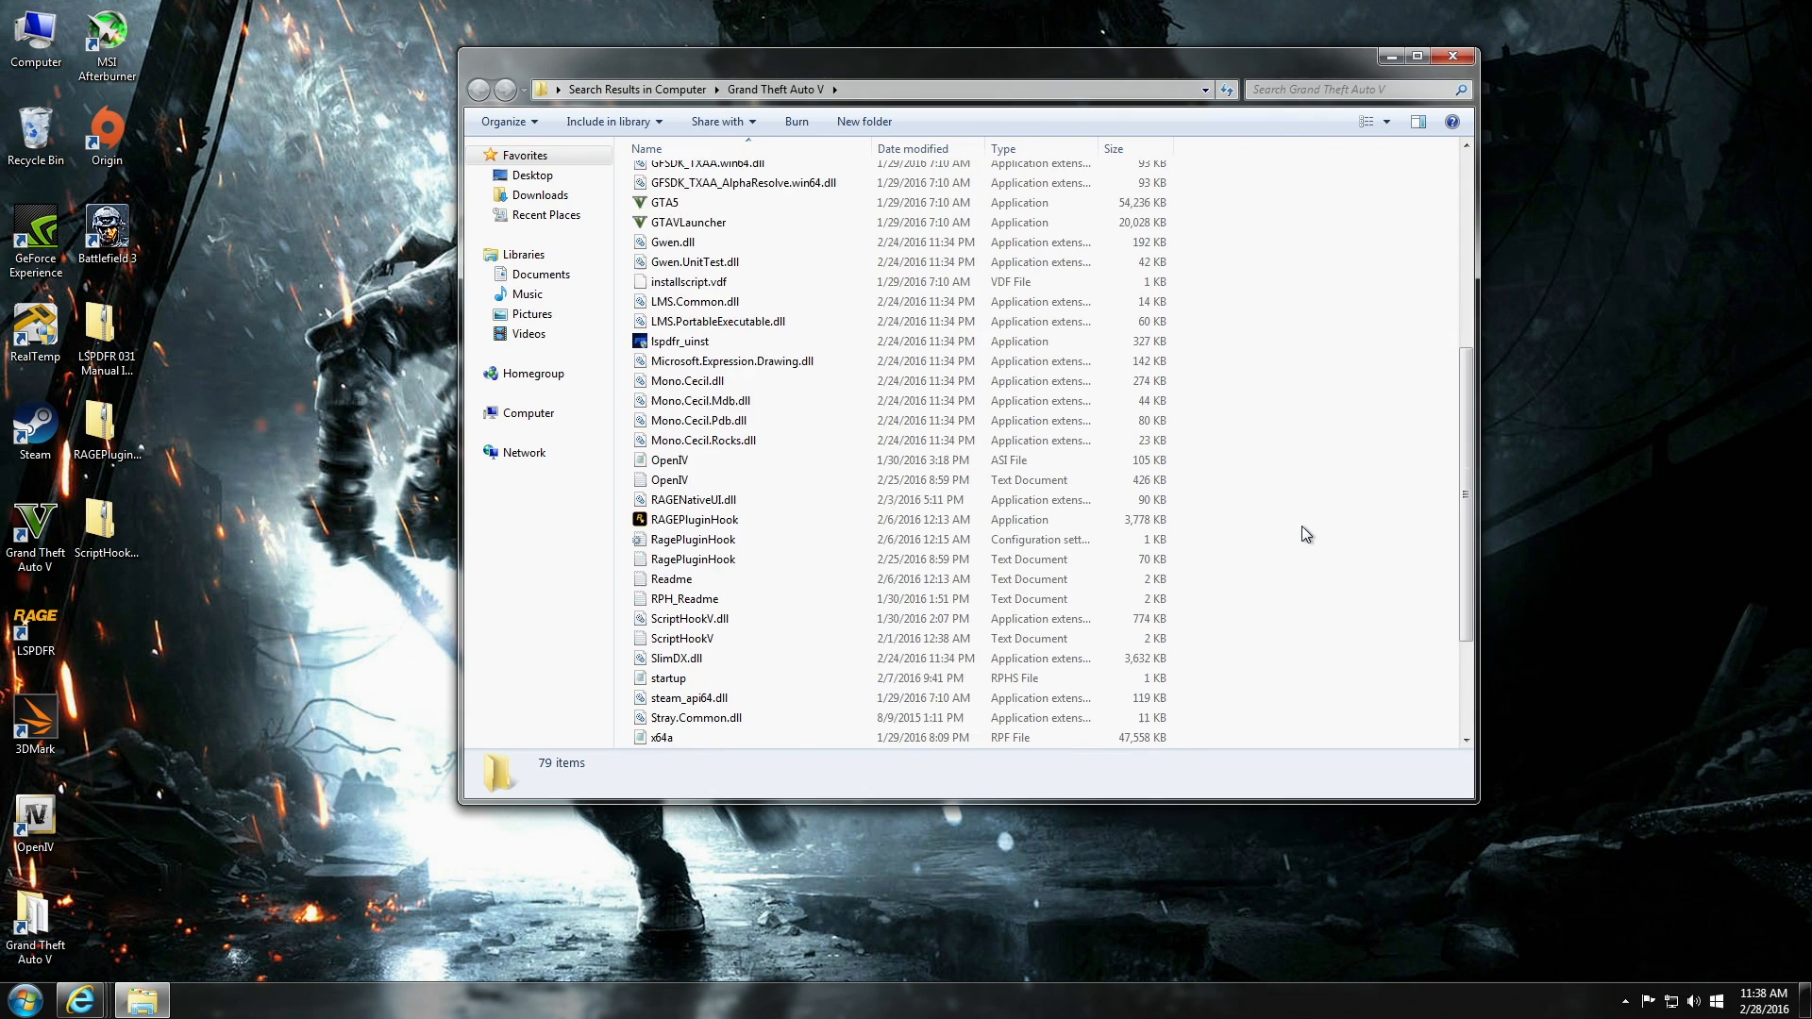
scroll("down", 3)
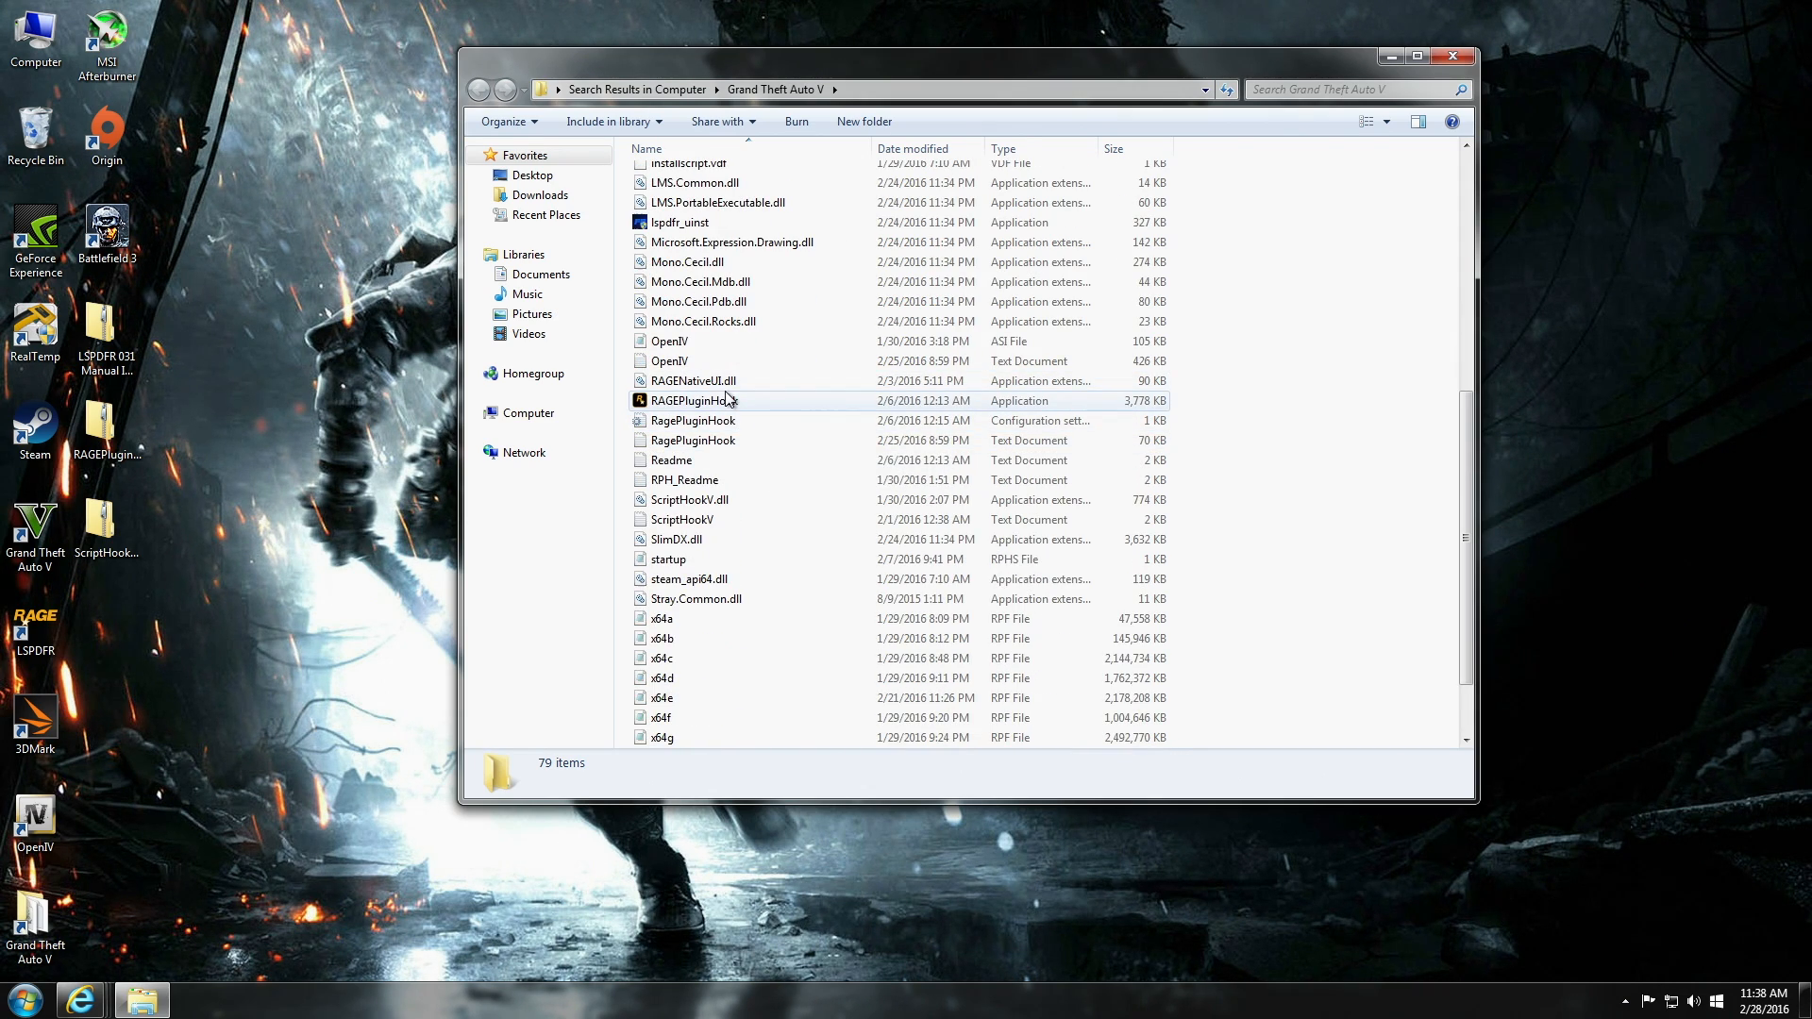
mouse_move(694, 401)
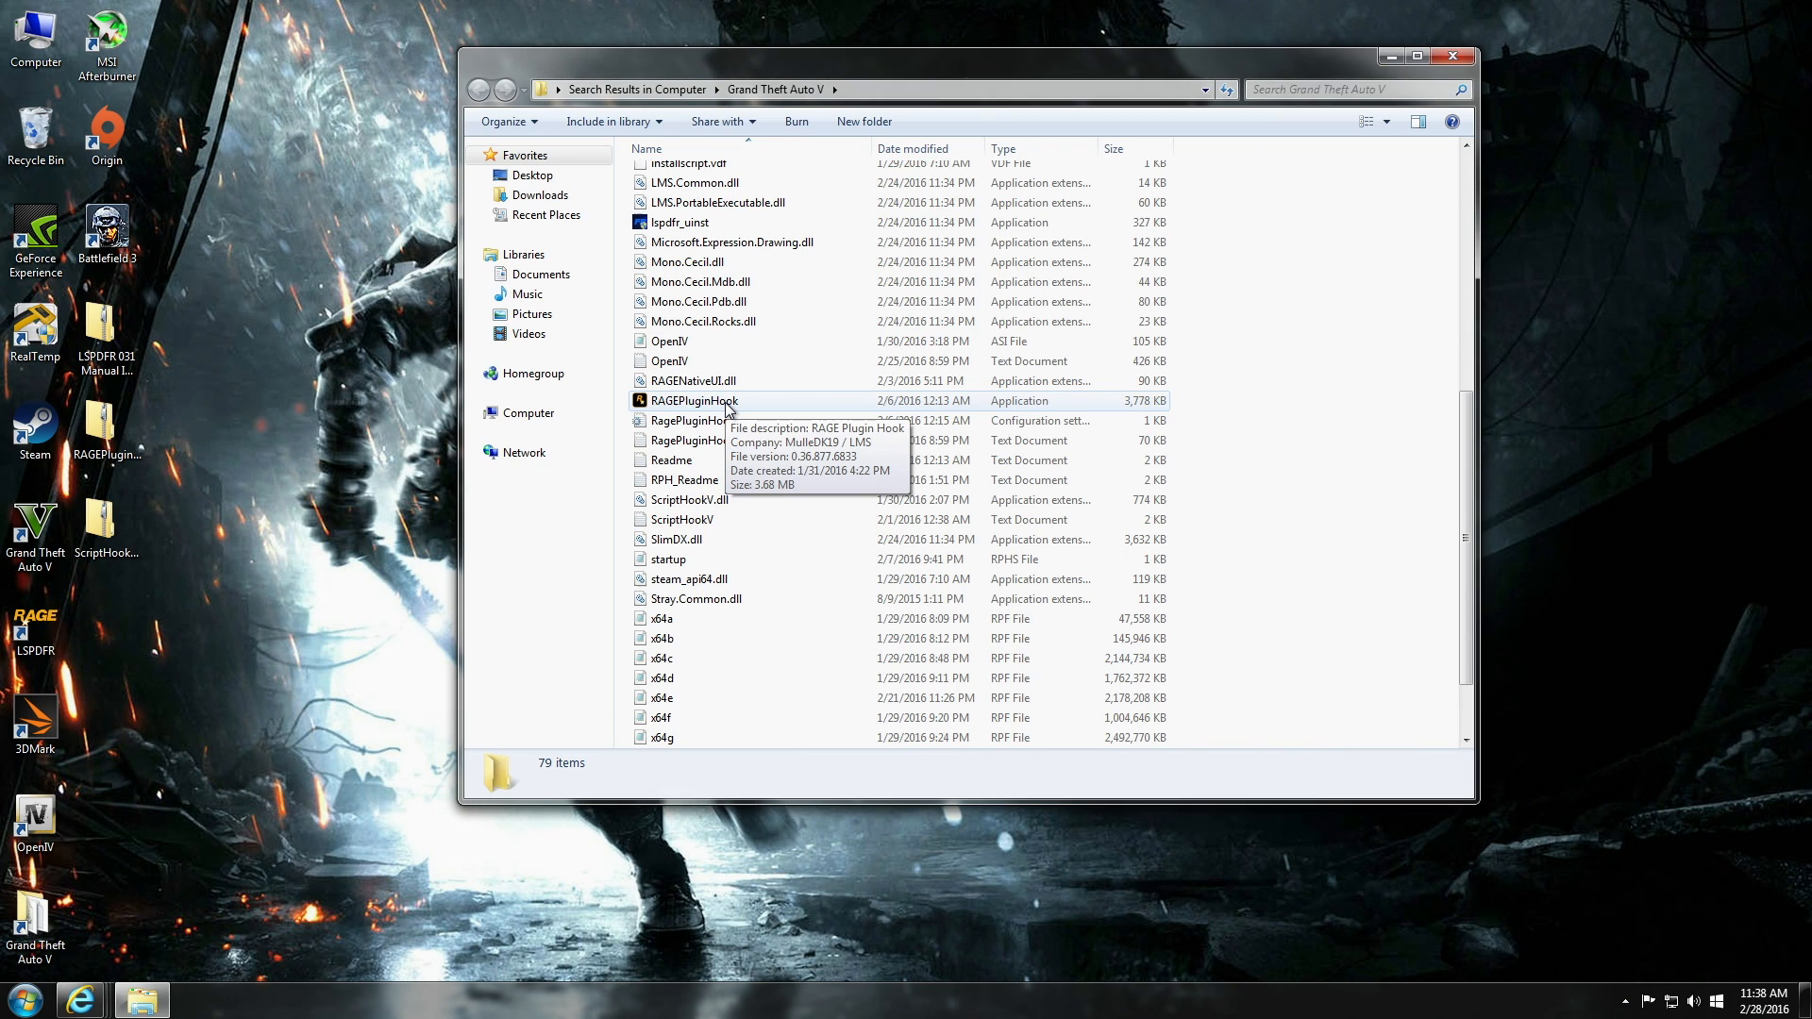
right_click(694, 401)
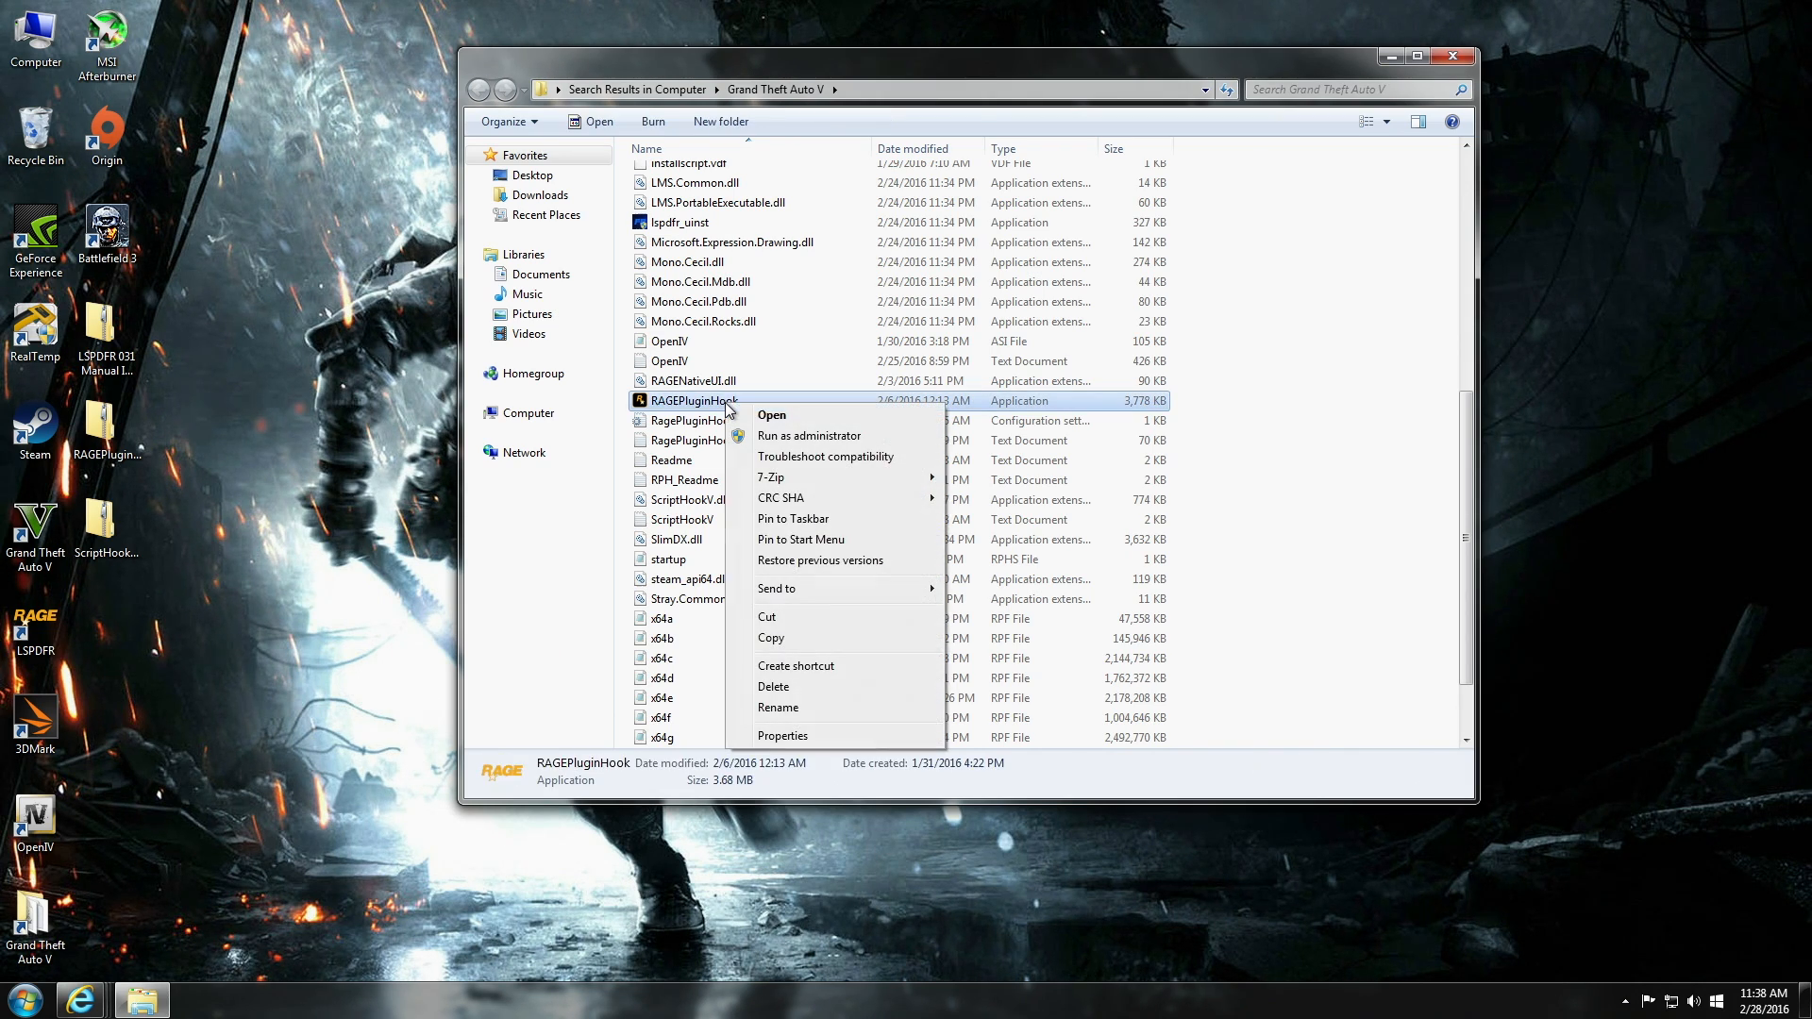
mouse_move(833, 665)
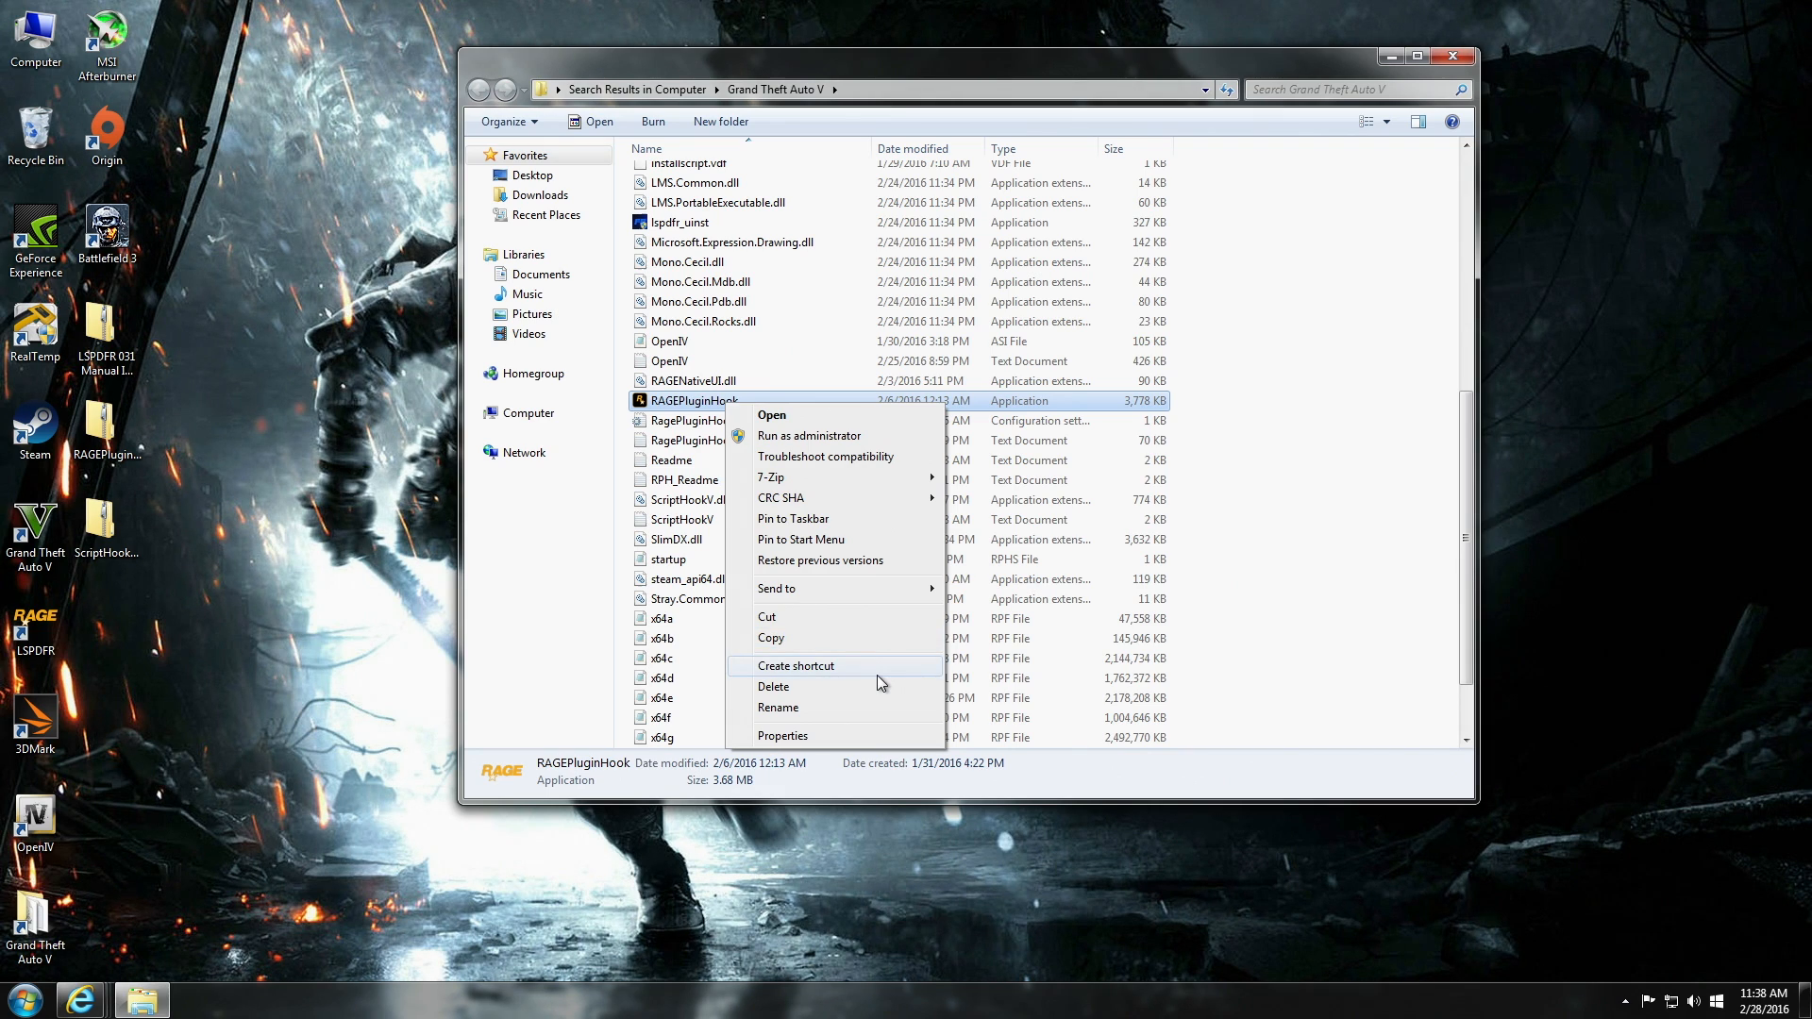
Create a RAGEPluginHook shortcut, close Explorer and select the LSPDFR desktop shortcut.
left_click(796, 666)
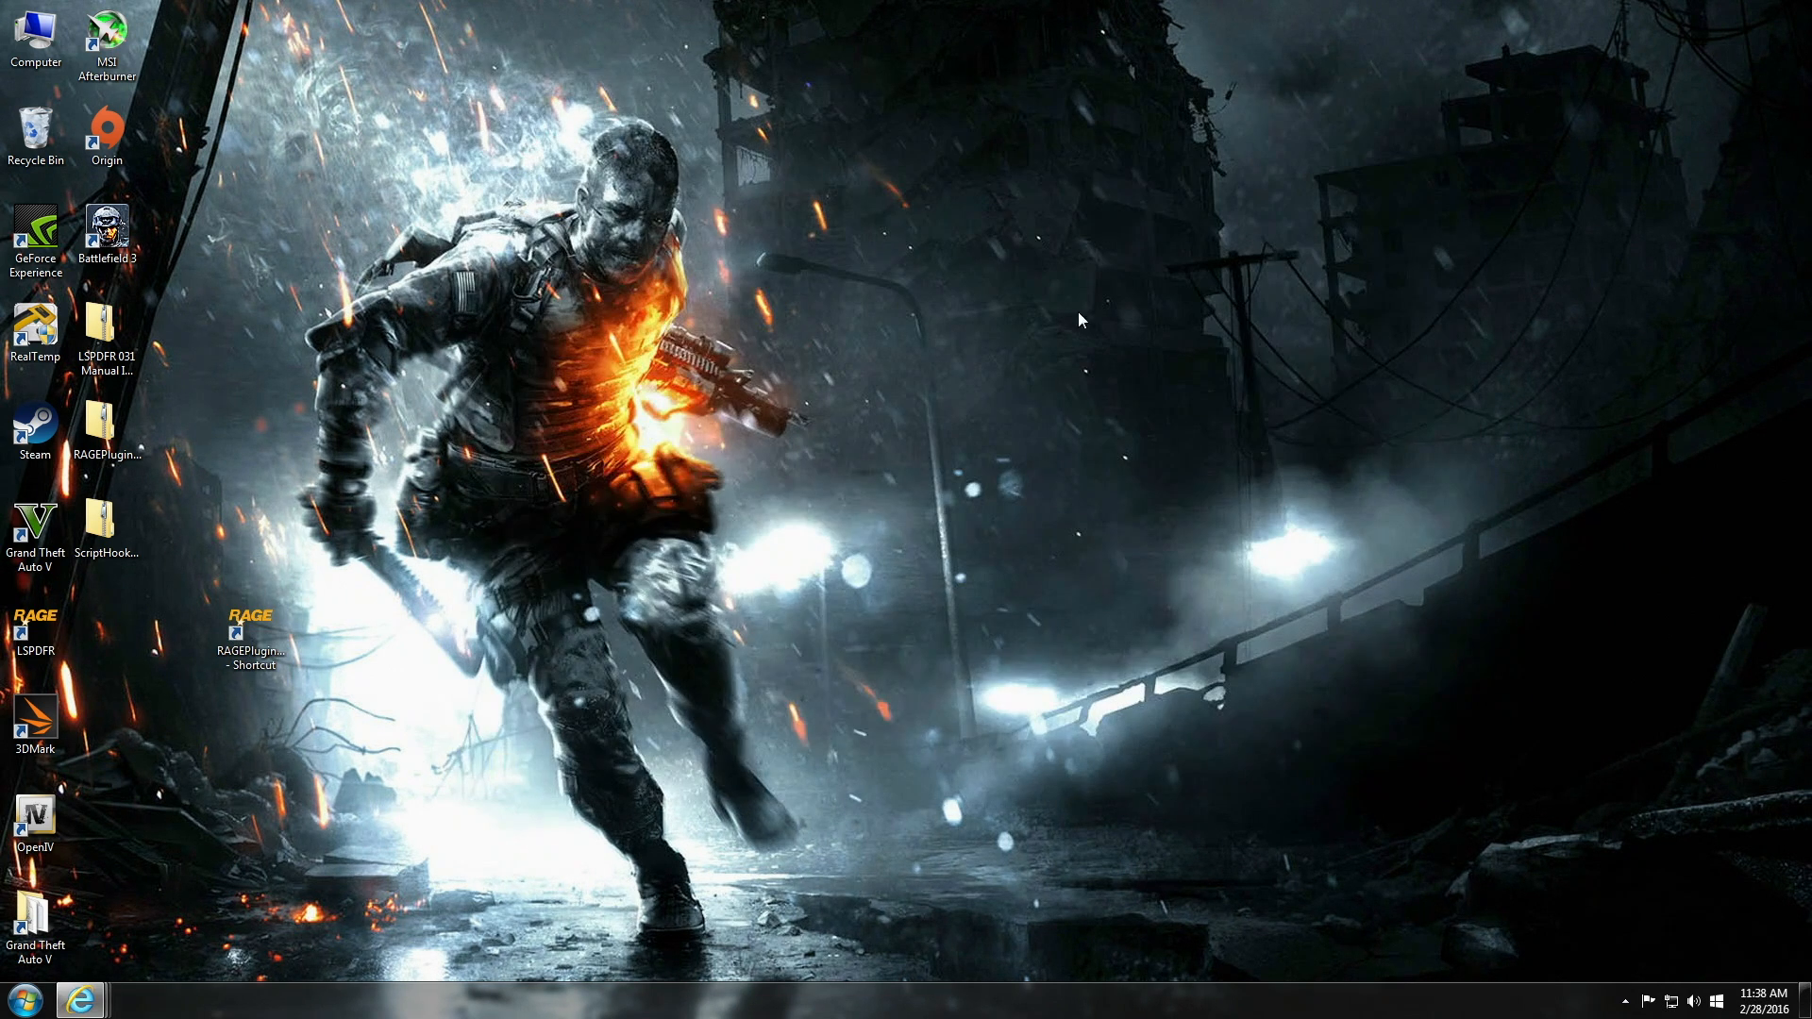
left_click(35, 627)
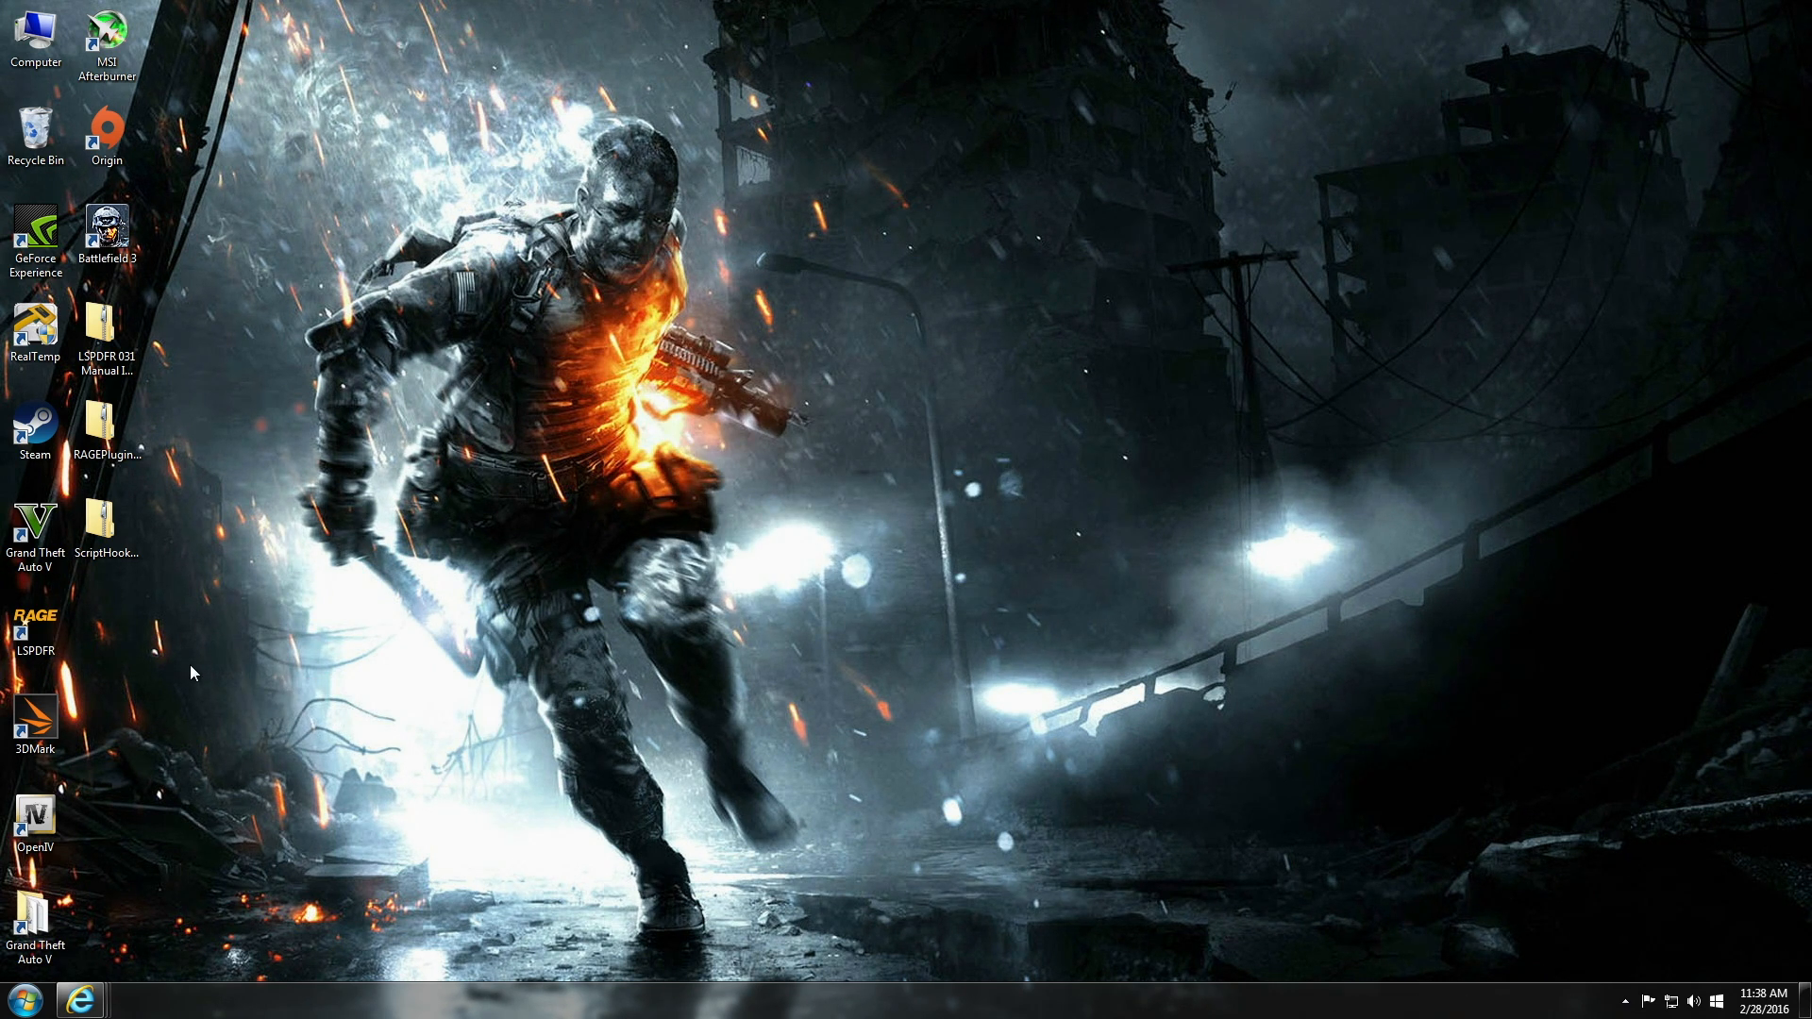
mouse_move(35, 618)
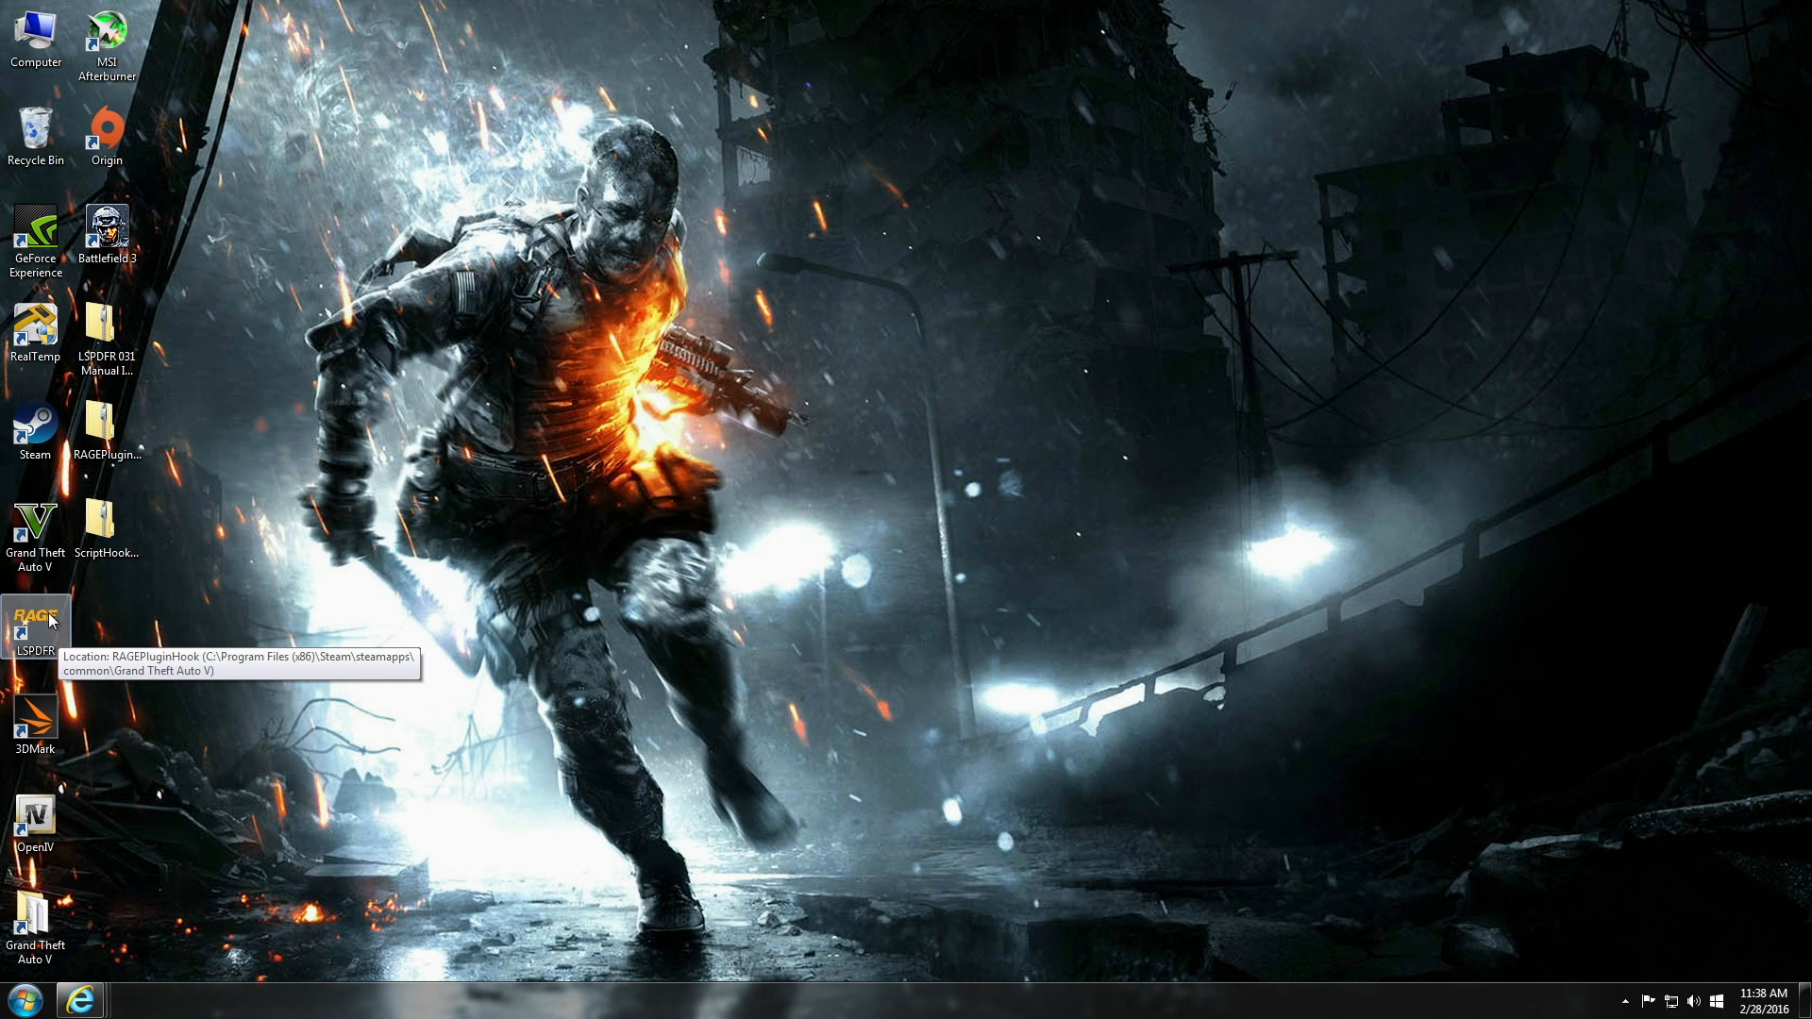
mouse_move(56, 624)
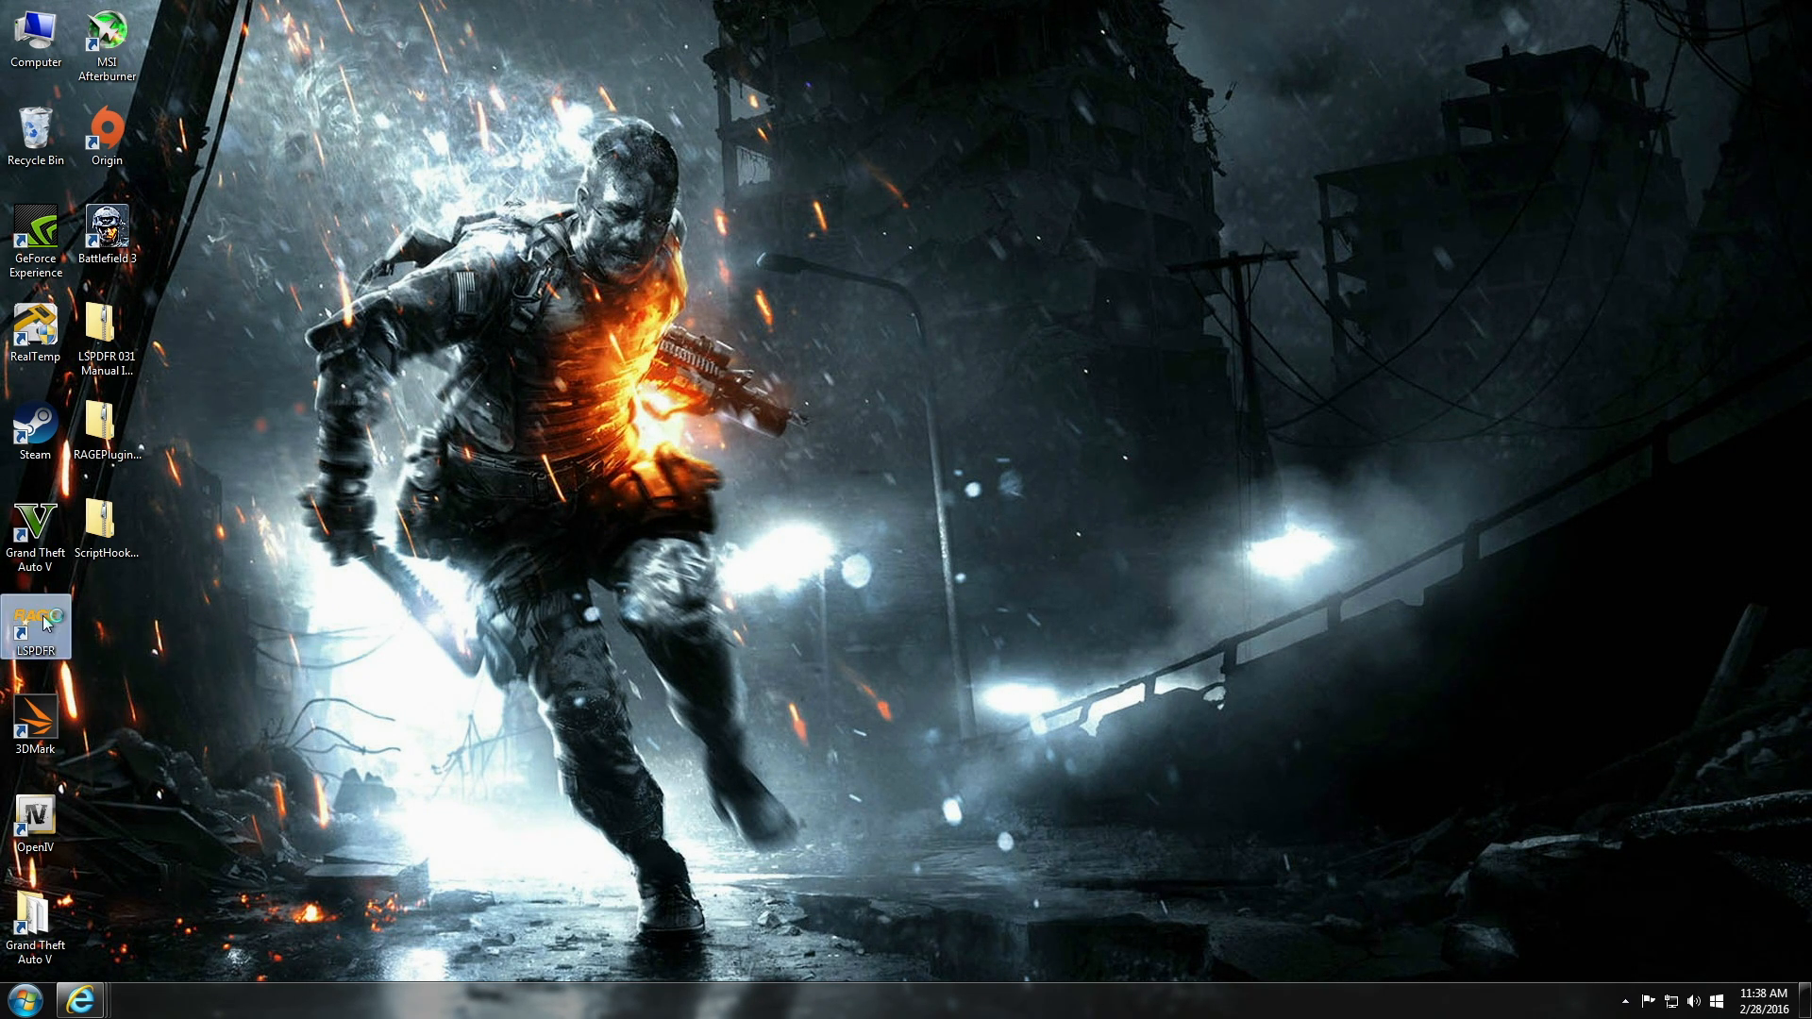
mouse_move(738, 706)
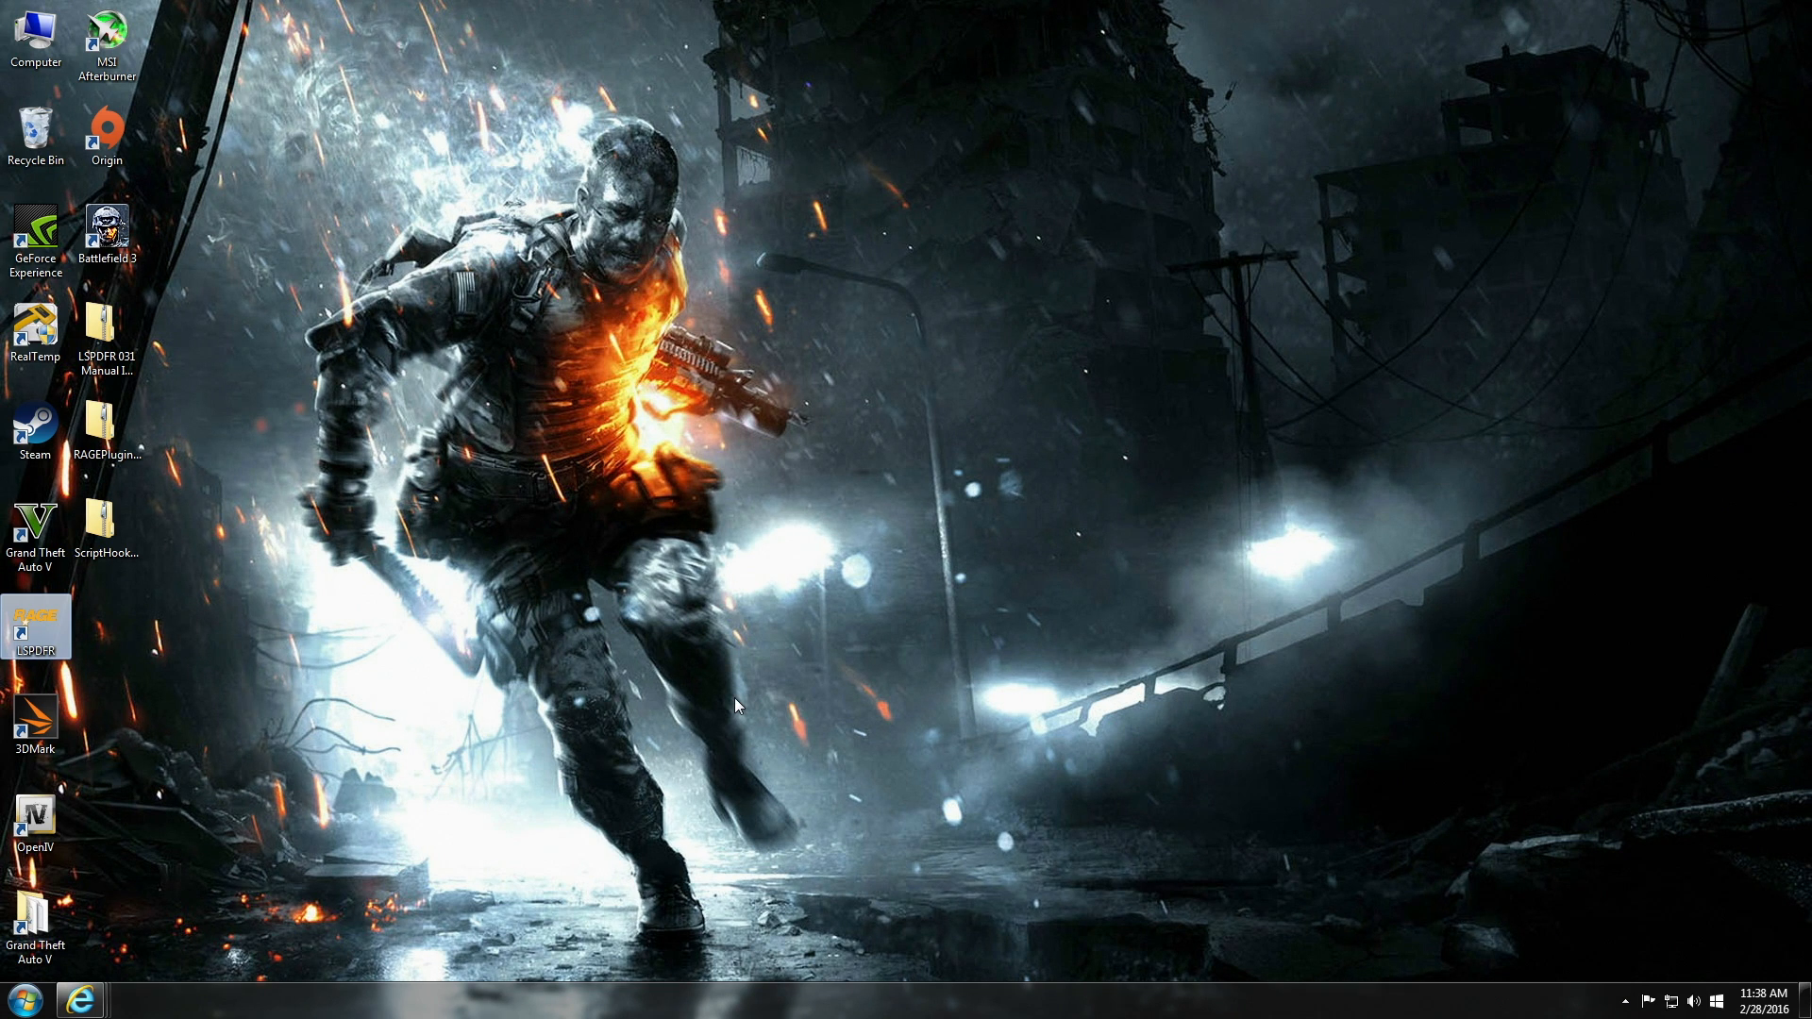
Launch RAGE Plugin Hook from the LSPDFR desktop shortcut.
double_click(35, 628)
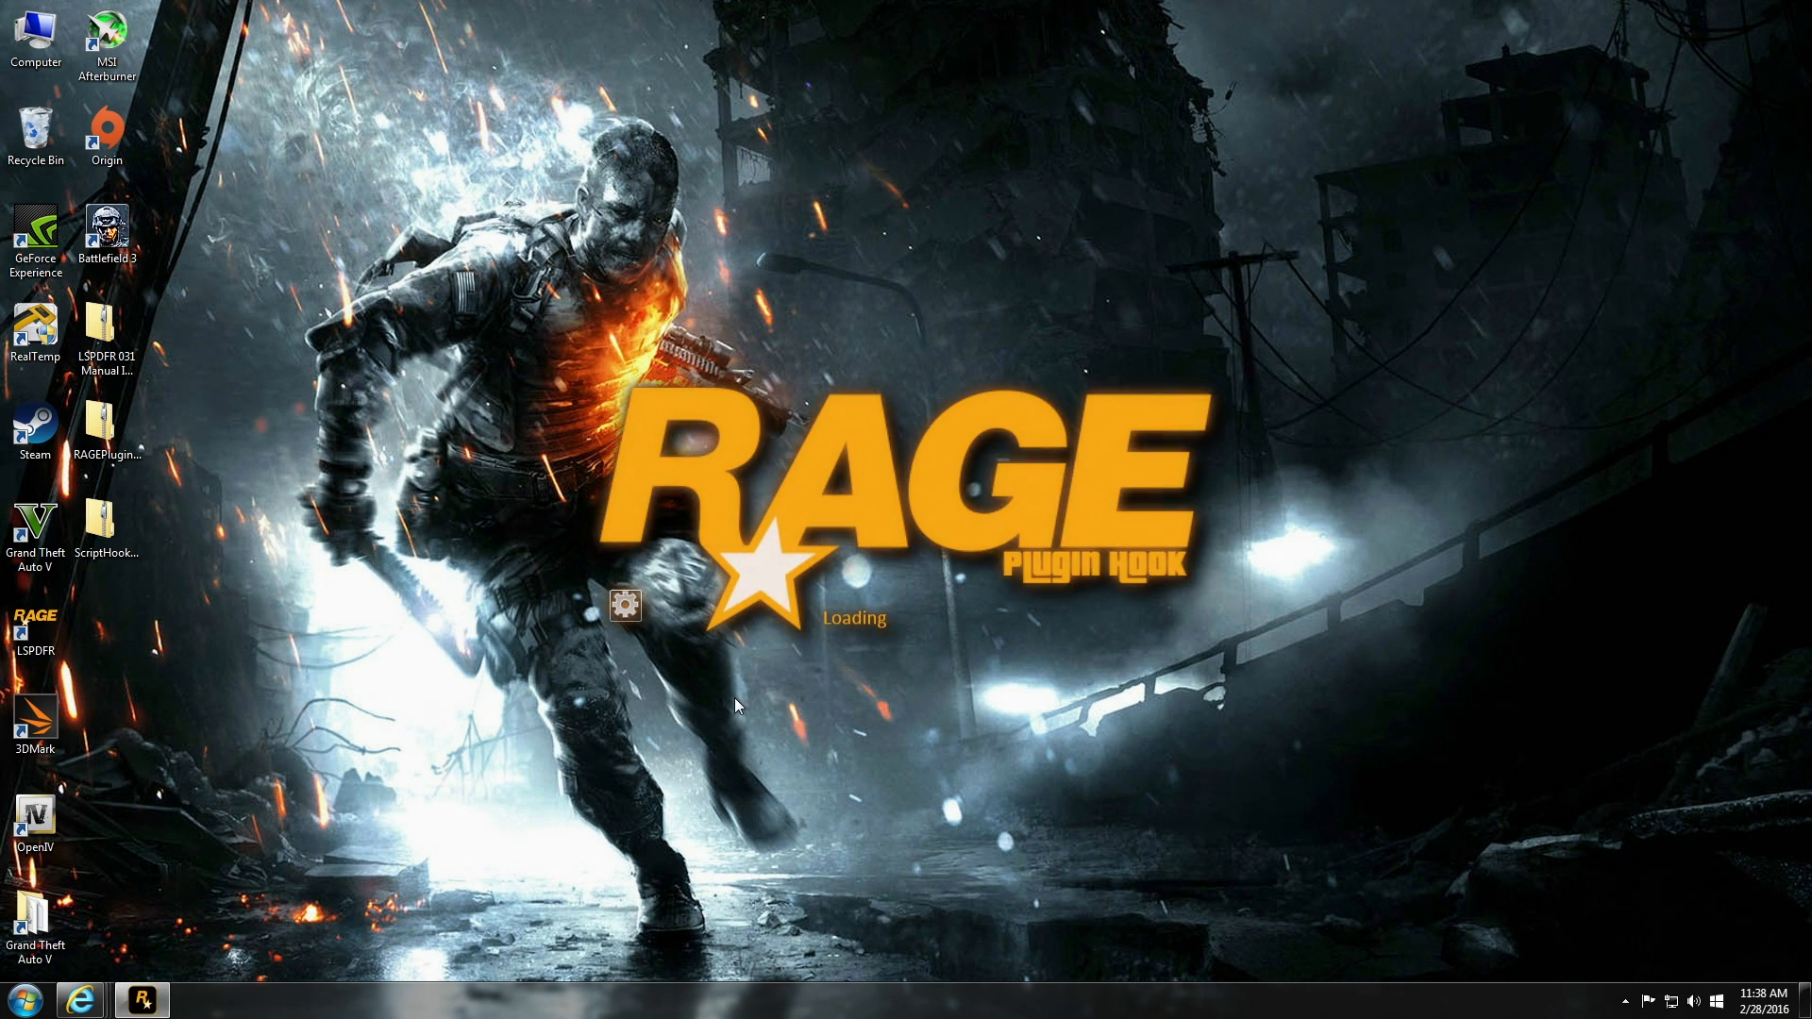
mouse_move(746, 701)
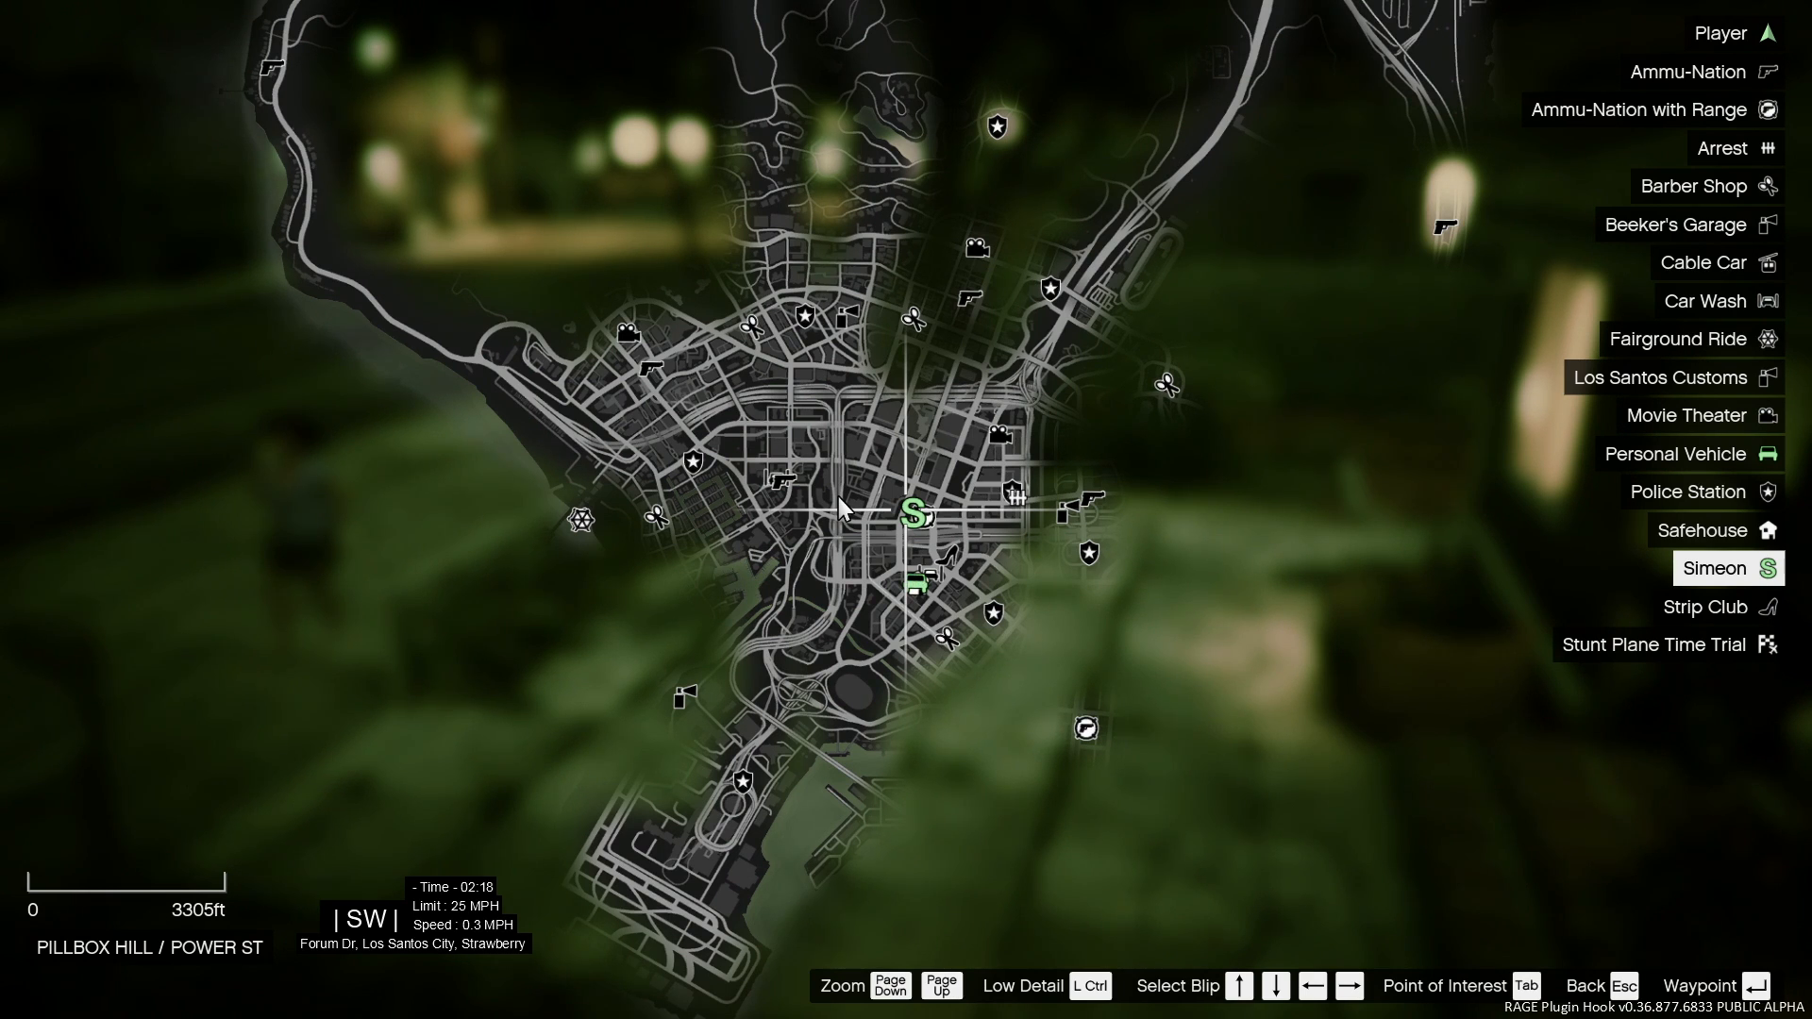
mouse_move(841, 468)
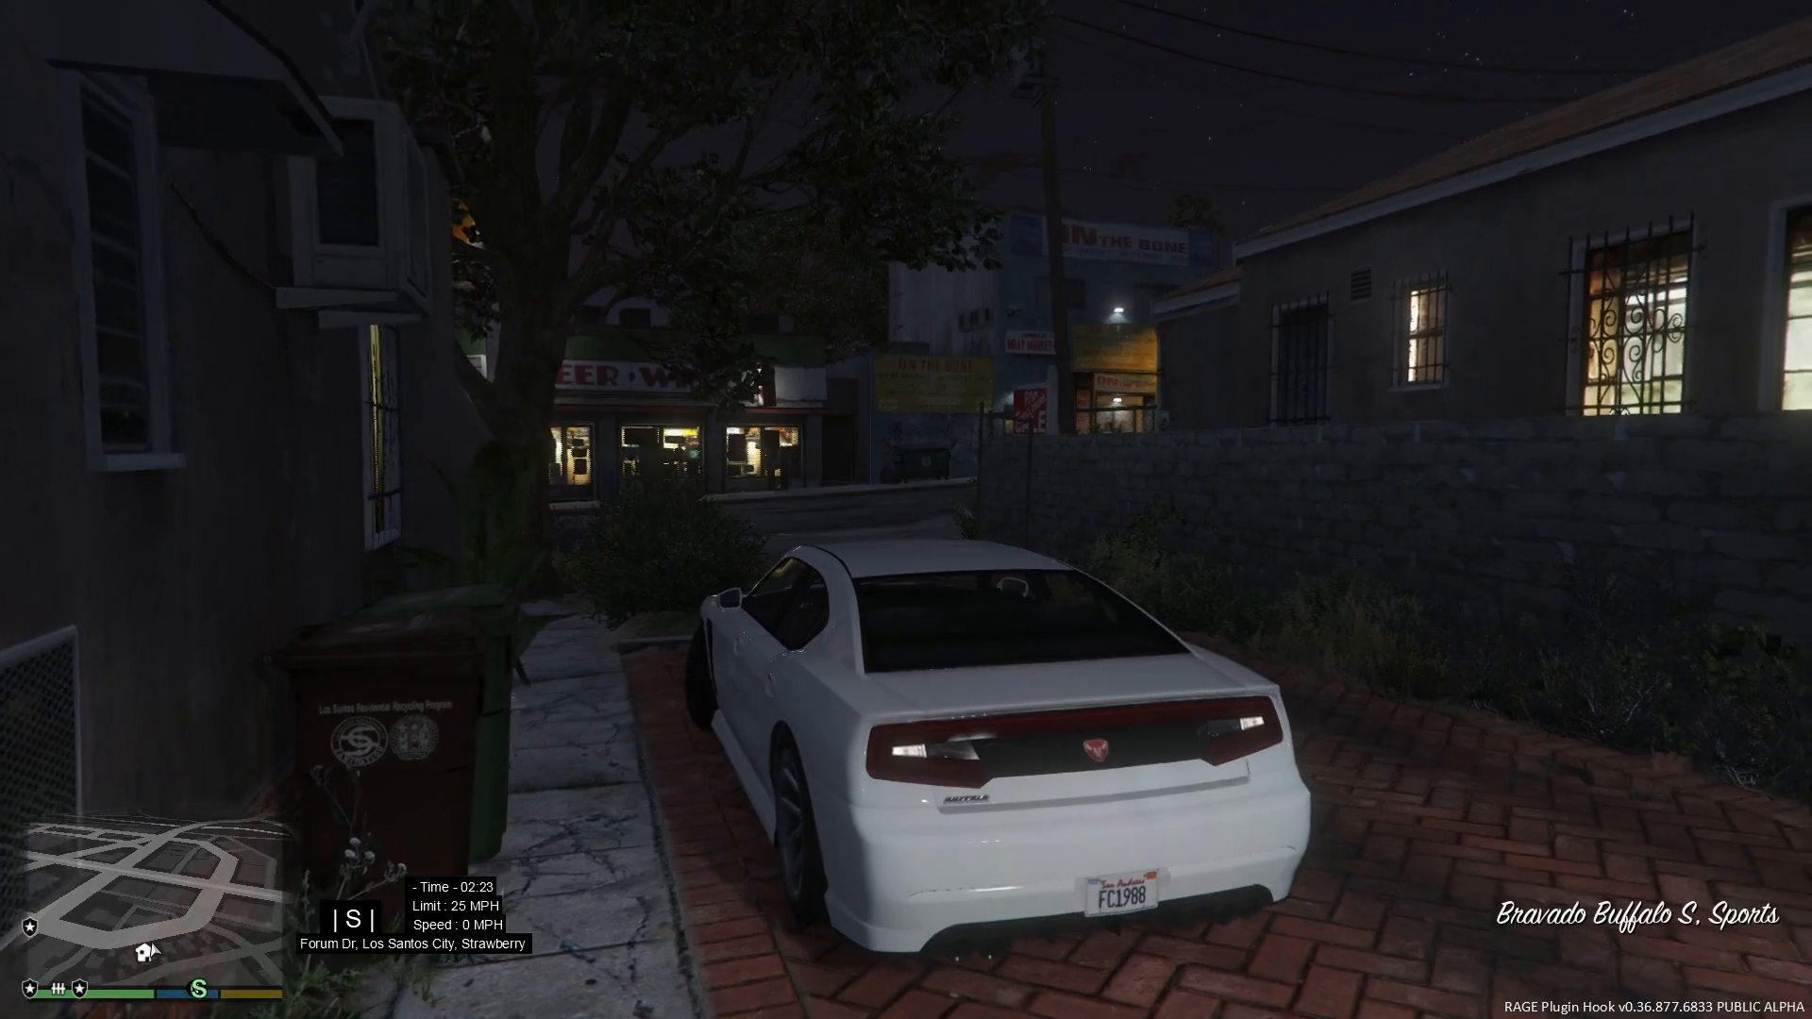
Drive the white Buffalo out of the driveway and open the RAGE Plugin Hook console with F4.
key("w")
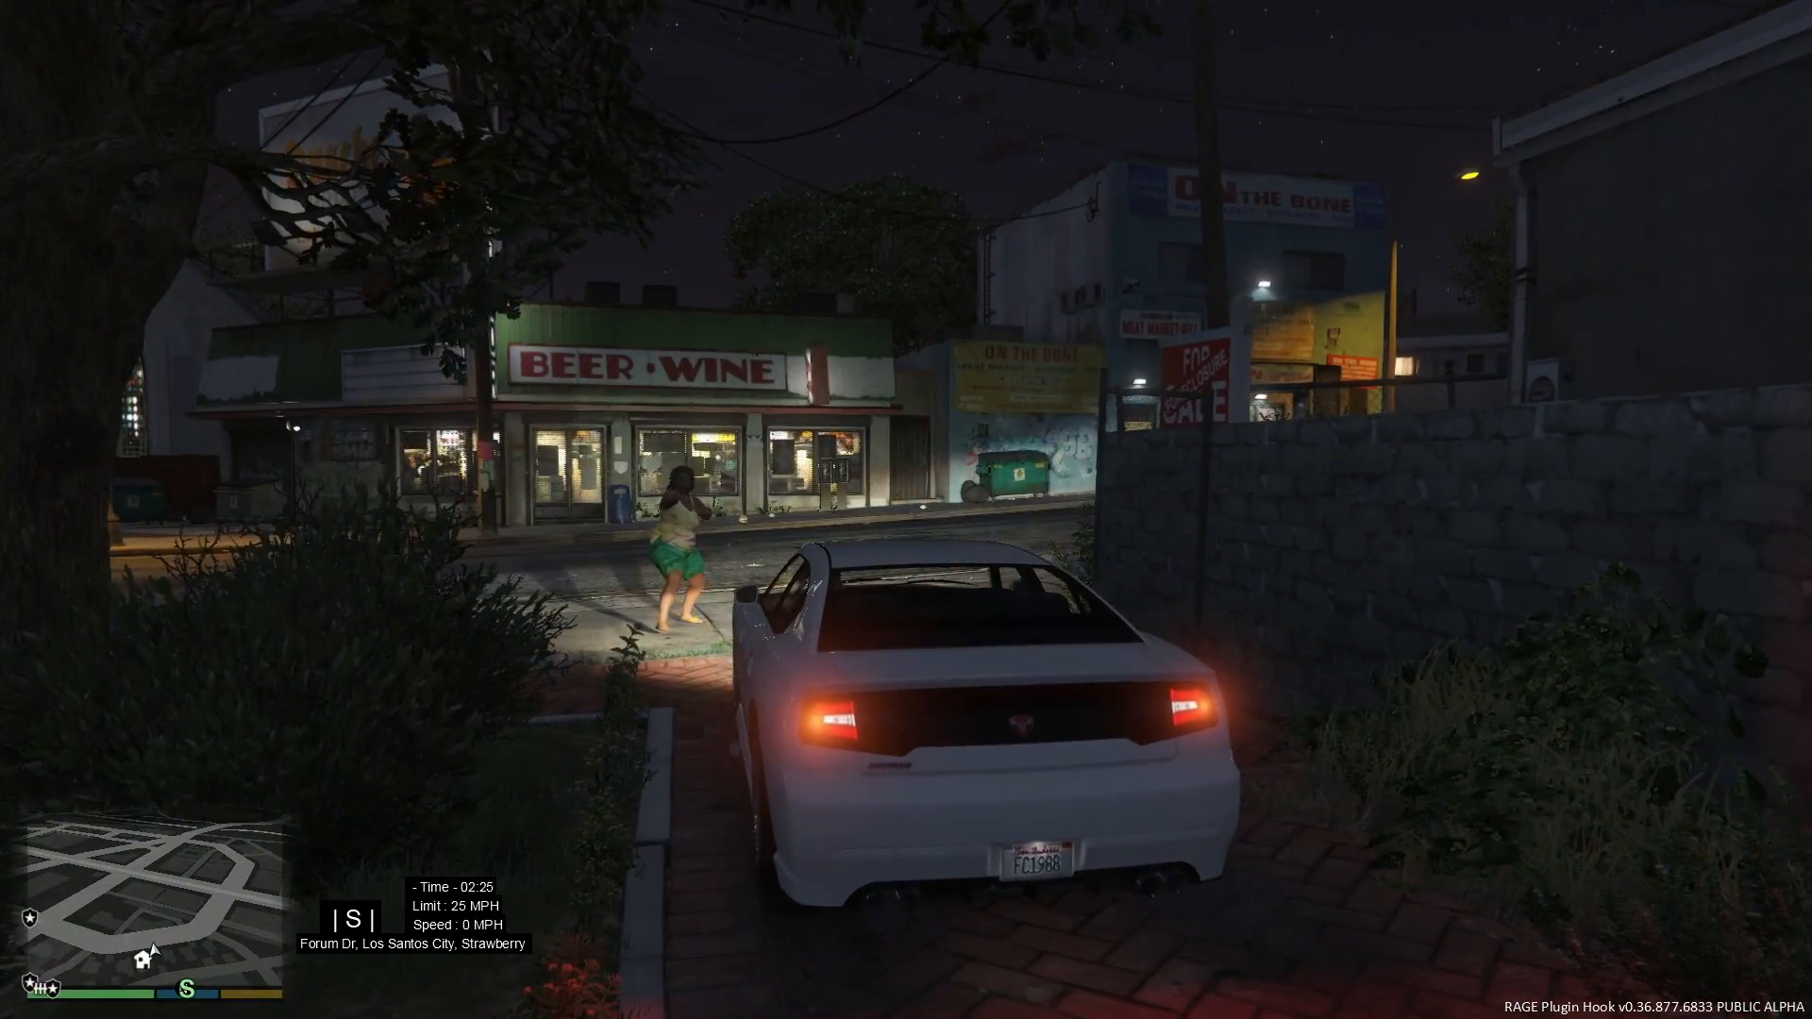
key("w")
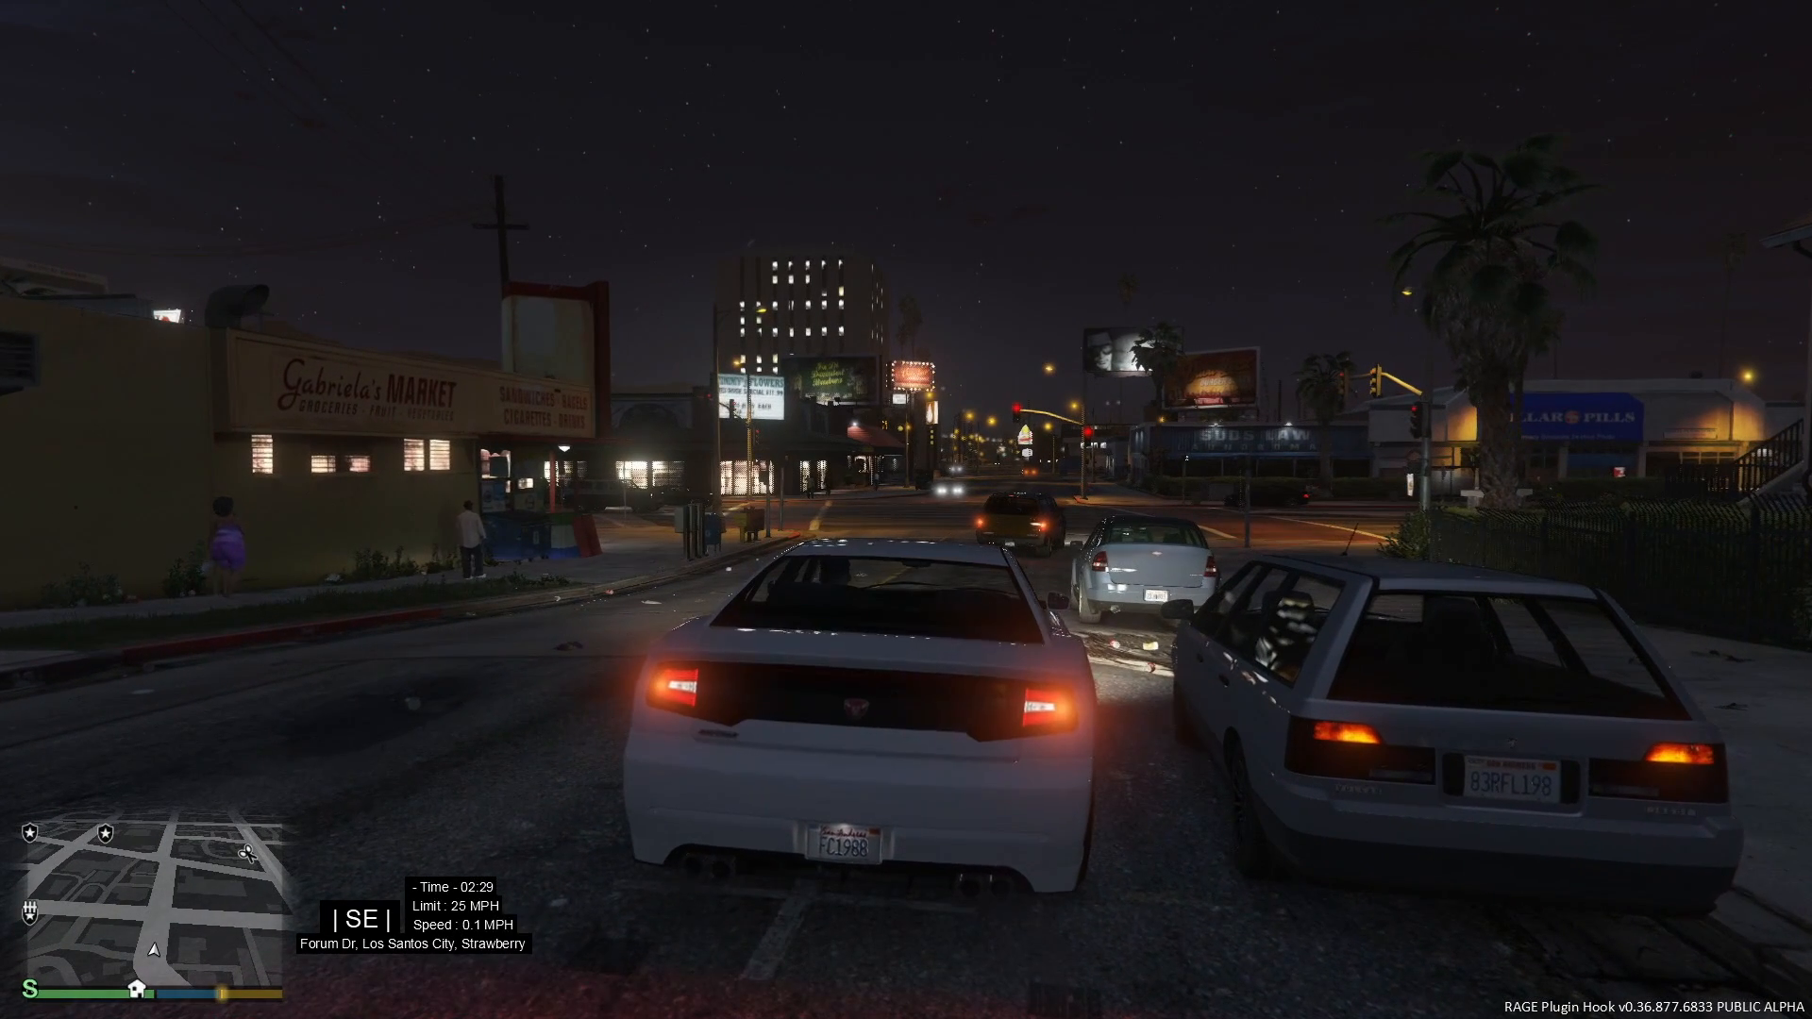
key("F4")
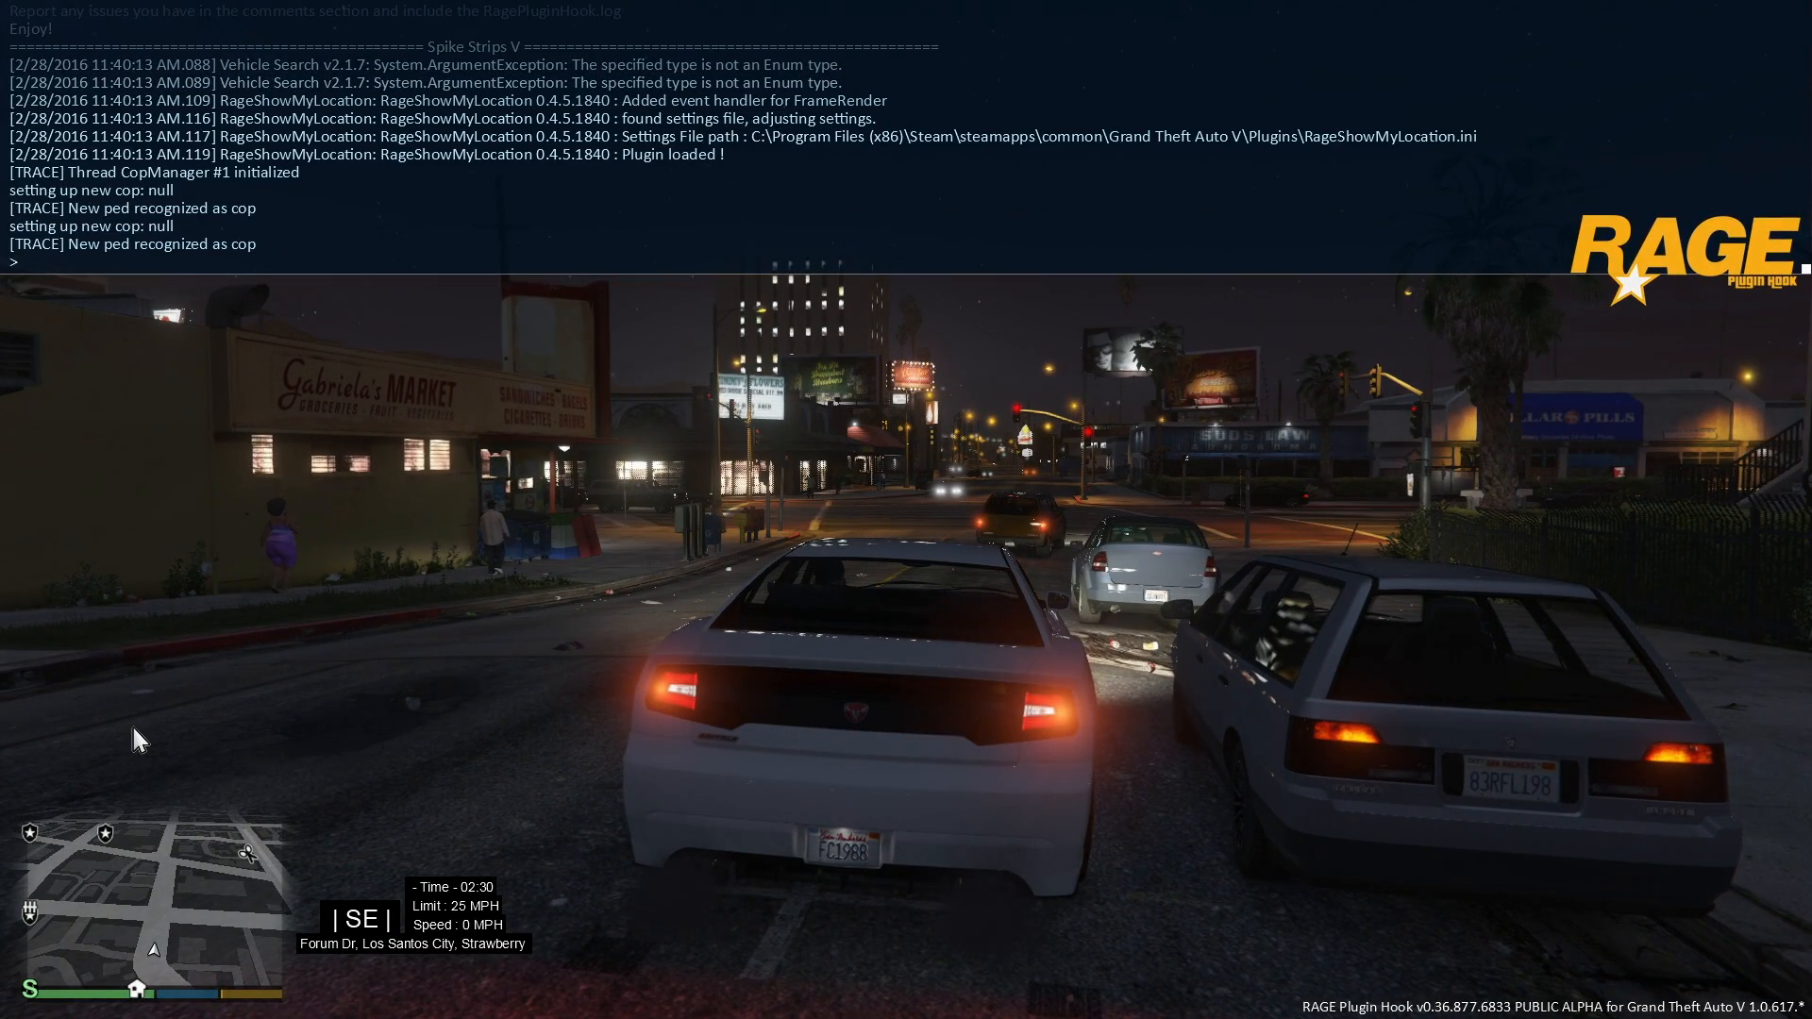
Teleport with 'gotop' and walk through Mission Row station to the locker room door.
type("gotop")
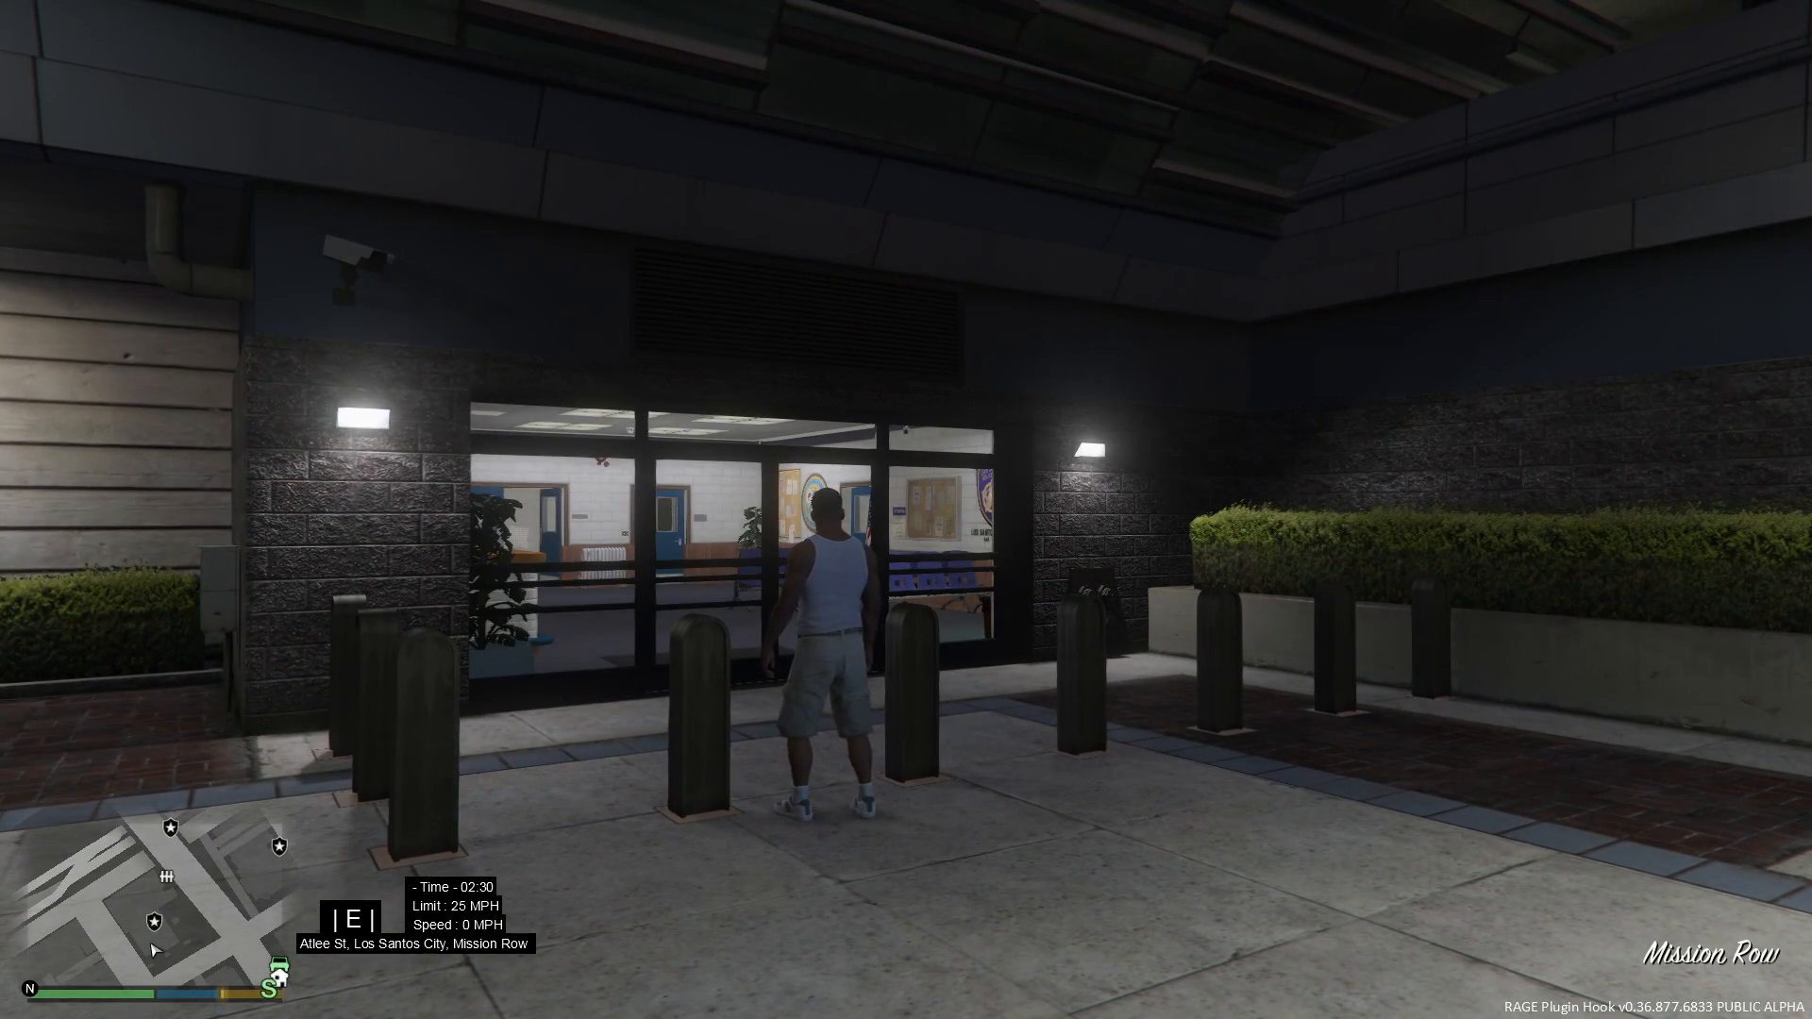
key("w")
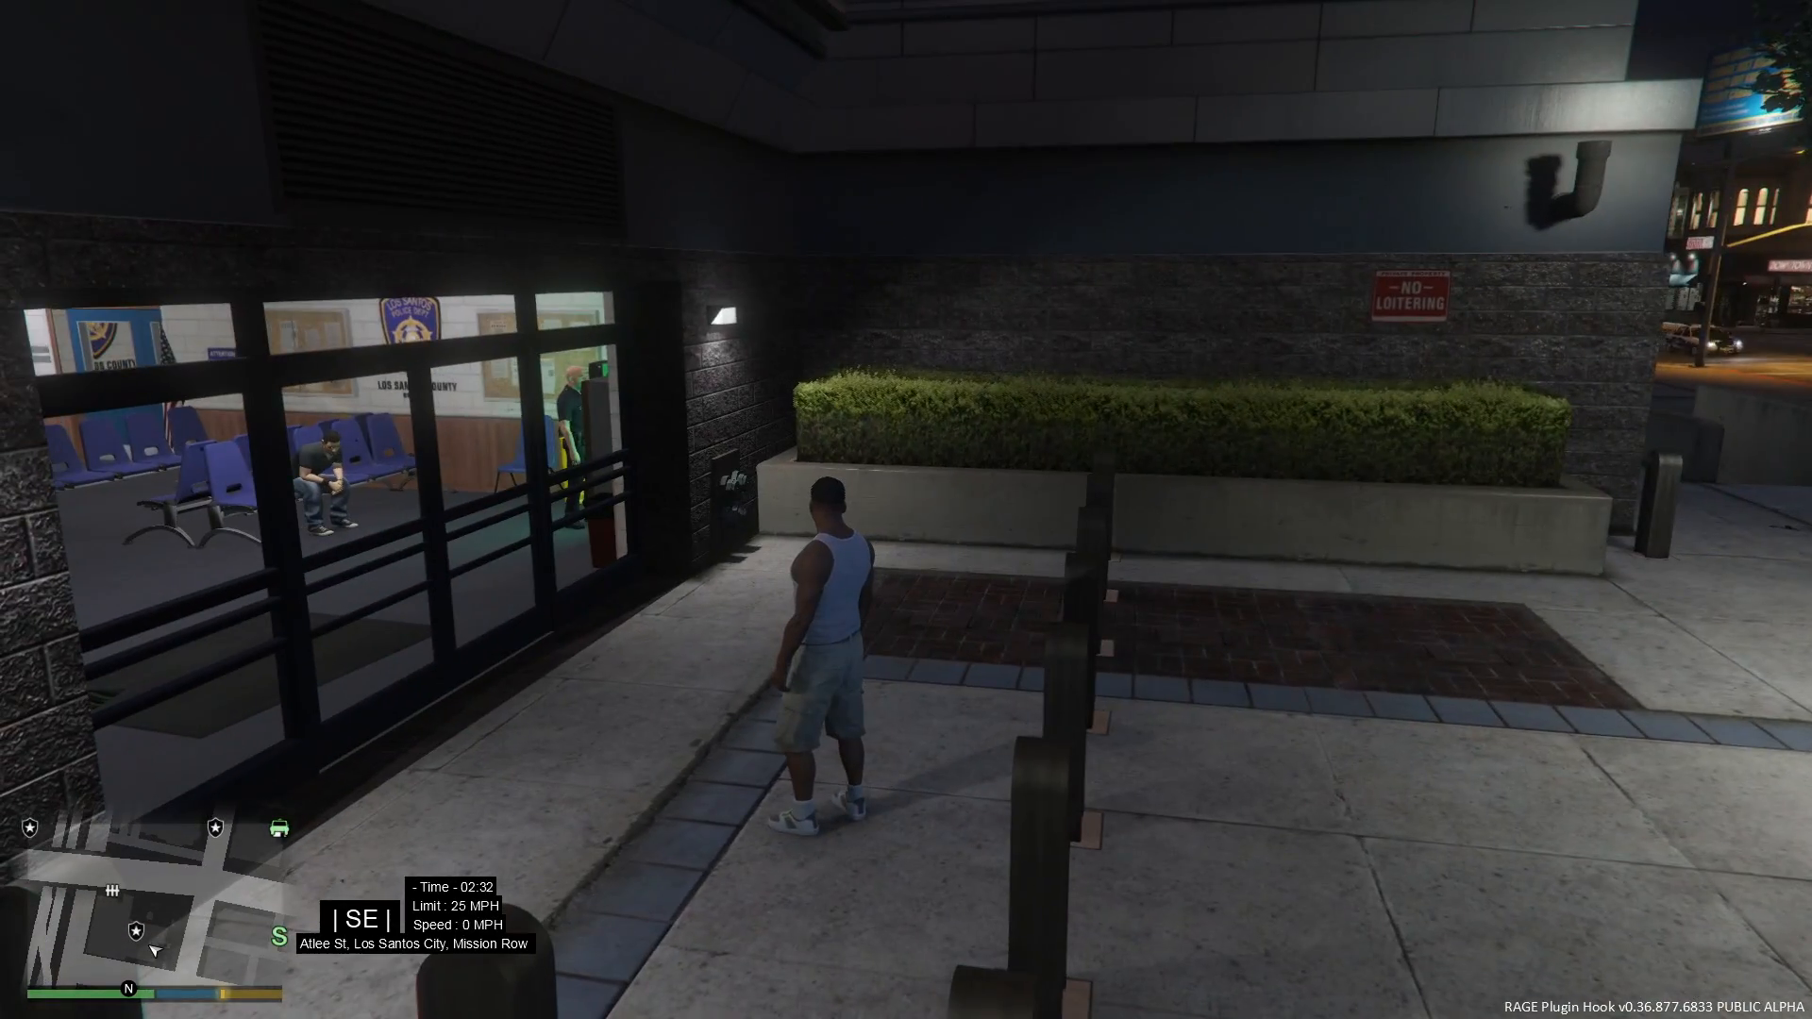
key("w")
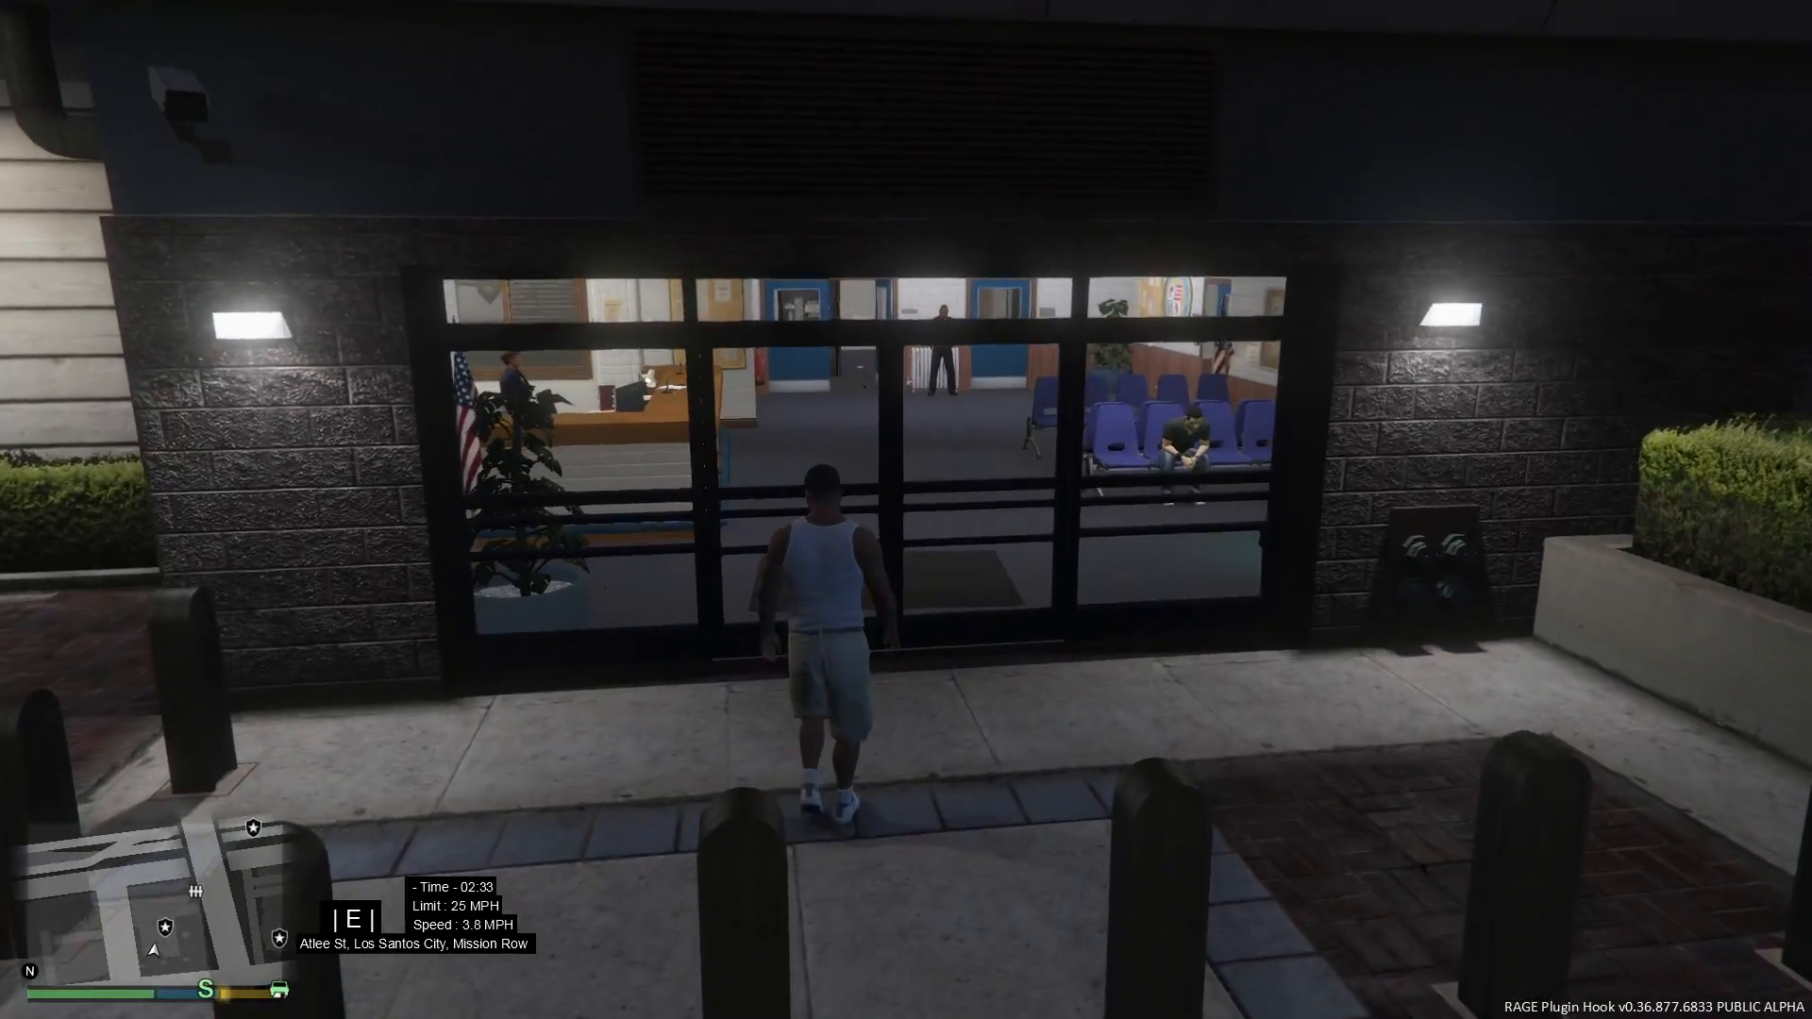
key("w")
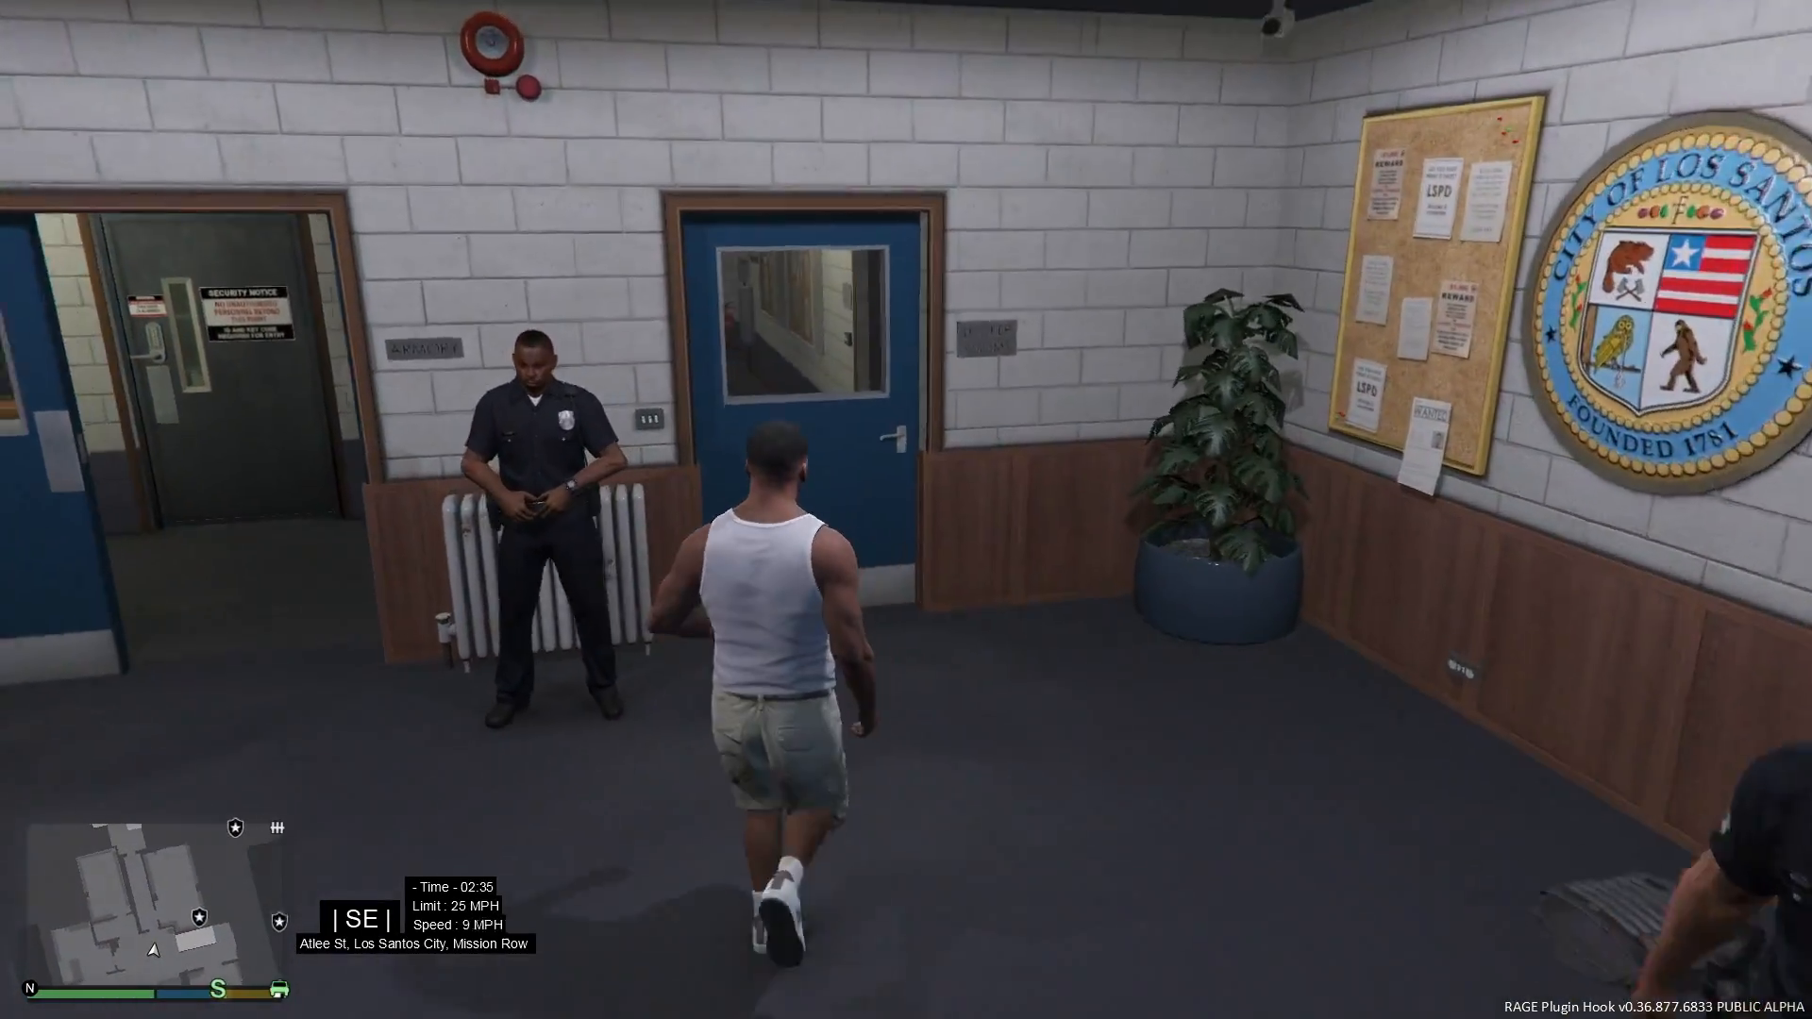
key("w")
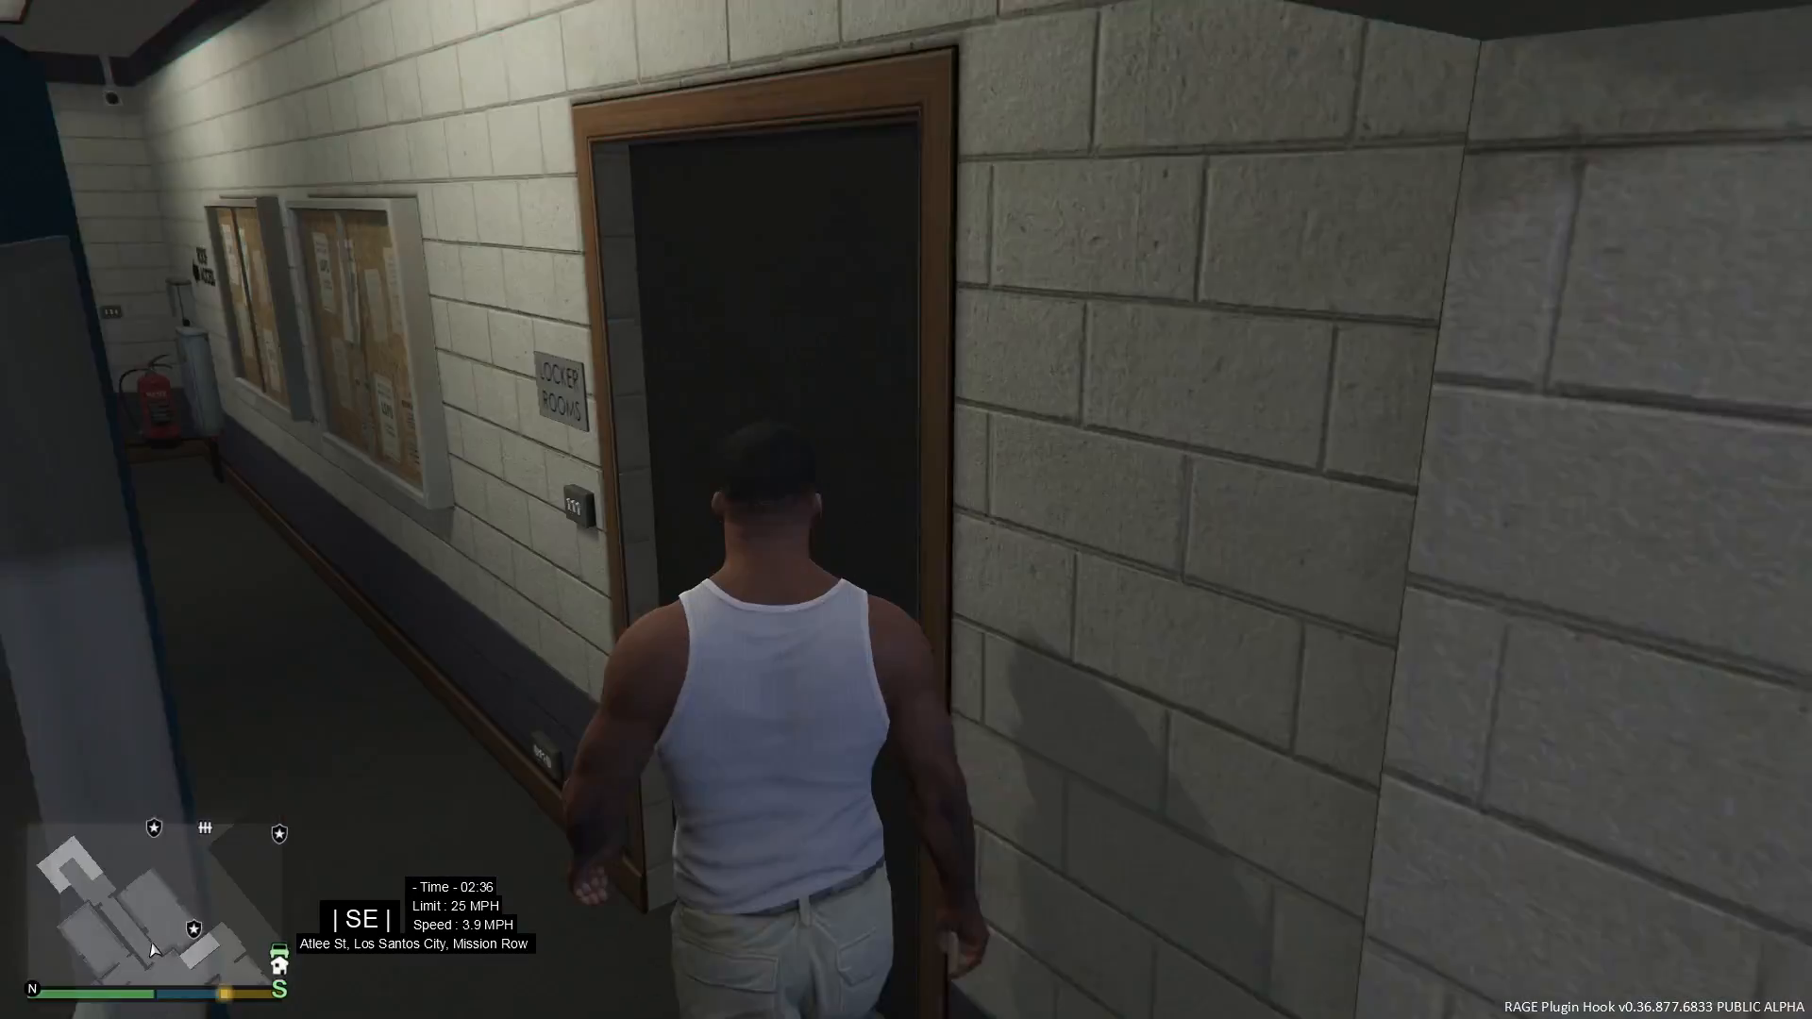
key("w")
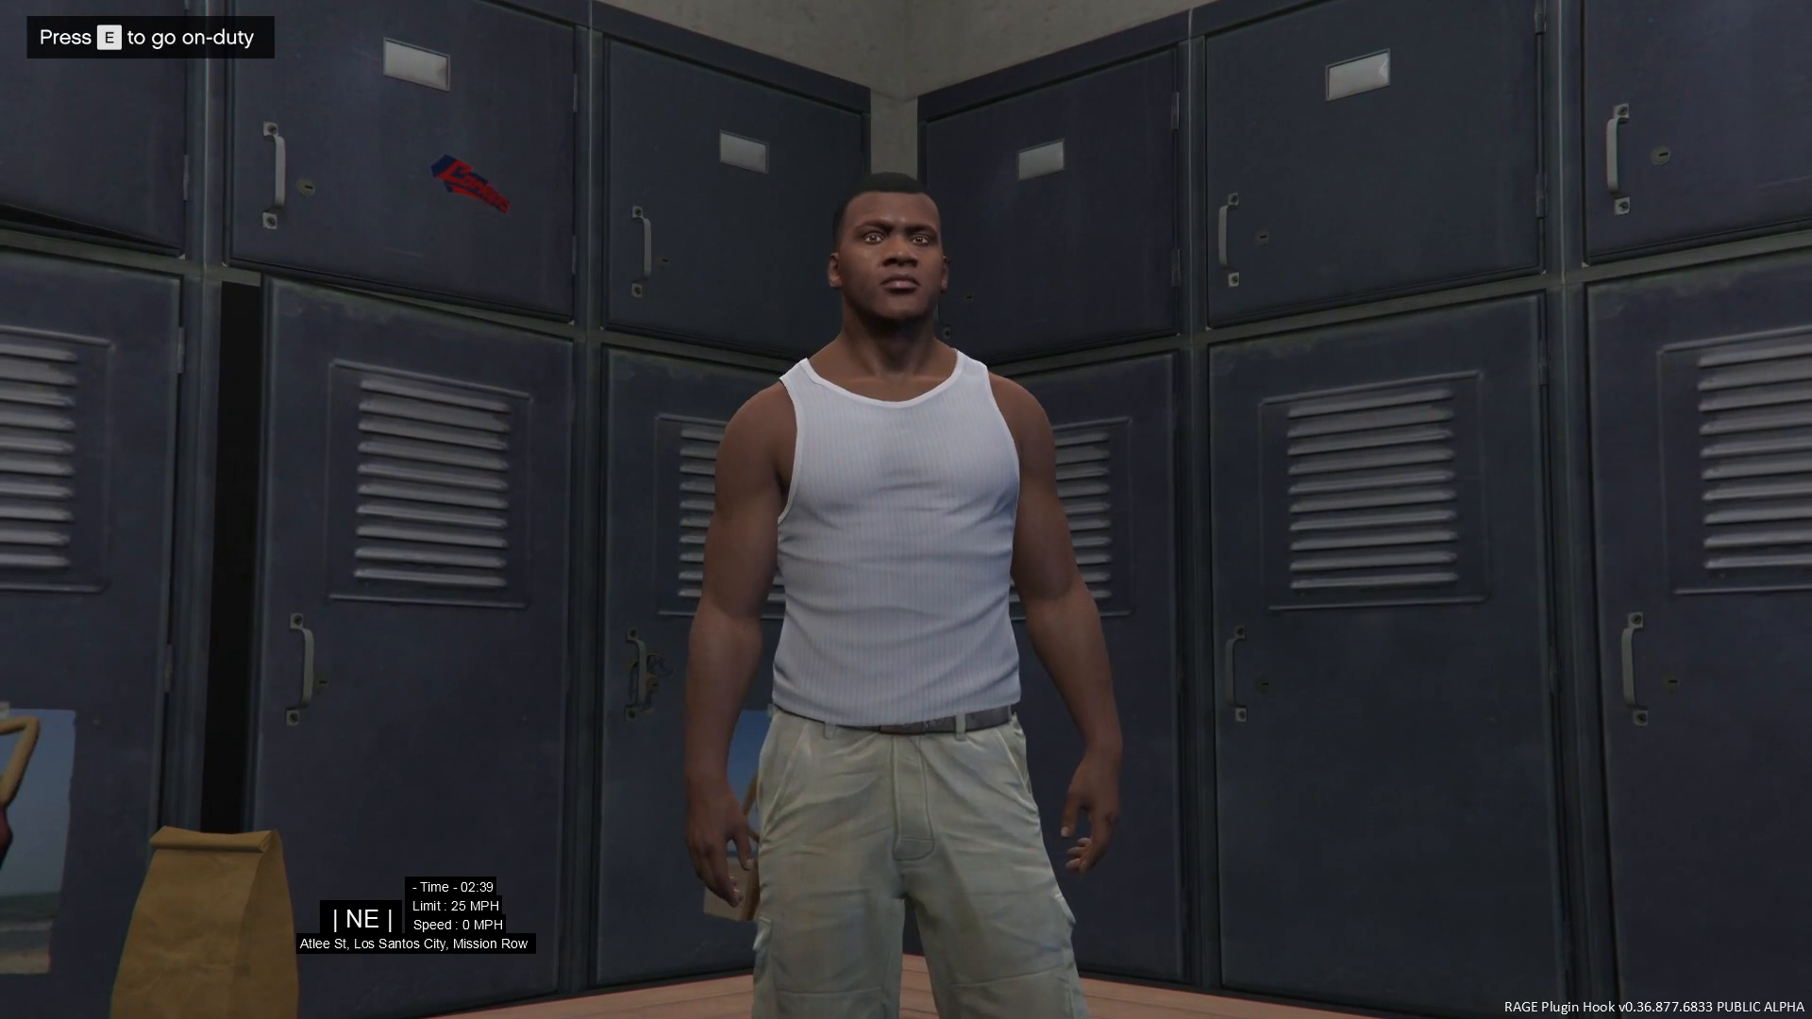
Go on duty with the agency set to LSPD in the Character Selector.
key("e")
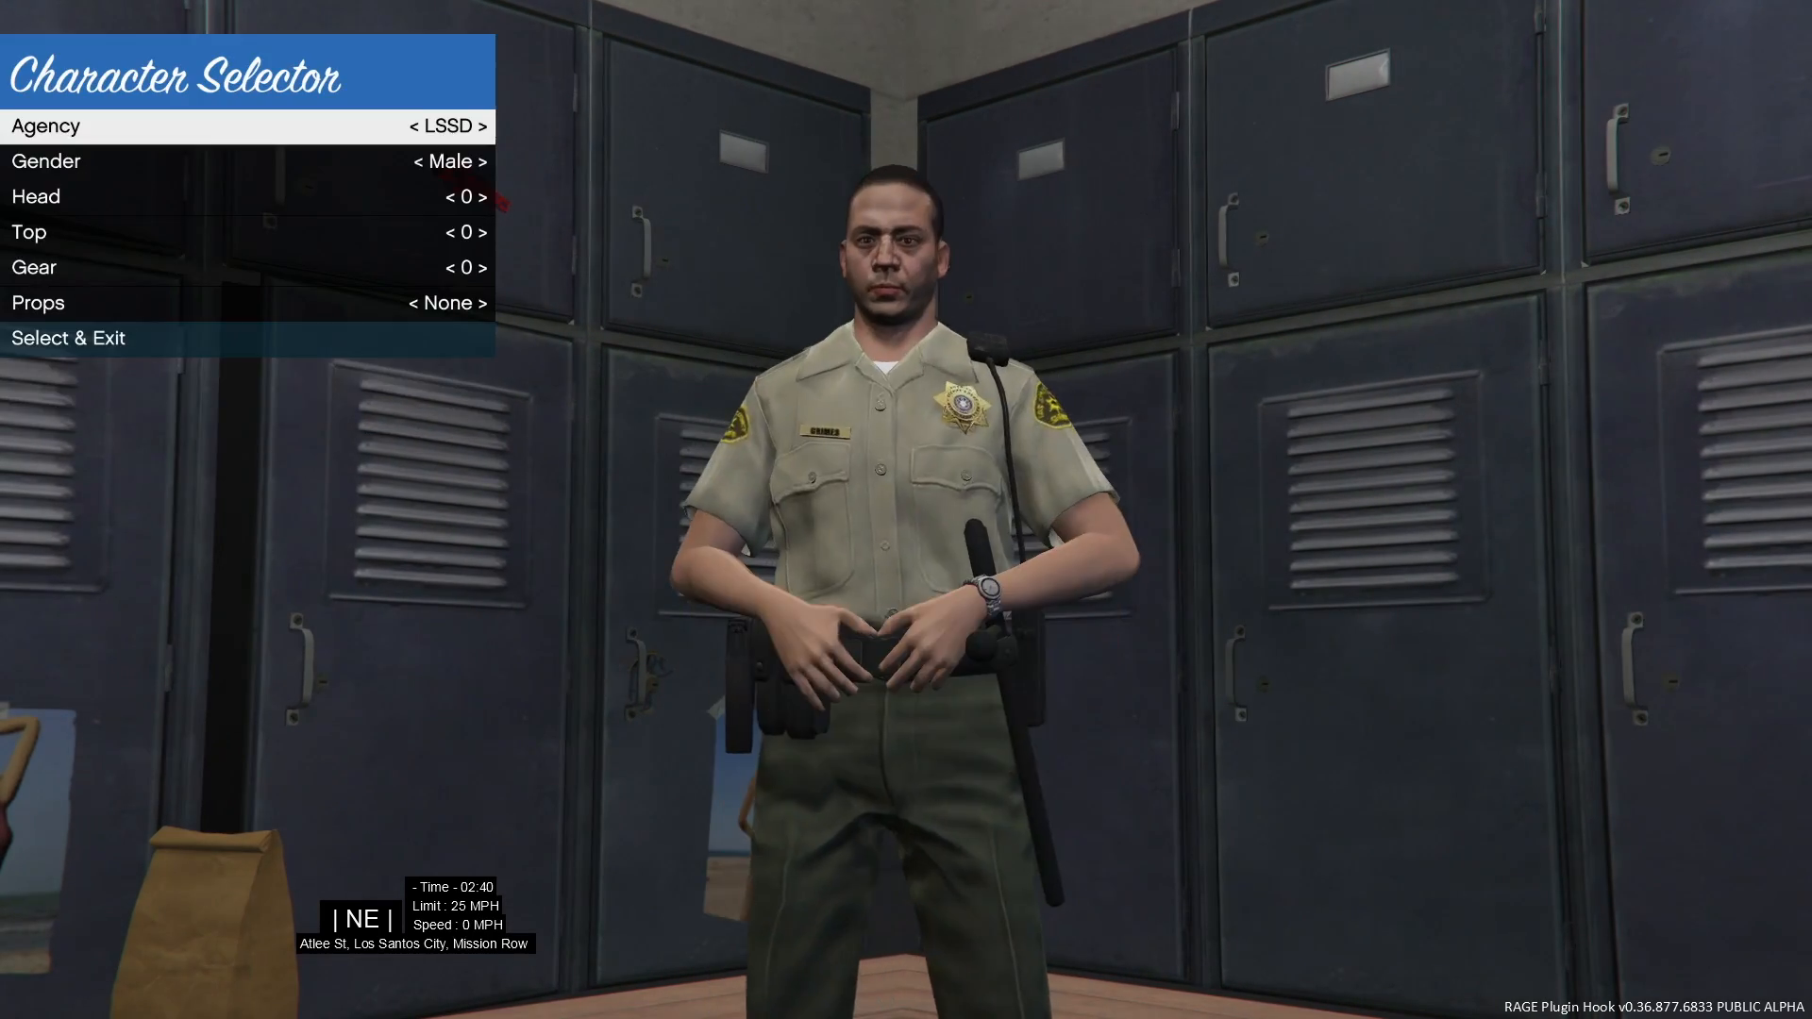
left_click(472, 125)
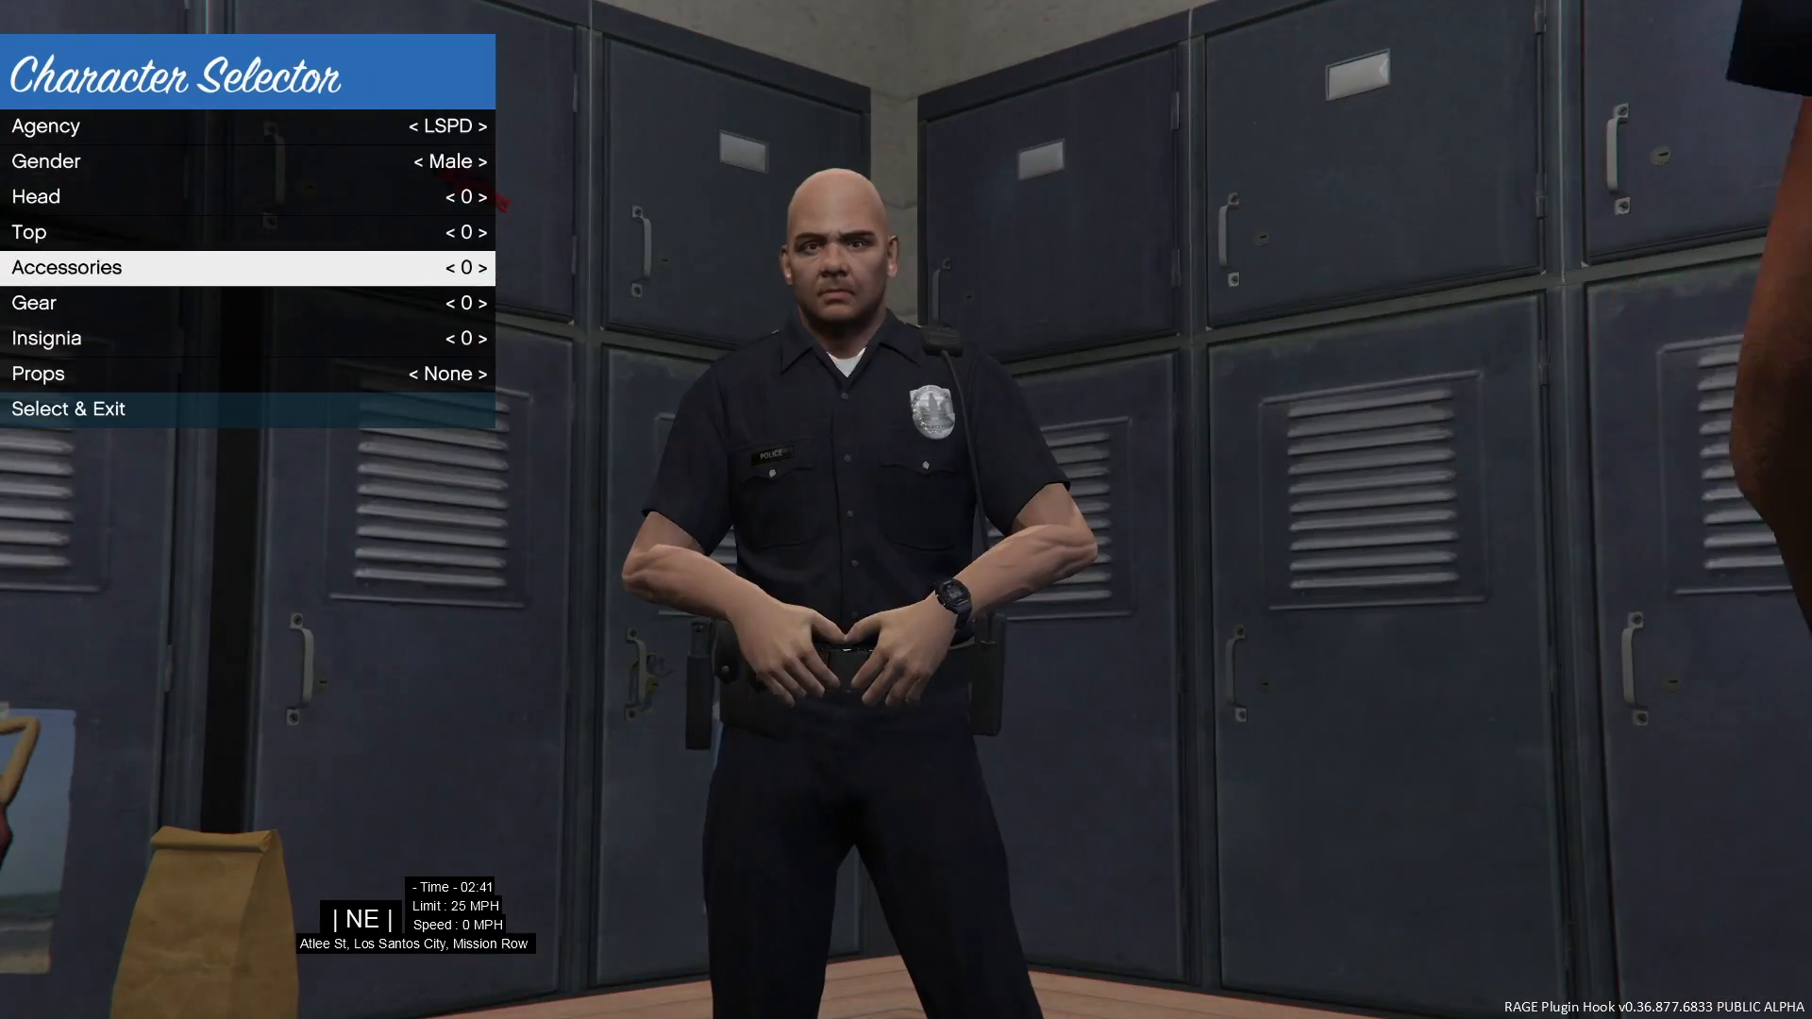
left_click(68, 408)
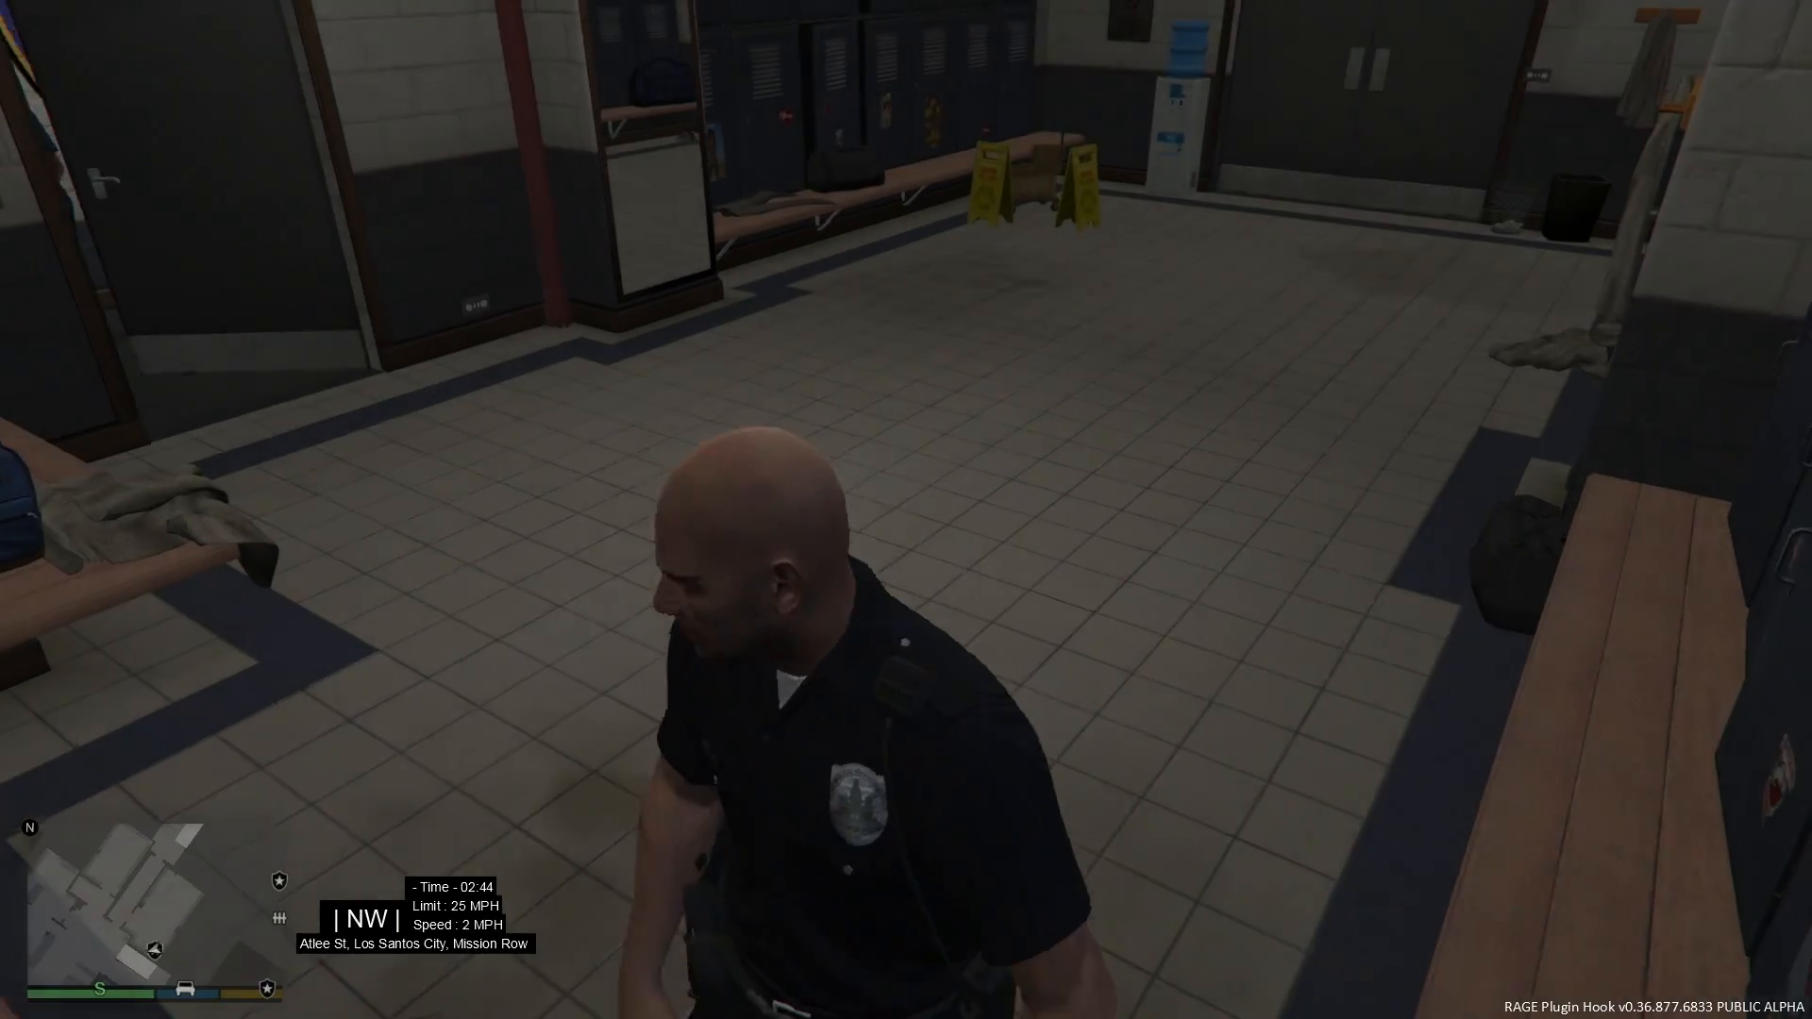
mouse_move(906, 509)
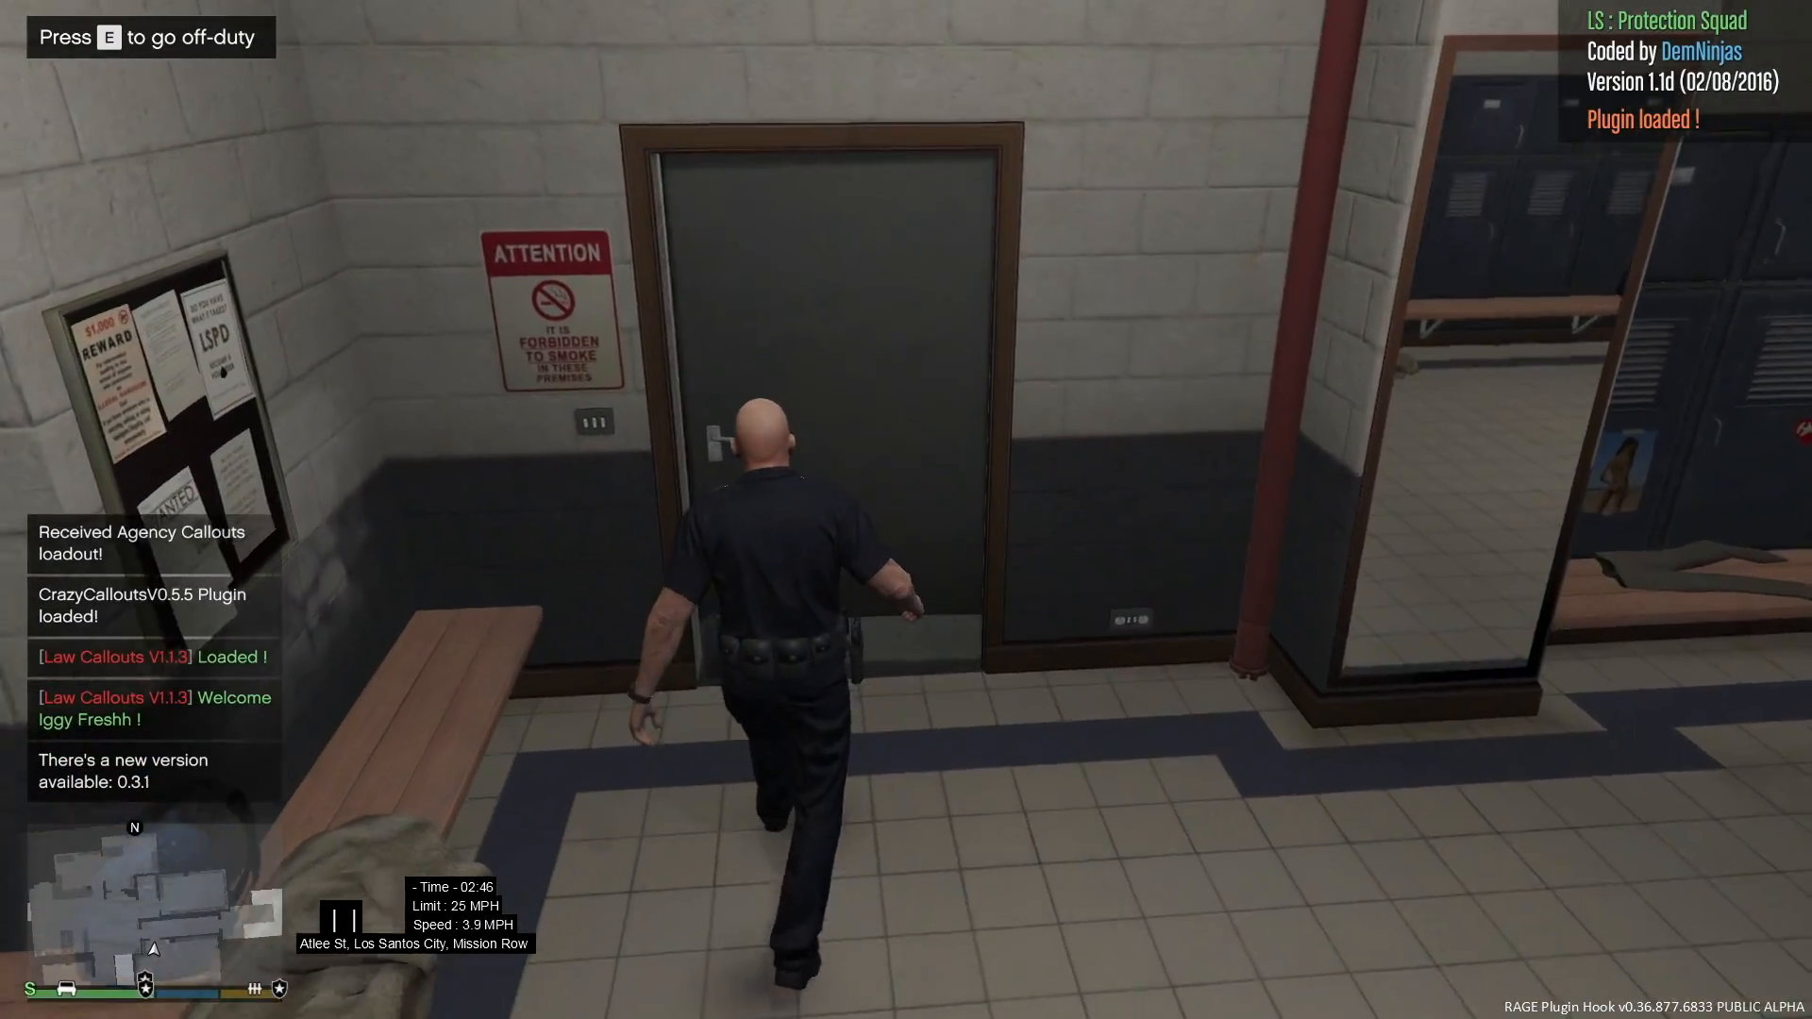
Walk out of the station, down the stairs and driveway to the garage vehicle marker.
key("w")
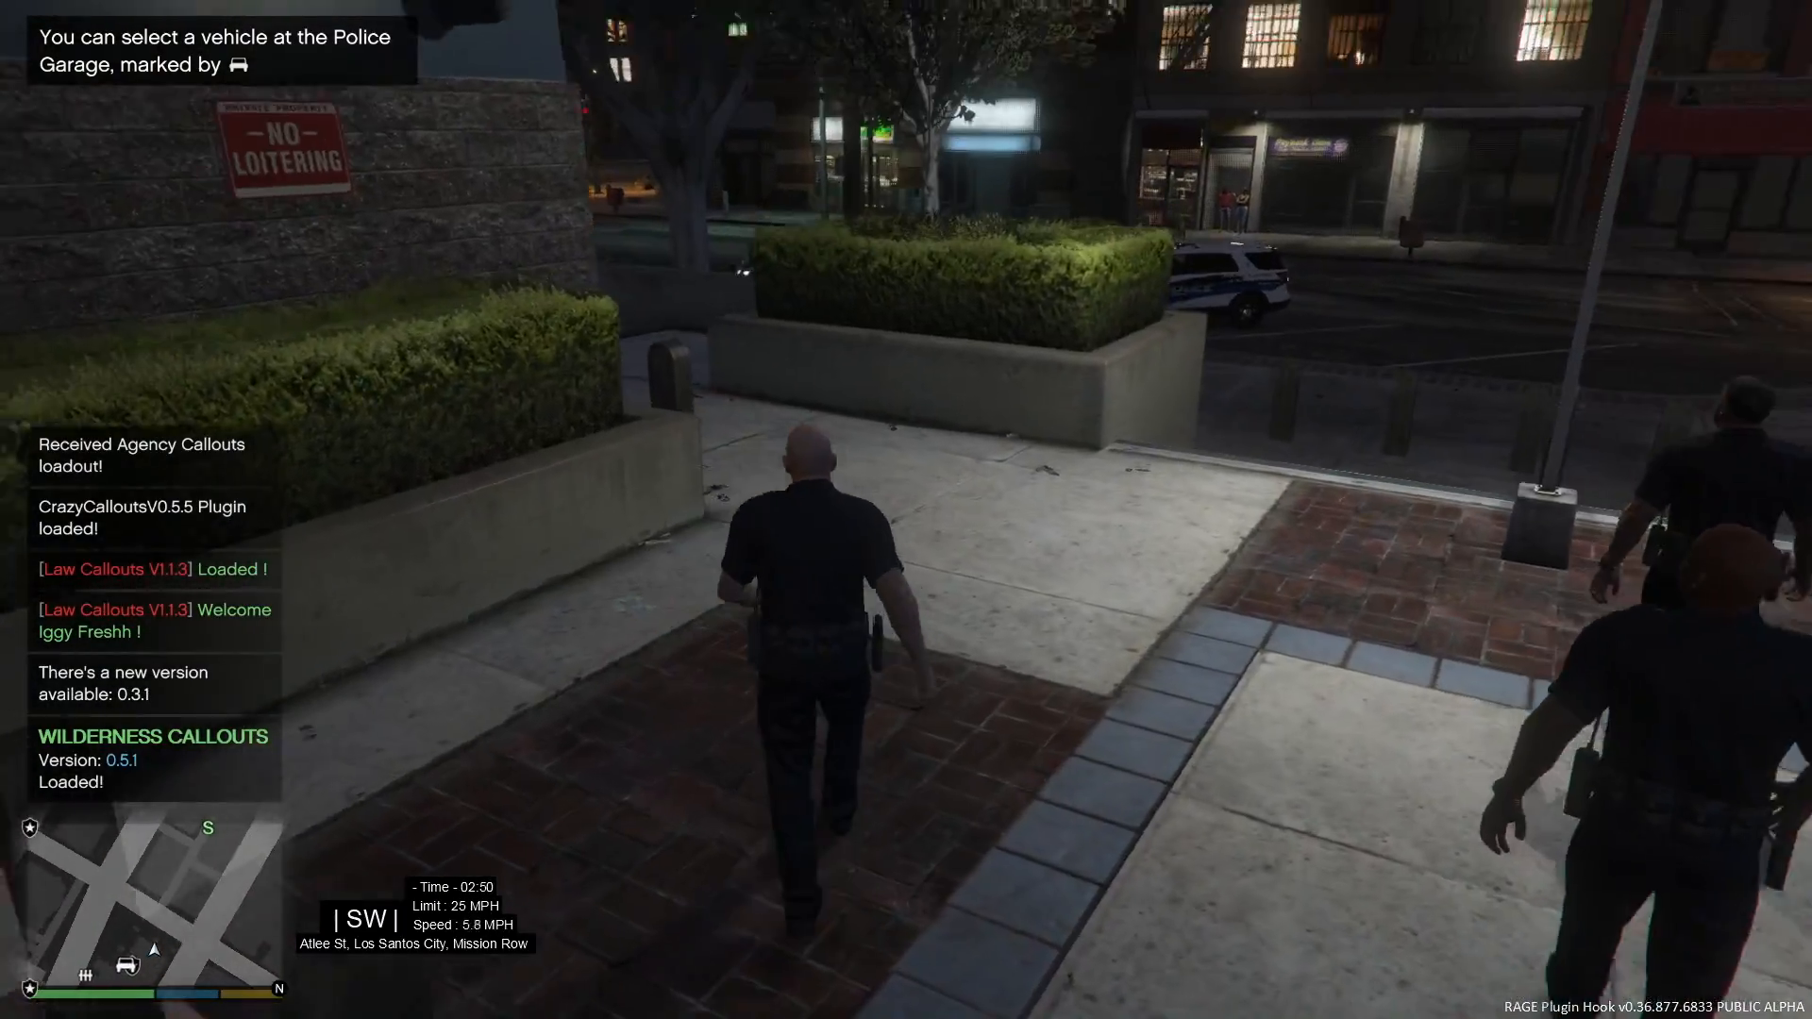
key("w")
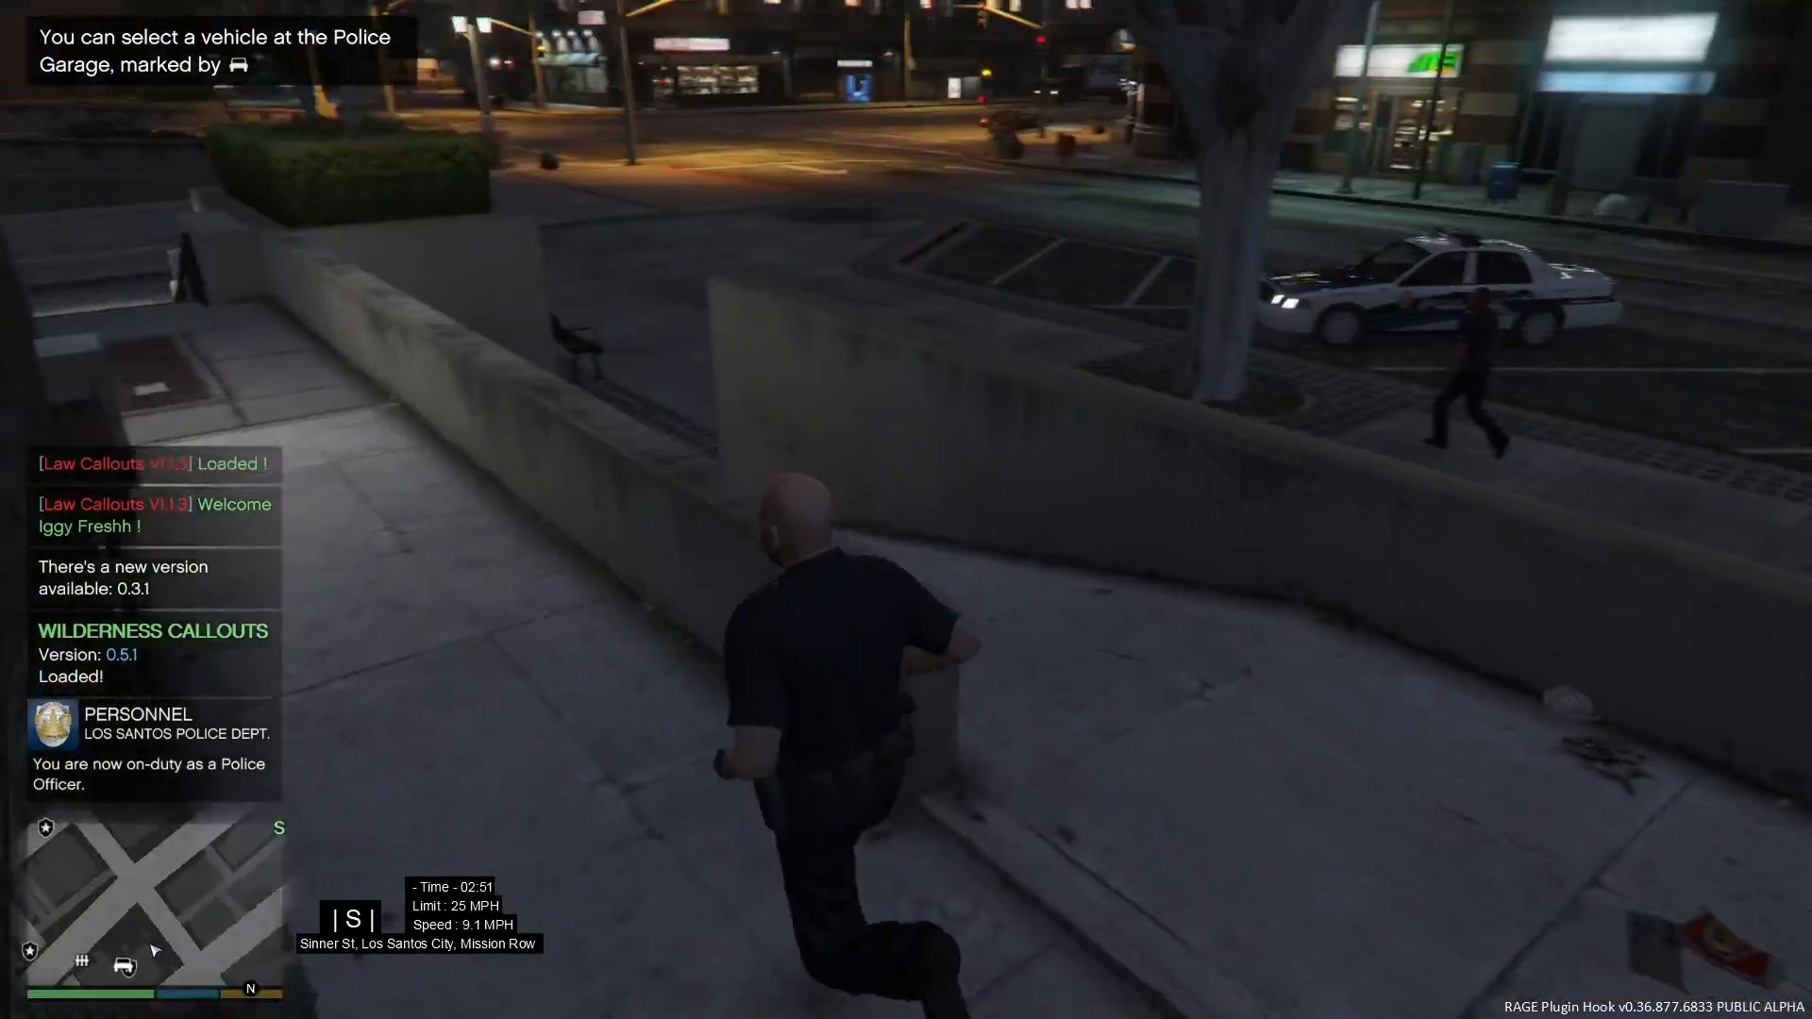
key("w")
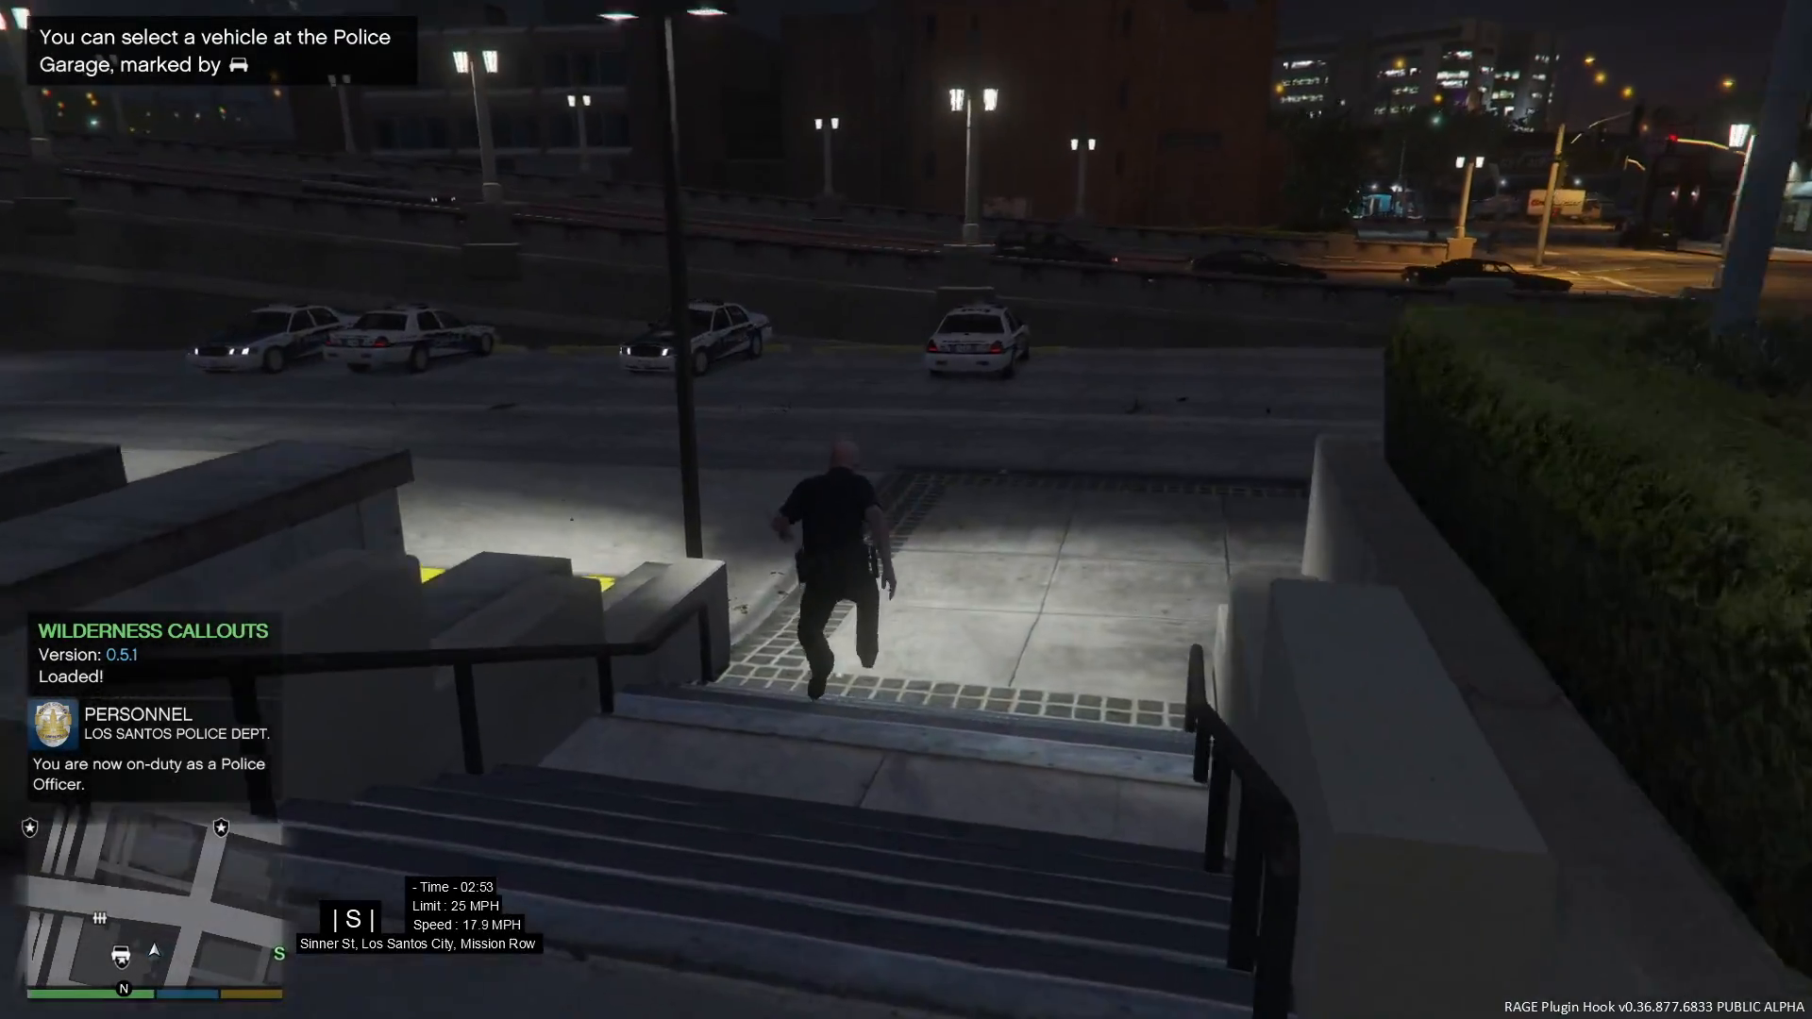
key("w")
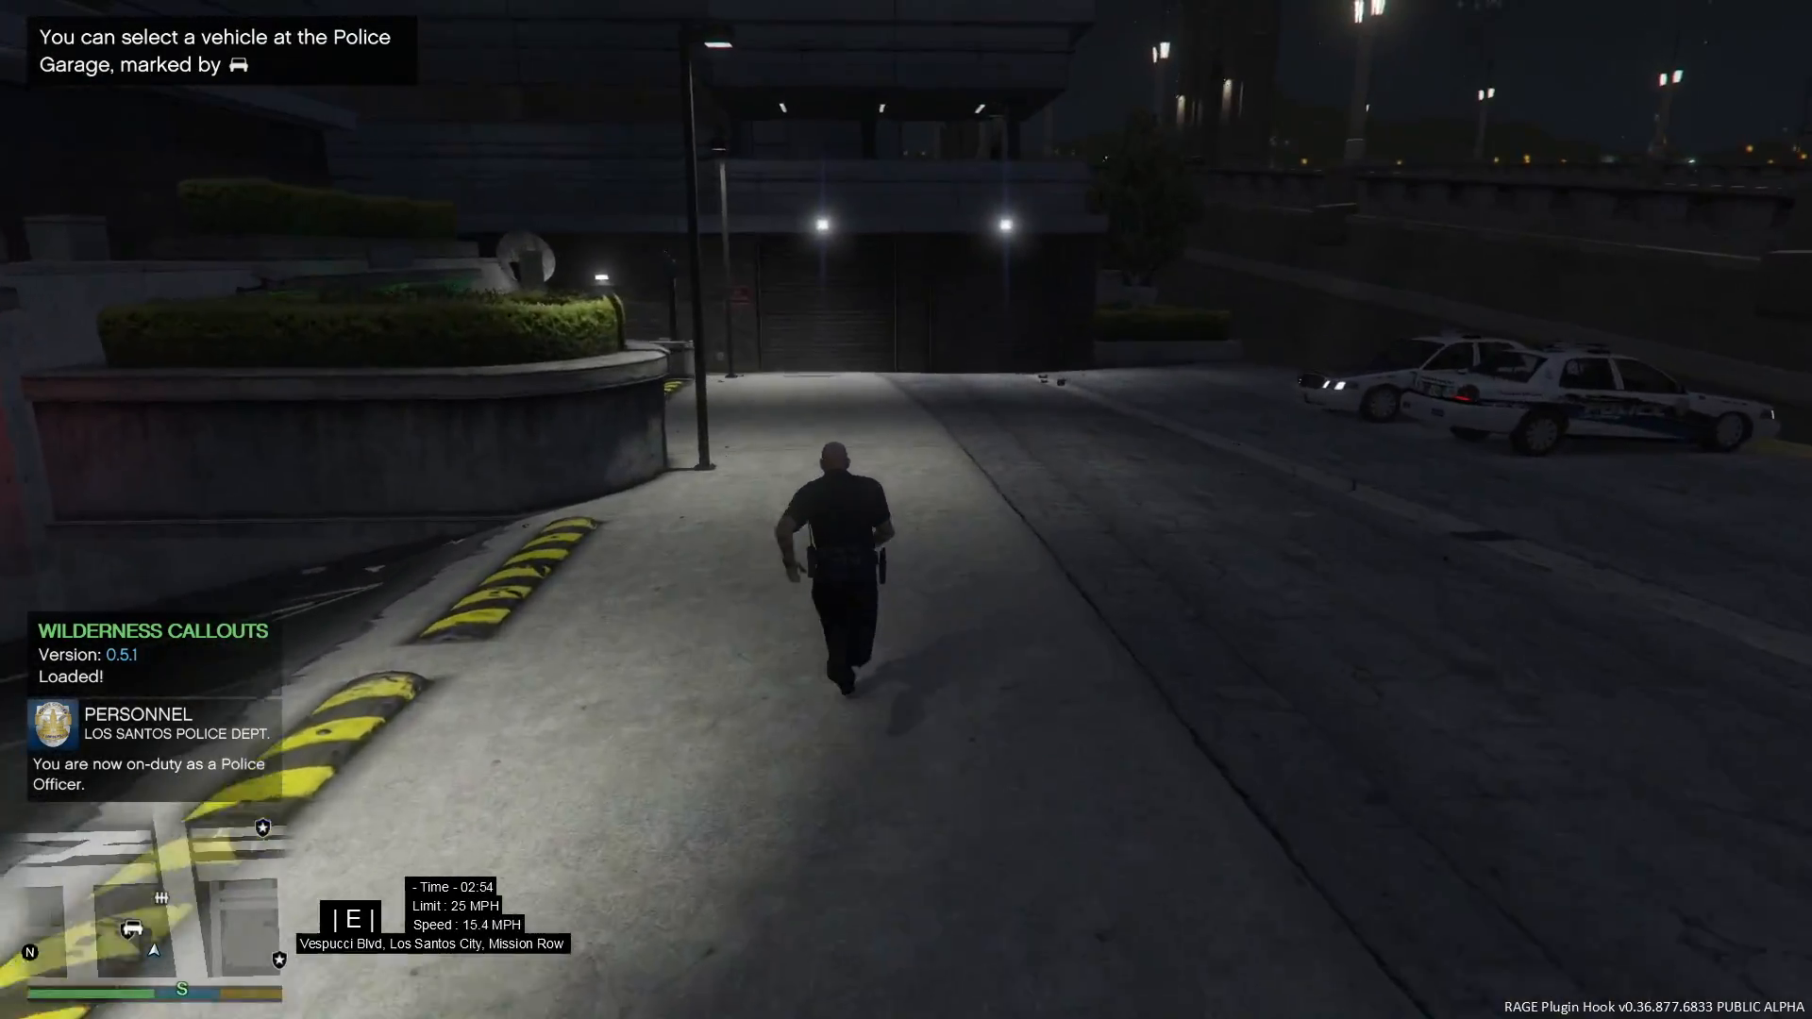
key("w")
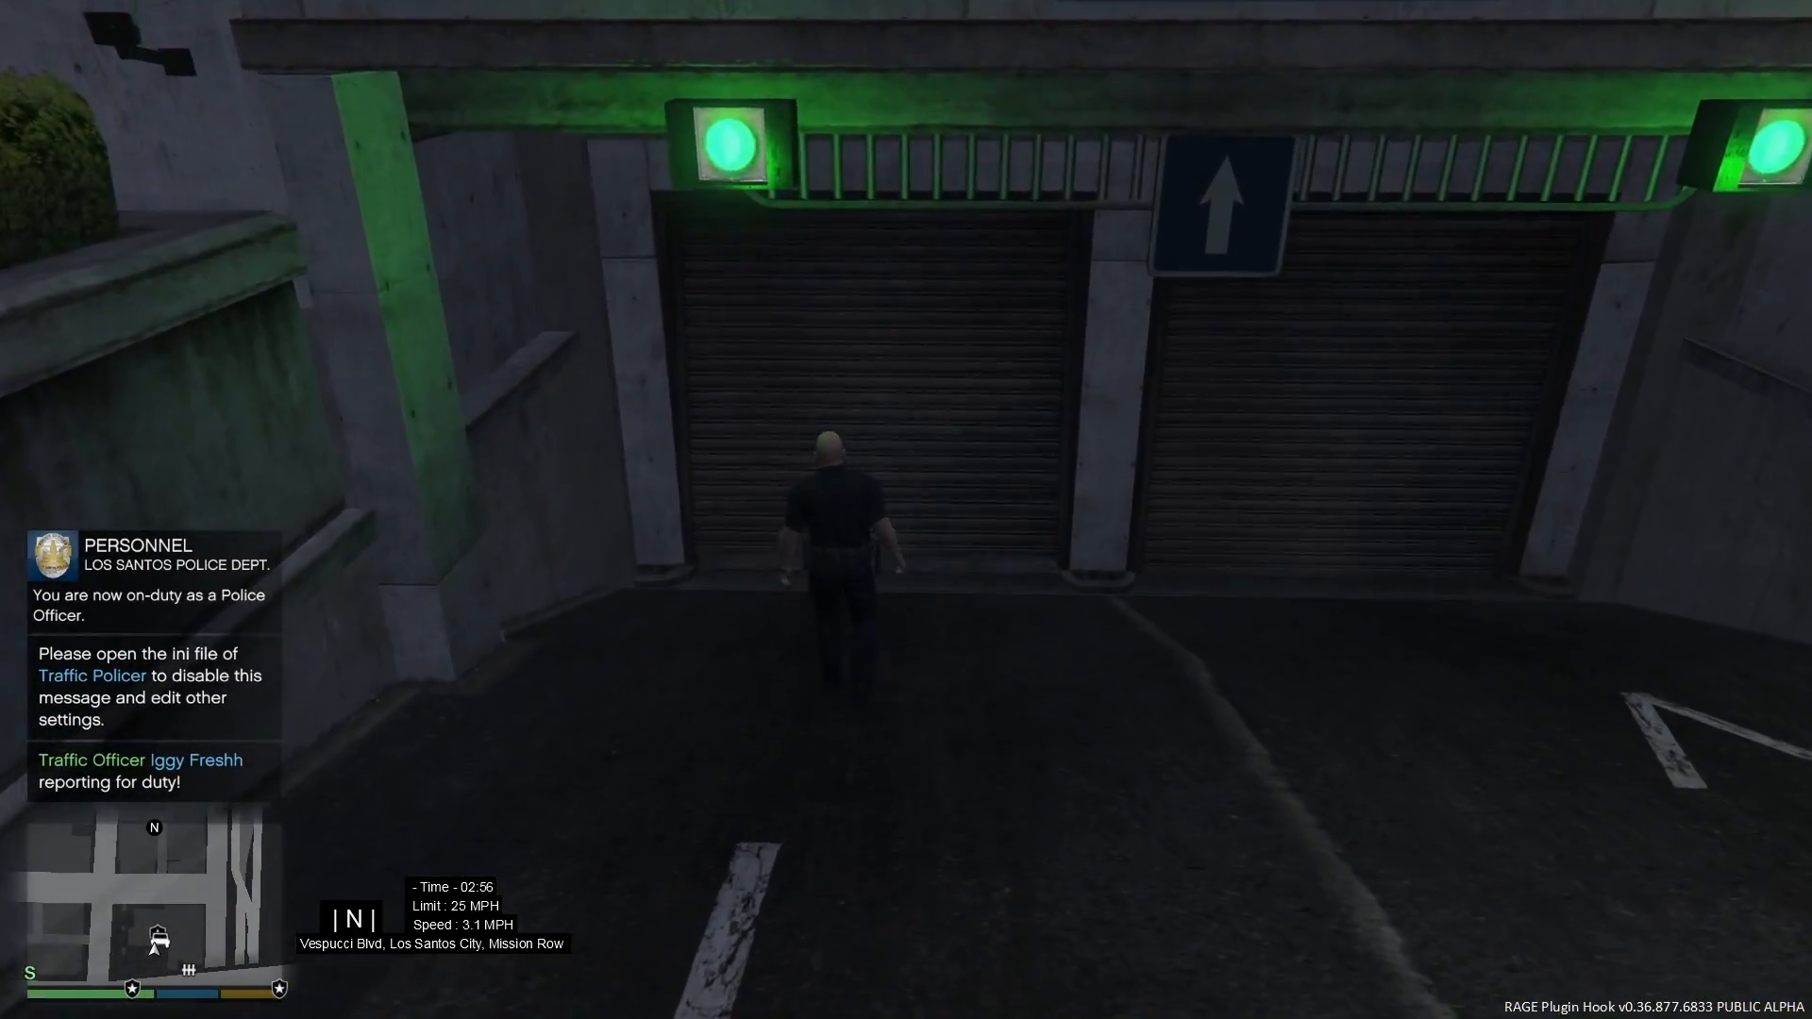
key("w")
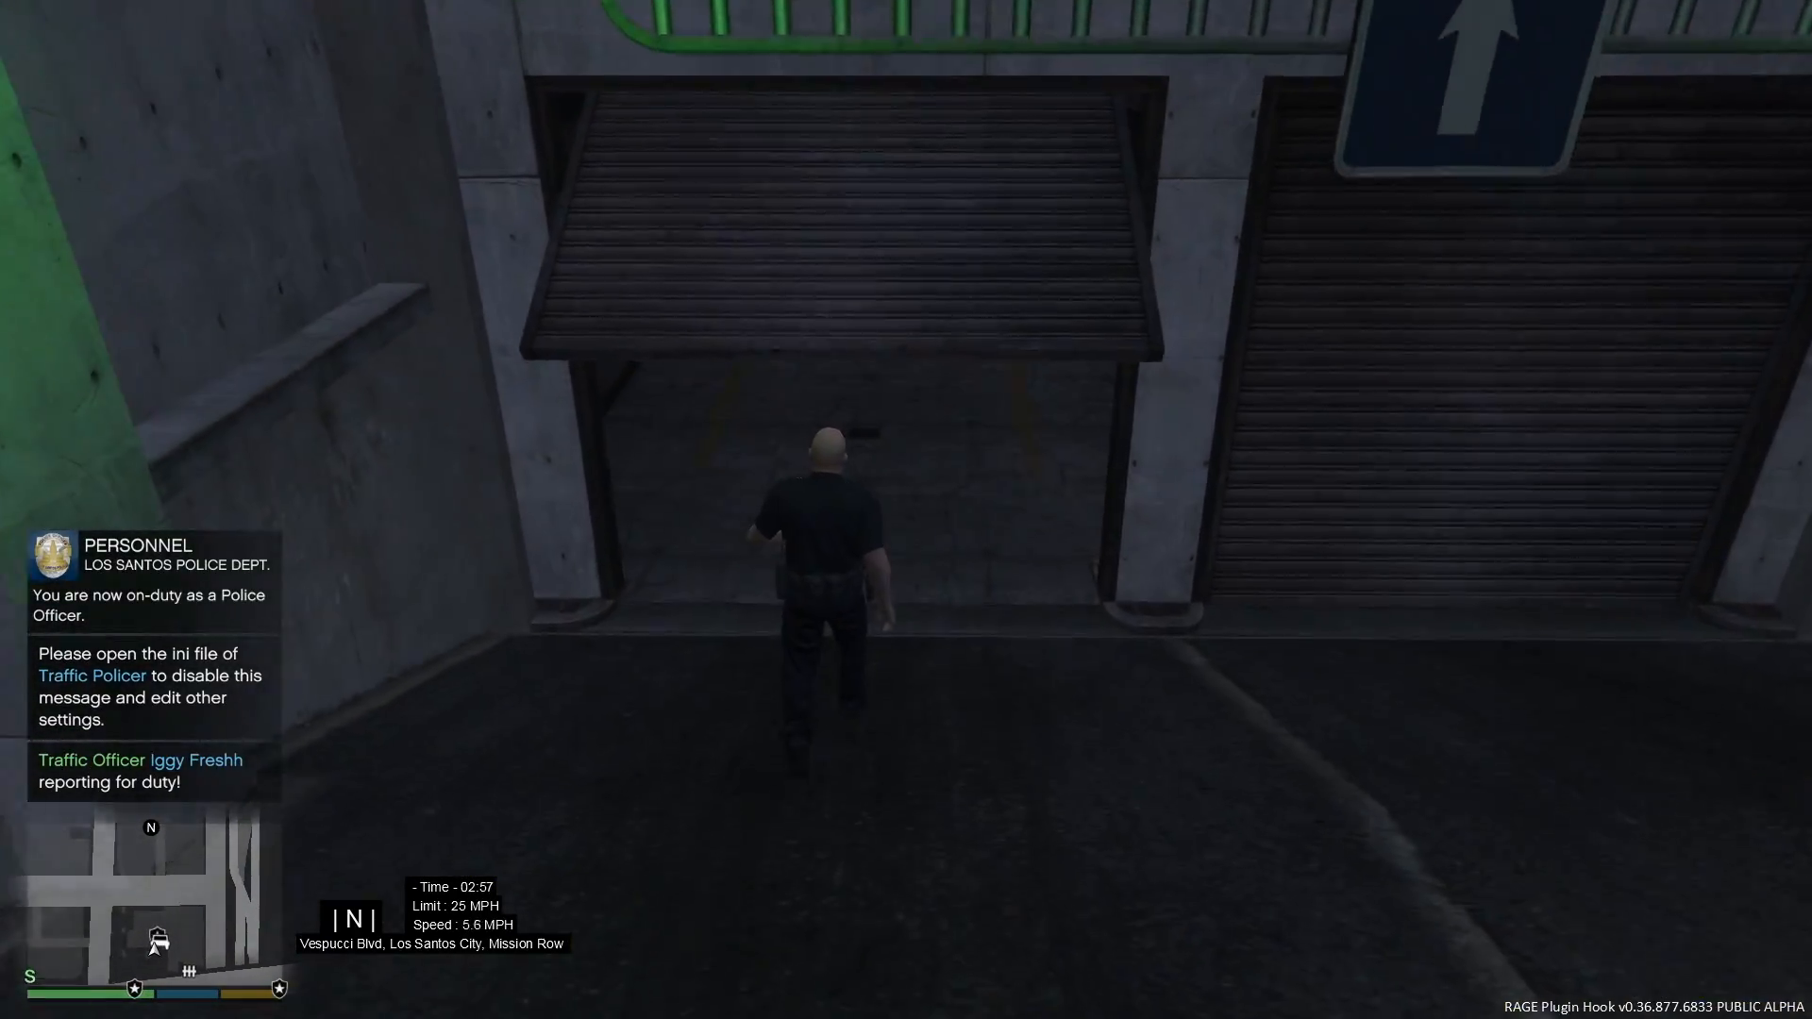
key("w")
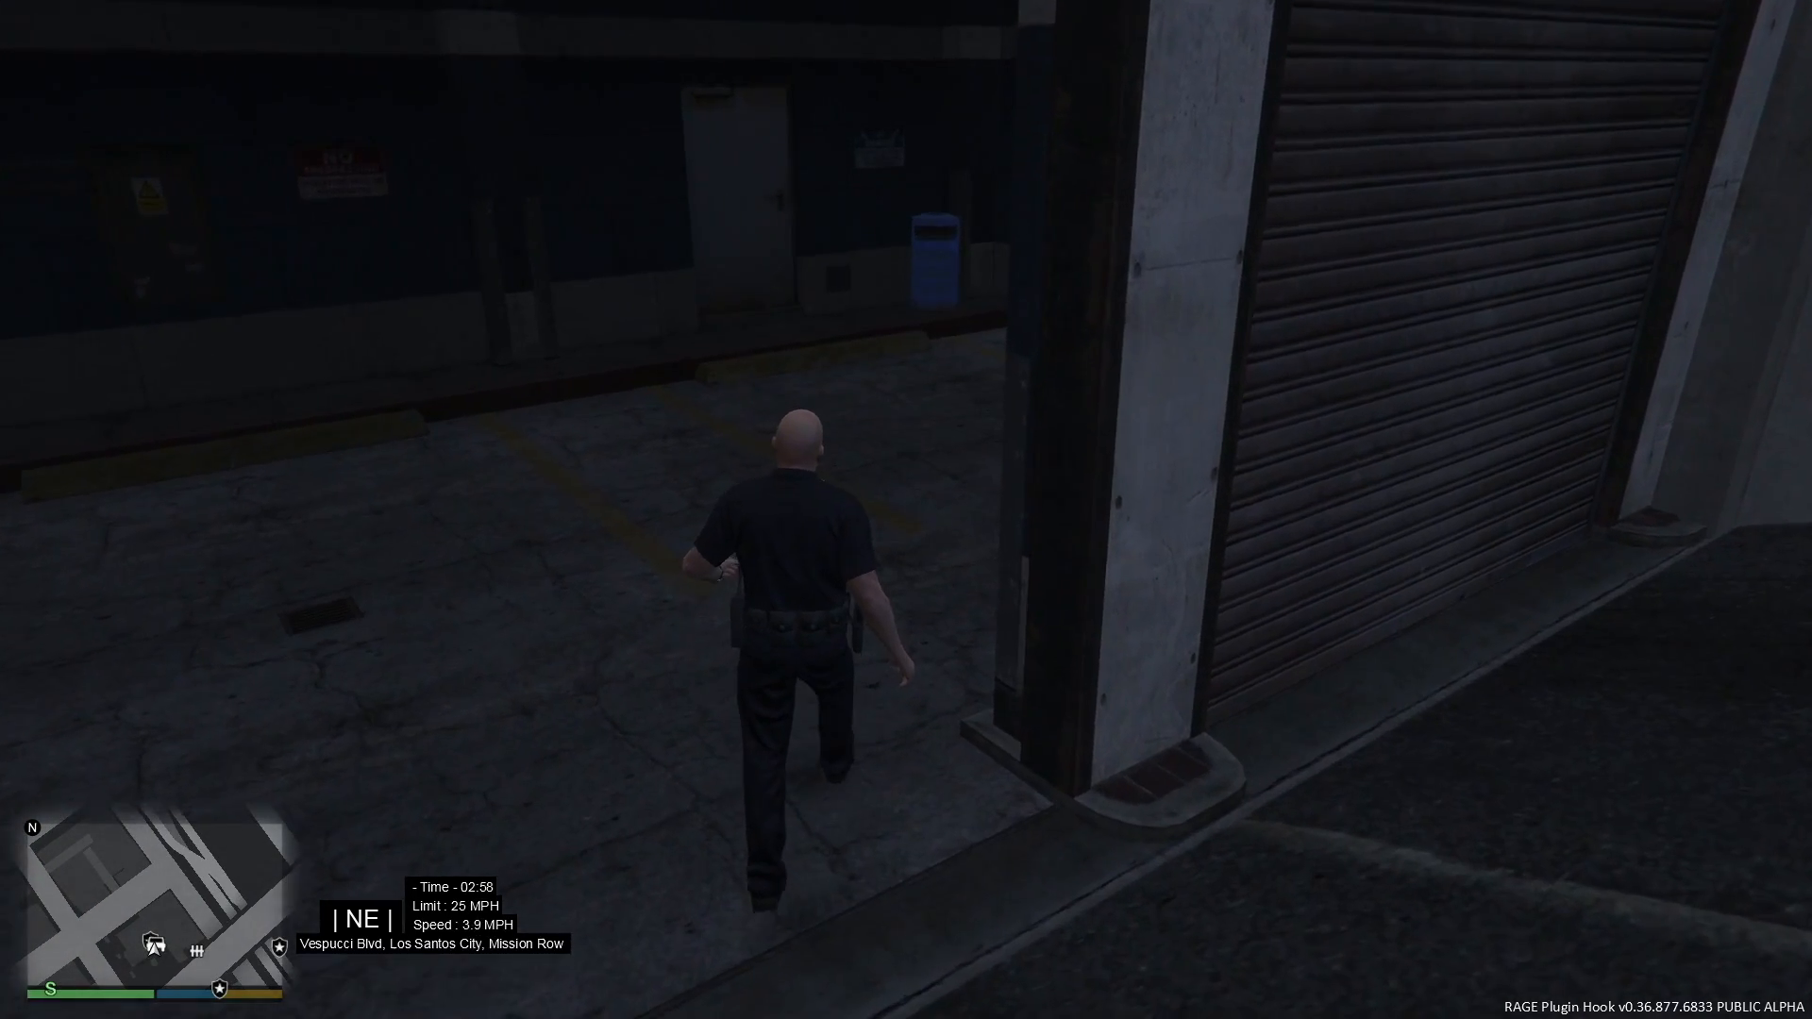
key("w")
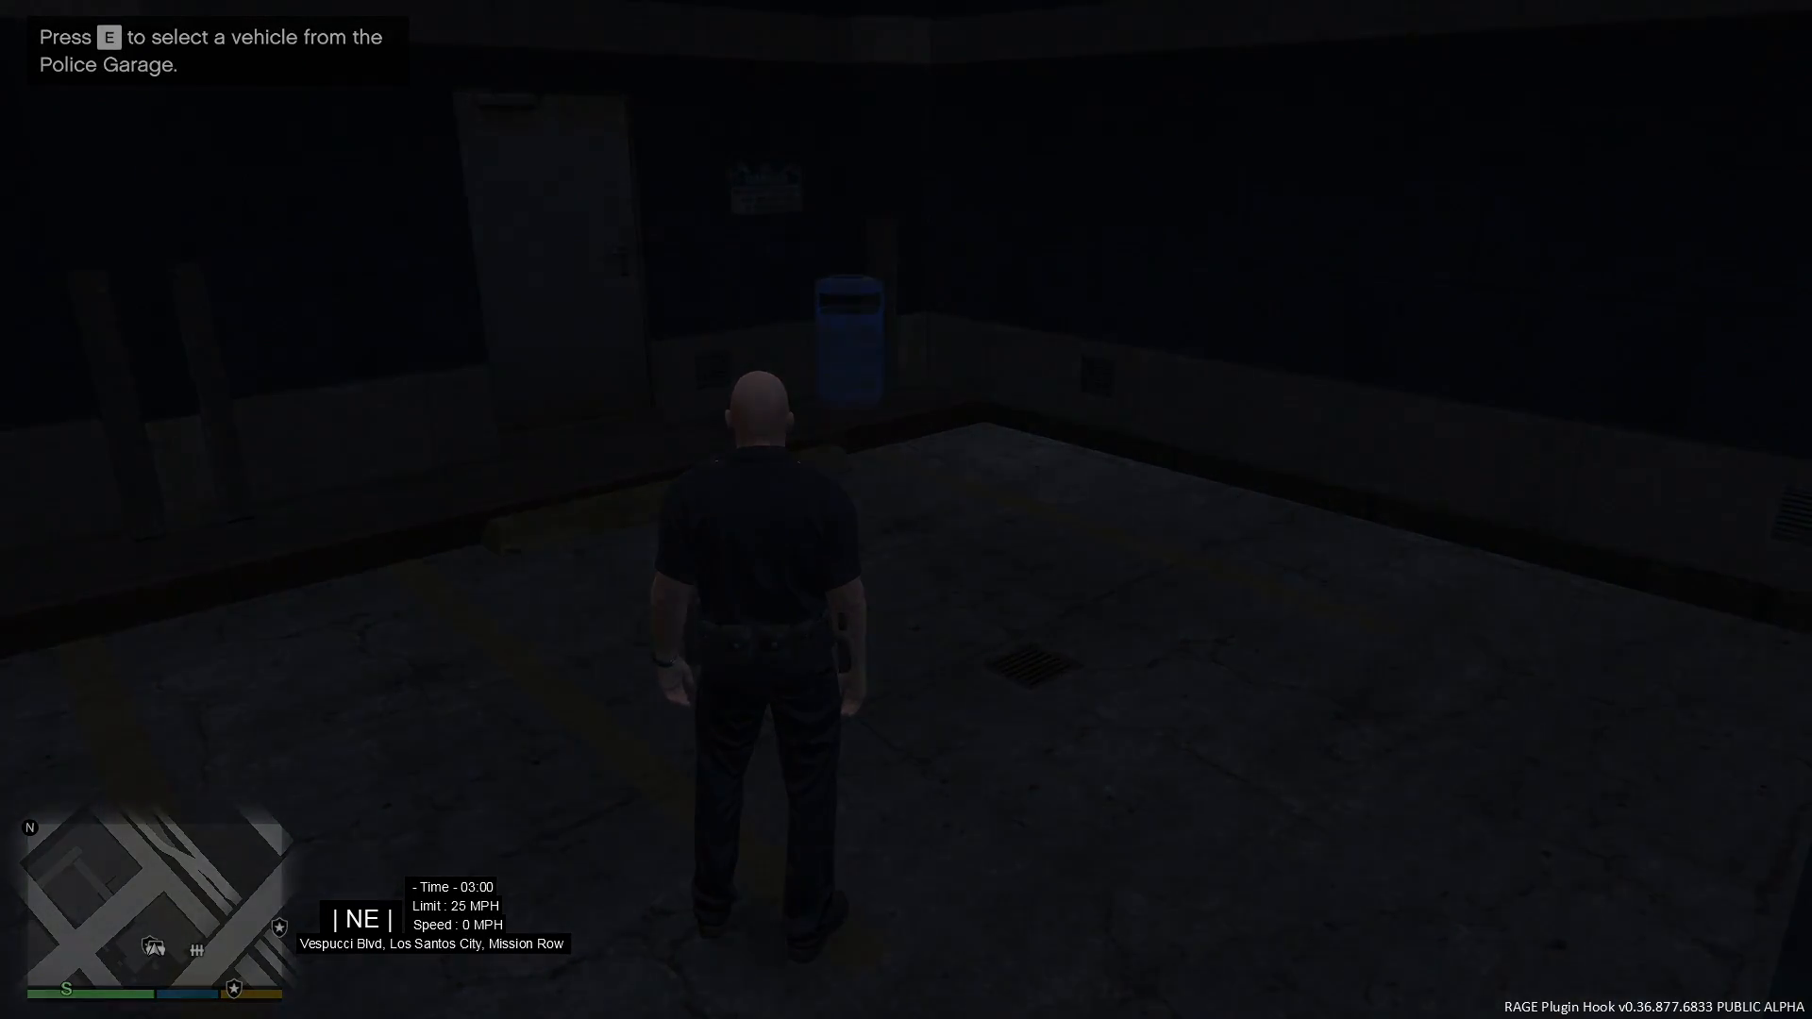
Cycle past Police Buffalo, Police Bike and Roadcruiser, then select the Sheriff Cruiser.
key("e")
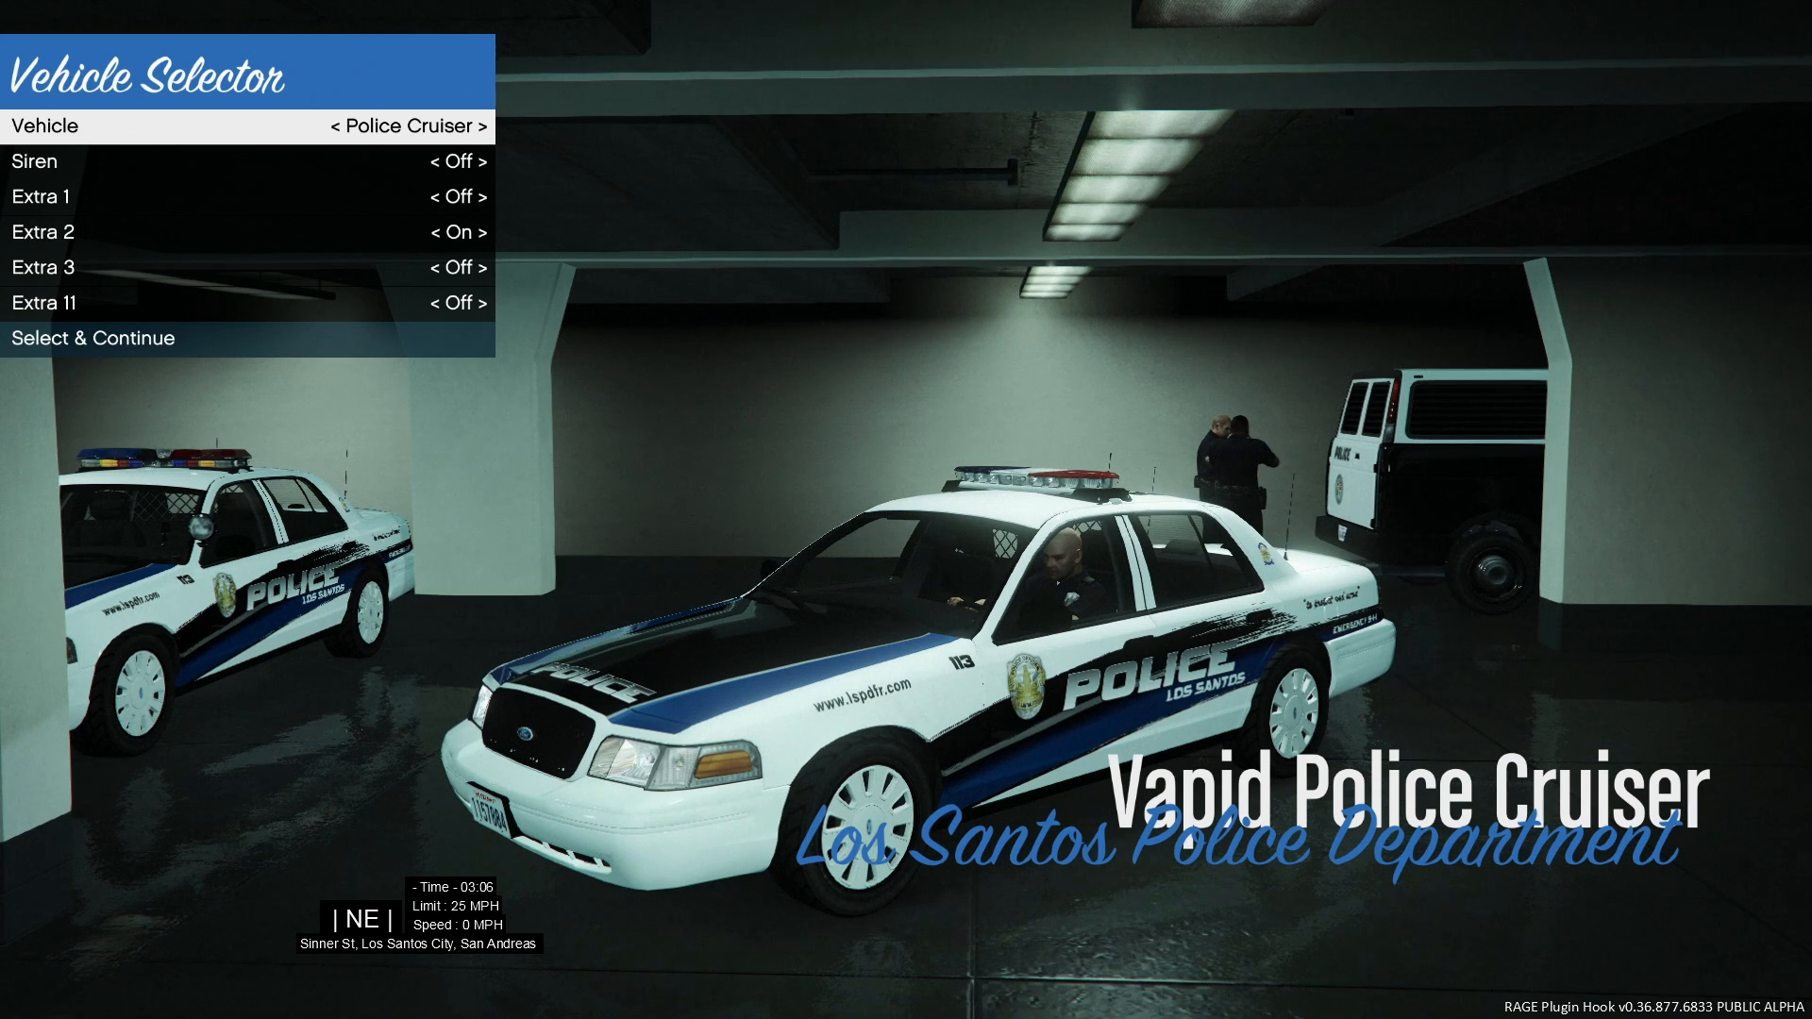
left_click(469, 126)
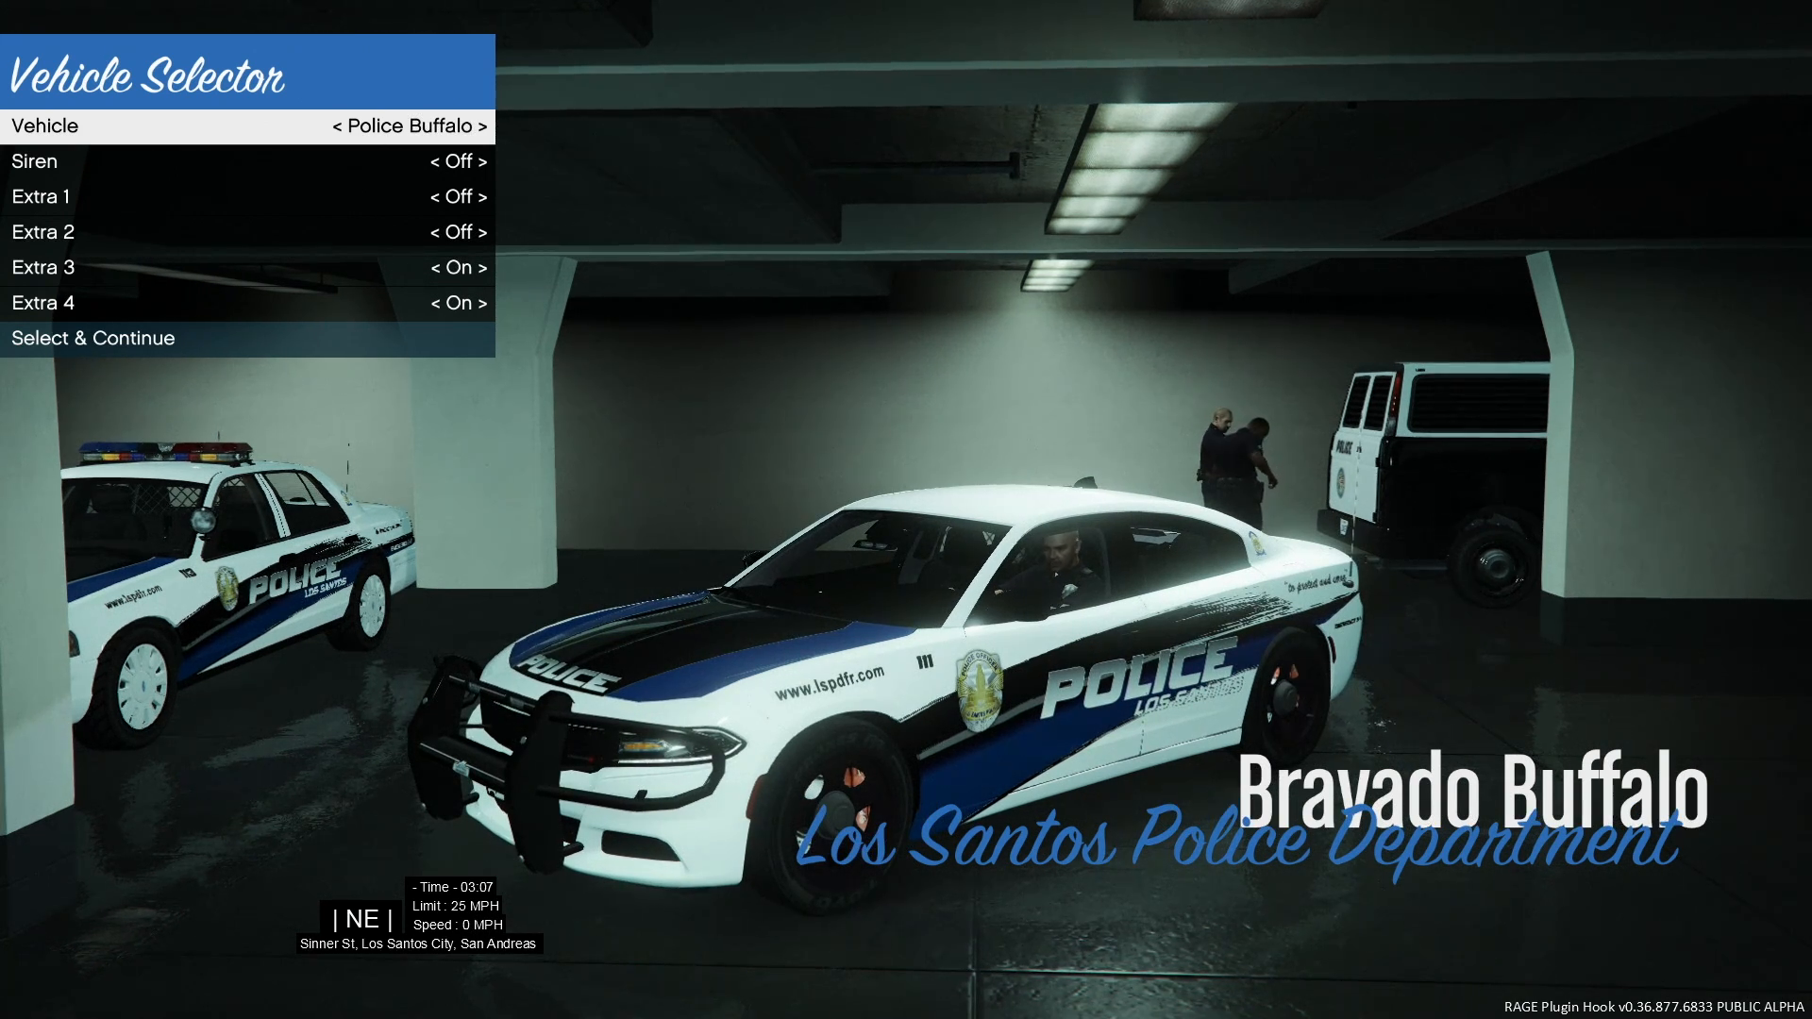
left_click(474, 125)
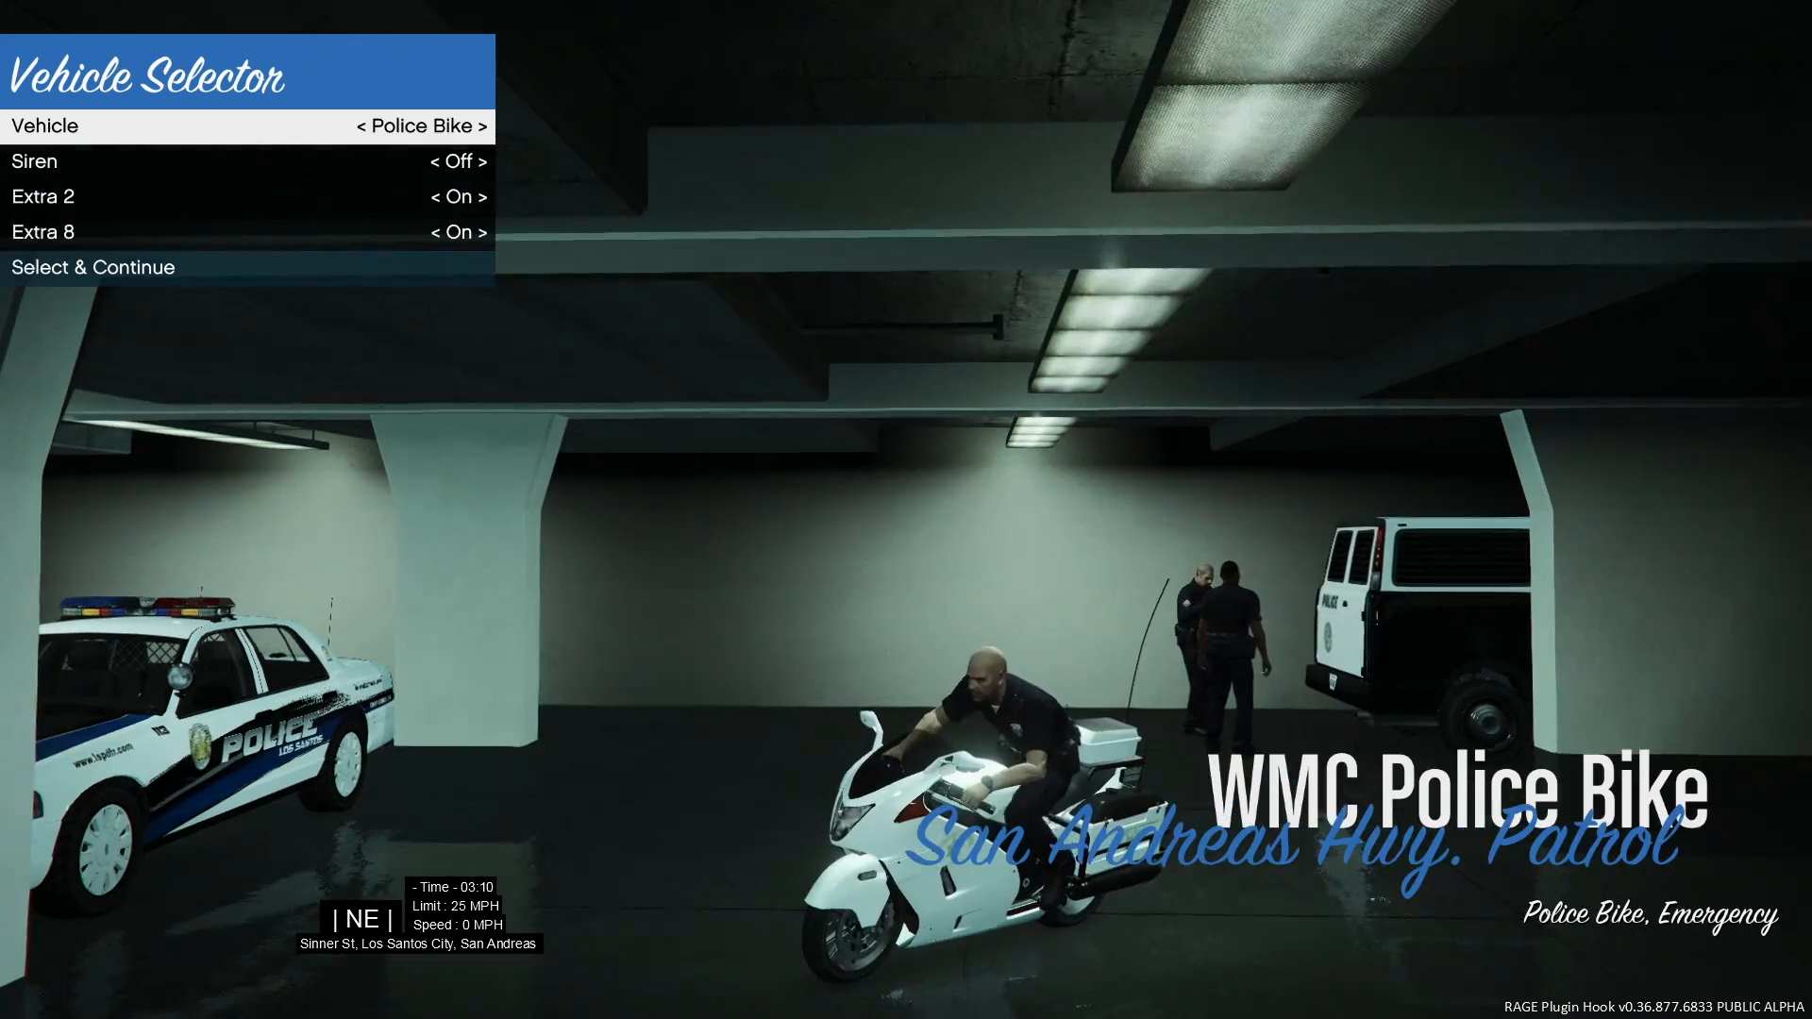
left_click(477, 125)
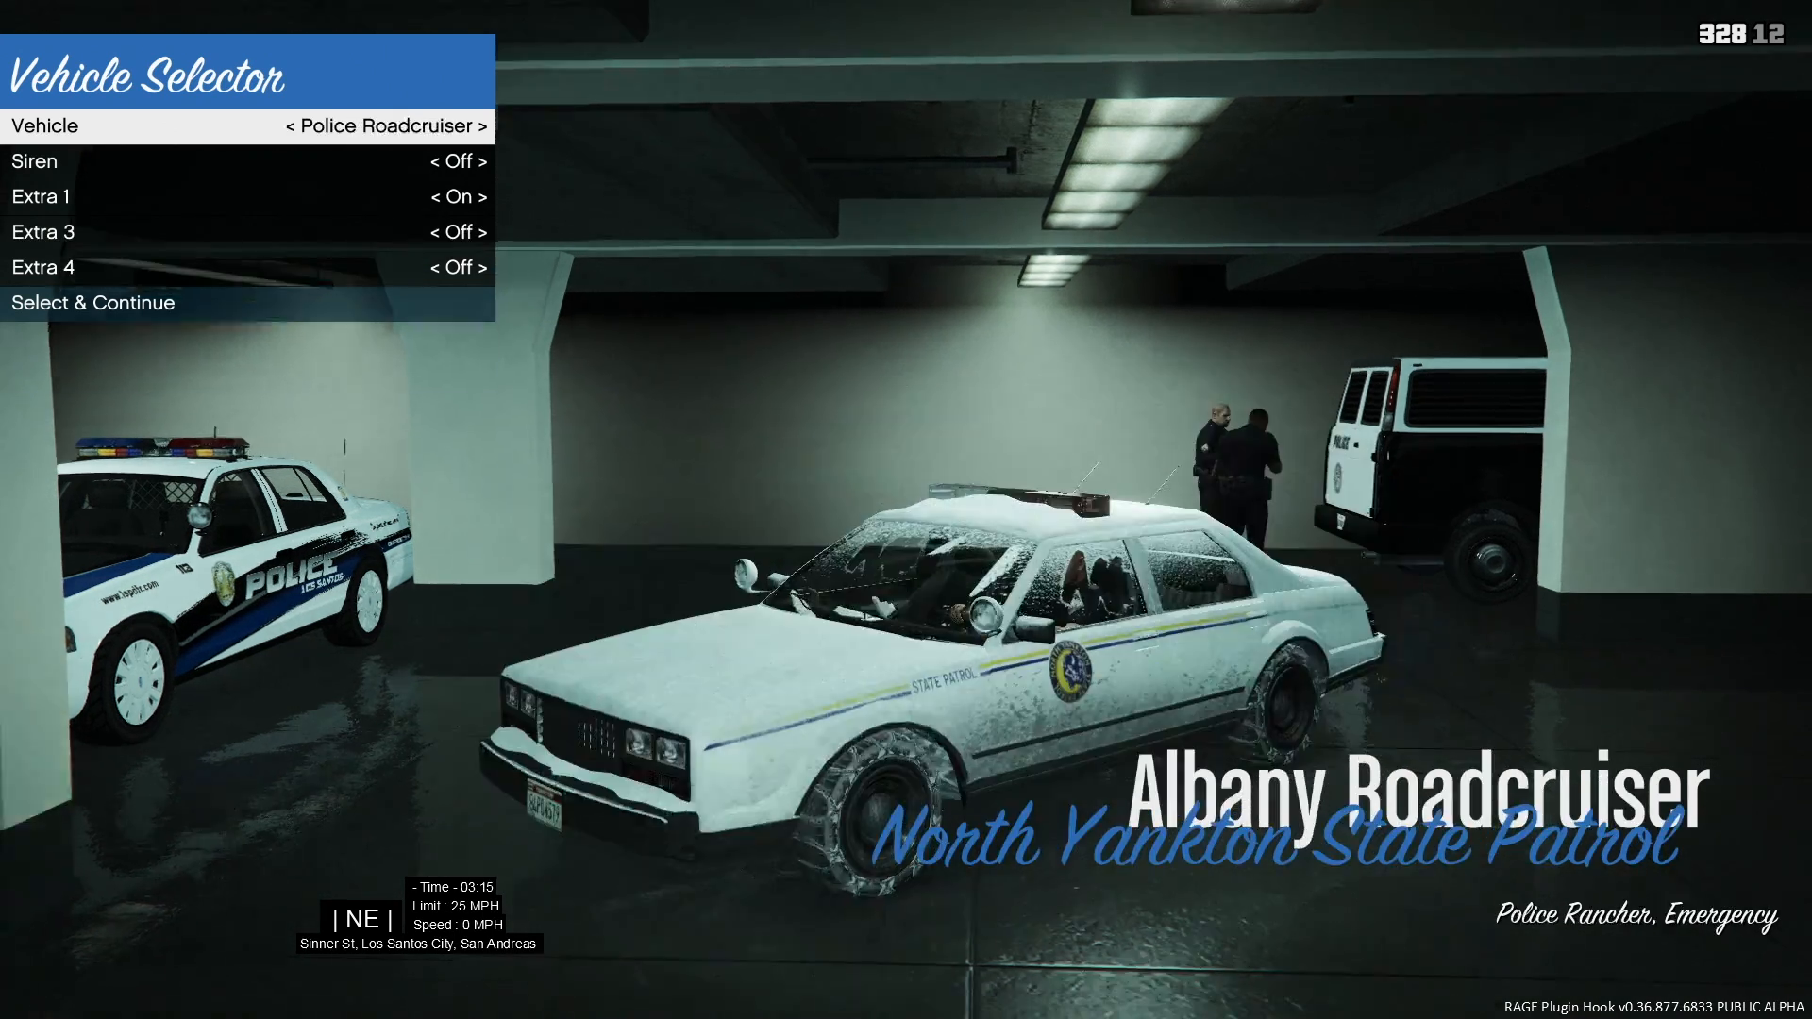
left_click(483, 125)
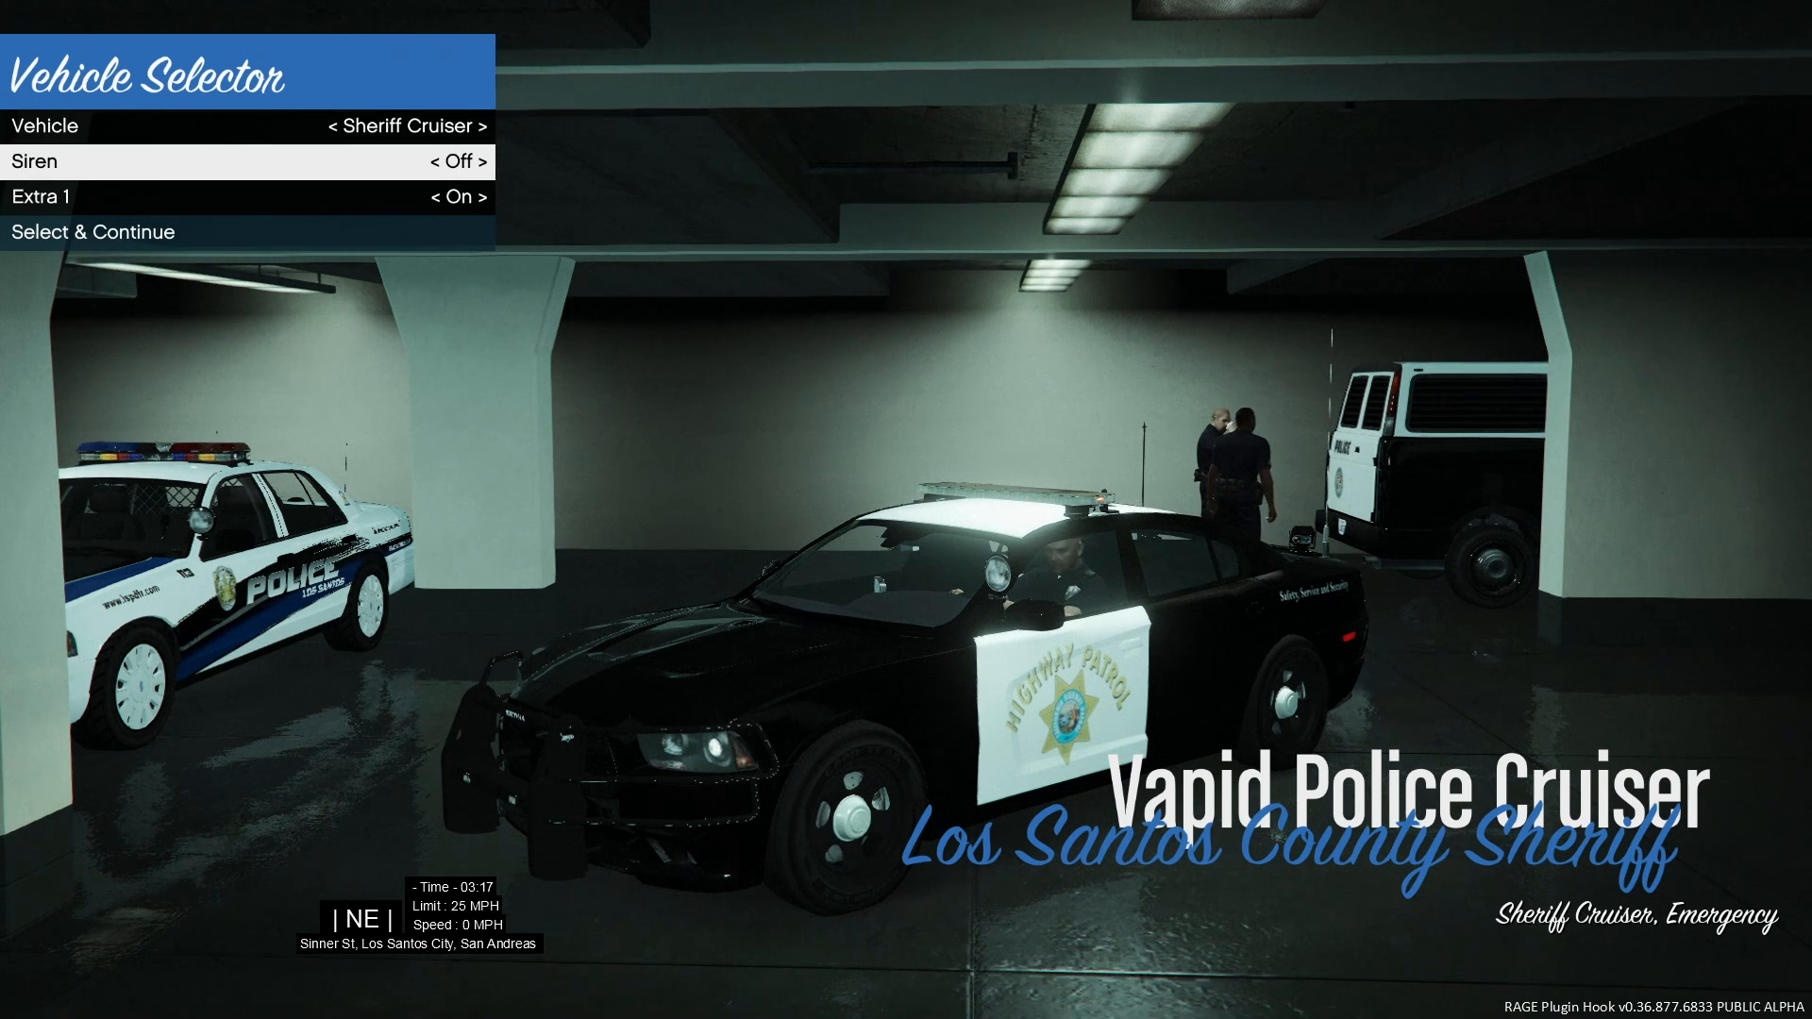
left_click(92, 232)
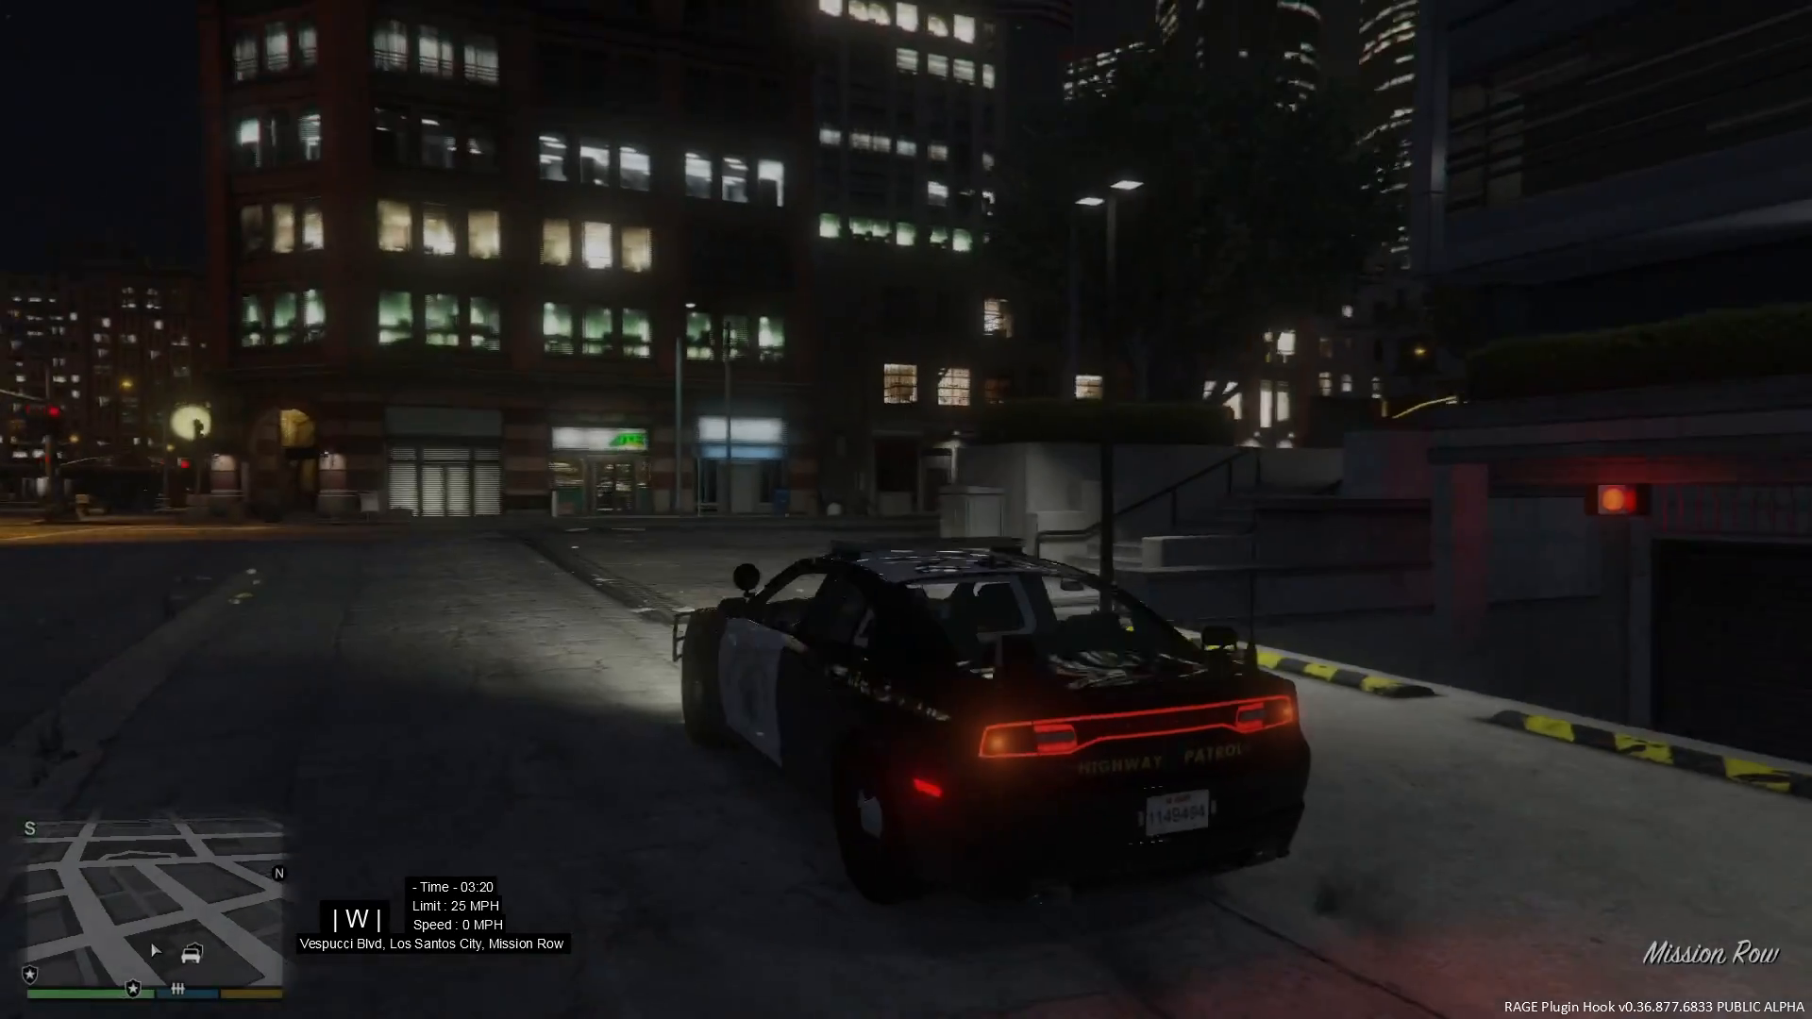
Drive the cruiser from the garage along Sinner St and Atlee St onto Vespucci Blvd.
key("w")
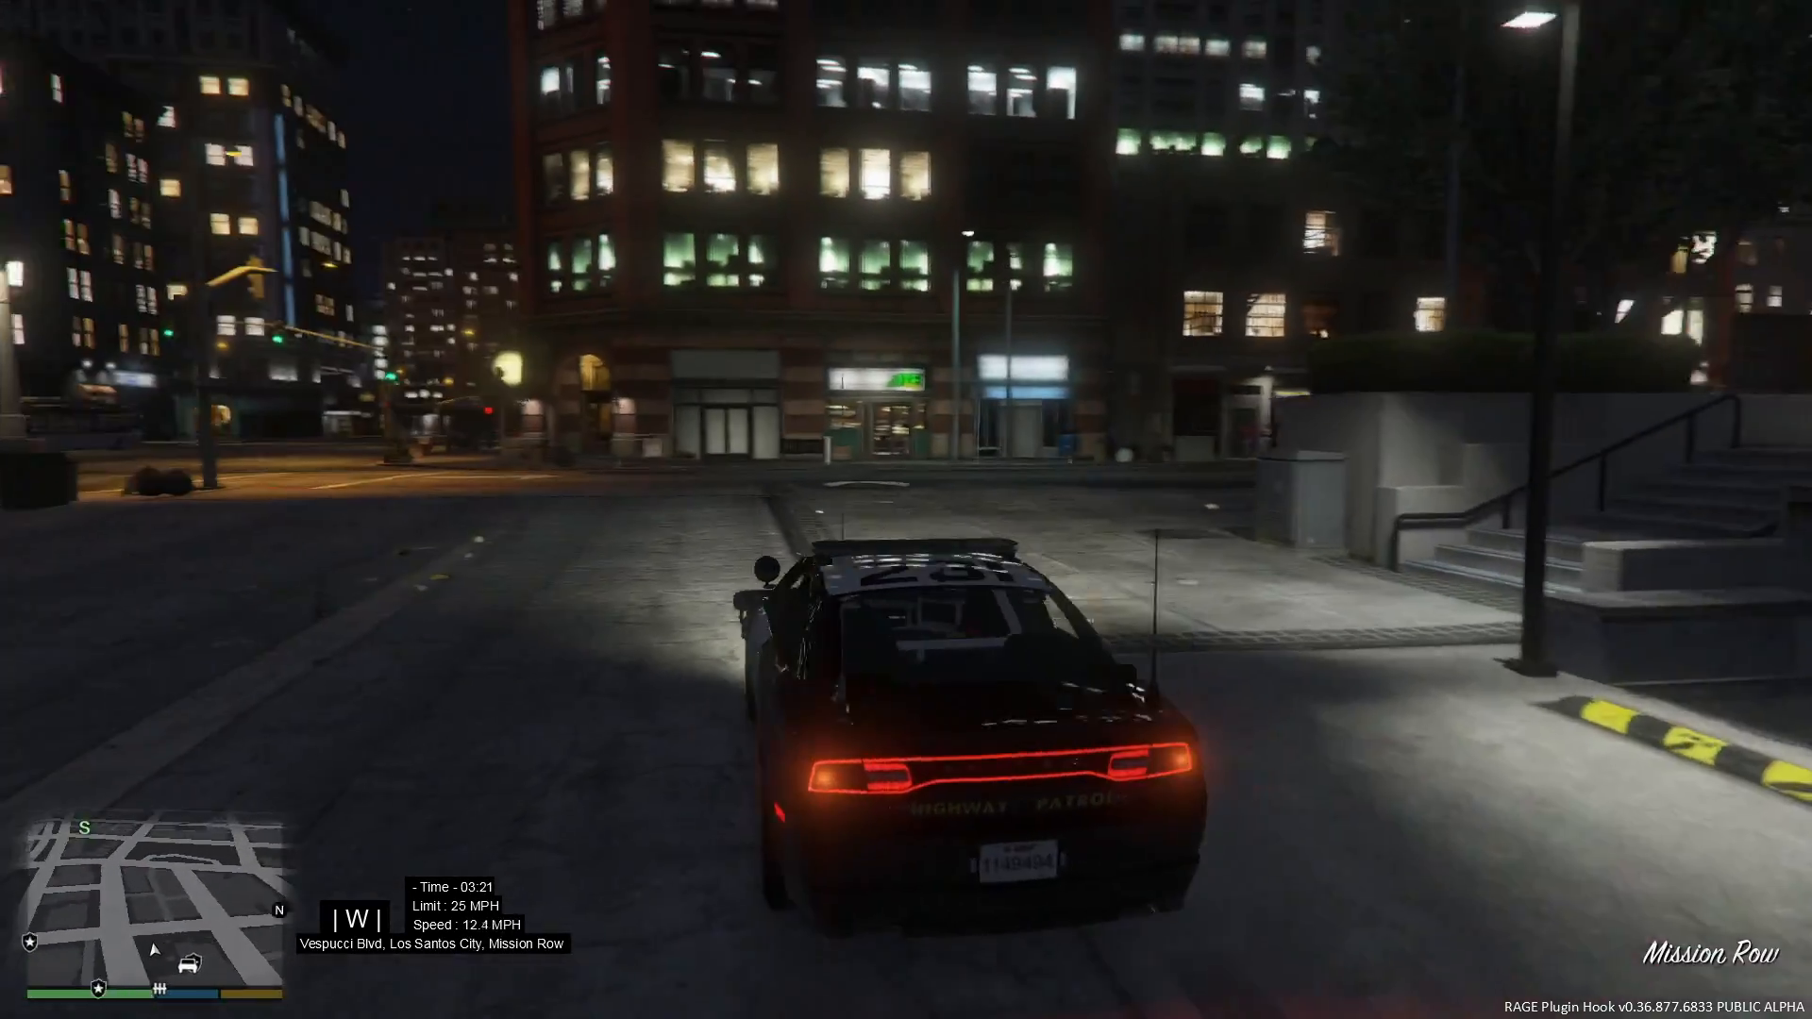
key("w")
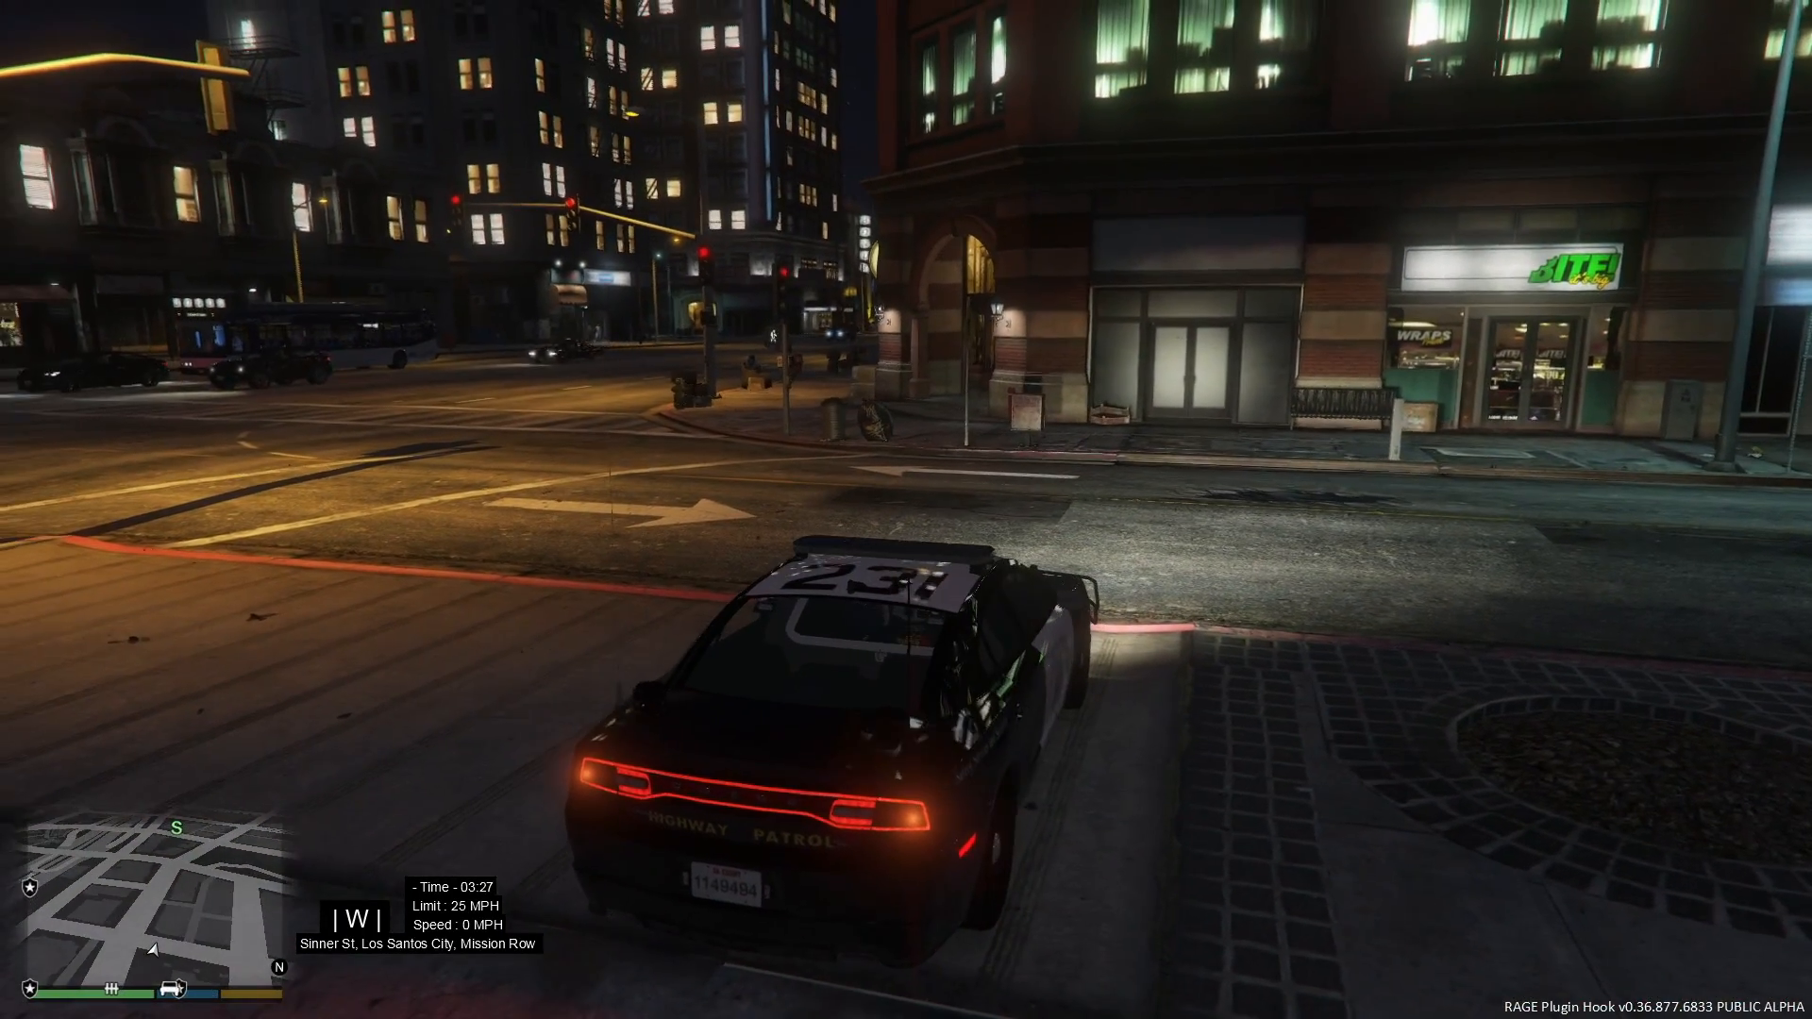
key("w")
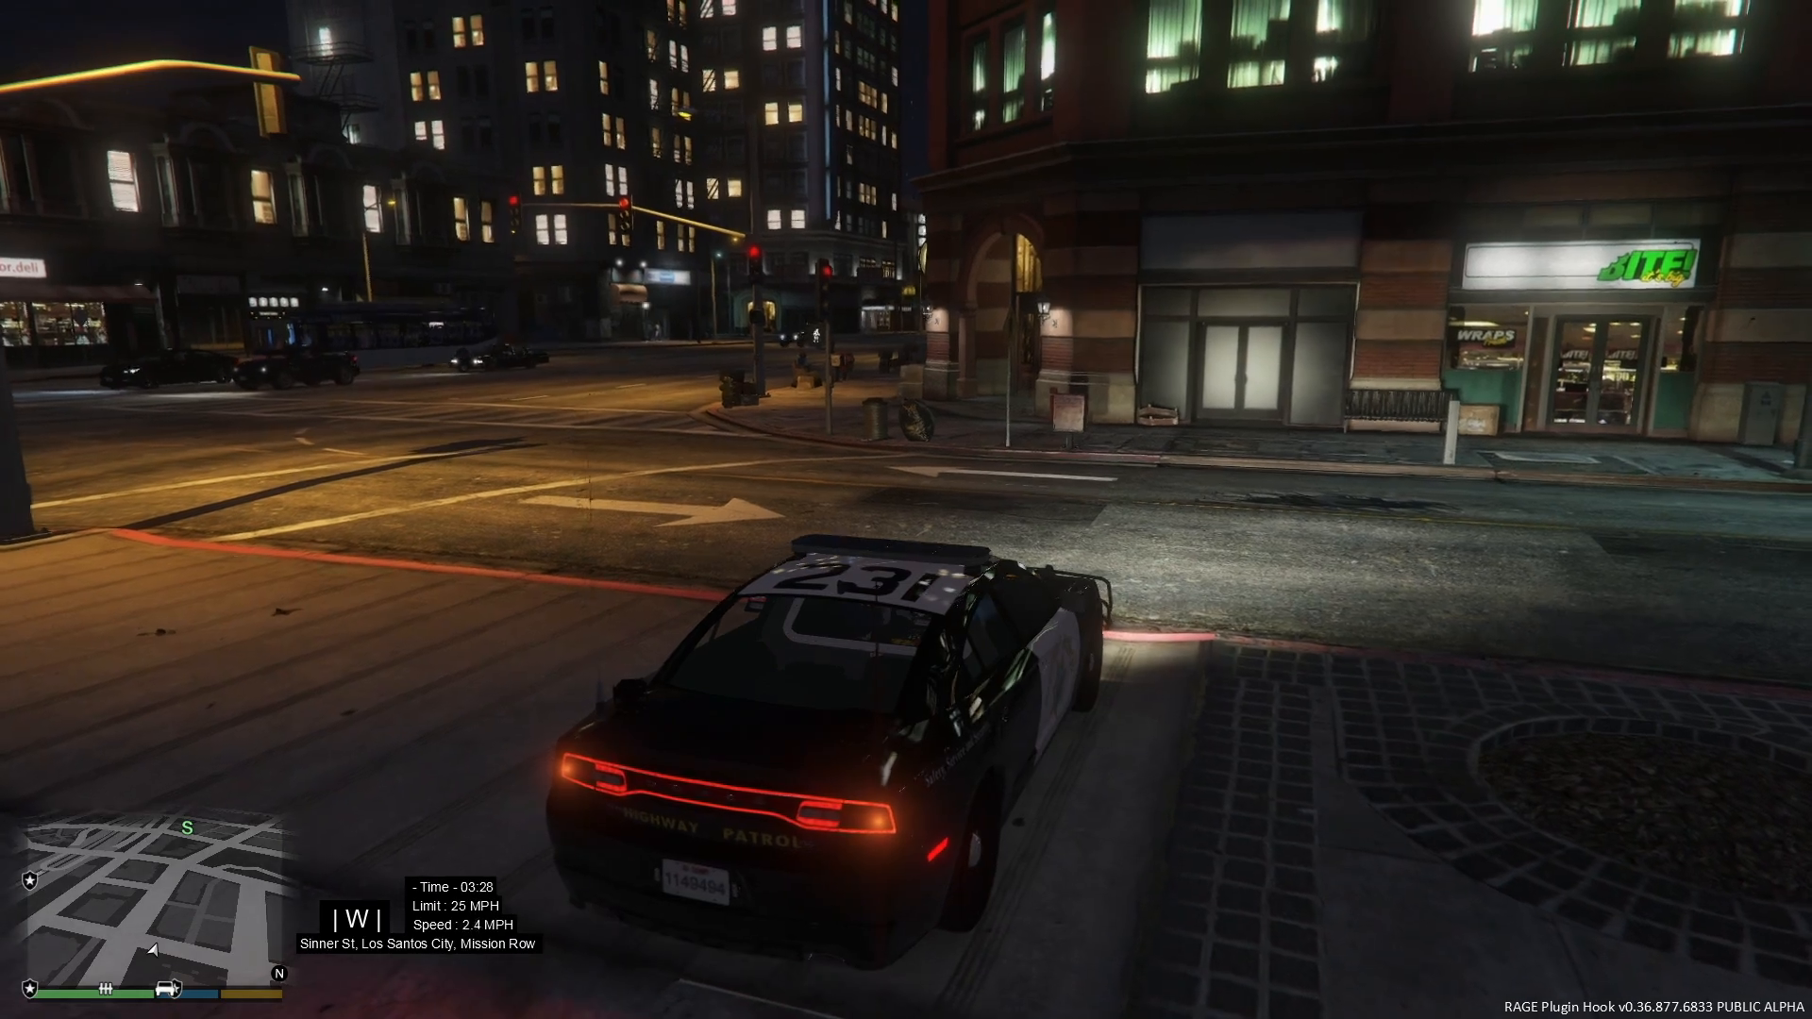
key("w")
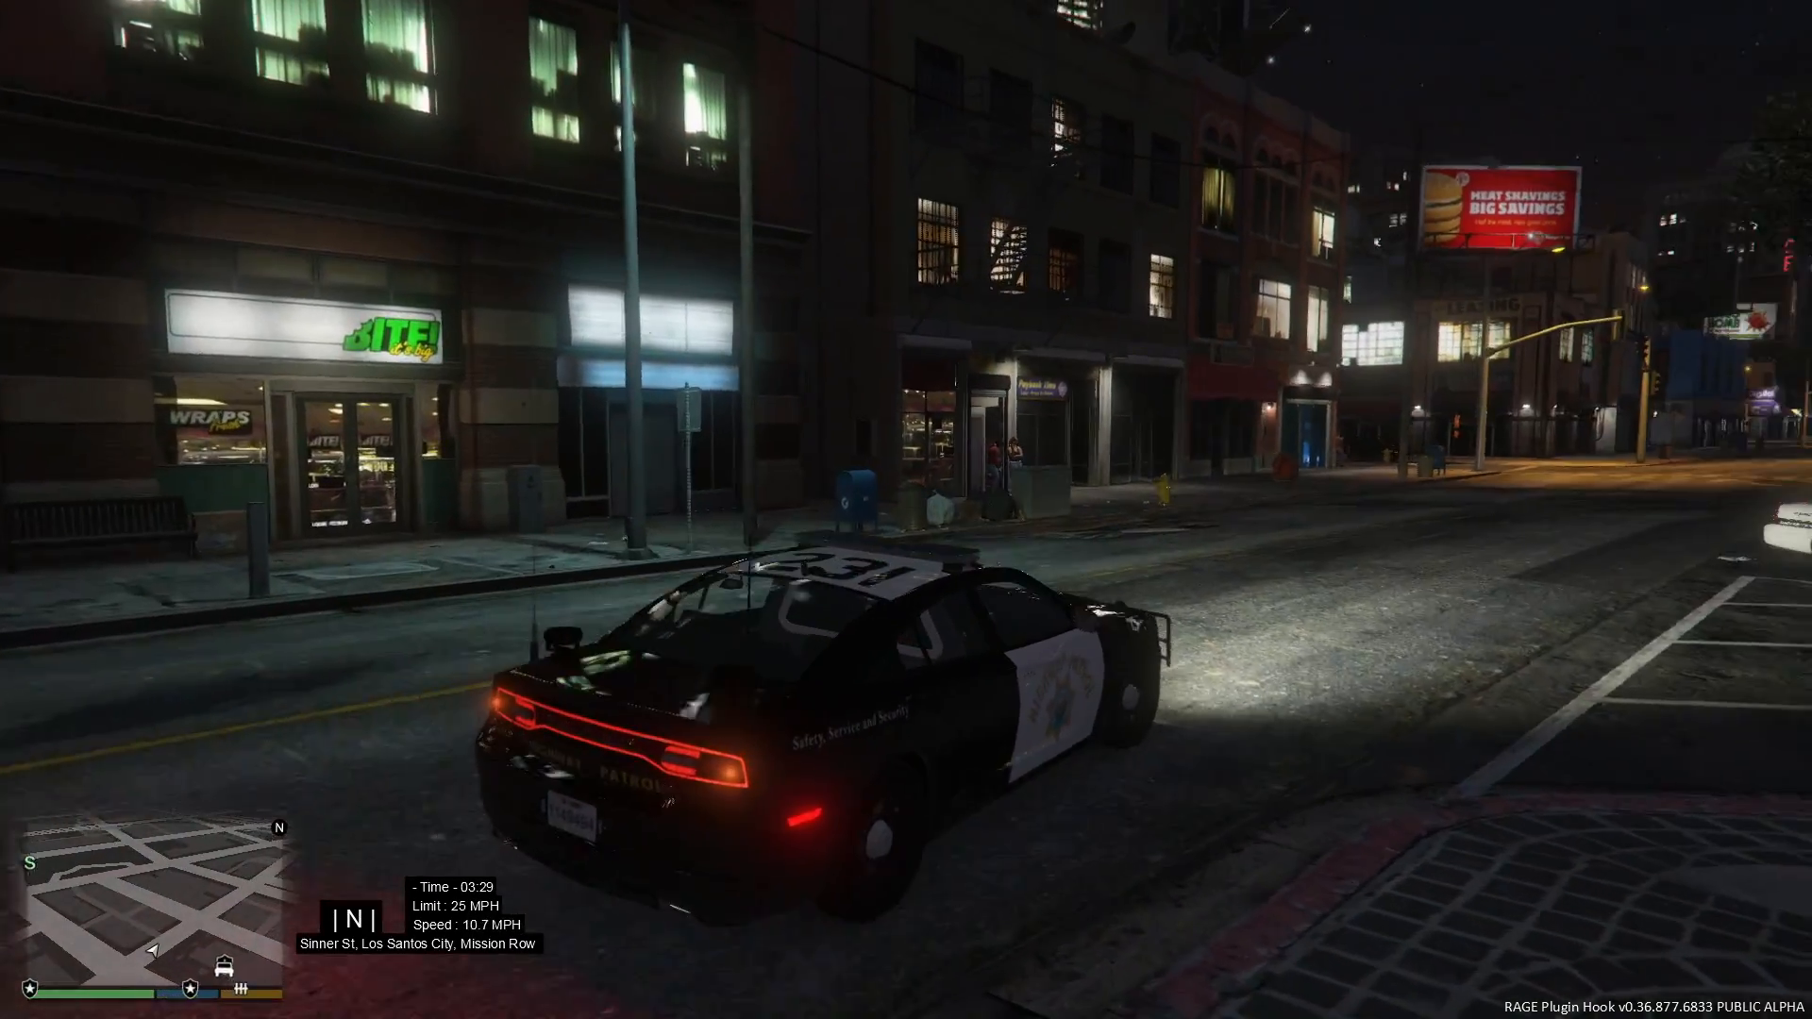
key("w")
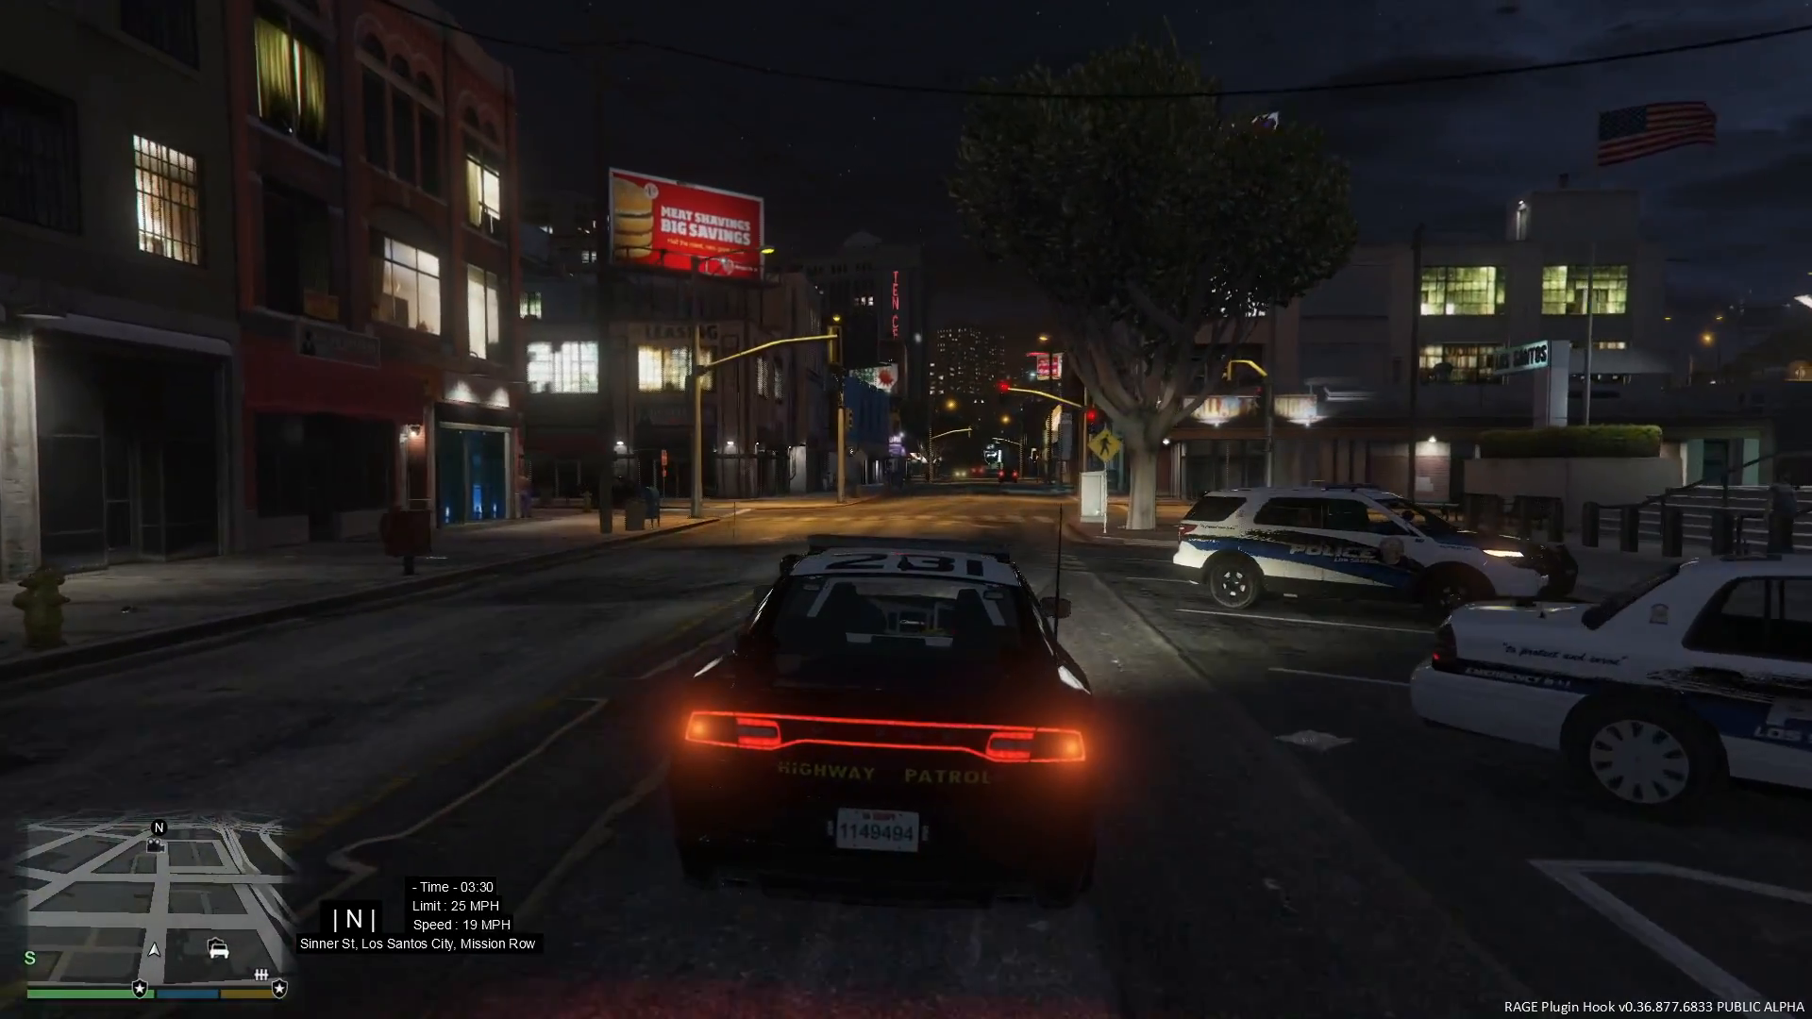
key("w")
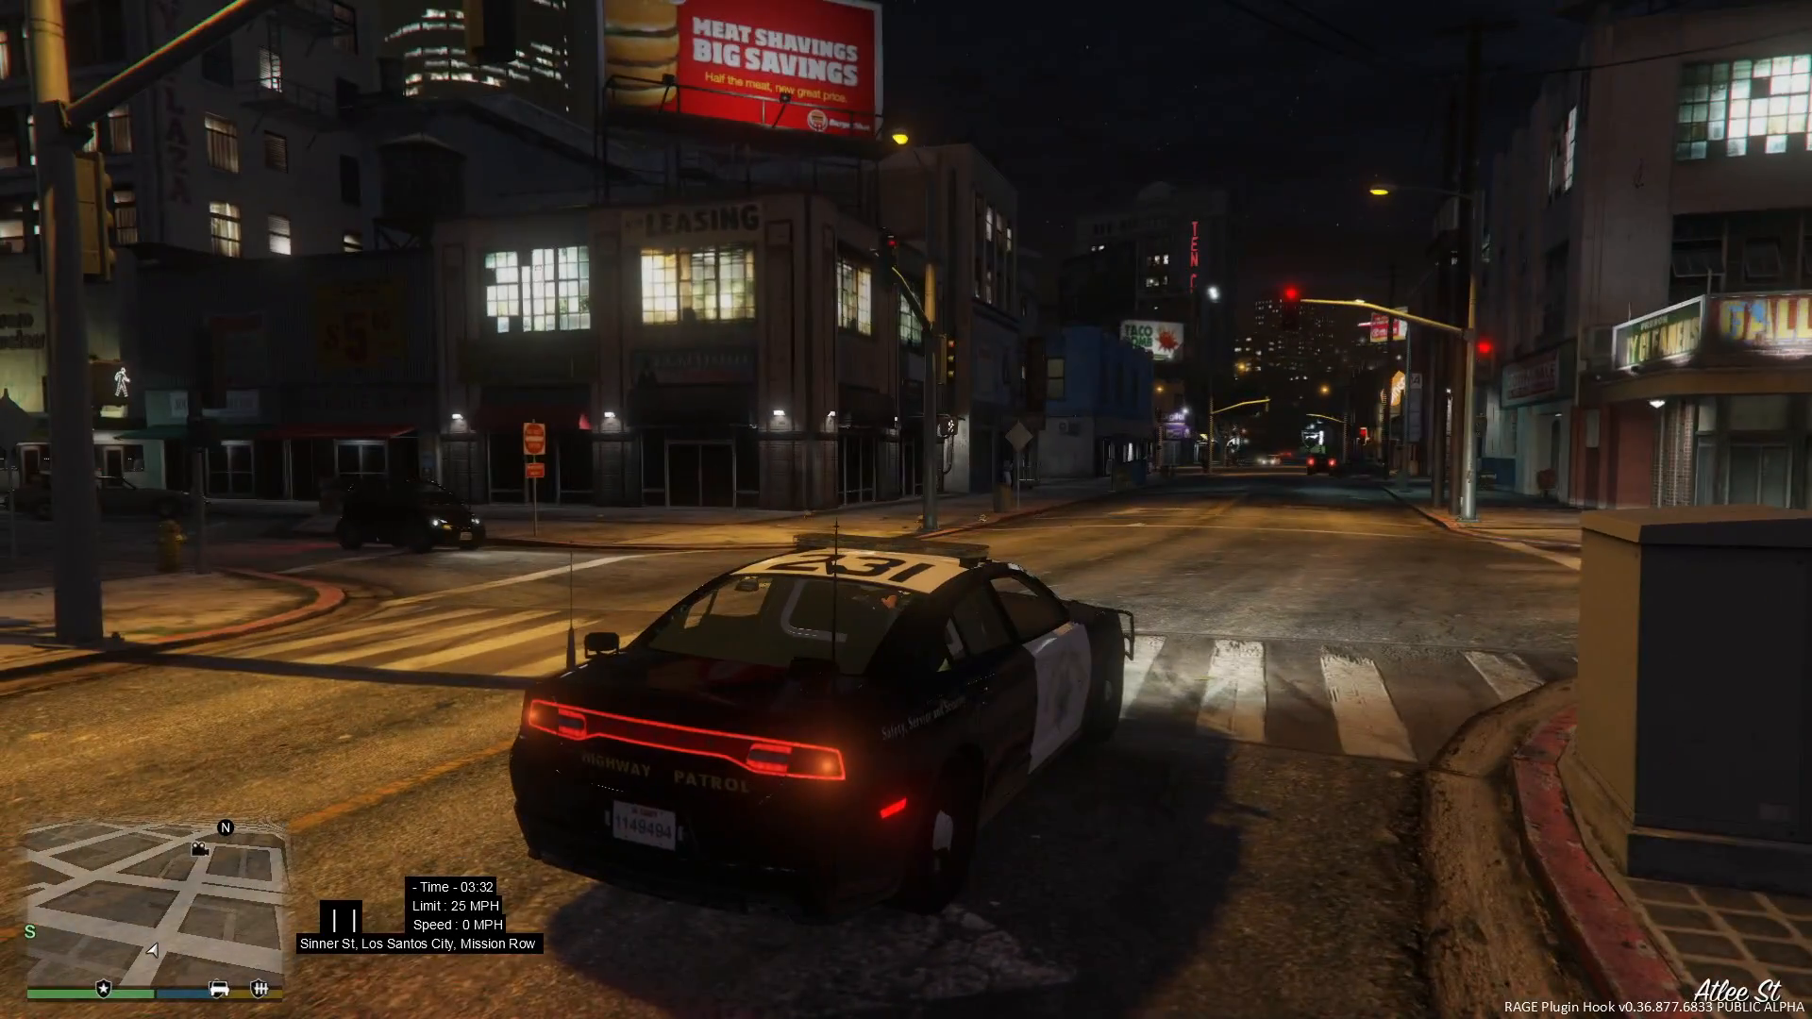
key("w")
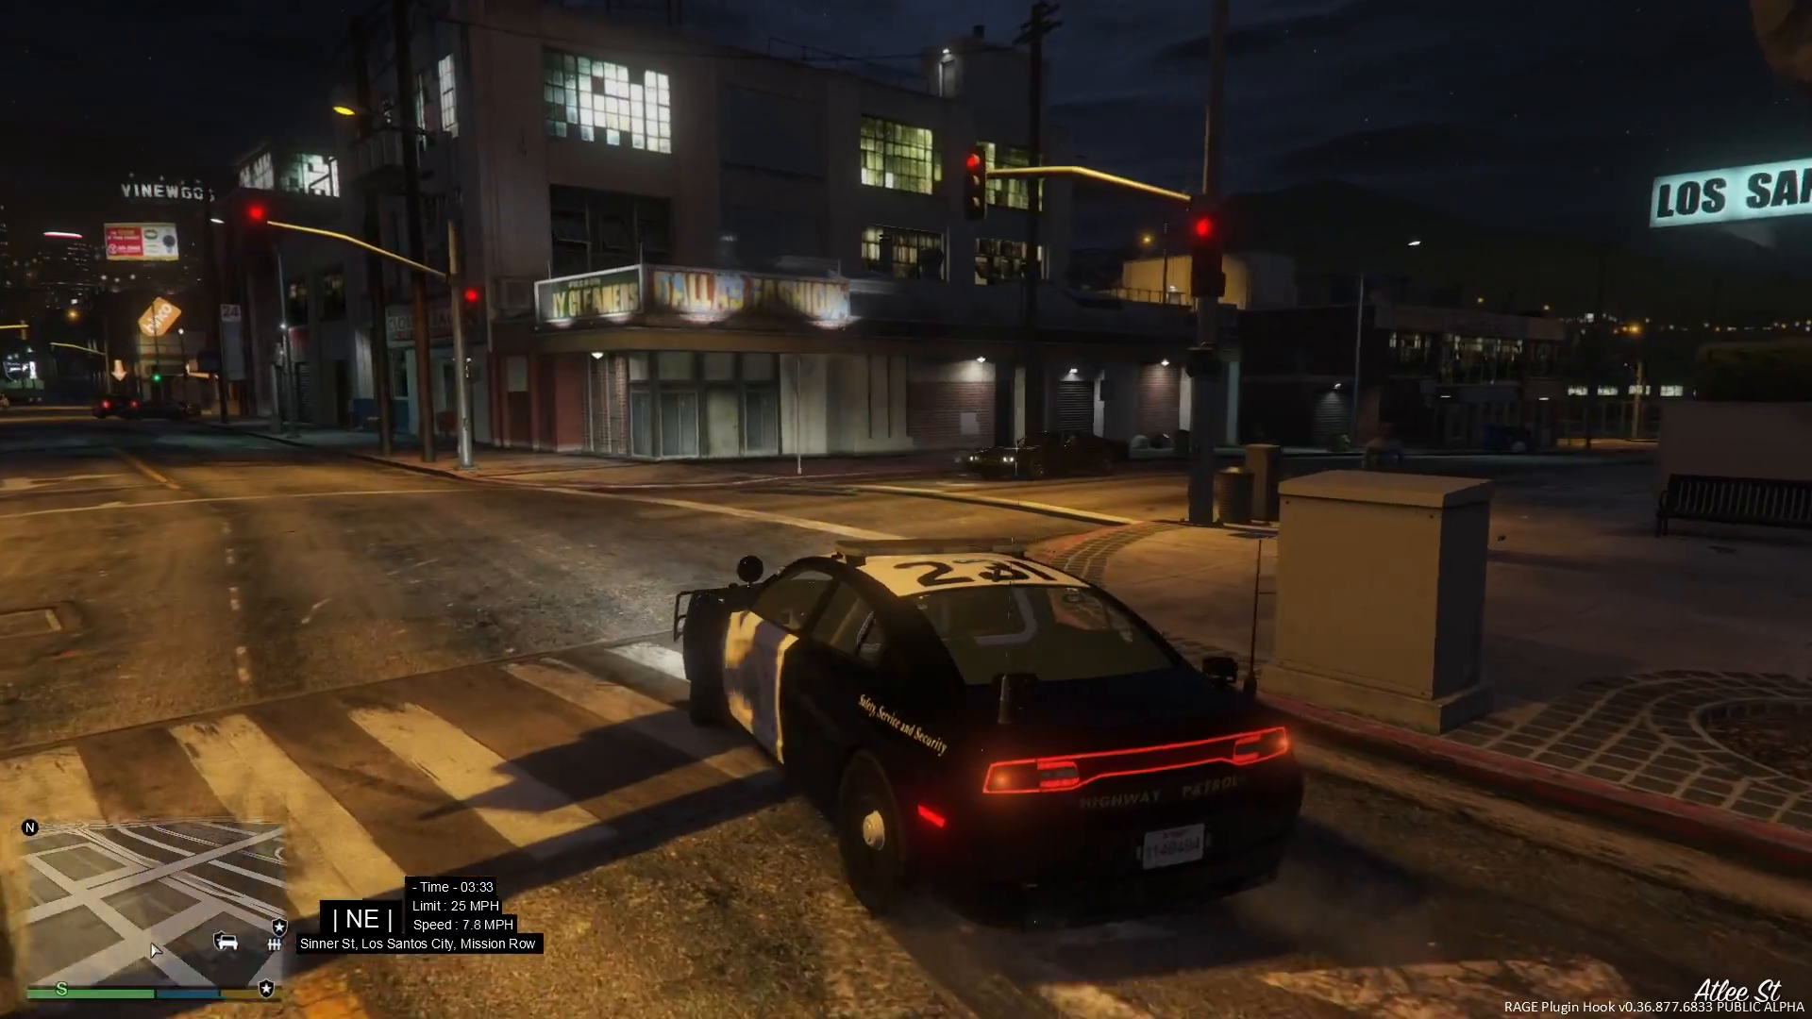
key("w")
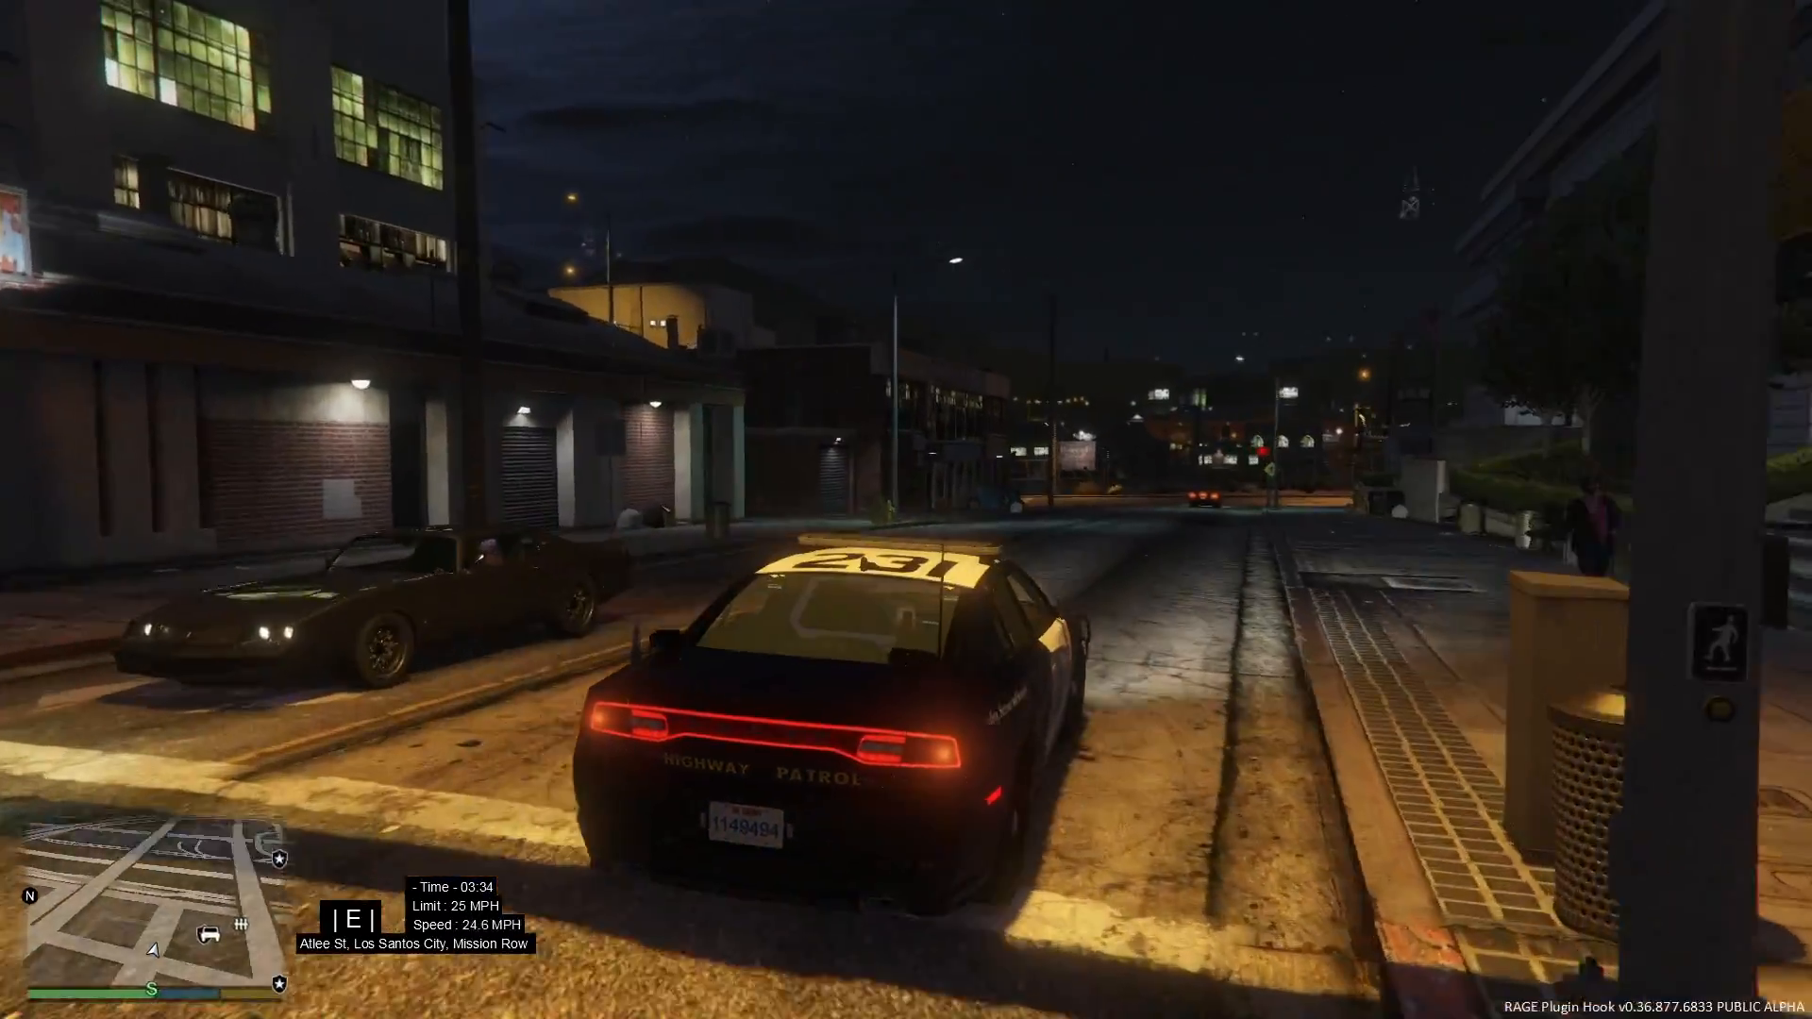
key("w")
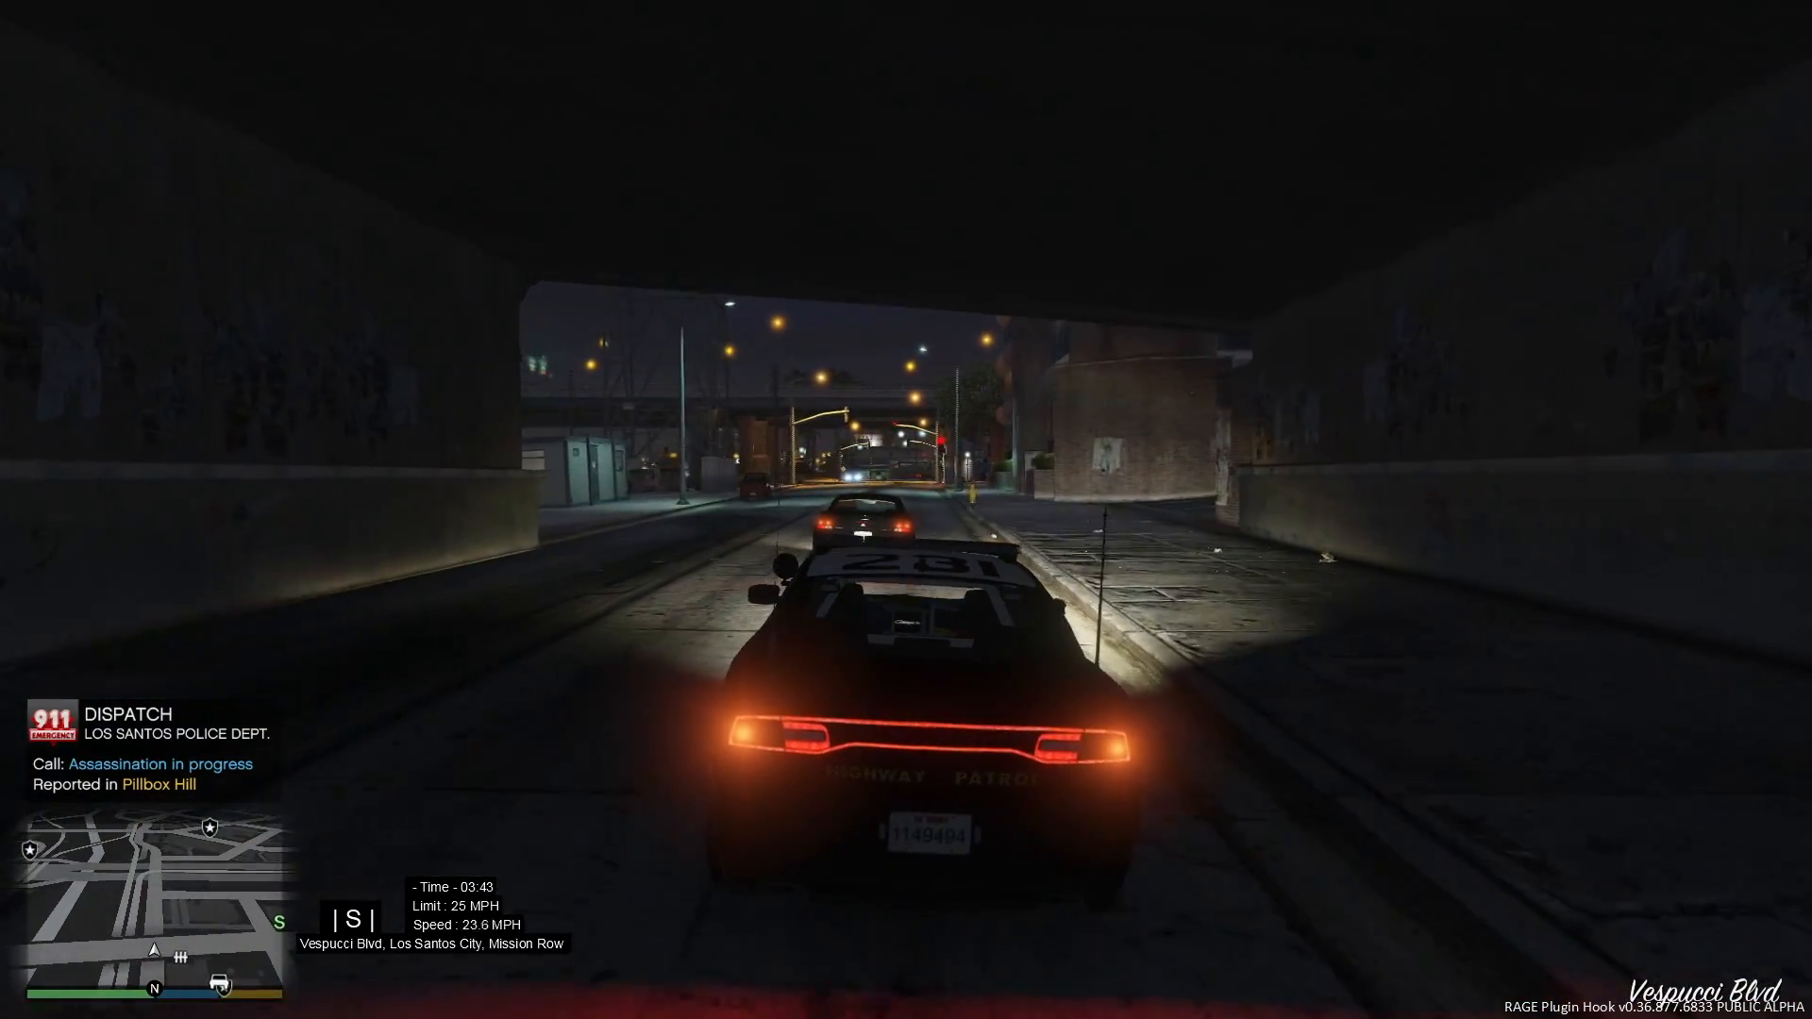
key("w")
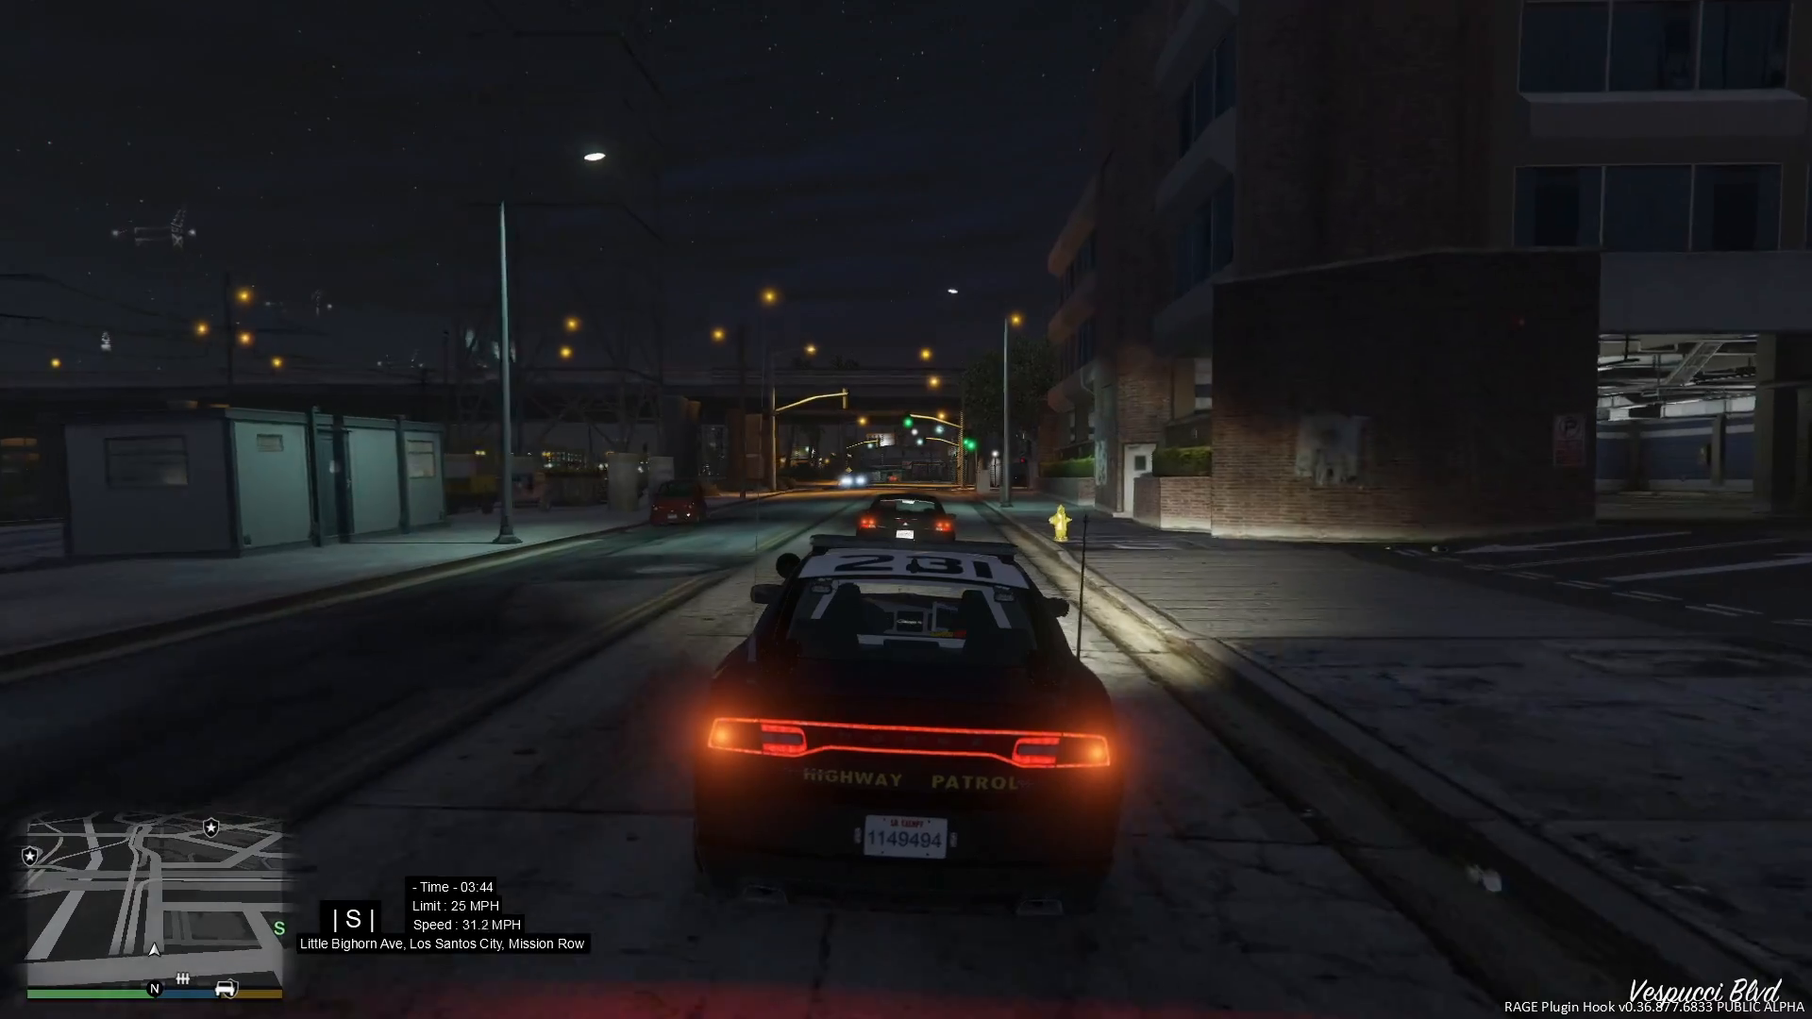